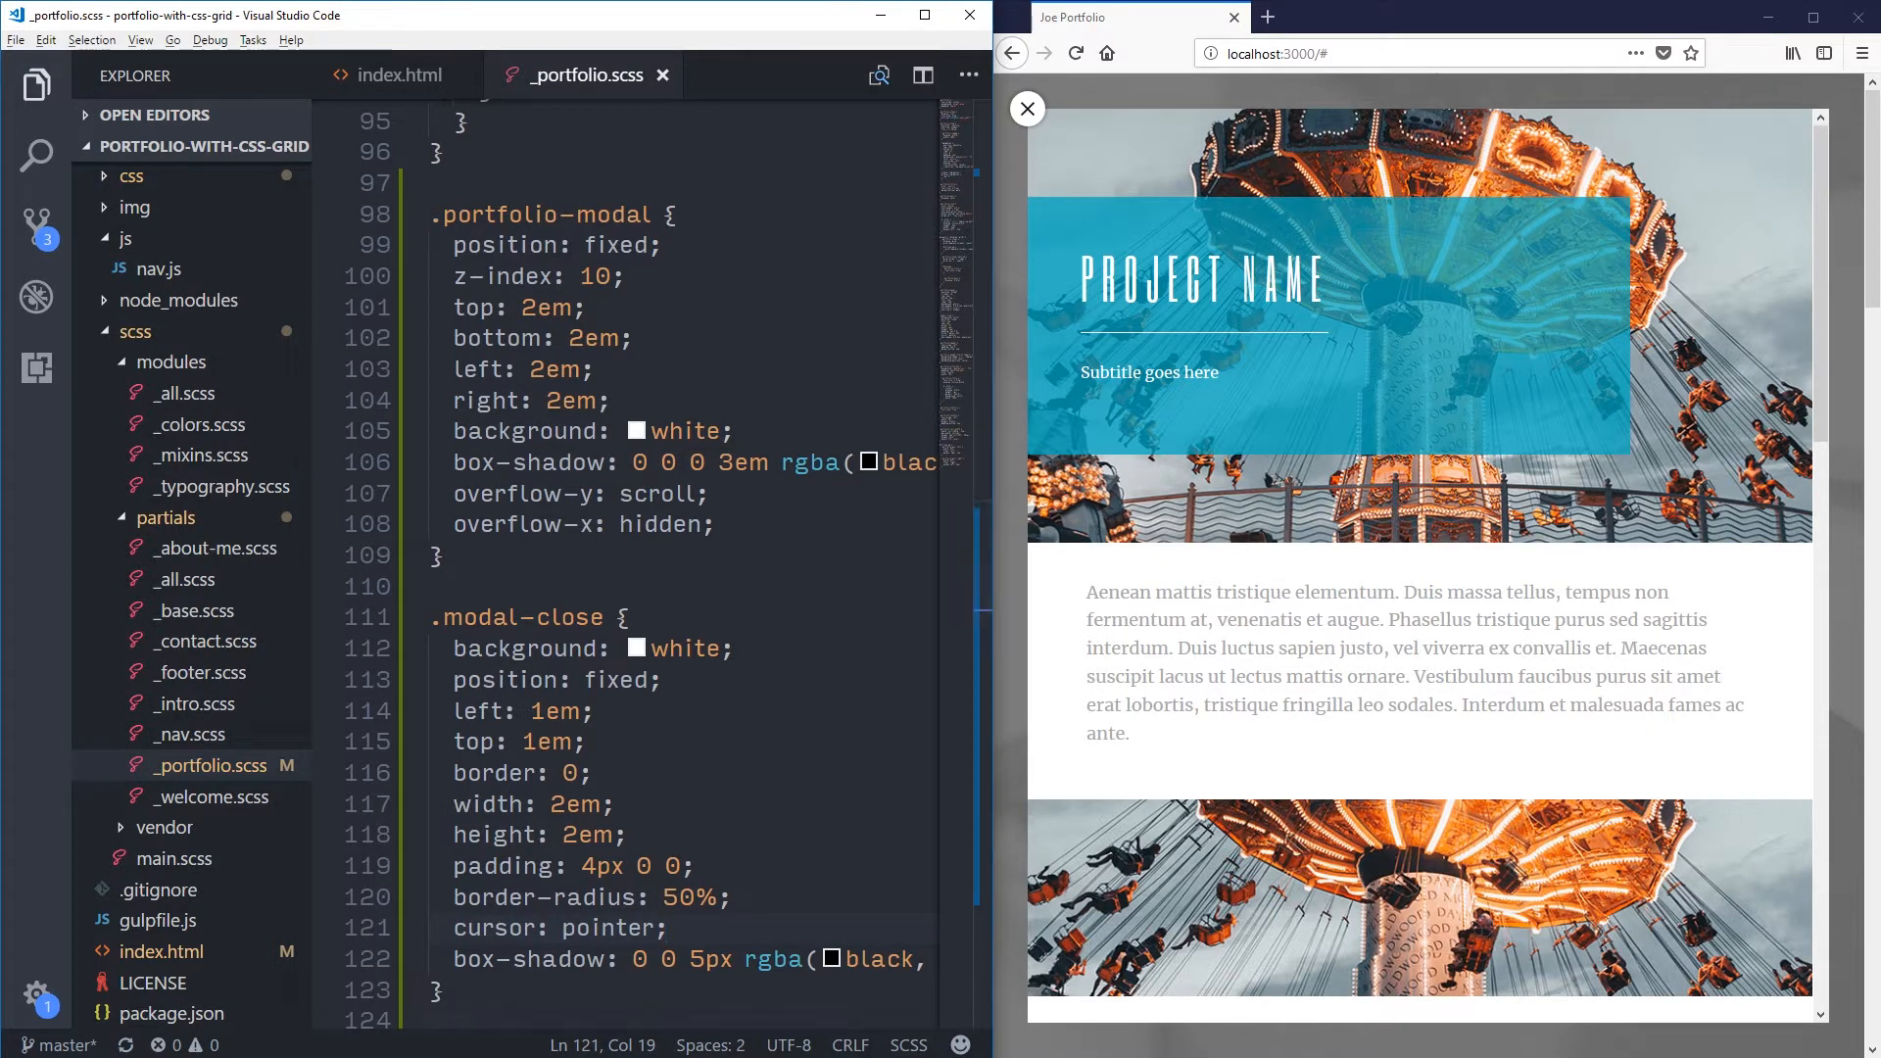
Step: Add display: none; to the .portfolio-modal rule after overflow-x hidden and check the page
left_click(713, 525)
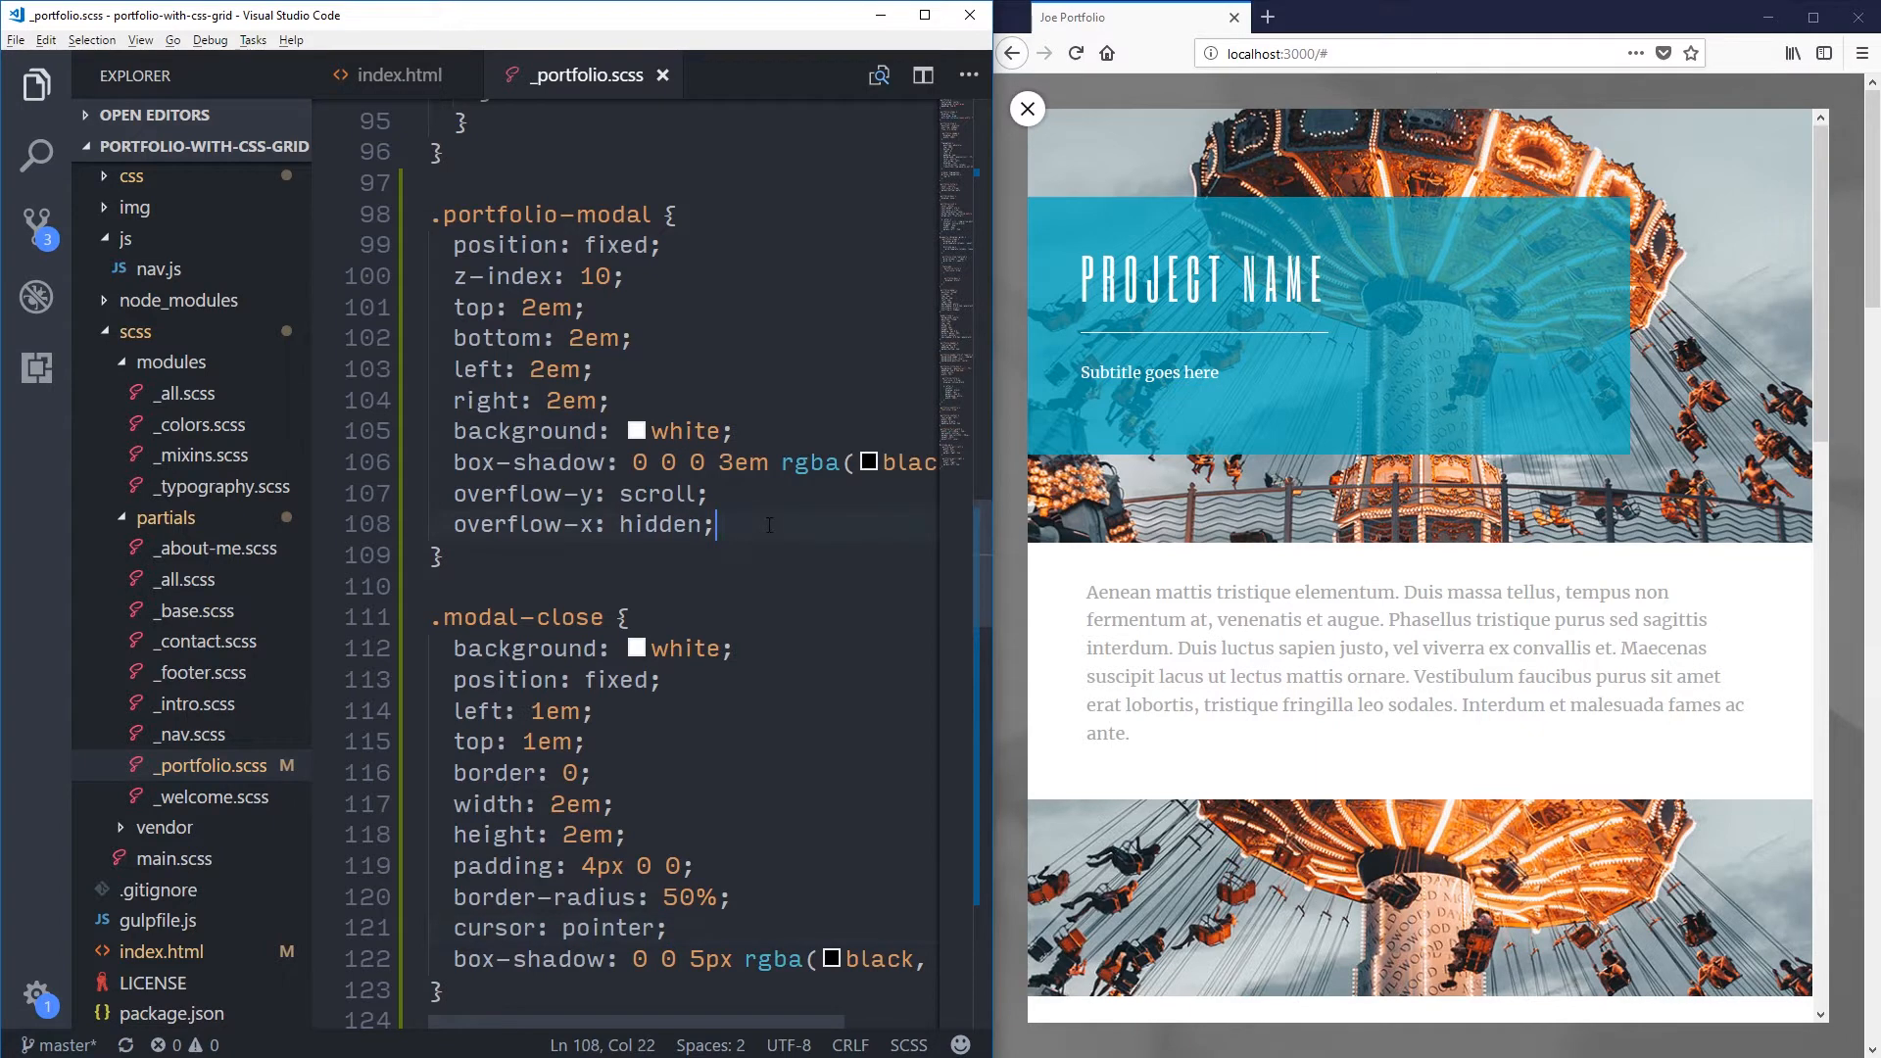
type("display: none;")
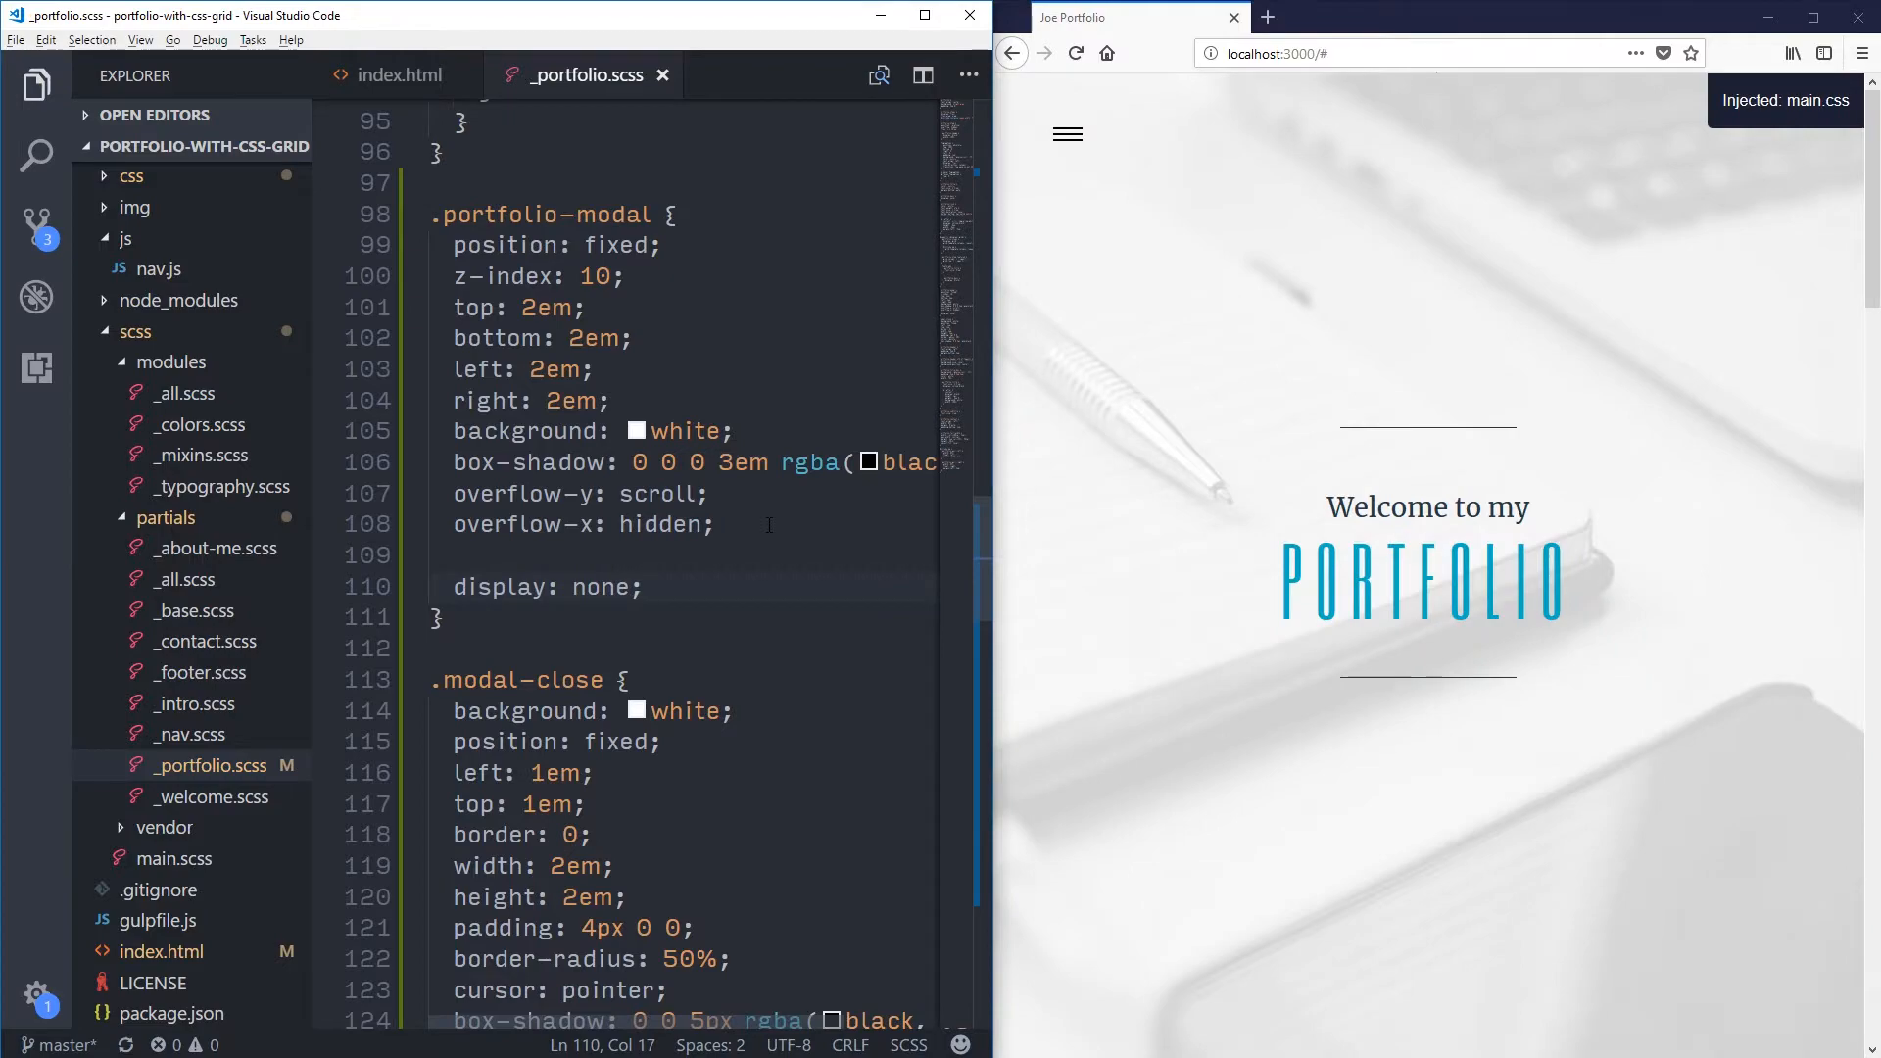
mouse_move(1391, 563)
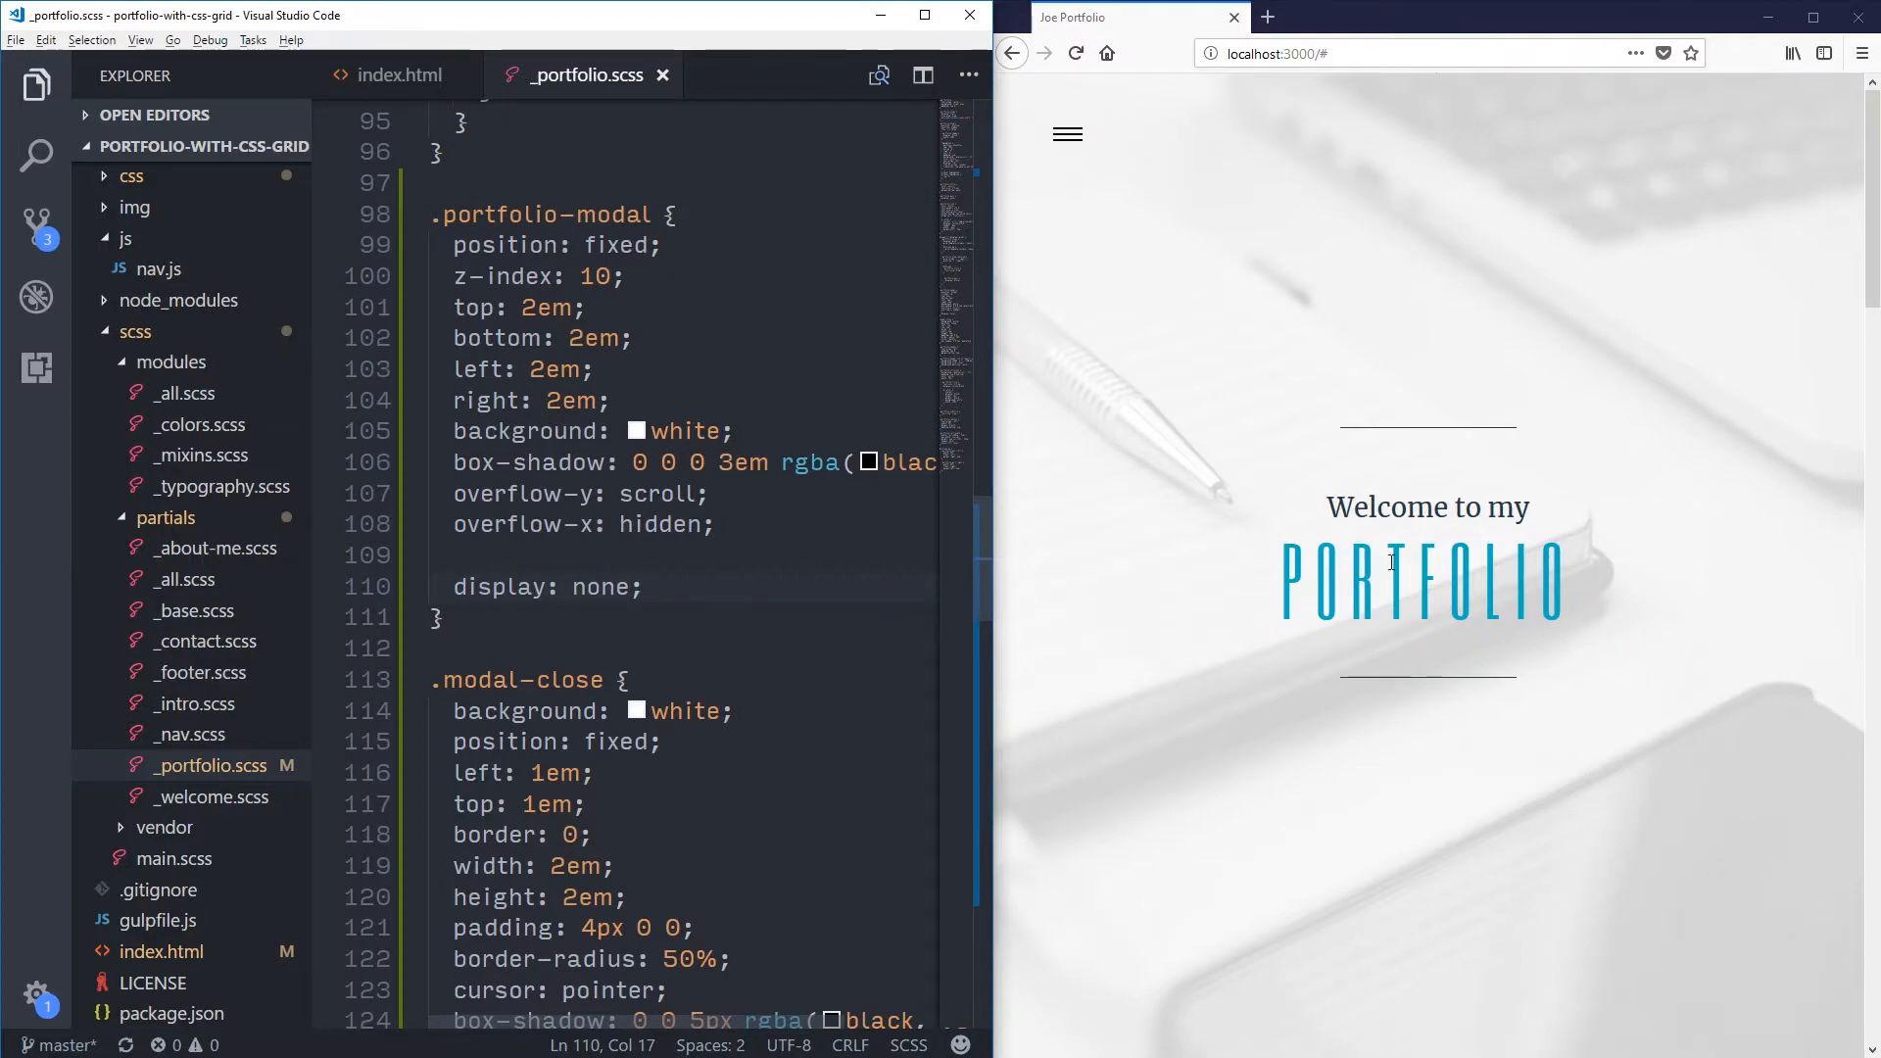
scroll("down", 3)
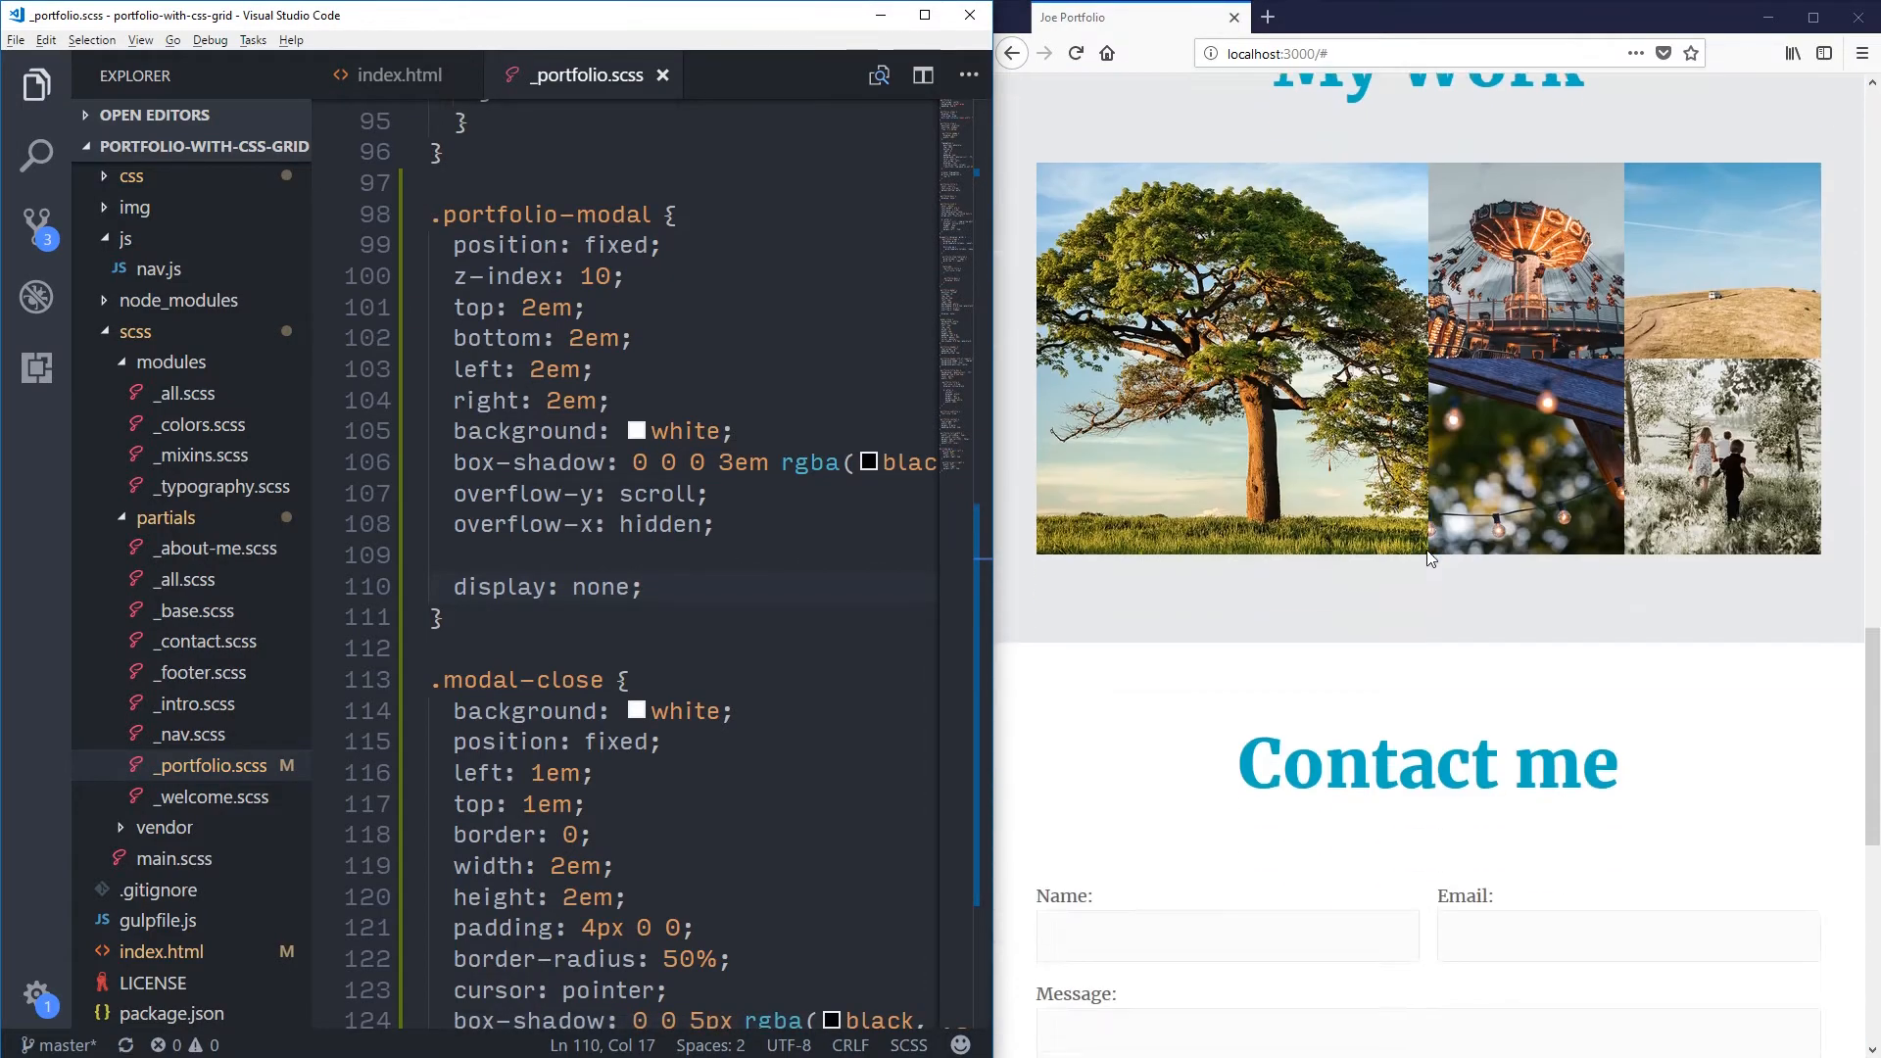
scroll("up", 3)
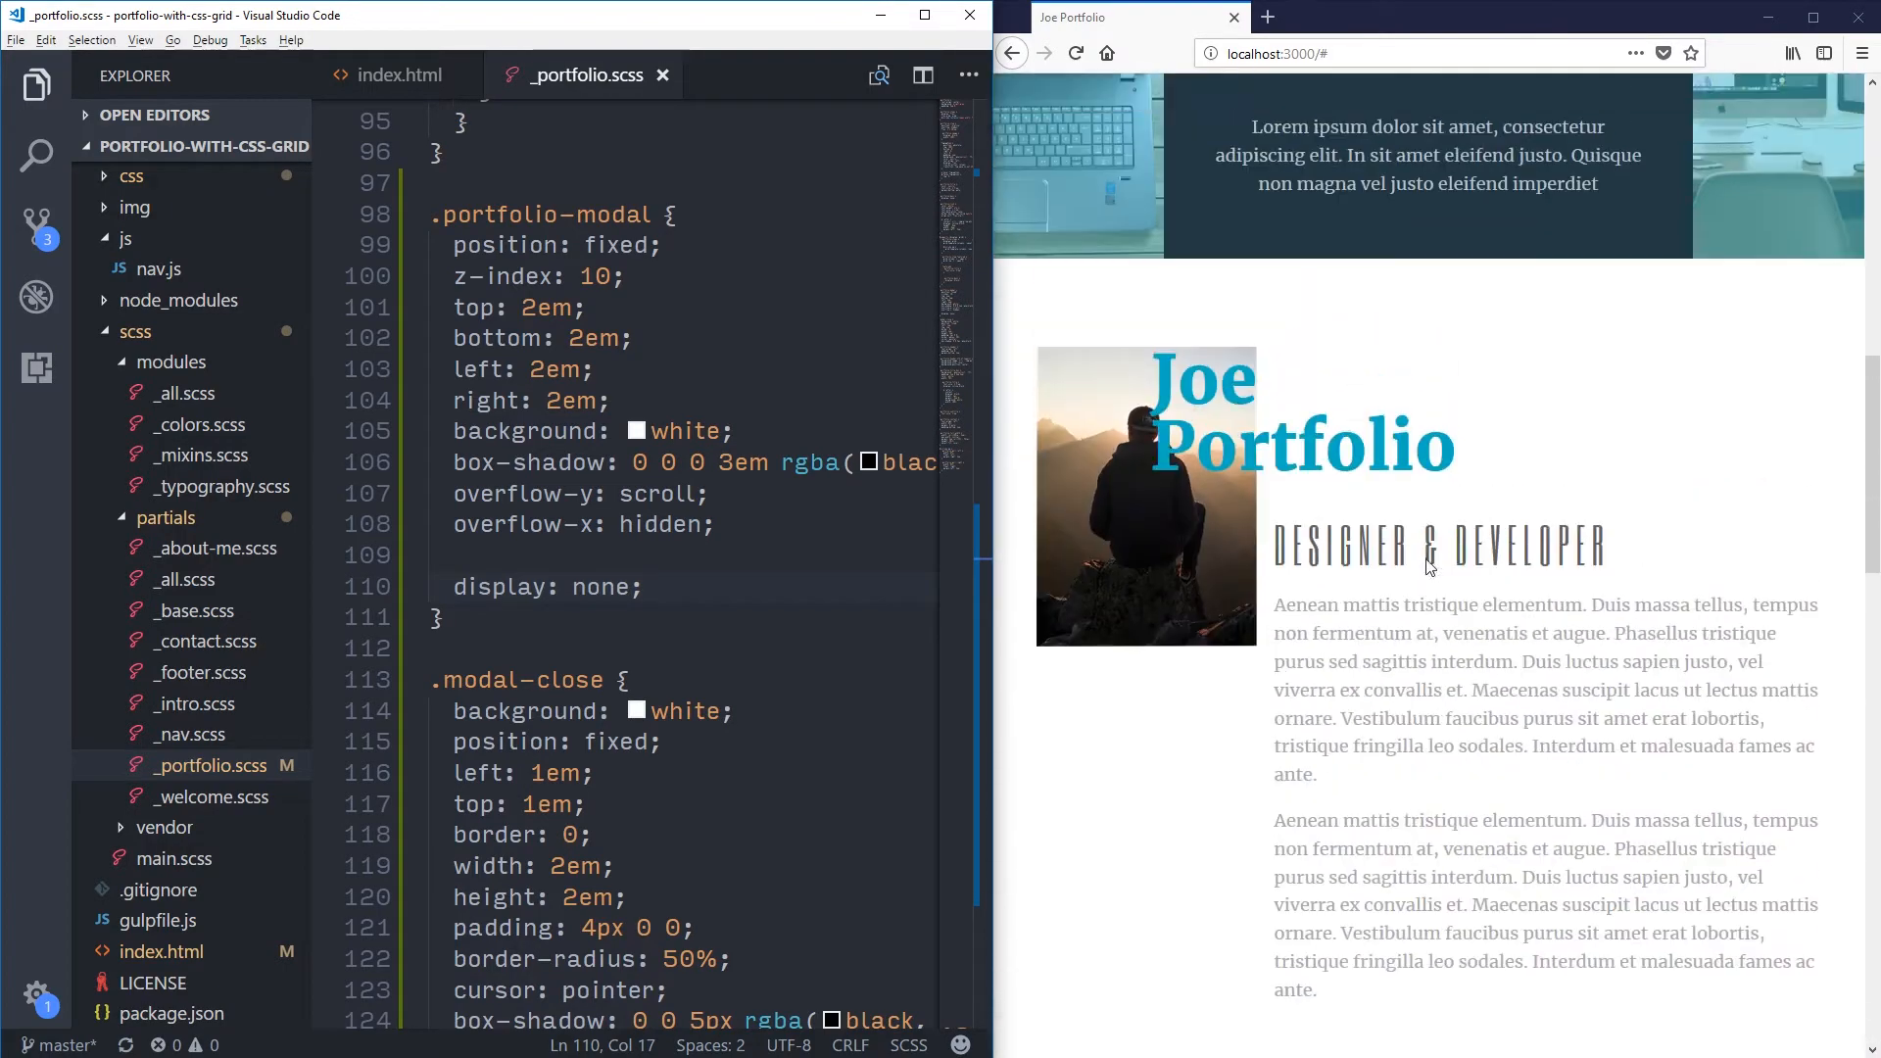
scroll("down", 3)
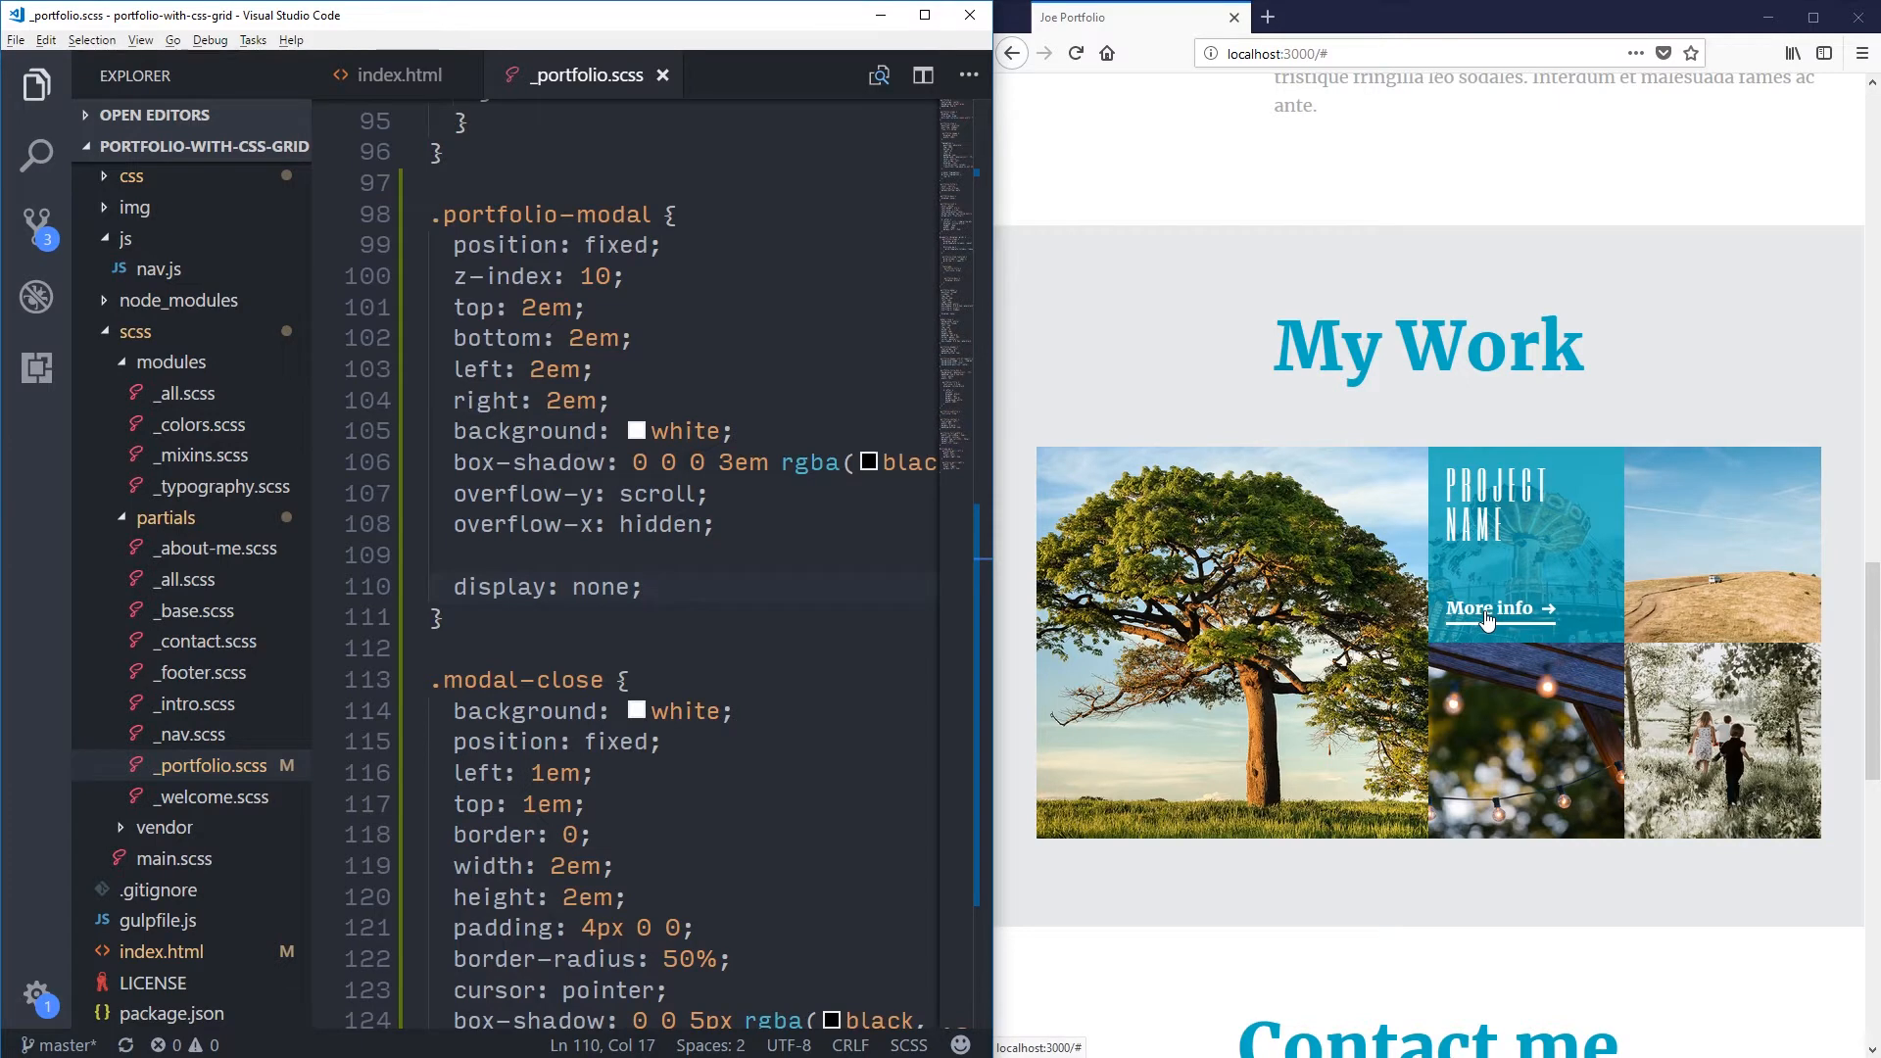
mouse_move(1390, 386)
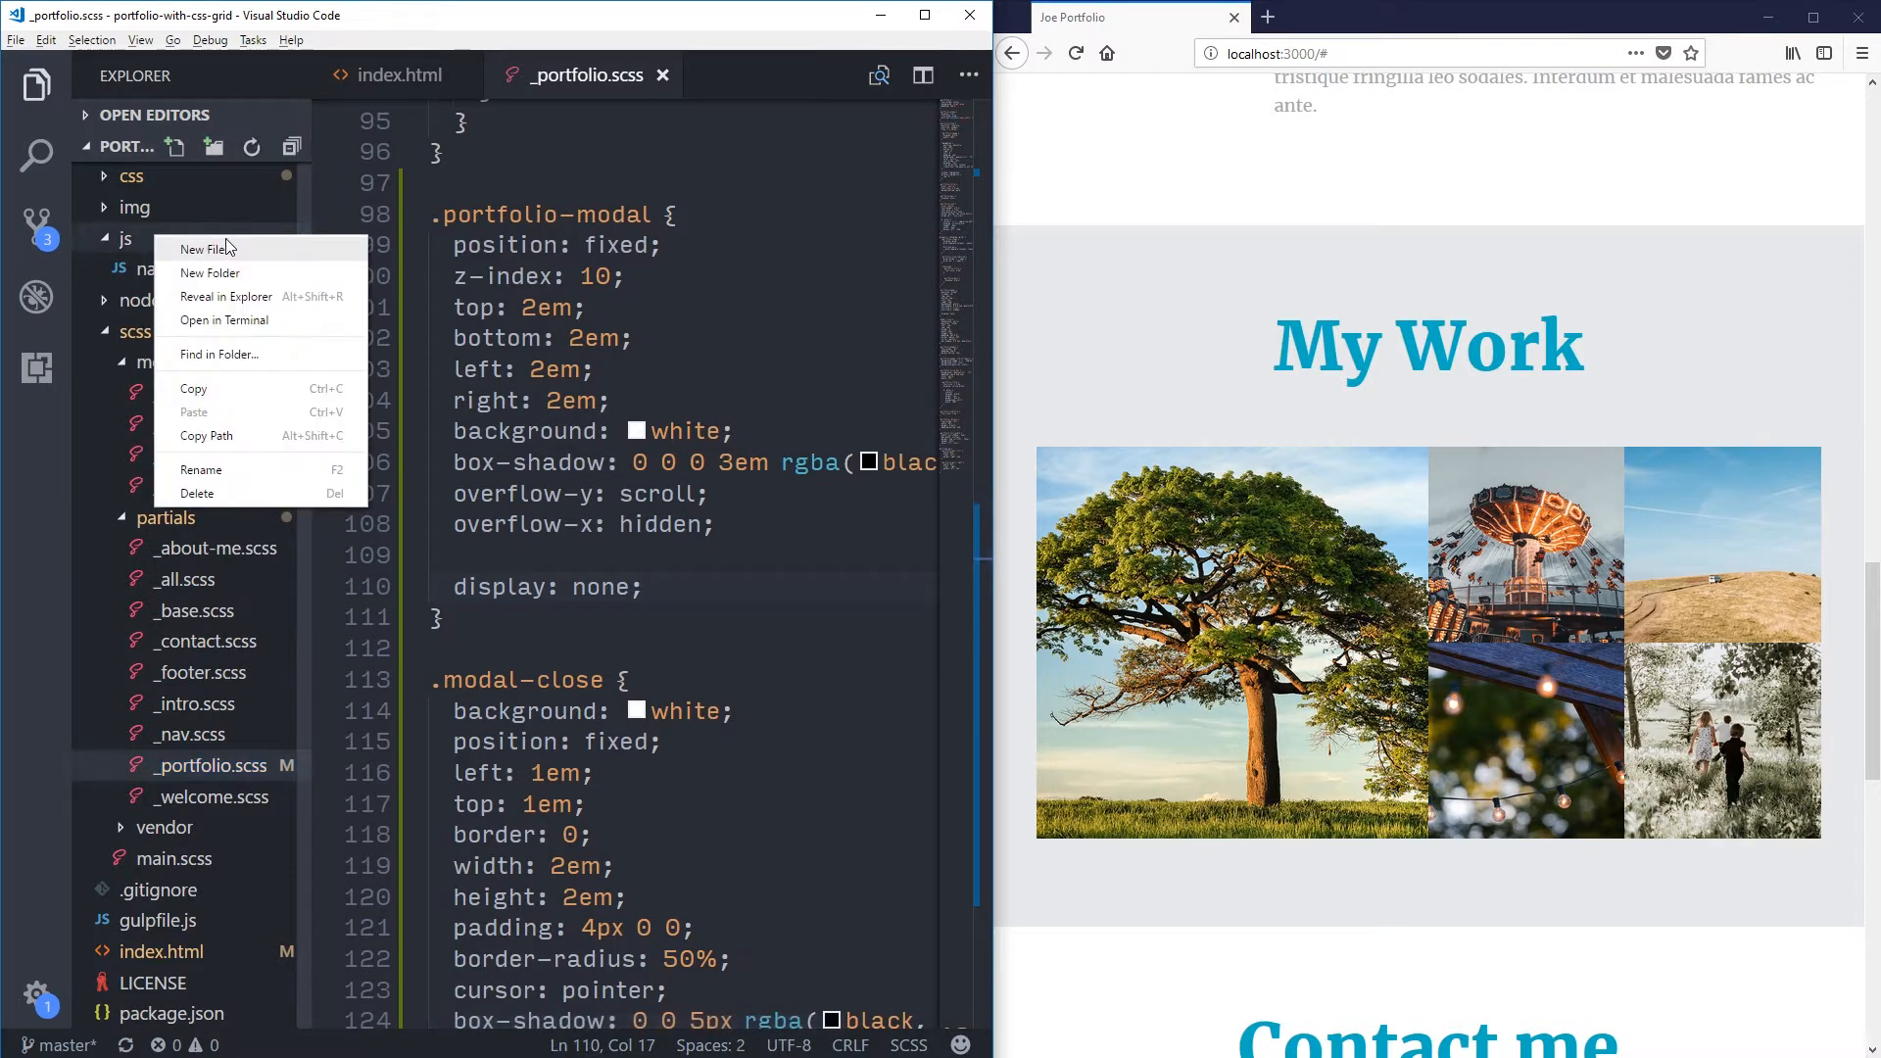
Step: Create modal.js in the js folder and load it with a script tag before </body> in index.html
left_click(206, 249)
type("modal.js")
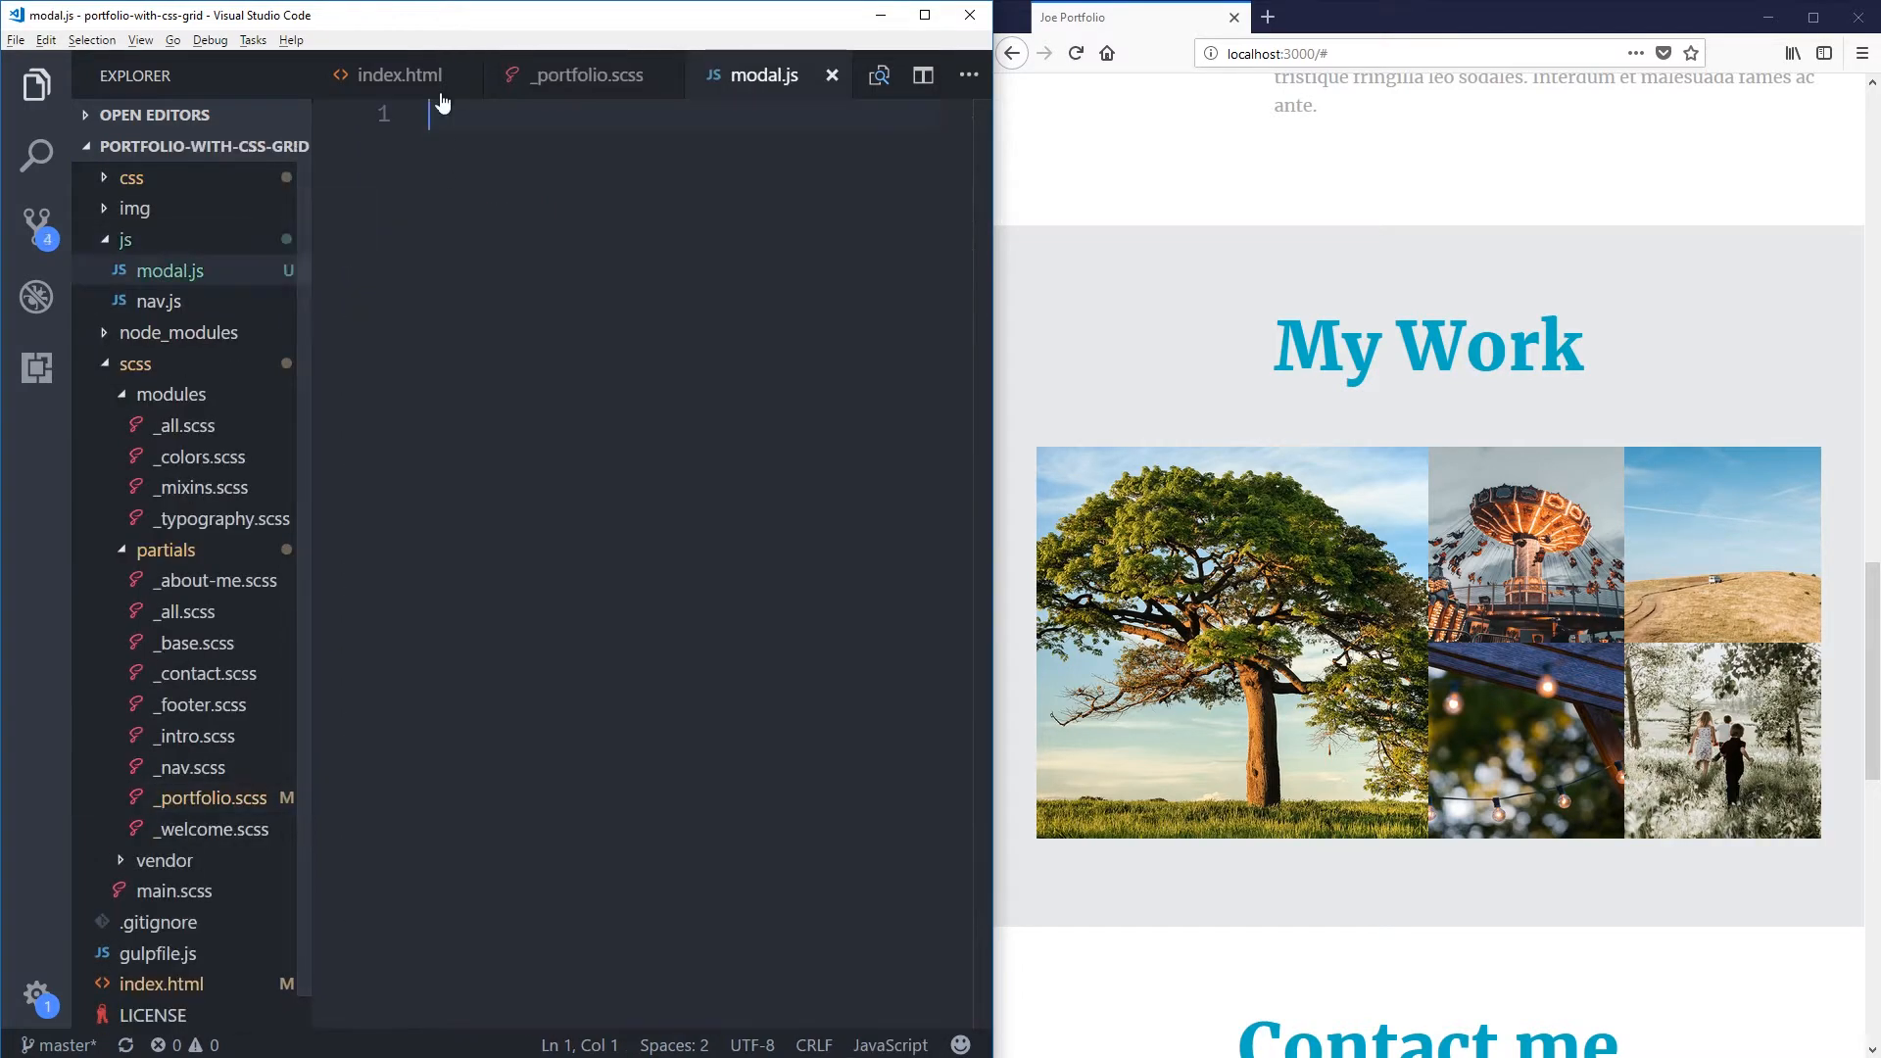
left_click(395, 74)
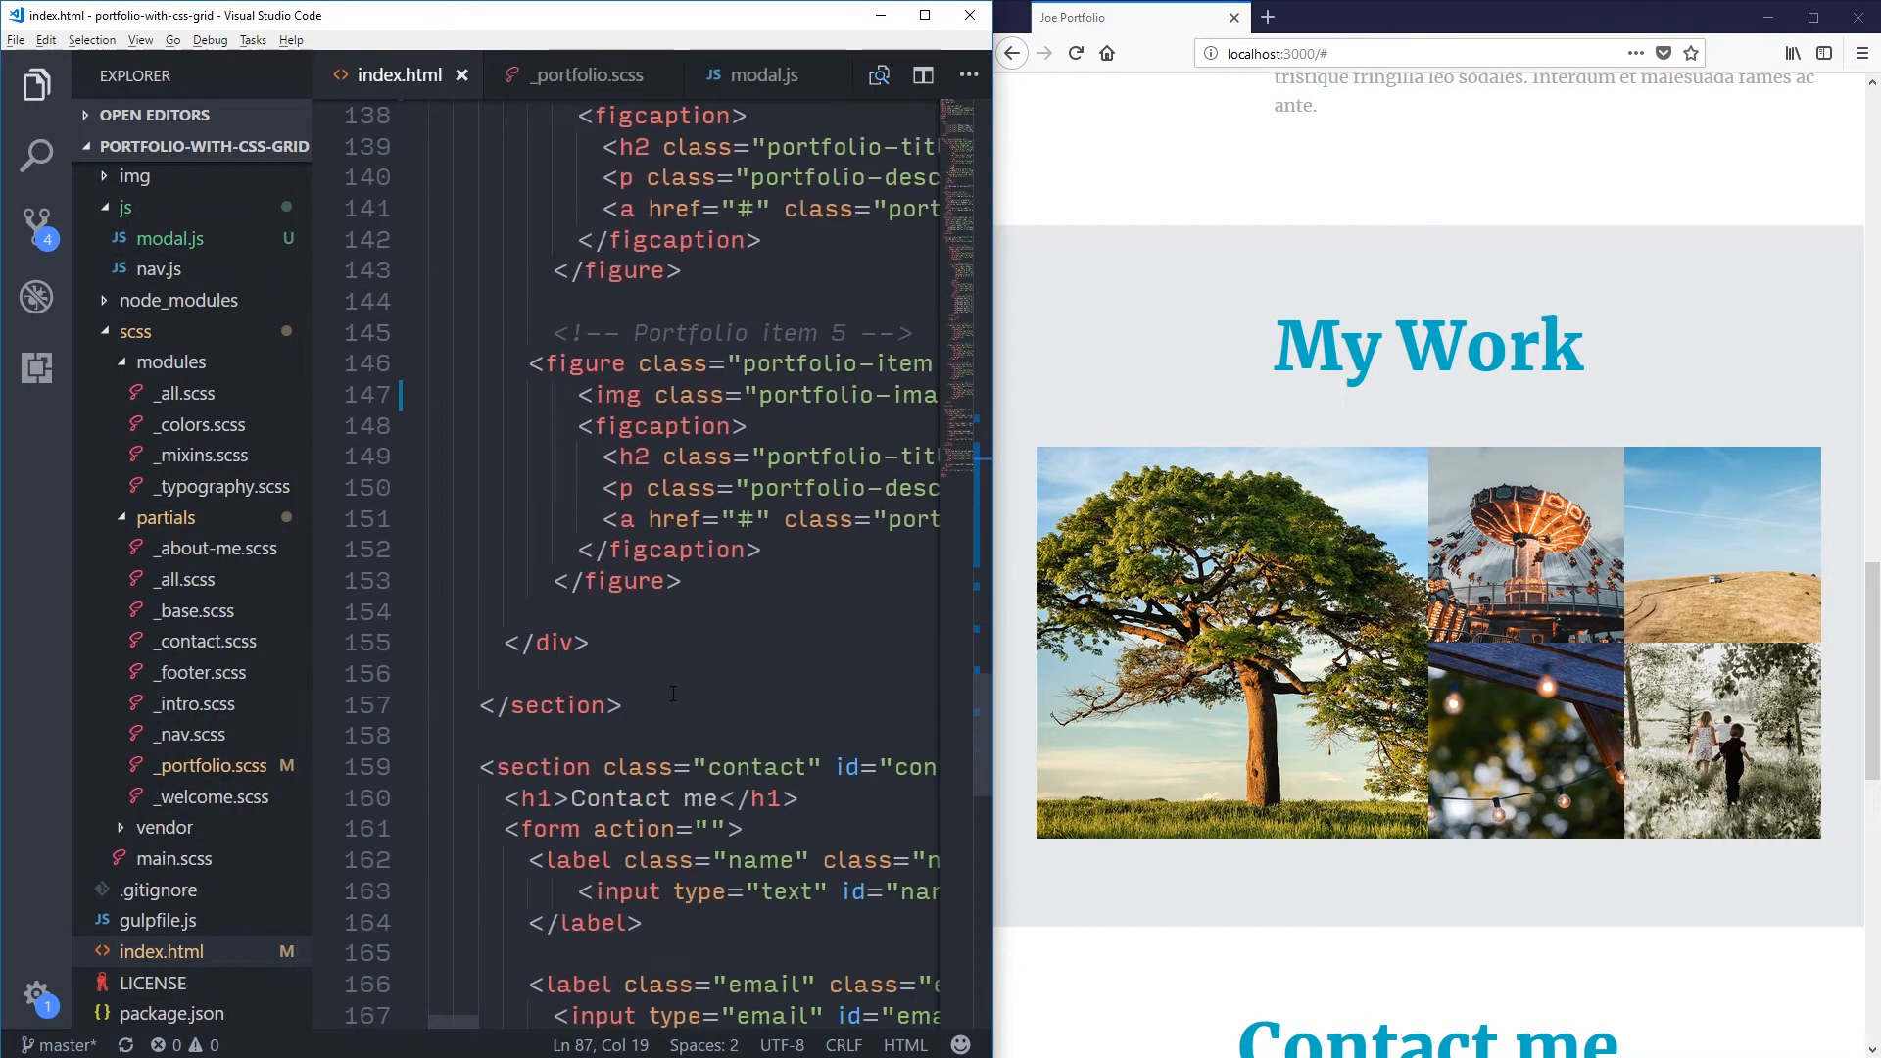
scroll("down", 3)
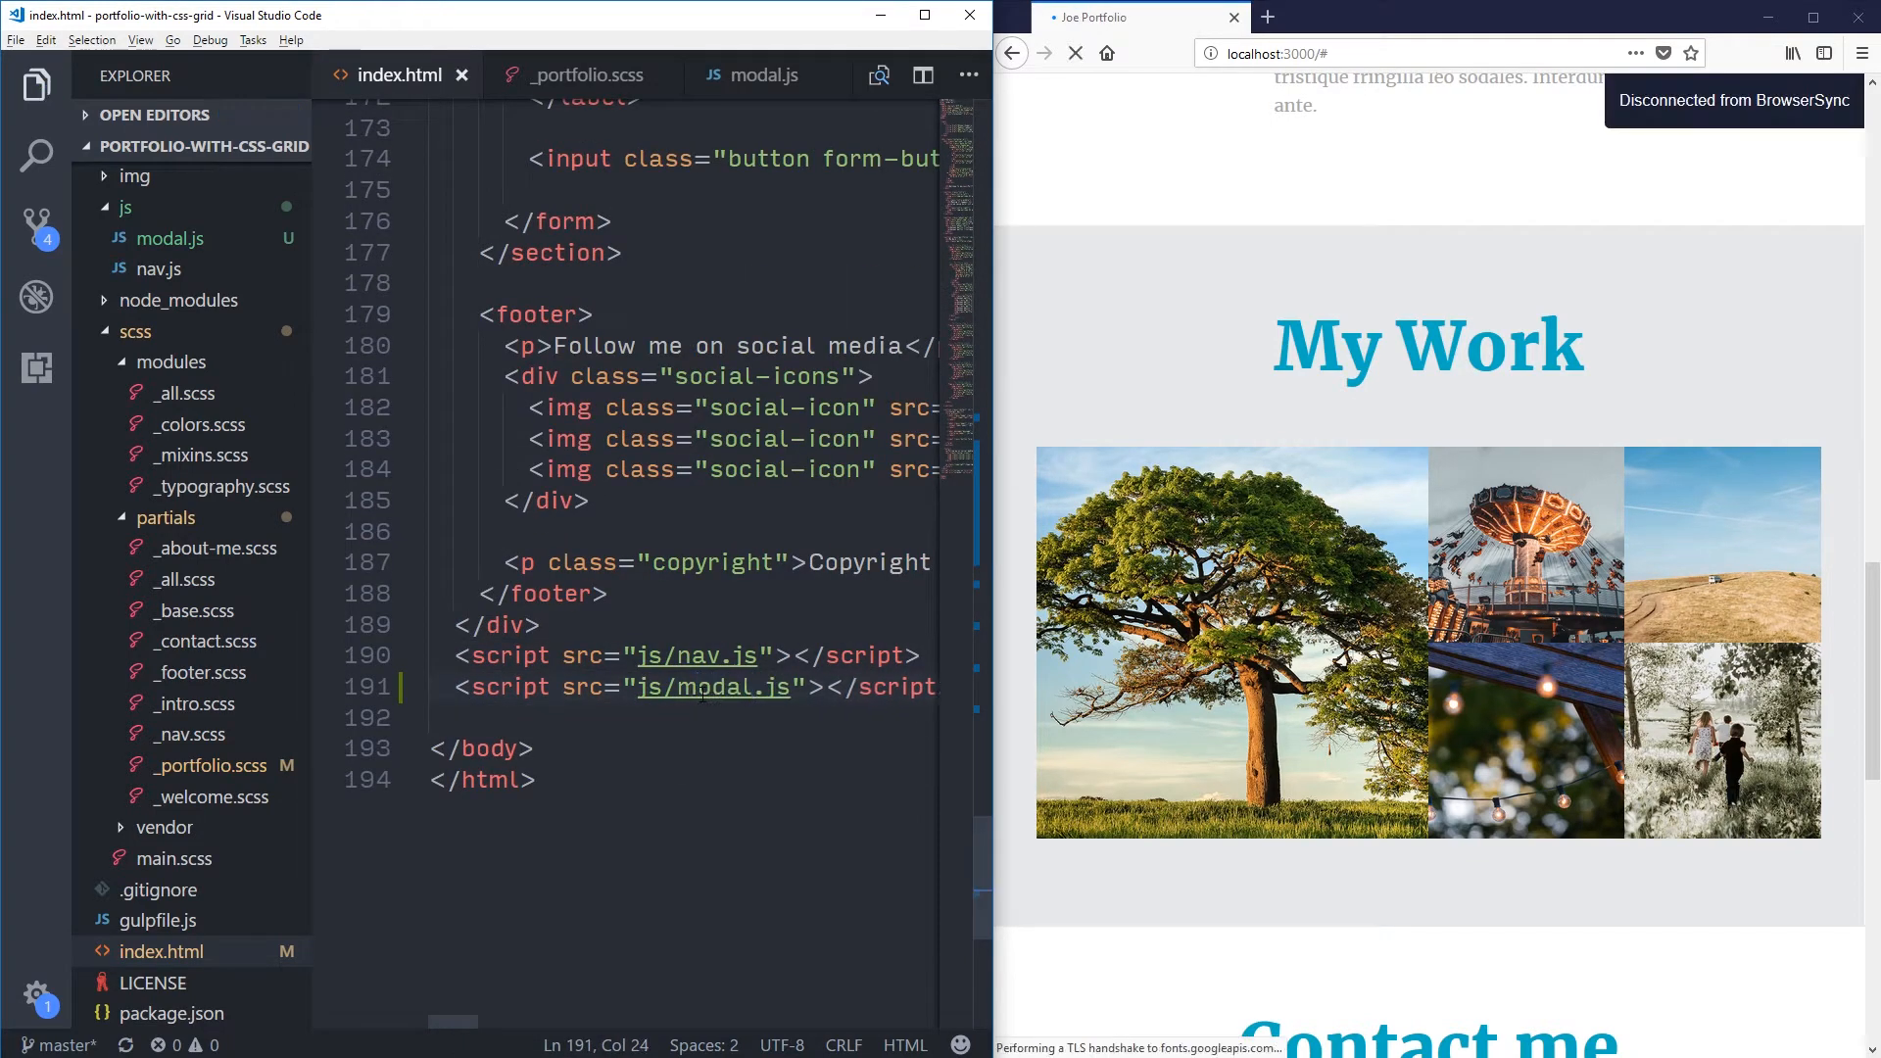
left_click(764, 74)
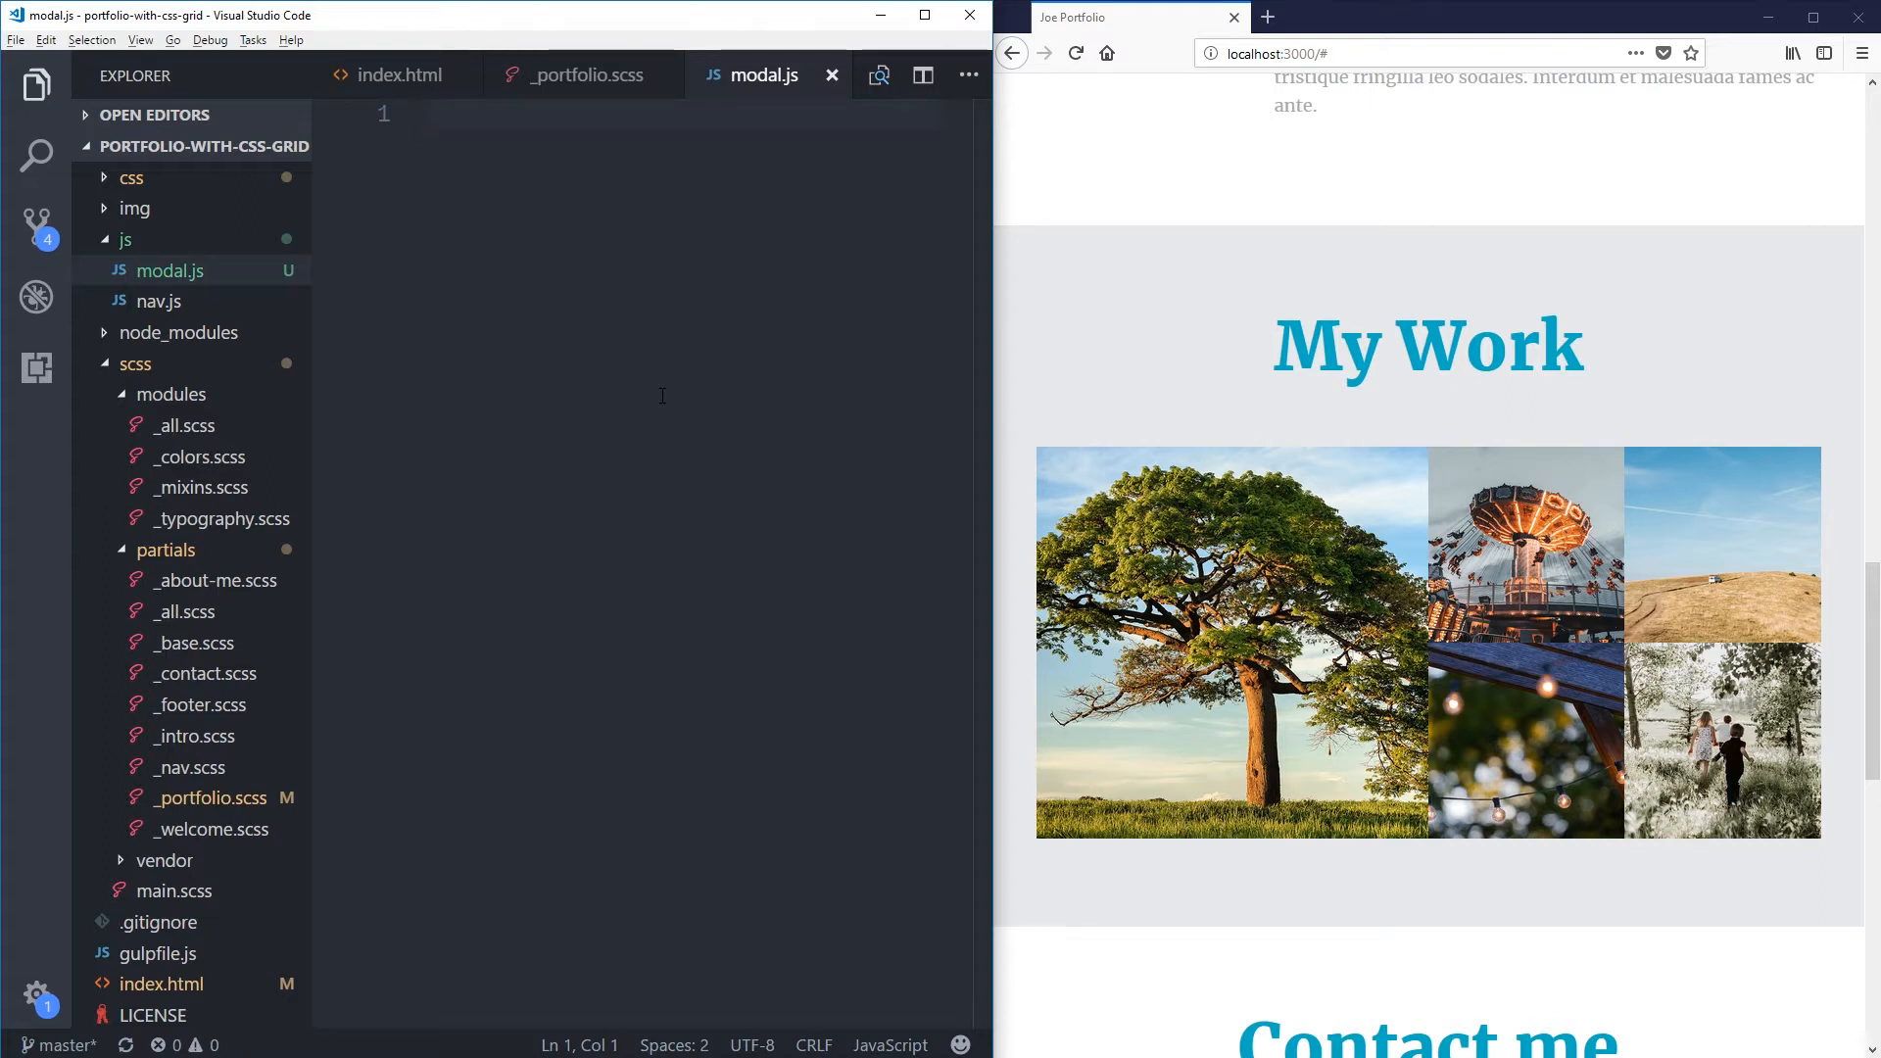
Step: Write const portfolioContainer = document.querySelector('.portfolio-items') in modal.js
type("const")
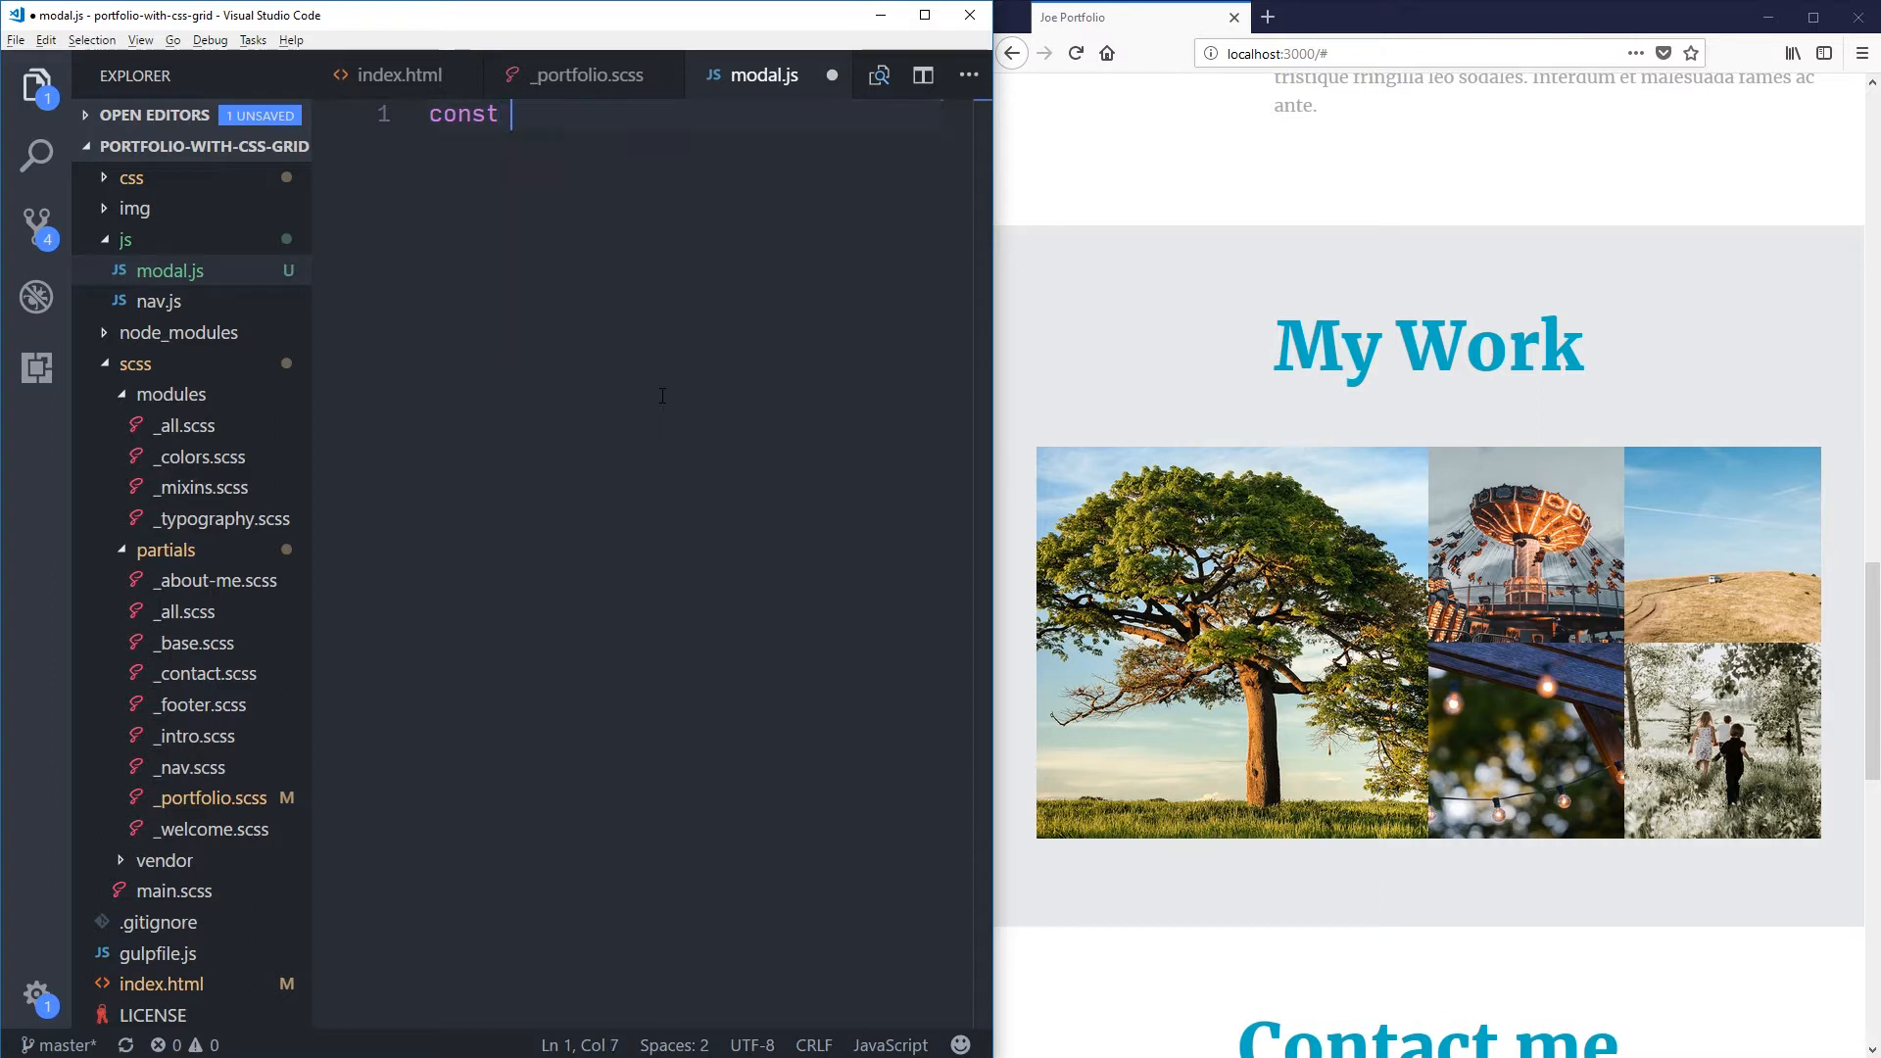
type("portfolioCont")
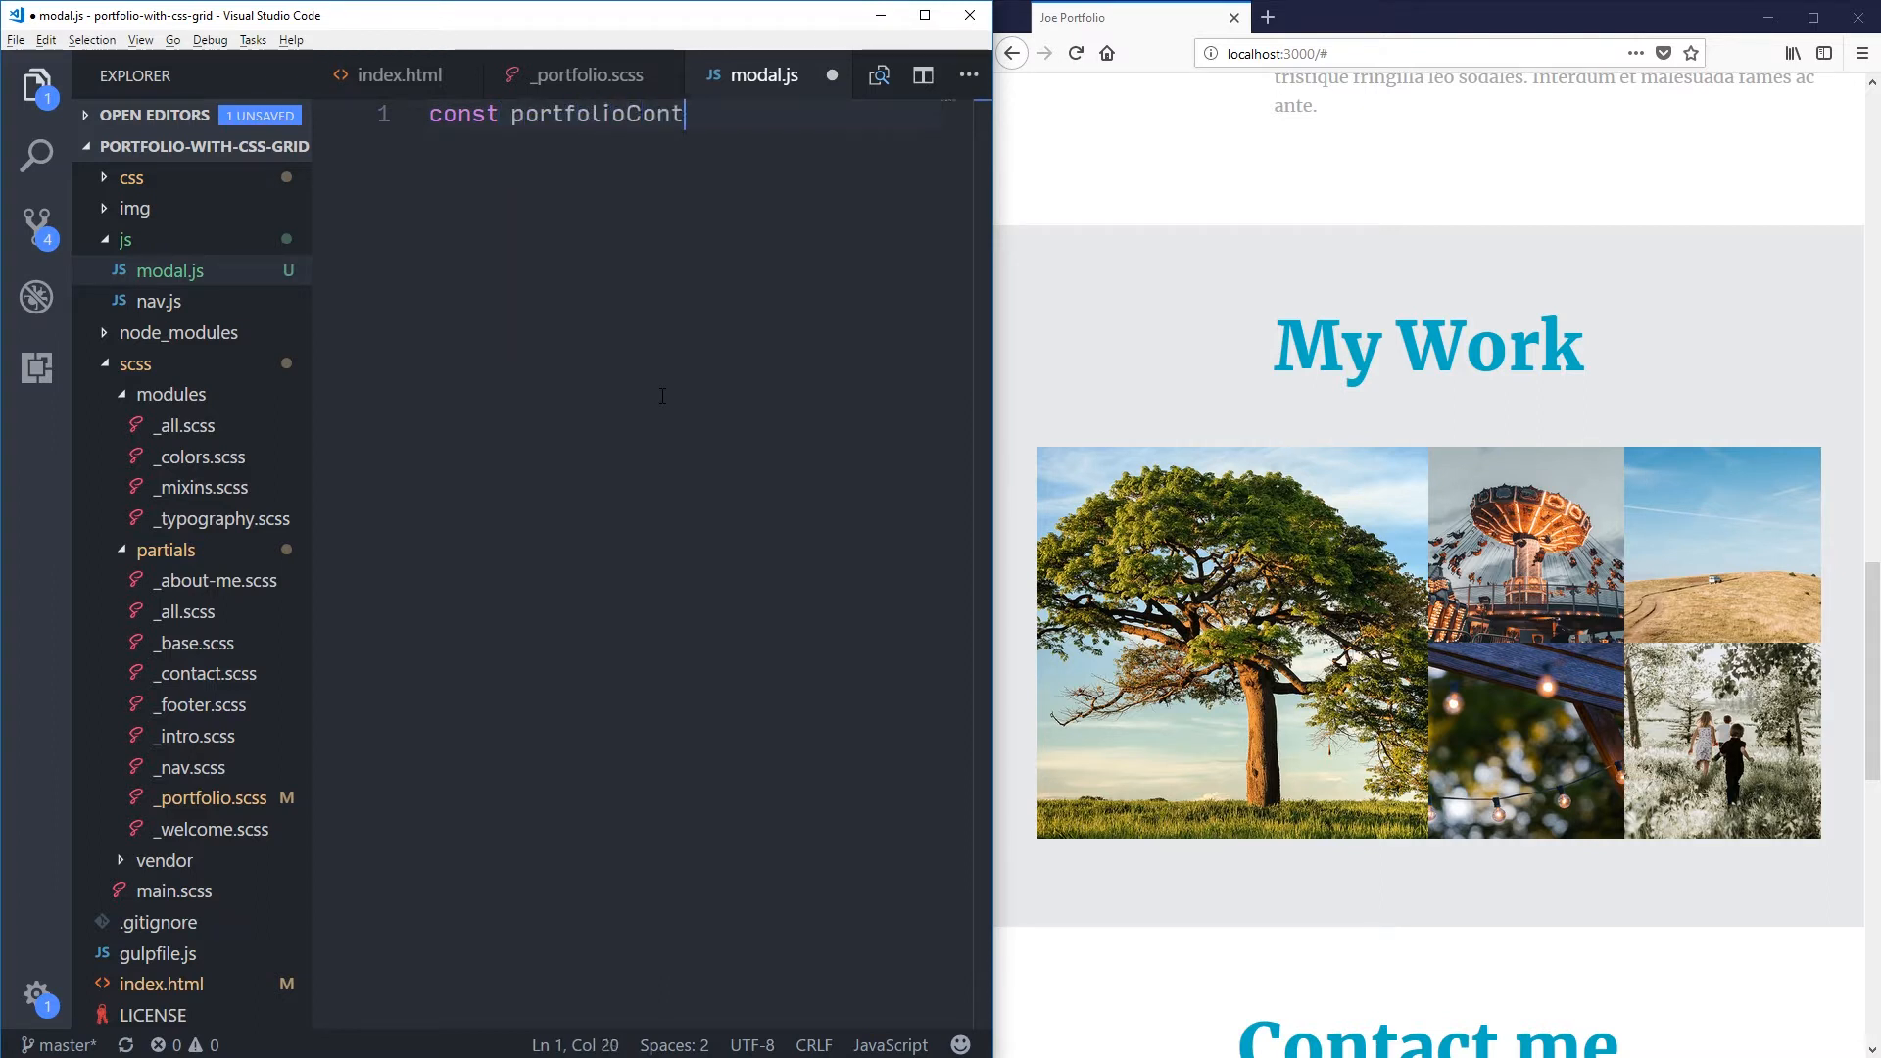
type("ainer =")
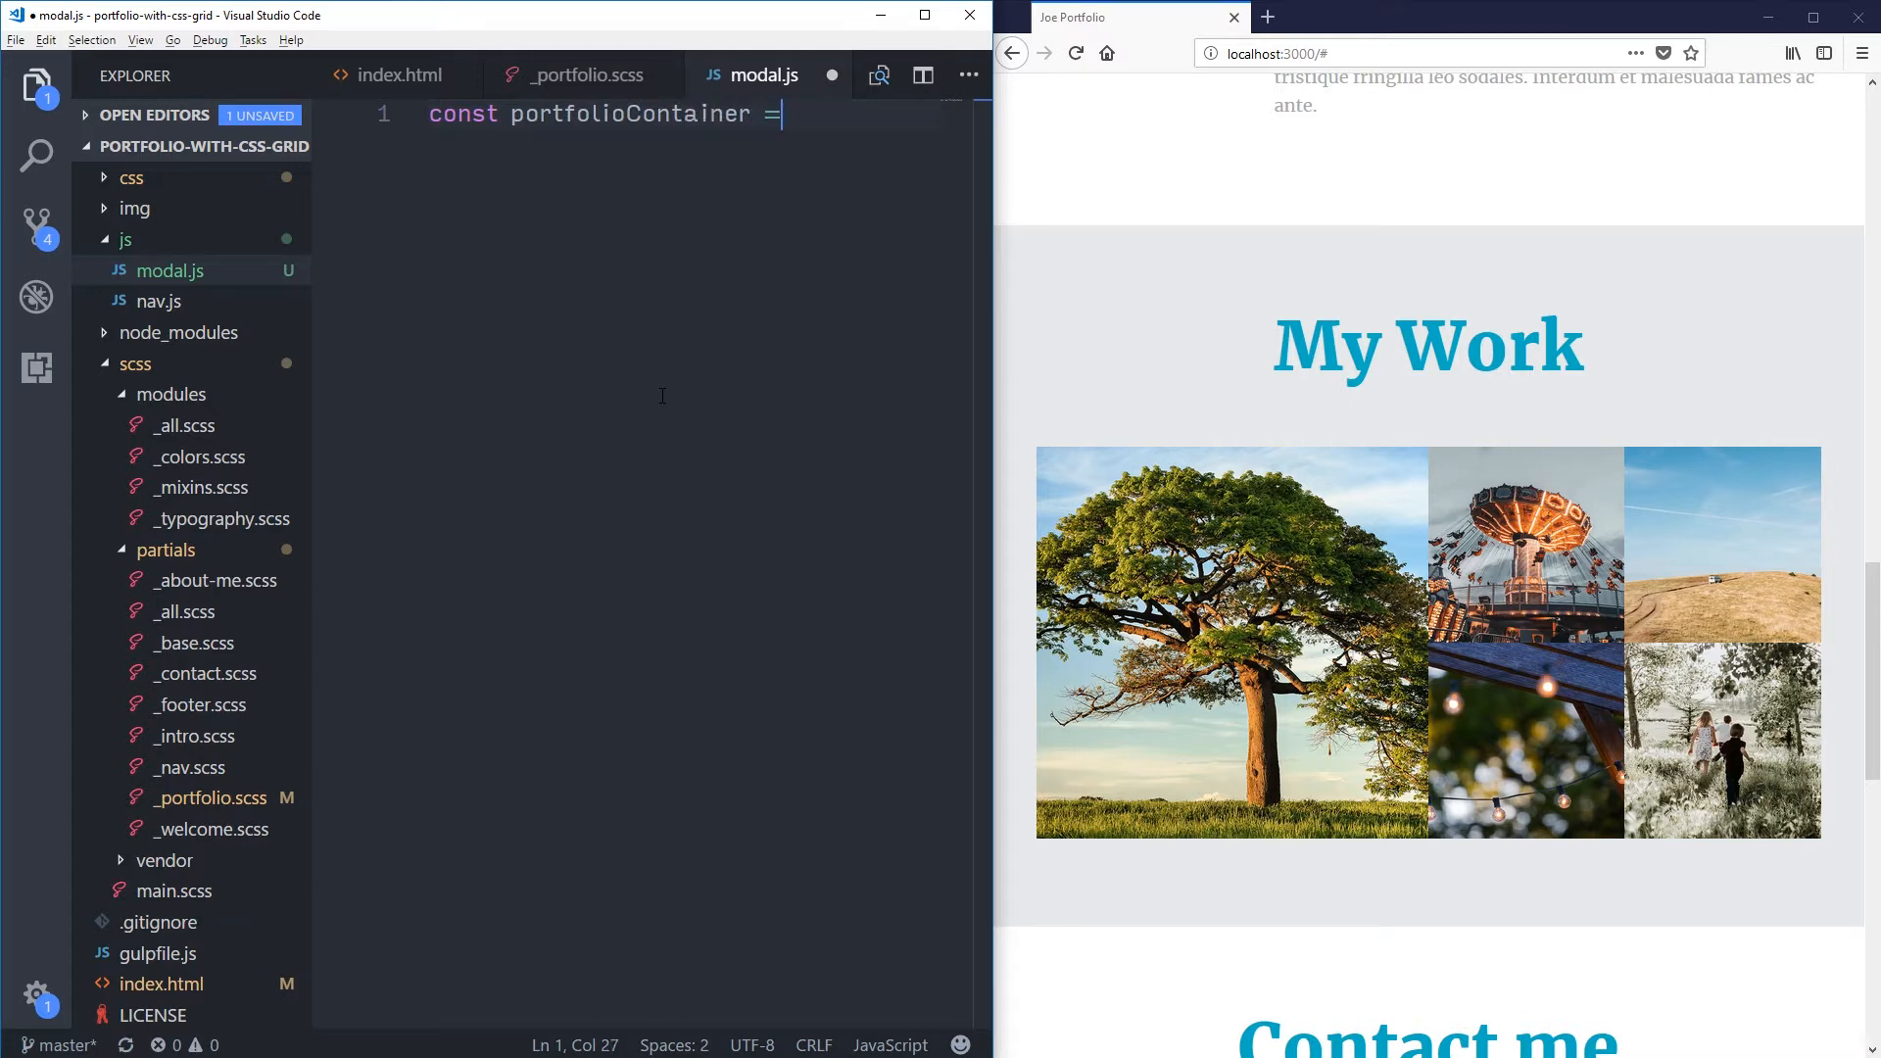
type("document.")
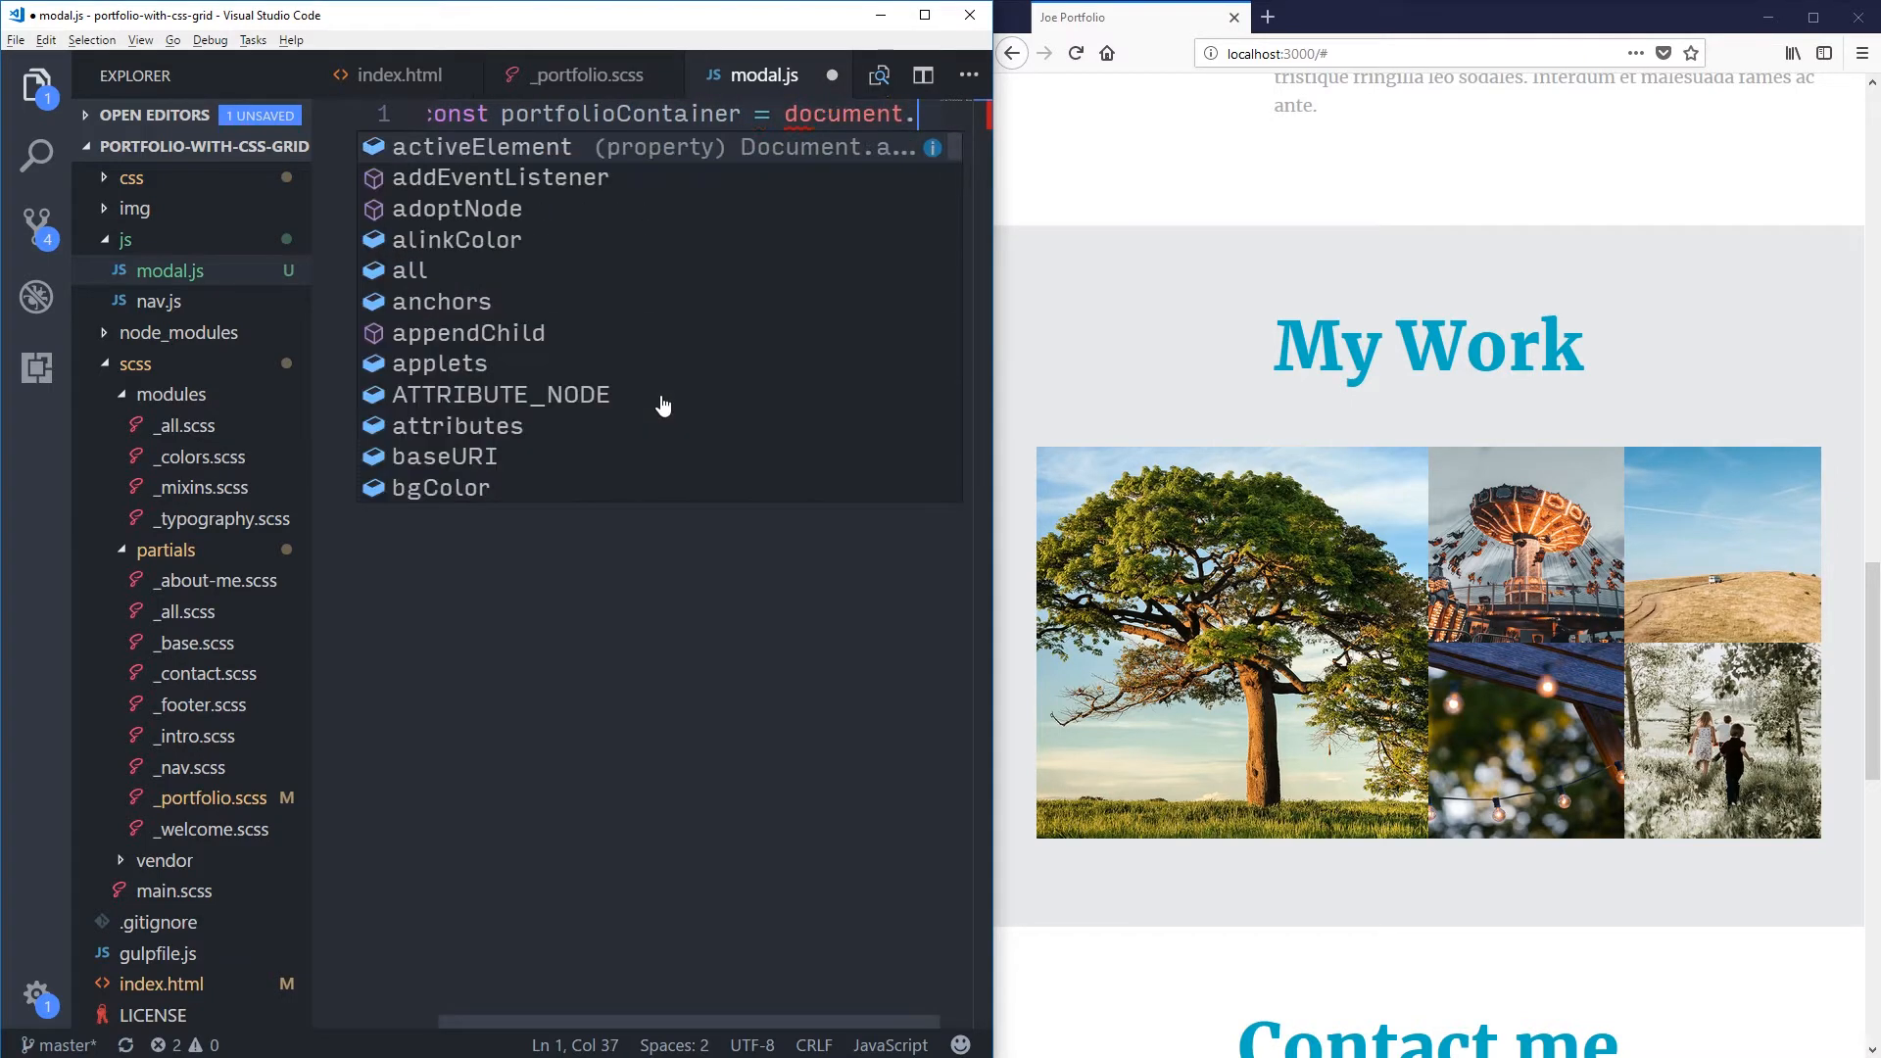
type("querySelector('")
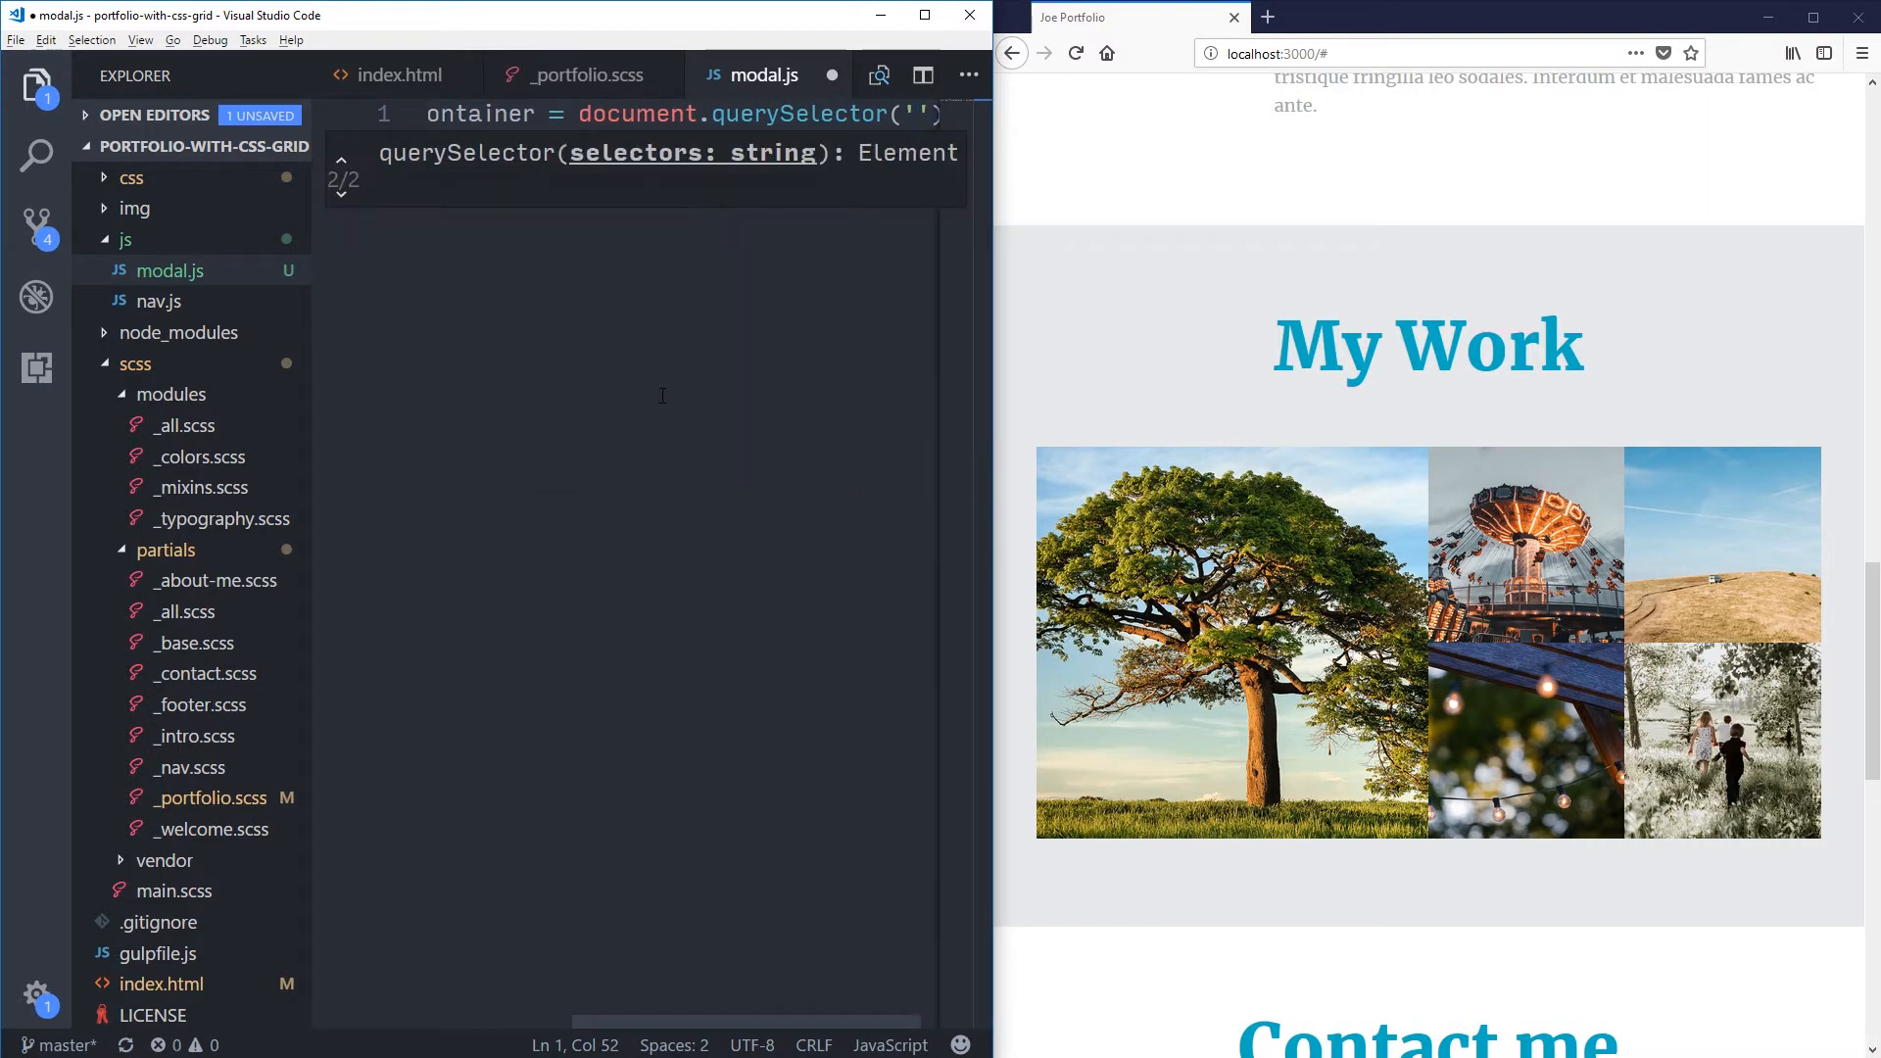
type(".portfolio")
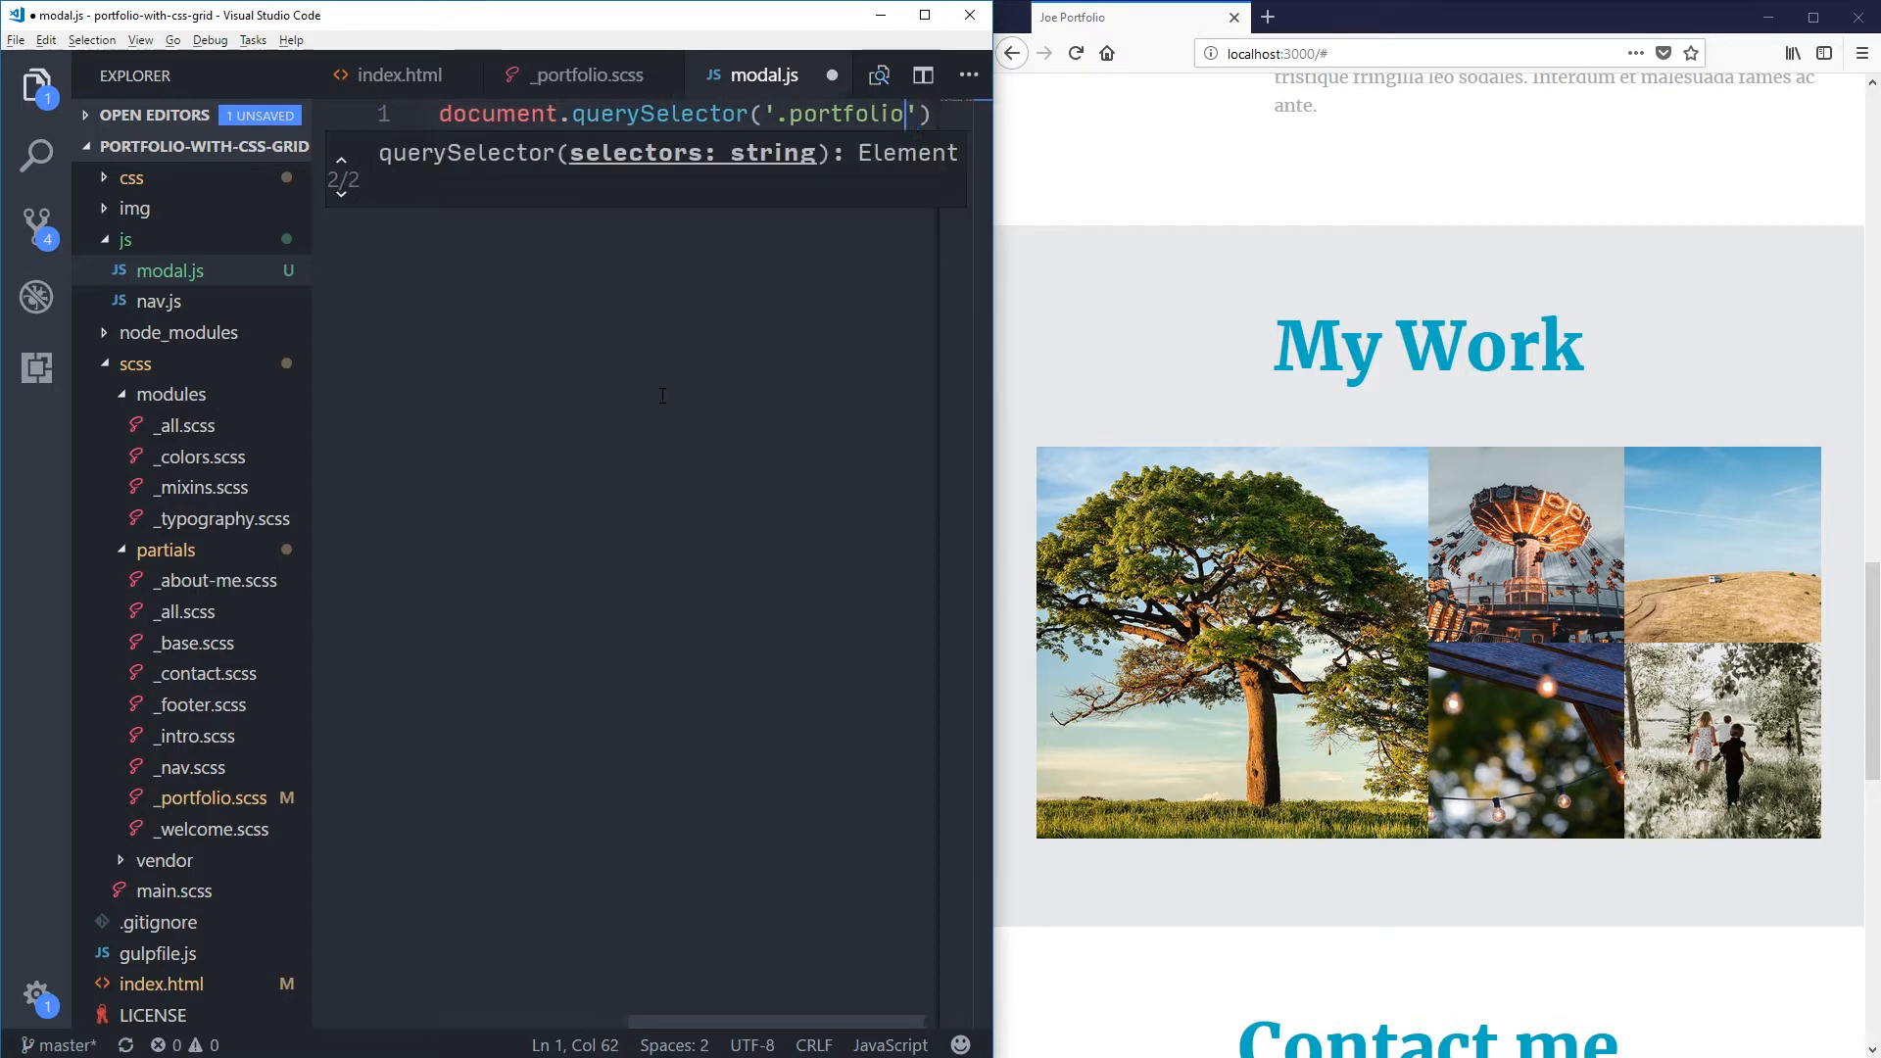
type("-items")
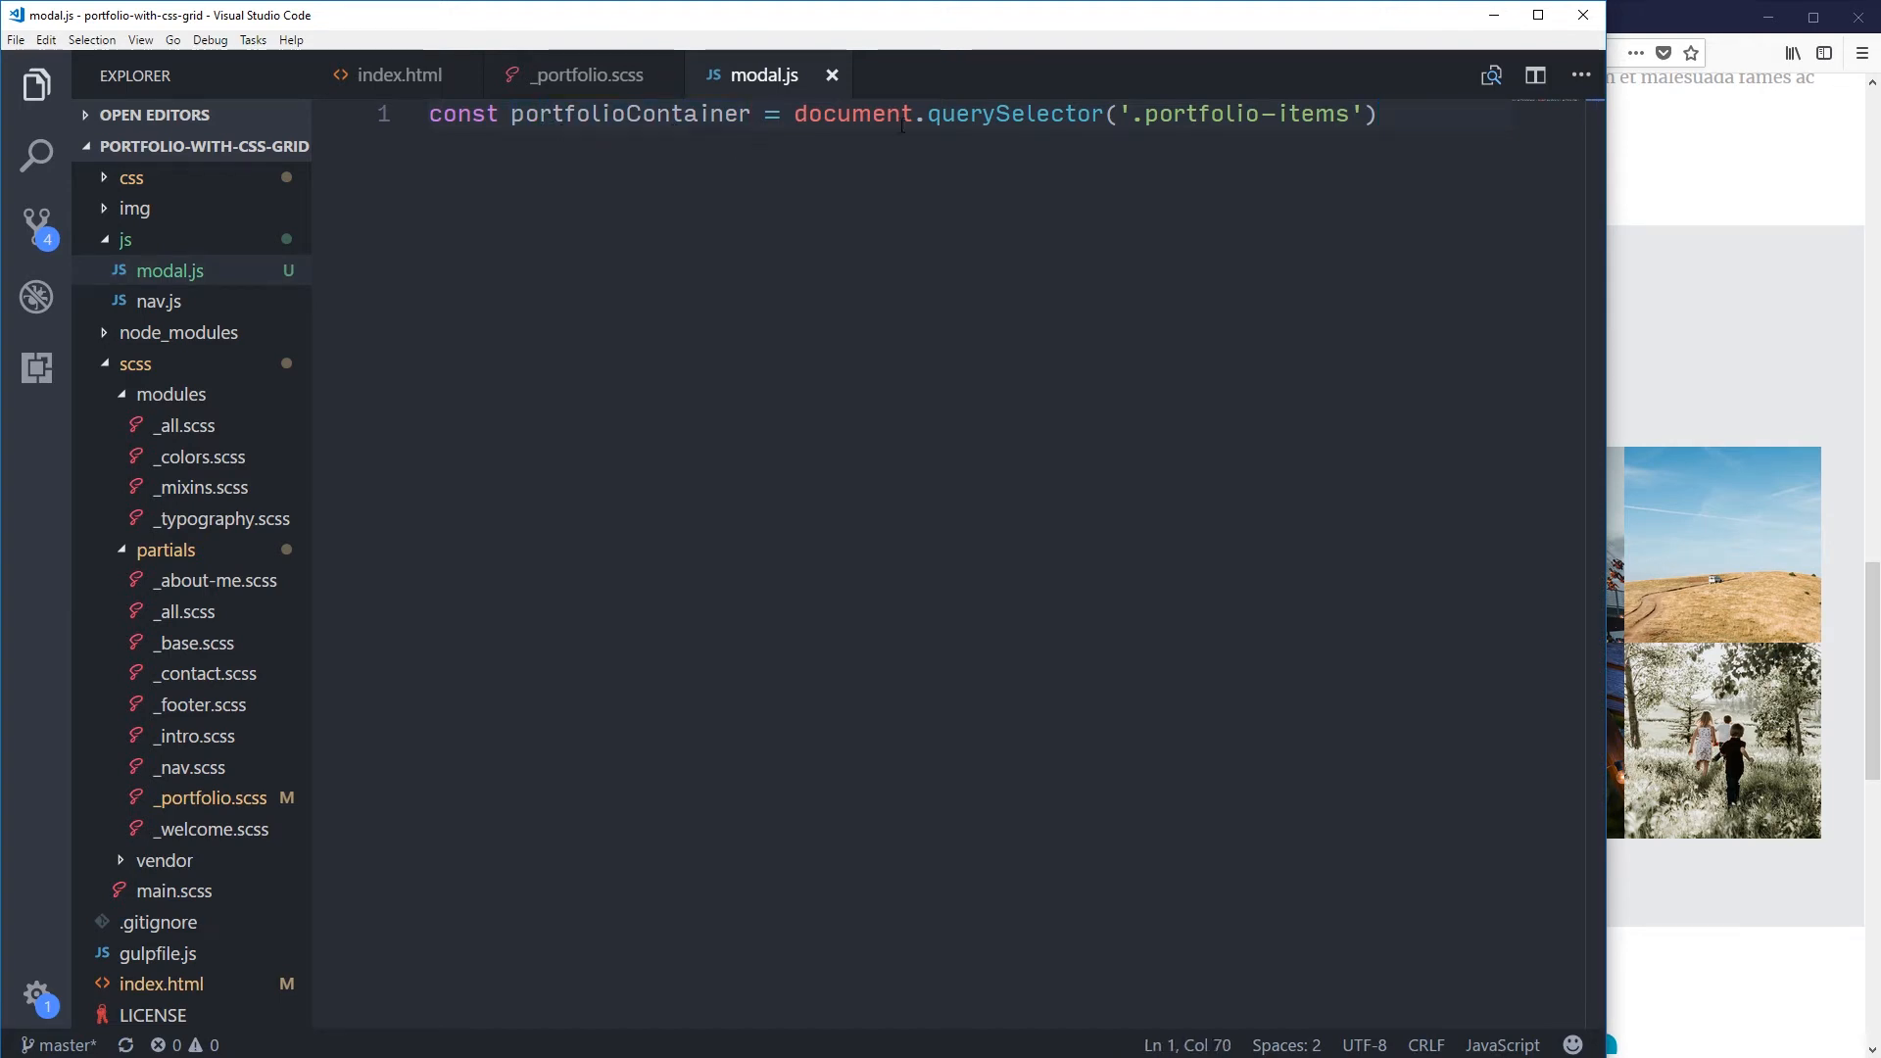
mouse_move(1001, 113)
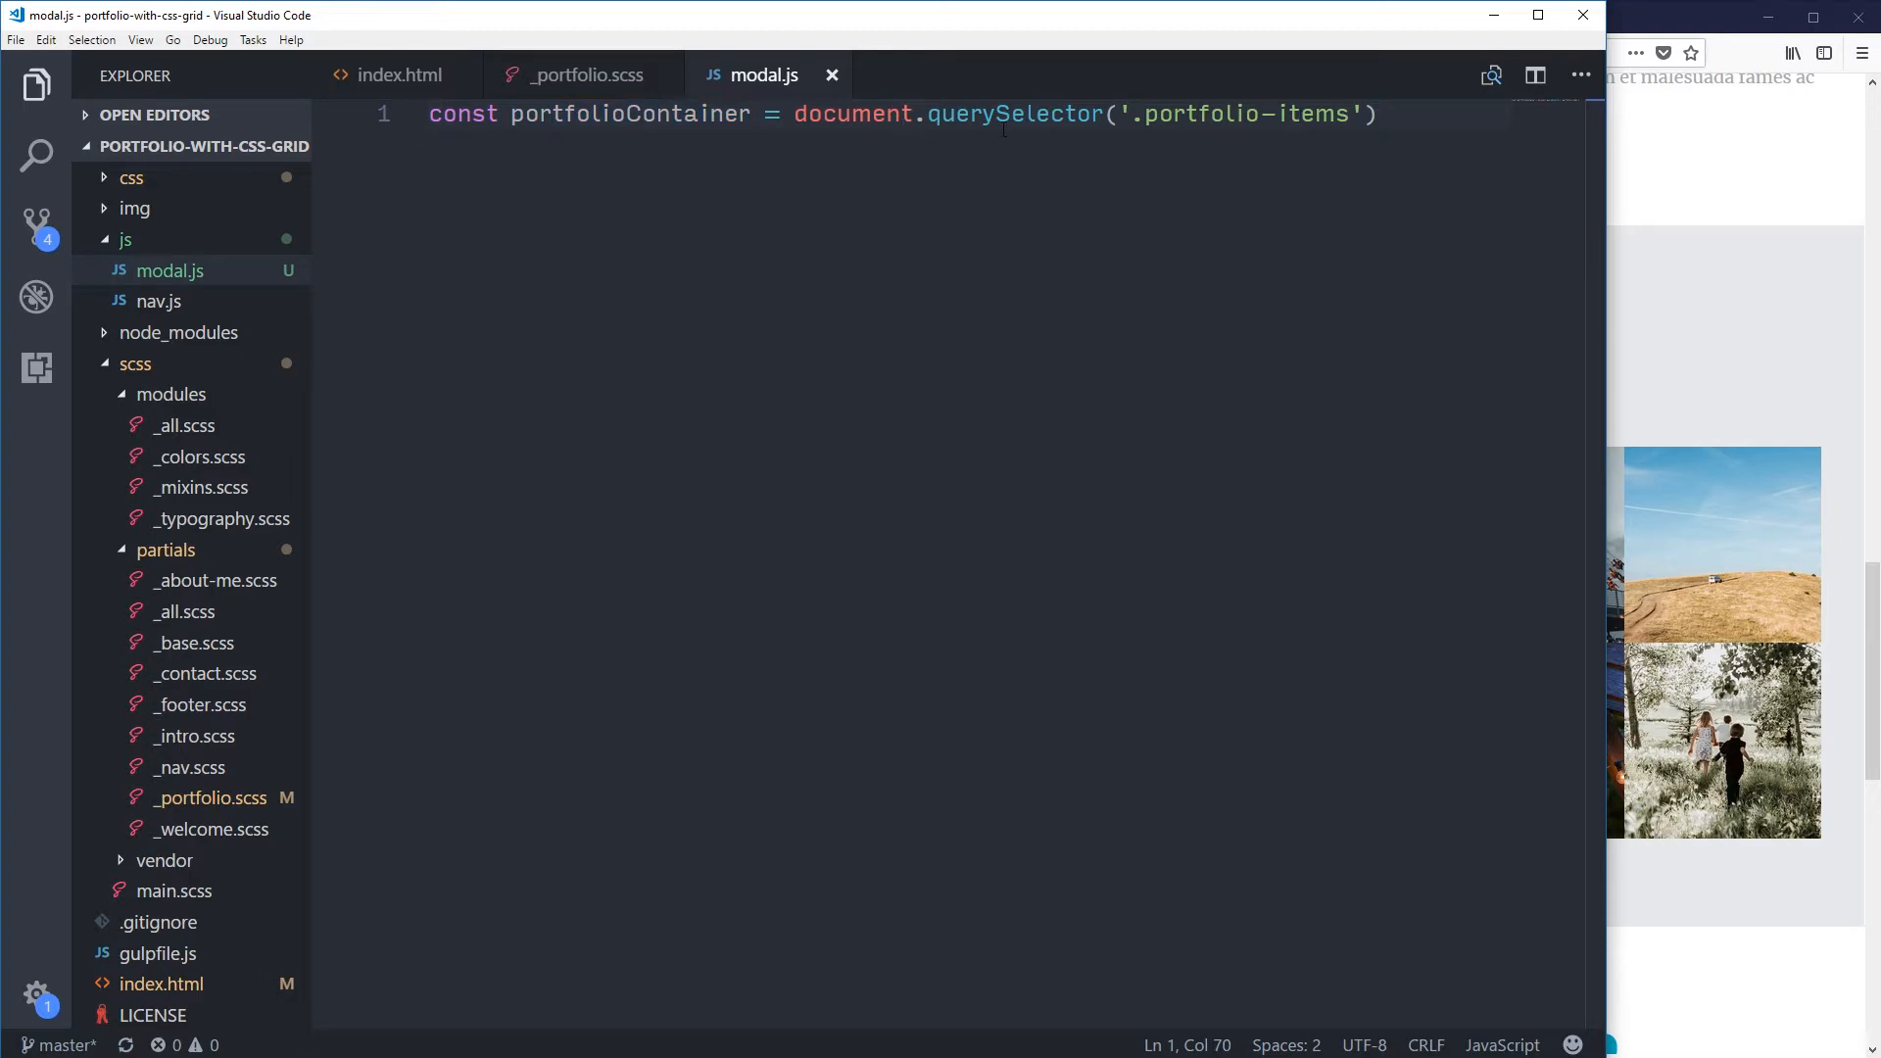
Step: Review the portfolio-items container in index.html, folding and unfolding it to see its modal markup
left_click(396, 74)
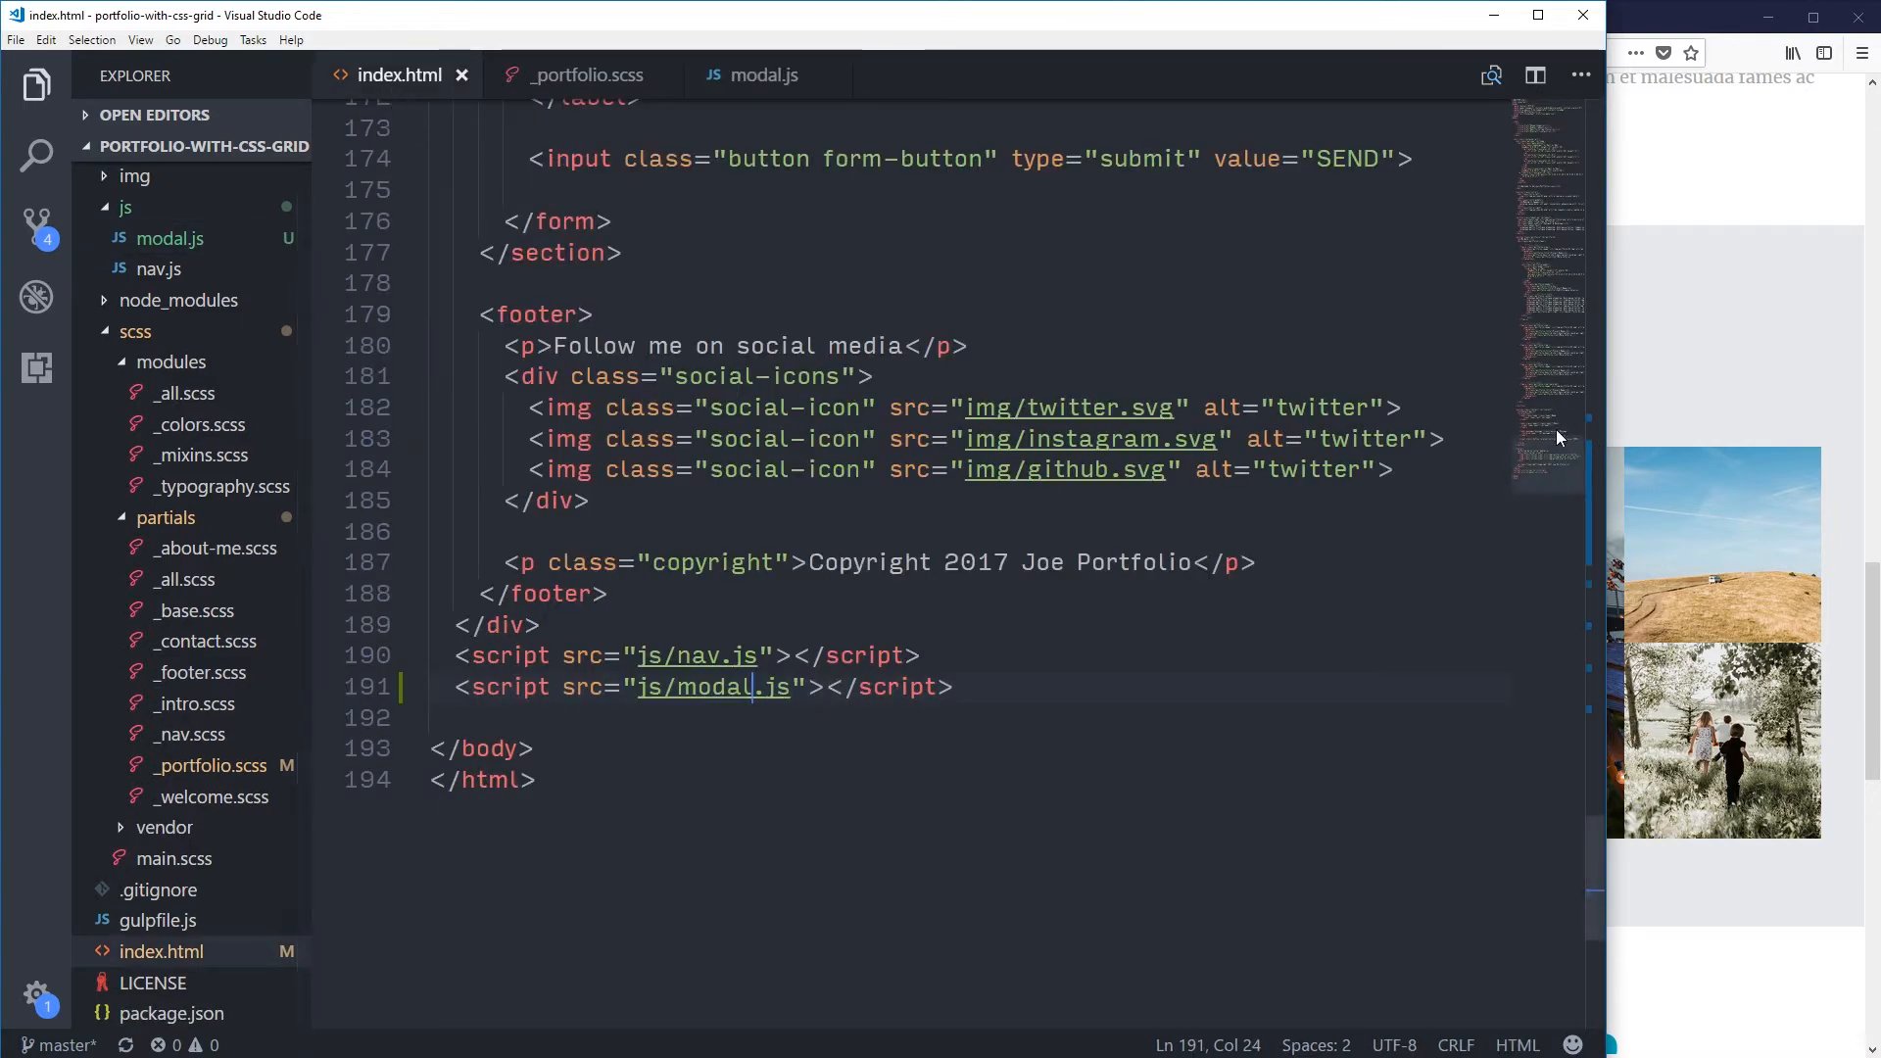
scroll("up", 3)
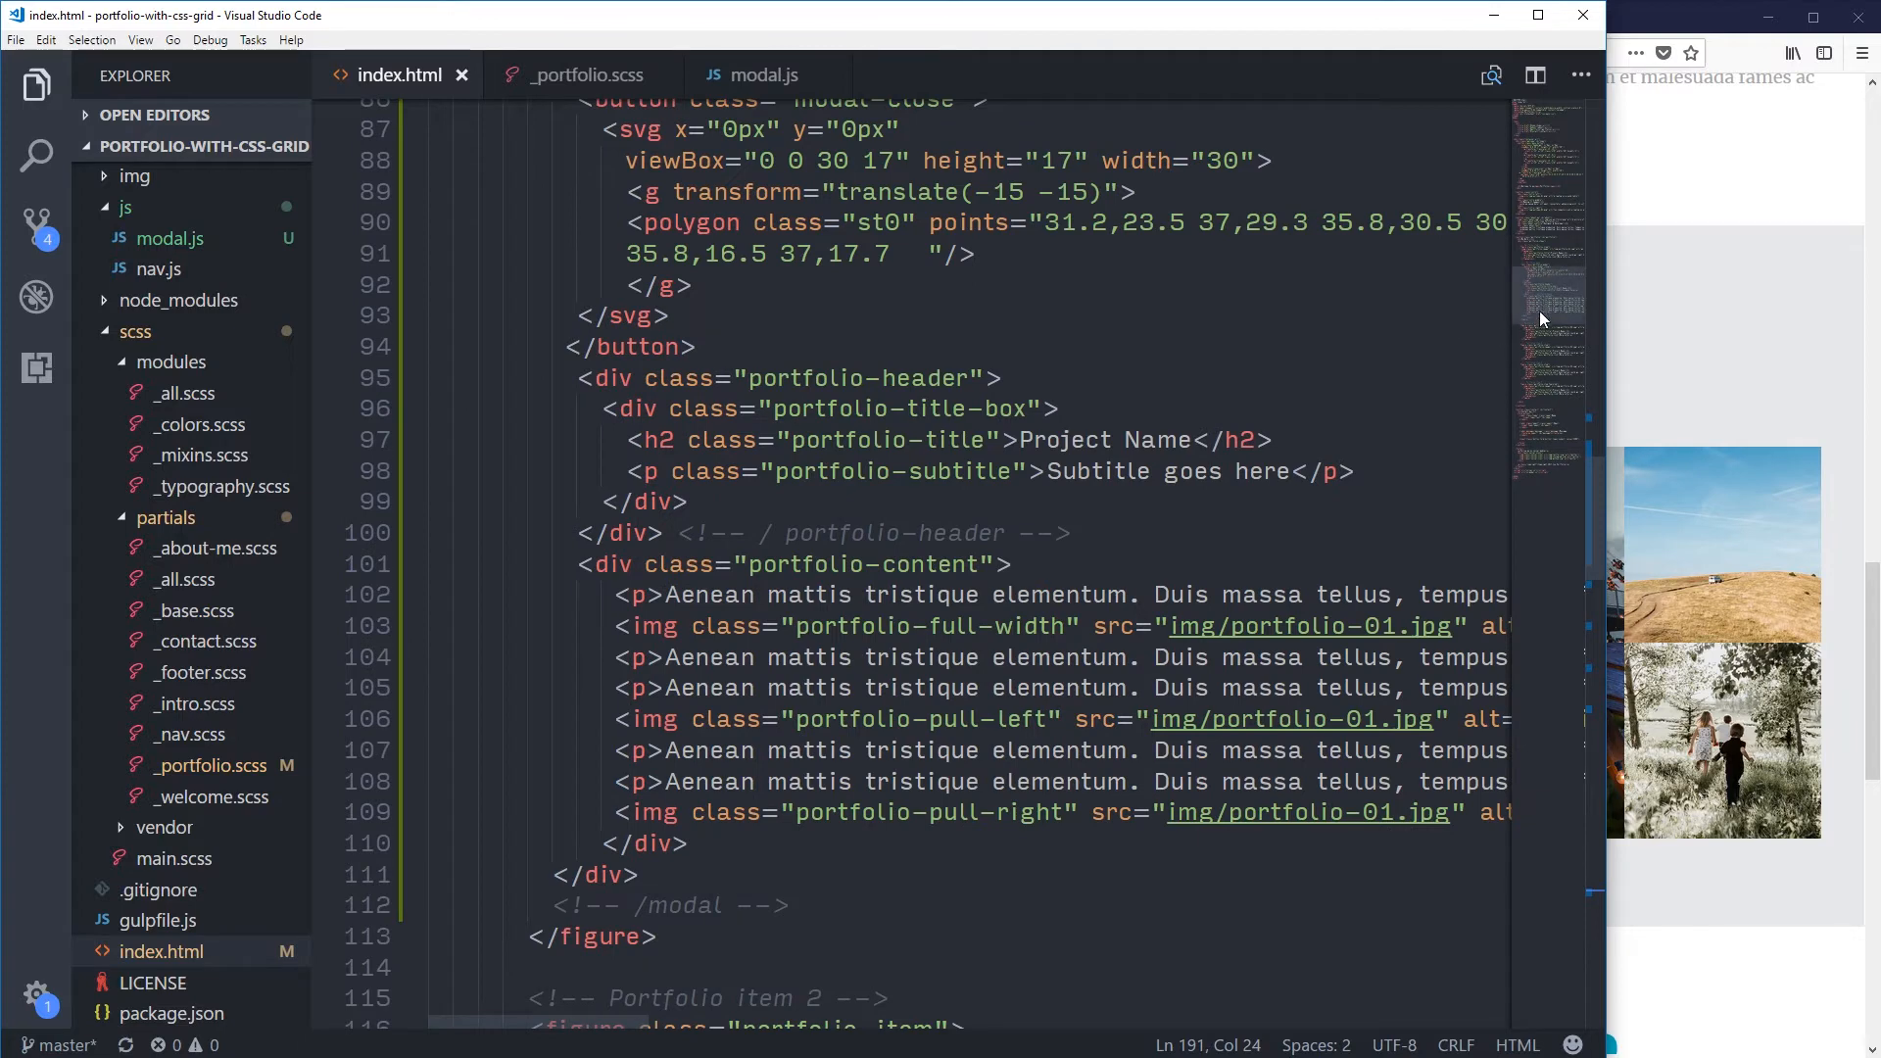
scroll("up", 3)
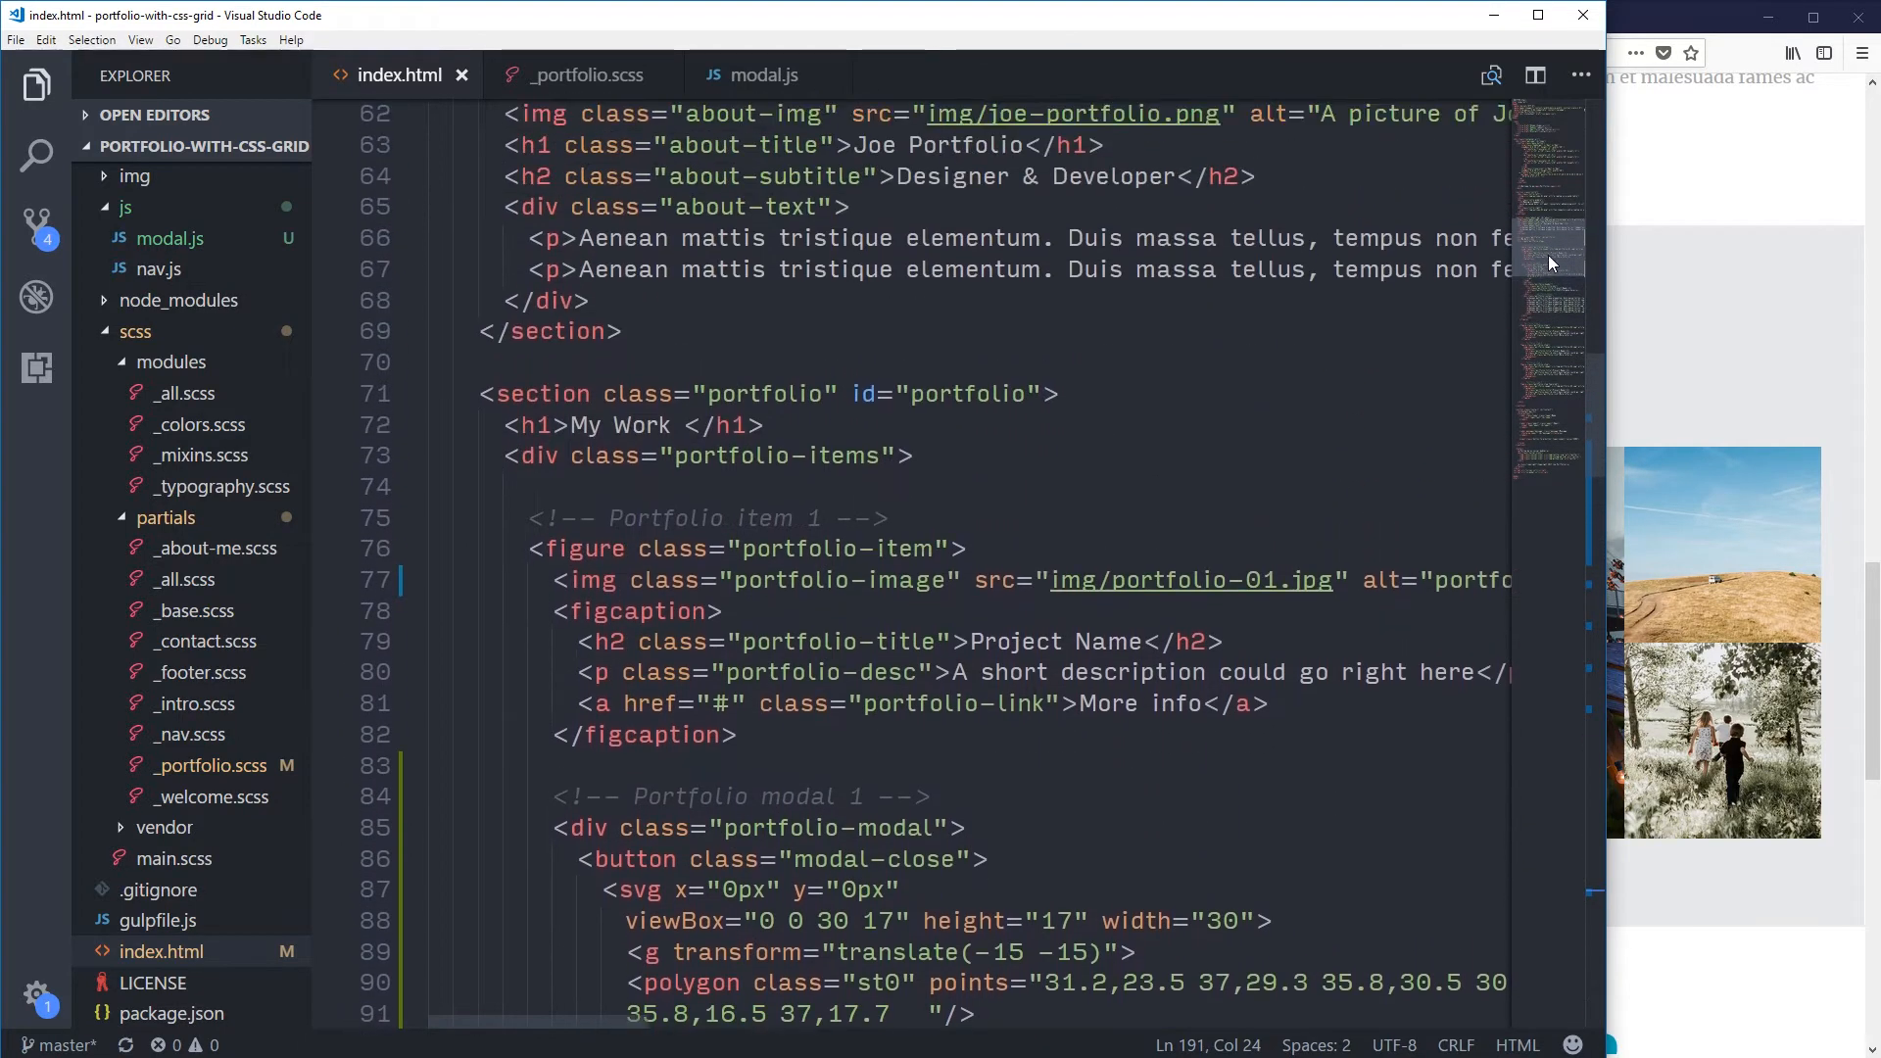
double_click(779, 478)
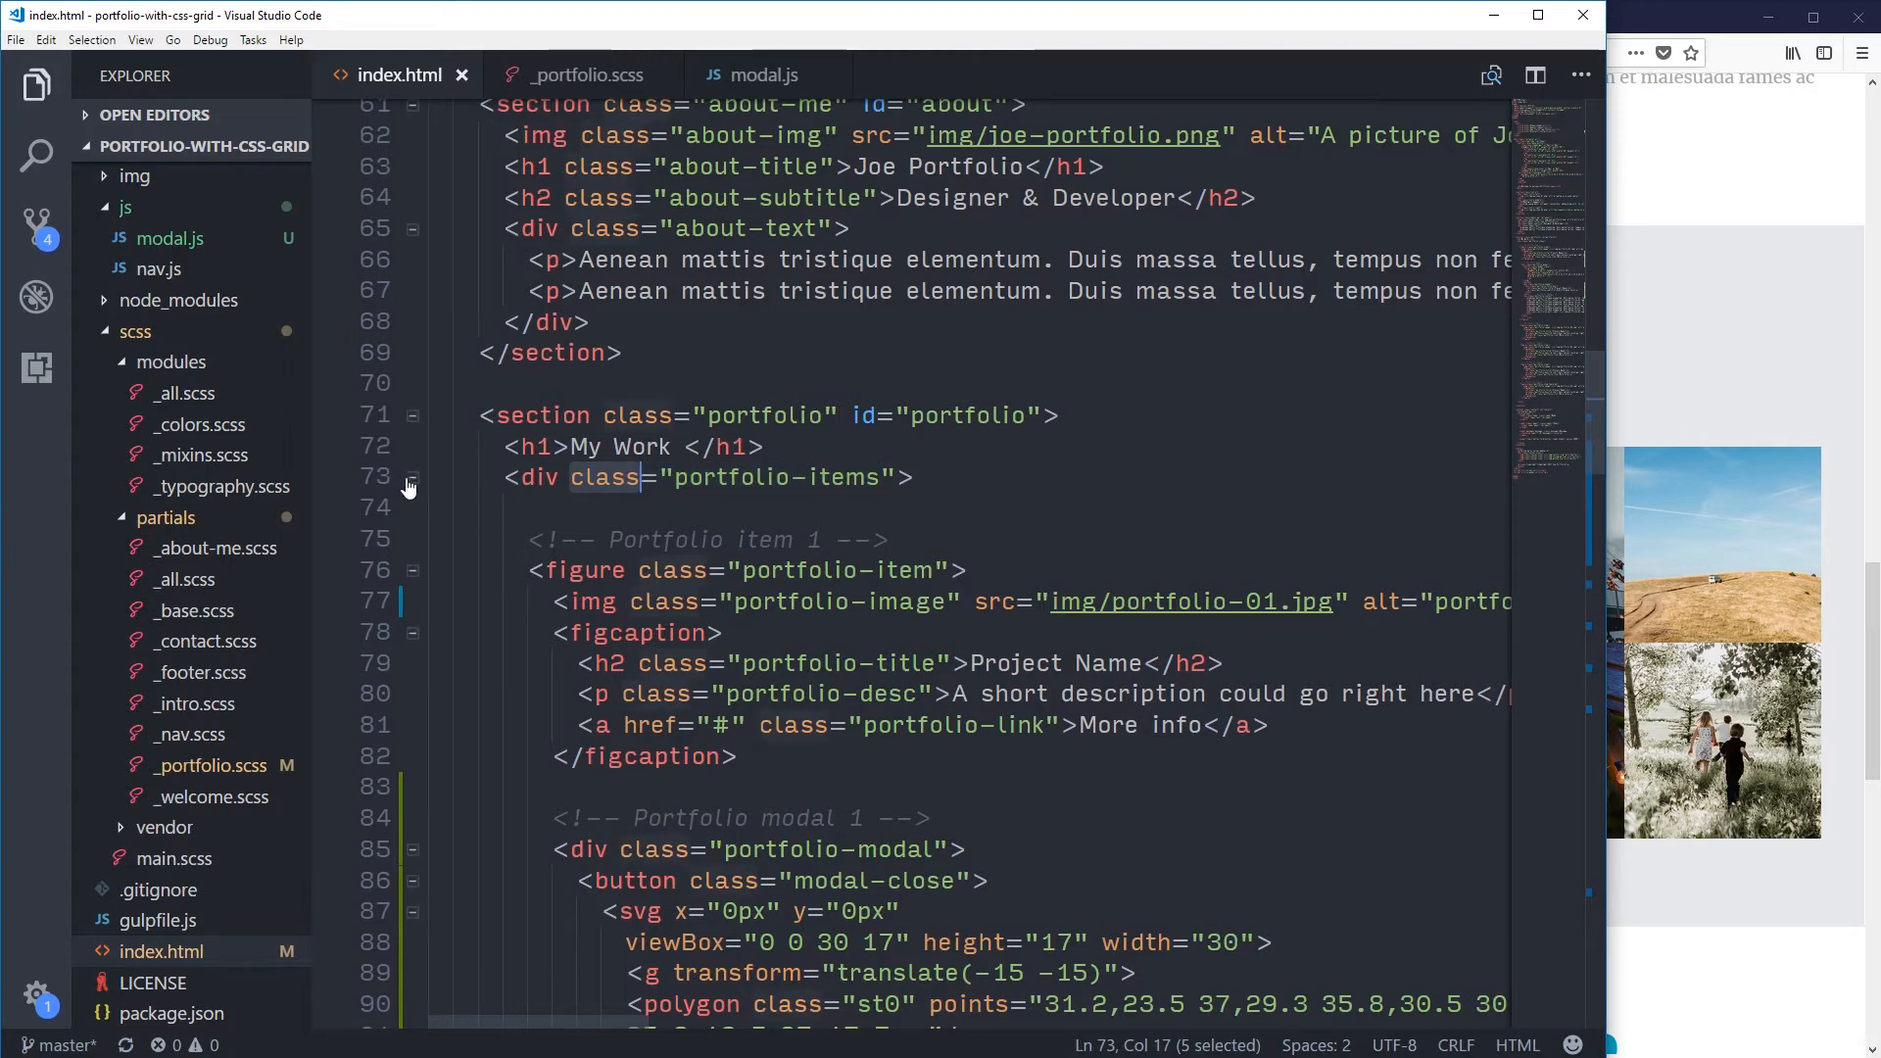
left_click(409, 476)
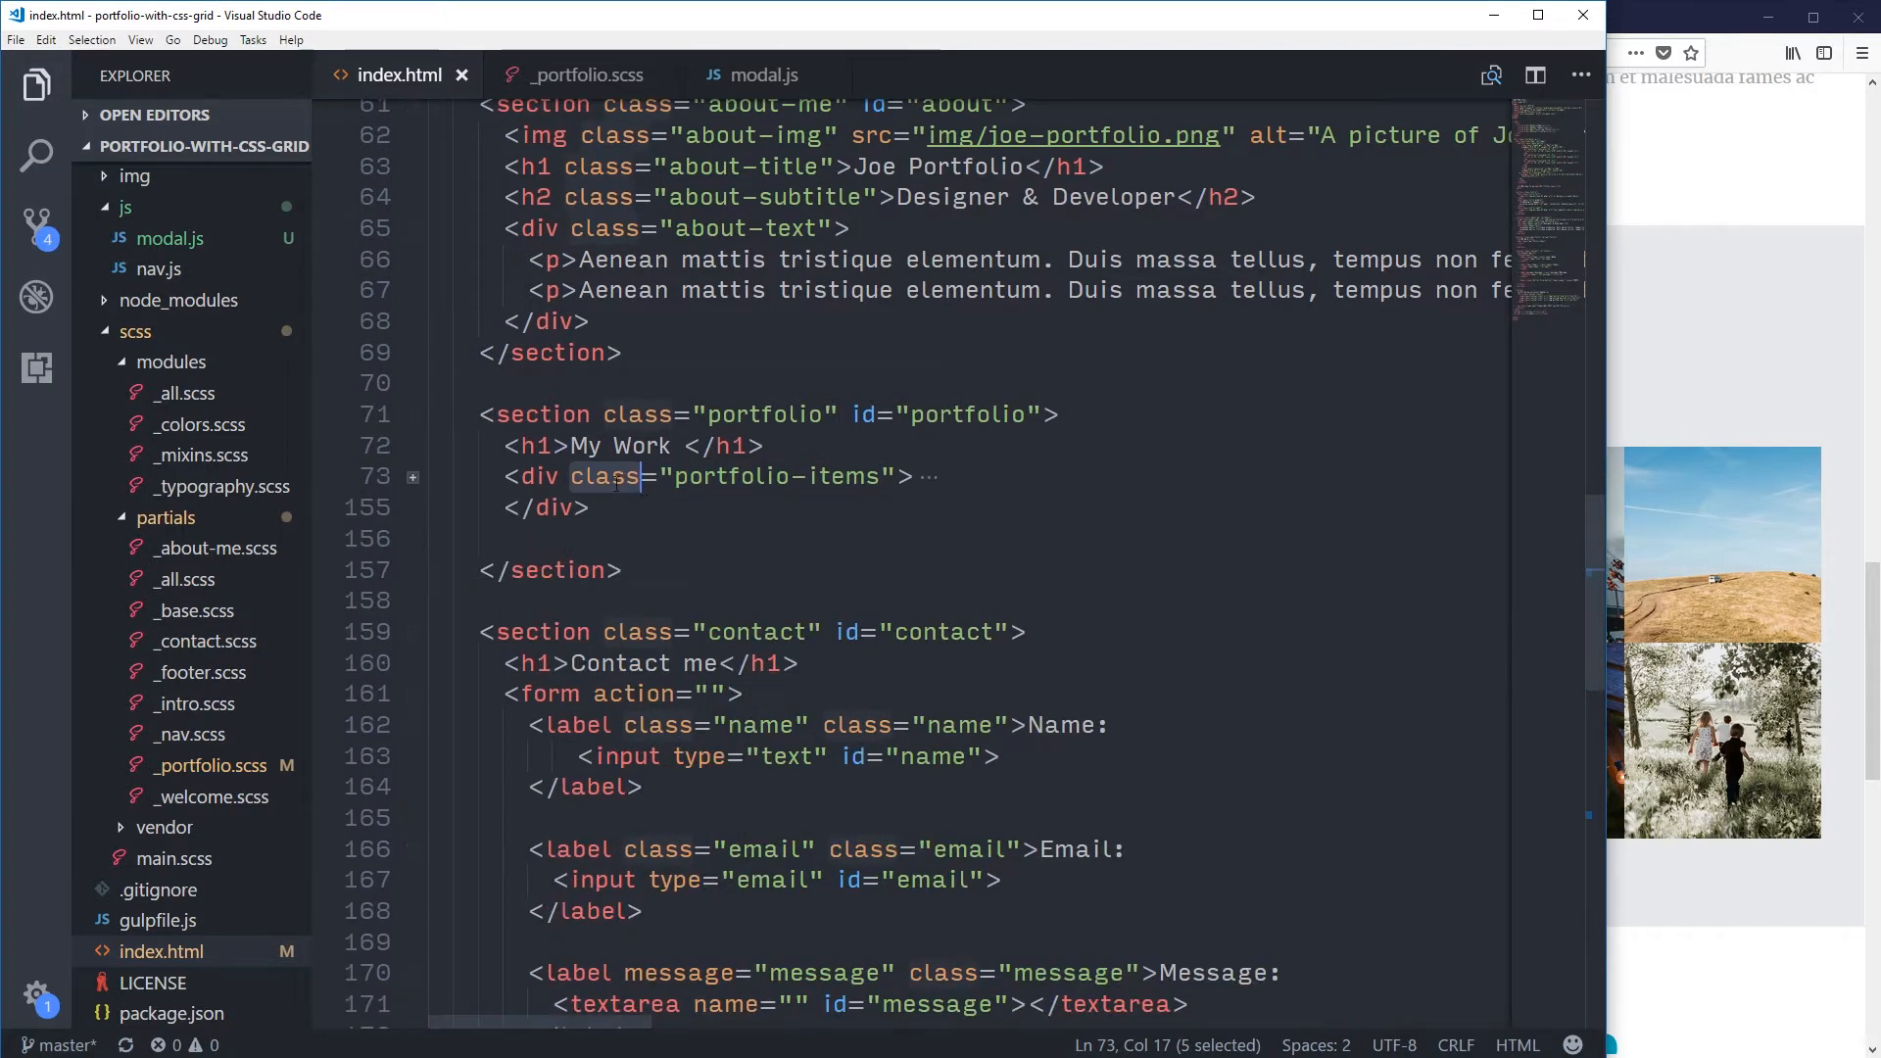
left_click(414, 476)
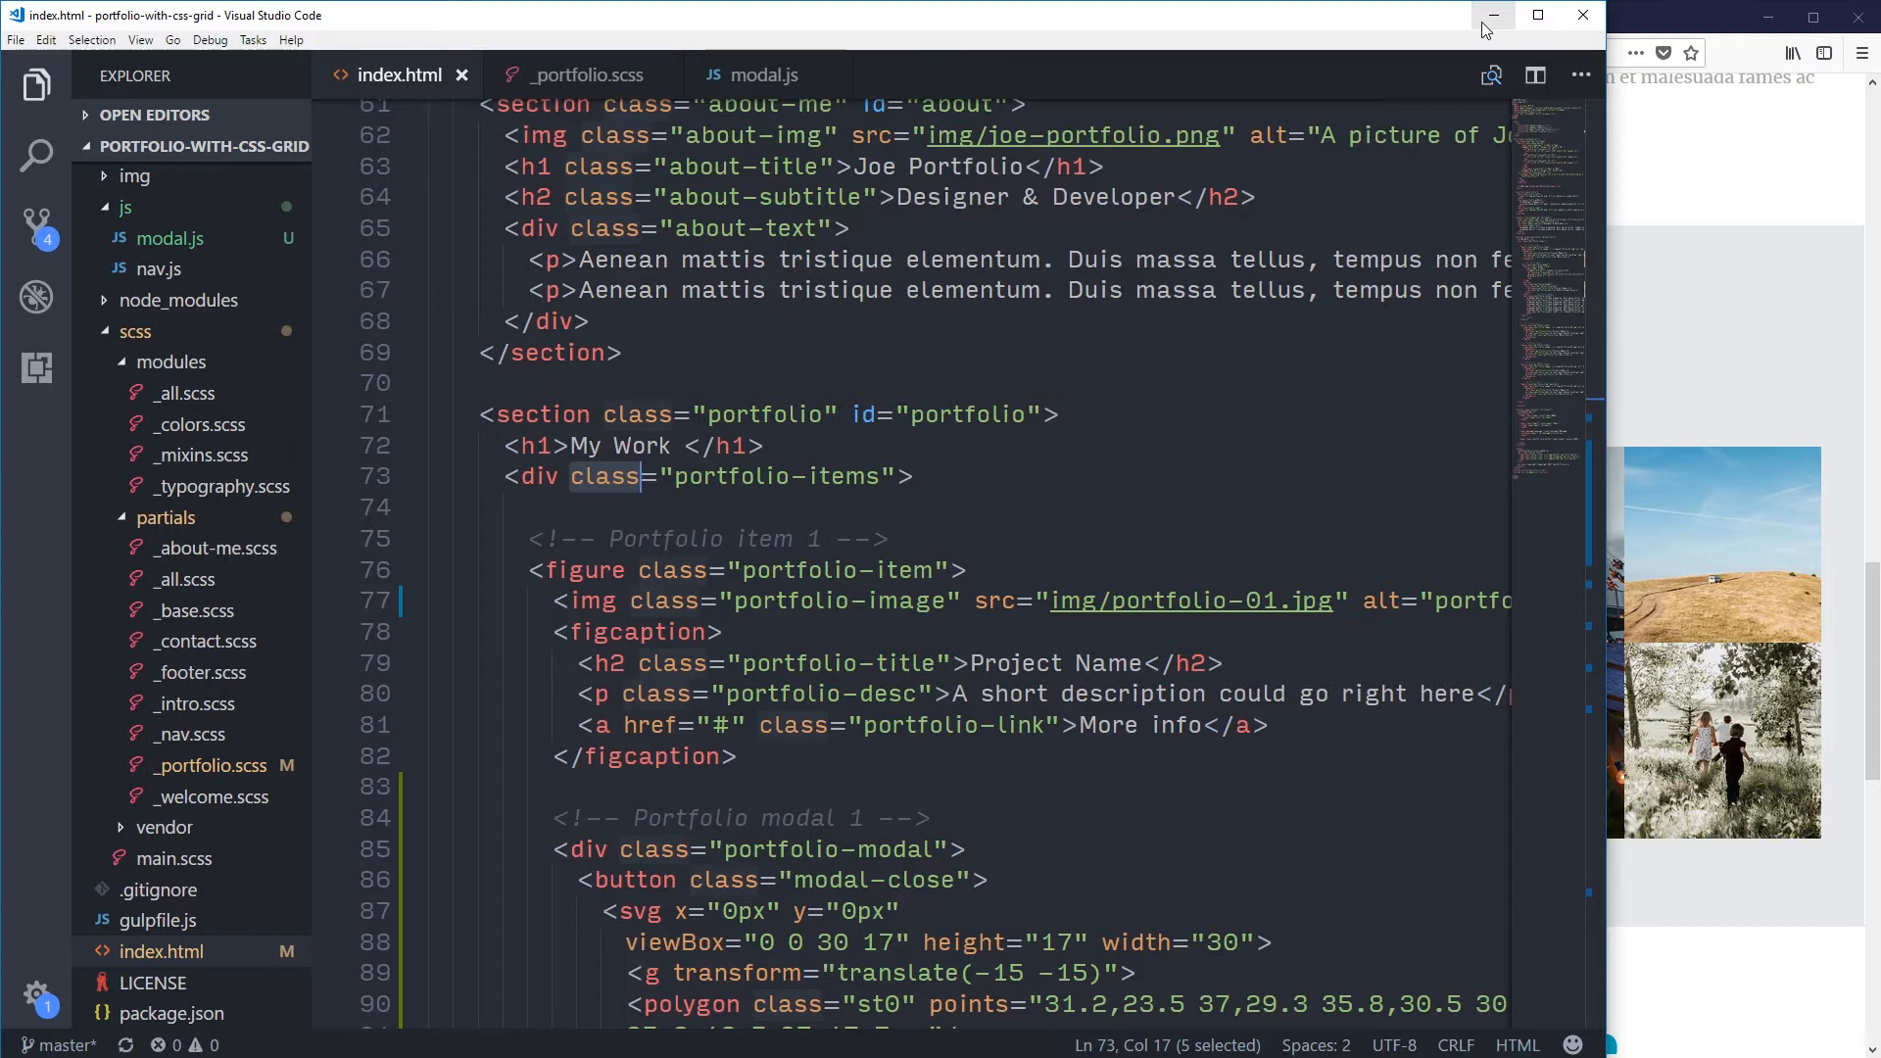
mouse_move(753, 75)
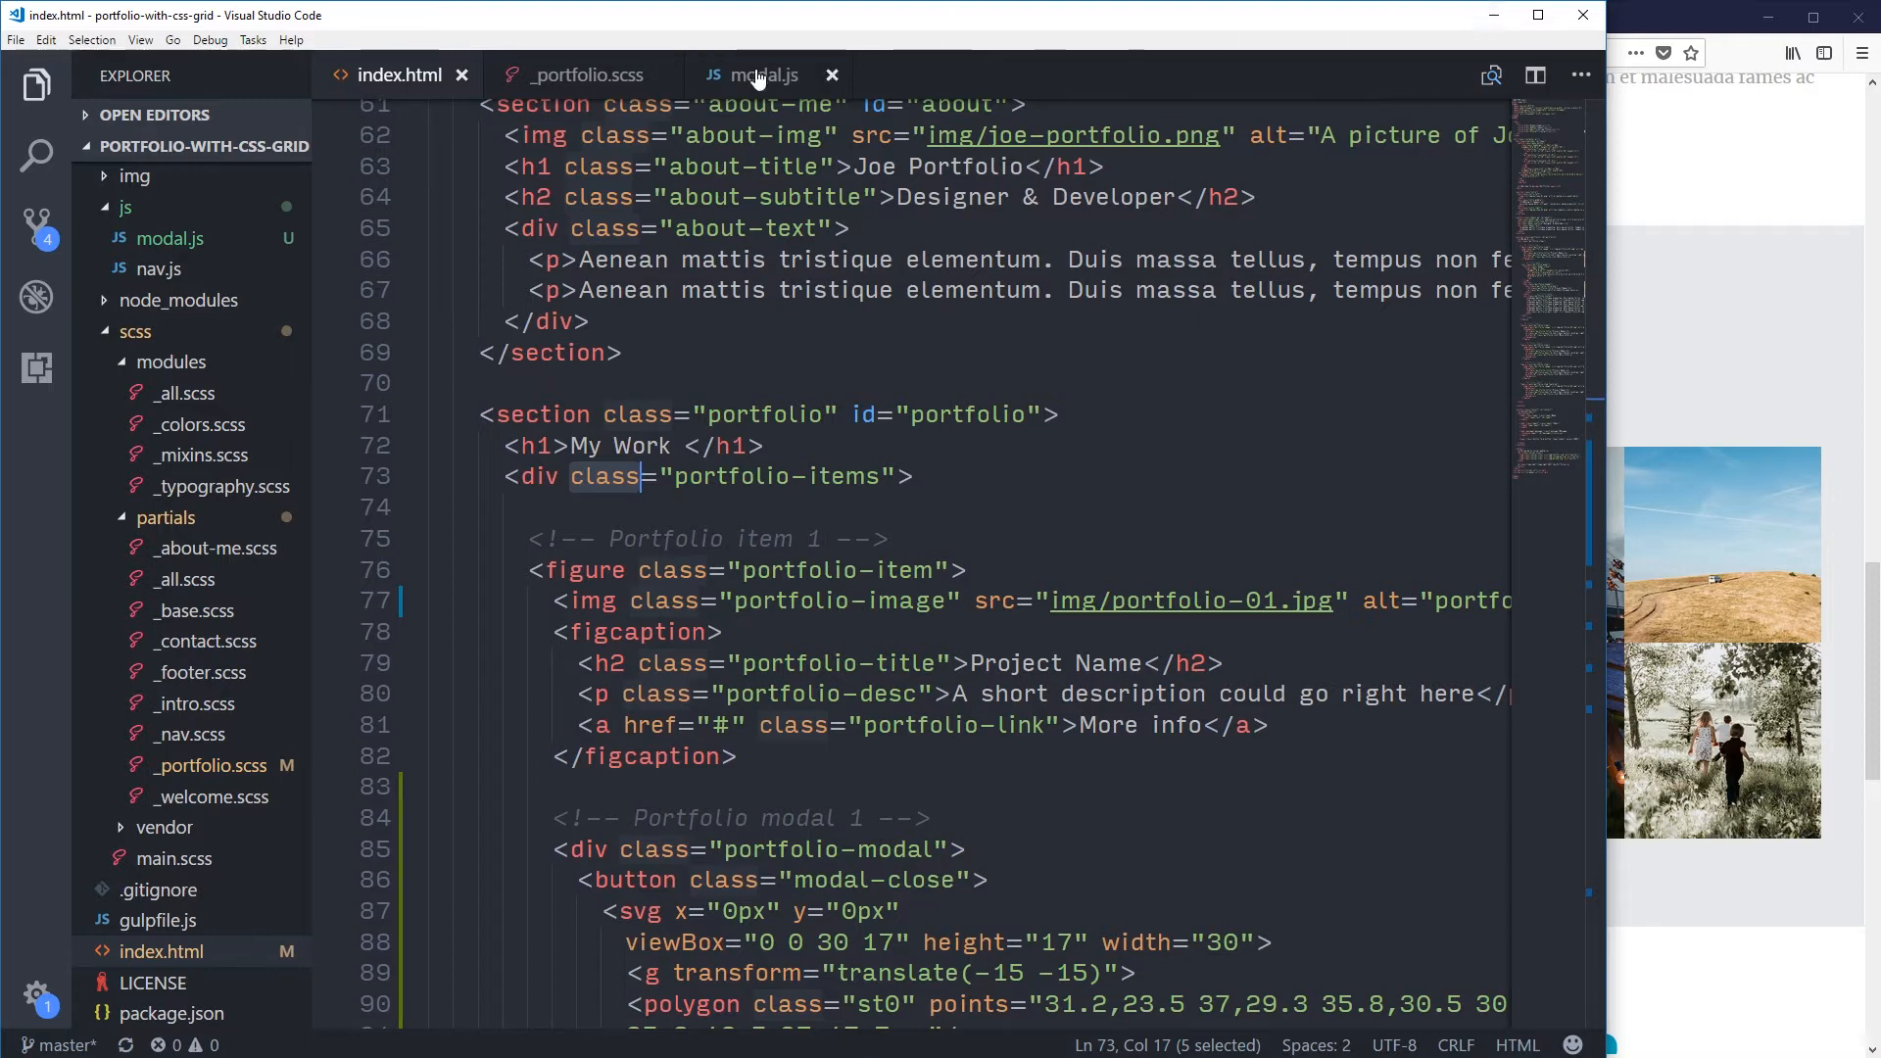
Step: Save modal.js with the portfolioContainer lookup and a blank line after it
left_click(764, 75)
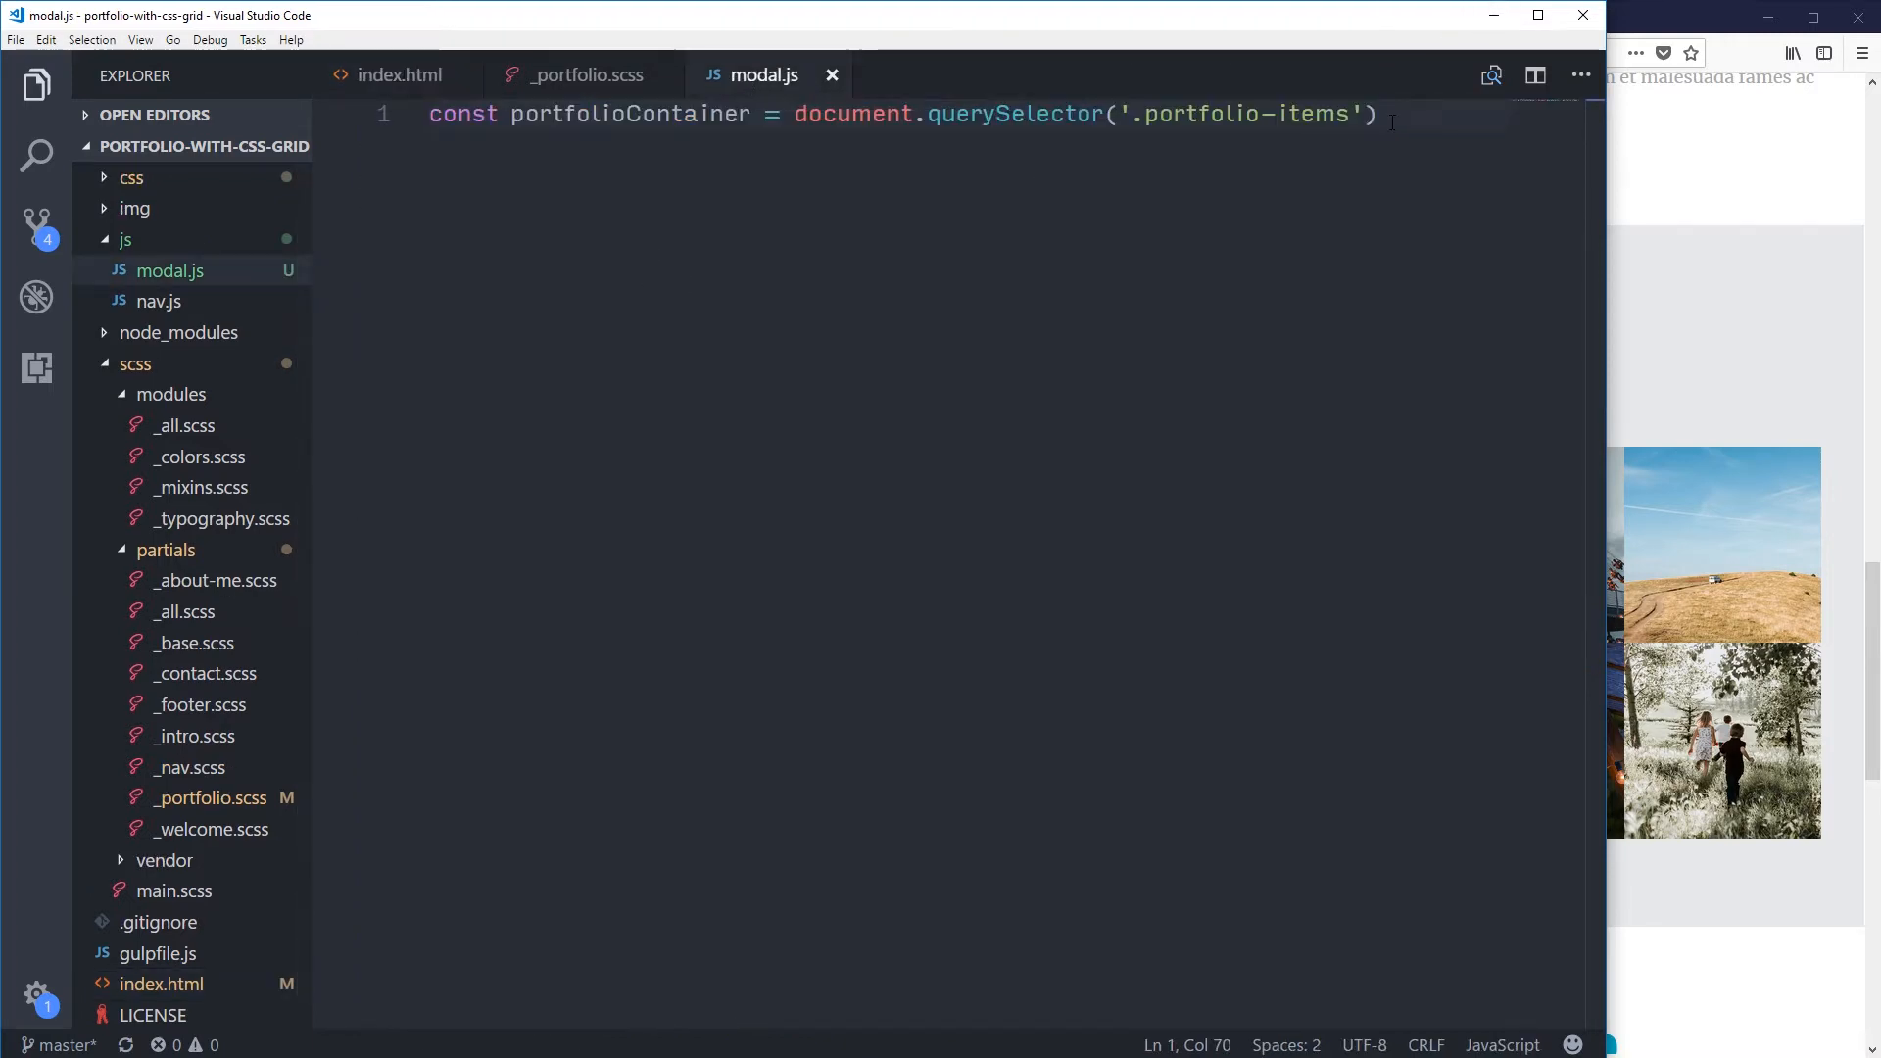
key("Enter")
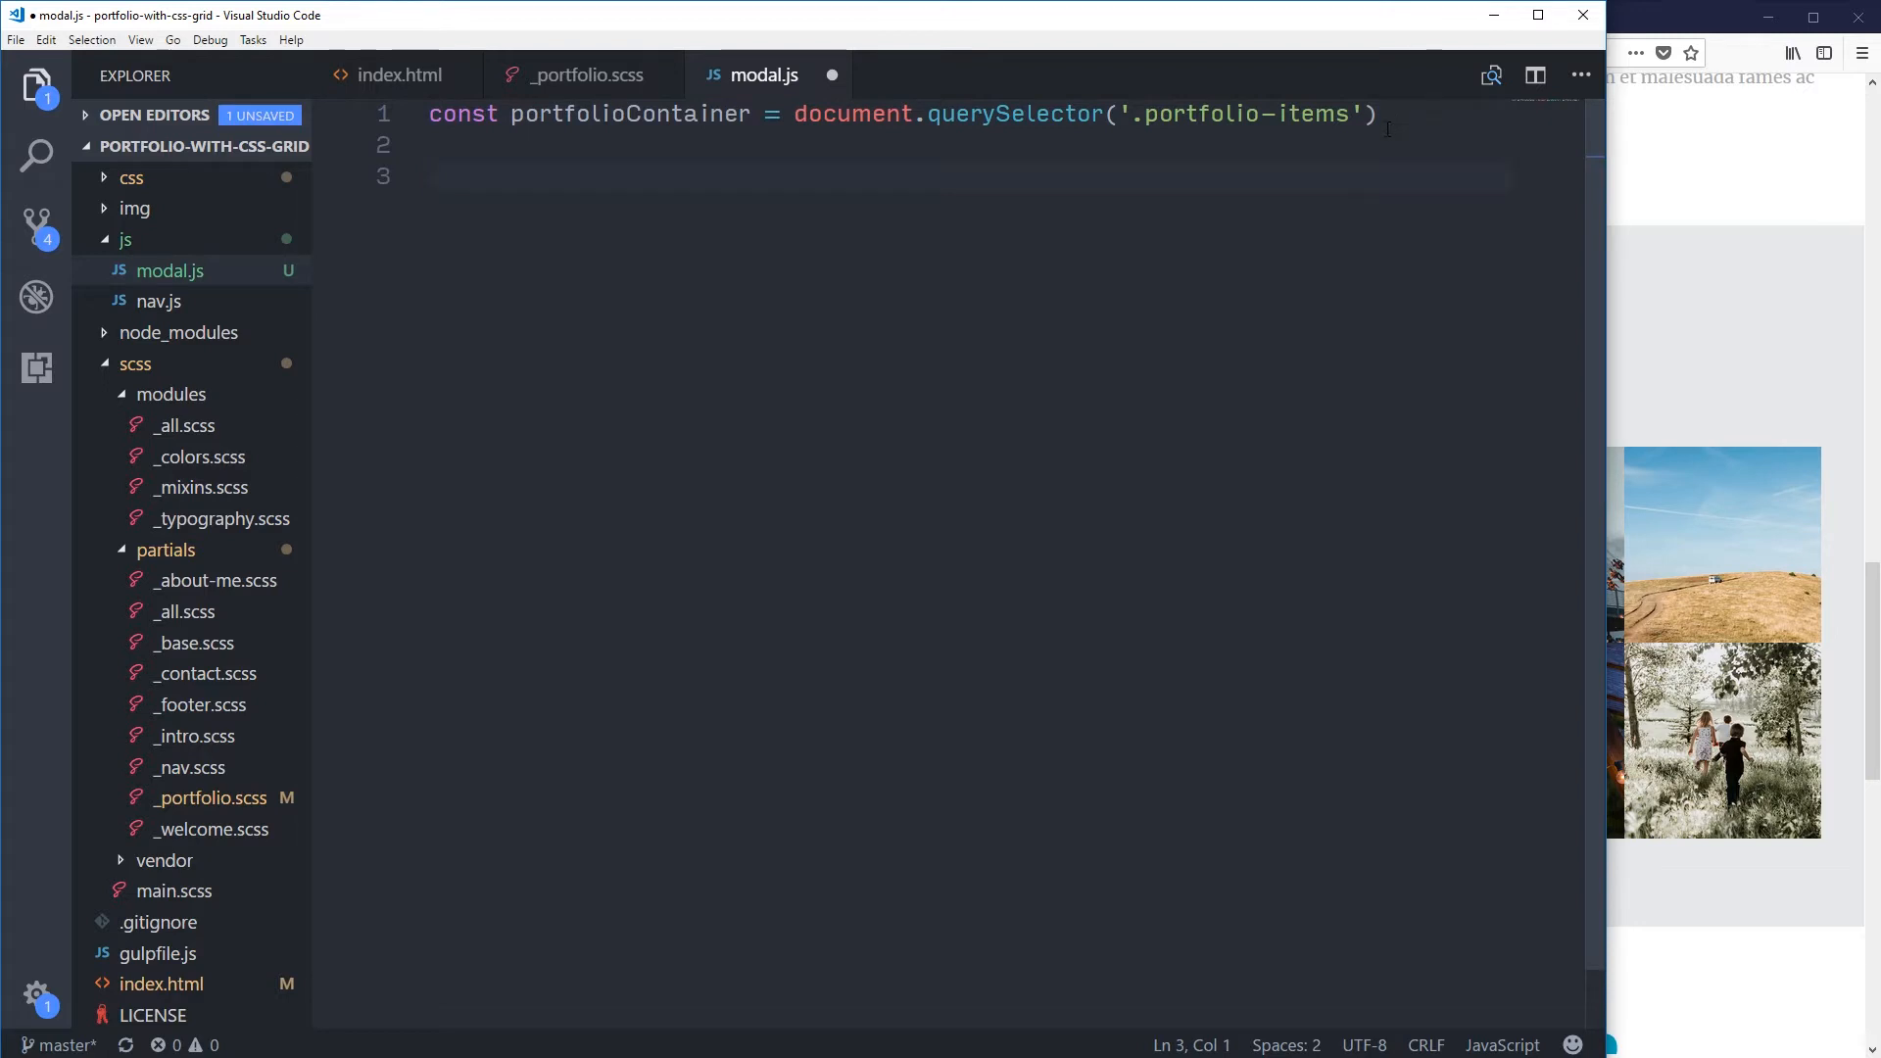
key("ctrl+s")
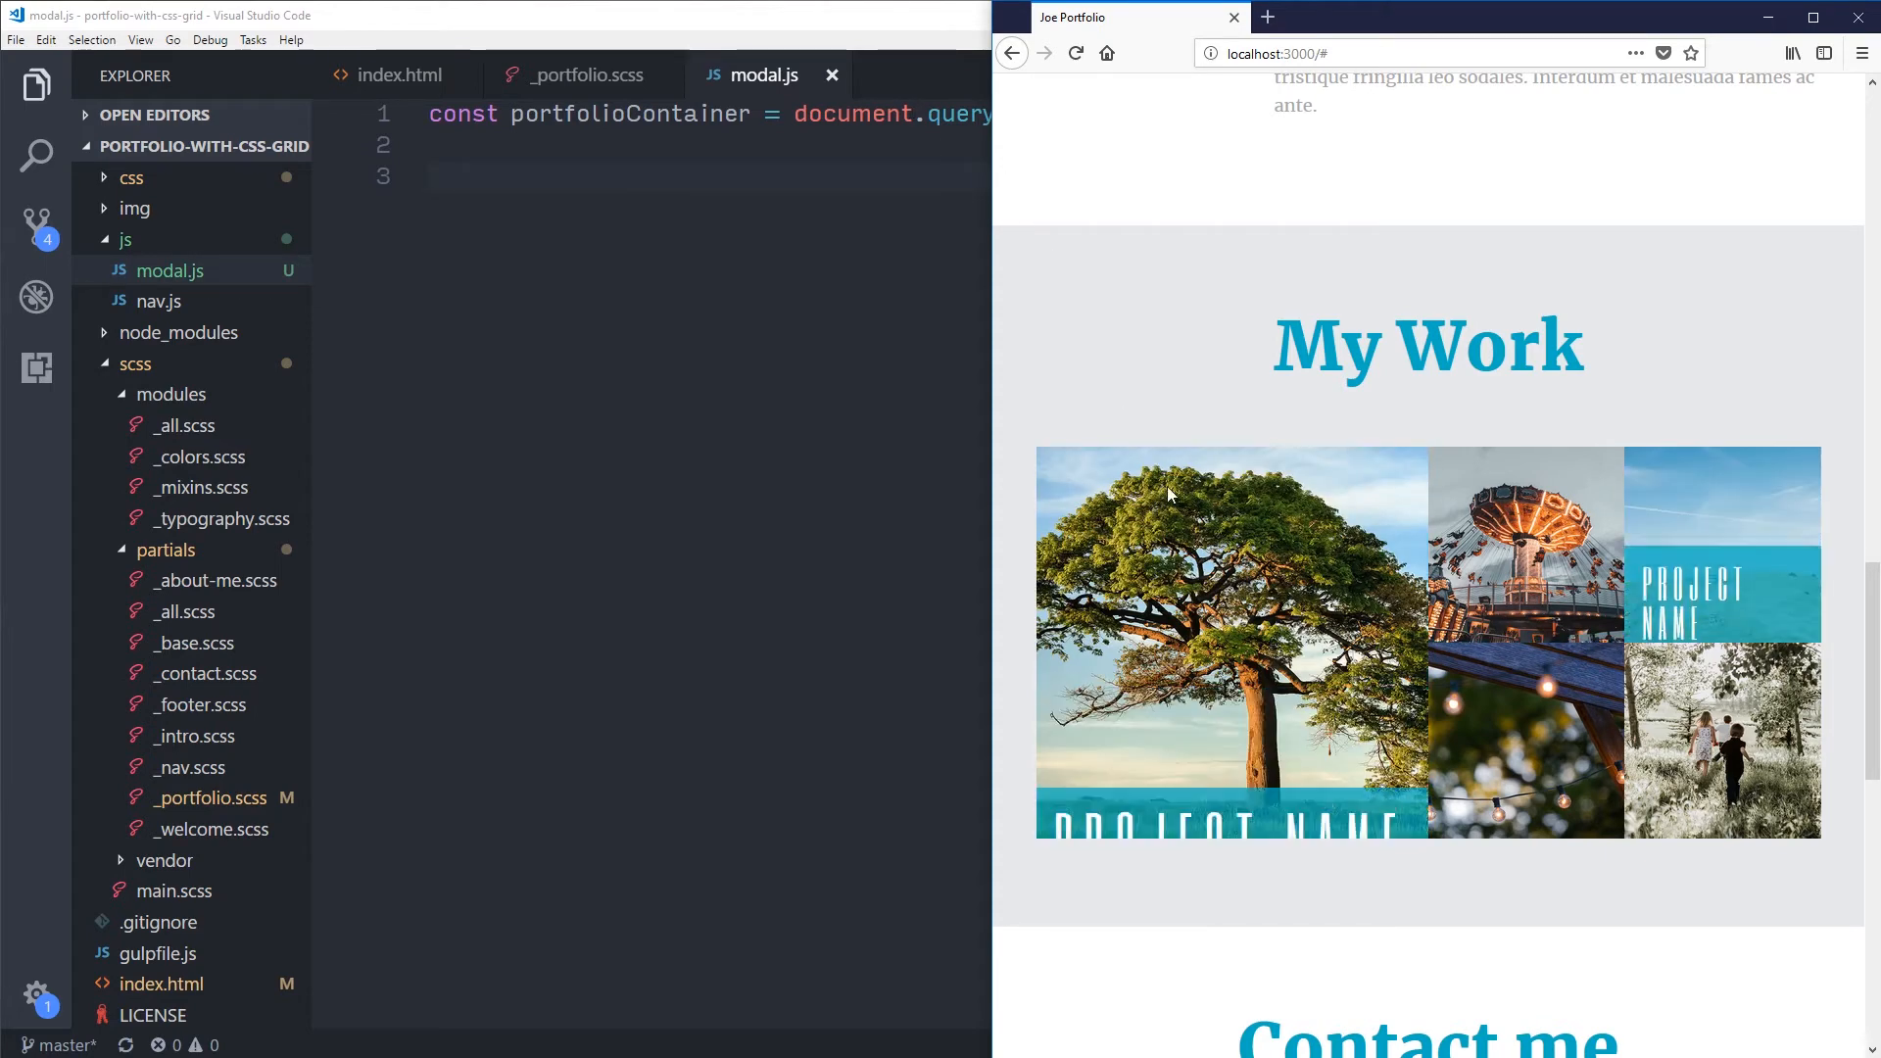
mouse_move(1231, 642)
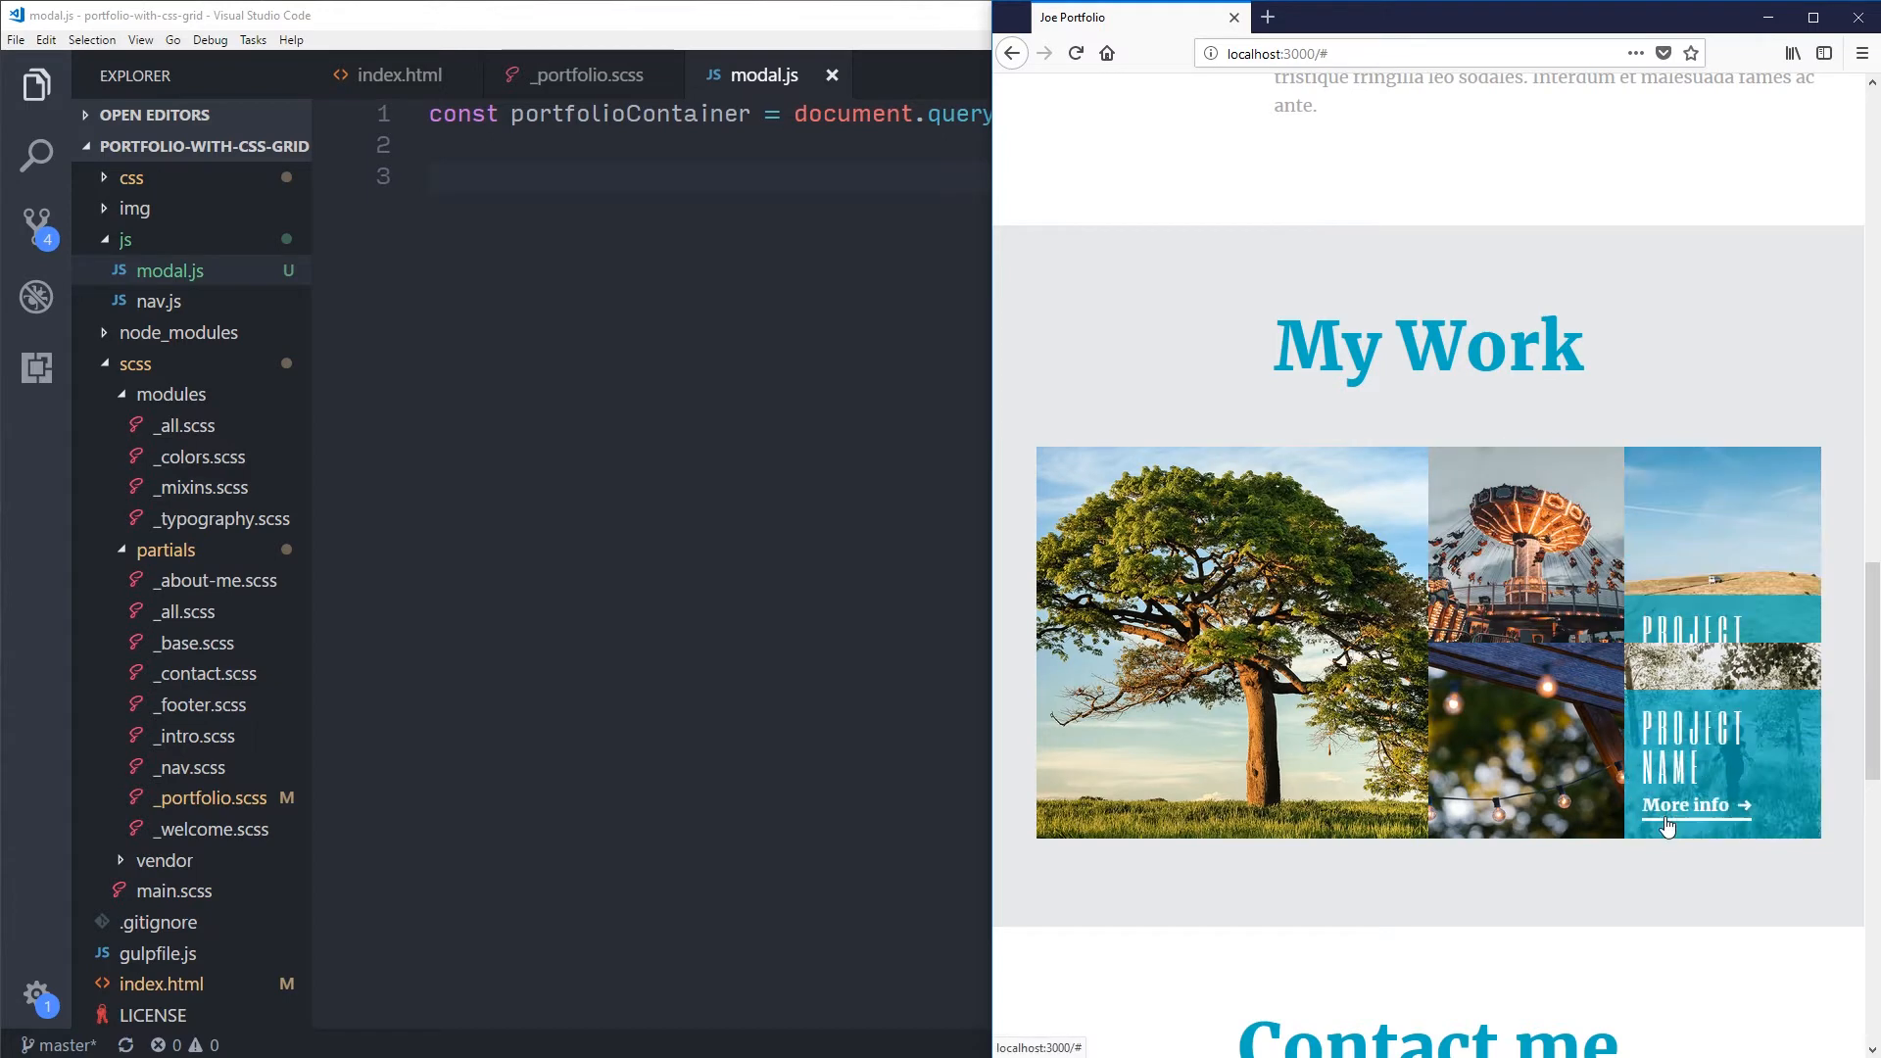
mouse_move(1346, 568)
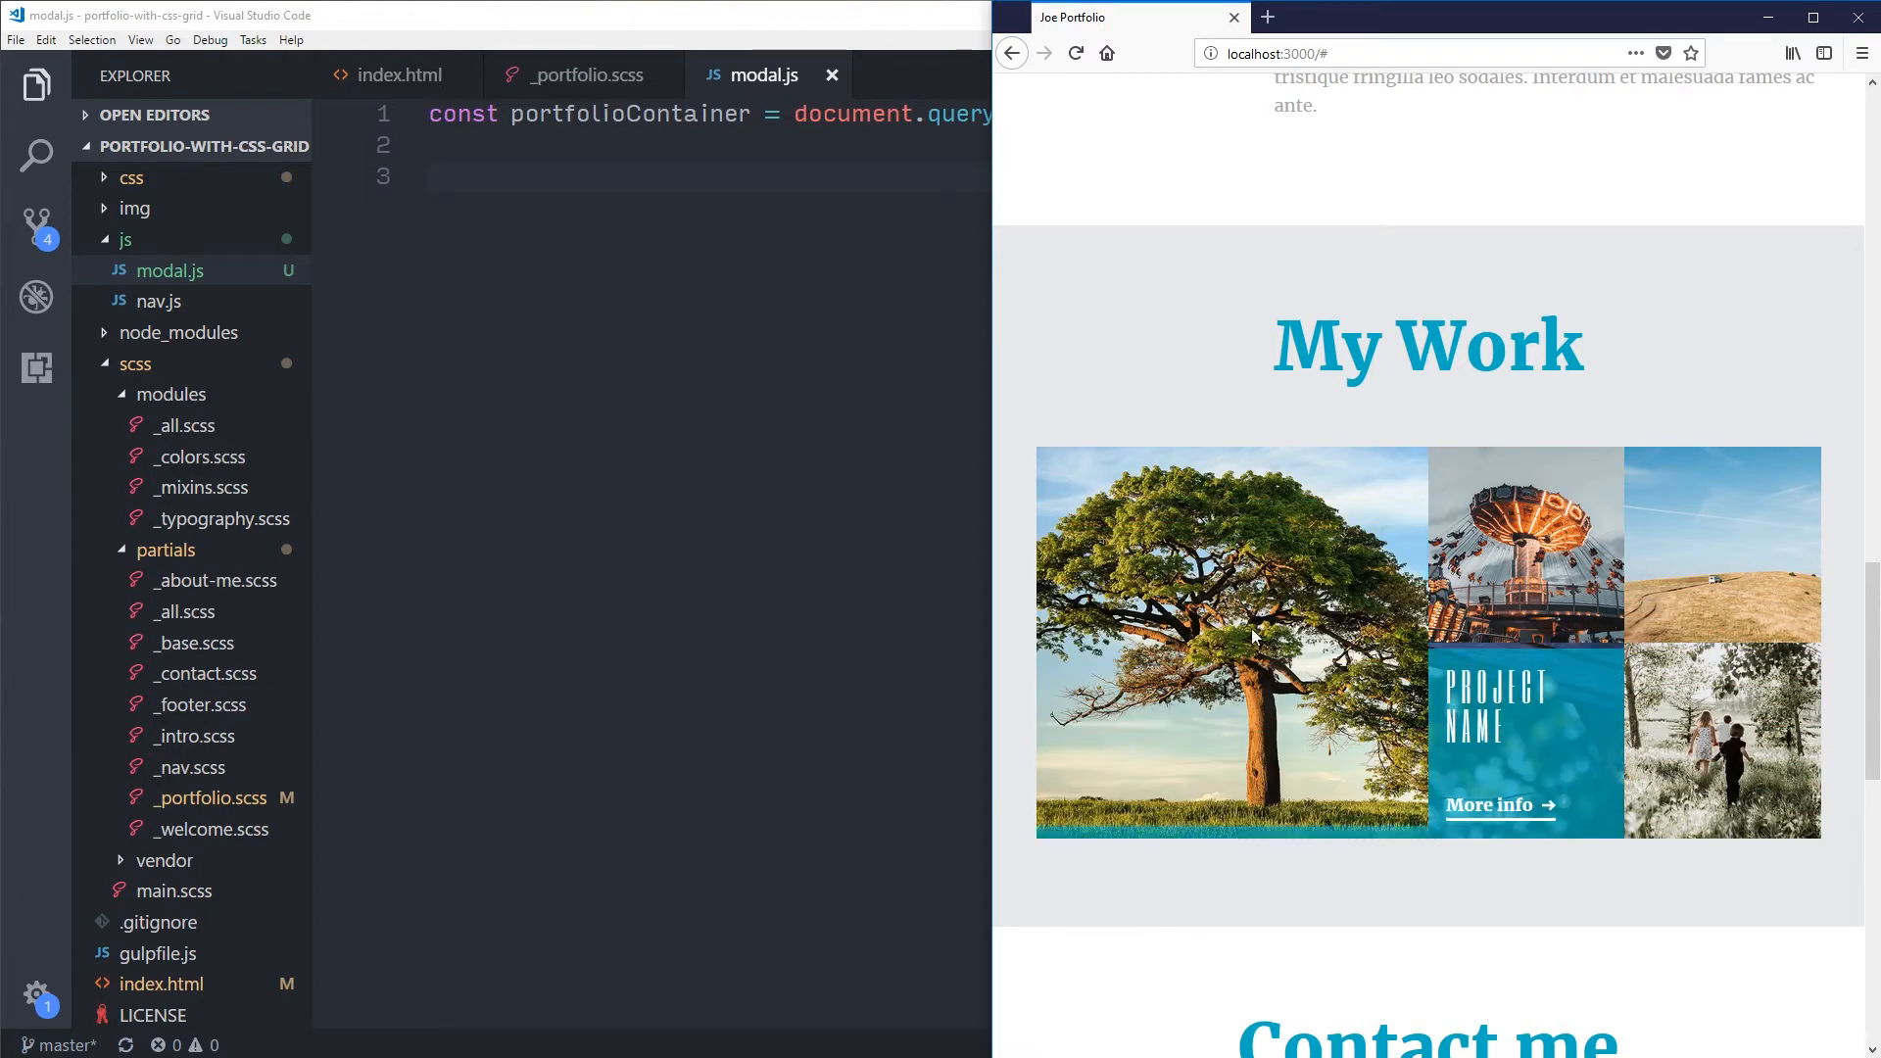
mouse_move(1346, 227)
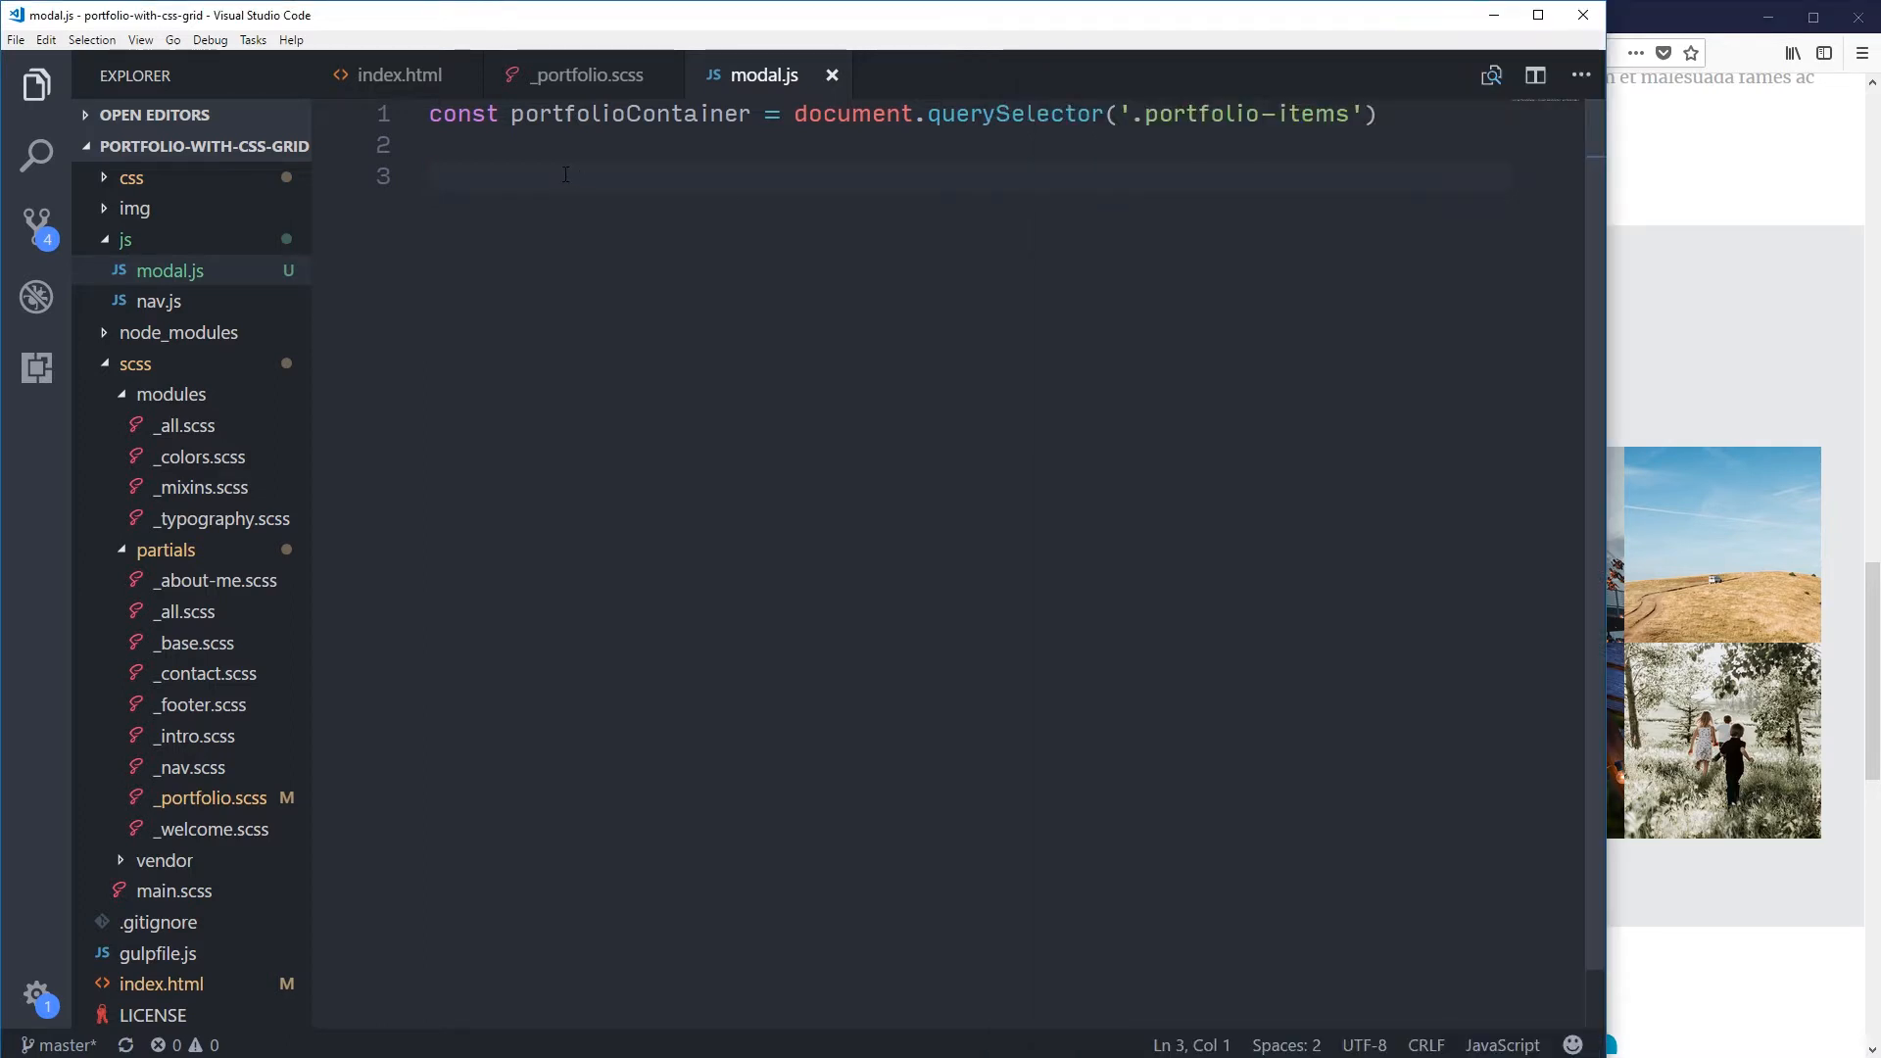
Step: Write portfolioContainer.addEventListener('click', e => { console.log(e) }); and save
type("portfolioContainer.addEventListener")
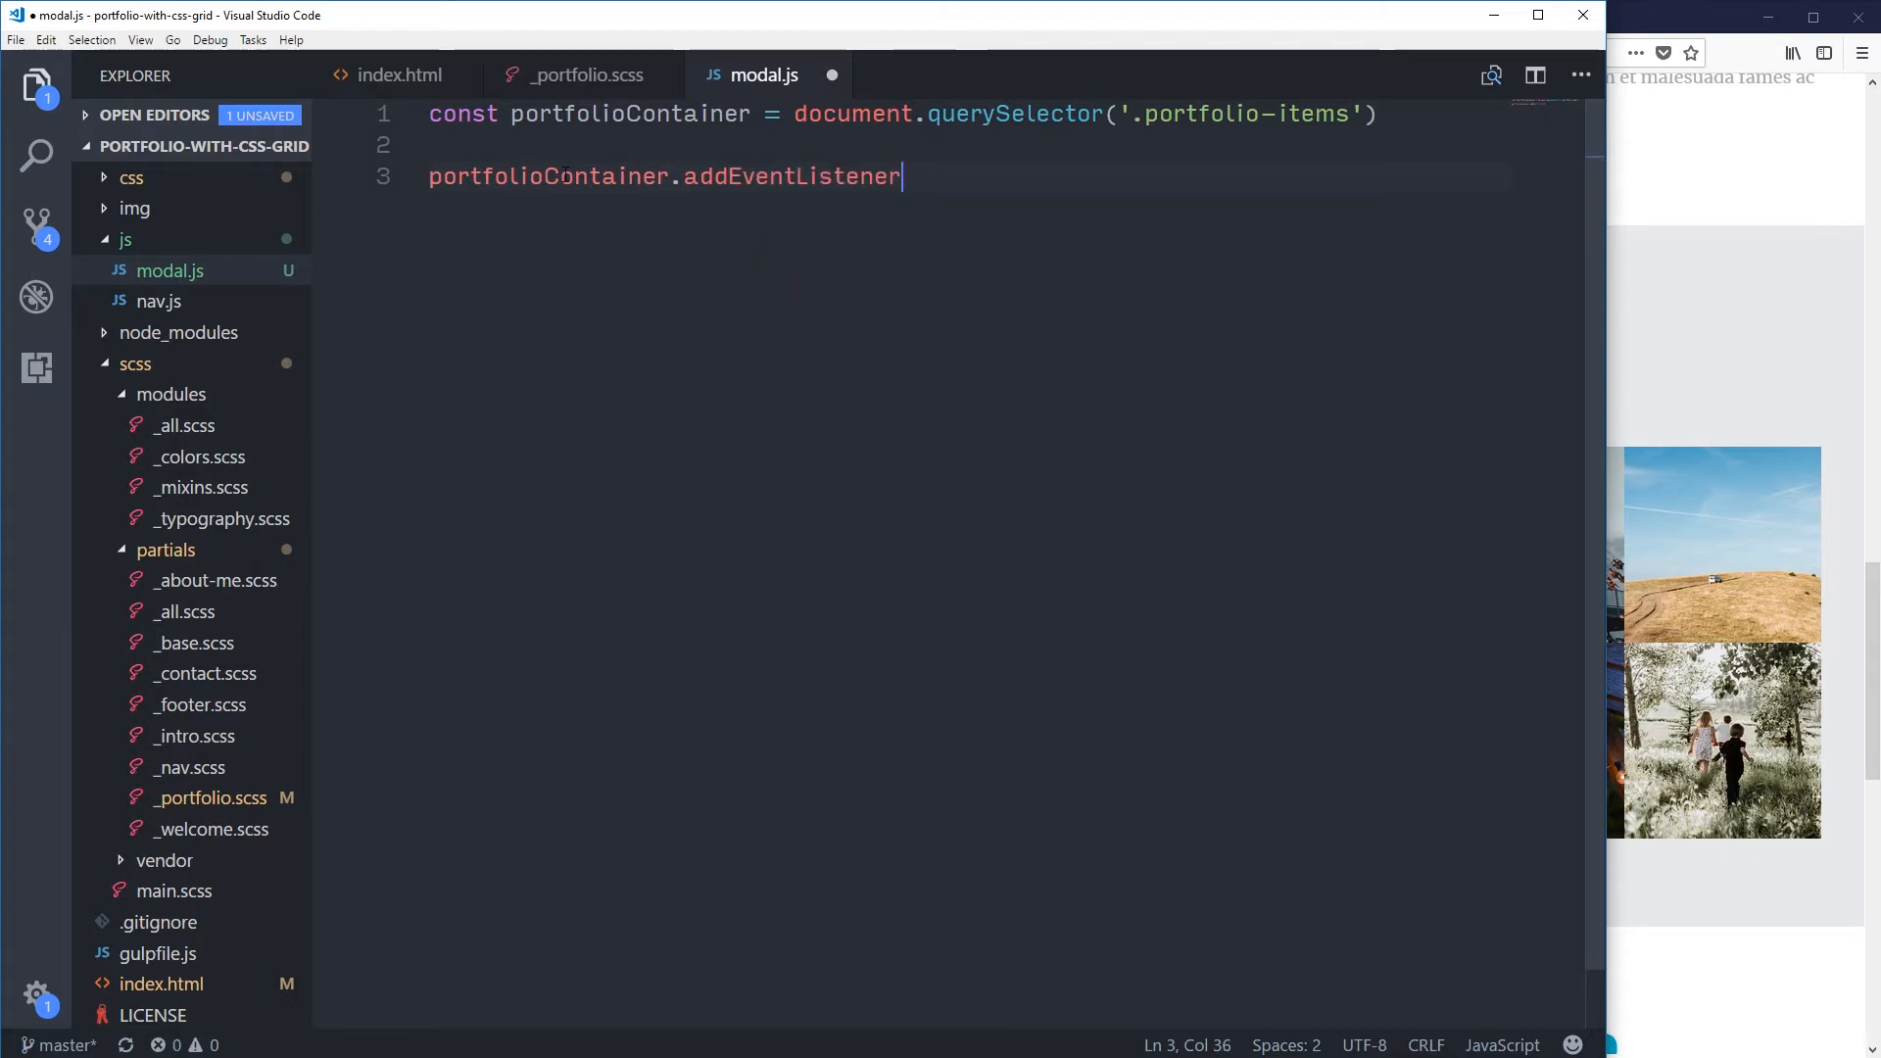
type("('cli'")
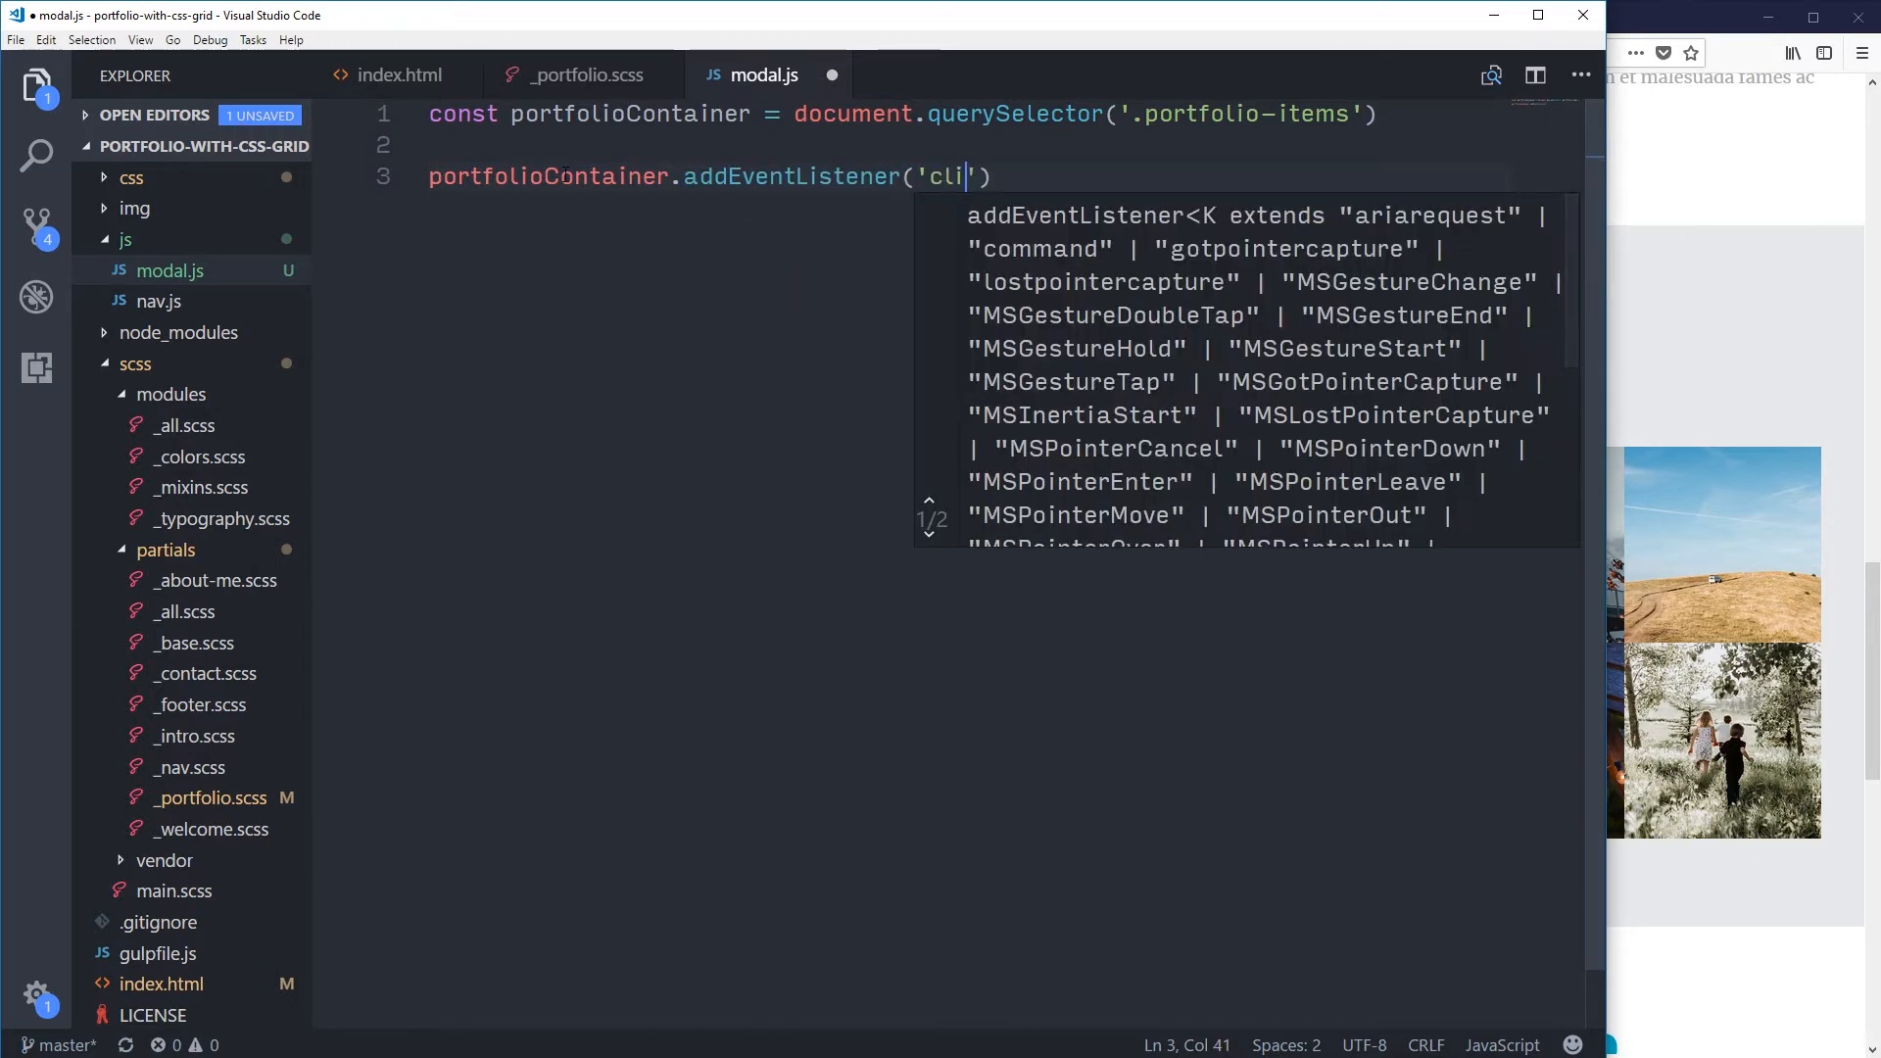
type("ck")
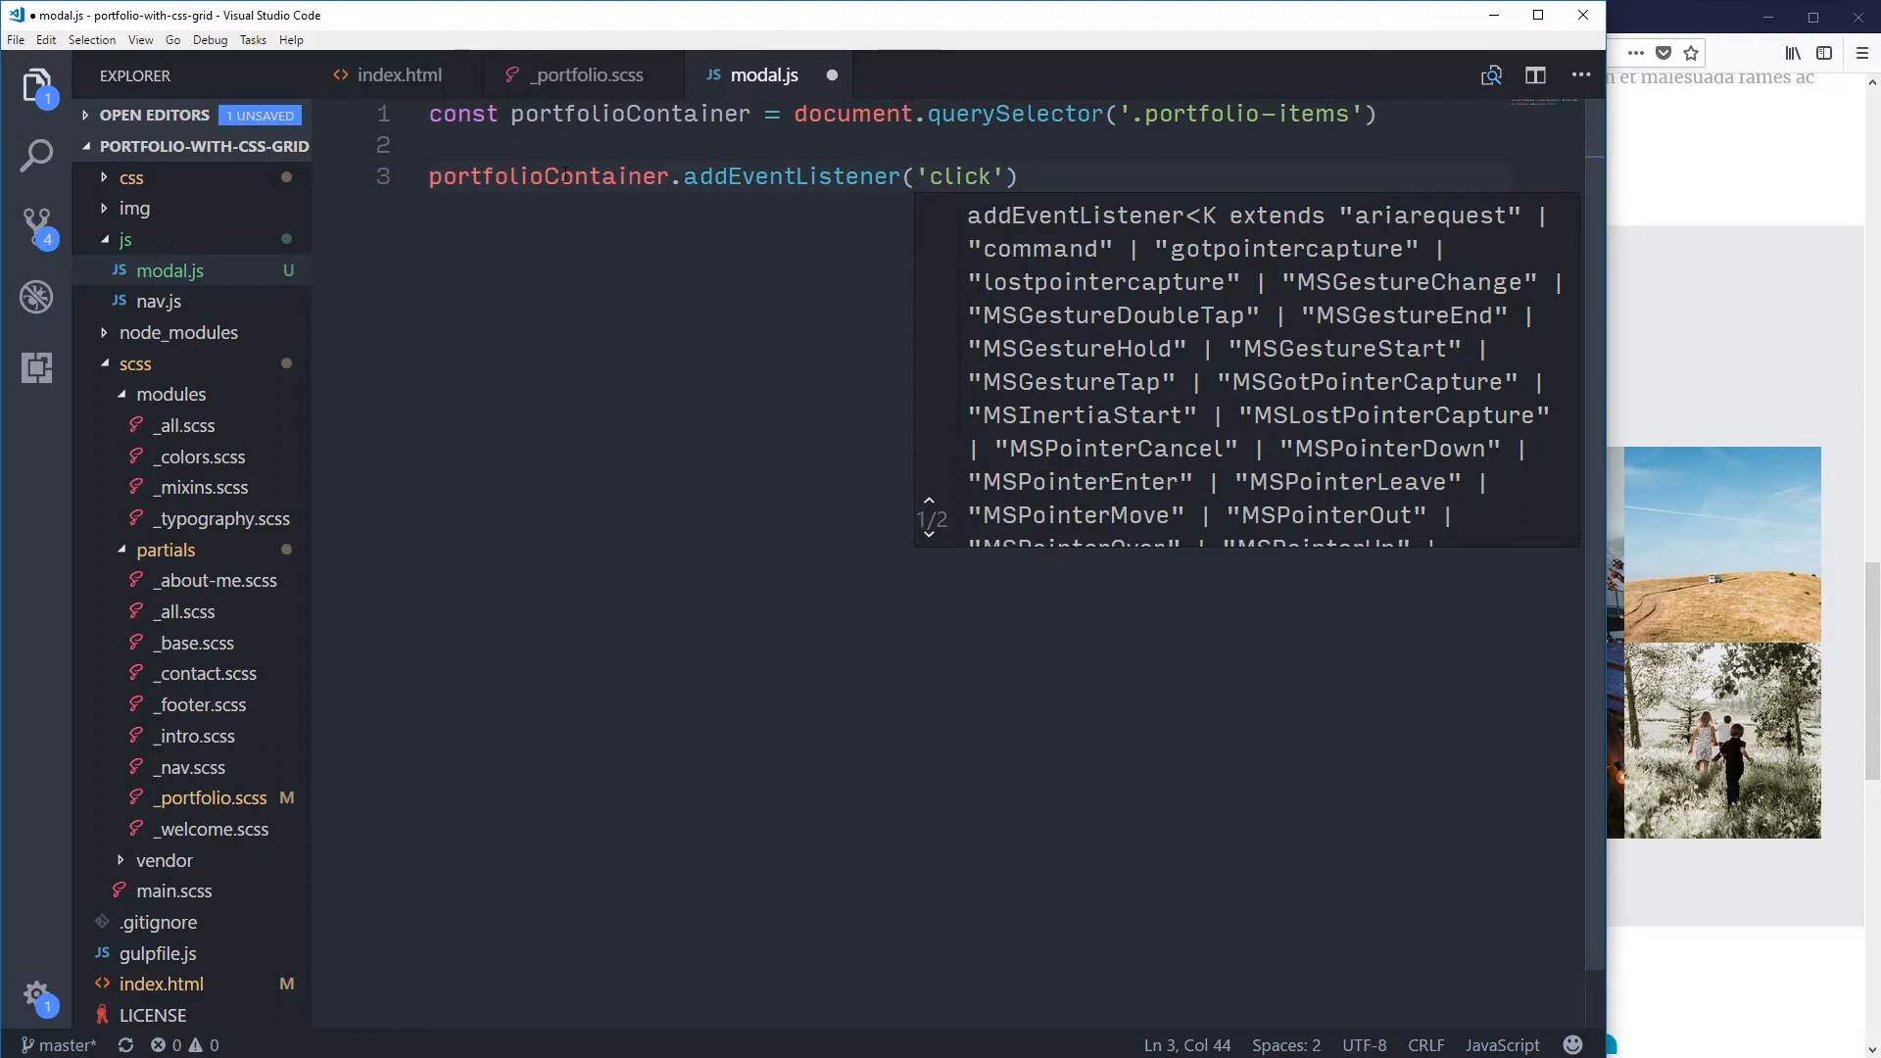
type(", e")
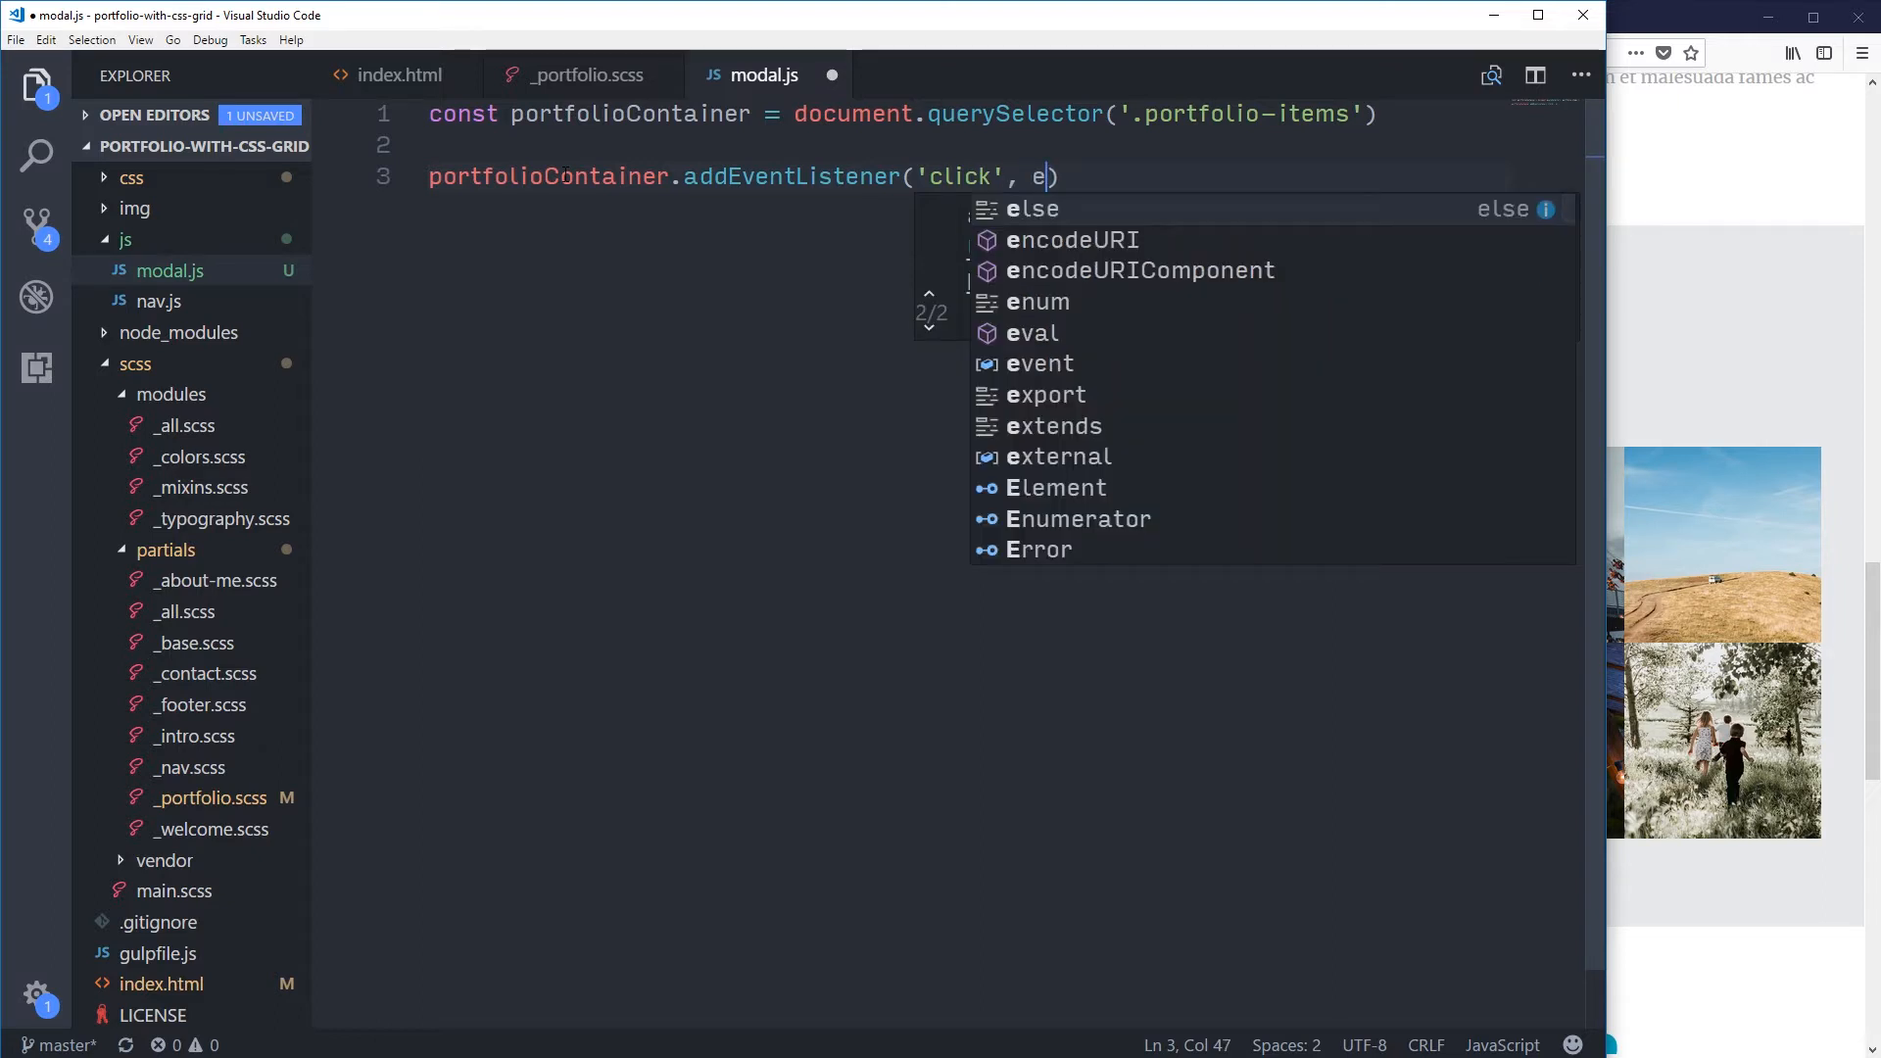
type("= > {")
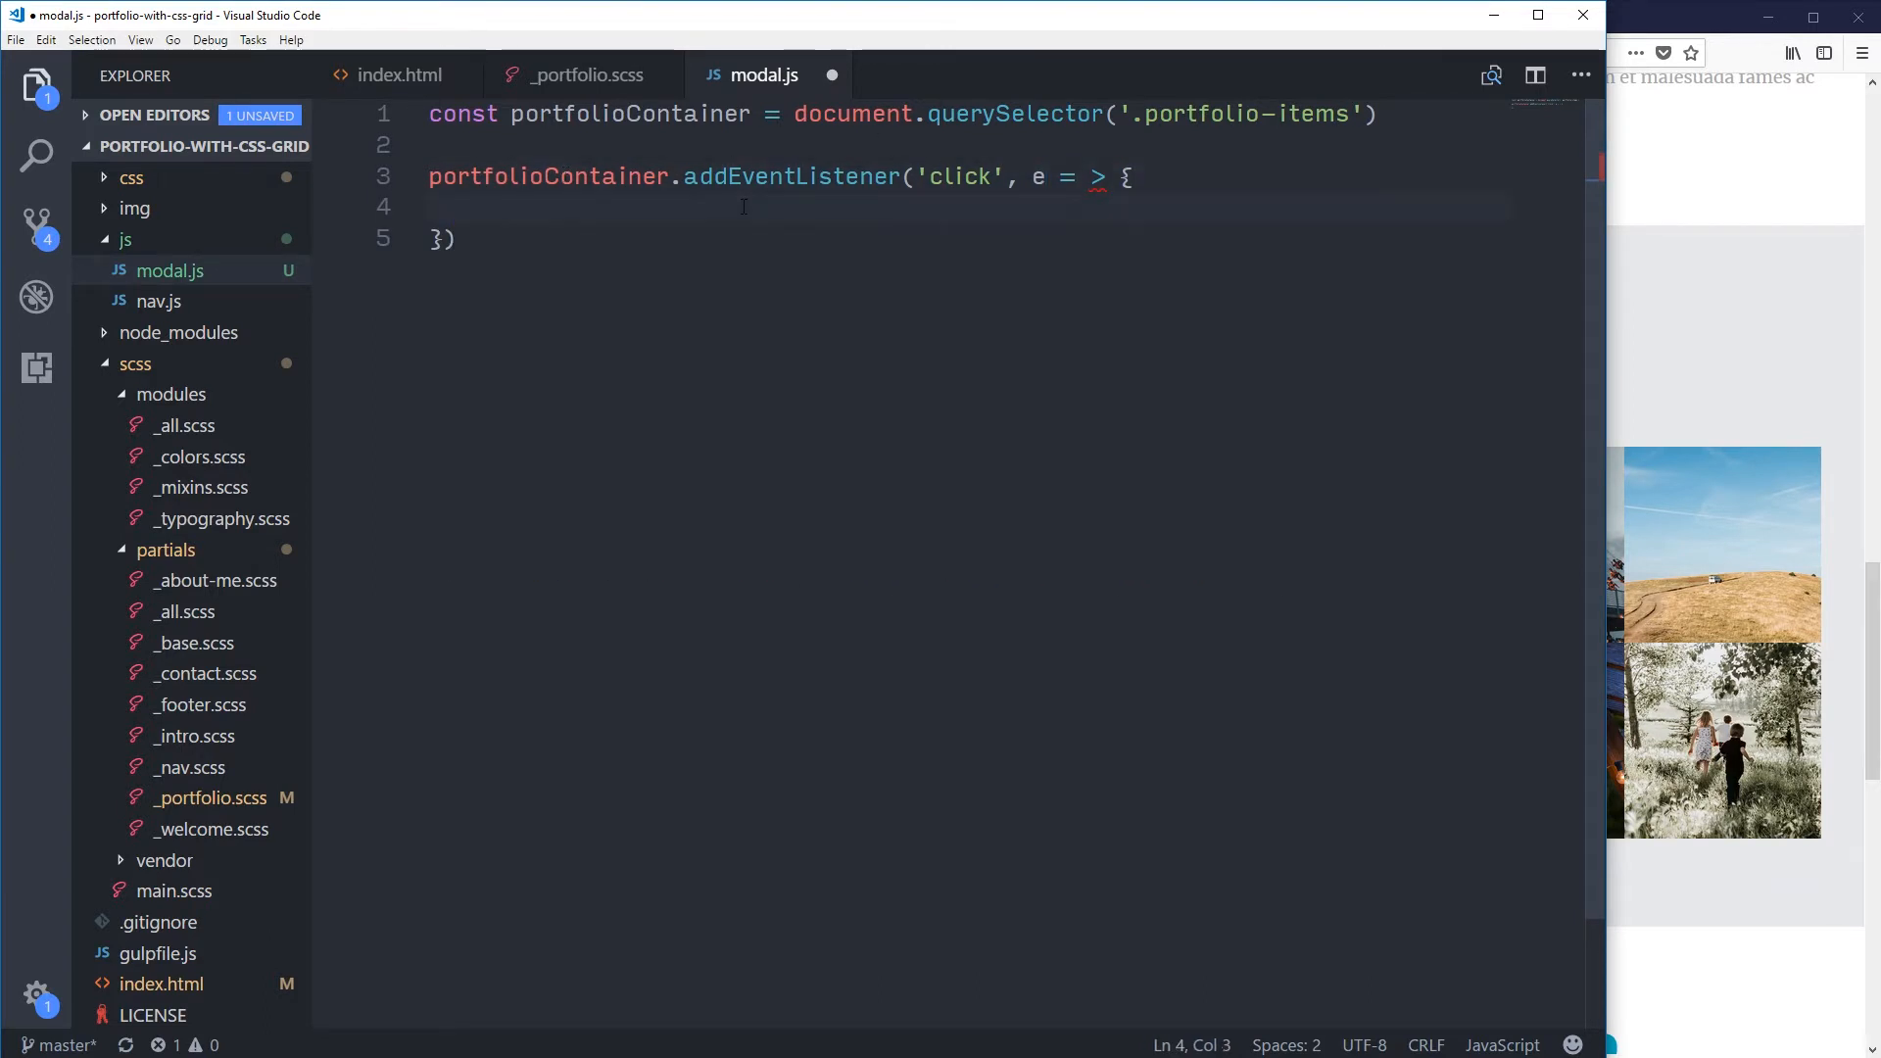
type("console.log")
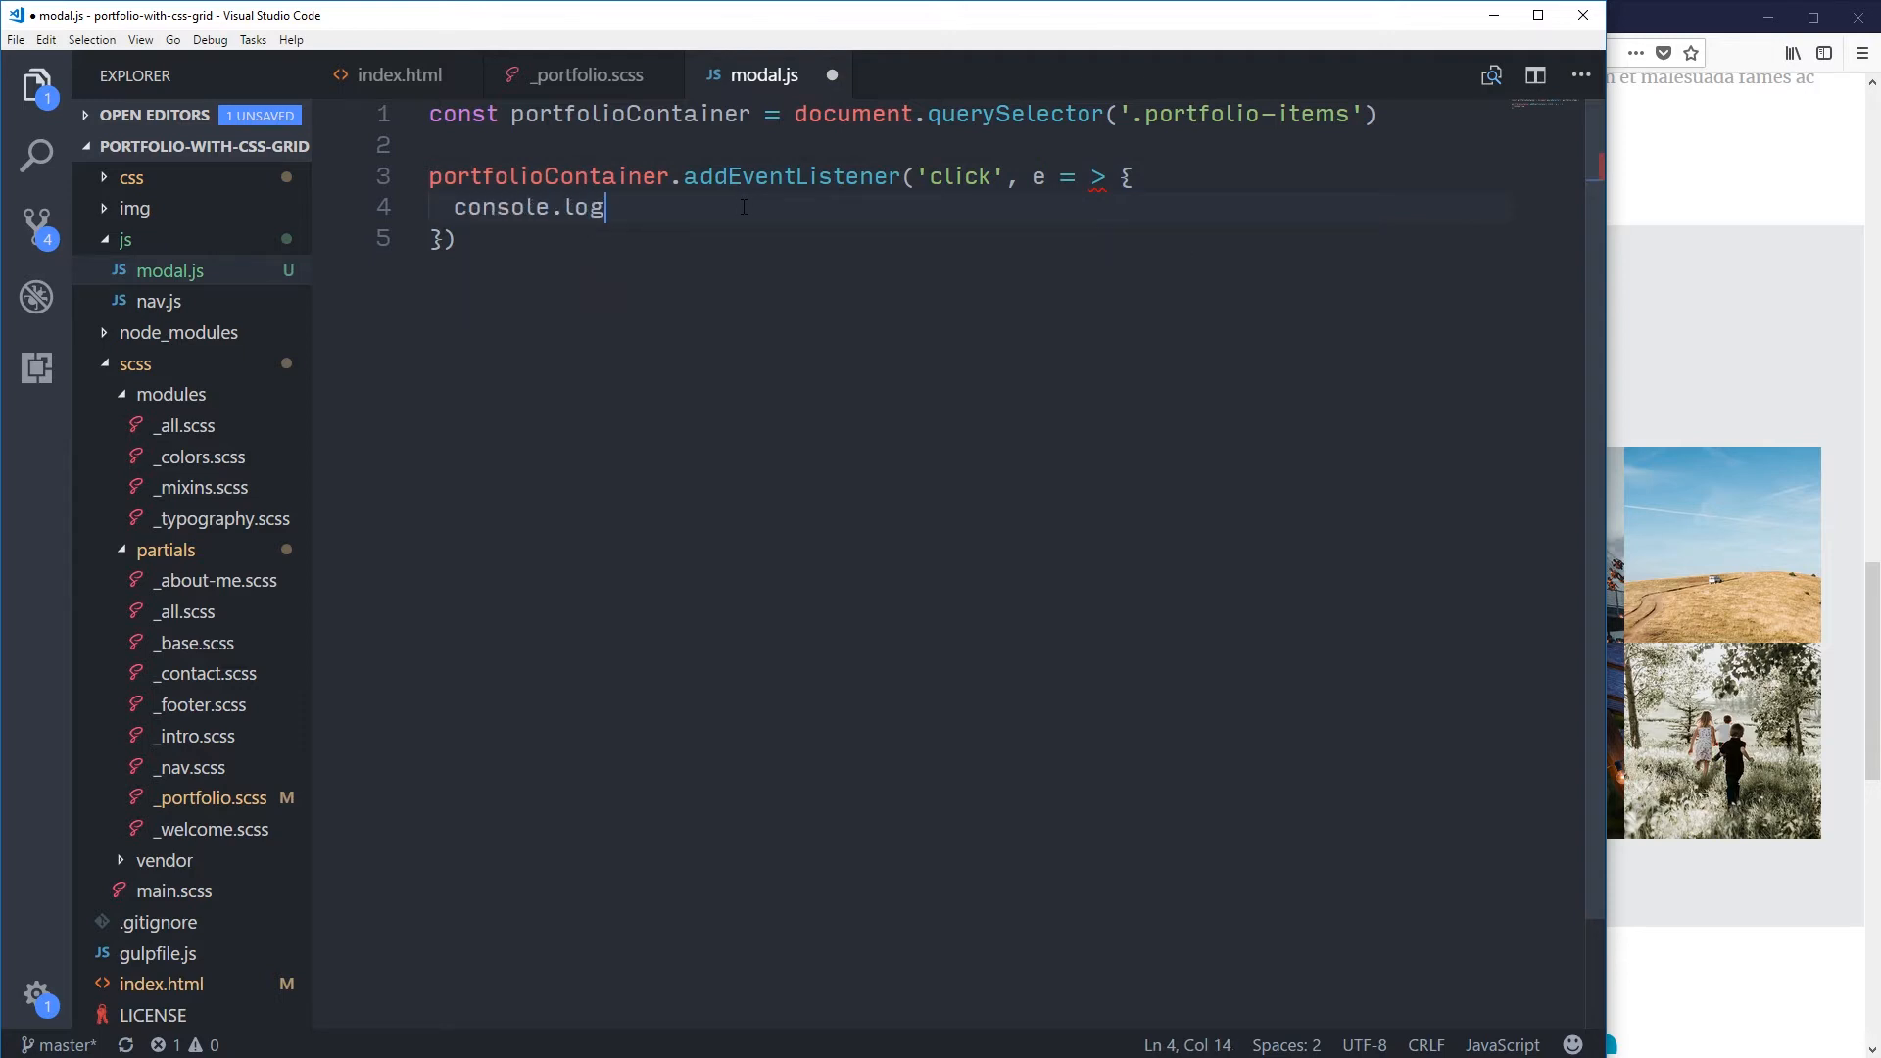
type("(e)")
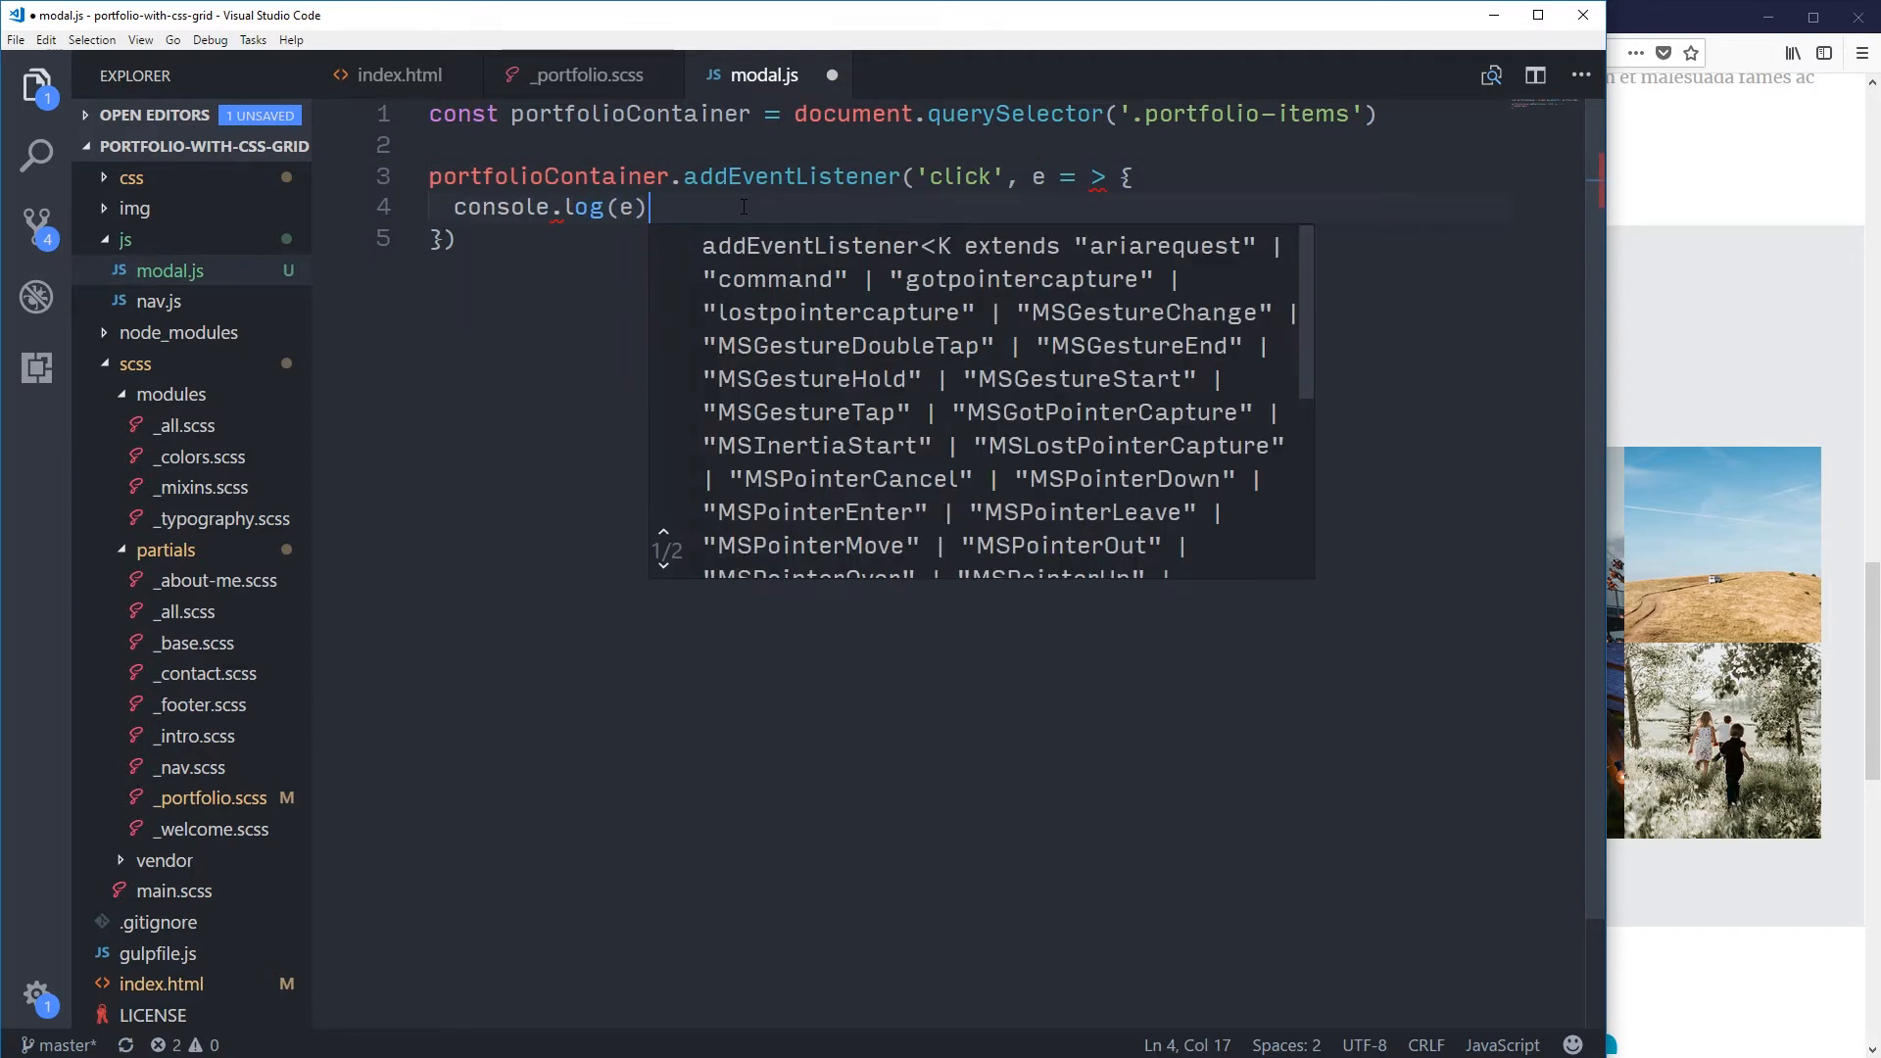
type(";")
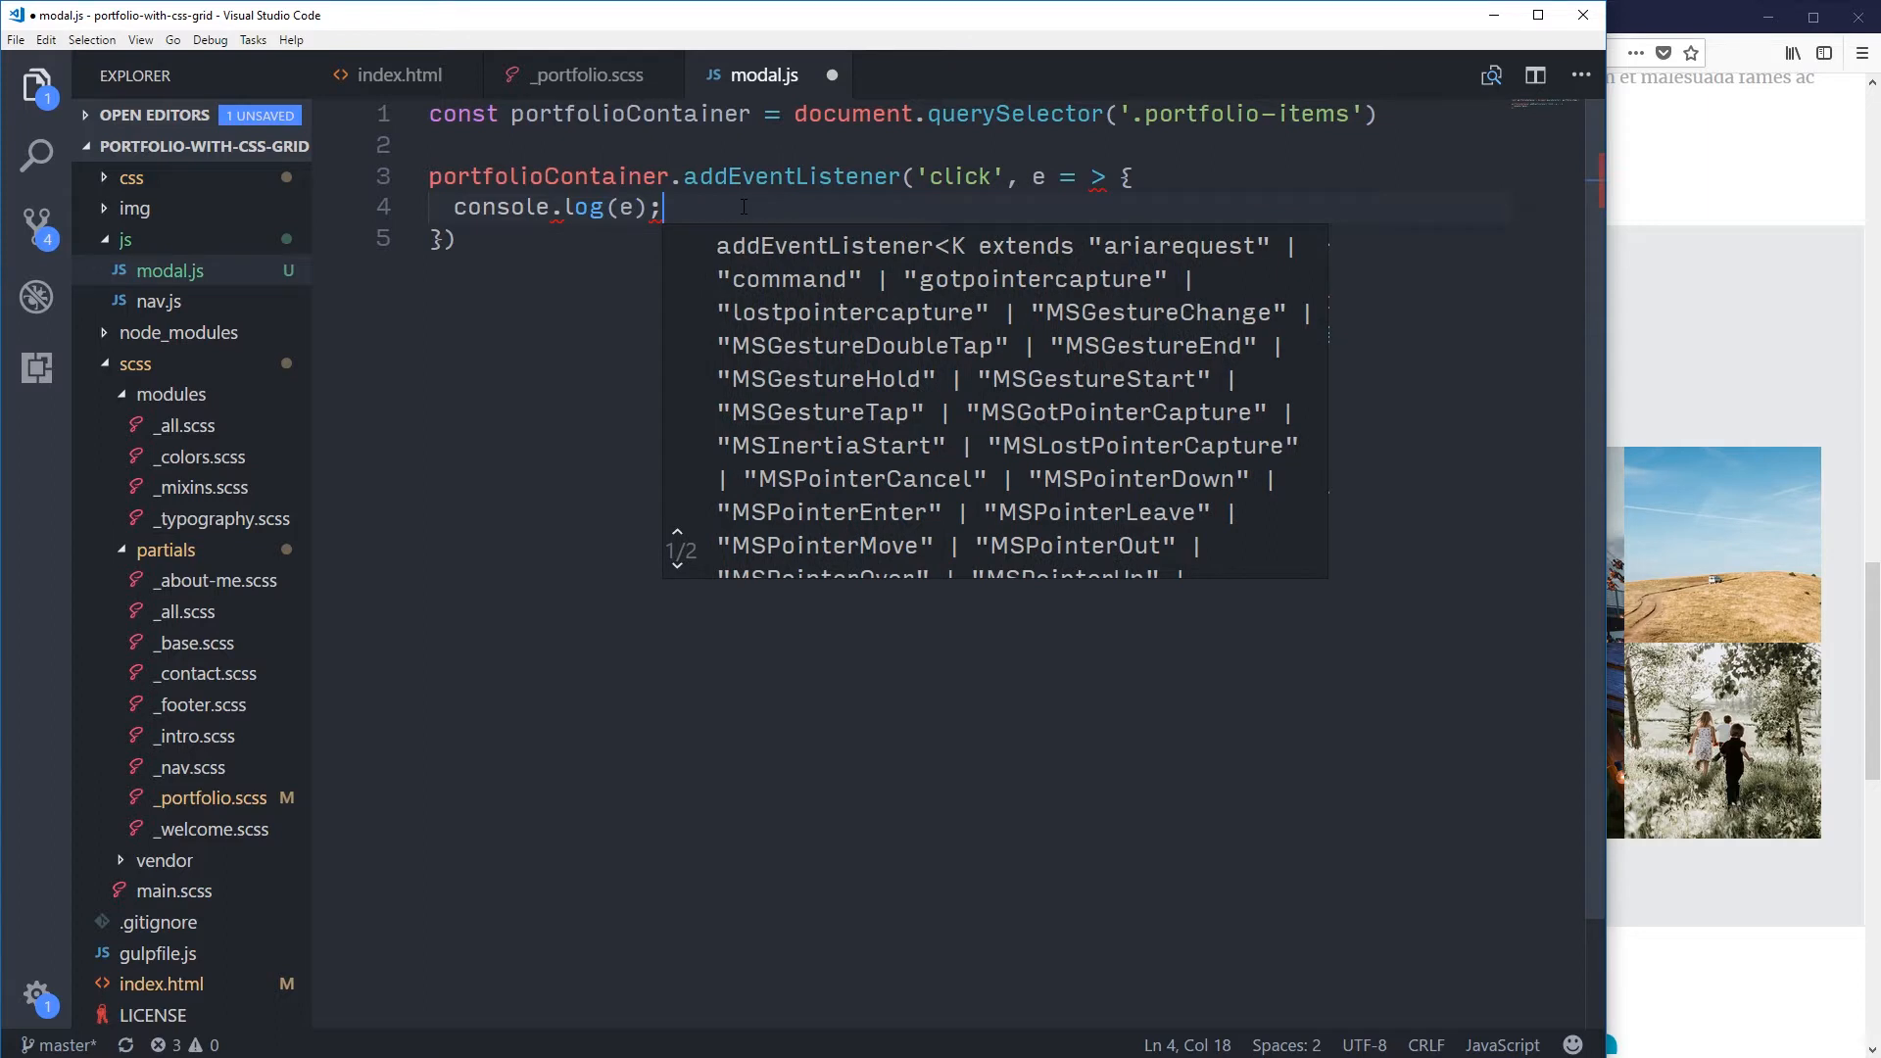
key("ctrl+s")
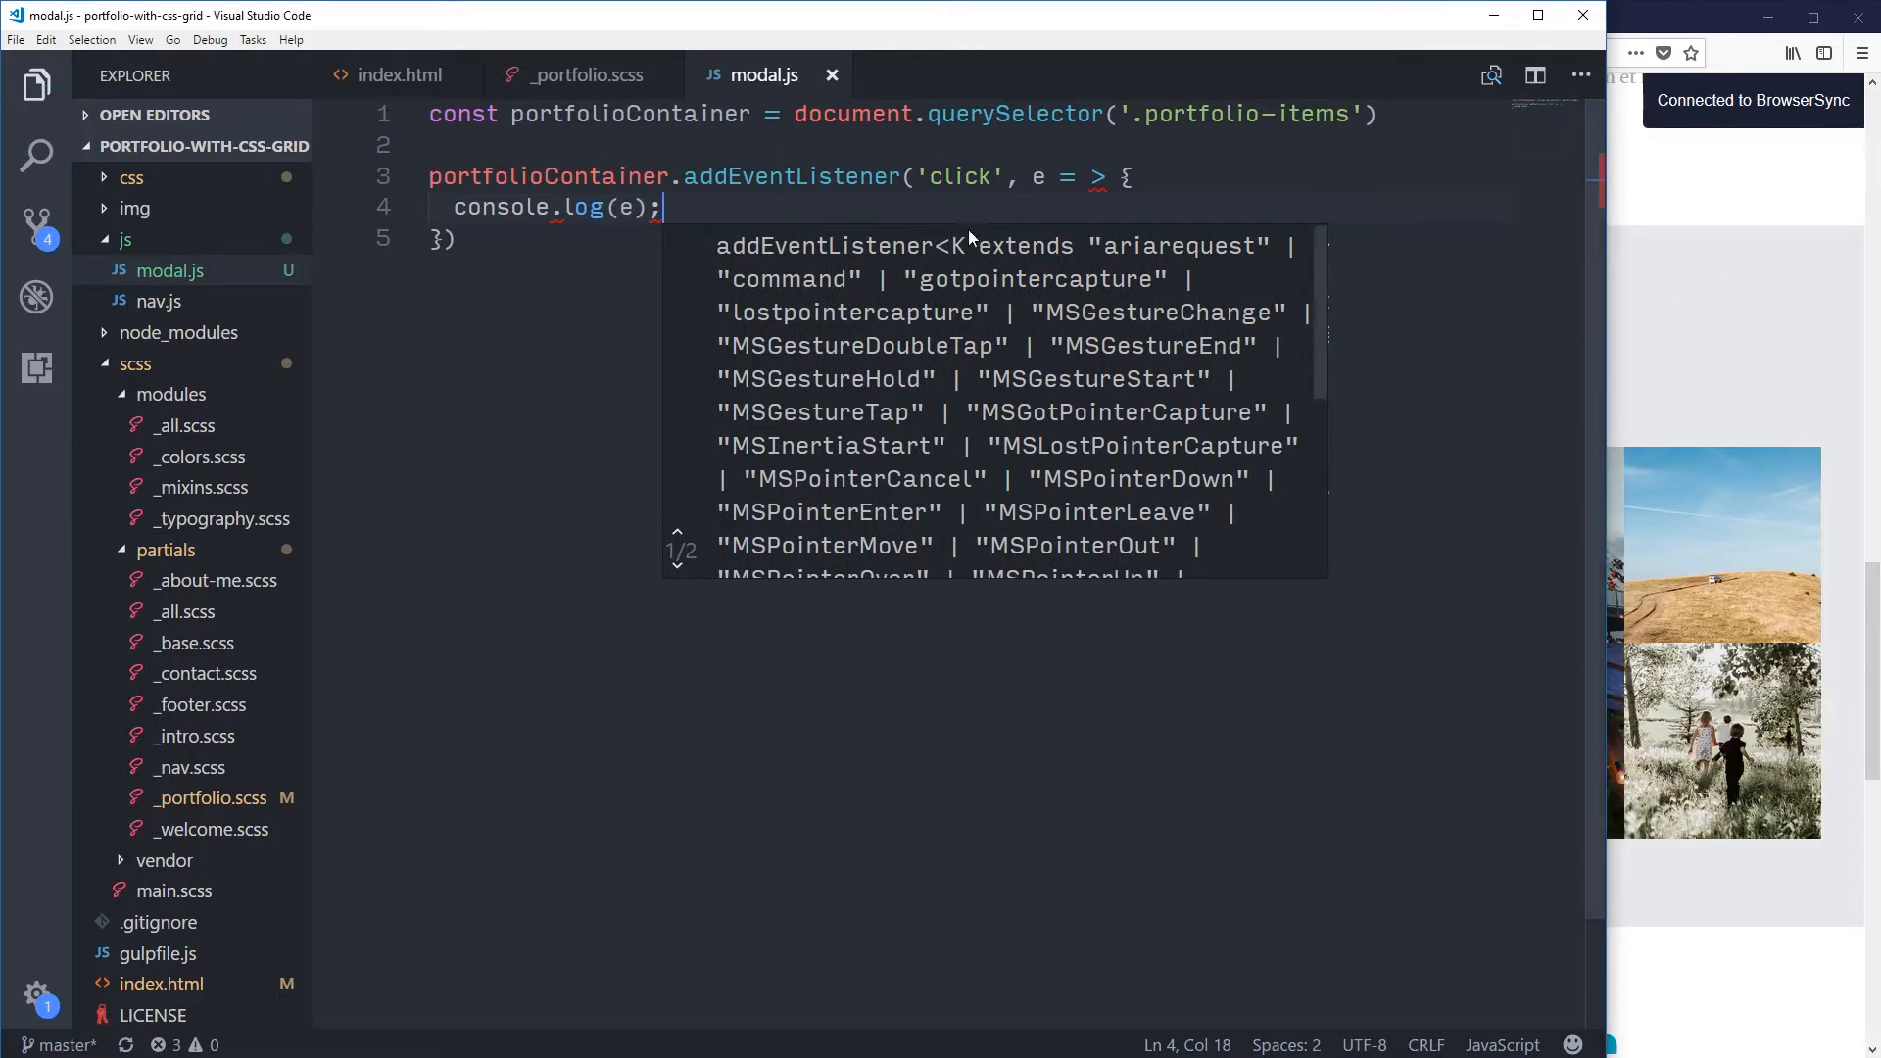
Step: Inspect the page in Firefox and show the Console beside the reloaded portfolio page
key("Backspace")
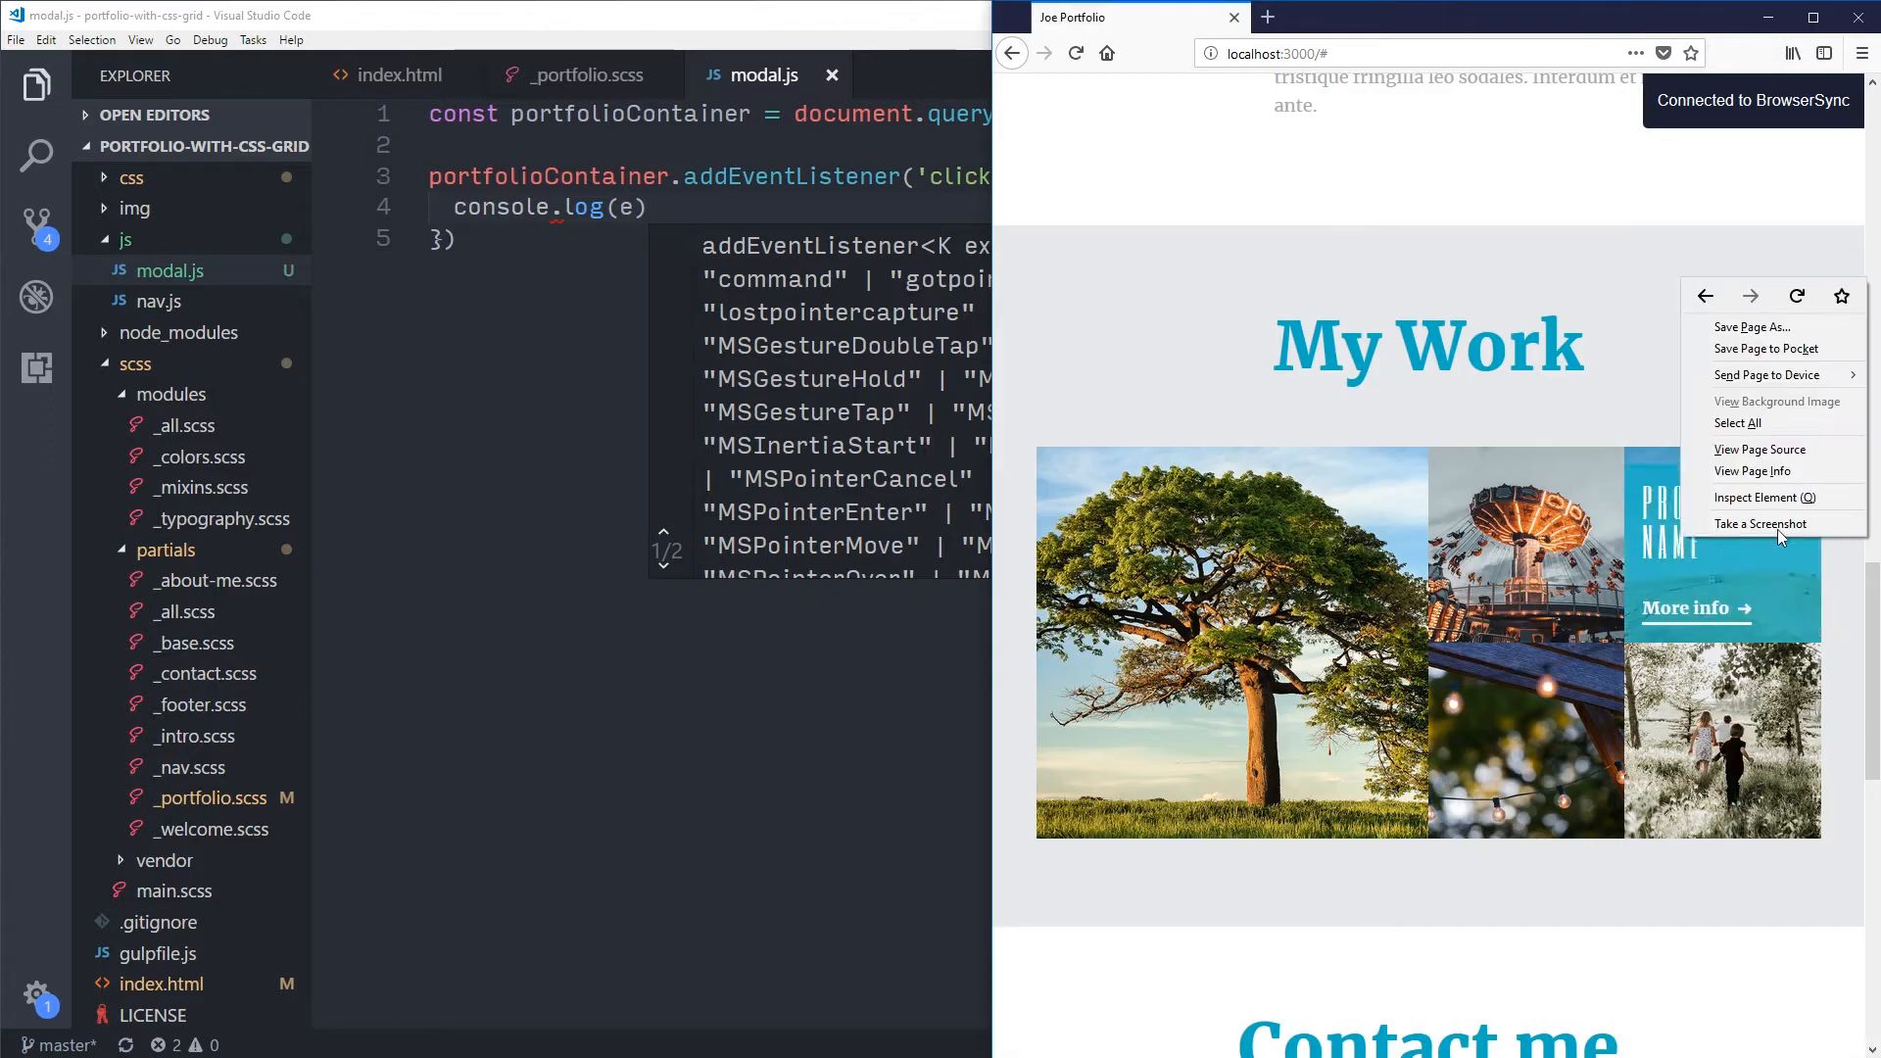
left_click(1765, 498)
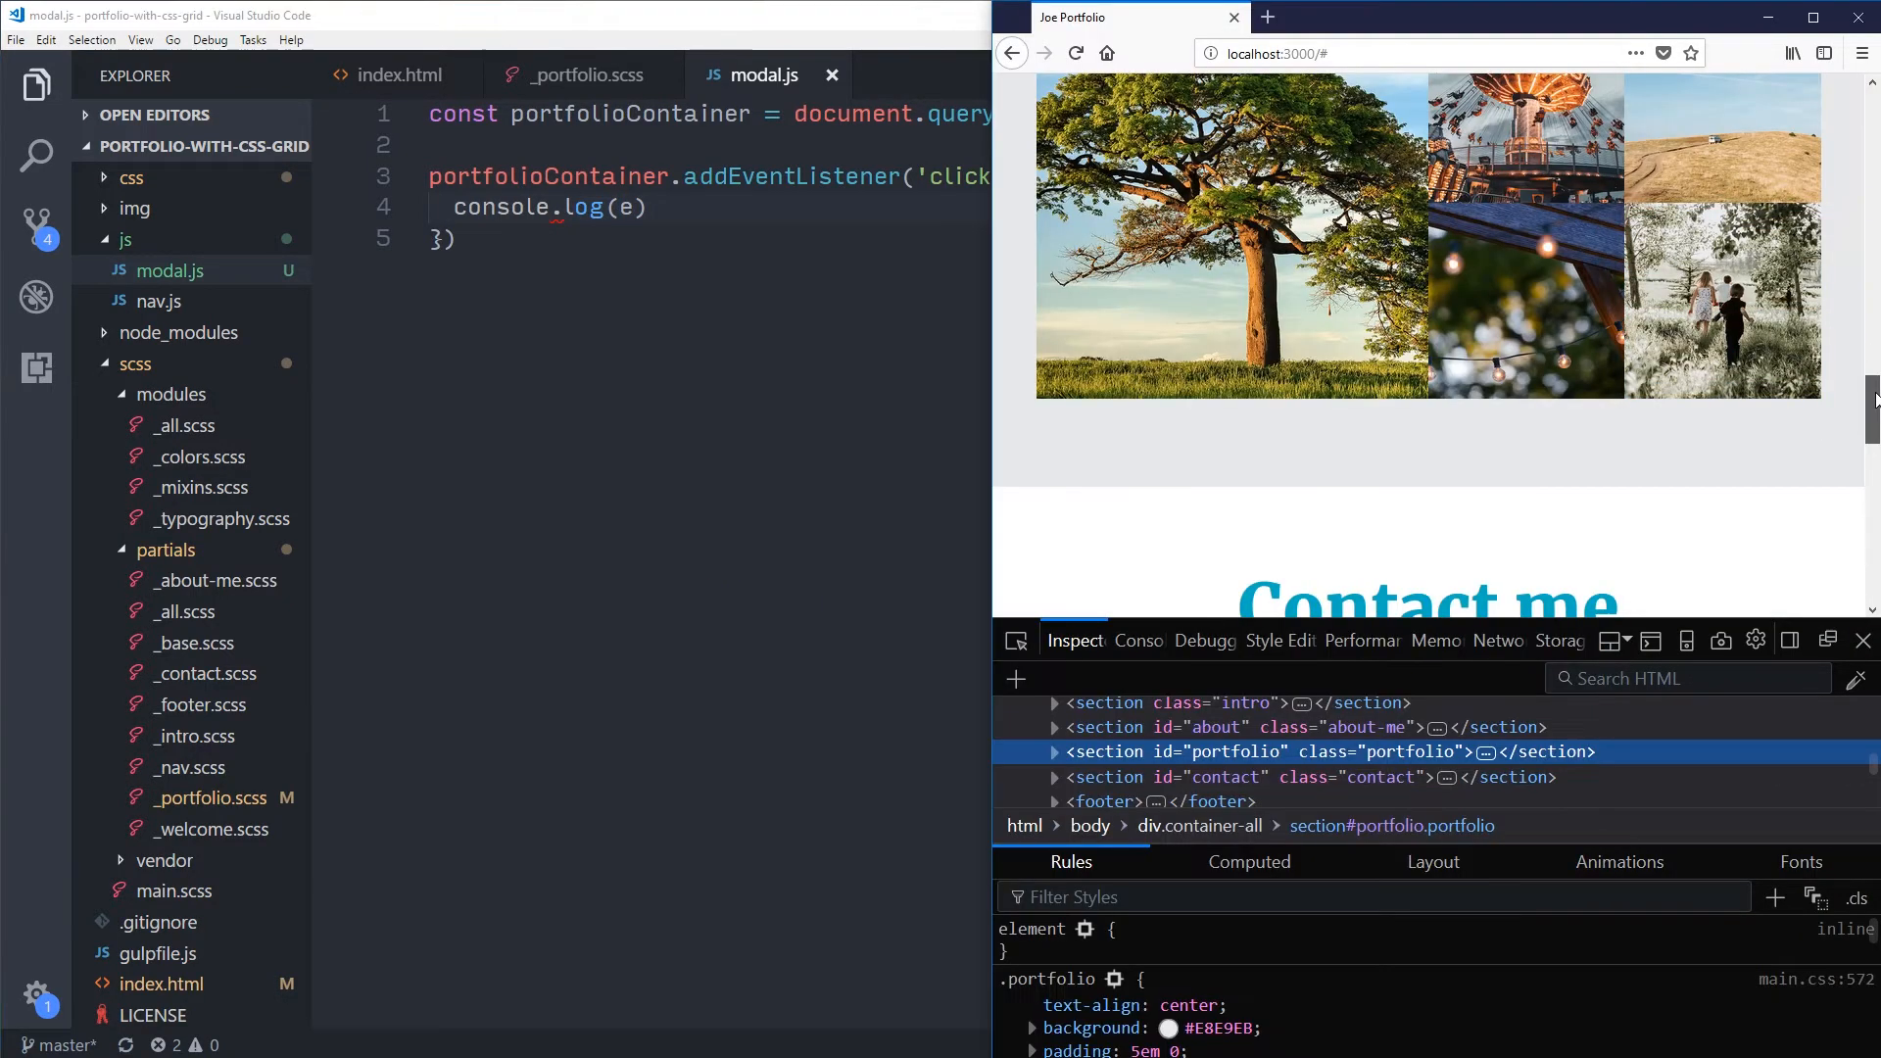
left_click(1136, 639)
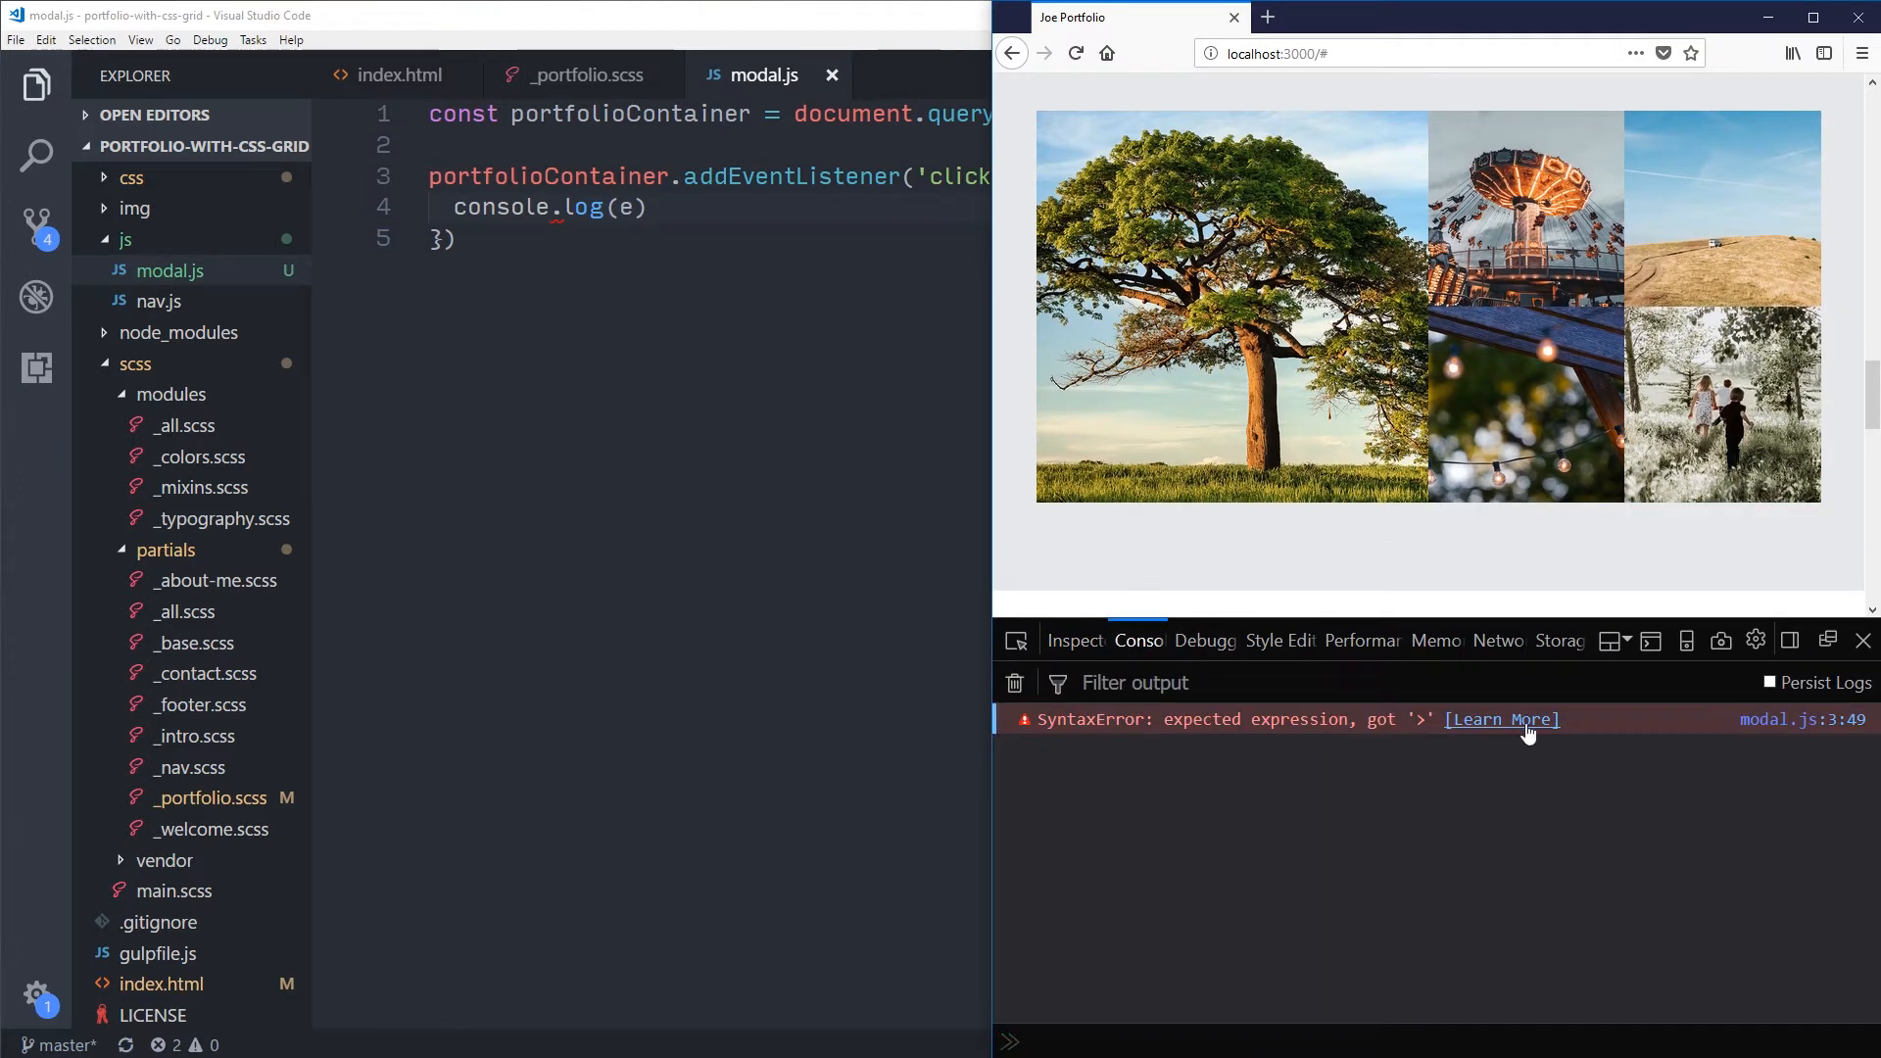
mouse_move(1689, 733)
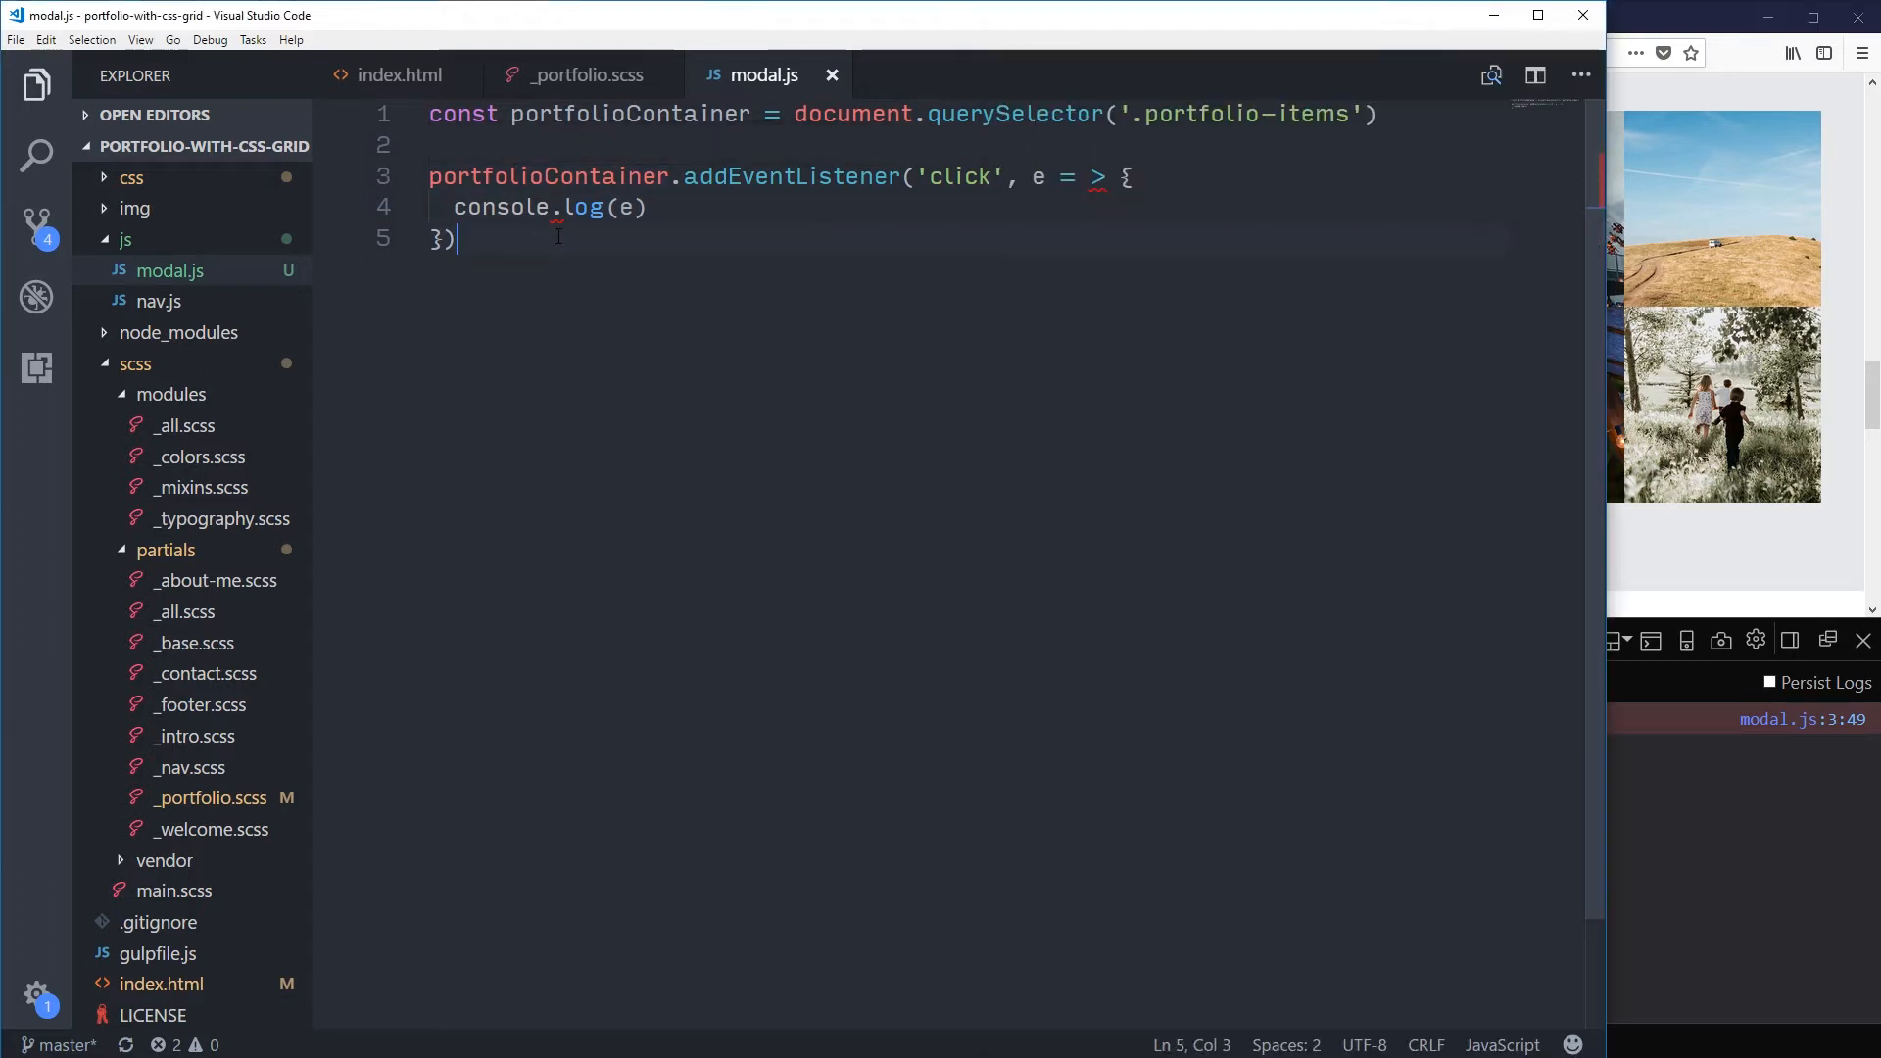
left_click(1083, 176)
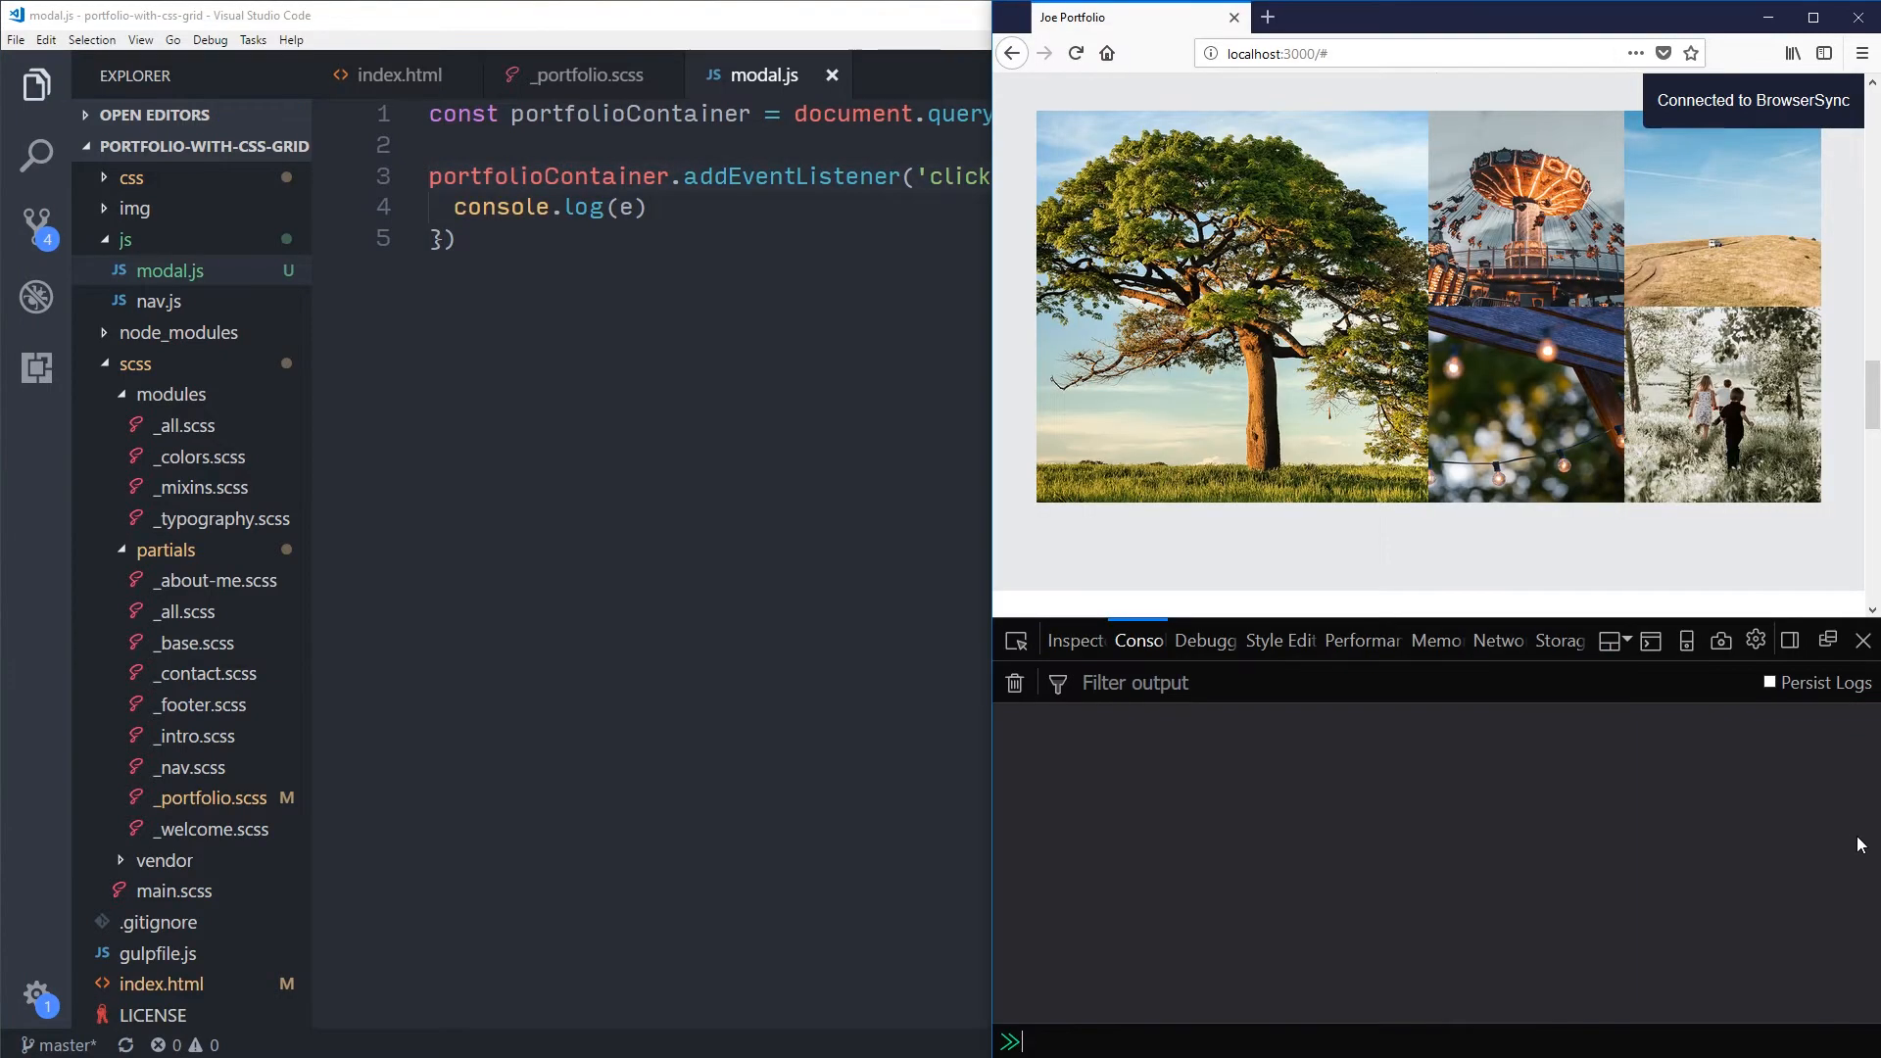
mouse_move(1577, 568)
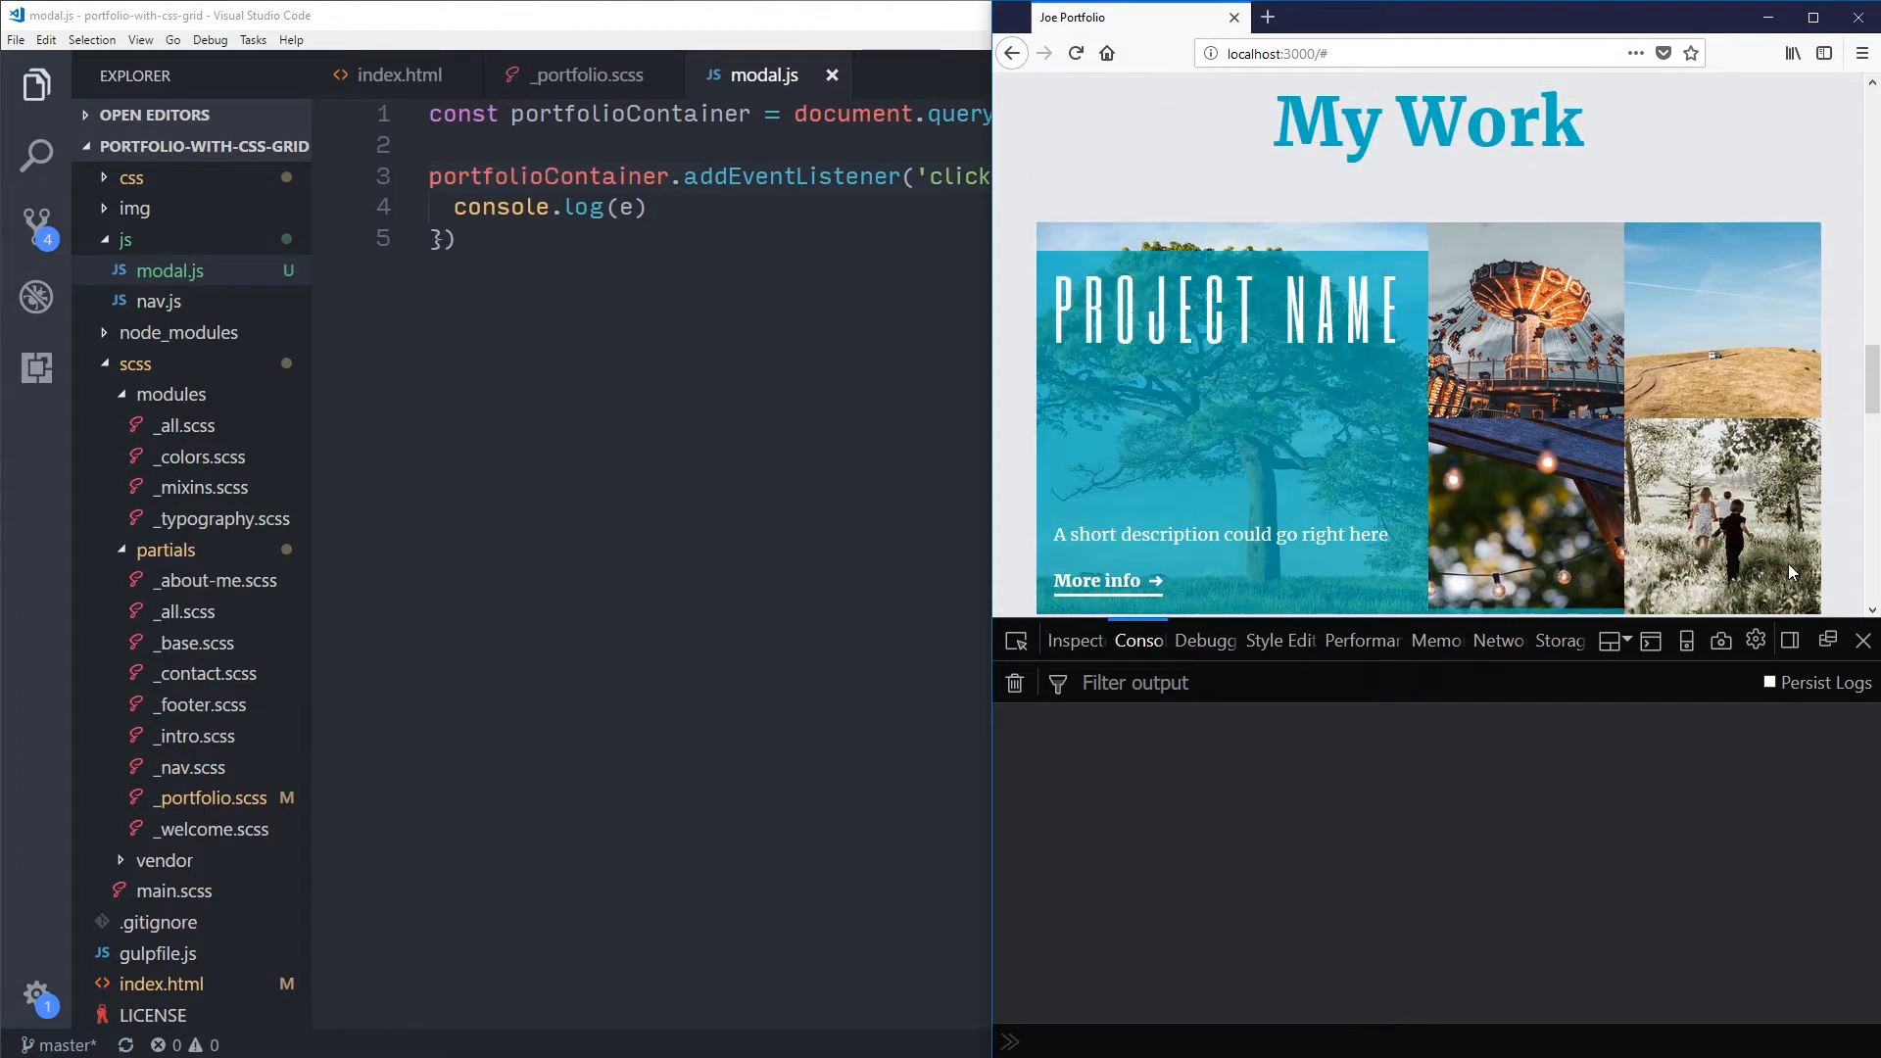
Step: Click several portfolio tiles and read the logged click events and their targets in the Console
left_click(1220, 300)
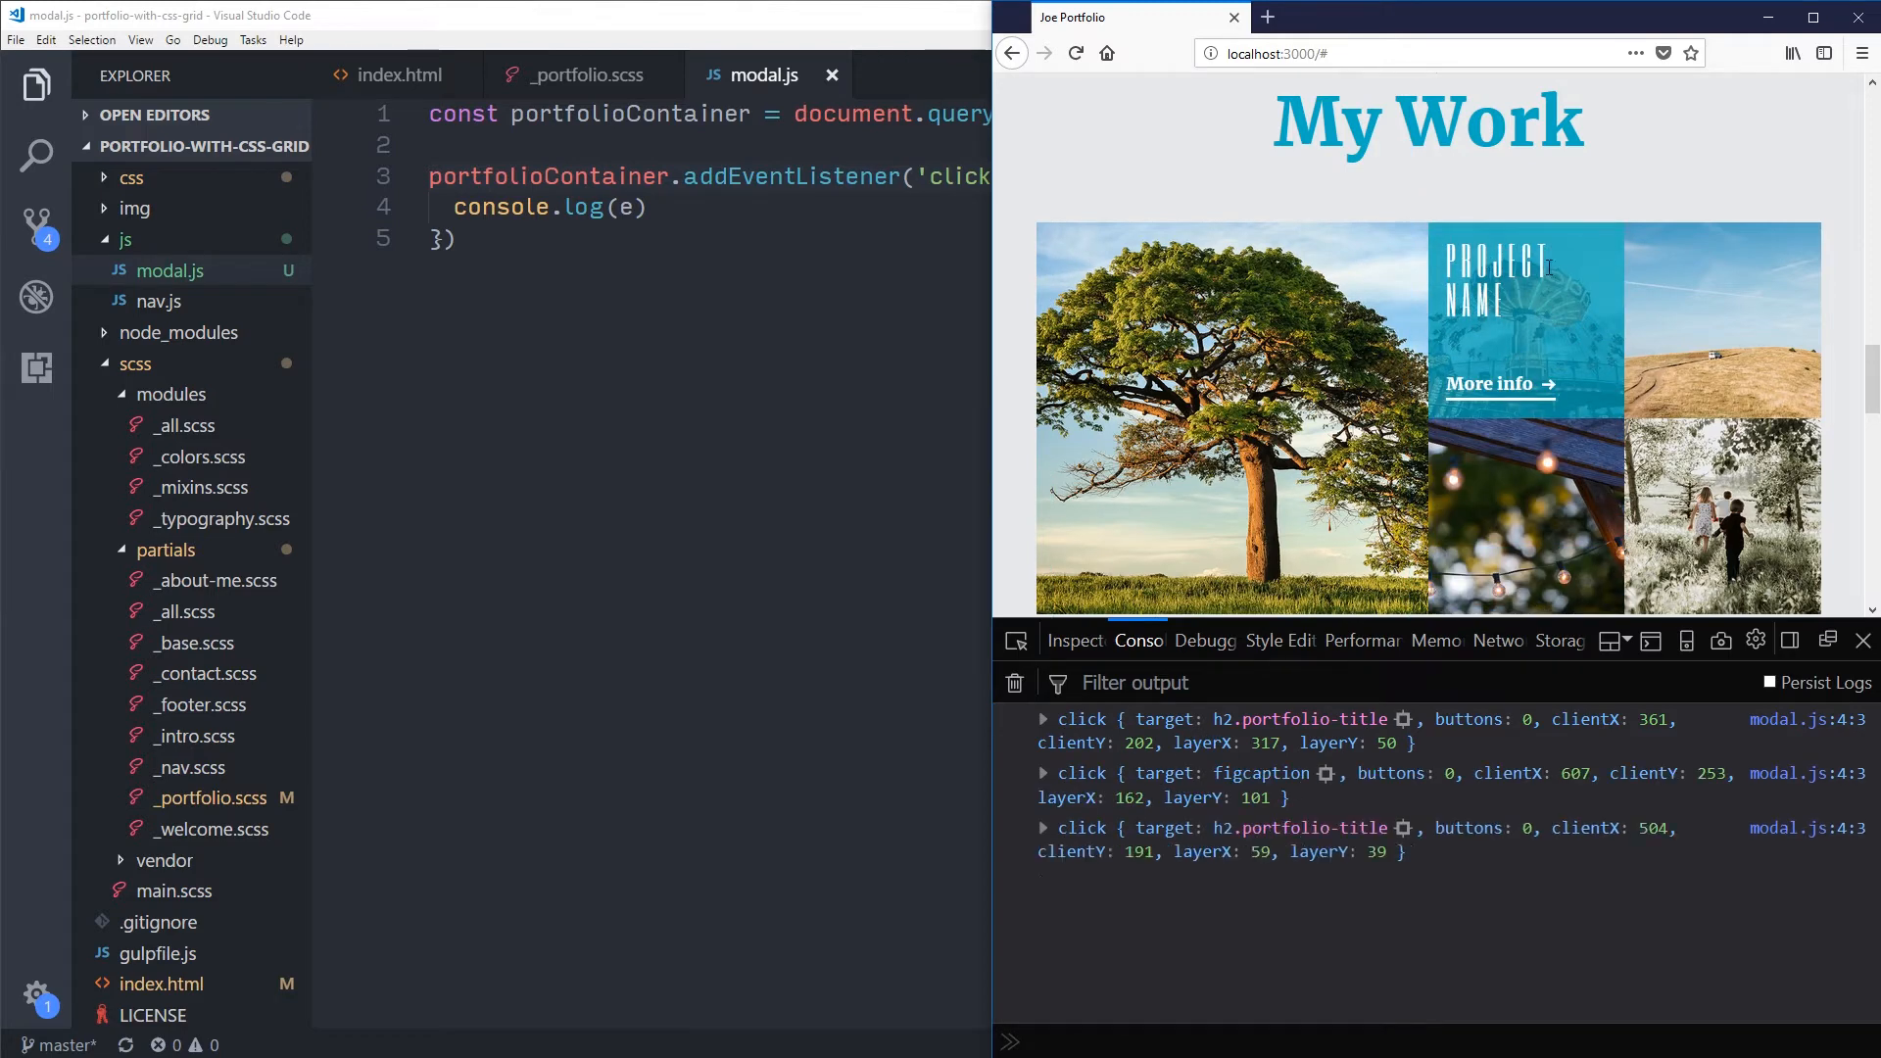
left_click(1526, 318)
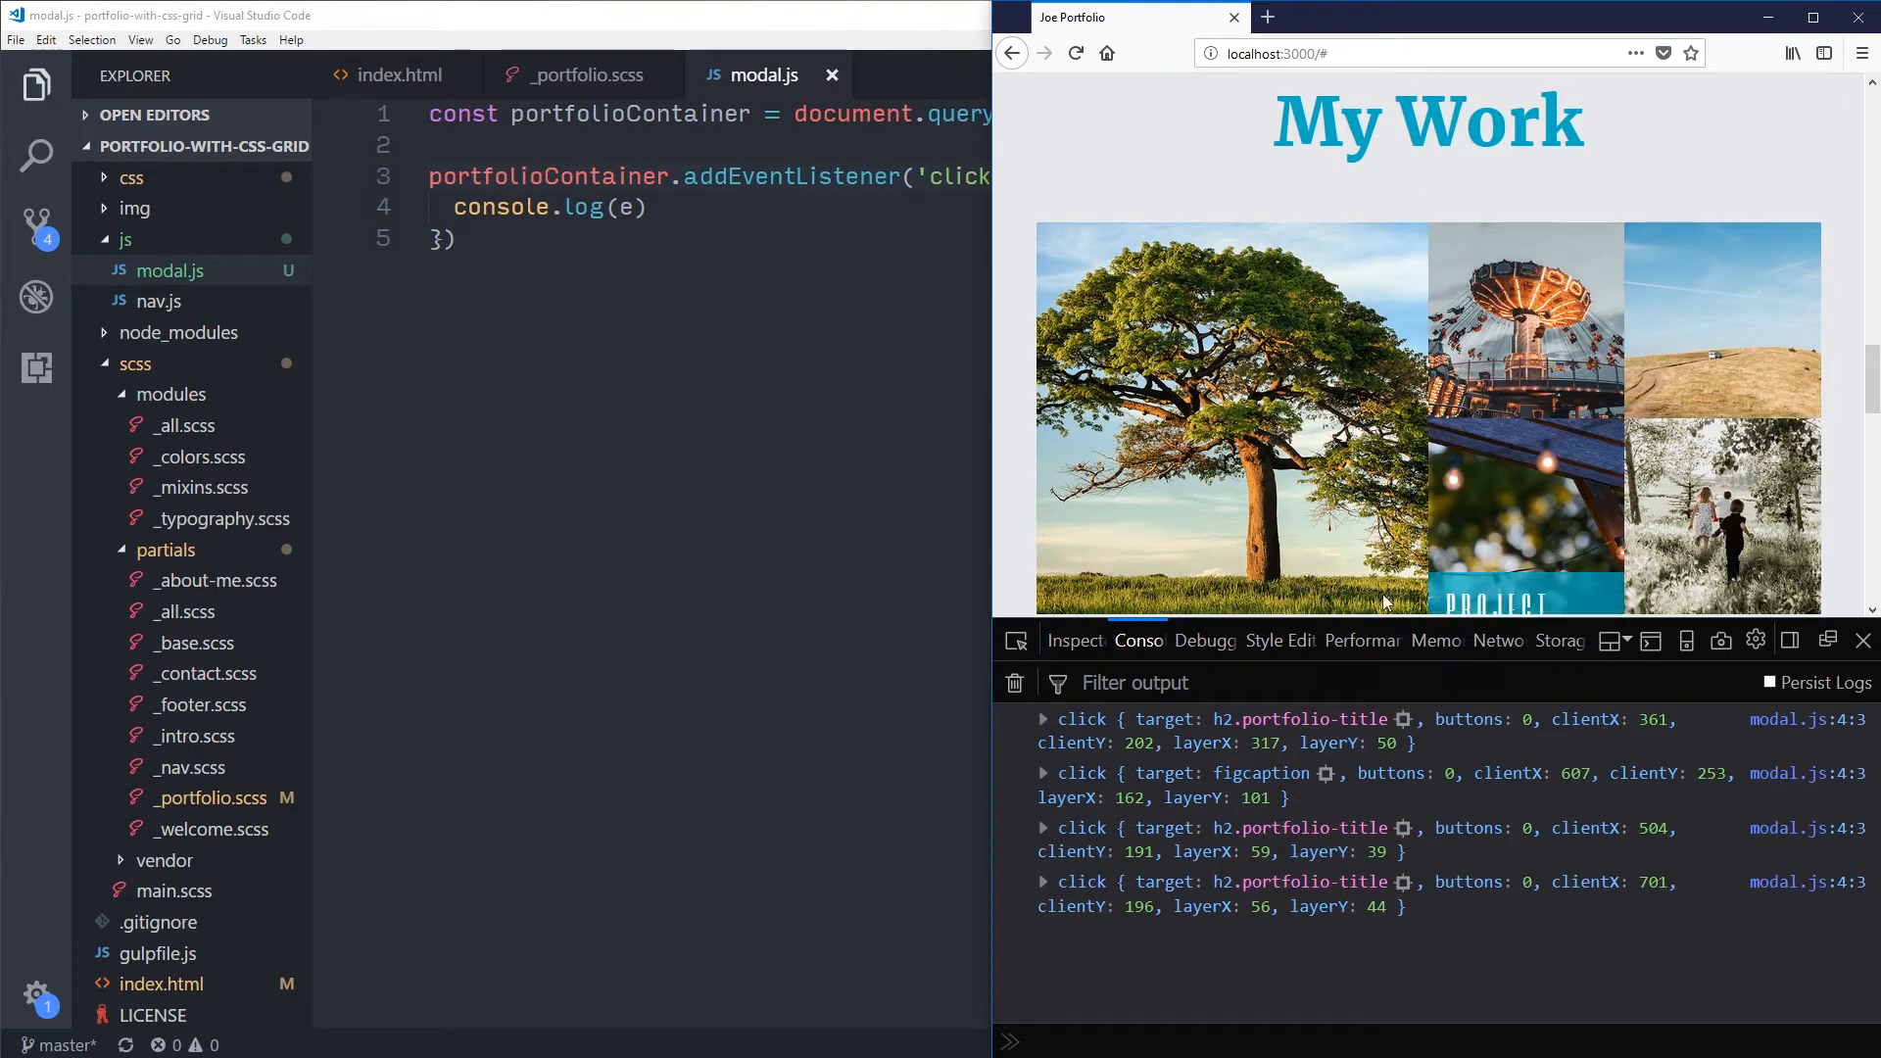
mouse_move(1211, 735)
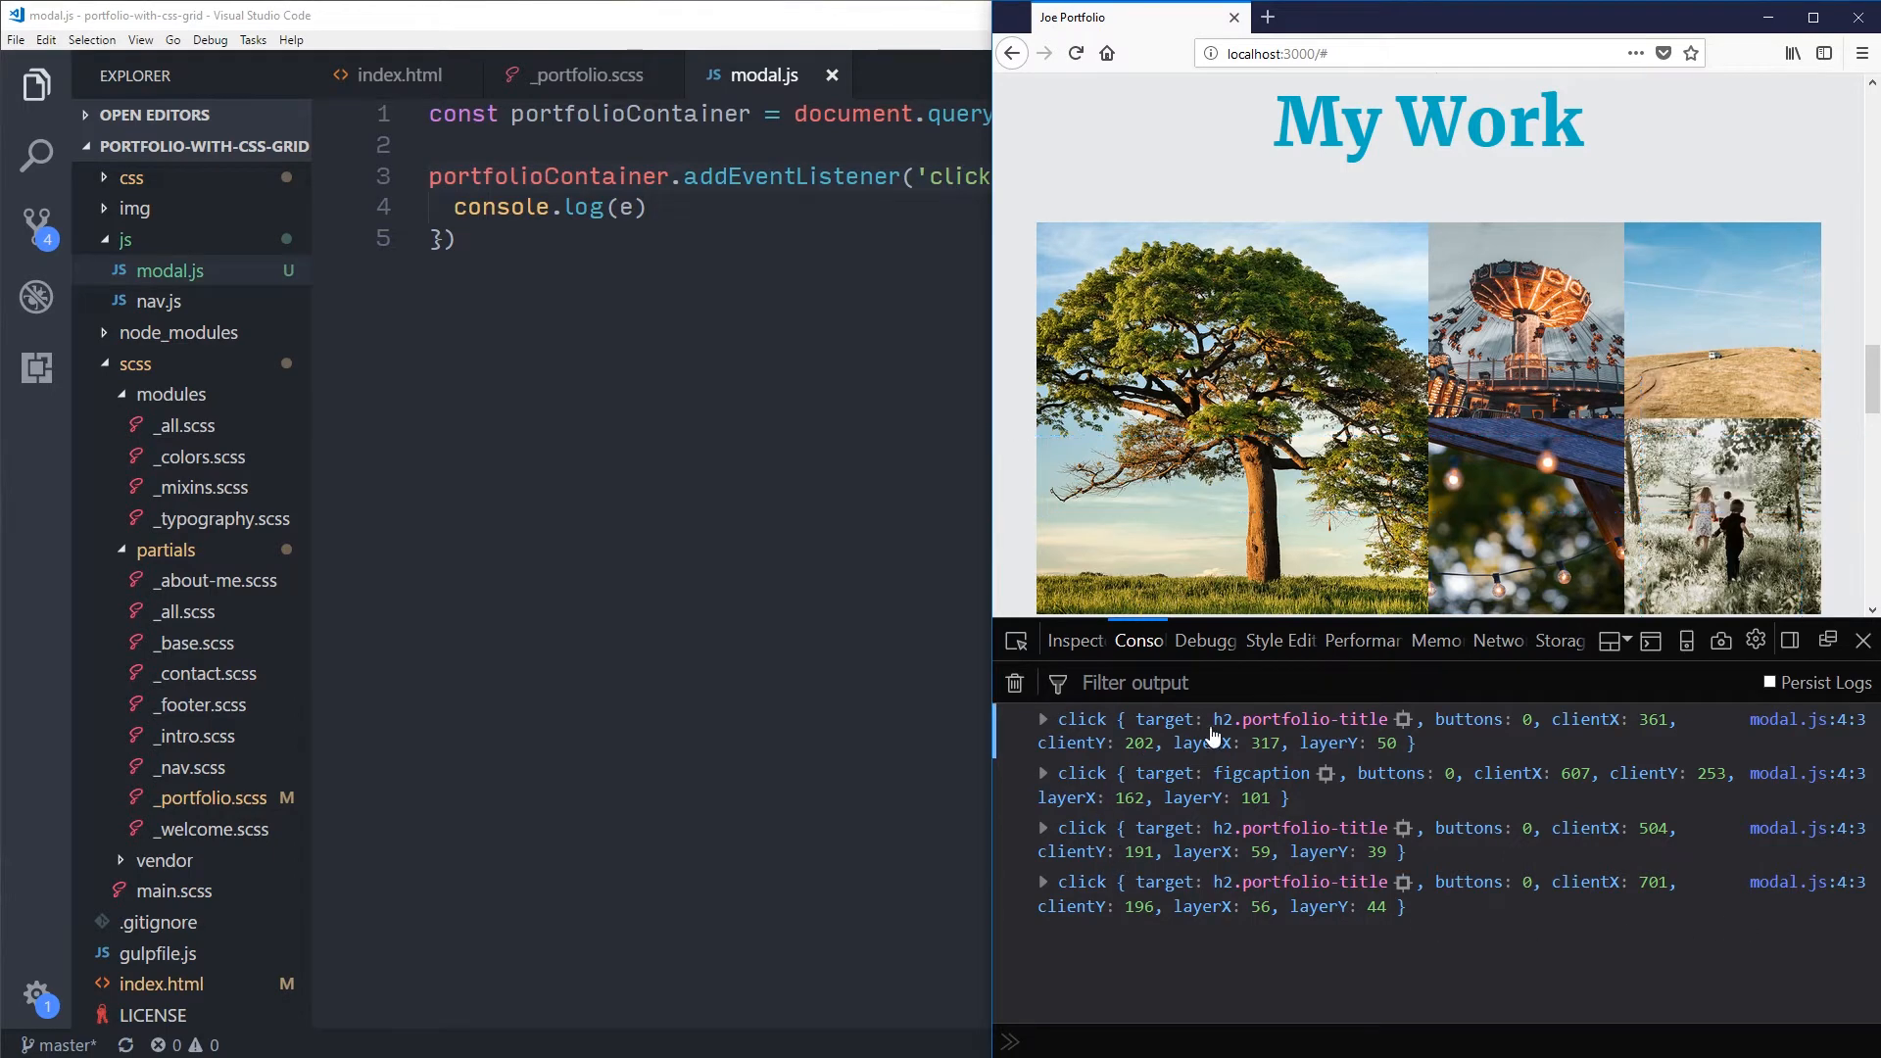
left_click(1231, 419)
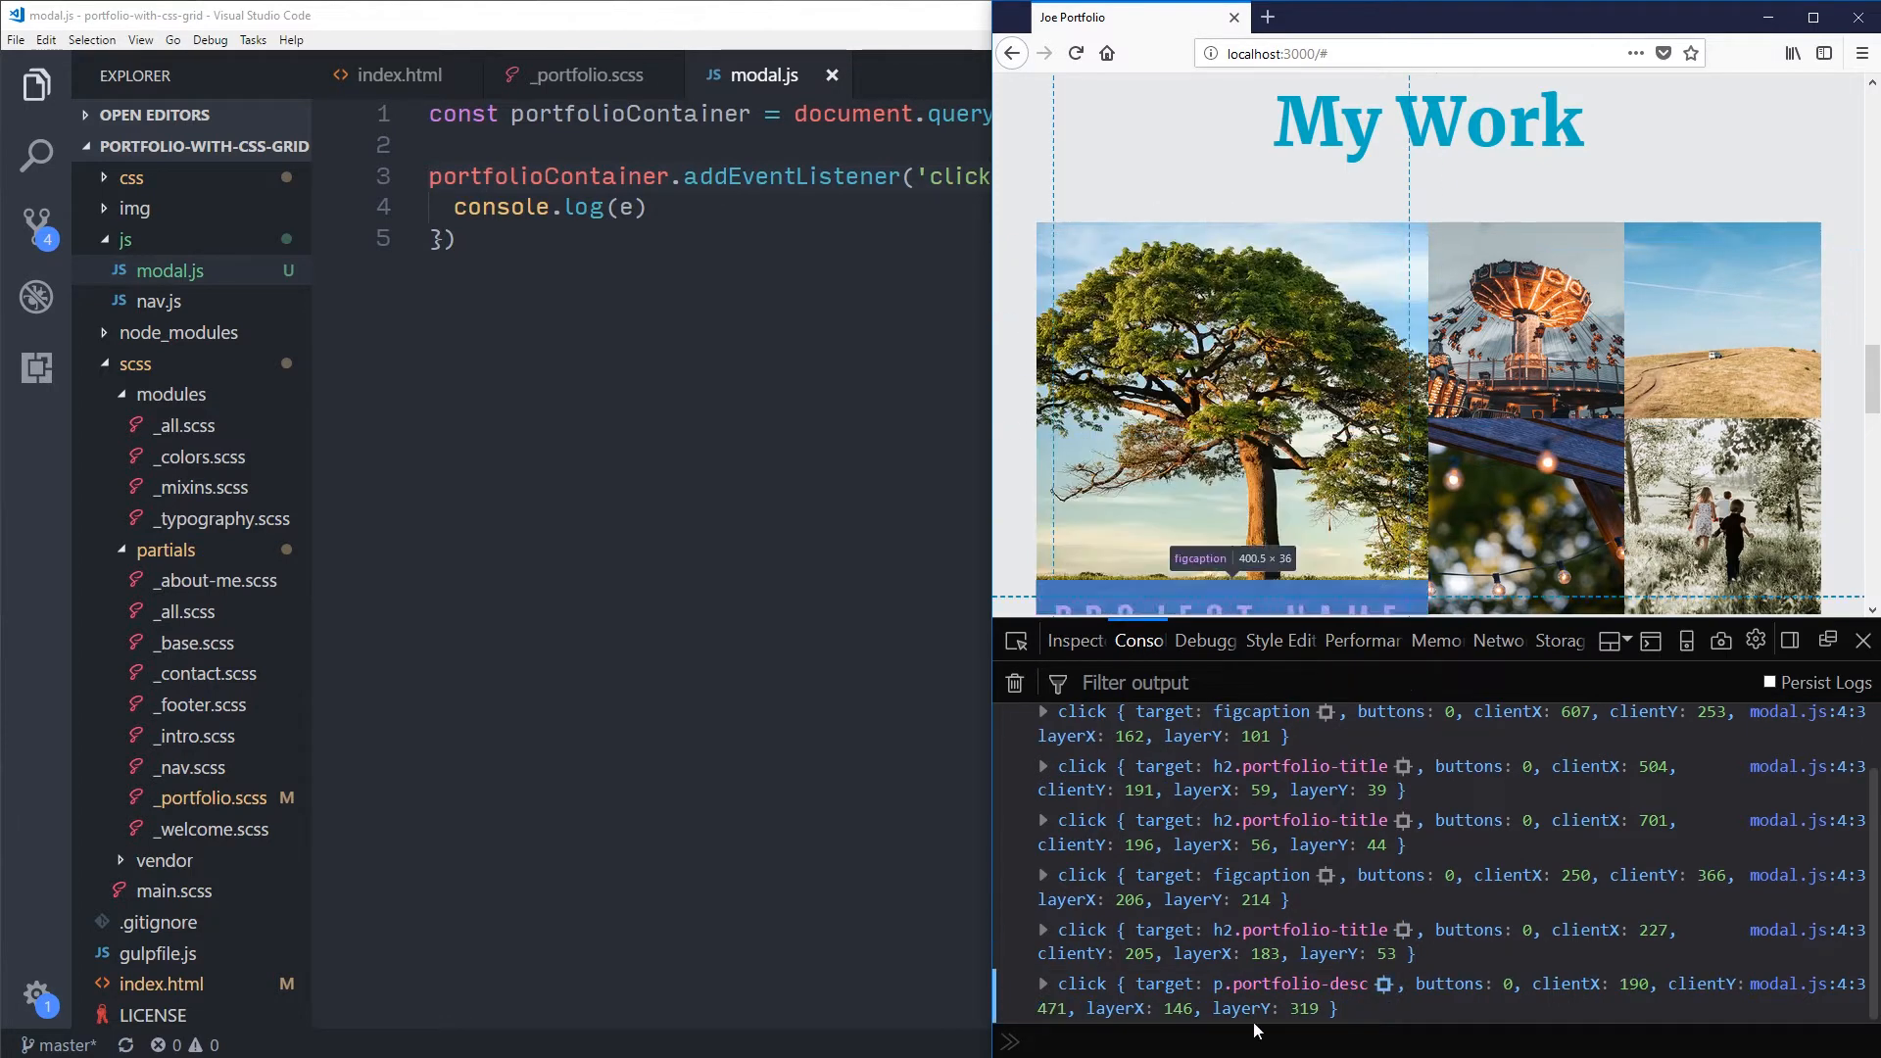
scroll("up", 3)
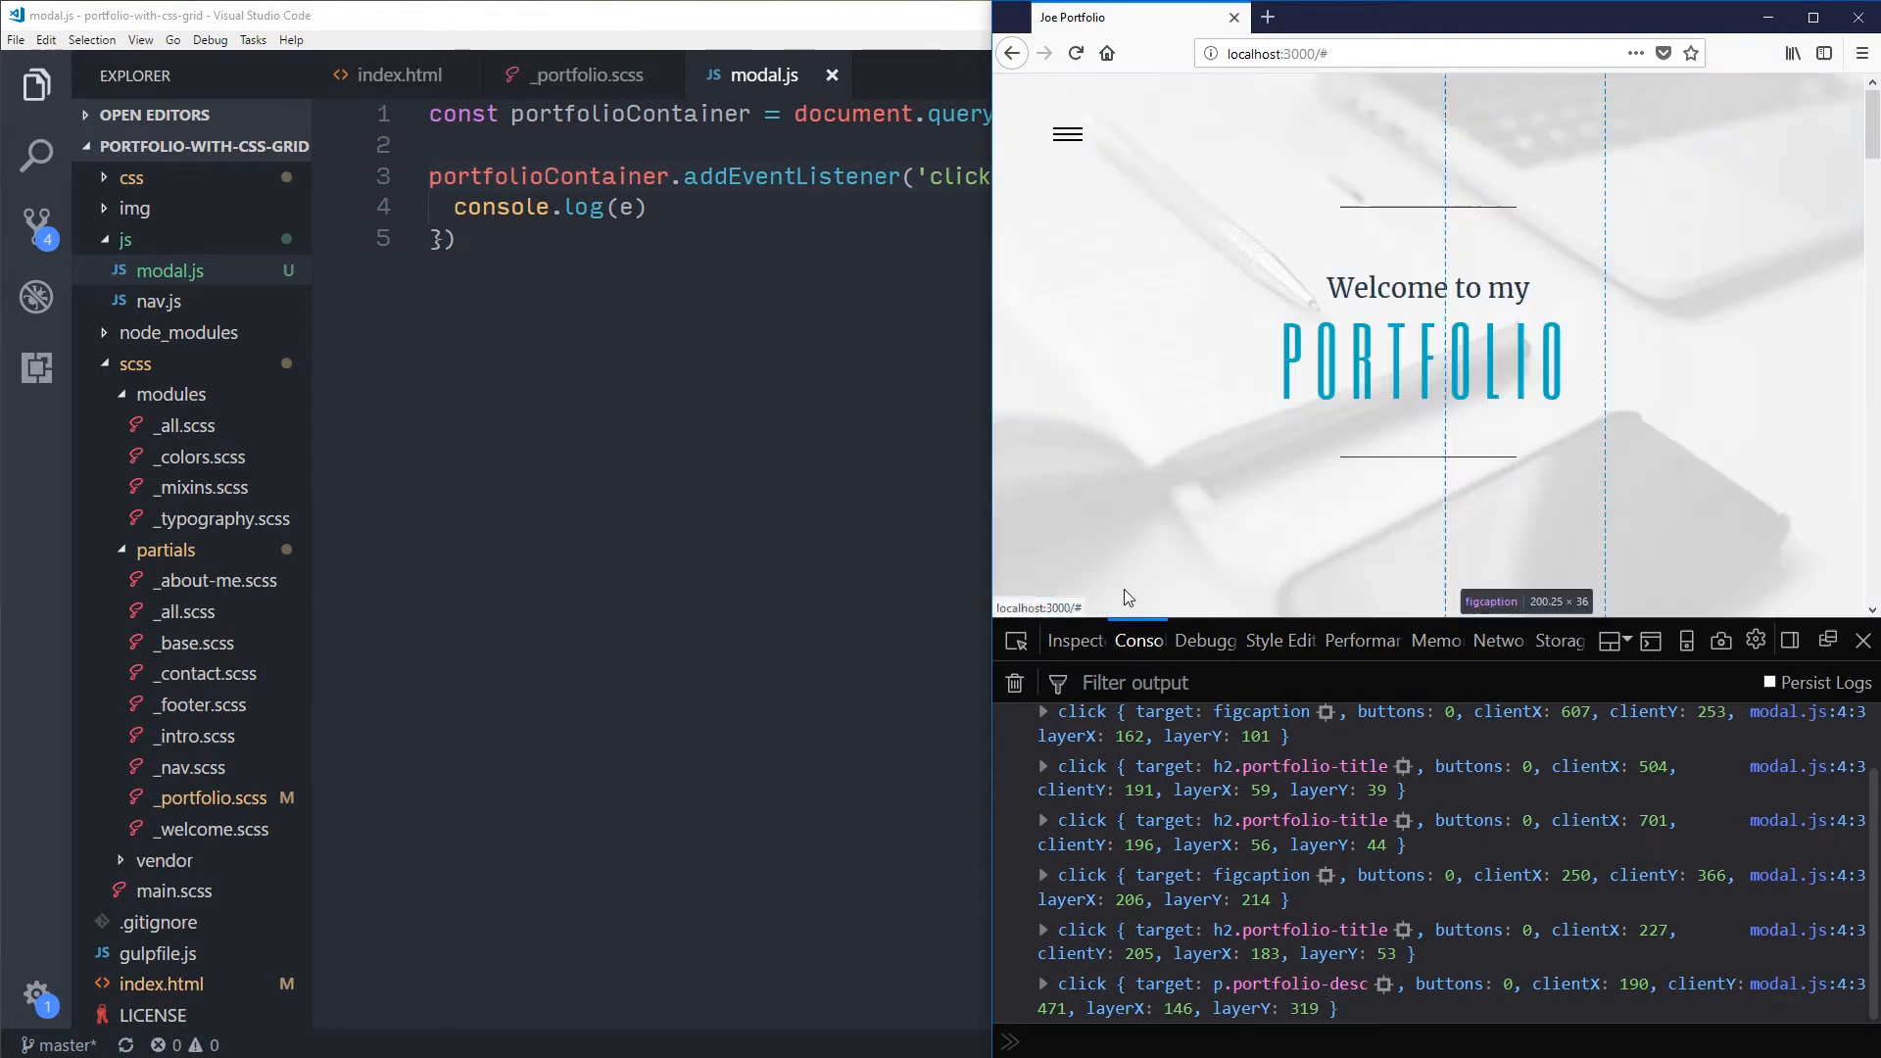
scroll("down", 3)
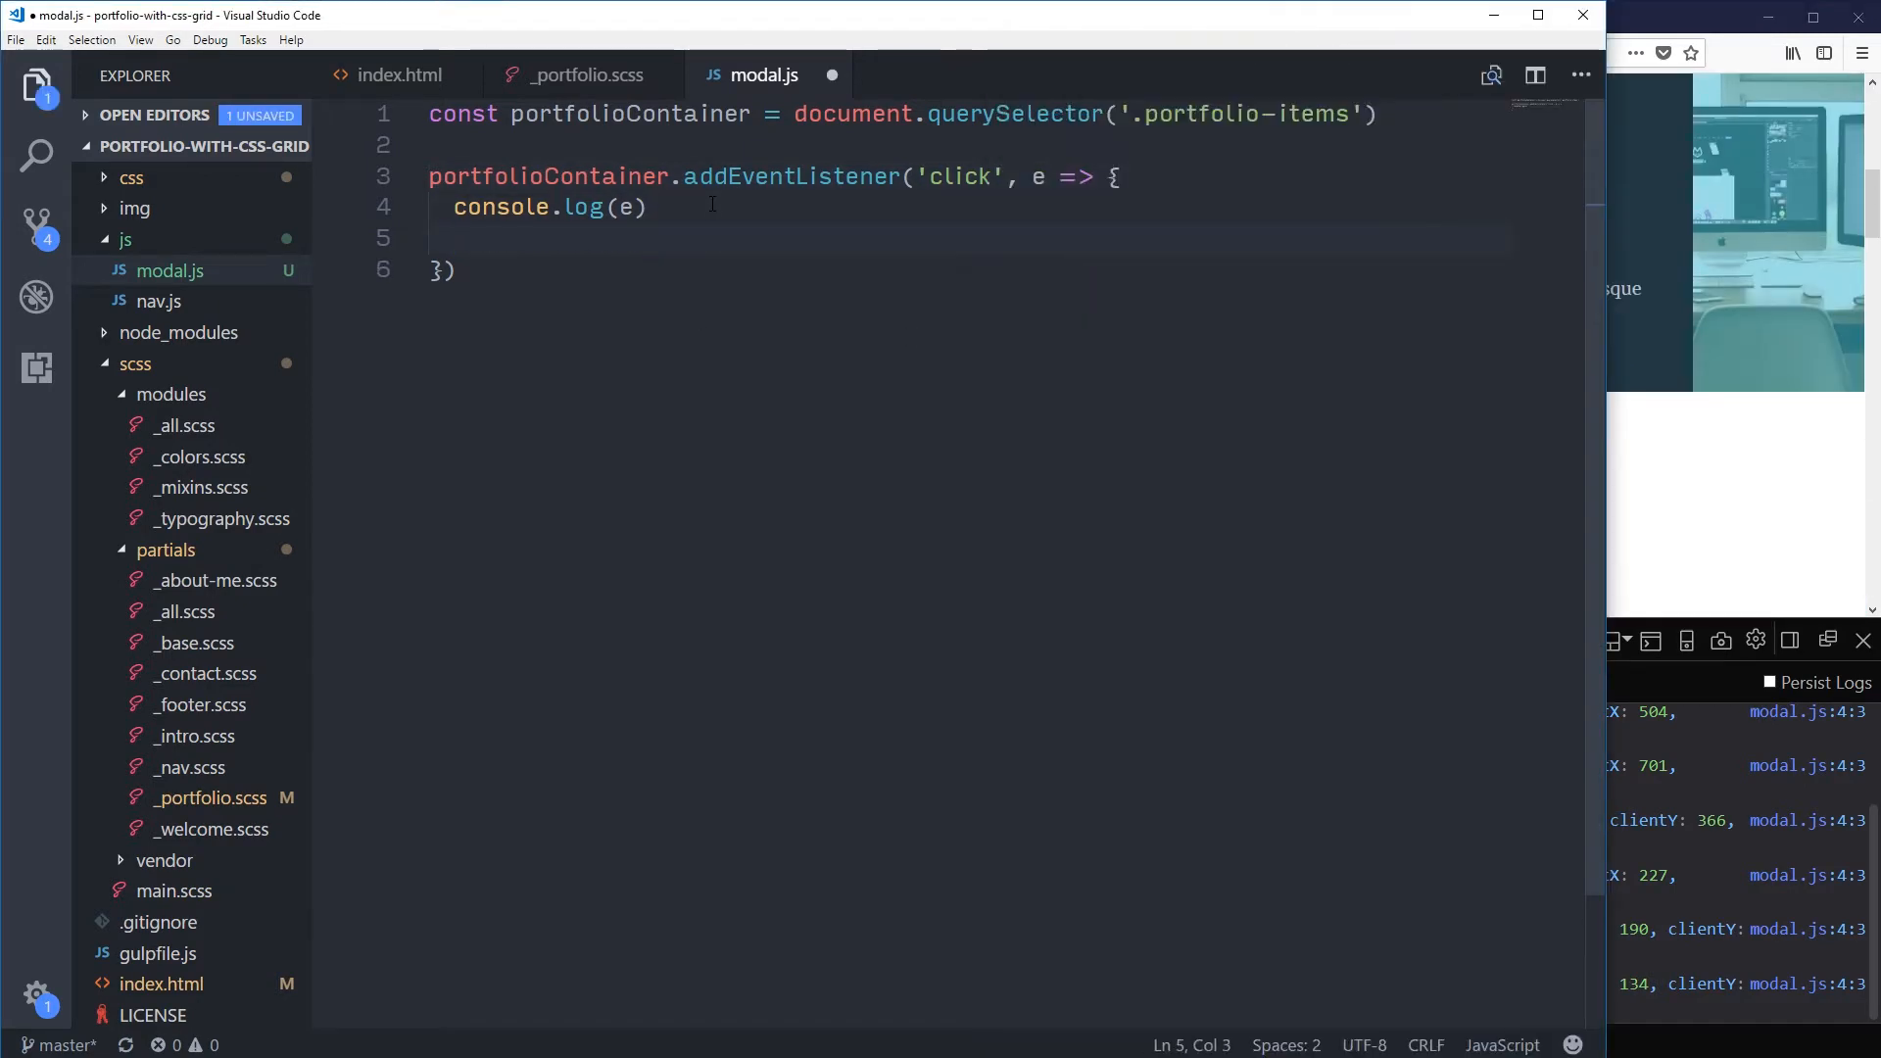
type("e.preventDefault(")
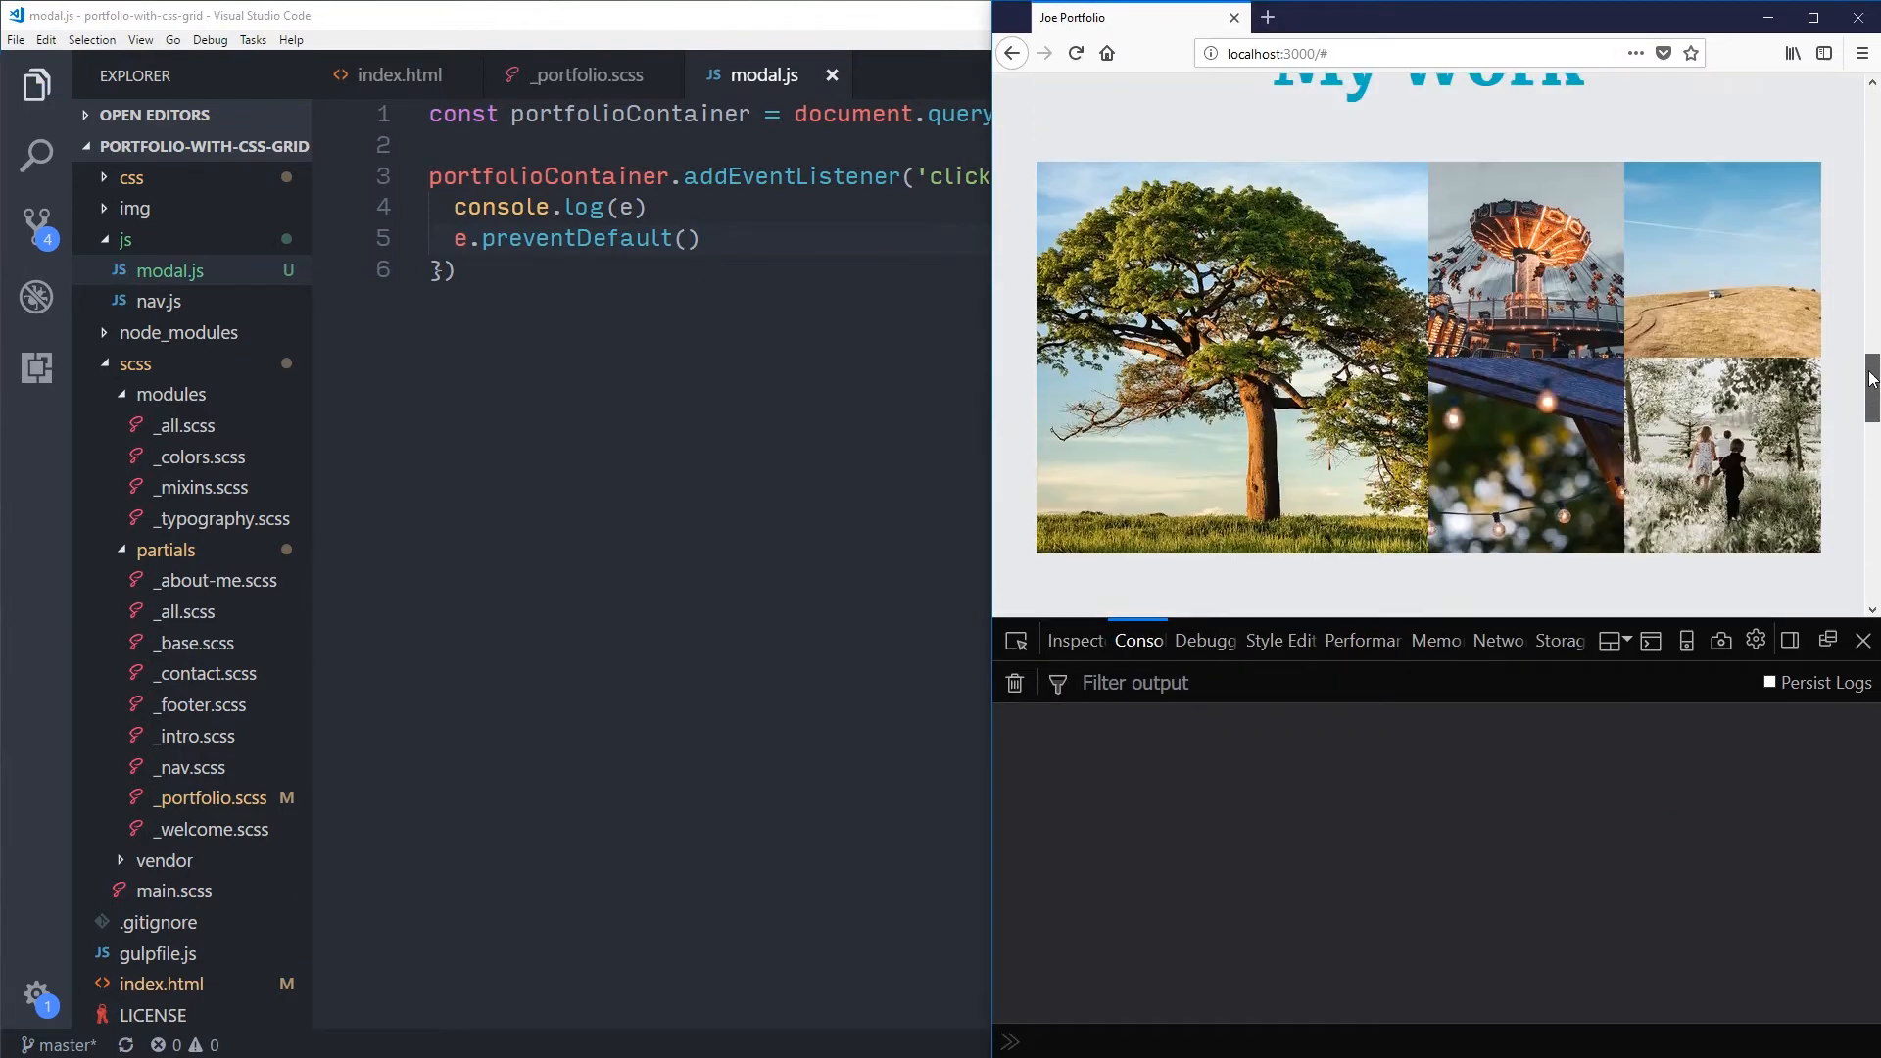
left_click(1227, 360)
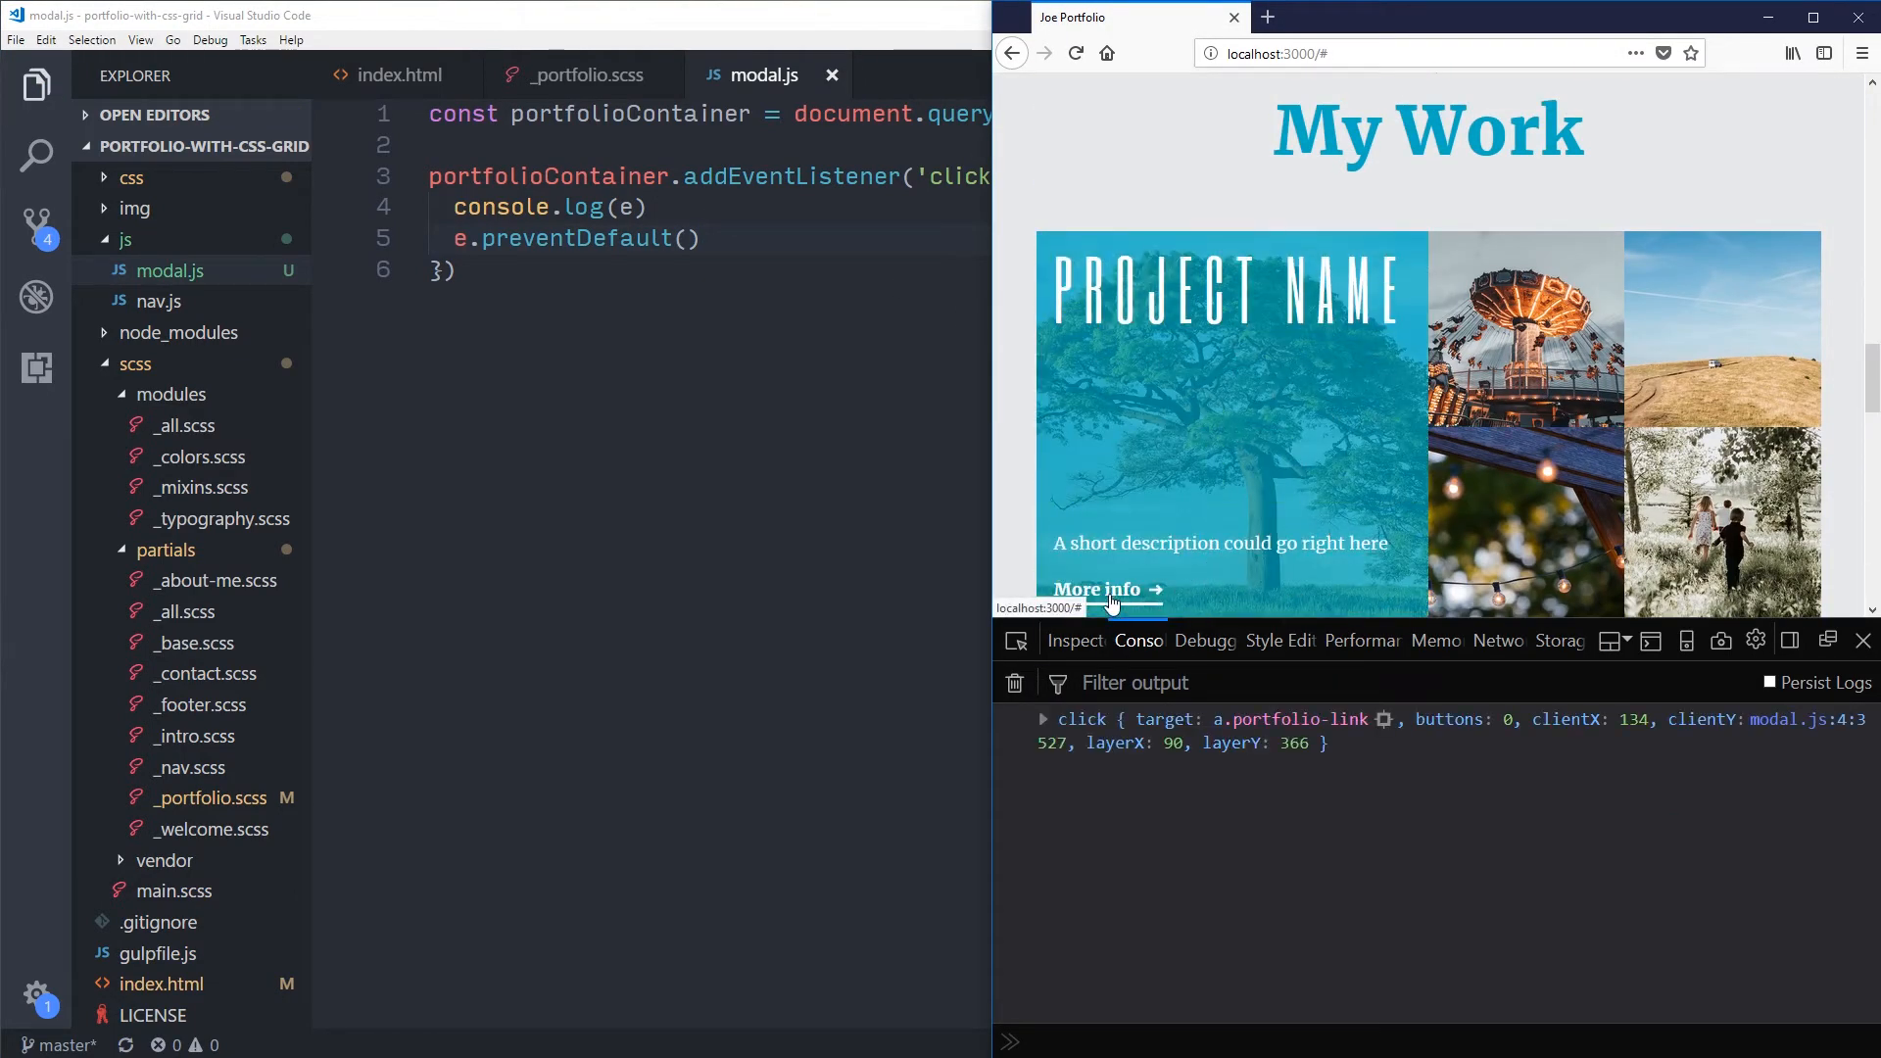
left_click(1093, 589)
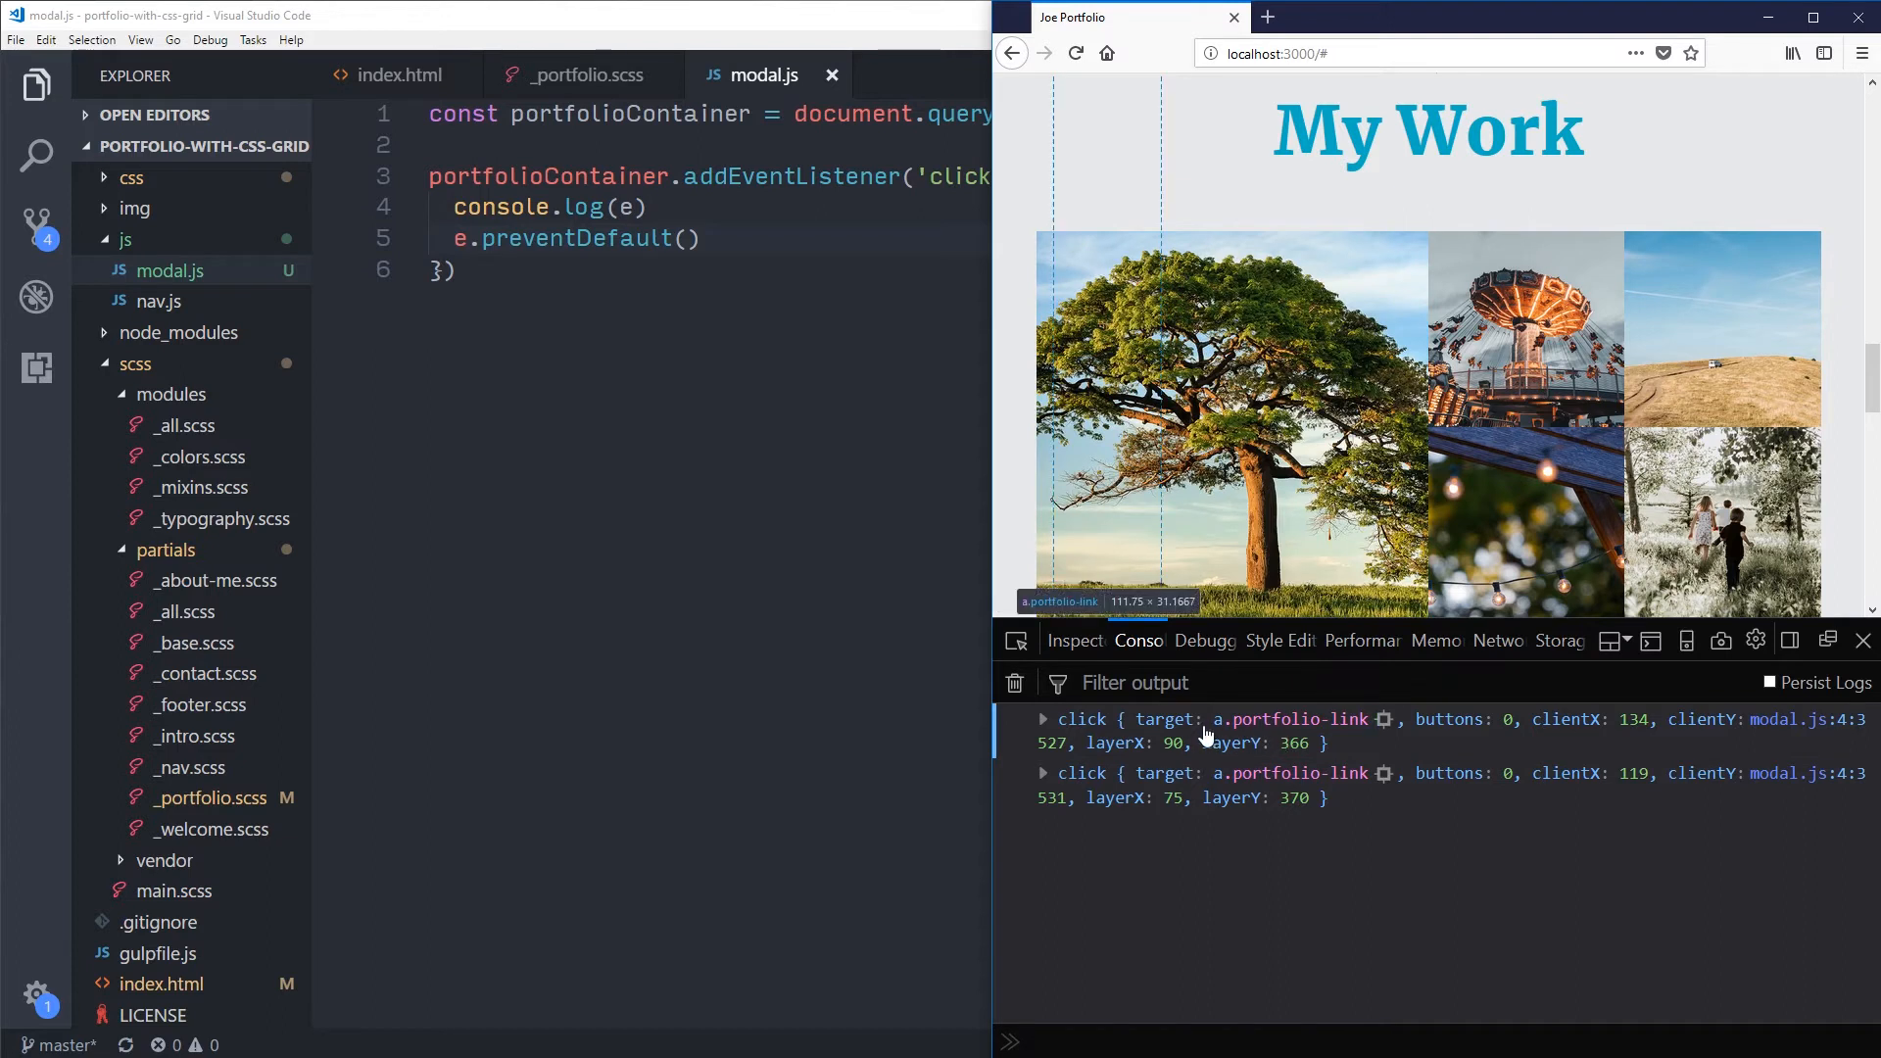
mouse_move(1271, 735)
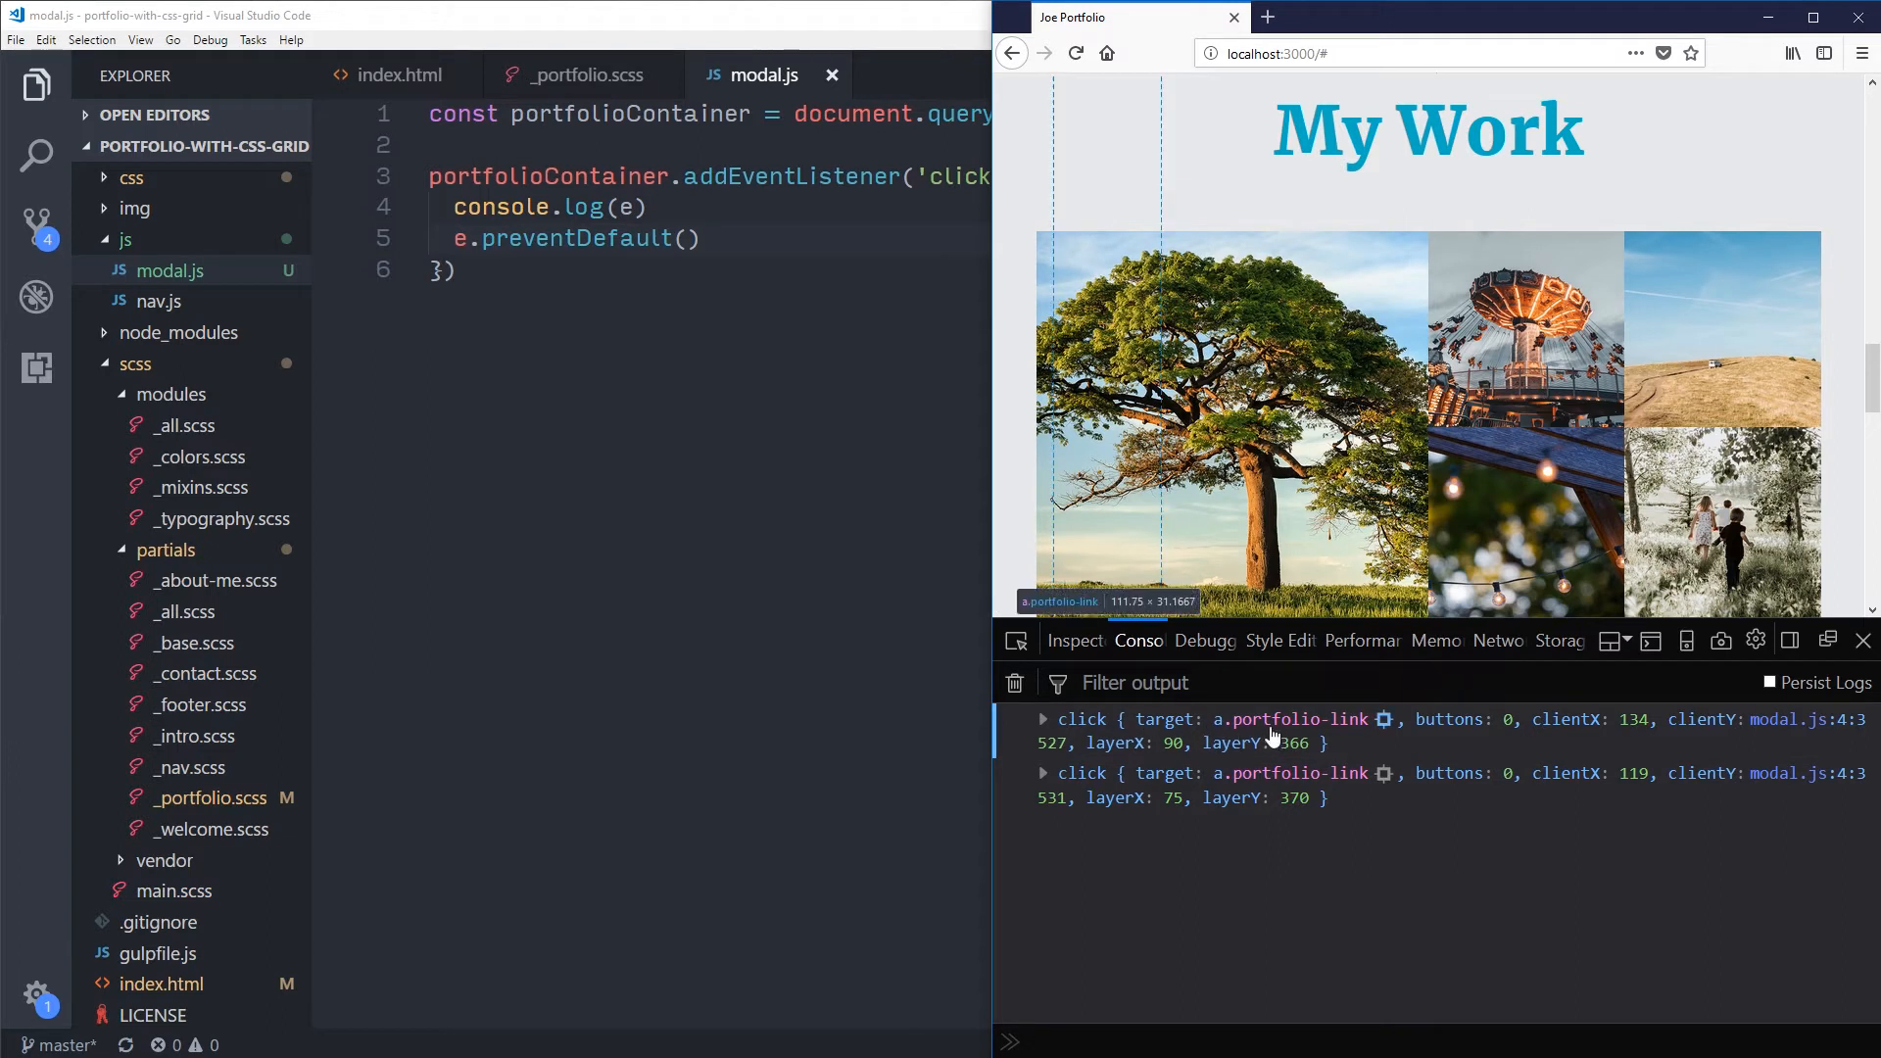
mouse_move(1348, 737)
type("//")
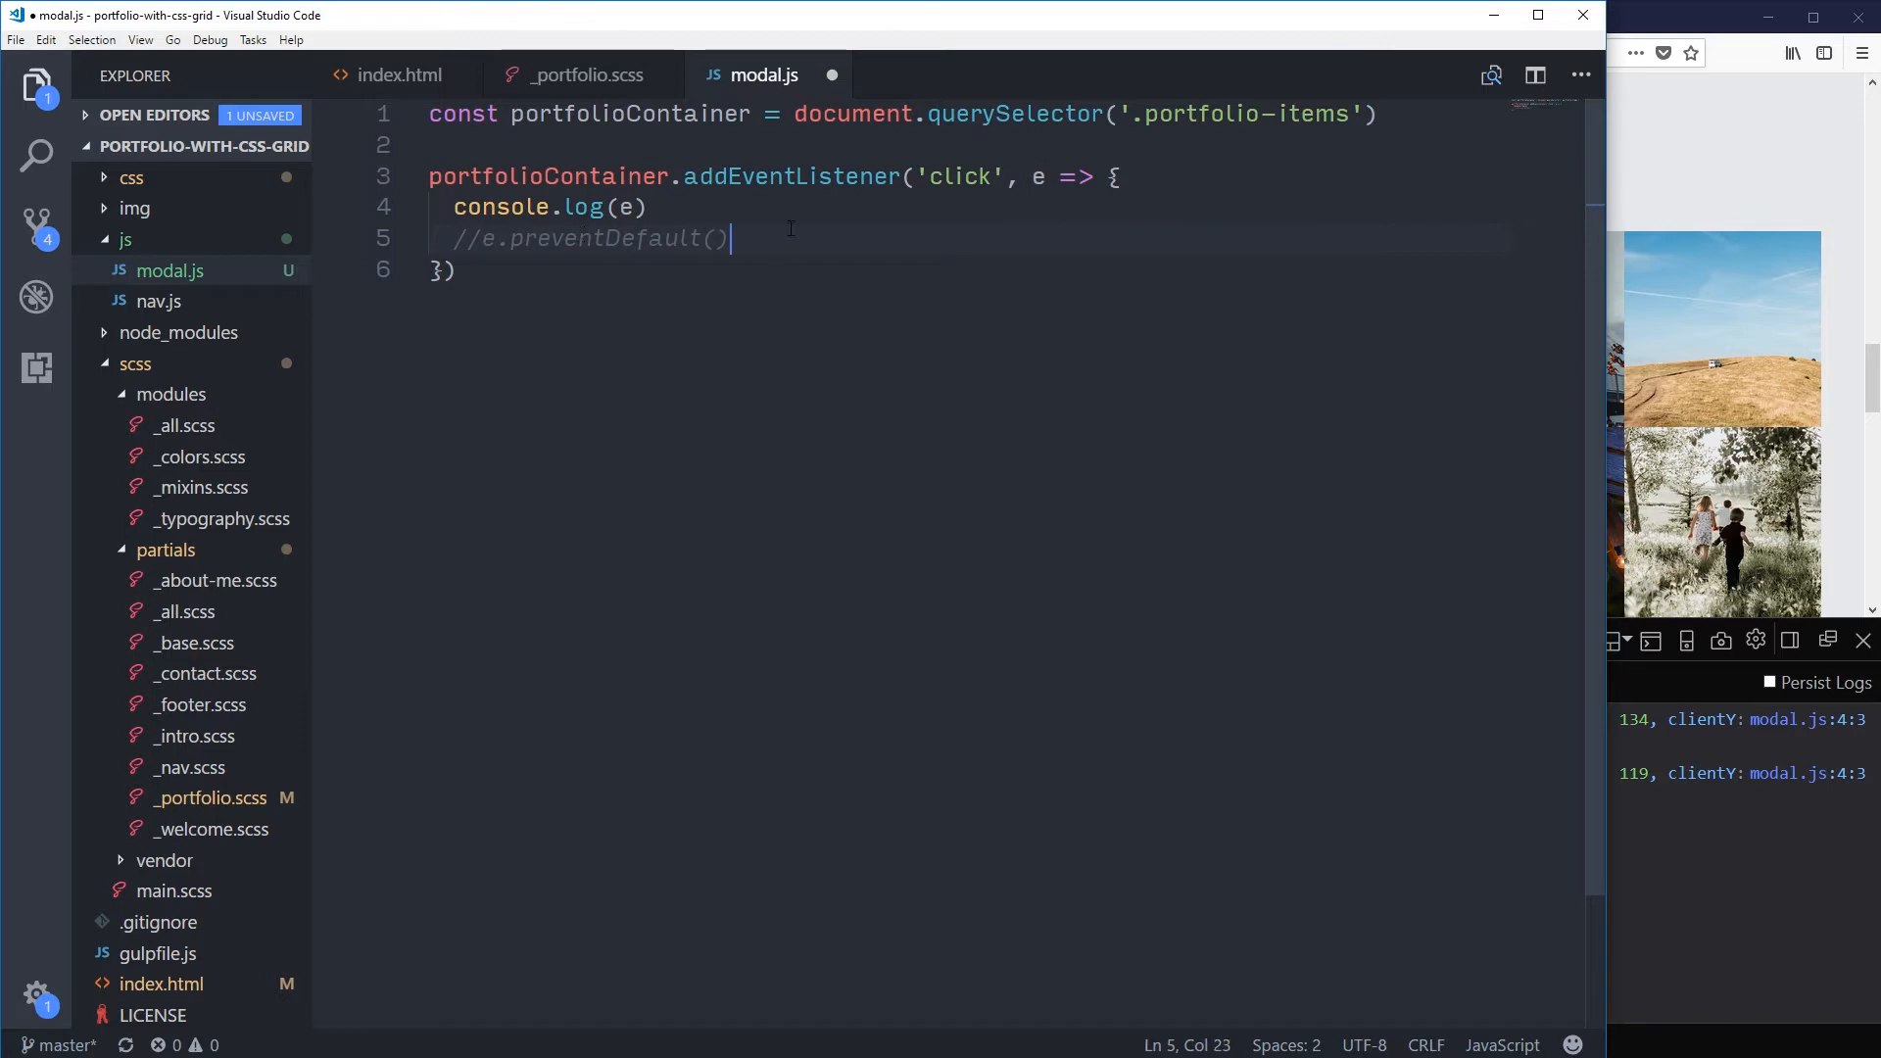
Step: Start const modalToggle = e.target inside the click handler, retyping the half-written name
key("Enter")
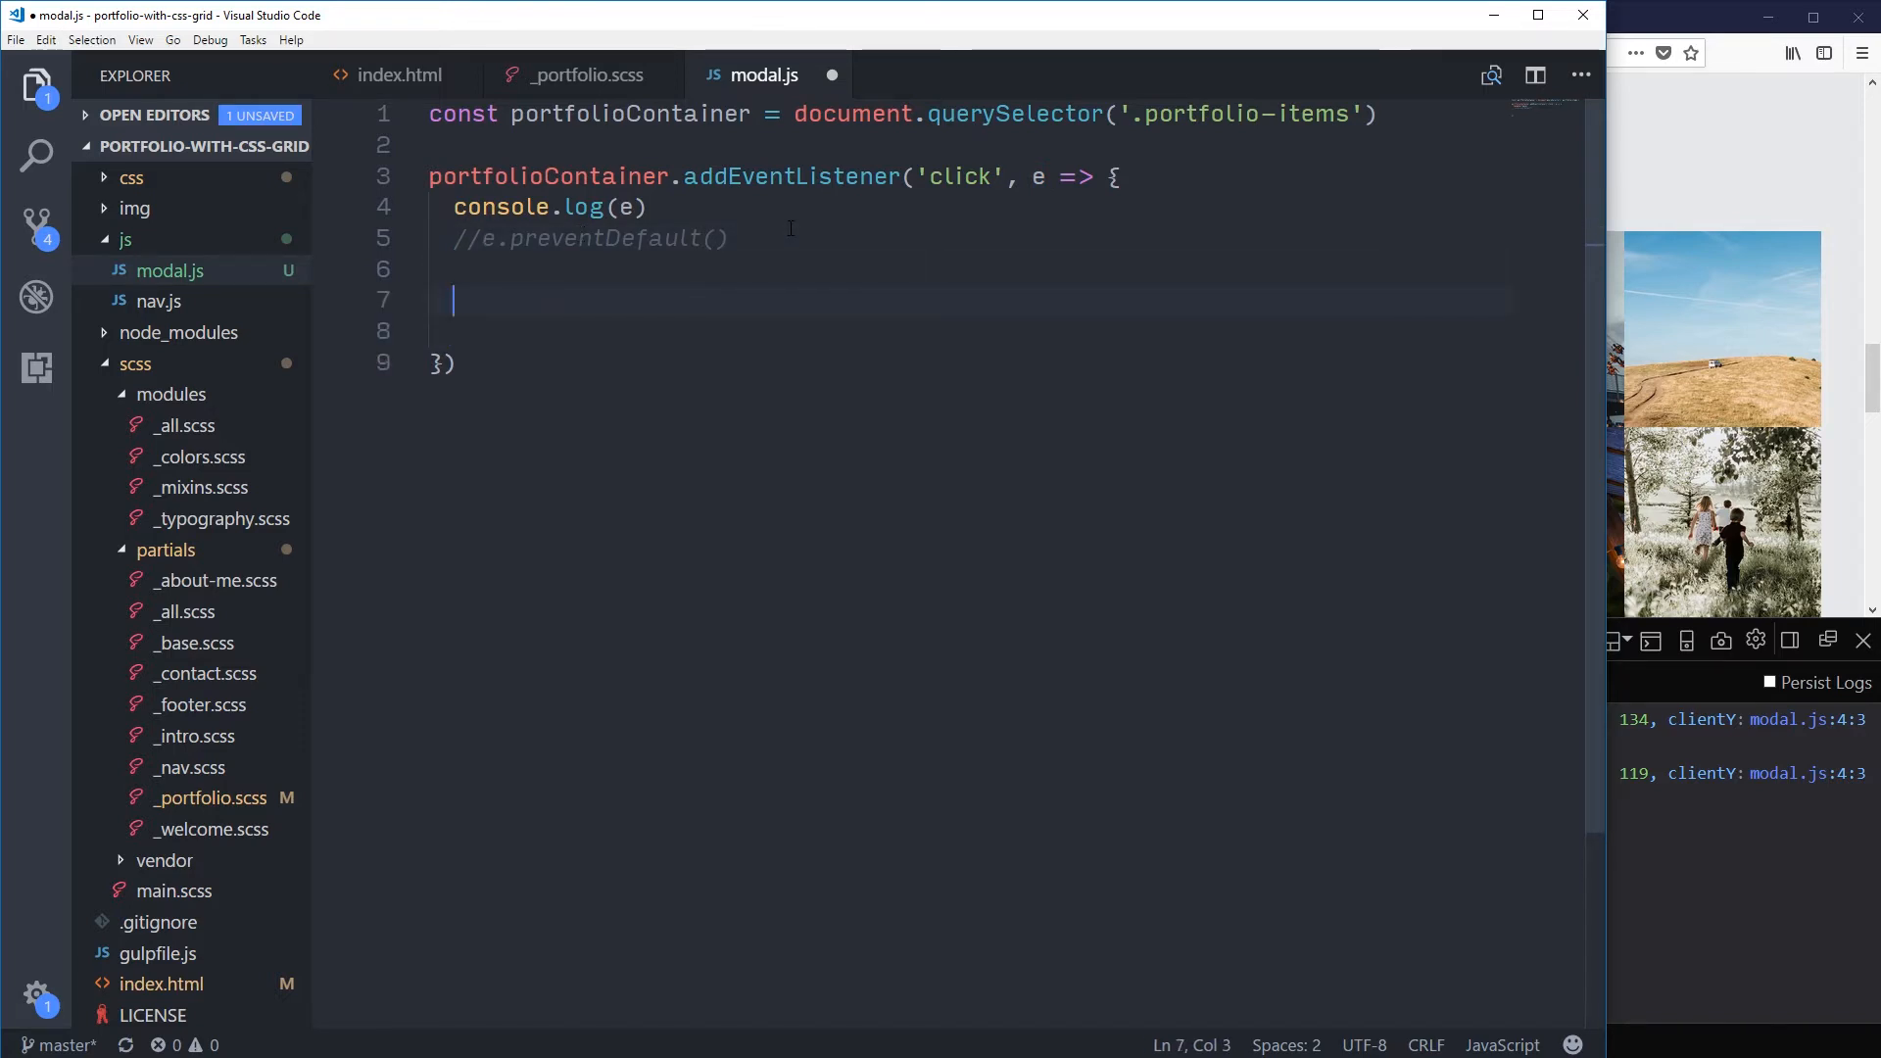
type("moda")
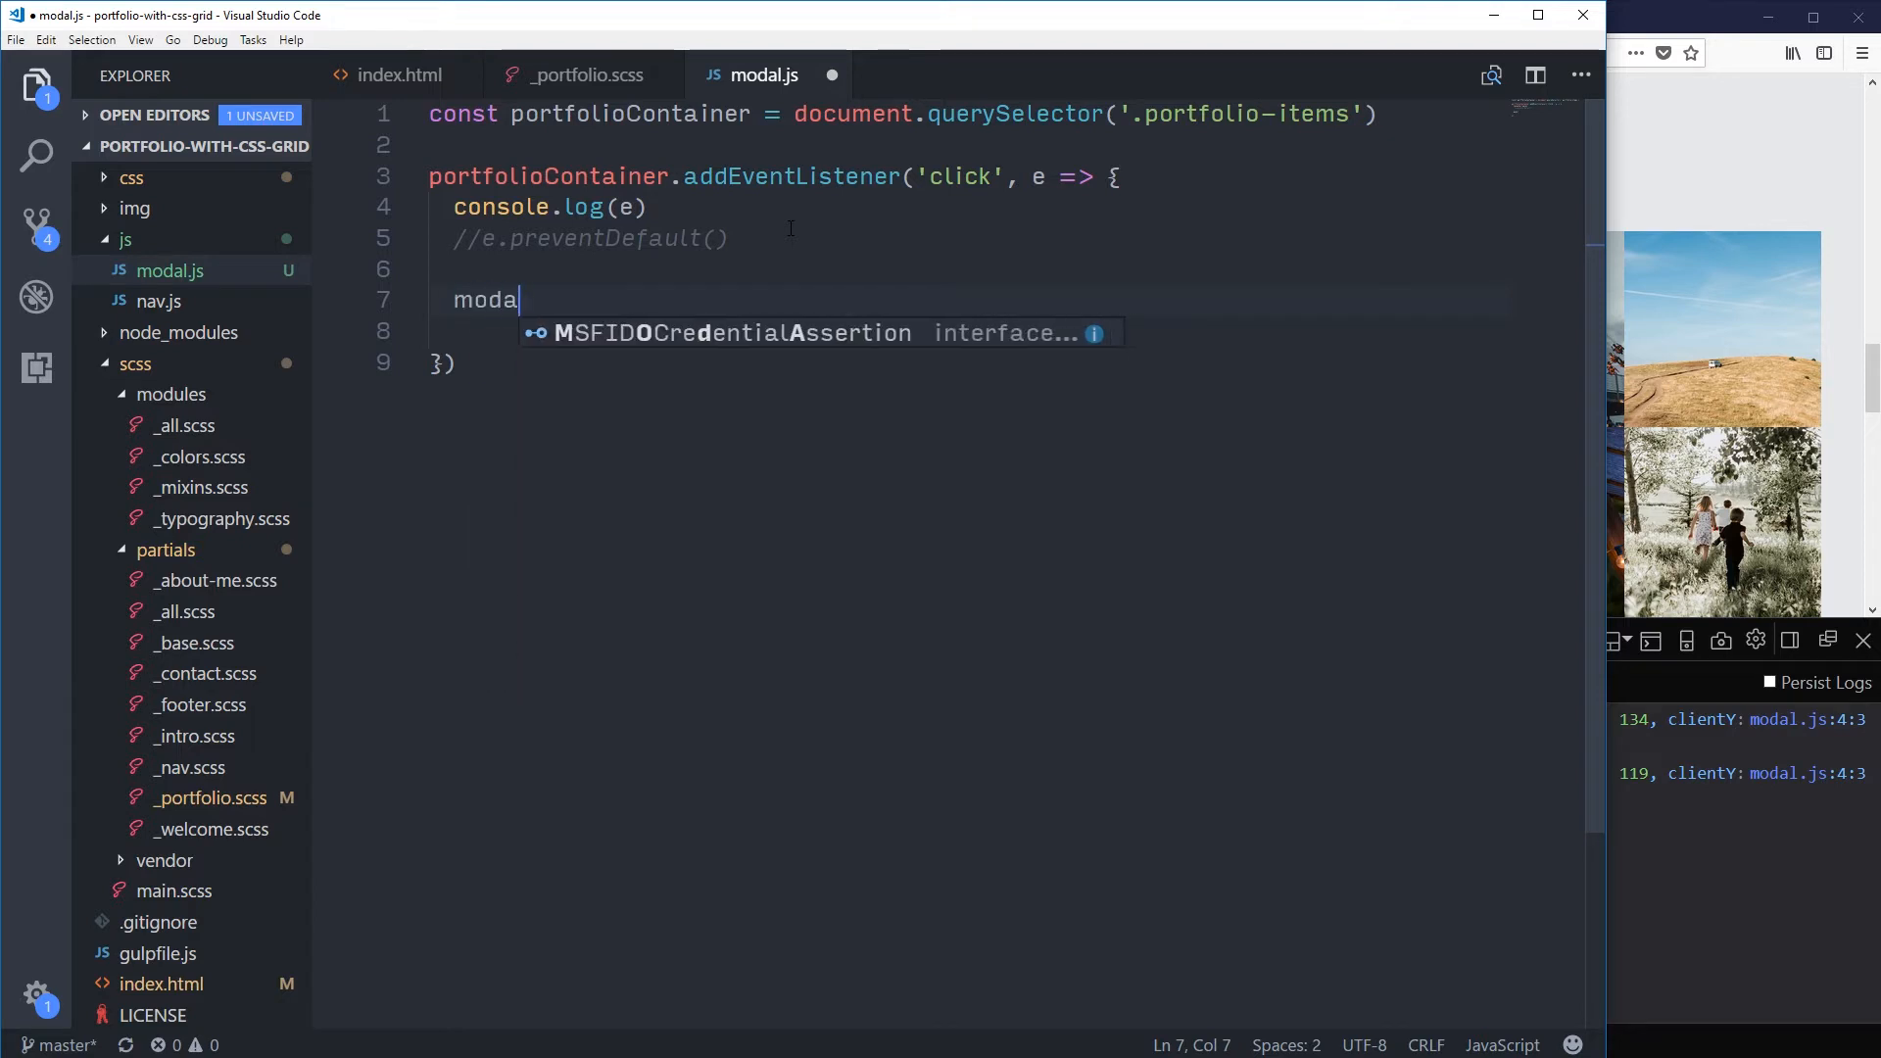
type("To")
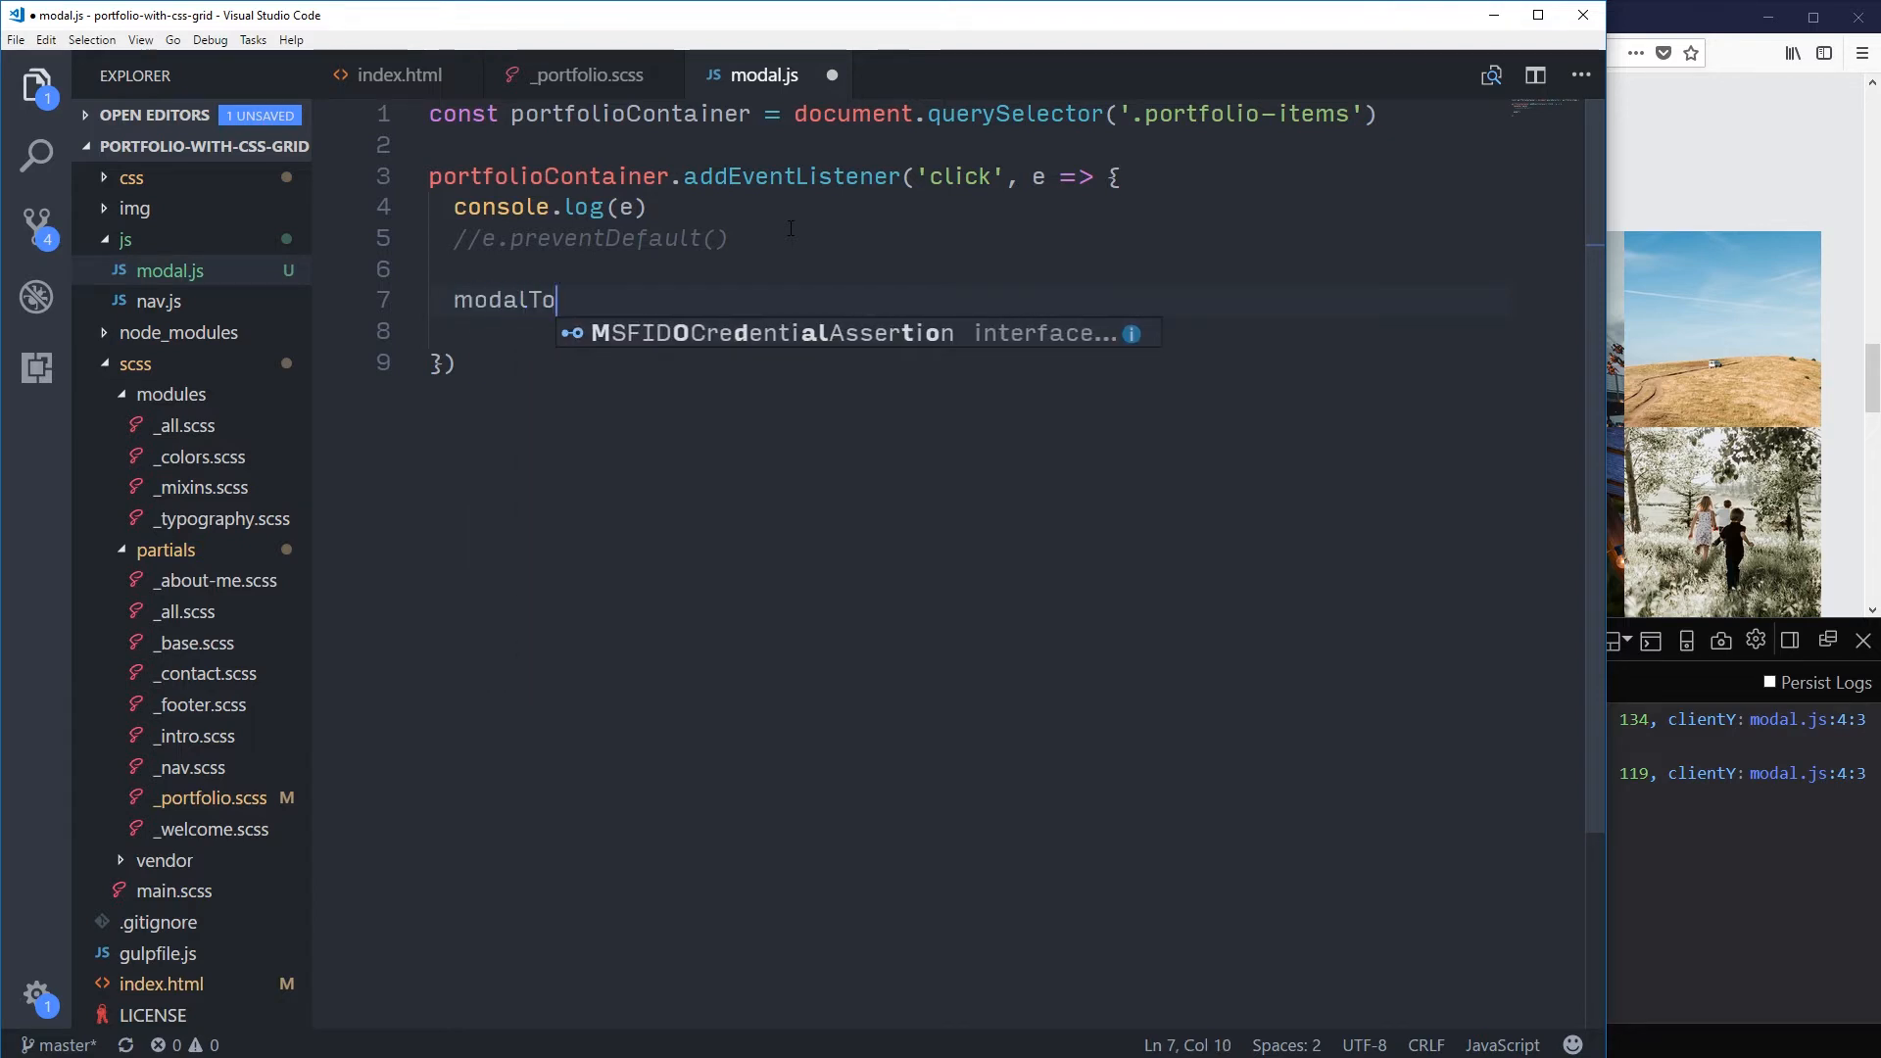
type("ggle")
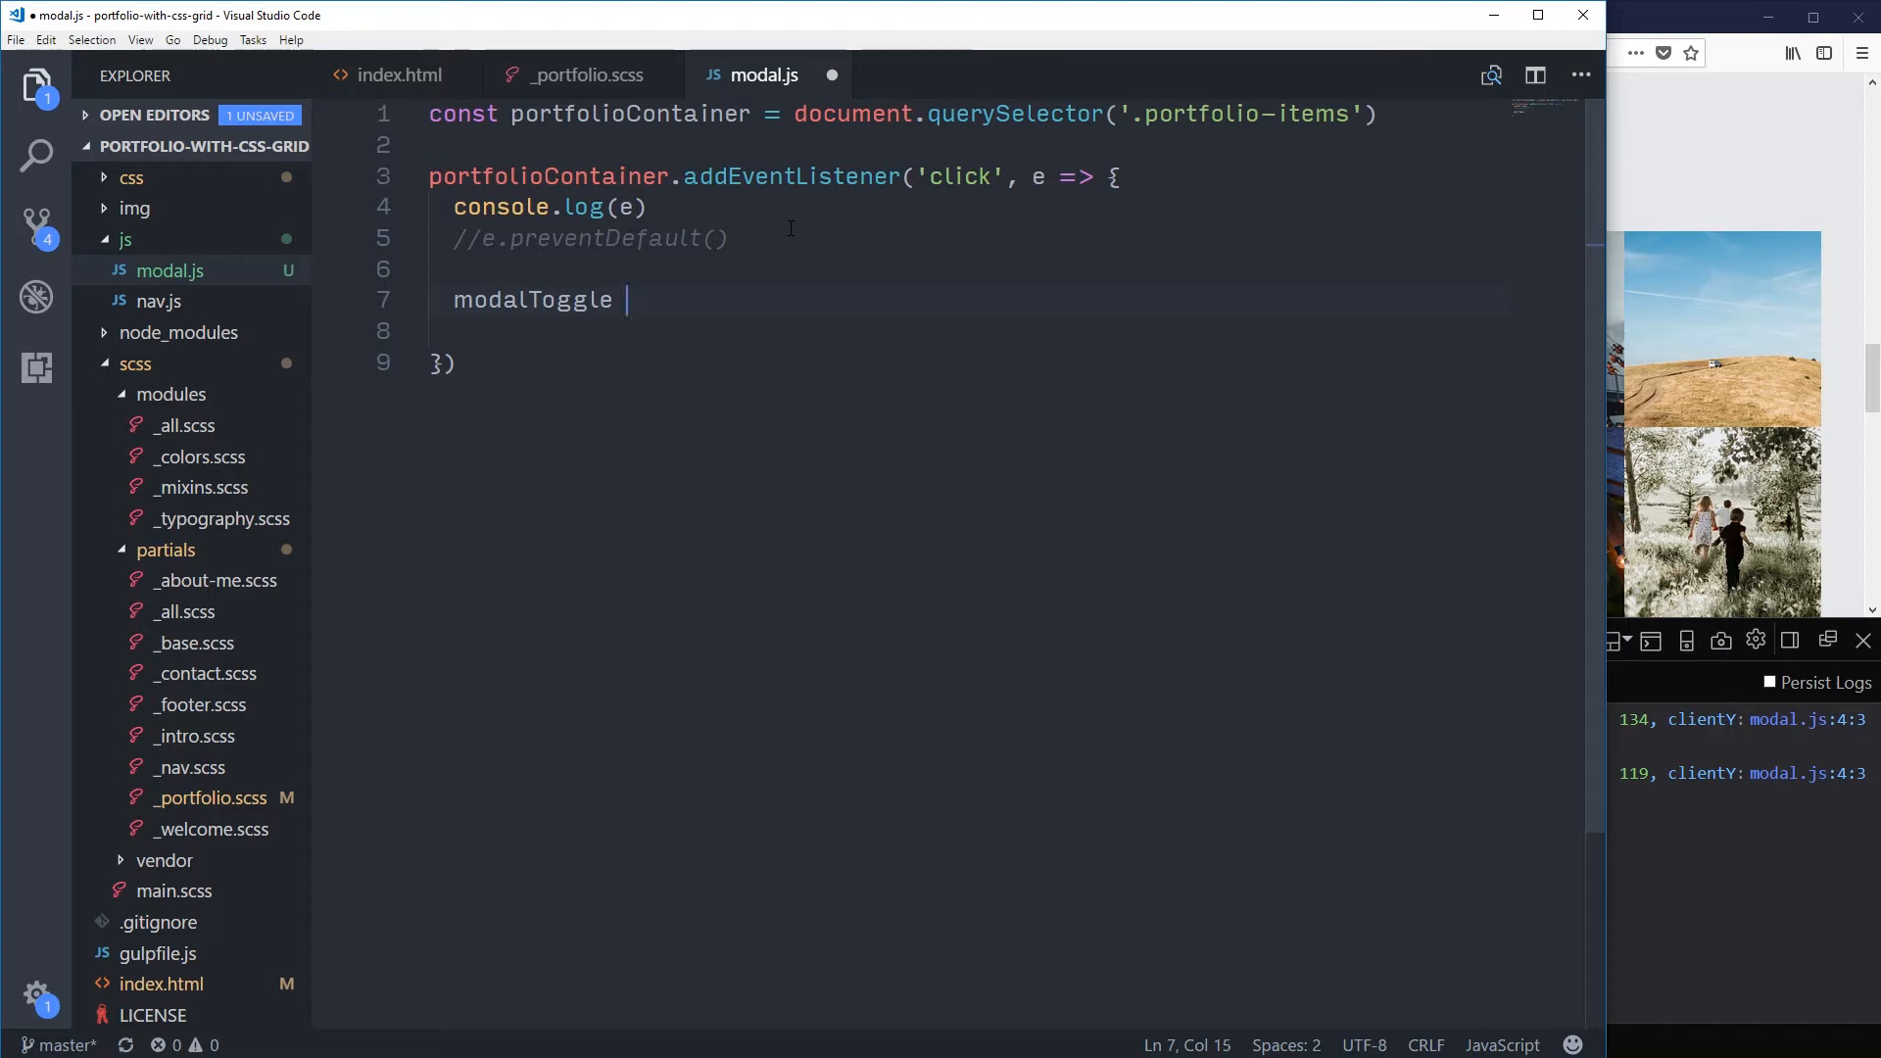
key("BackSpace")
type("const")
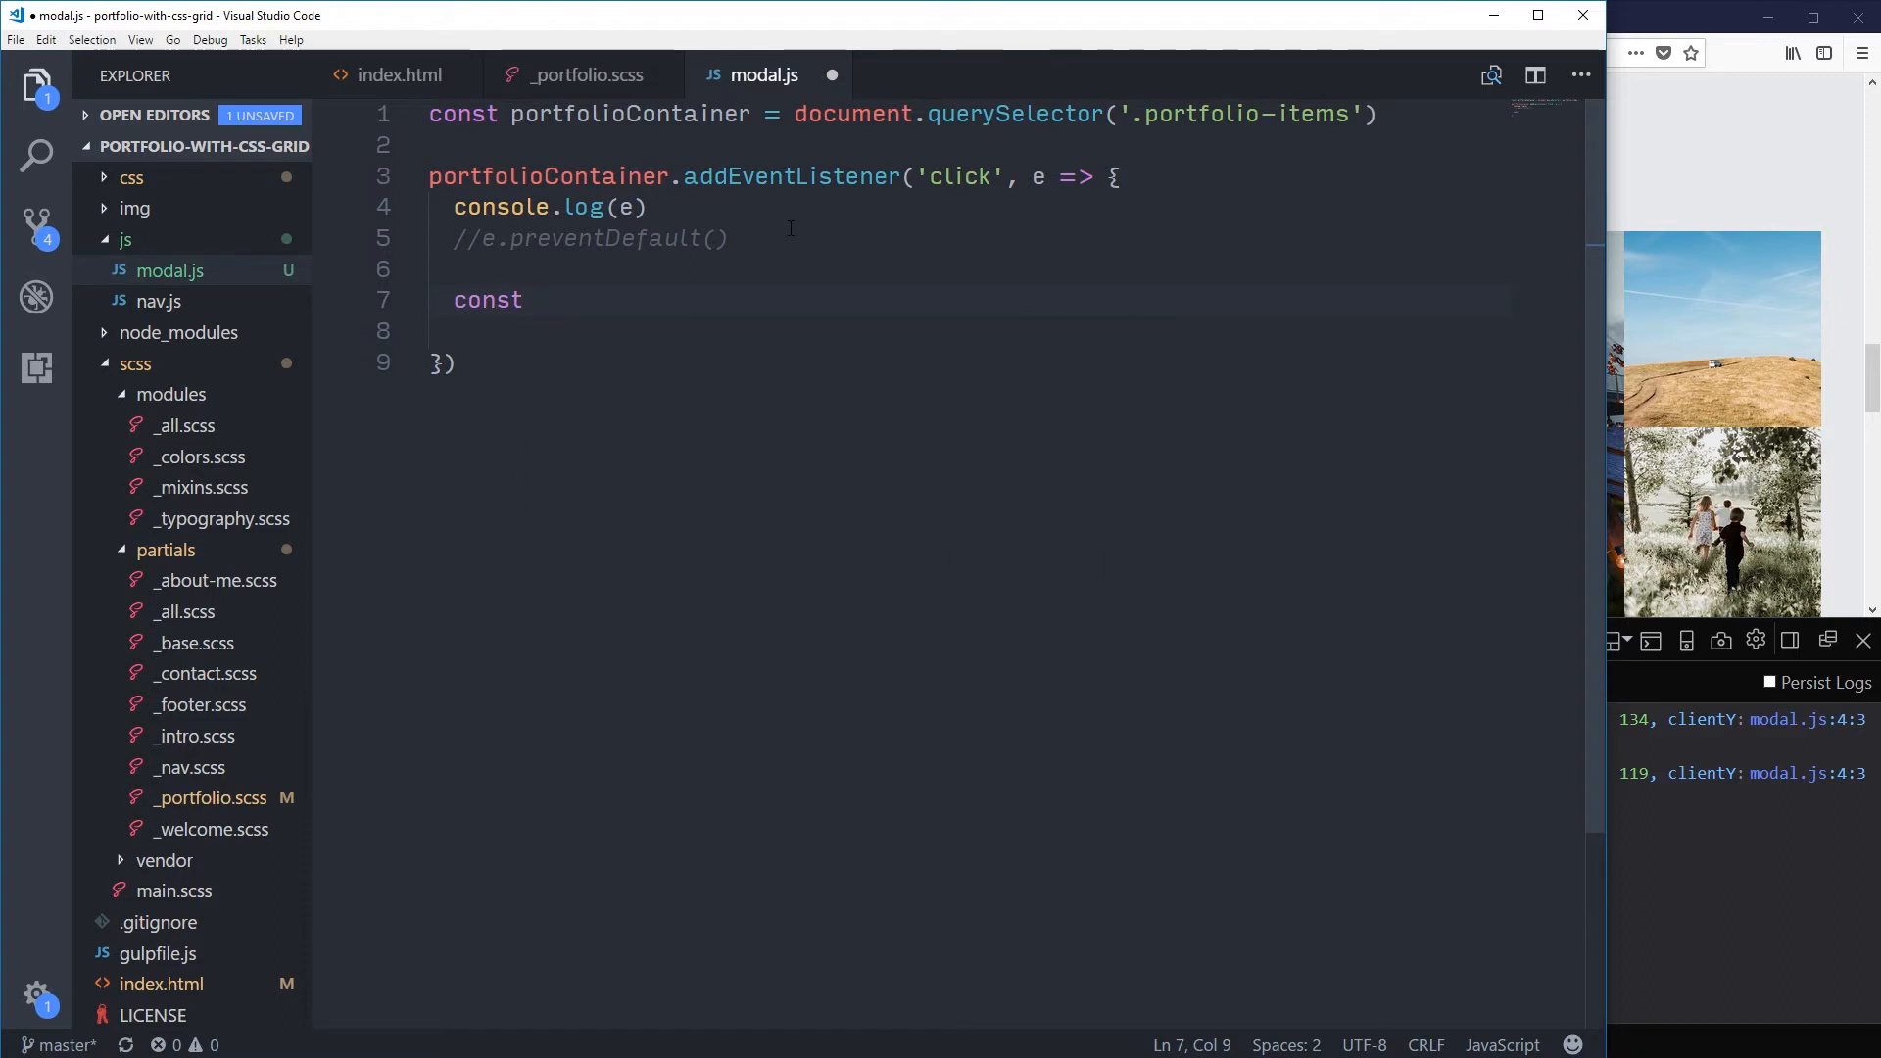
type("modalTo")
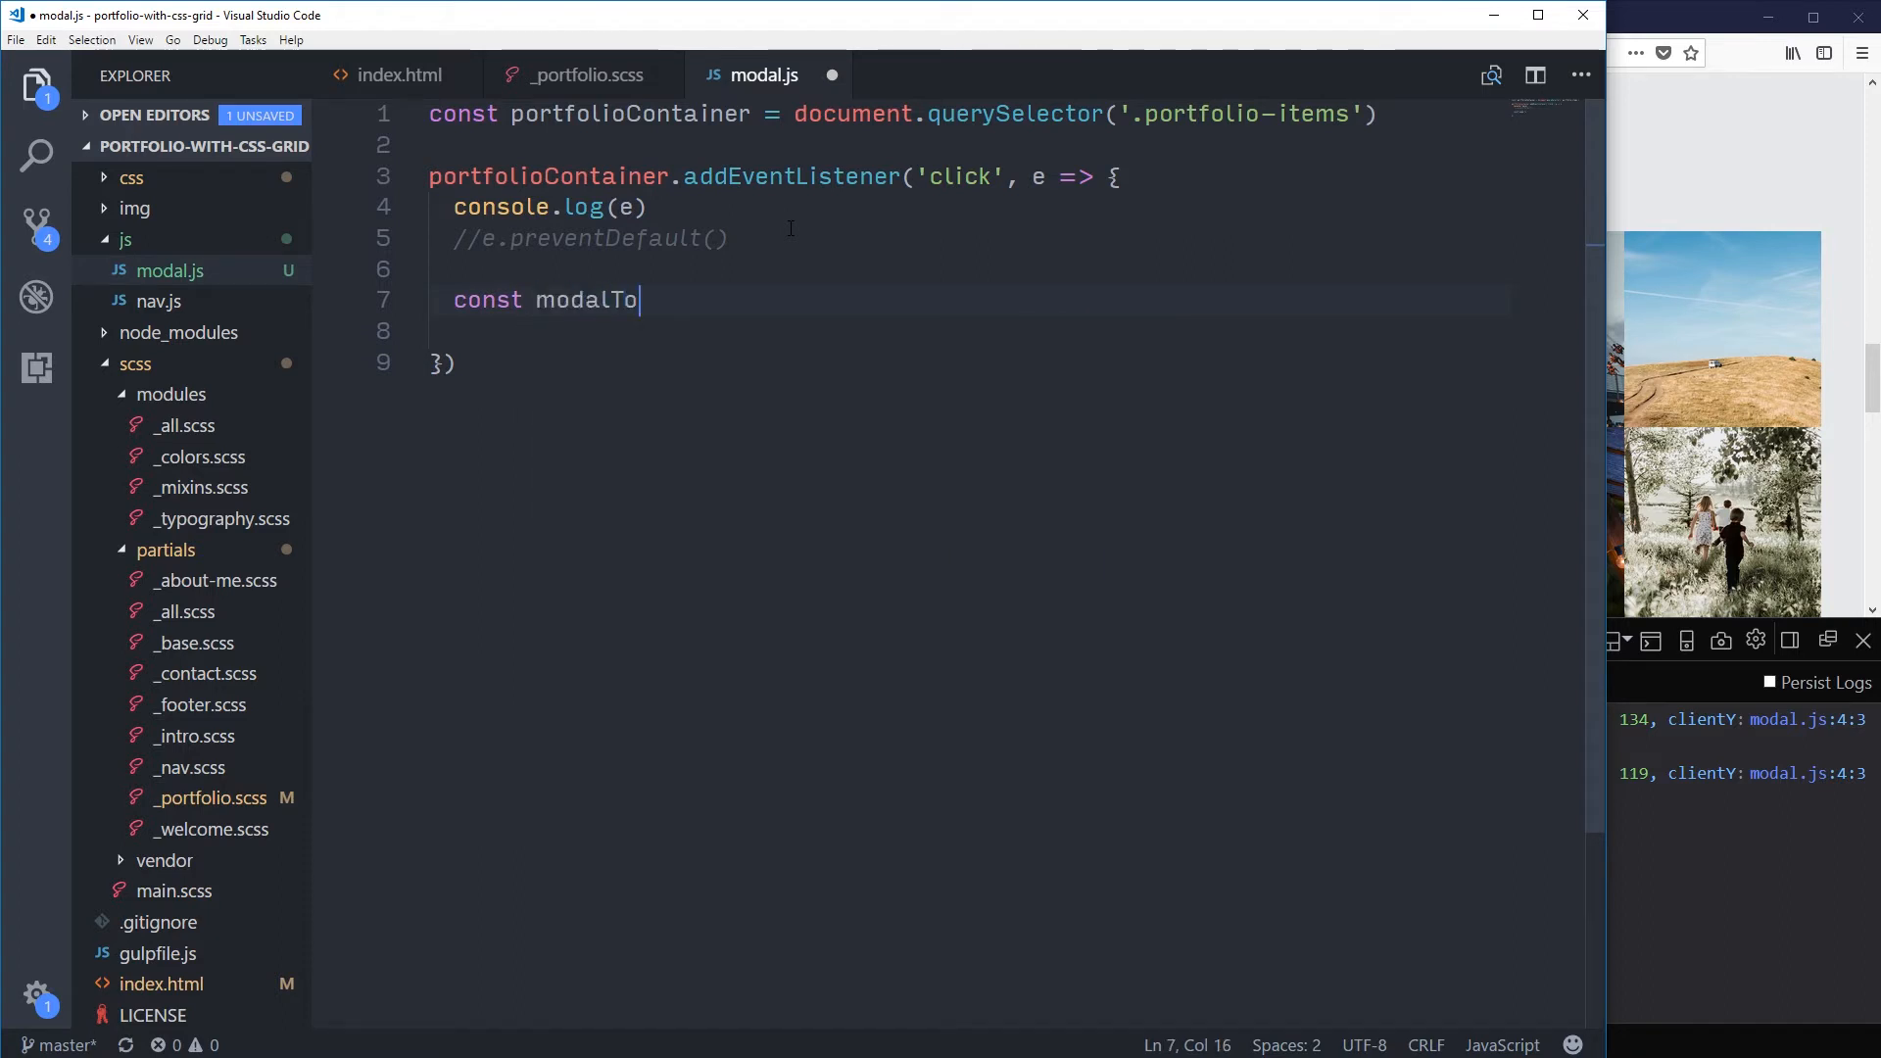
type("ggle =")
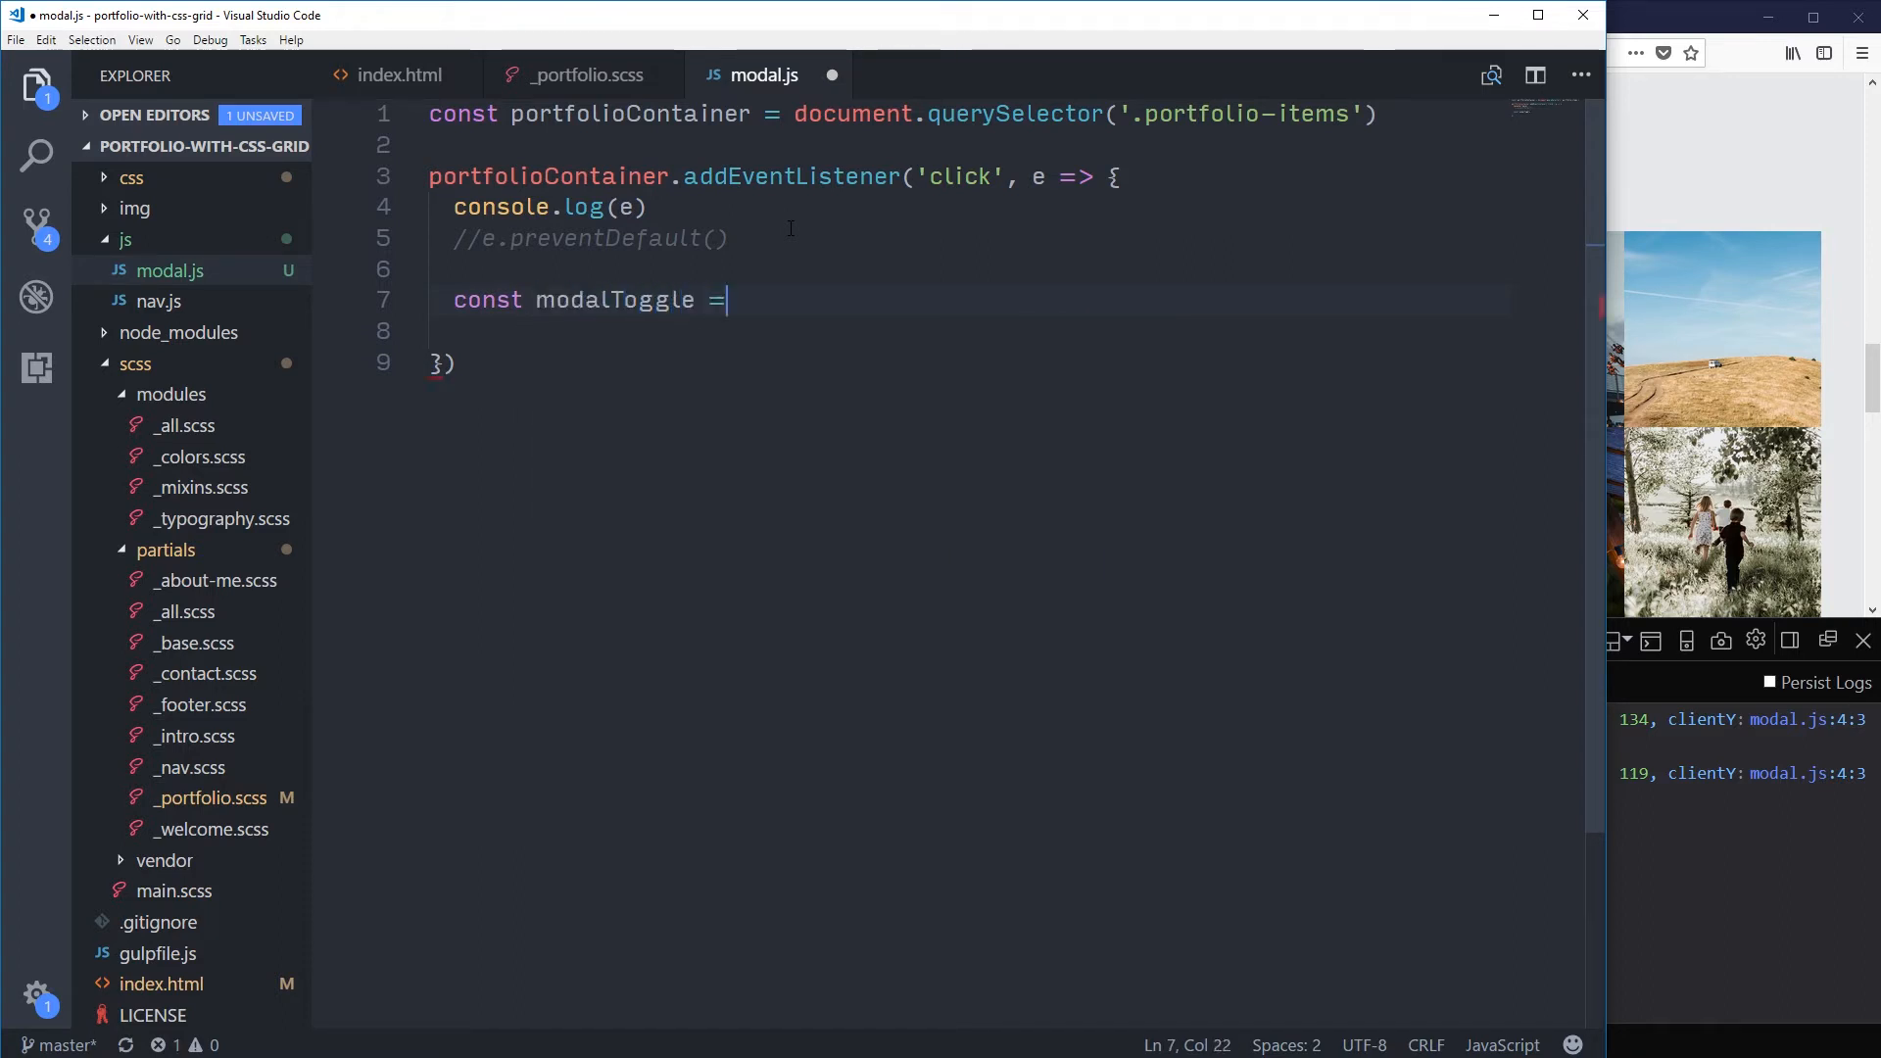
type("e.target")
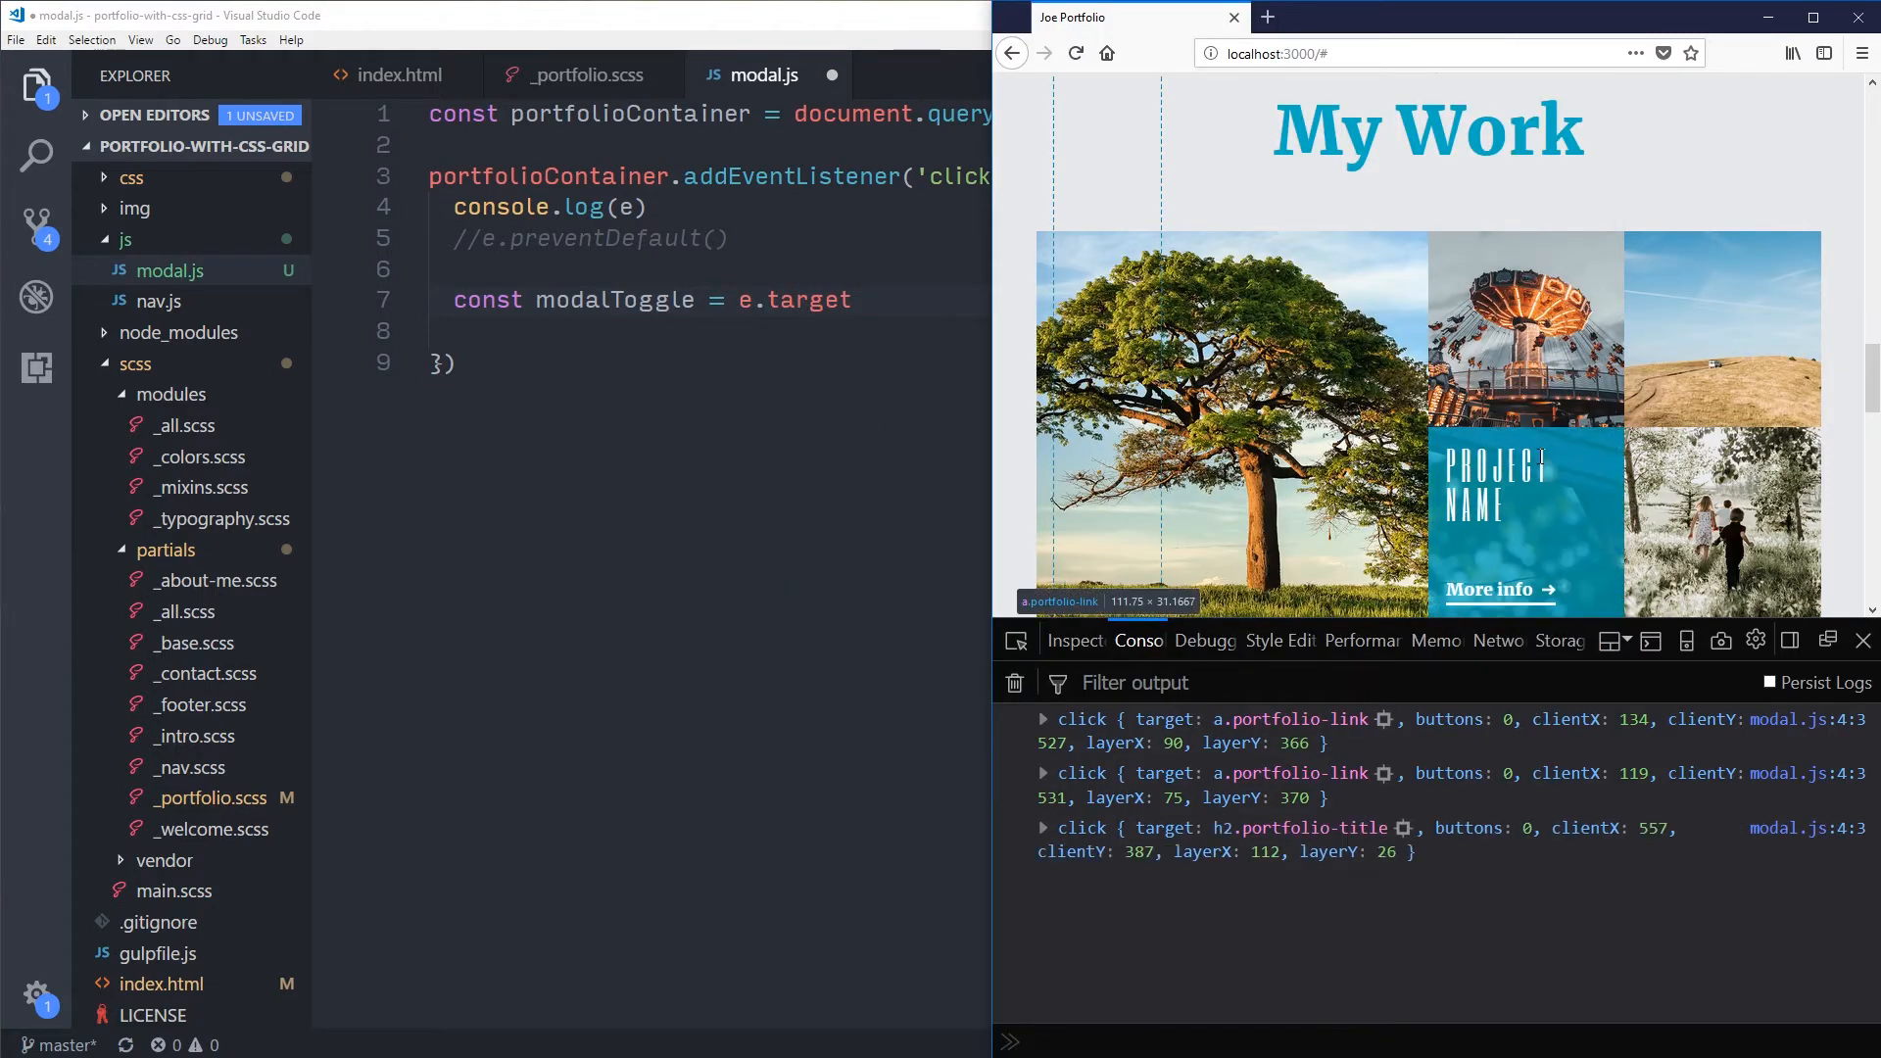
Step: Complete the line as e.target.closest('.portfolio-link')
left_click(1524, 521)
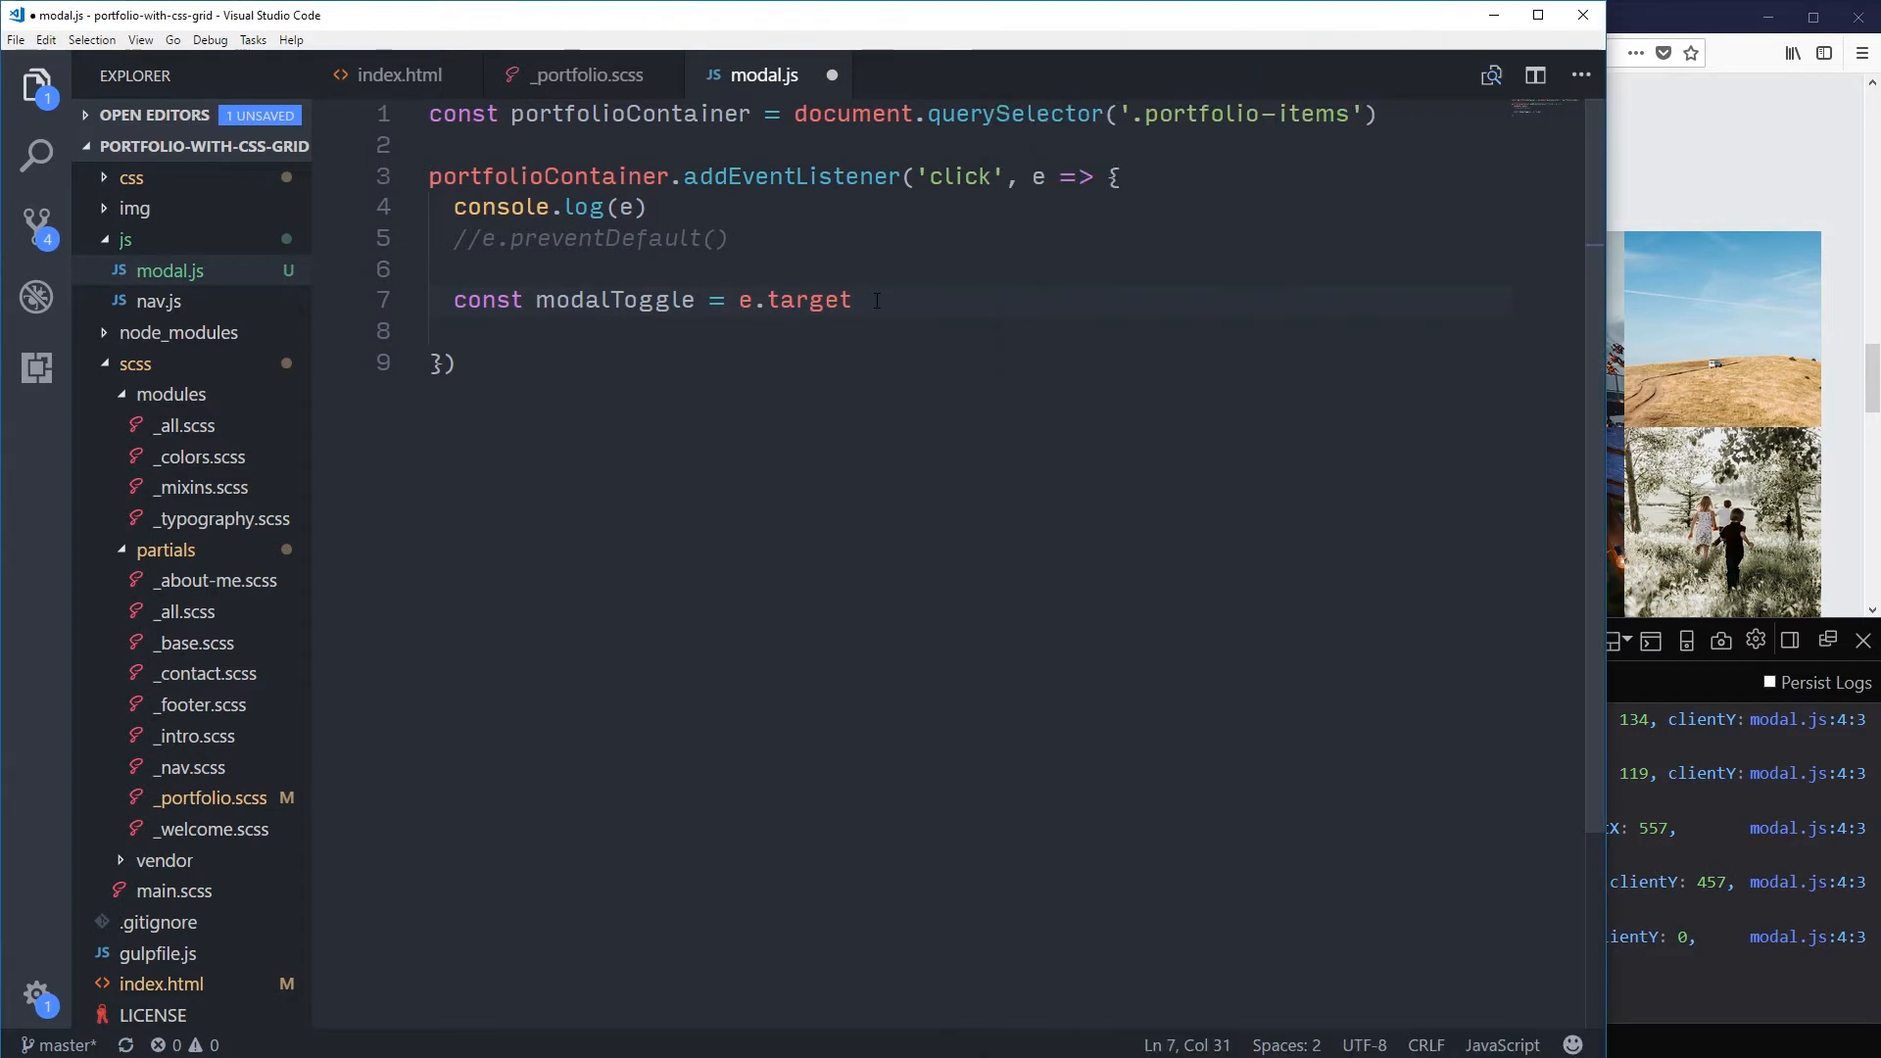
type(".closest")
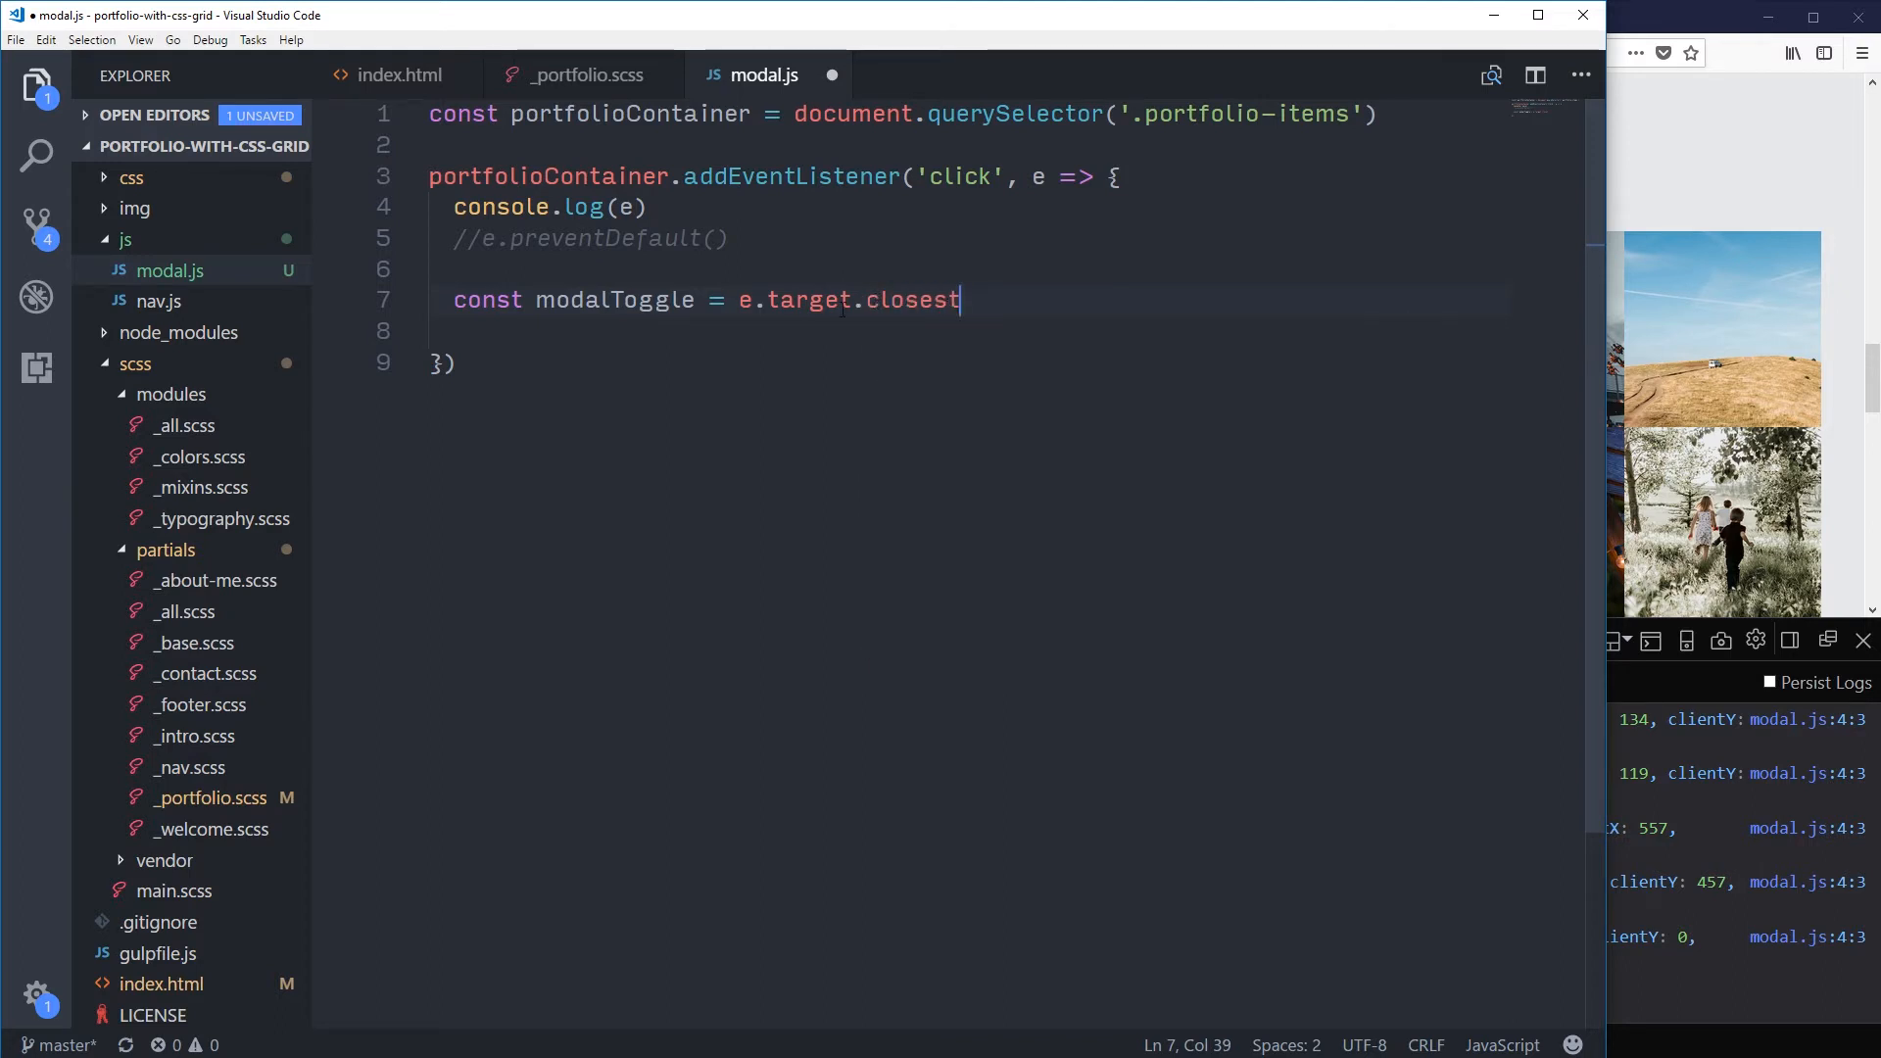
type("('')")
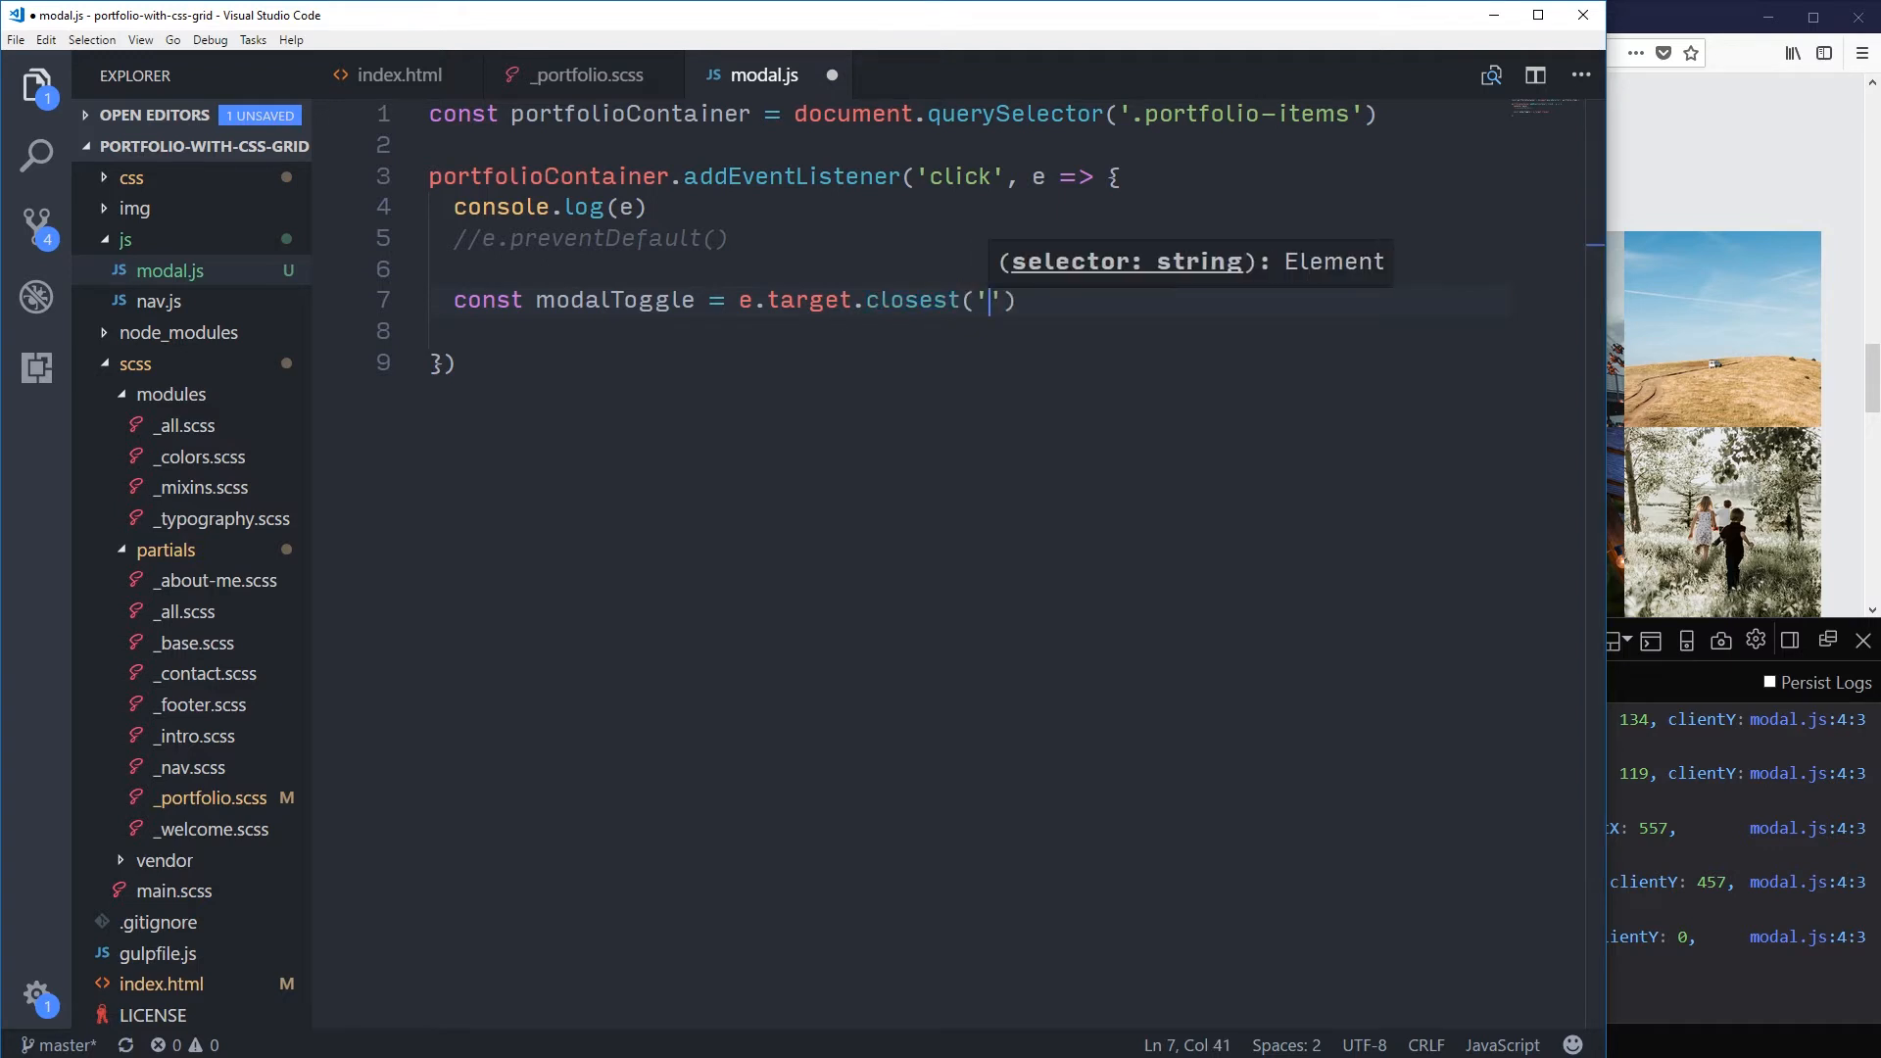
type(".")
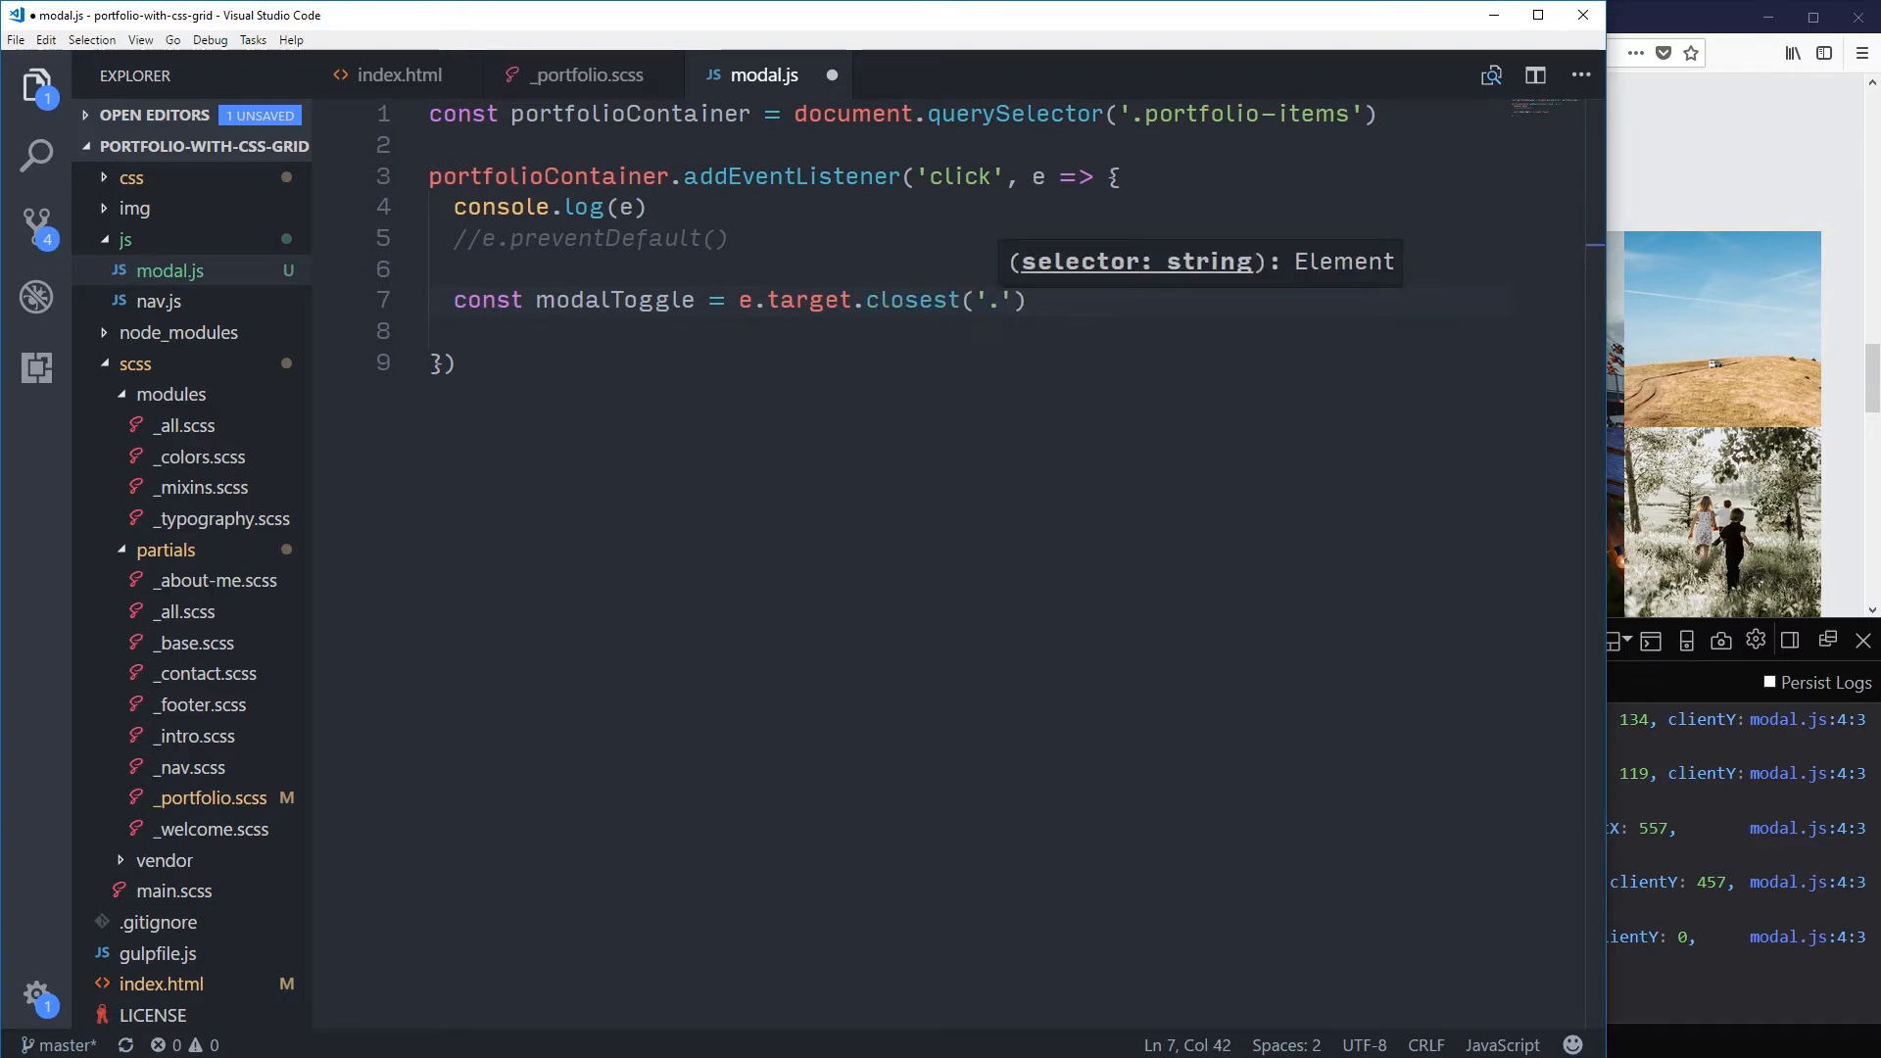
type("por")
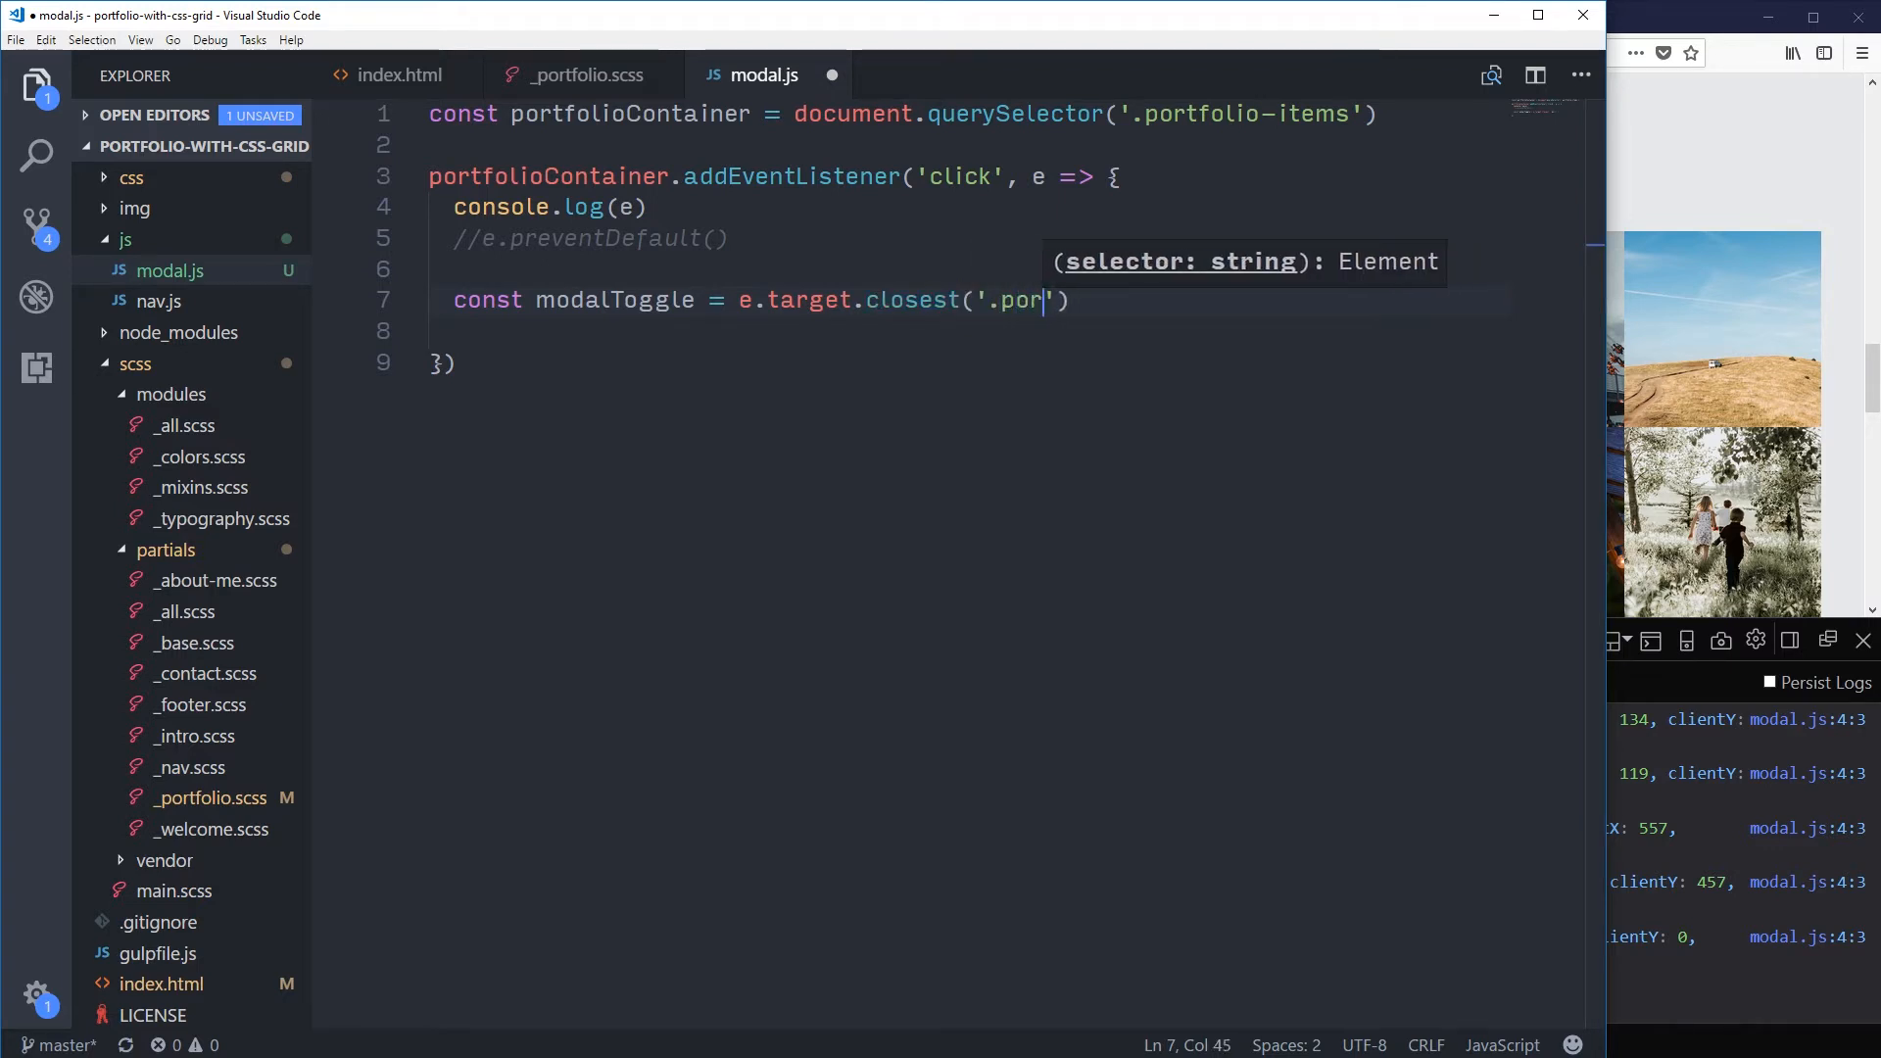
type("tfolio-link")
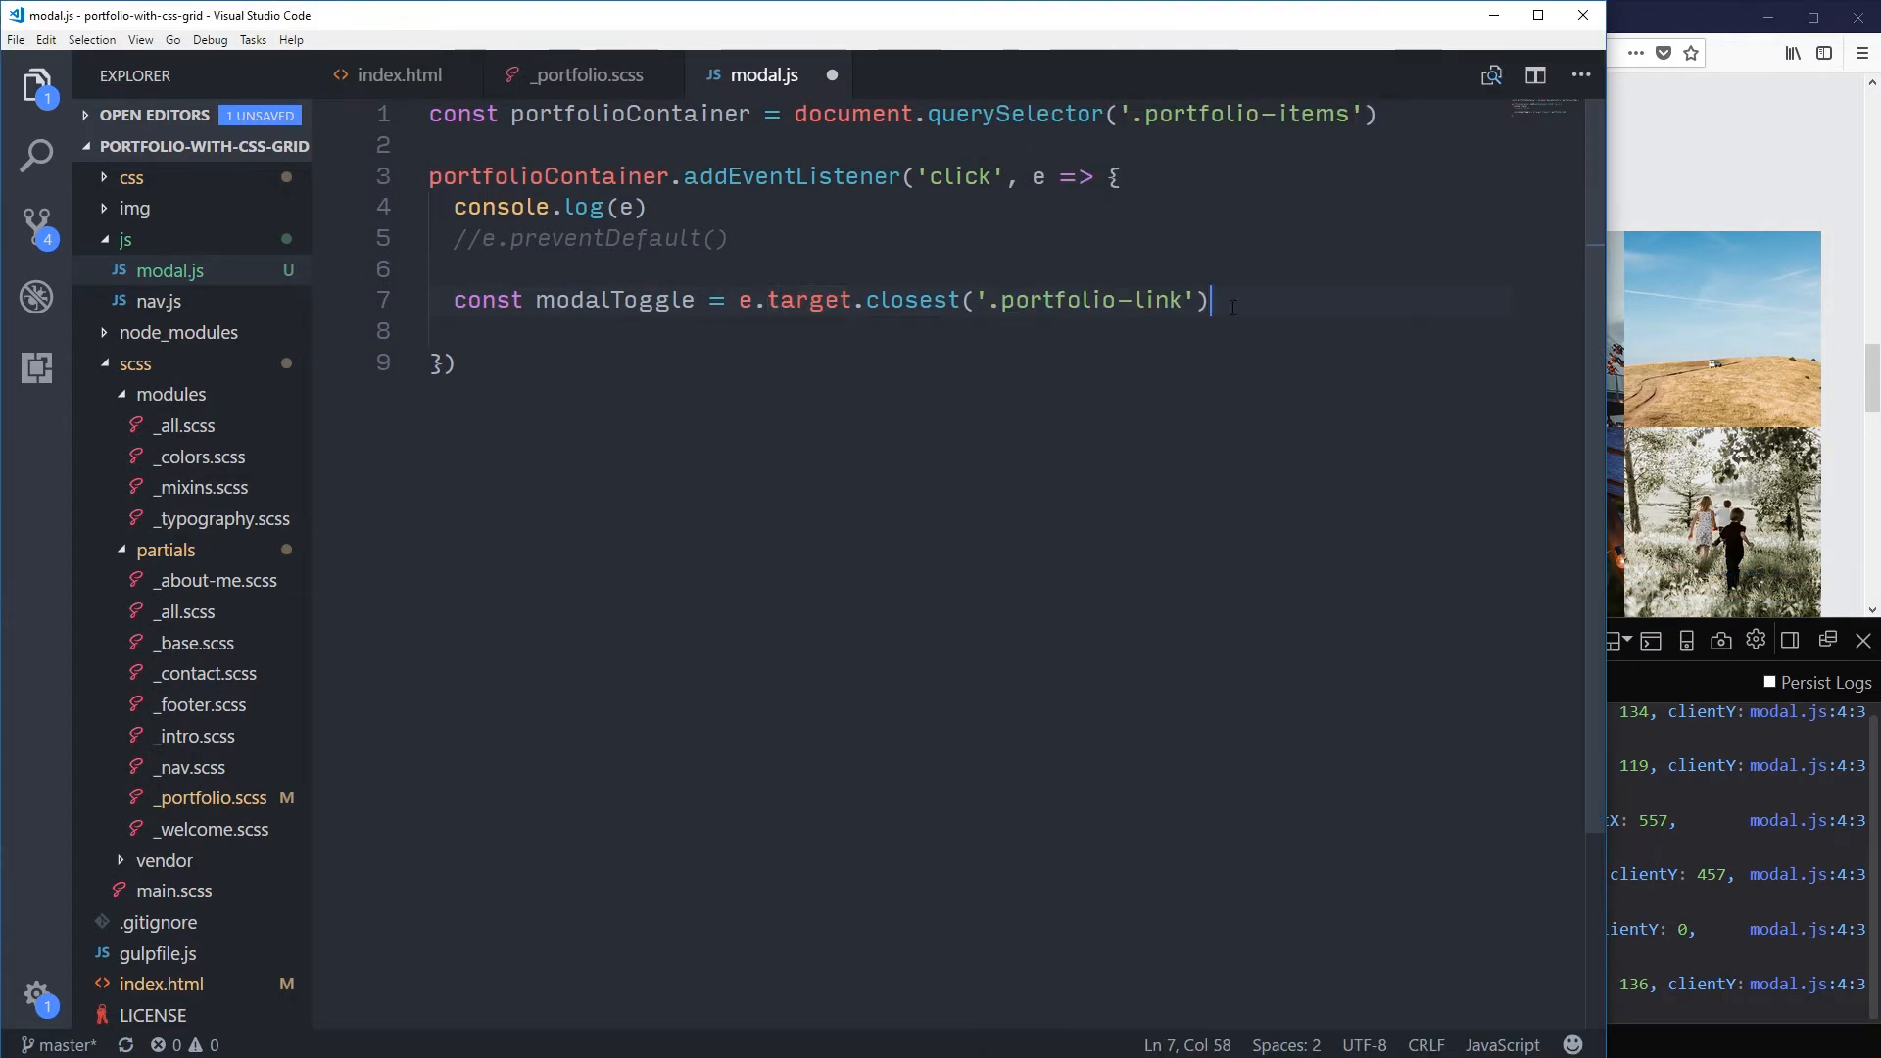
Step: Log modalToggle instead of the event with preventDefault restored, save, and test a More info link
type("console.log(")
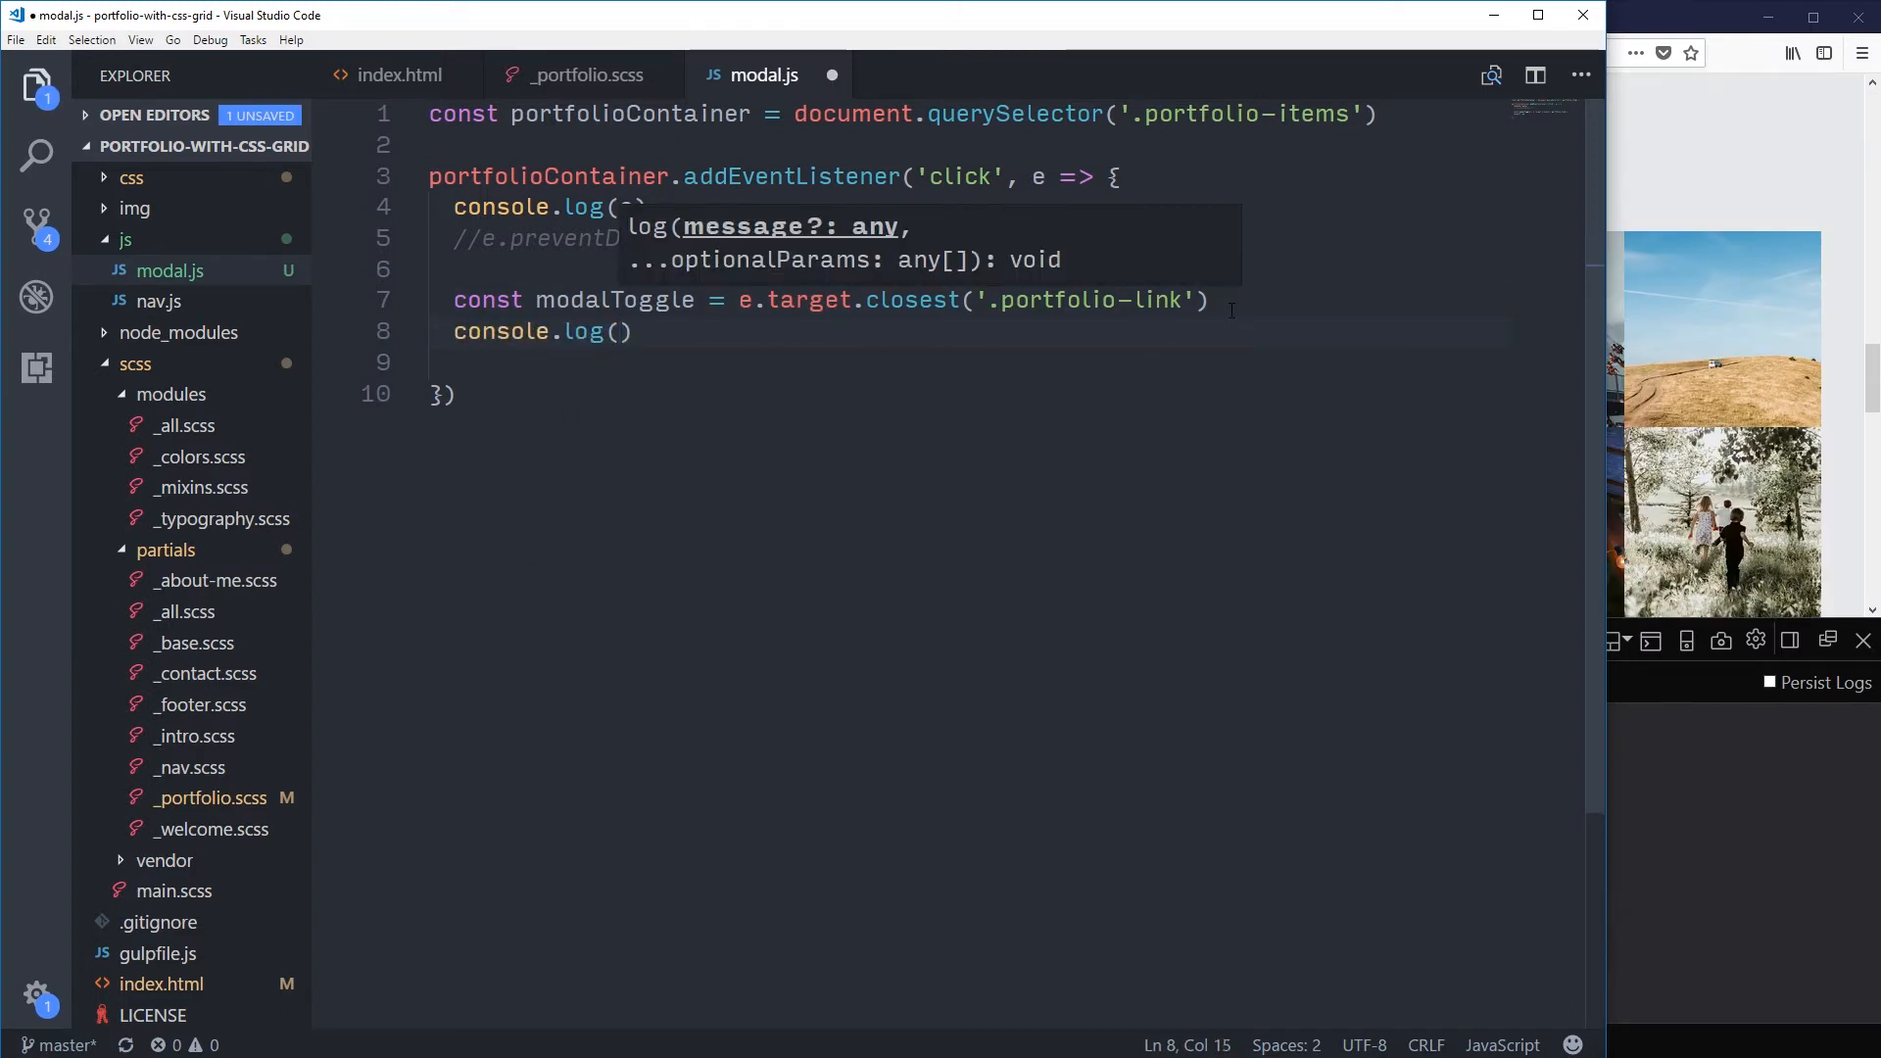
type("modalToggle")
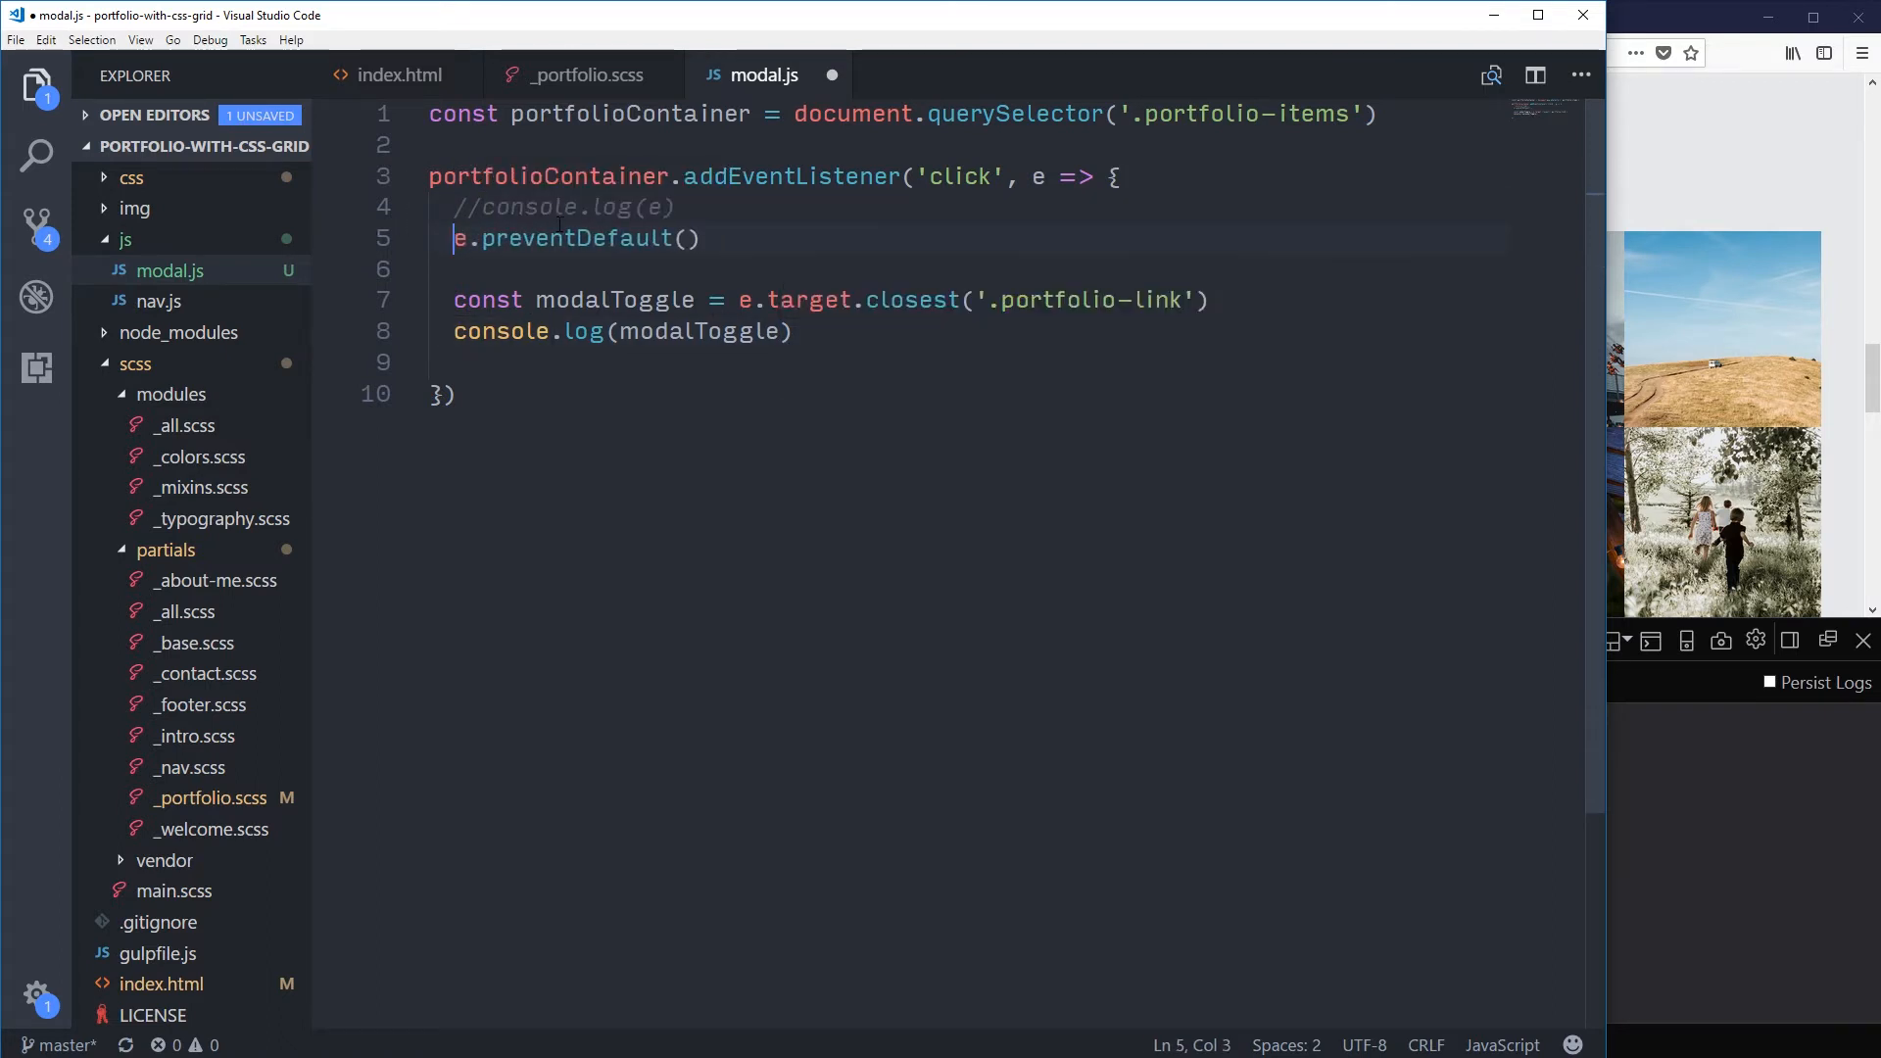
key("ctrl+s")
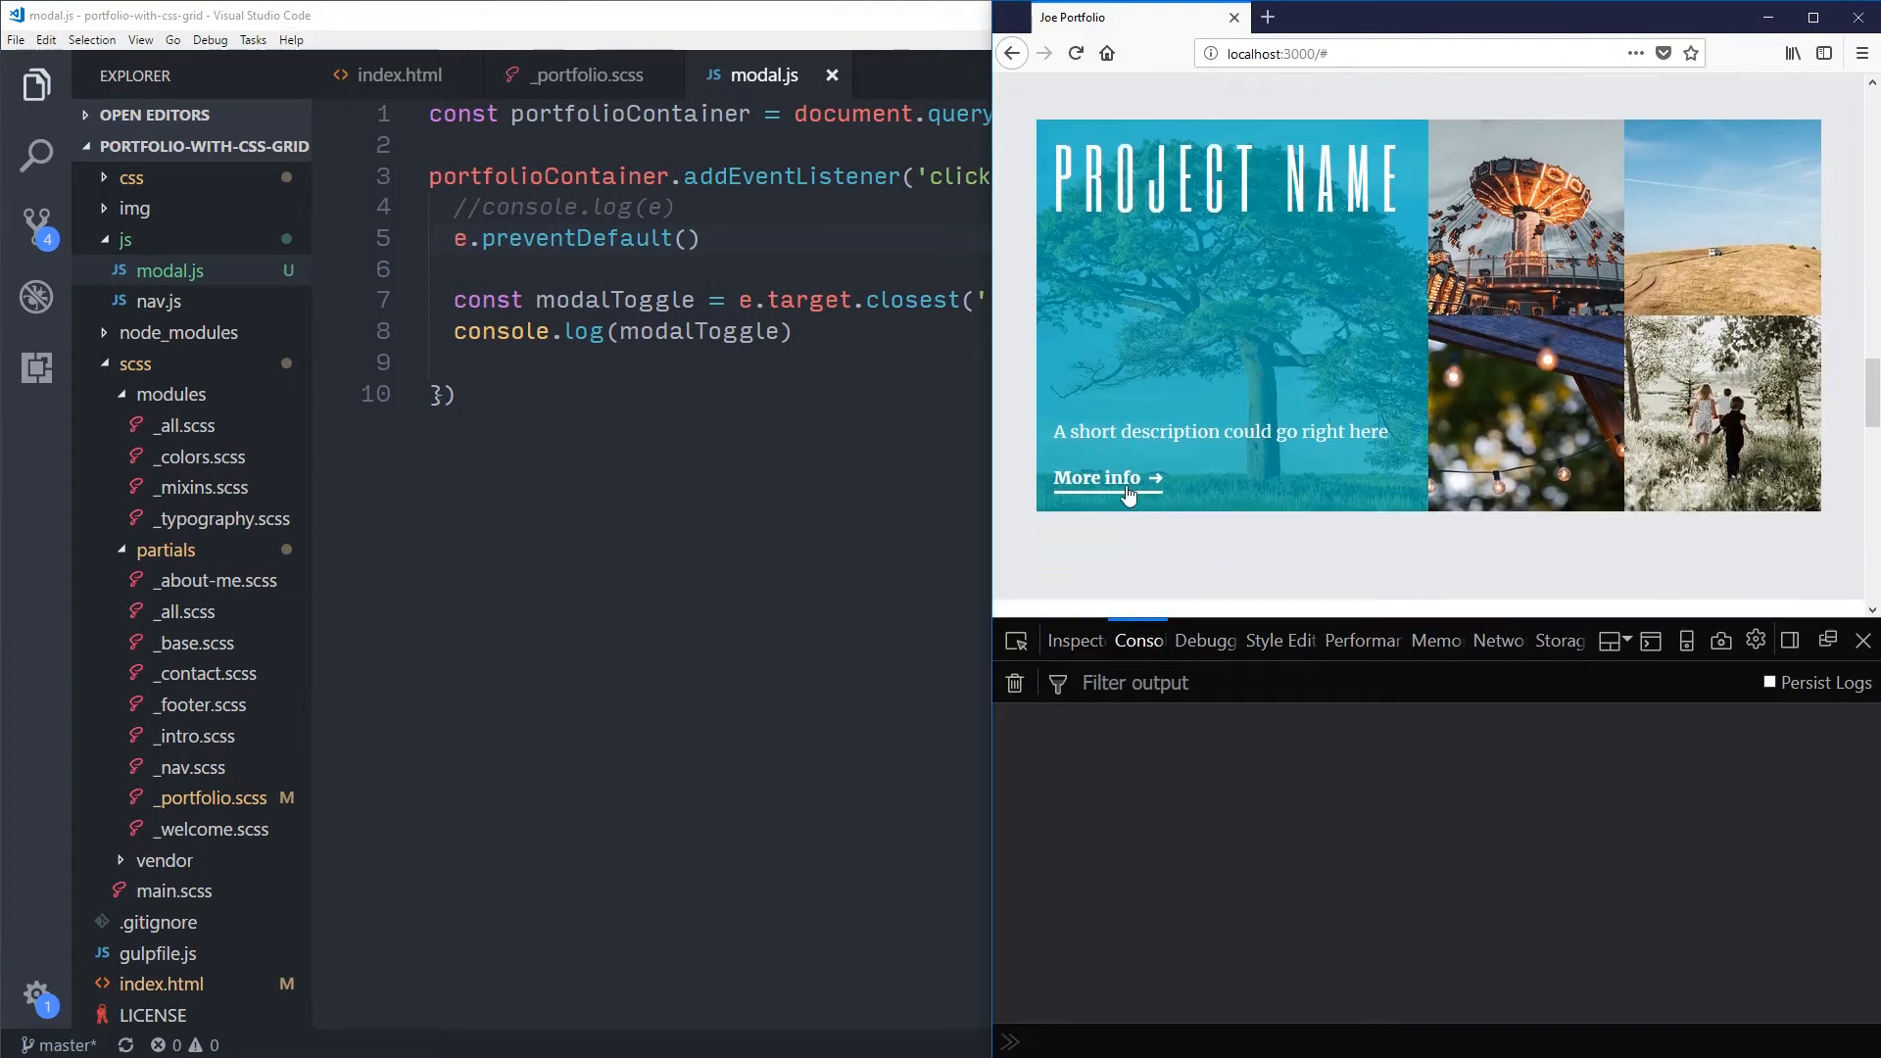
left_click(1091, 478)
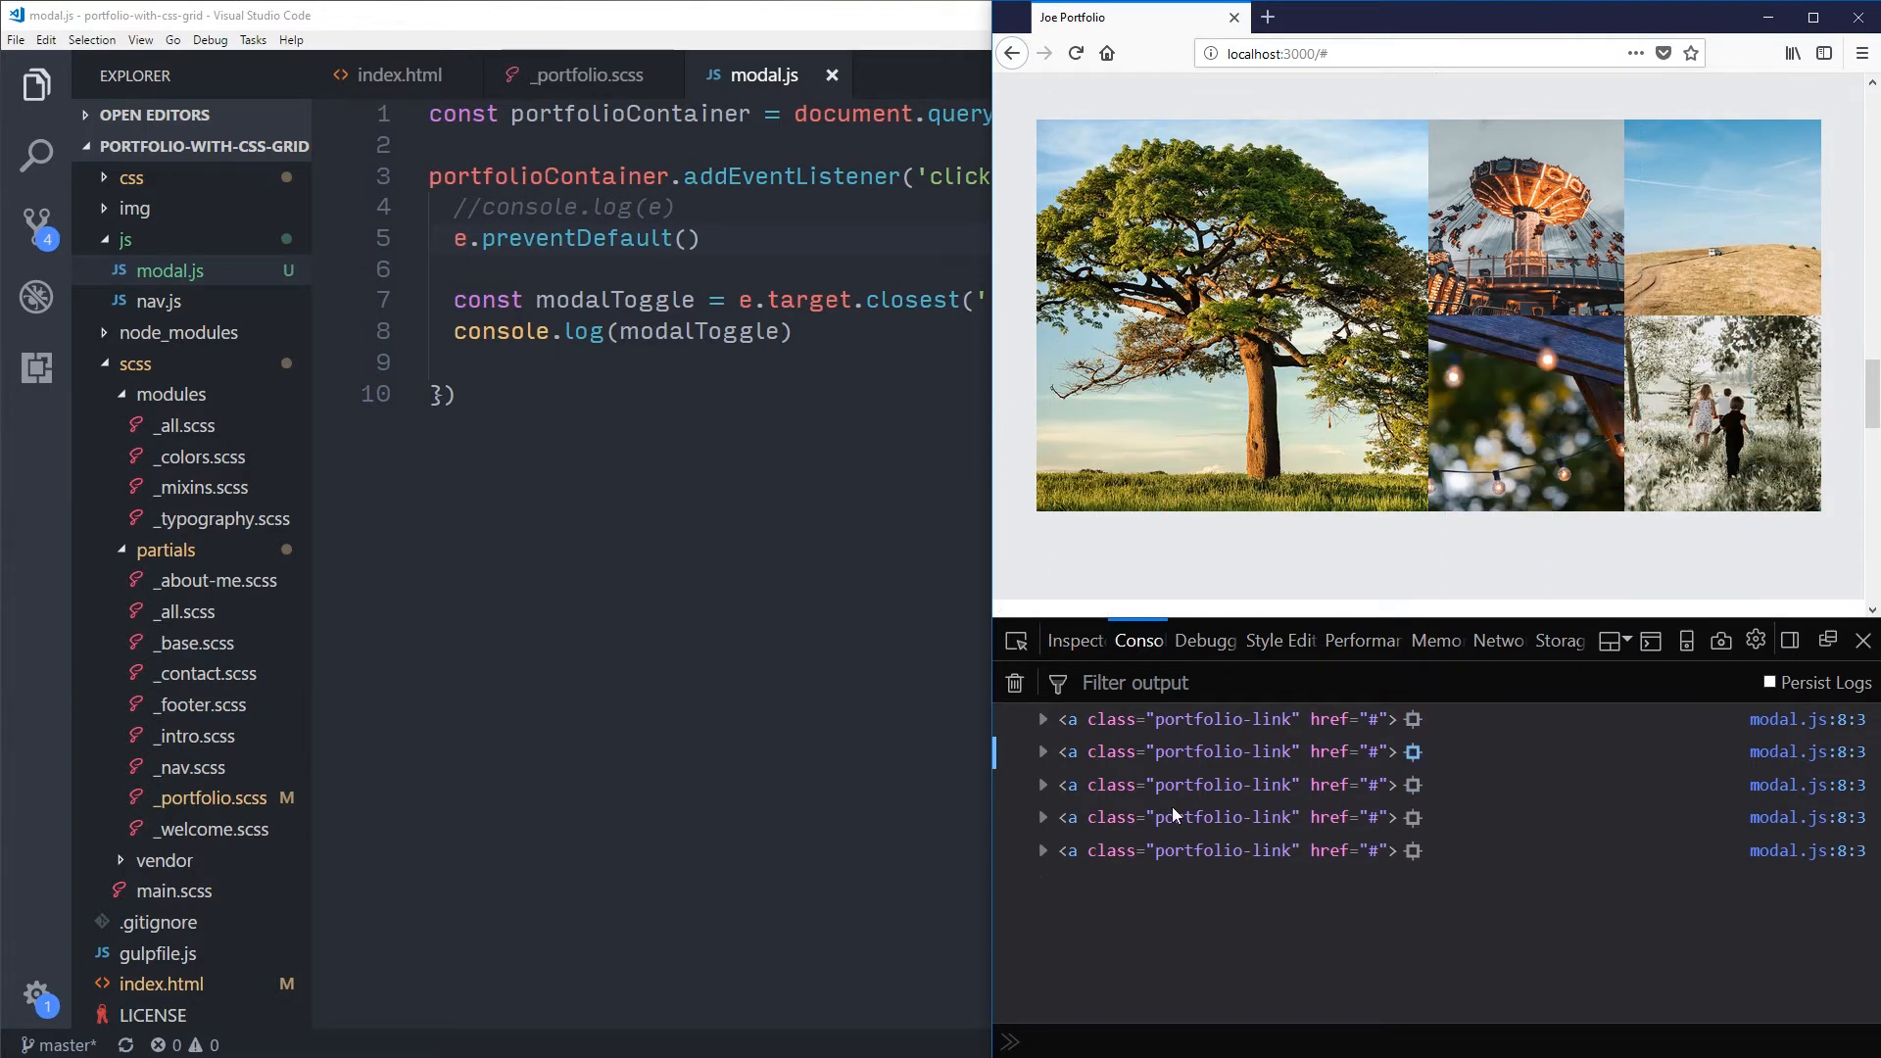
Step: Return to modal.js and go to the console.log(modalToggle) line
left_click(1237, 312)
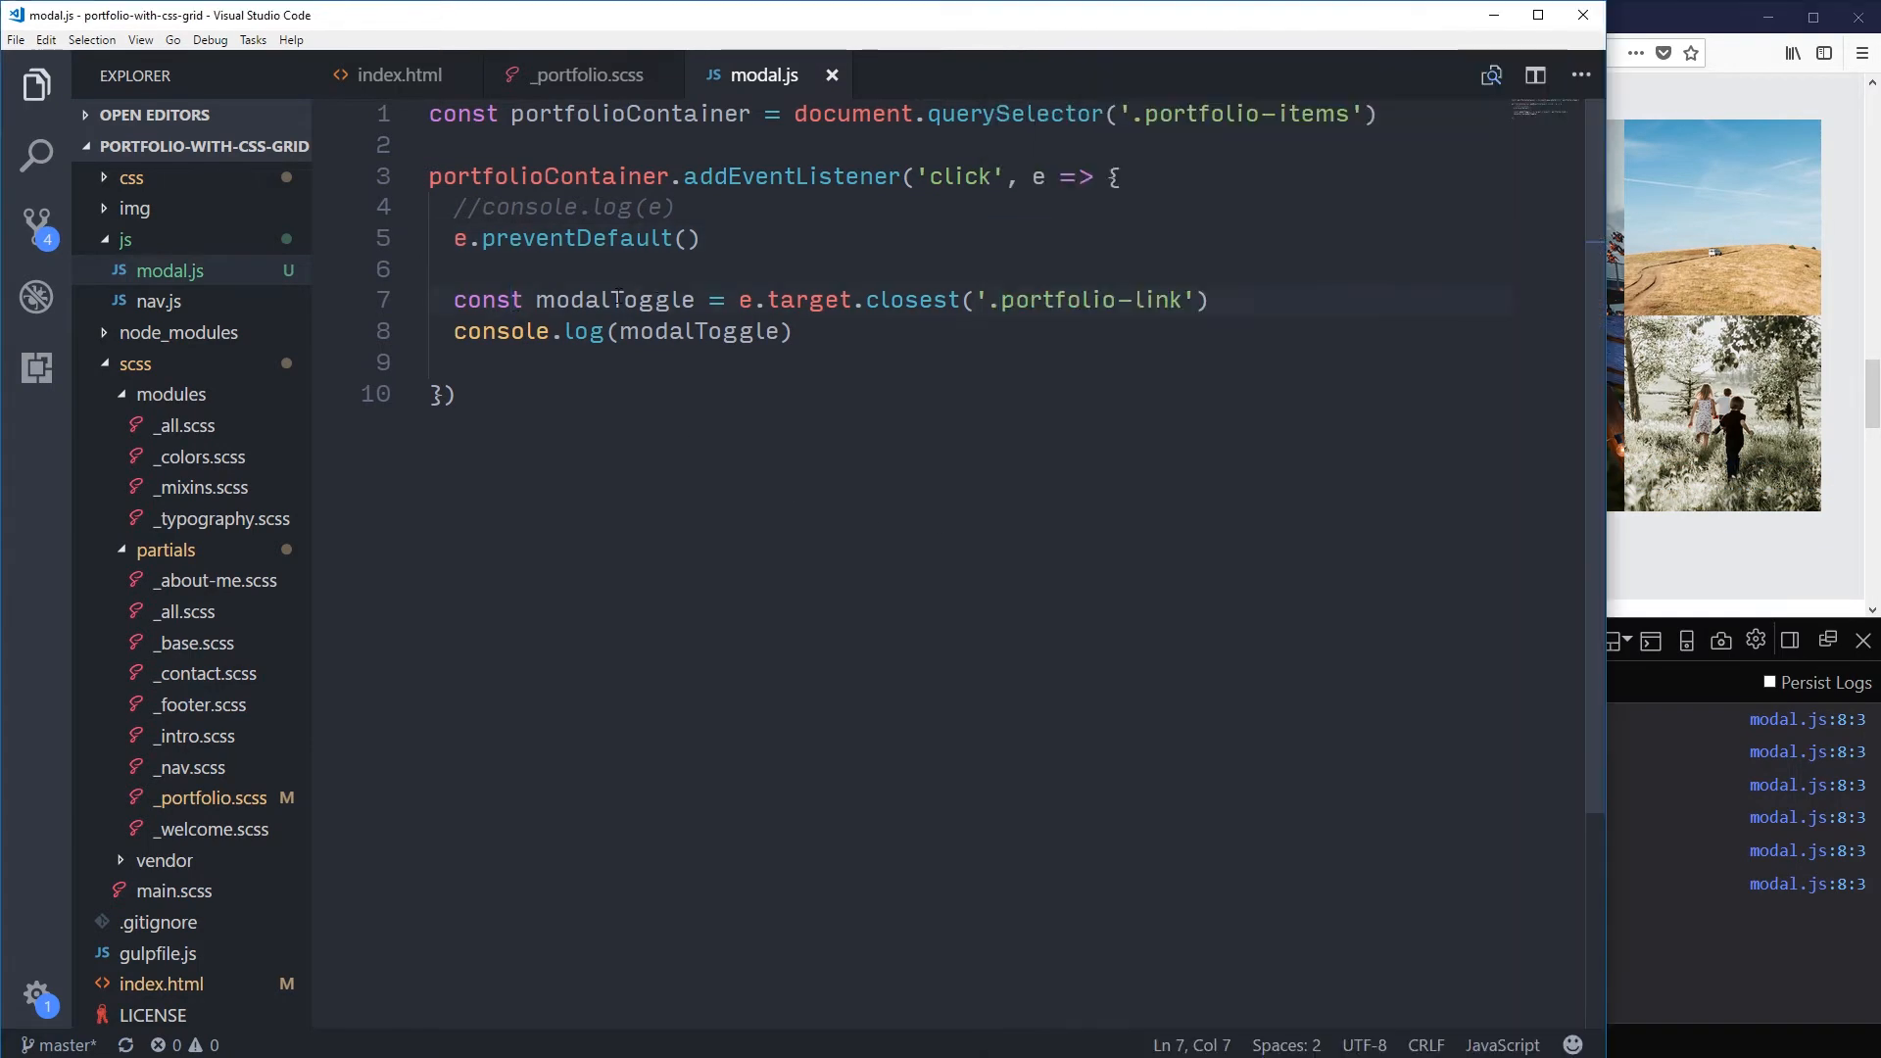
double_click(615, 300)
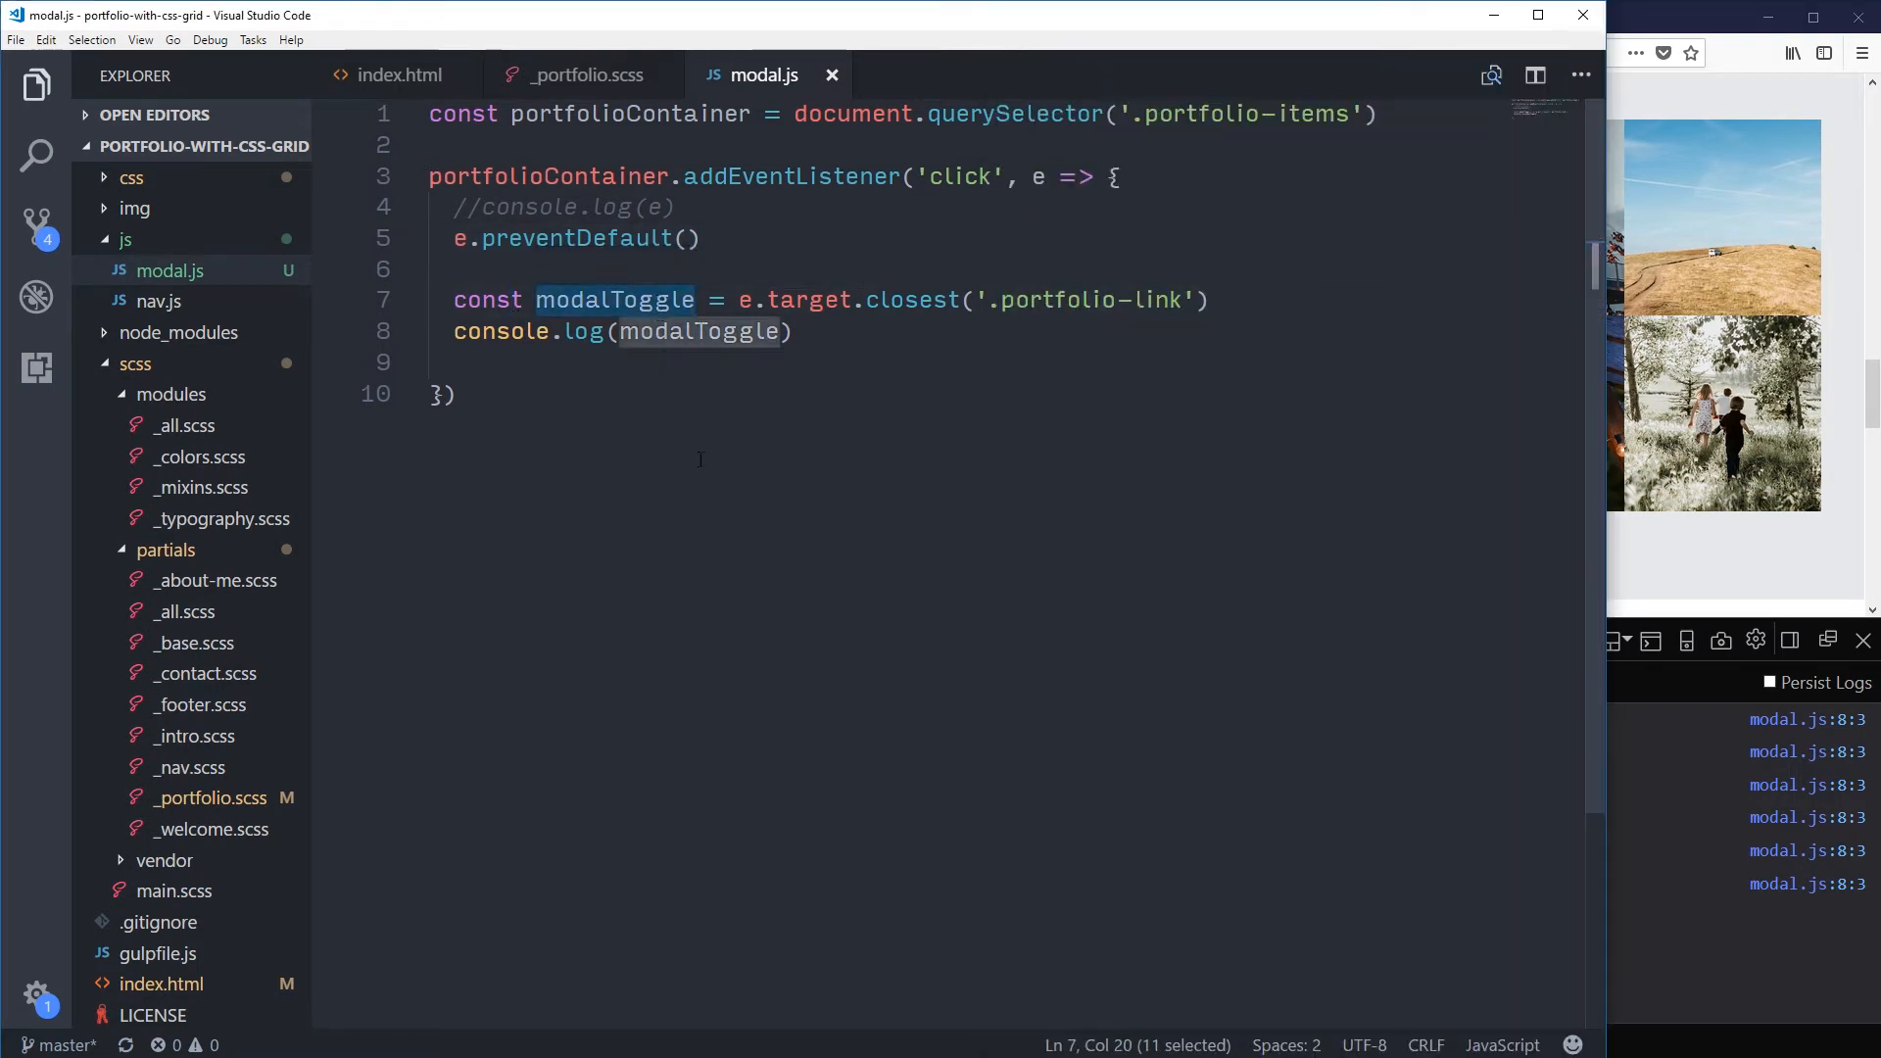
left_click(456, 333)
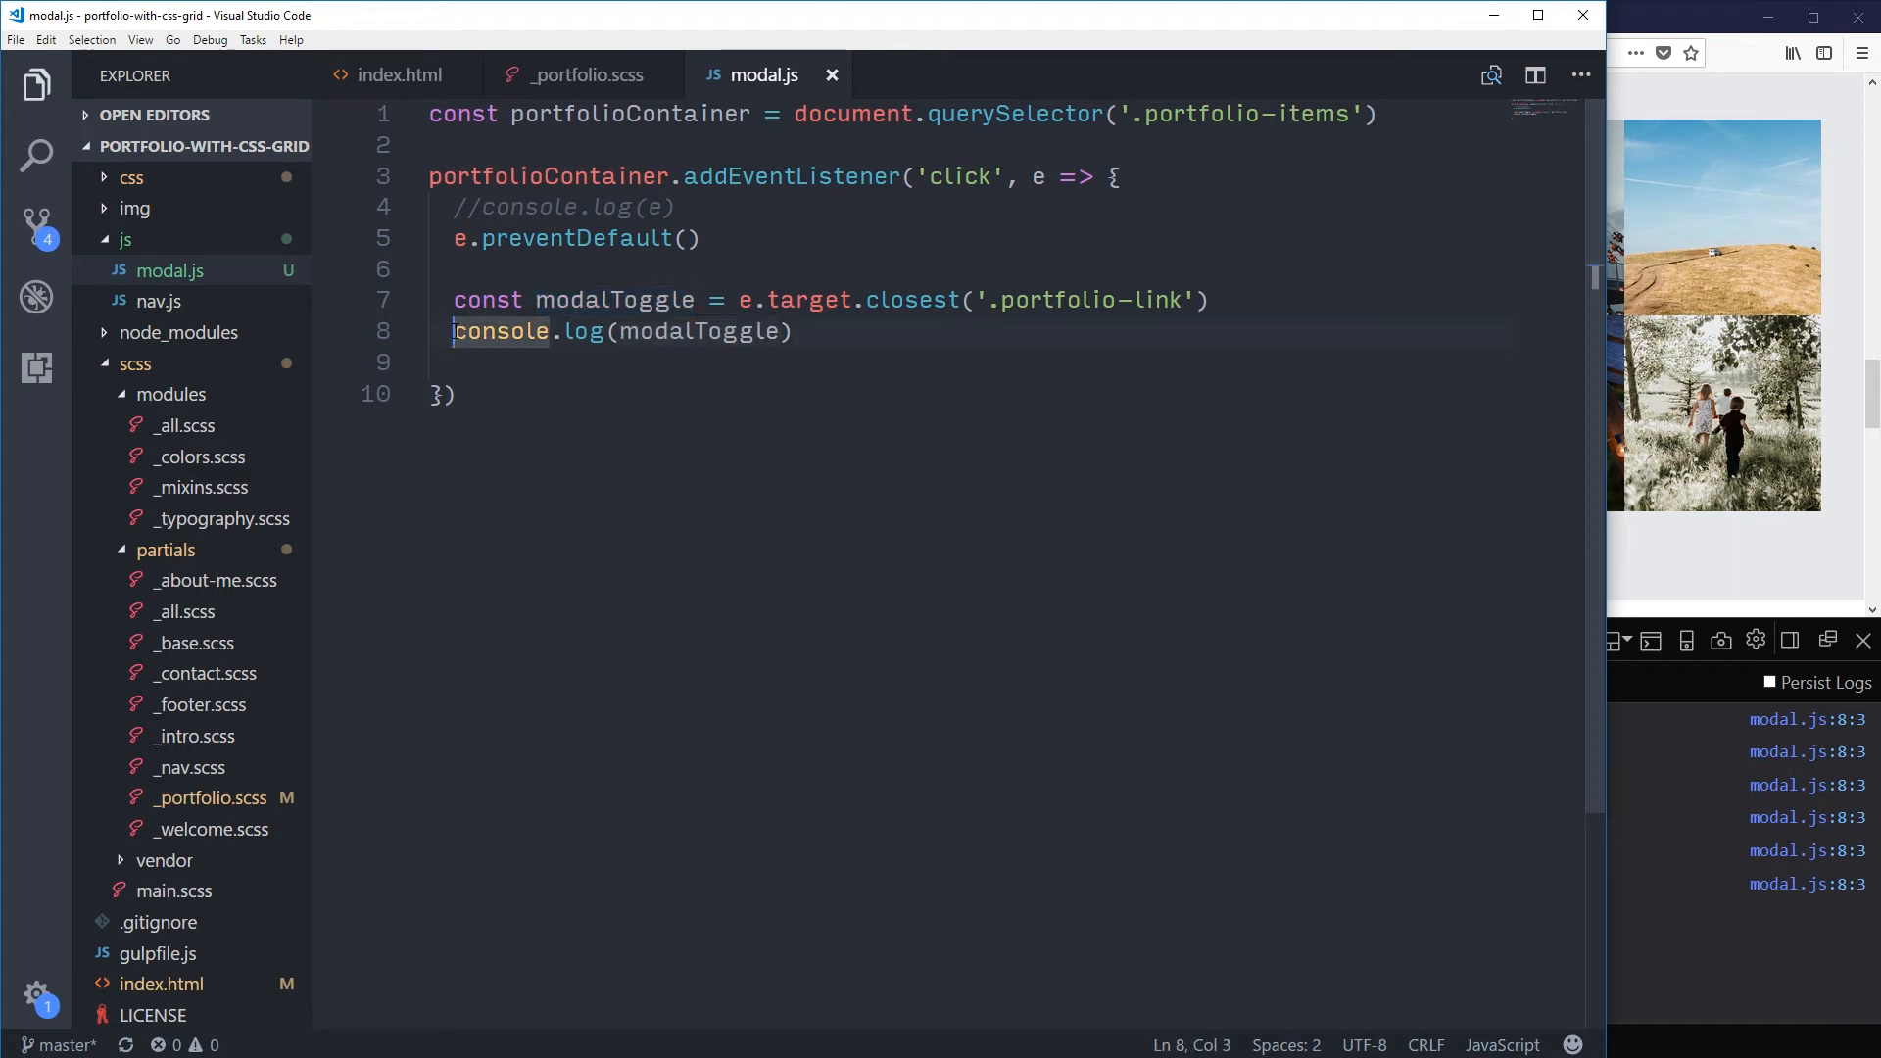
Step: Comment out the modalToggle log, save, and start a new statement below it
key("ctrl+/")
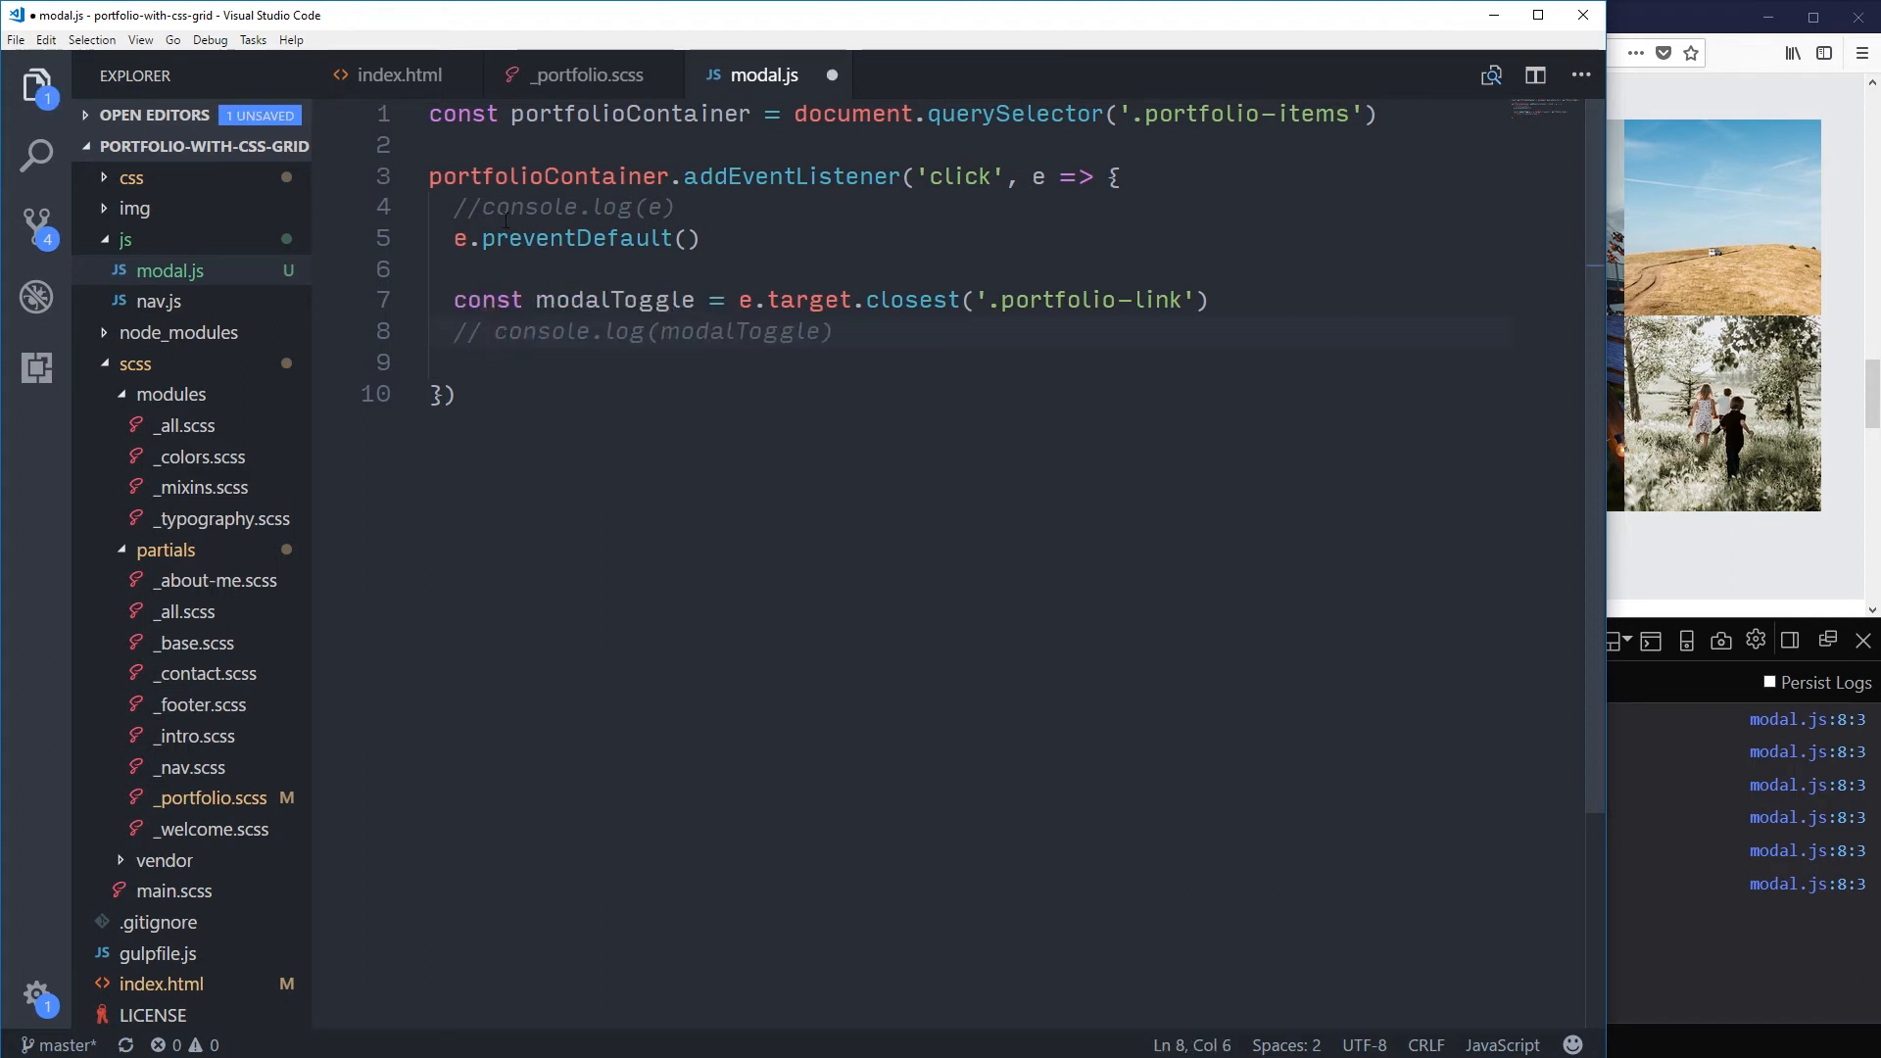
key("ctrl+s")
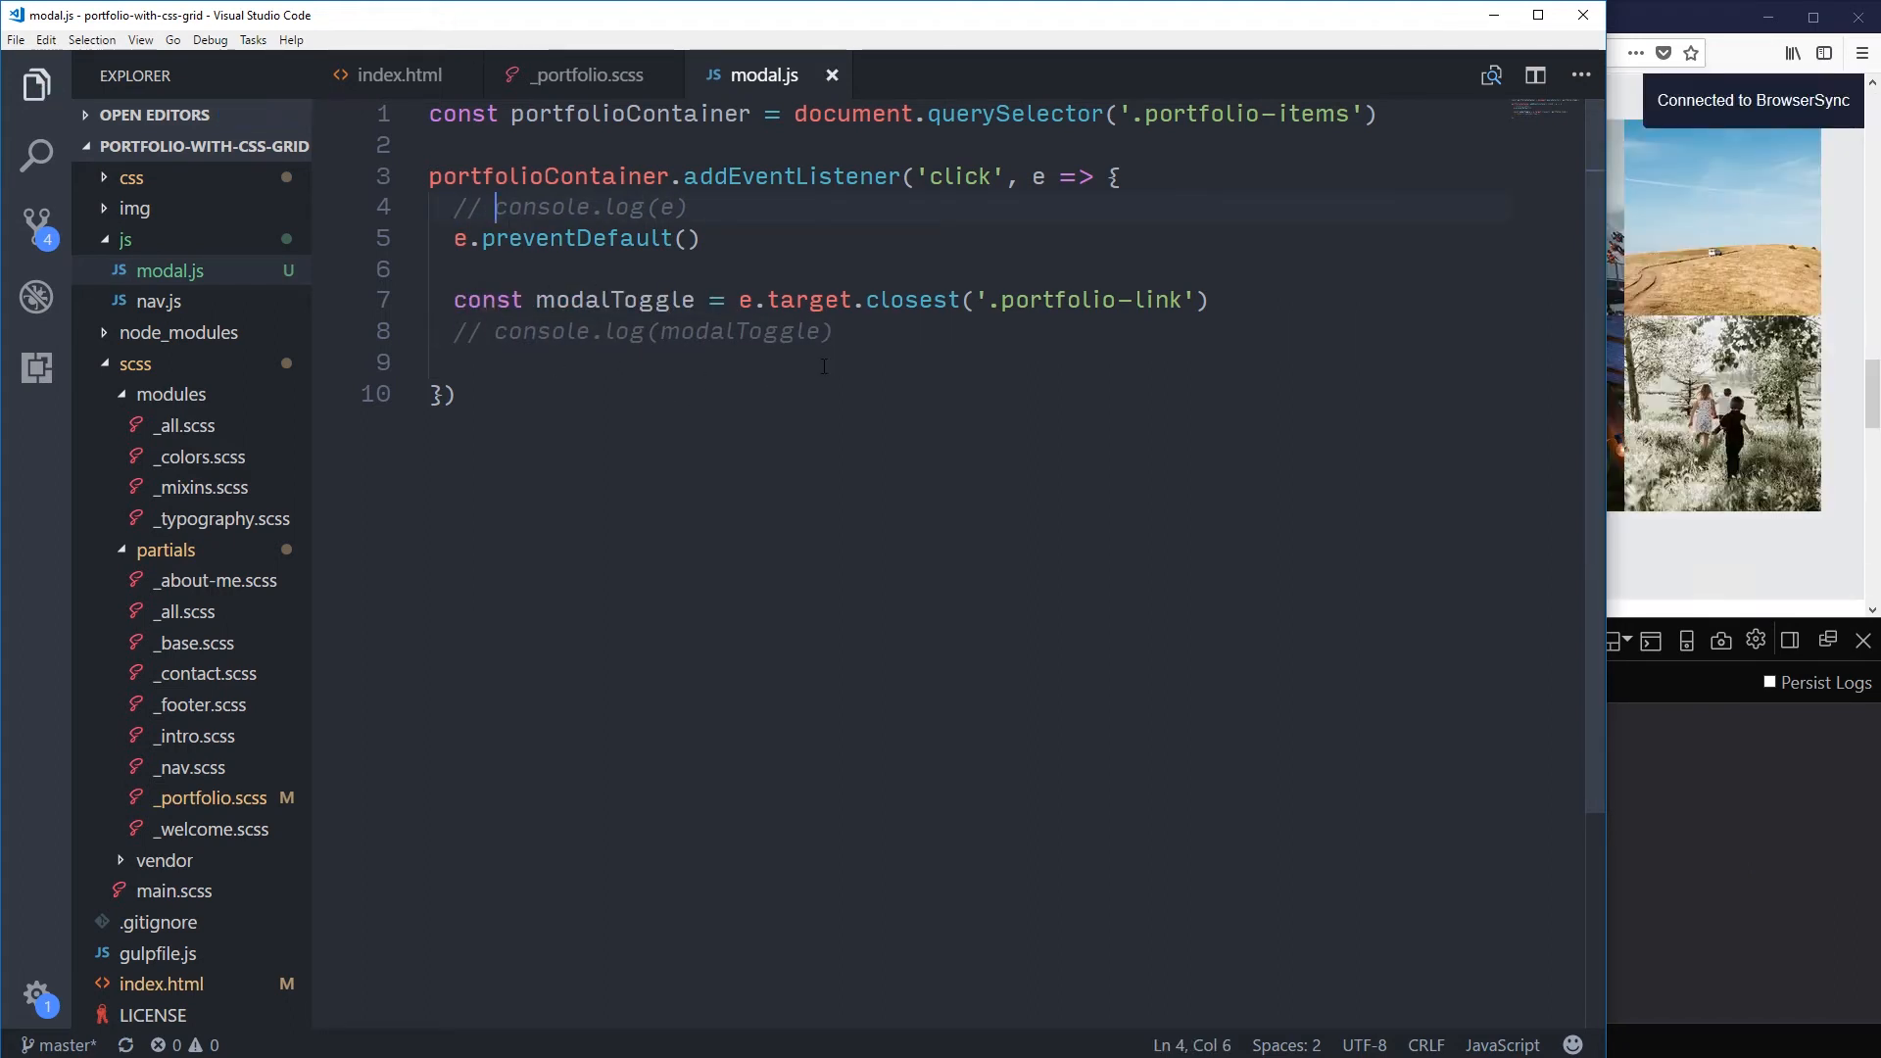
key("Enter")
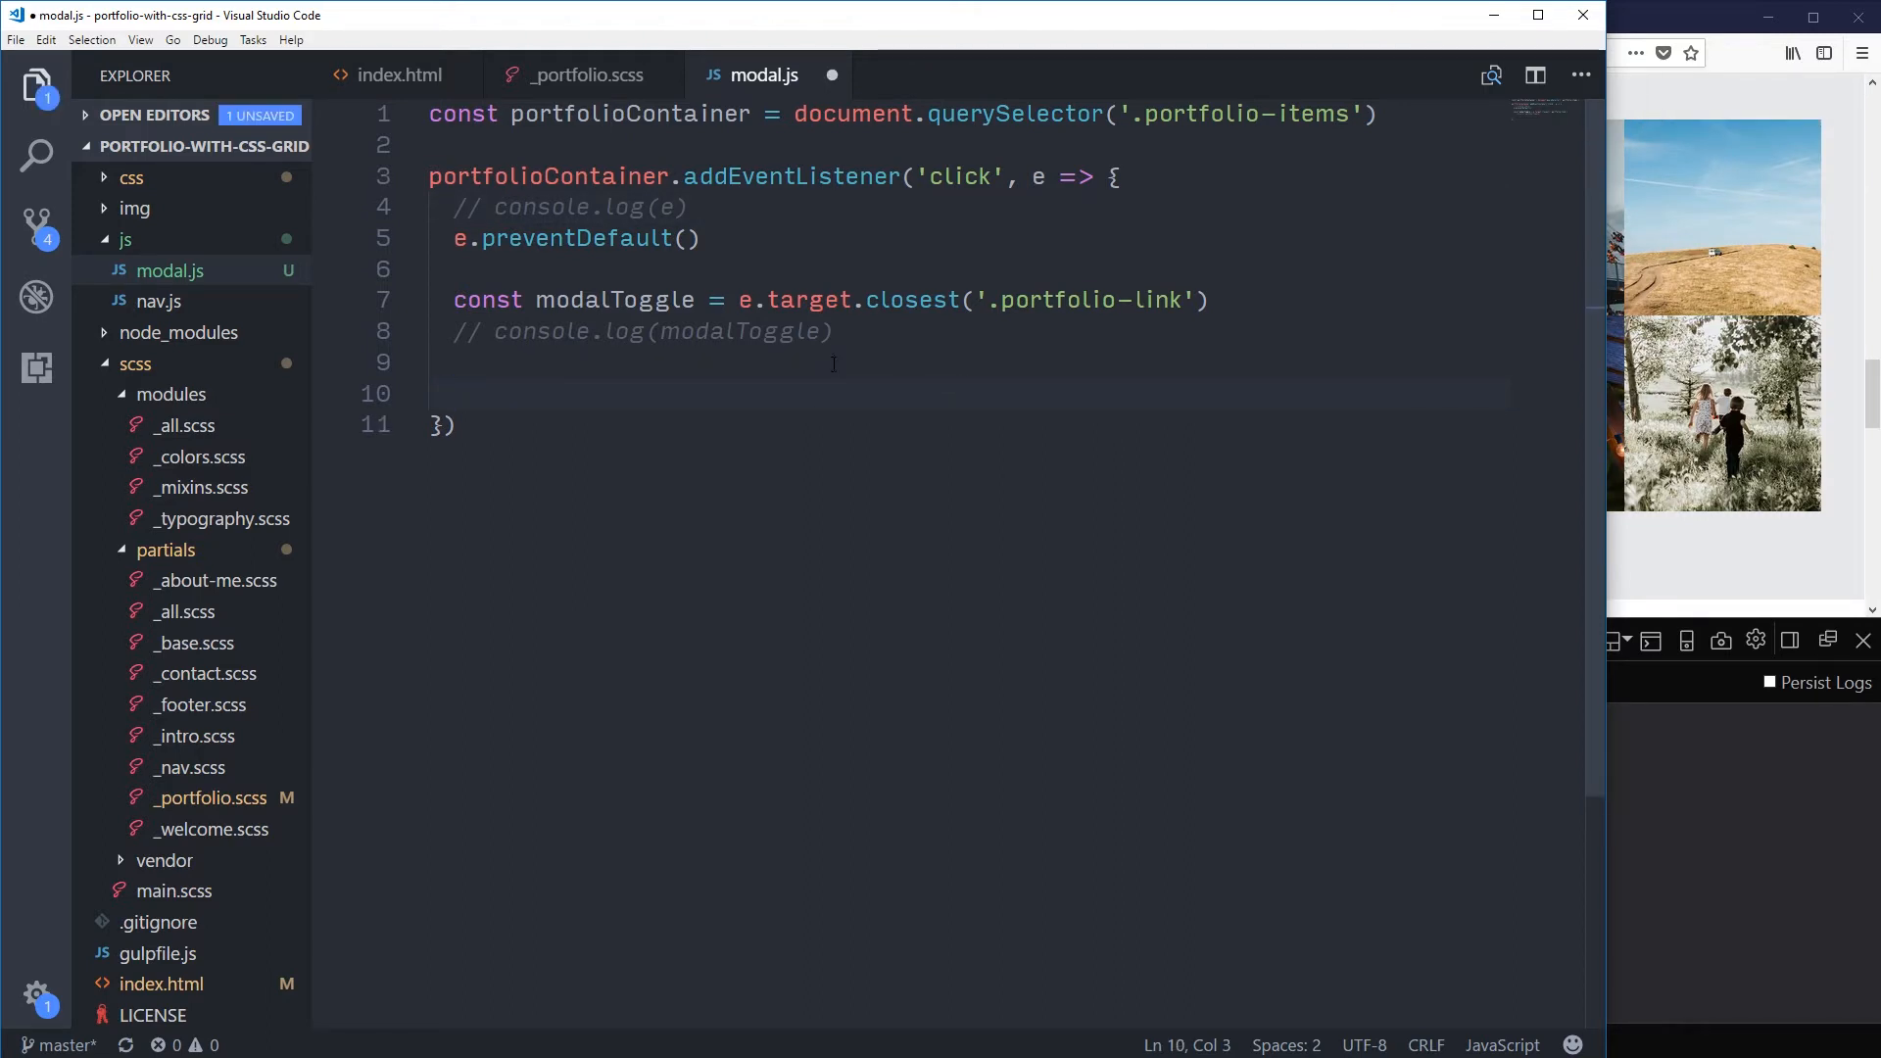
left_click(480, 363)
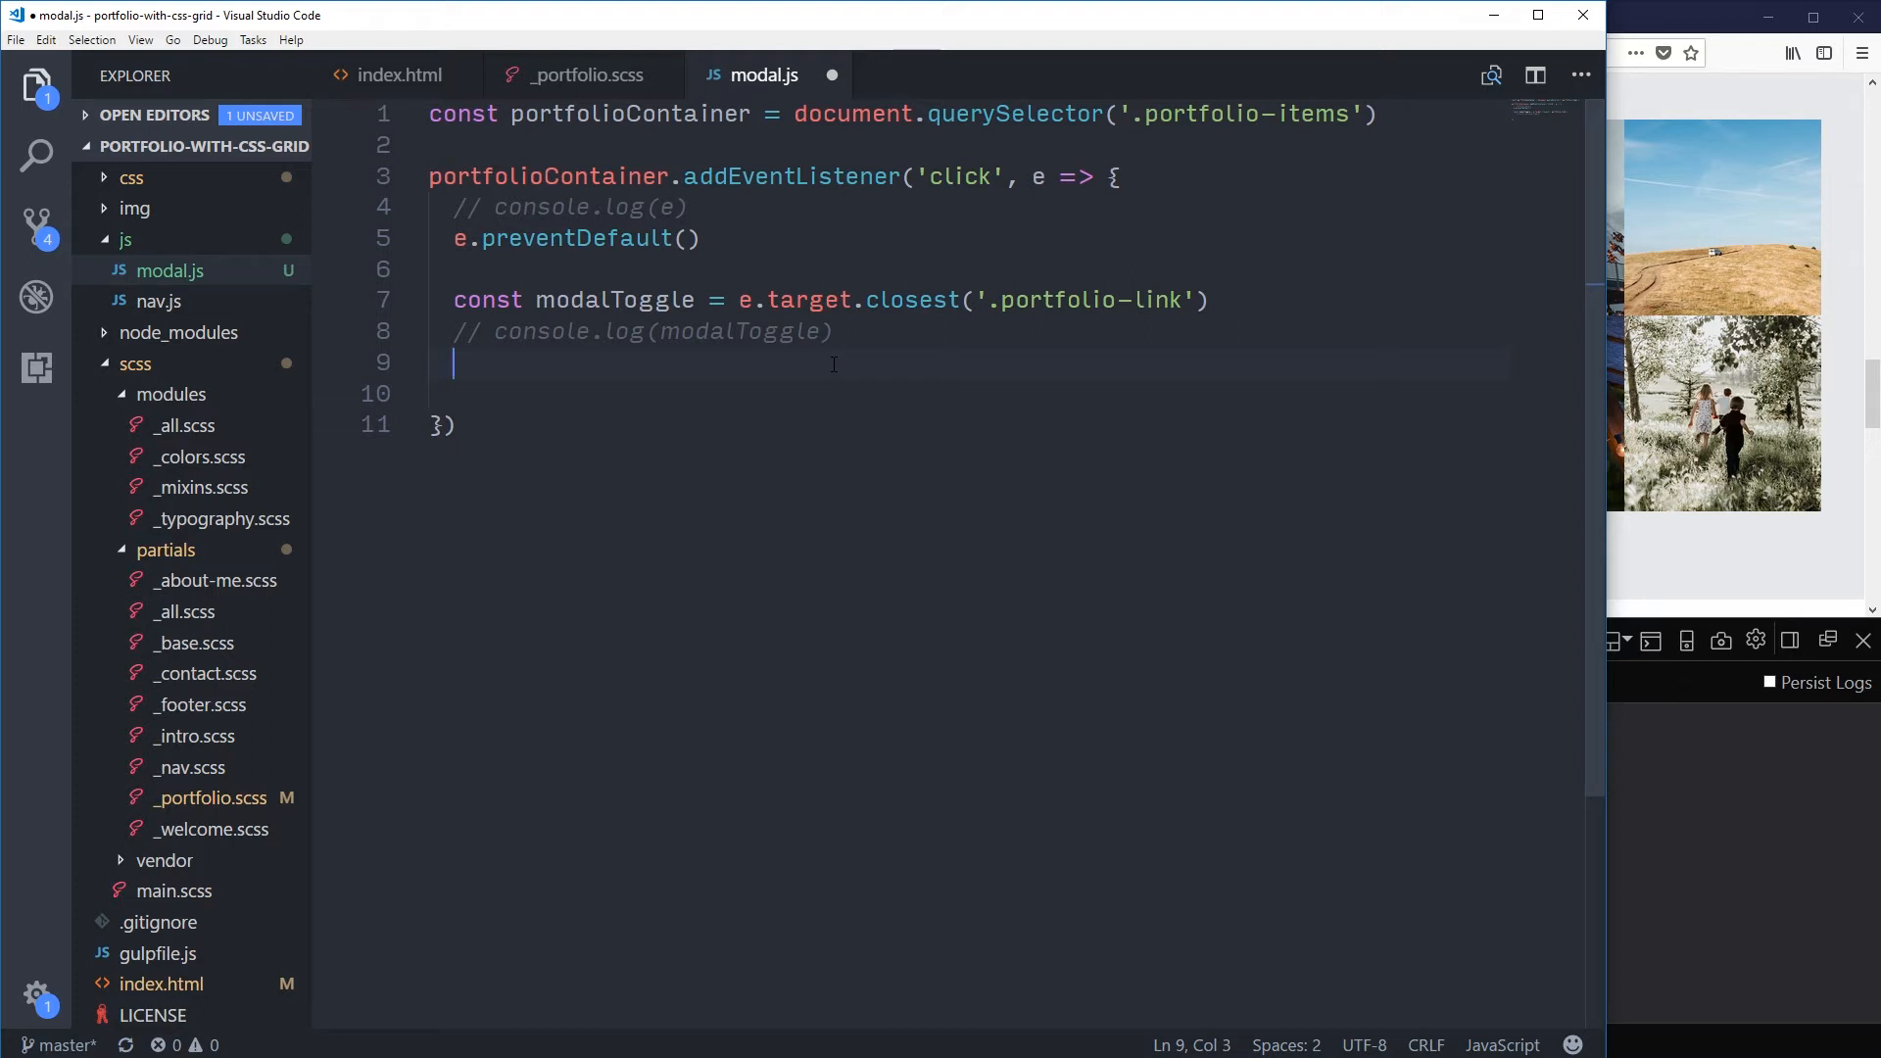
Step: Add if (!modalToggle) return so non-link clicks exit the handler early
type("if (!)")
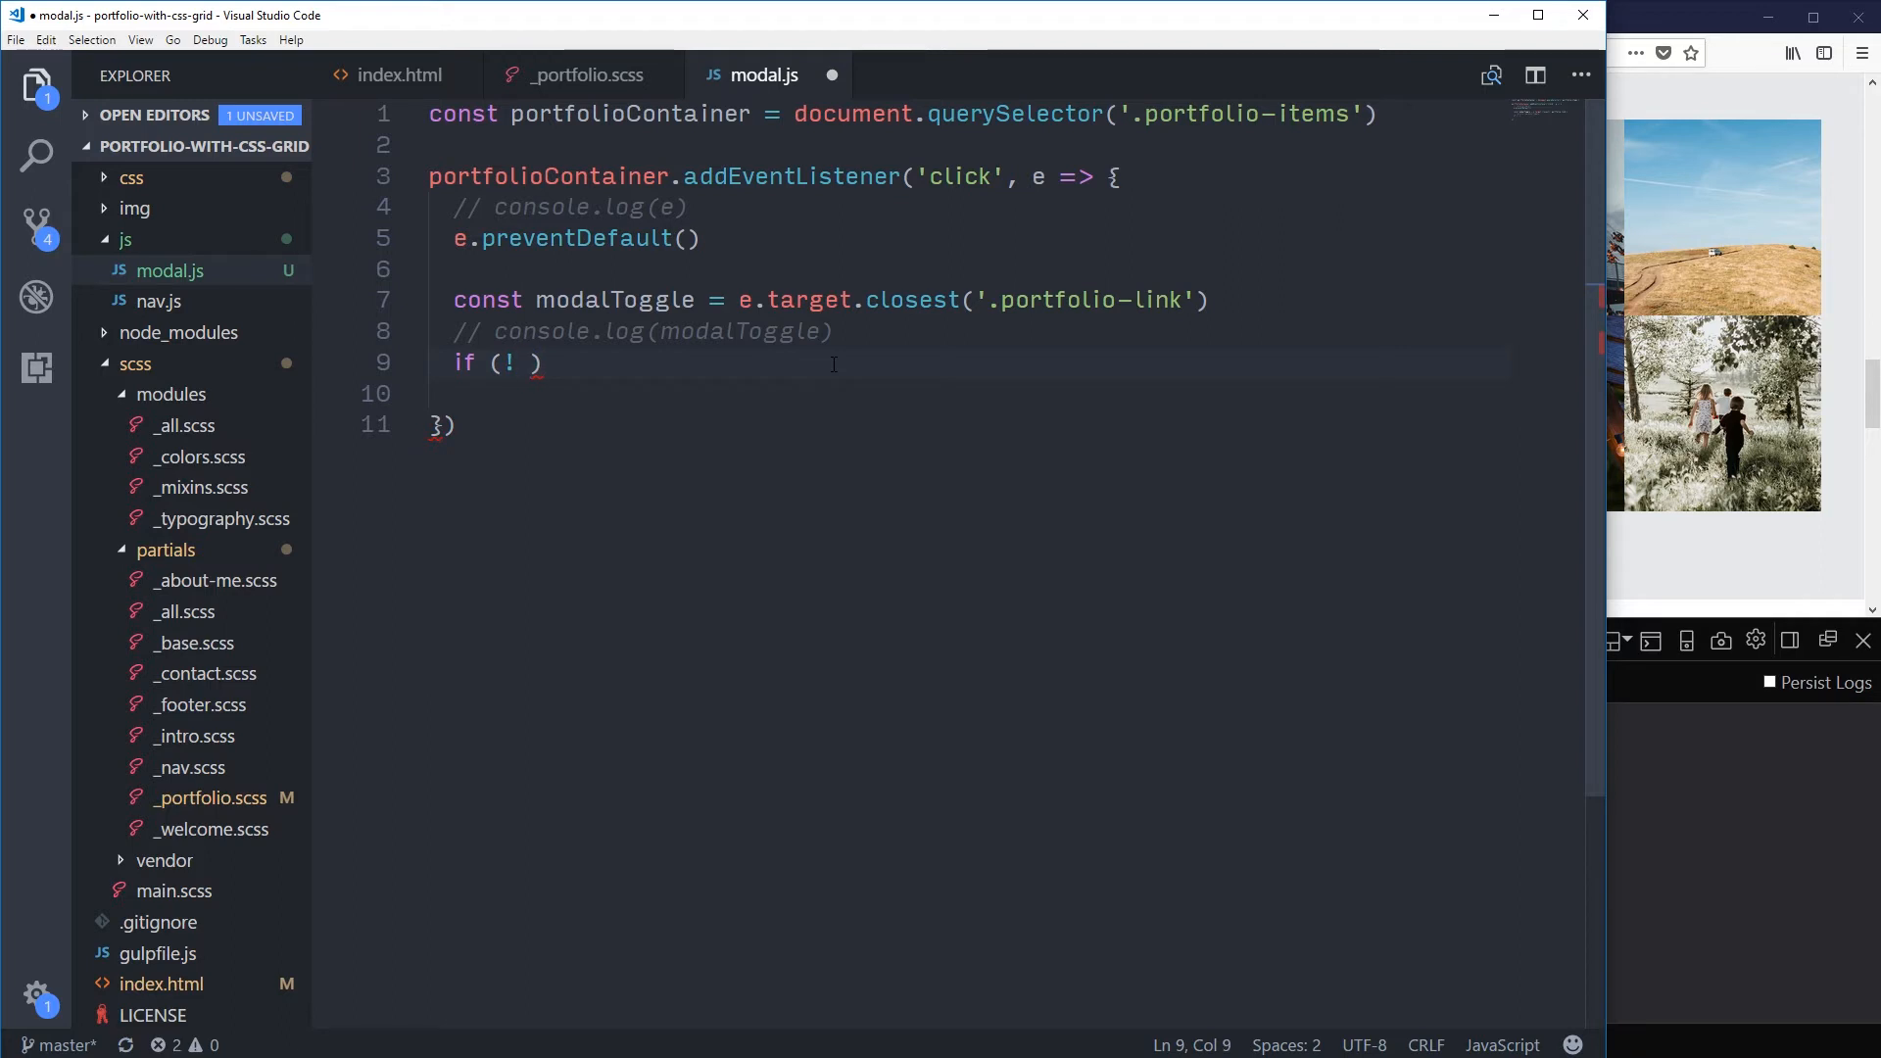
type("modalToggle")
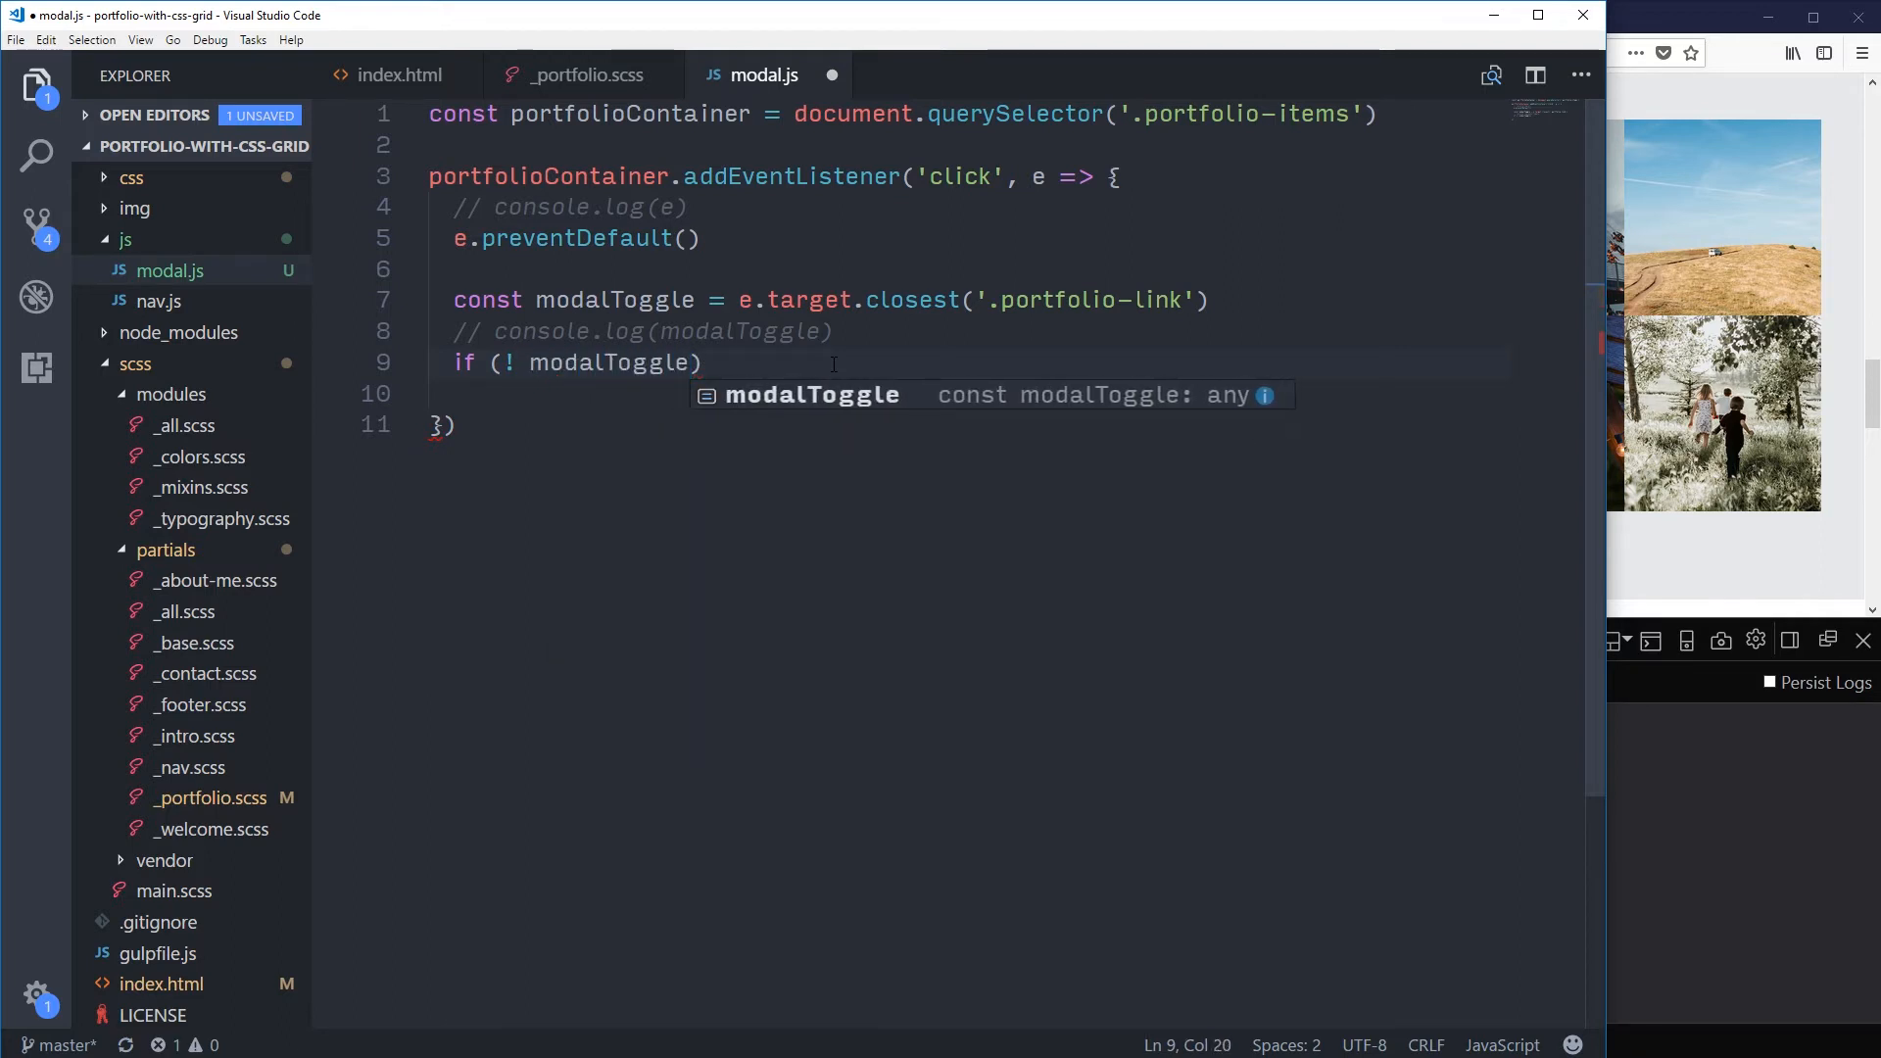
type("return")
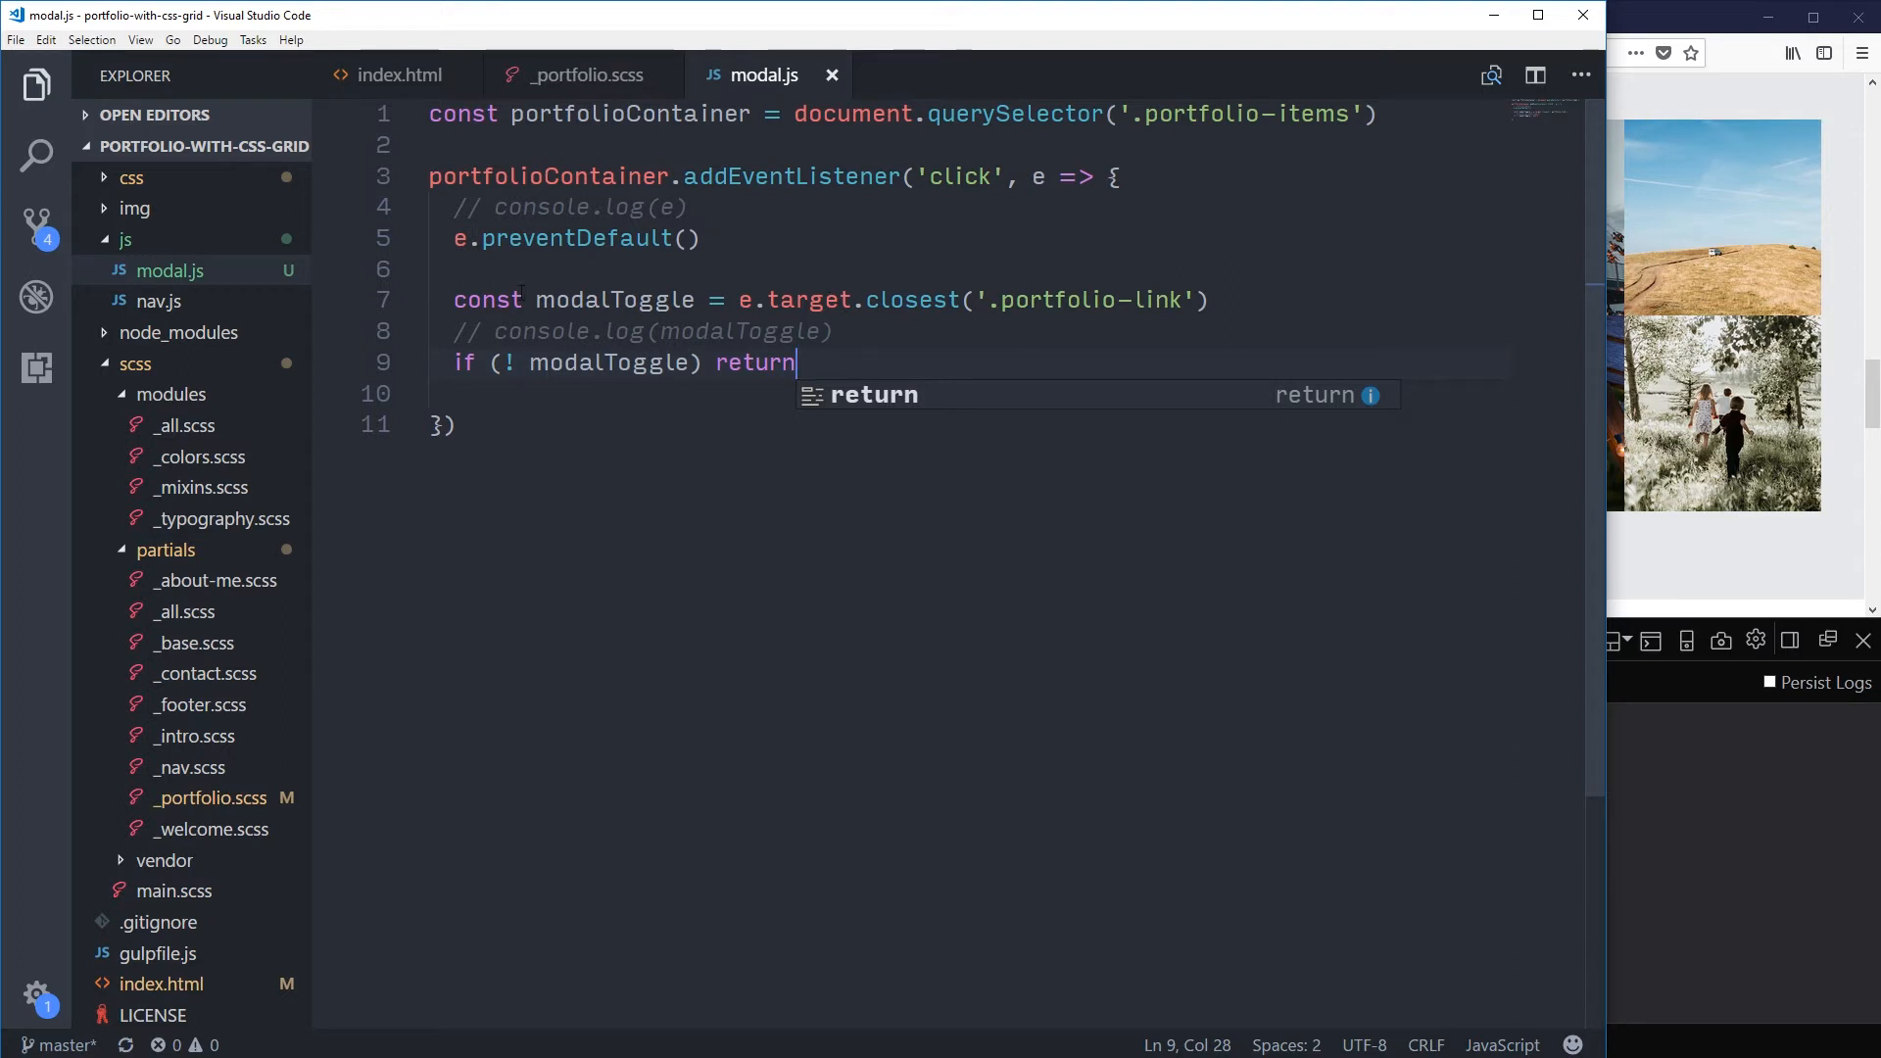
mouse_move(537, 482)
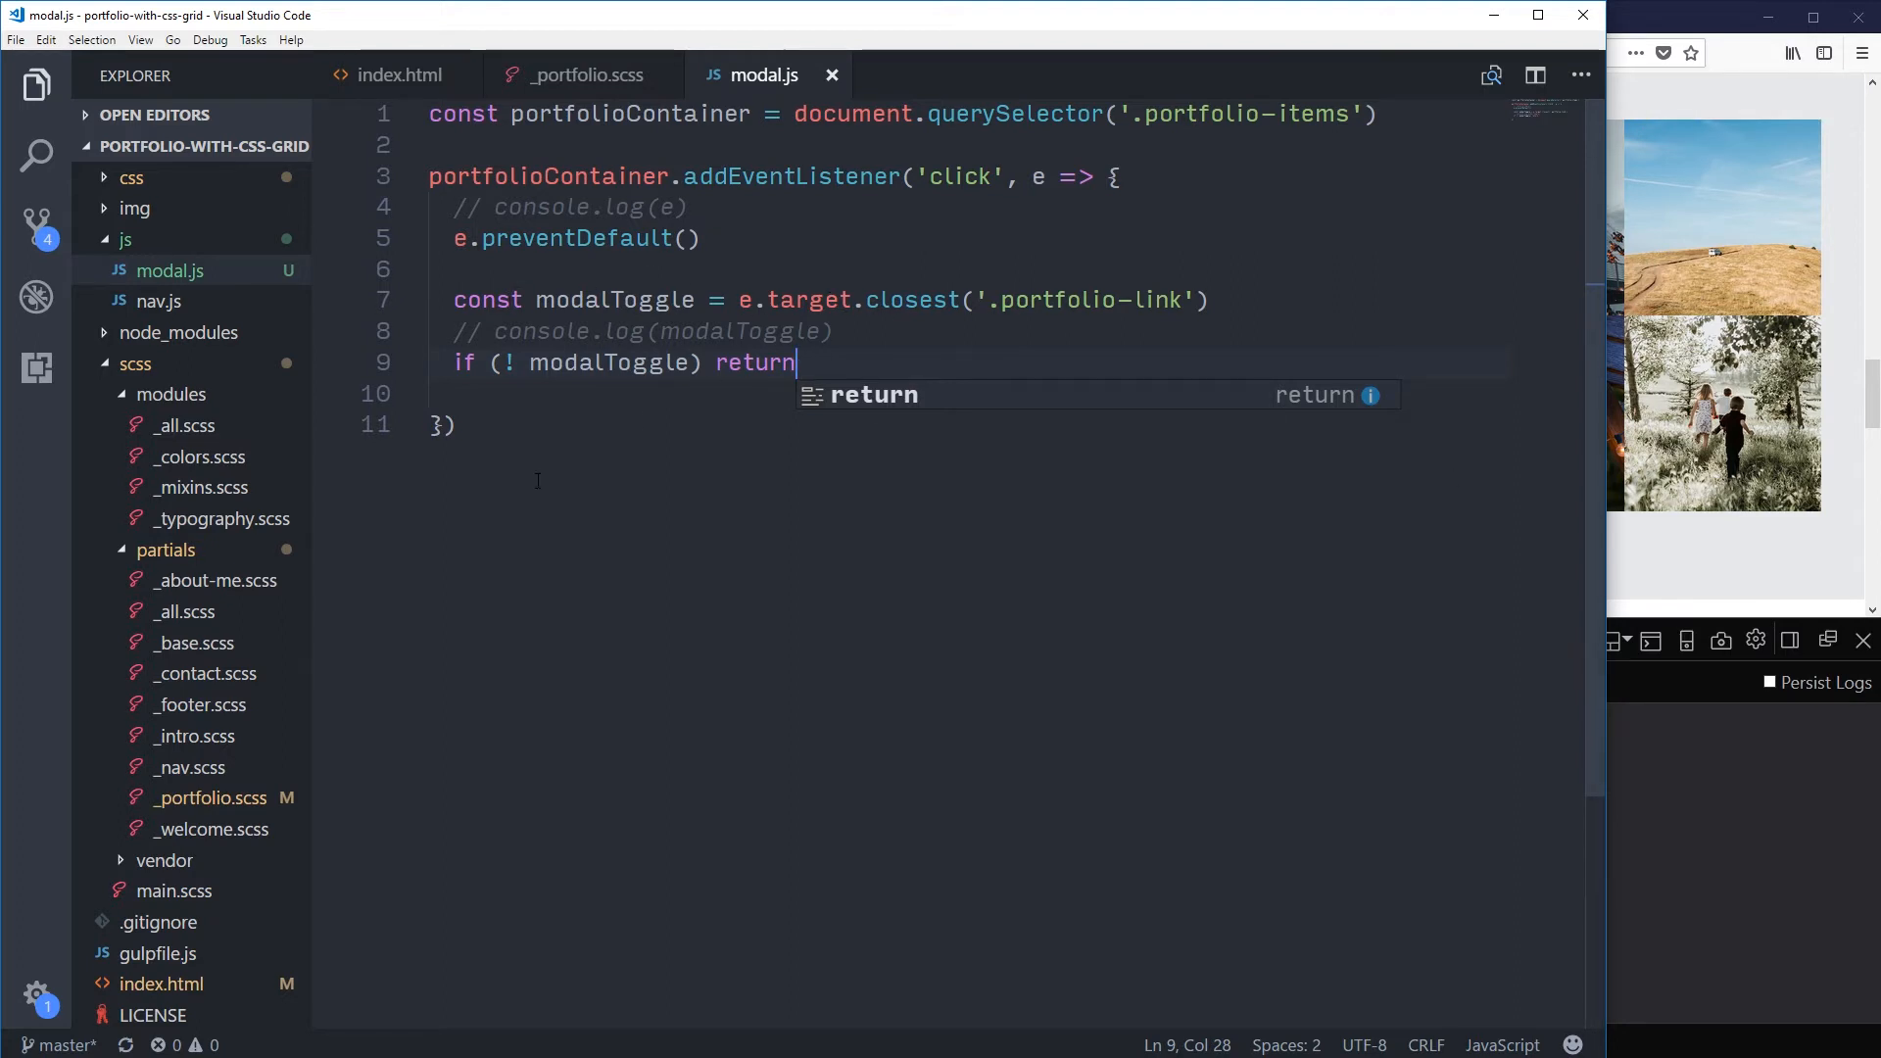
mouse_move(642, 610)
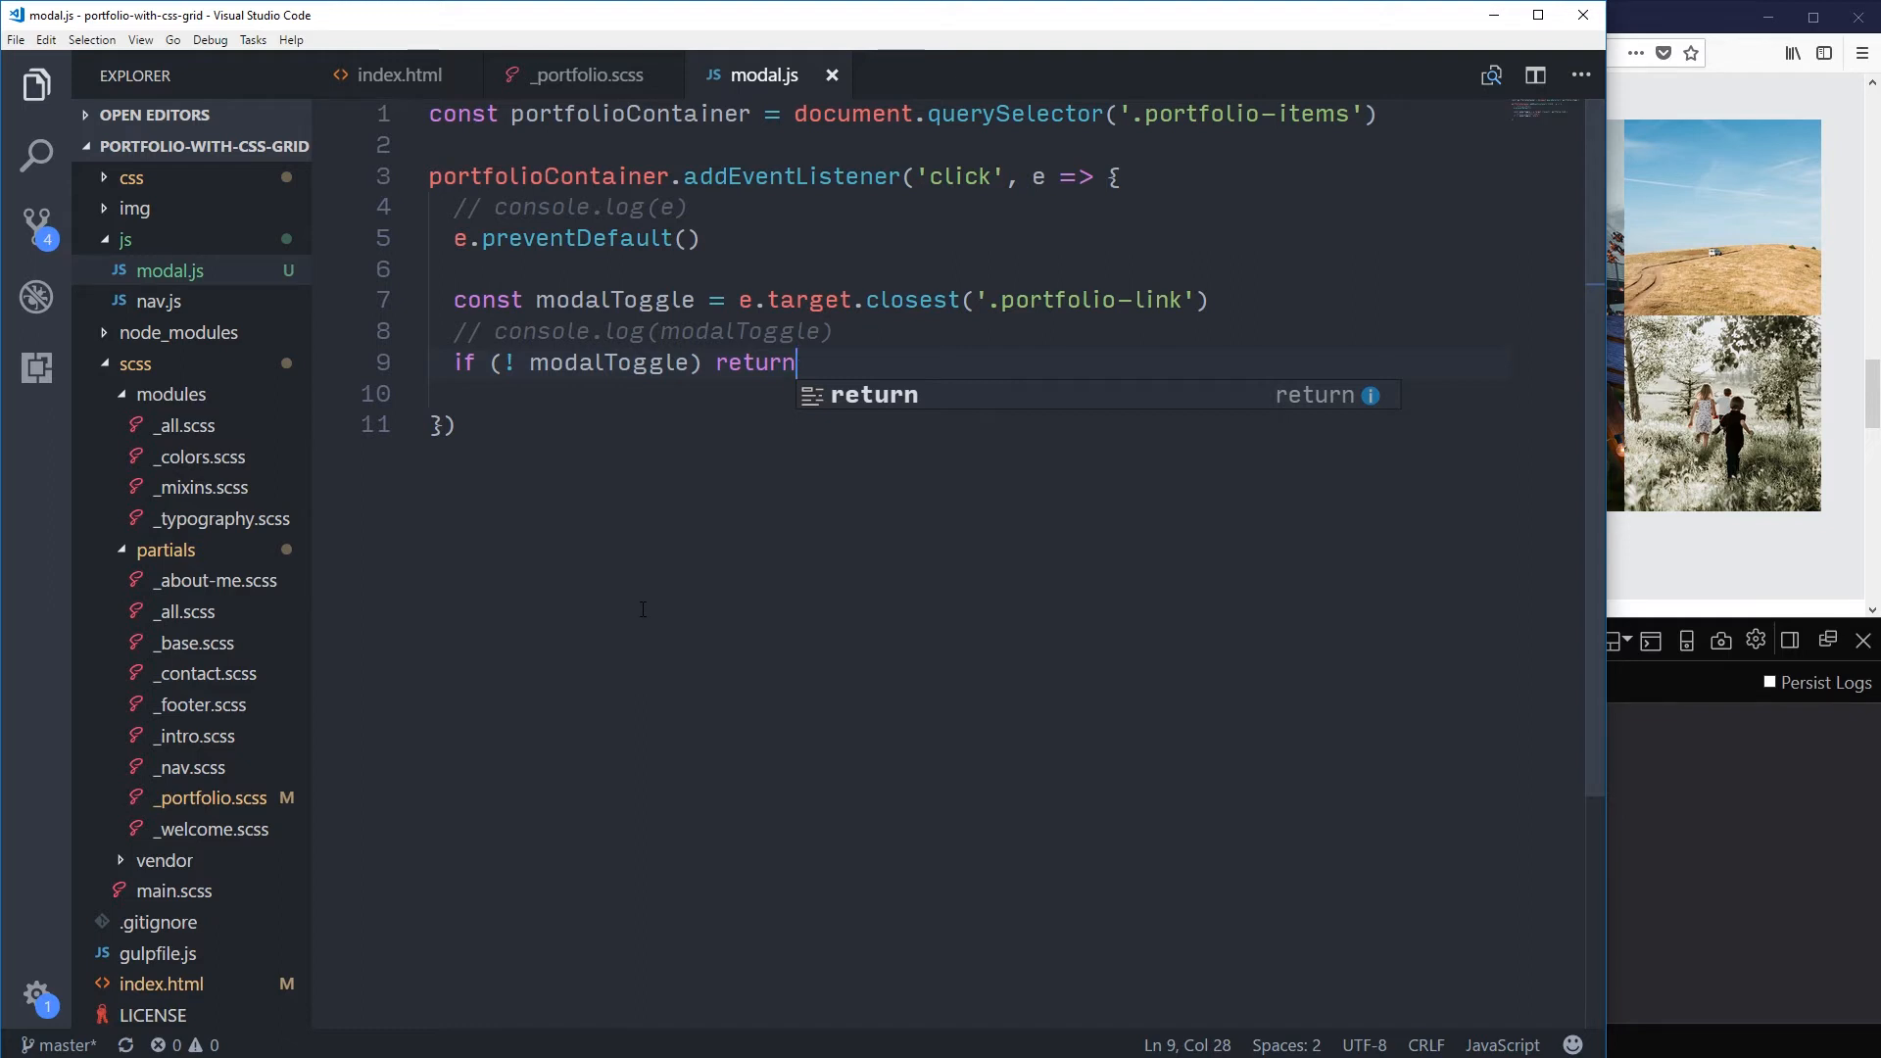
mouse_move(557, 558)
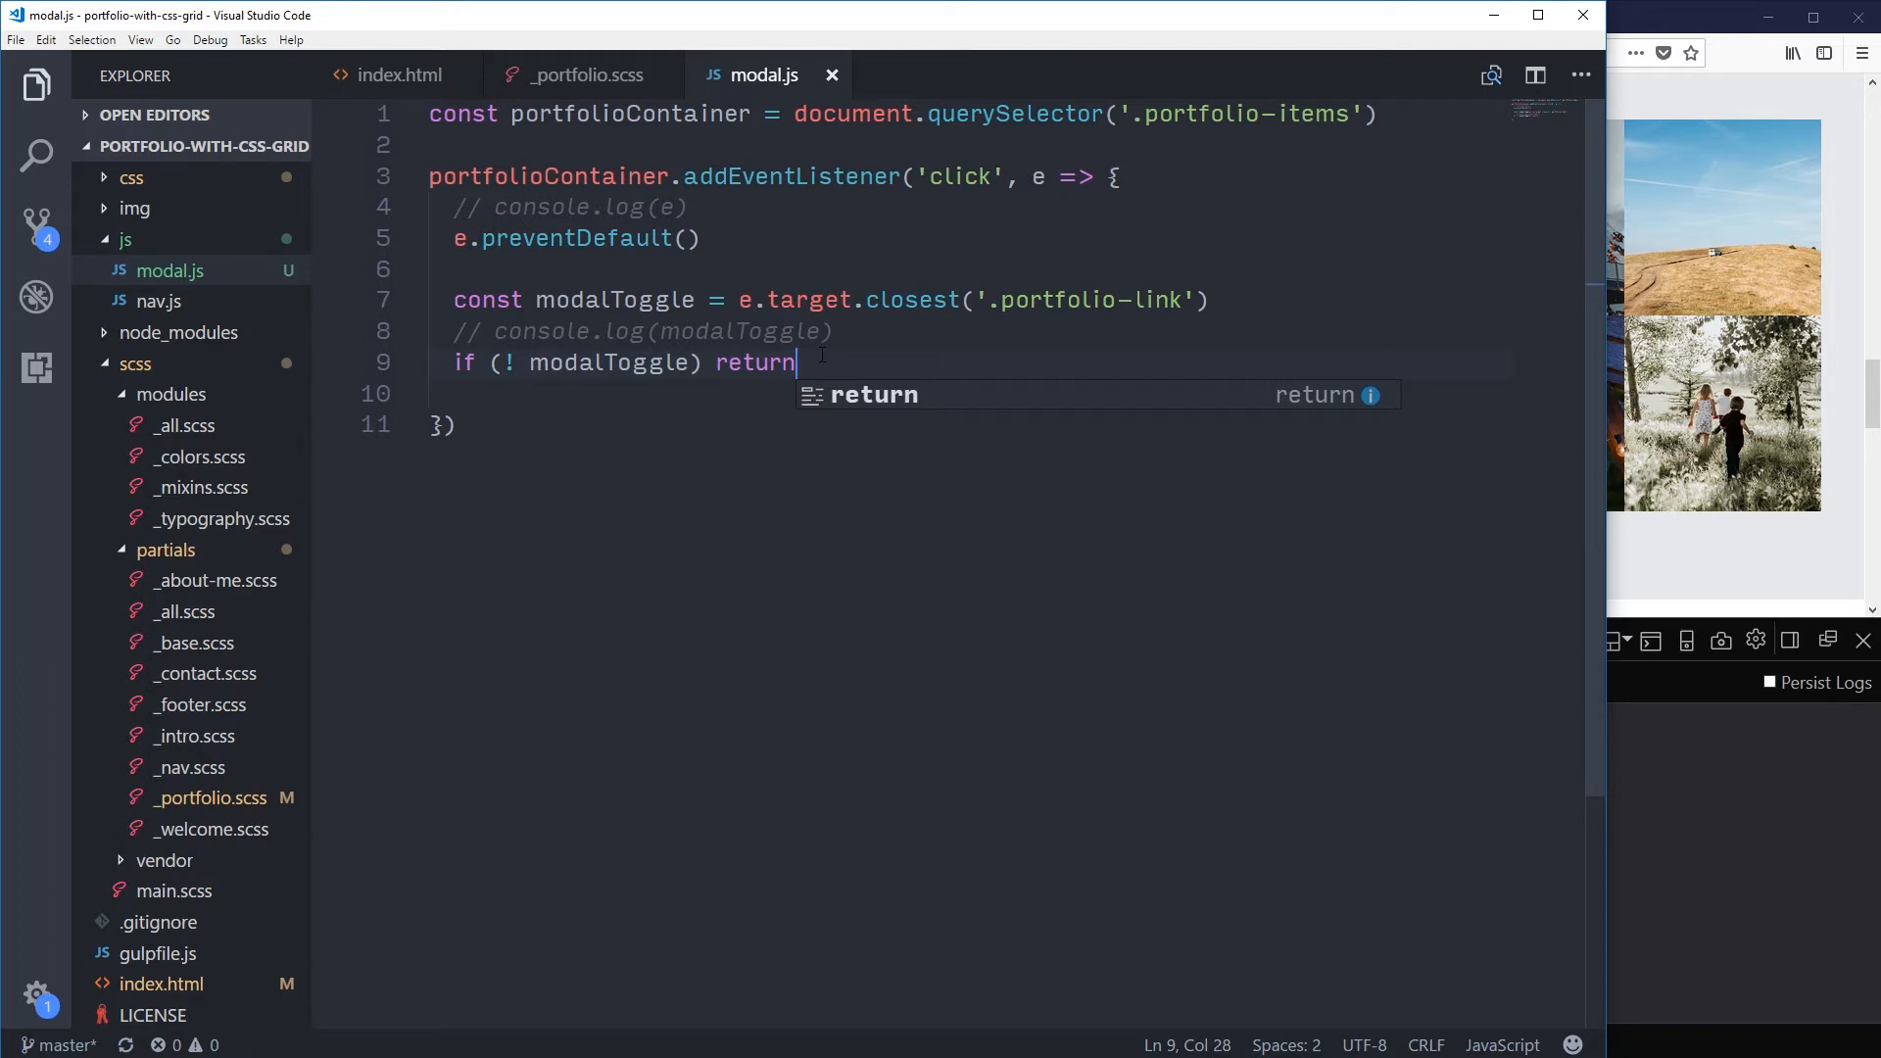
key("enter")
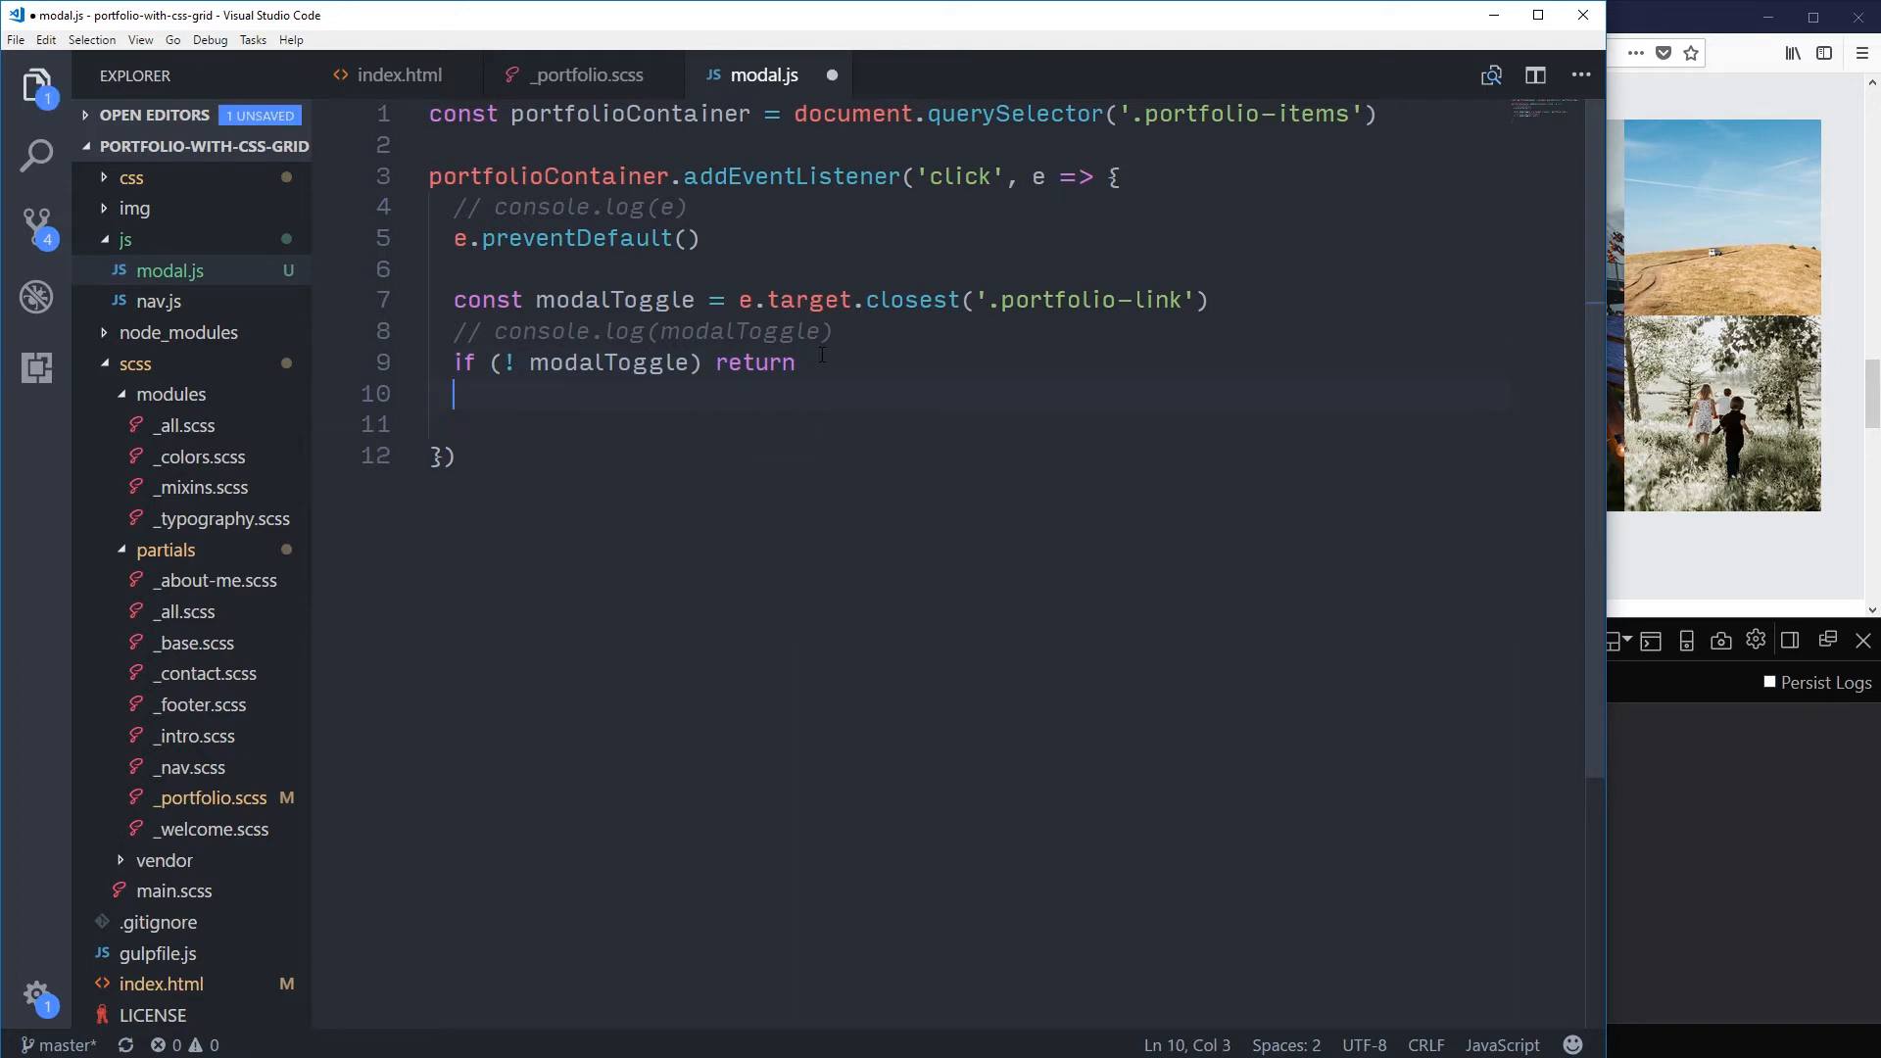
key("enter")
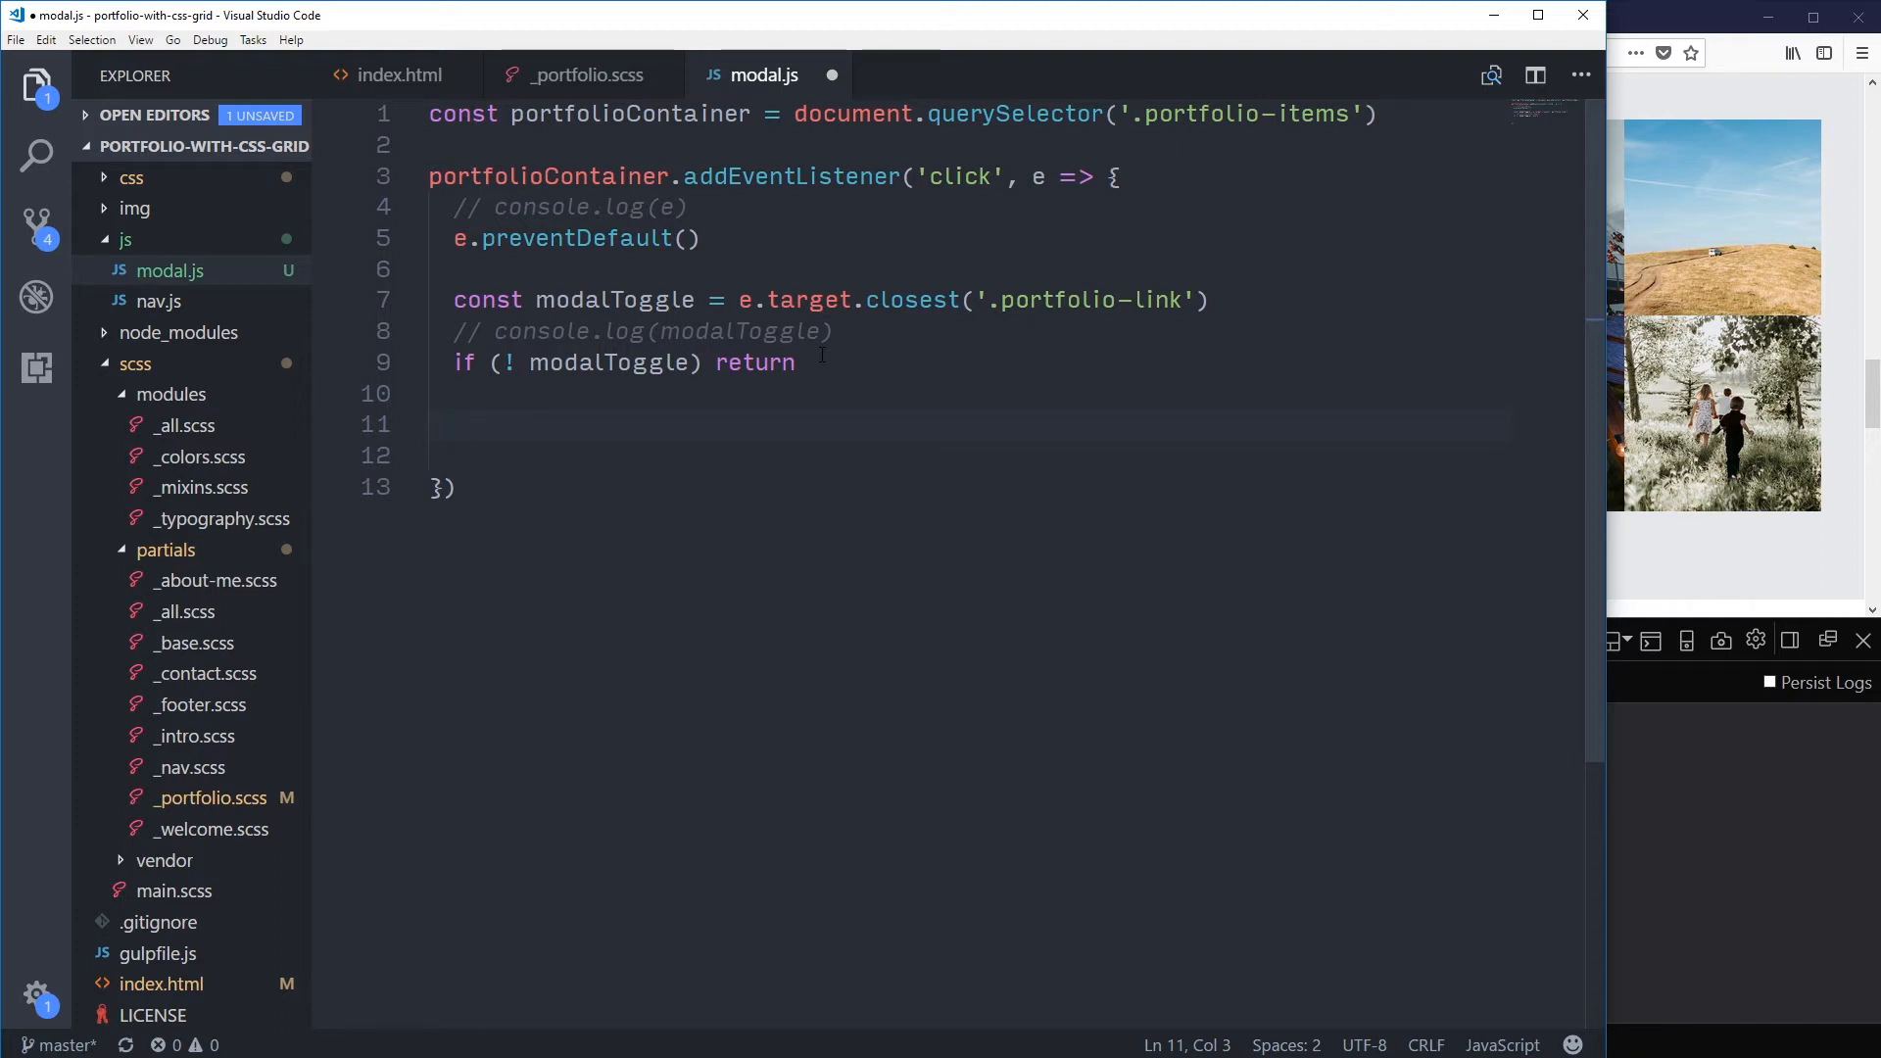
Step: Declare 'const modal = modalToggle.parentNode.nextElementSibling' on line 11 using autocomplete
type("const mo")
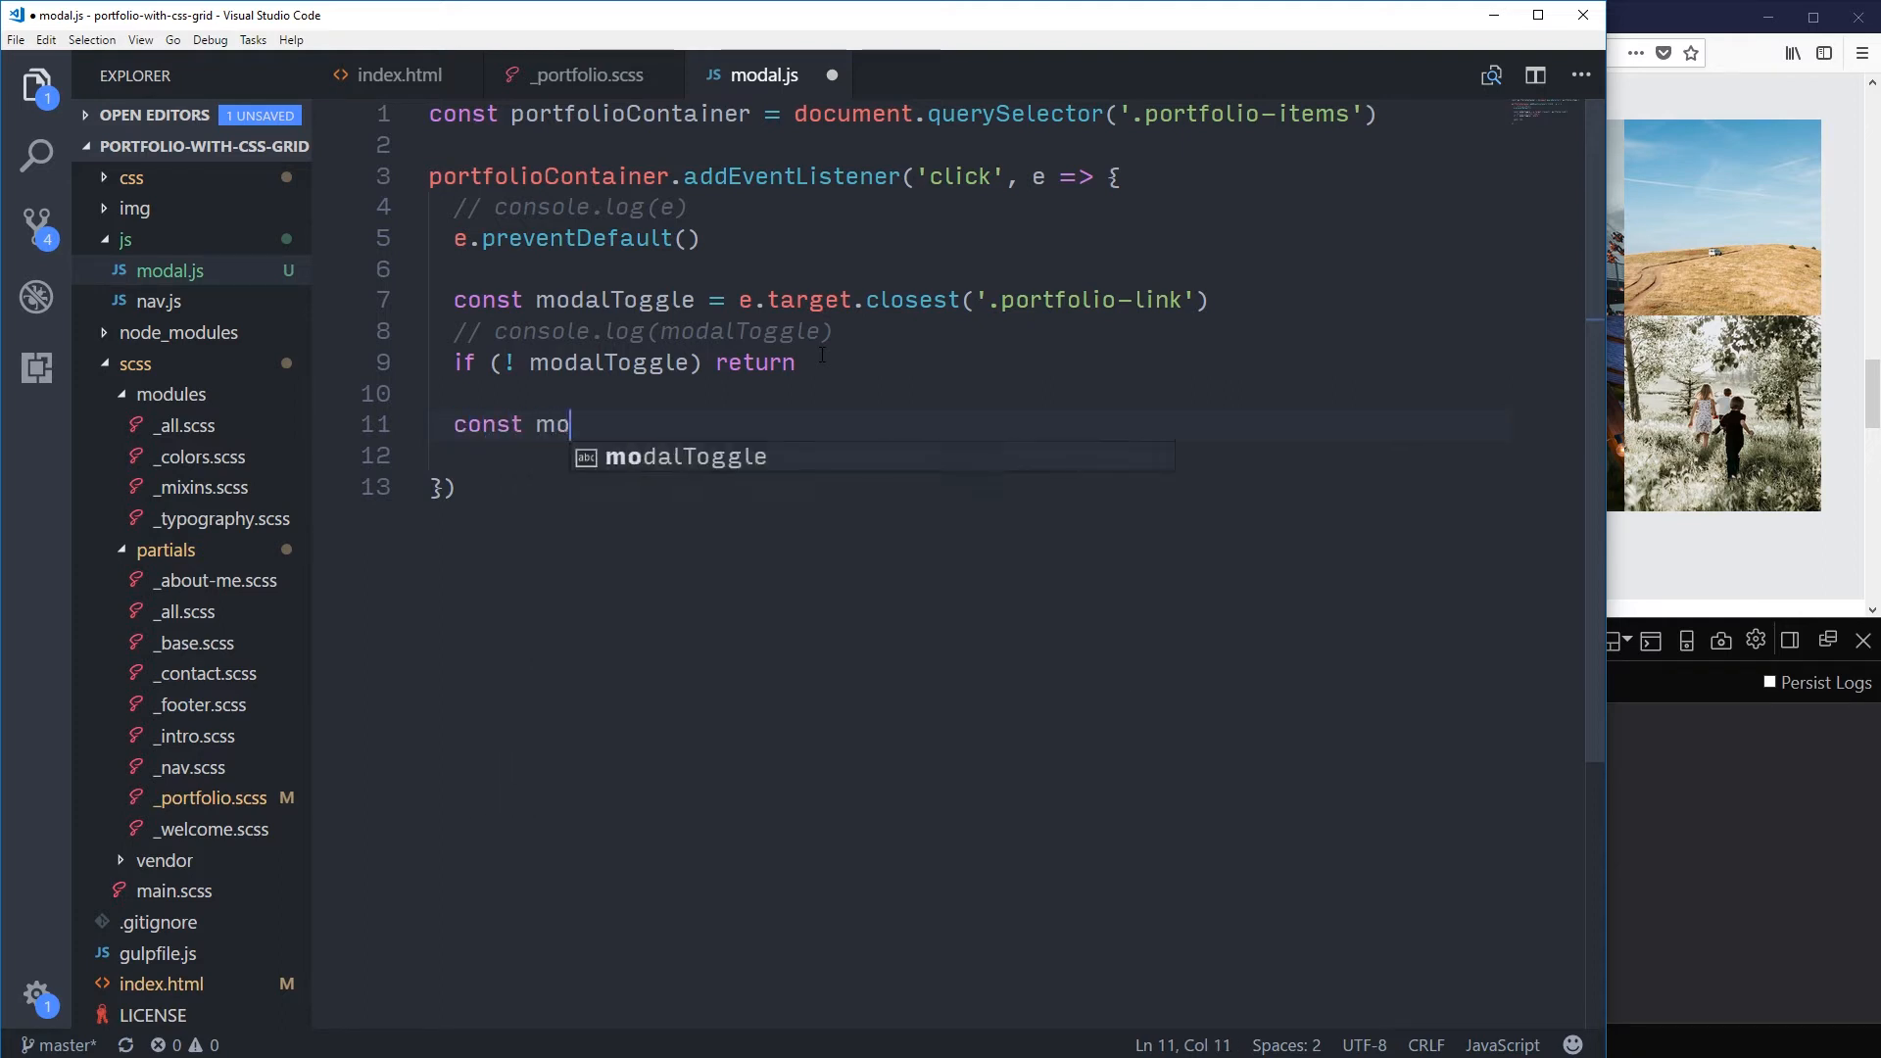
type("dal")
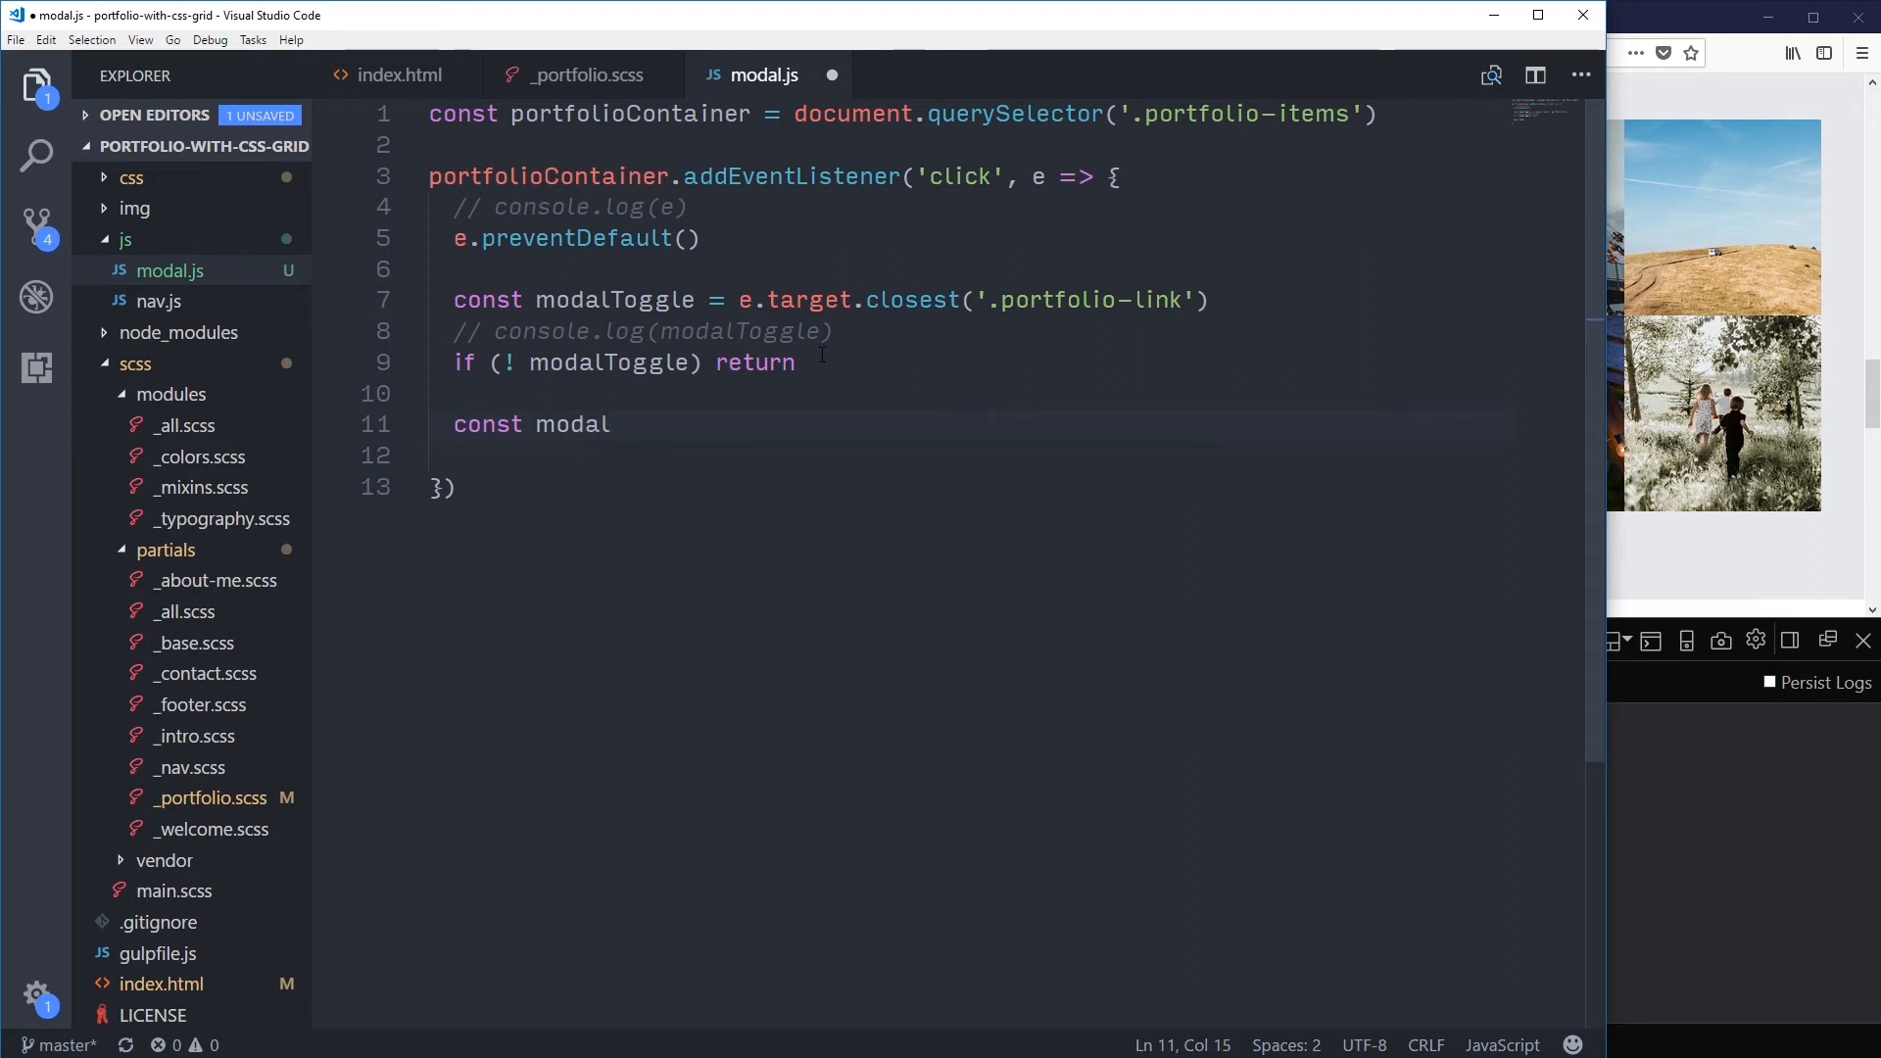
type("=")
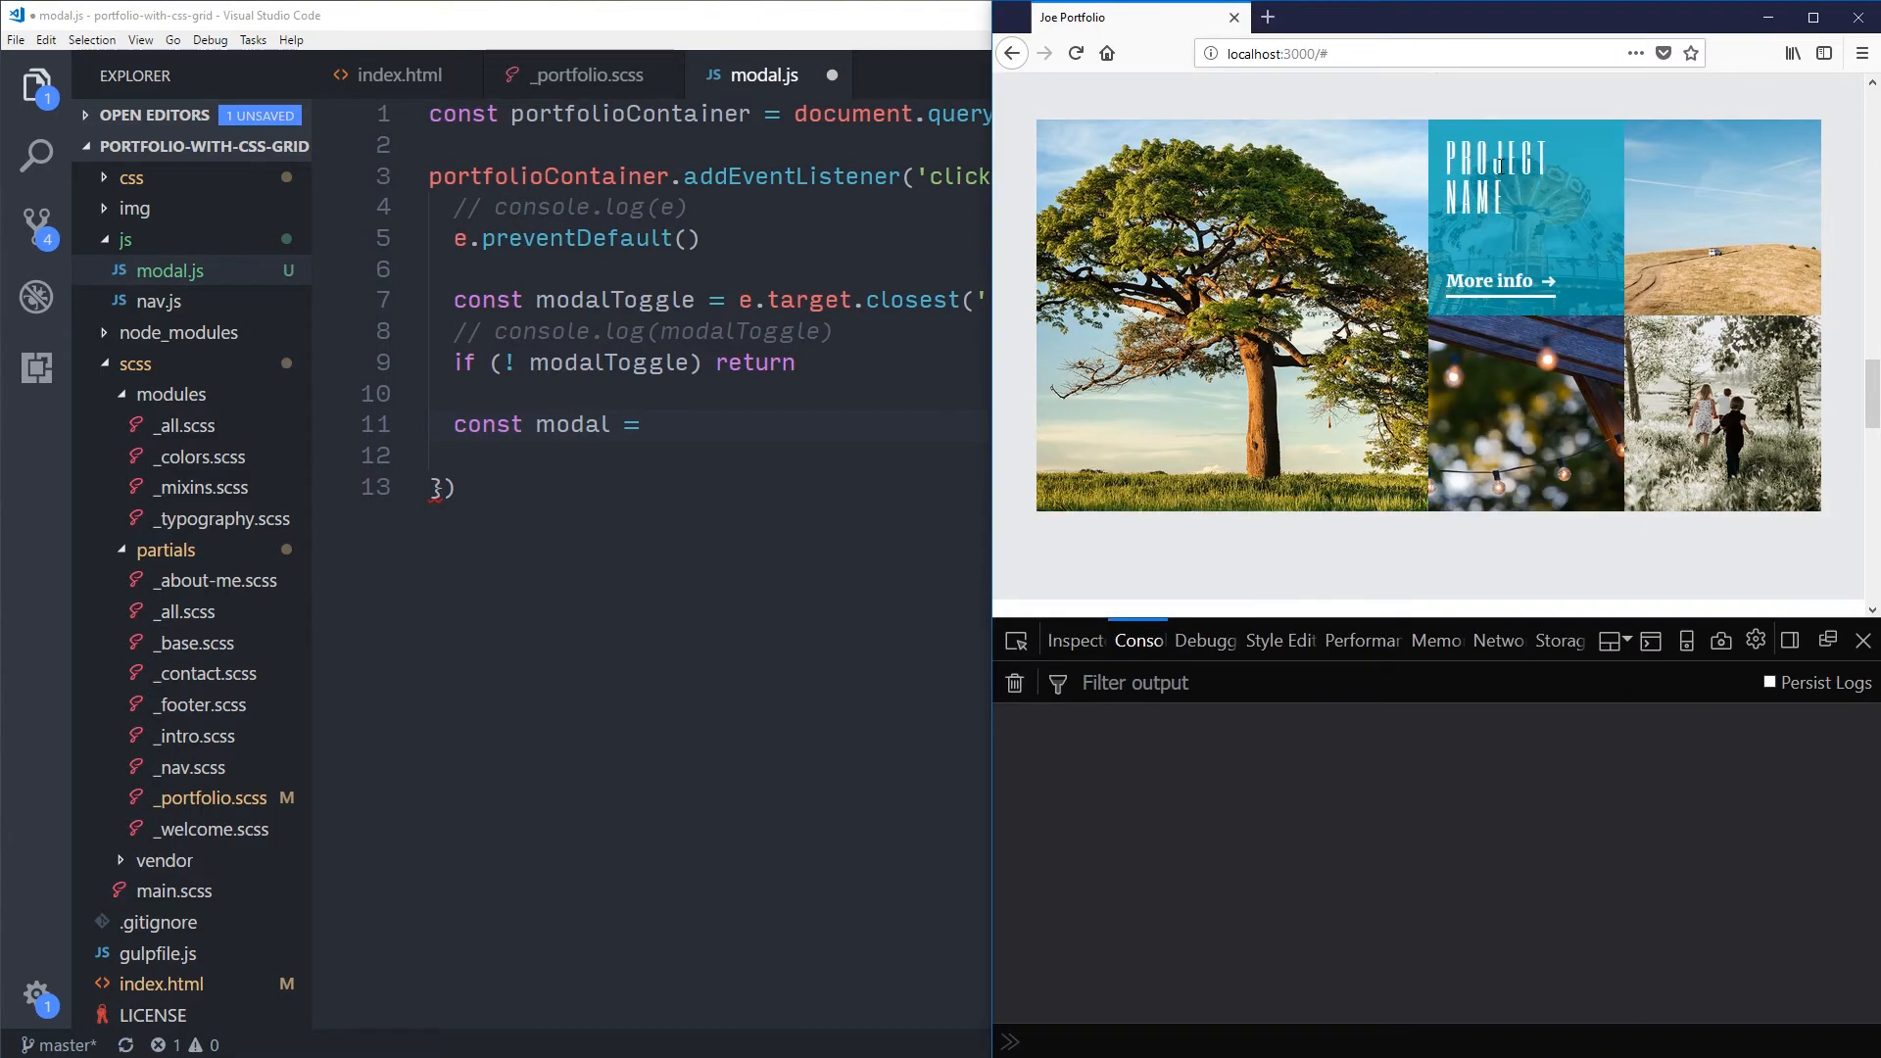
mouse_move(1495, 296)
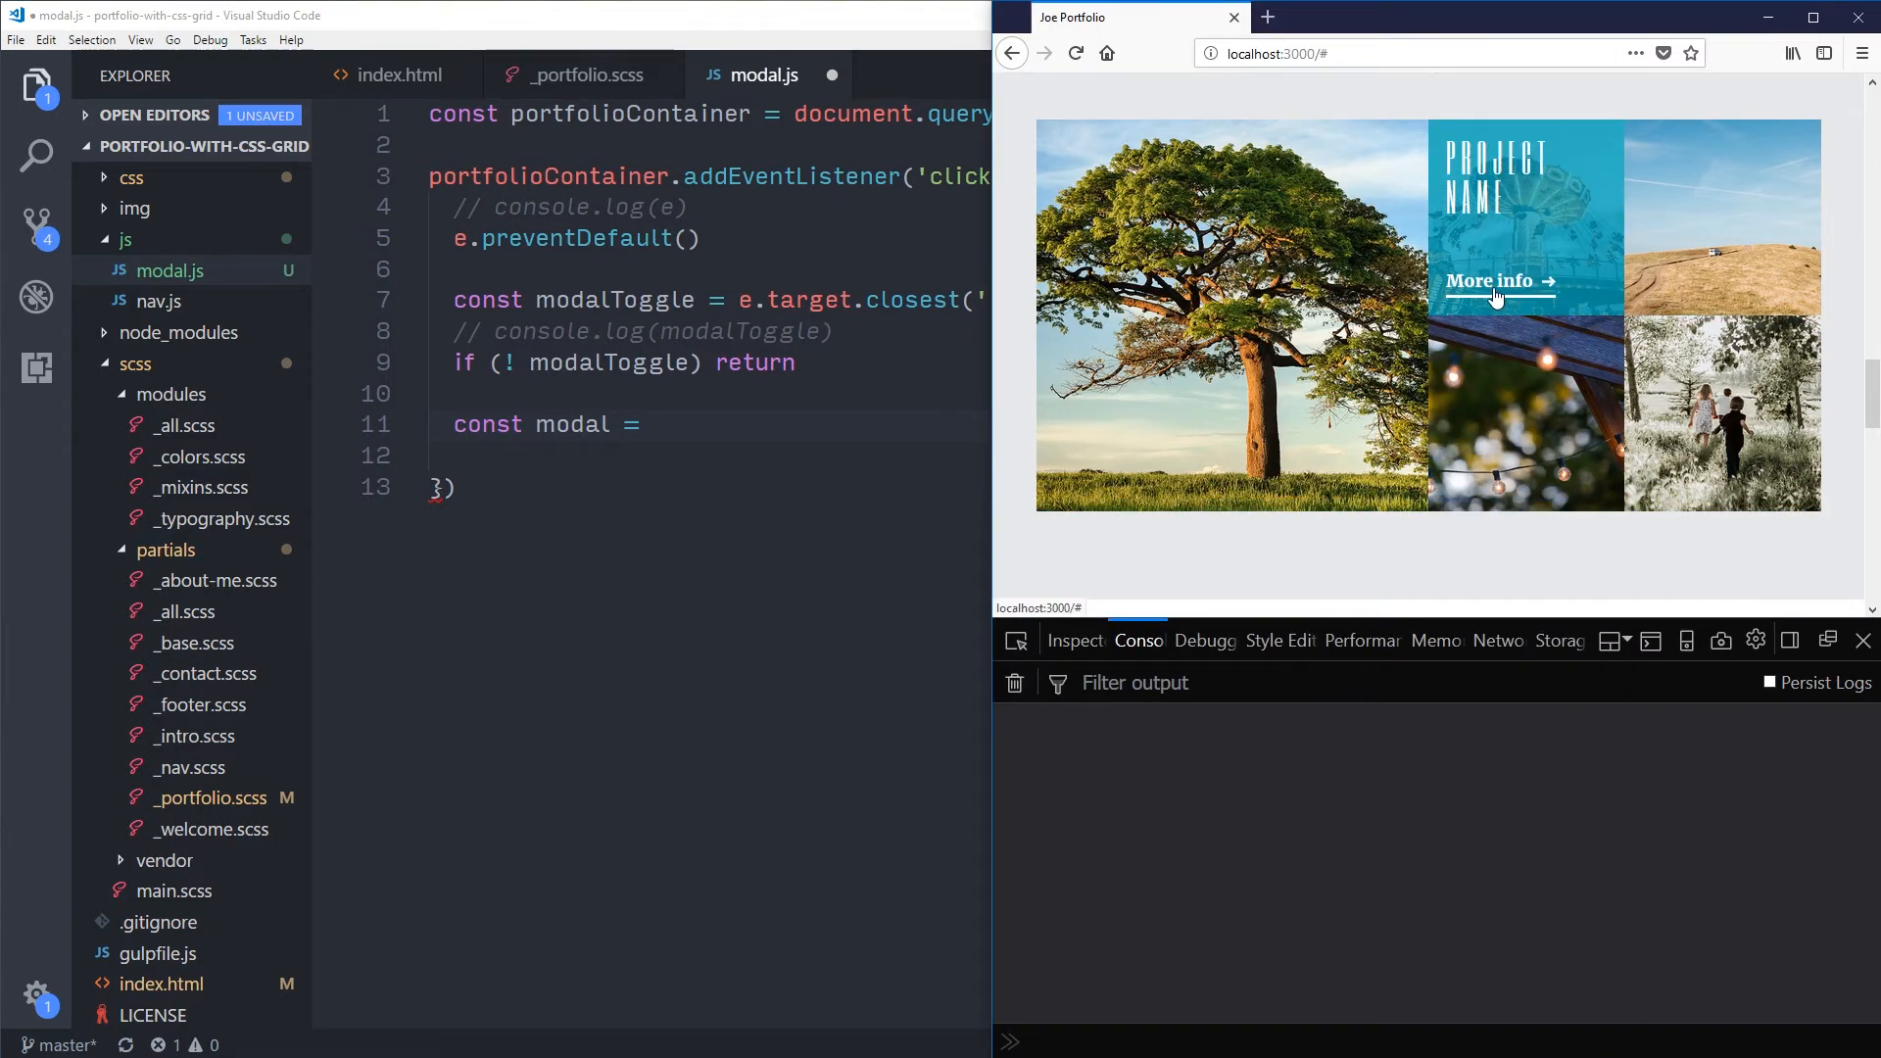
mouse_move(1553, 178)
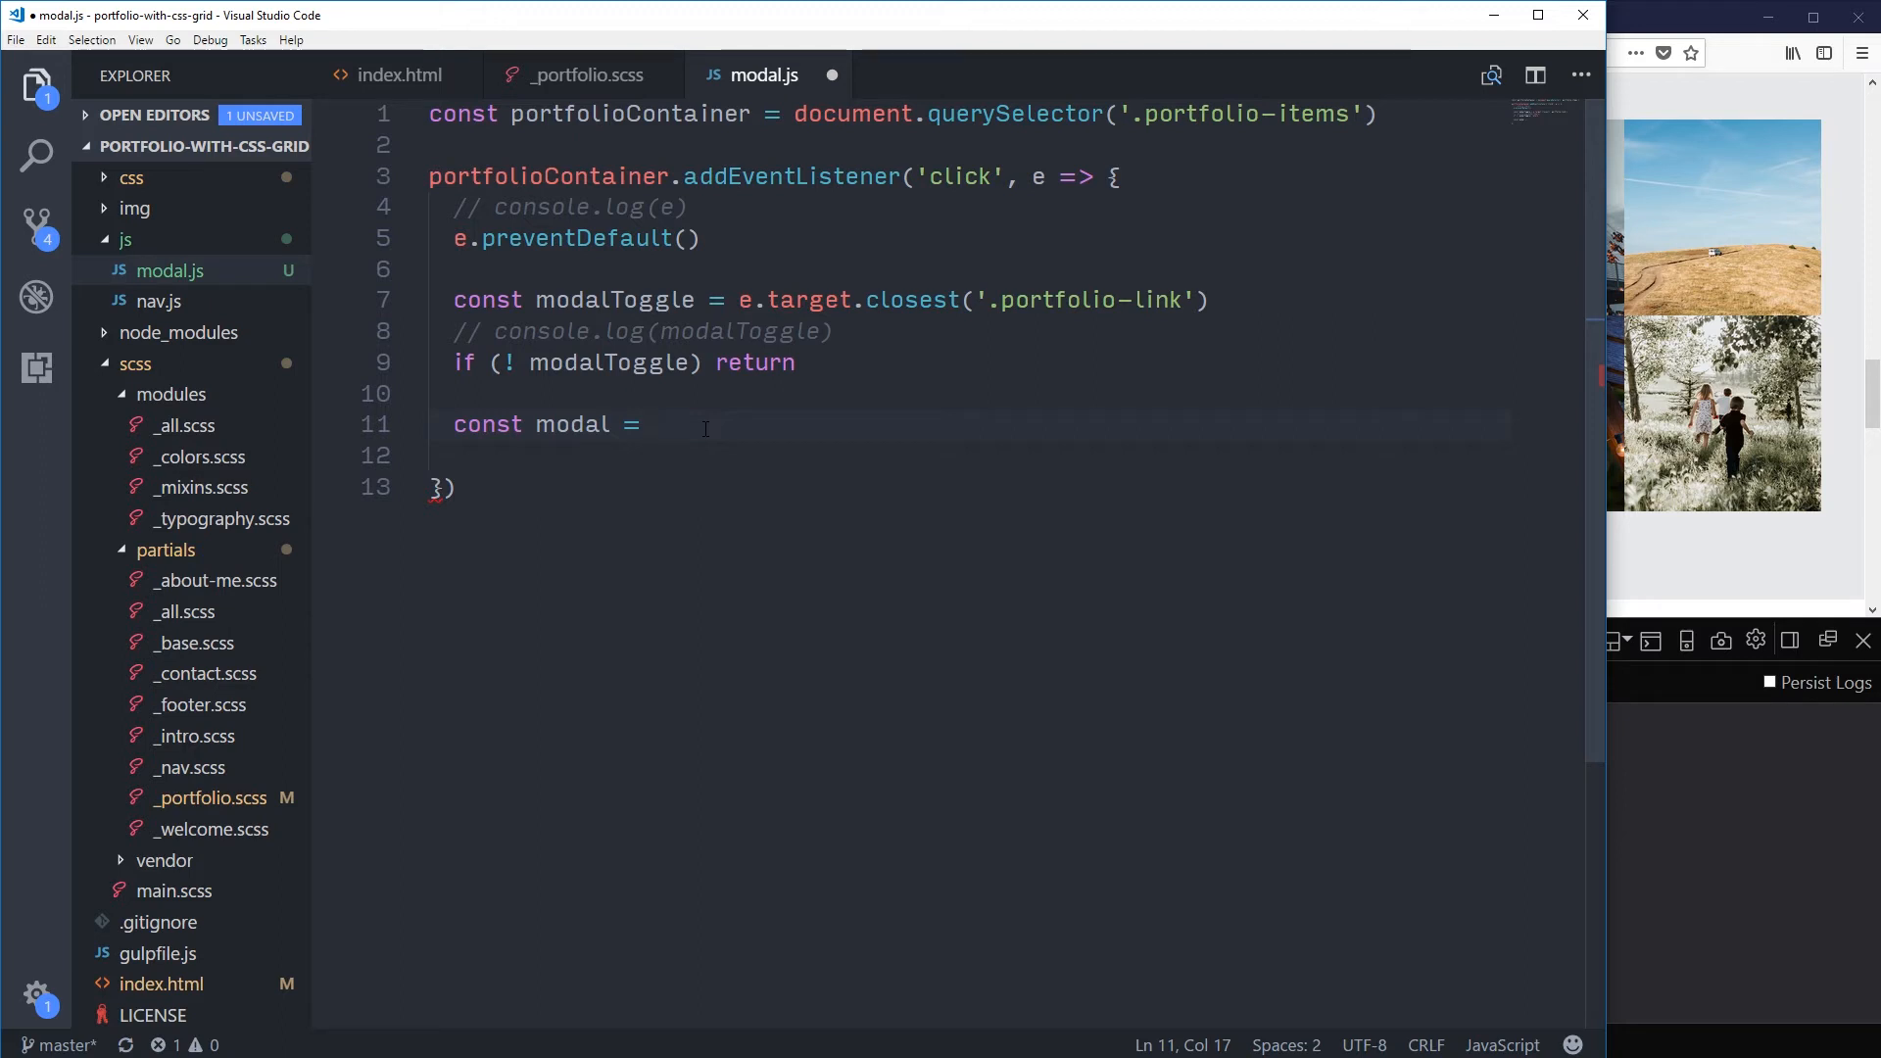
type("modalT")
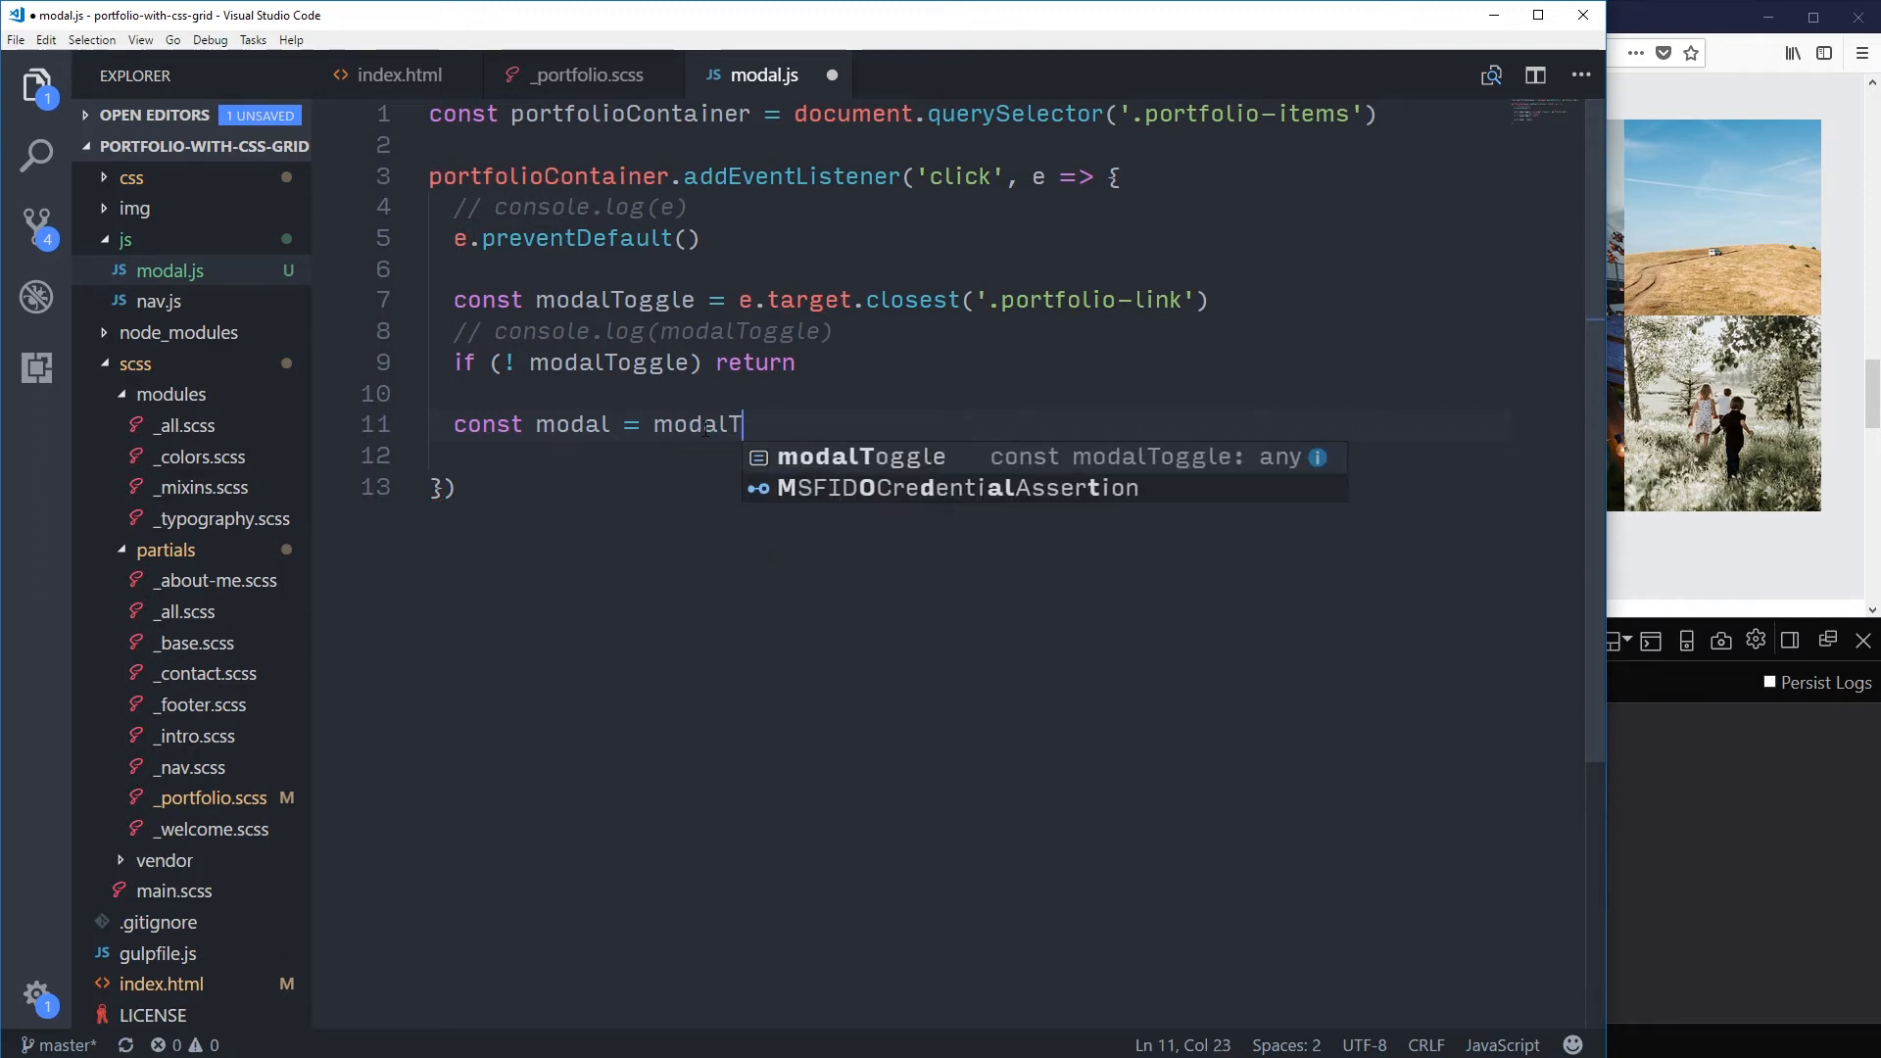
type("oggle.")
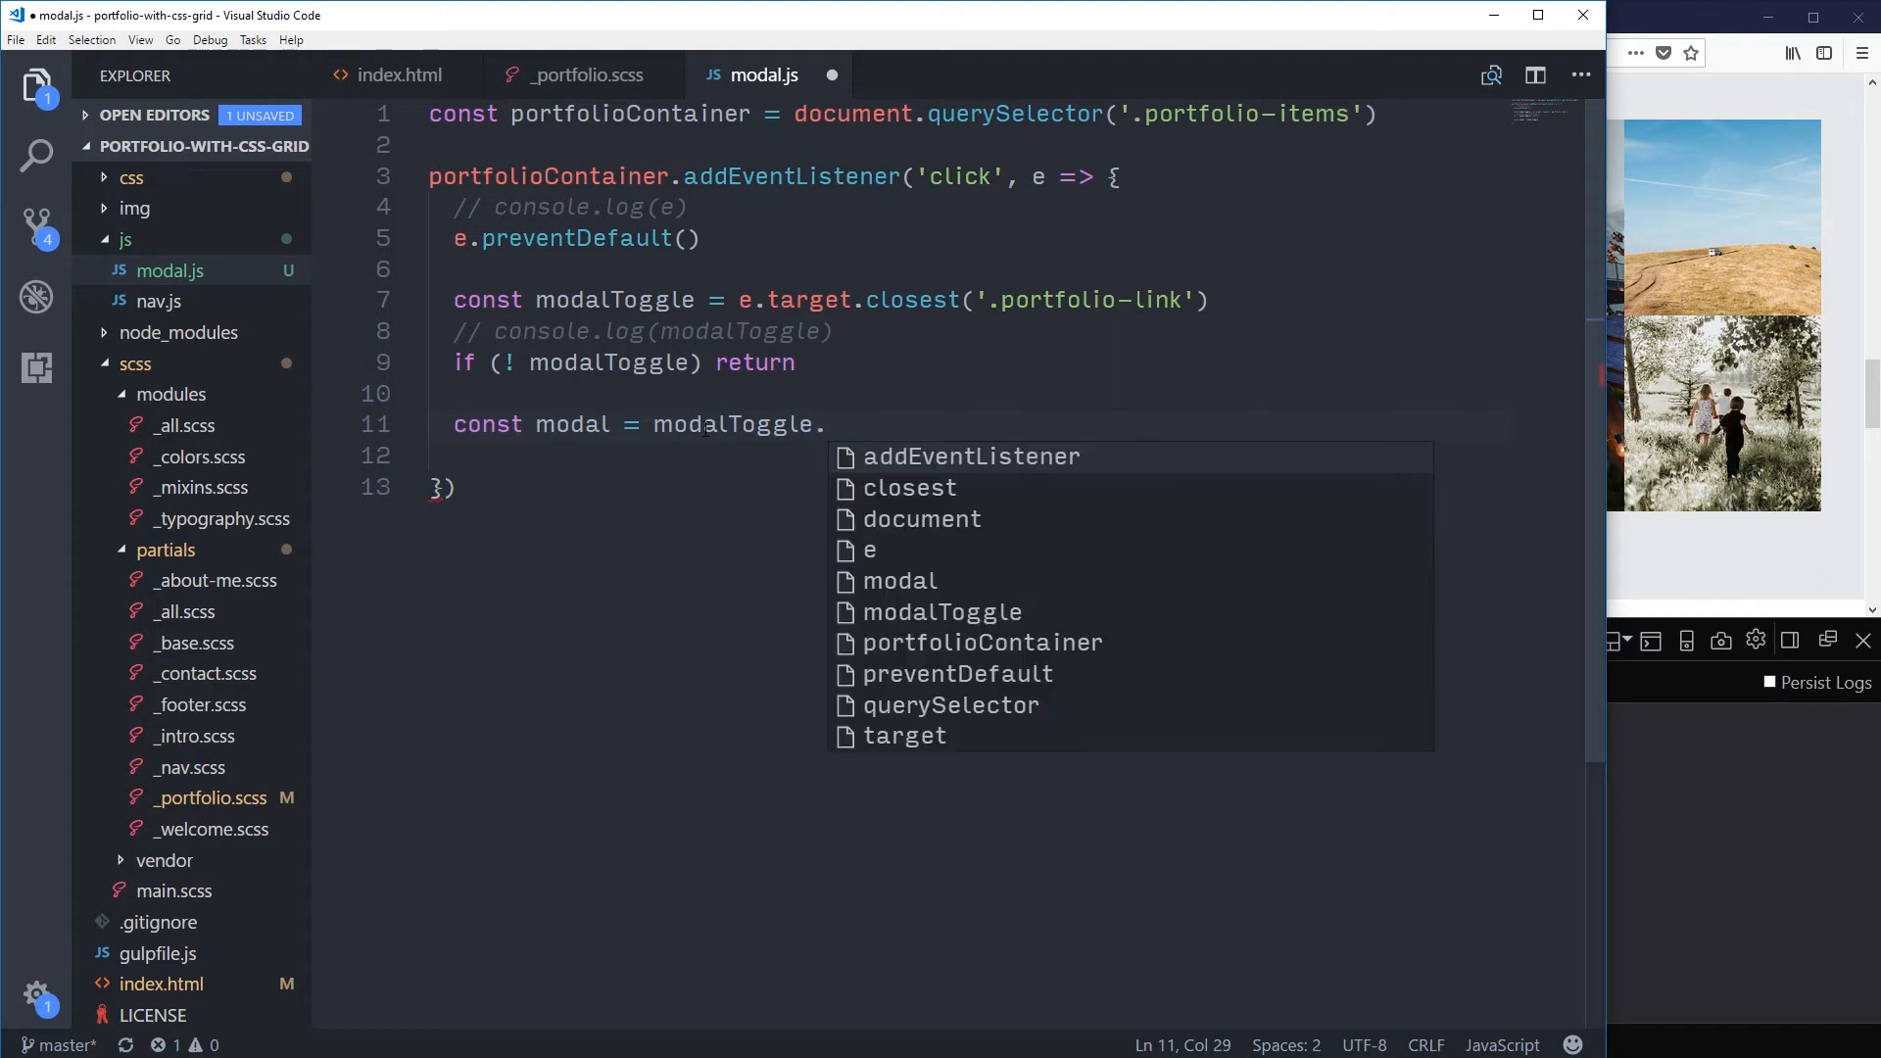
type("parentNode.nextElementSibl")
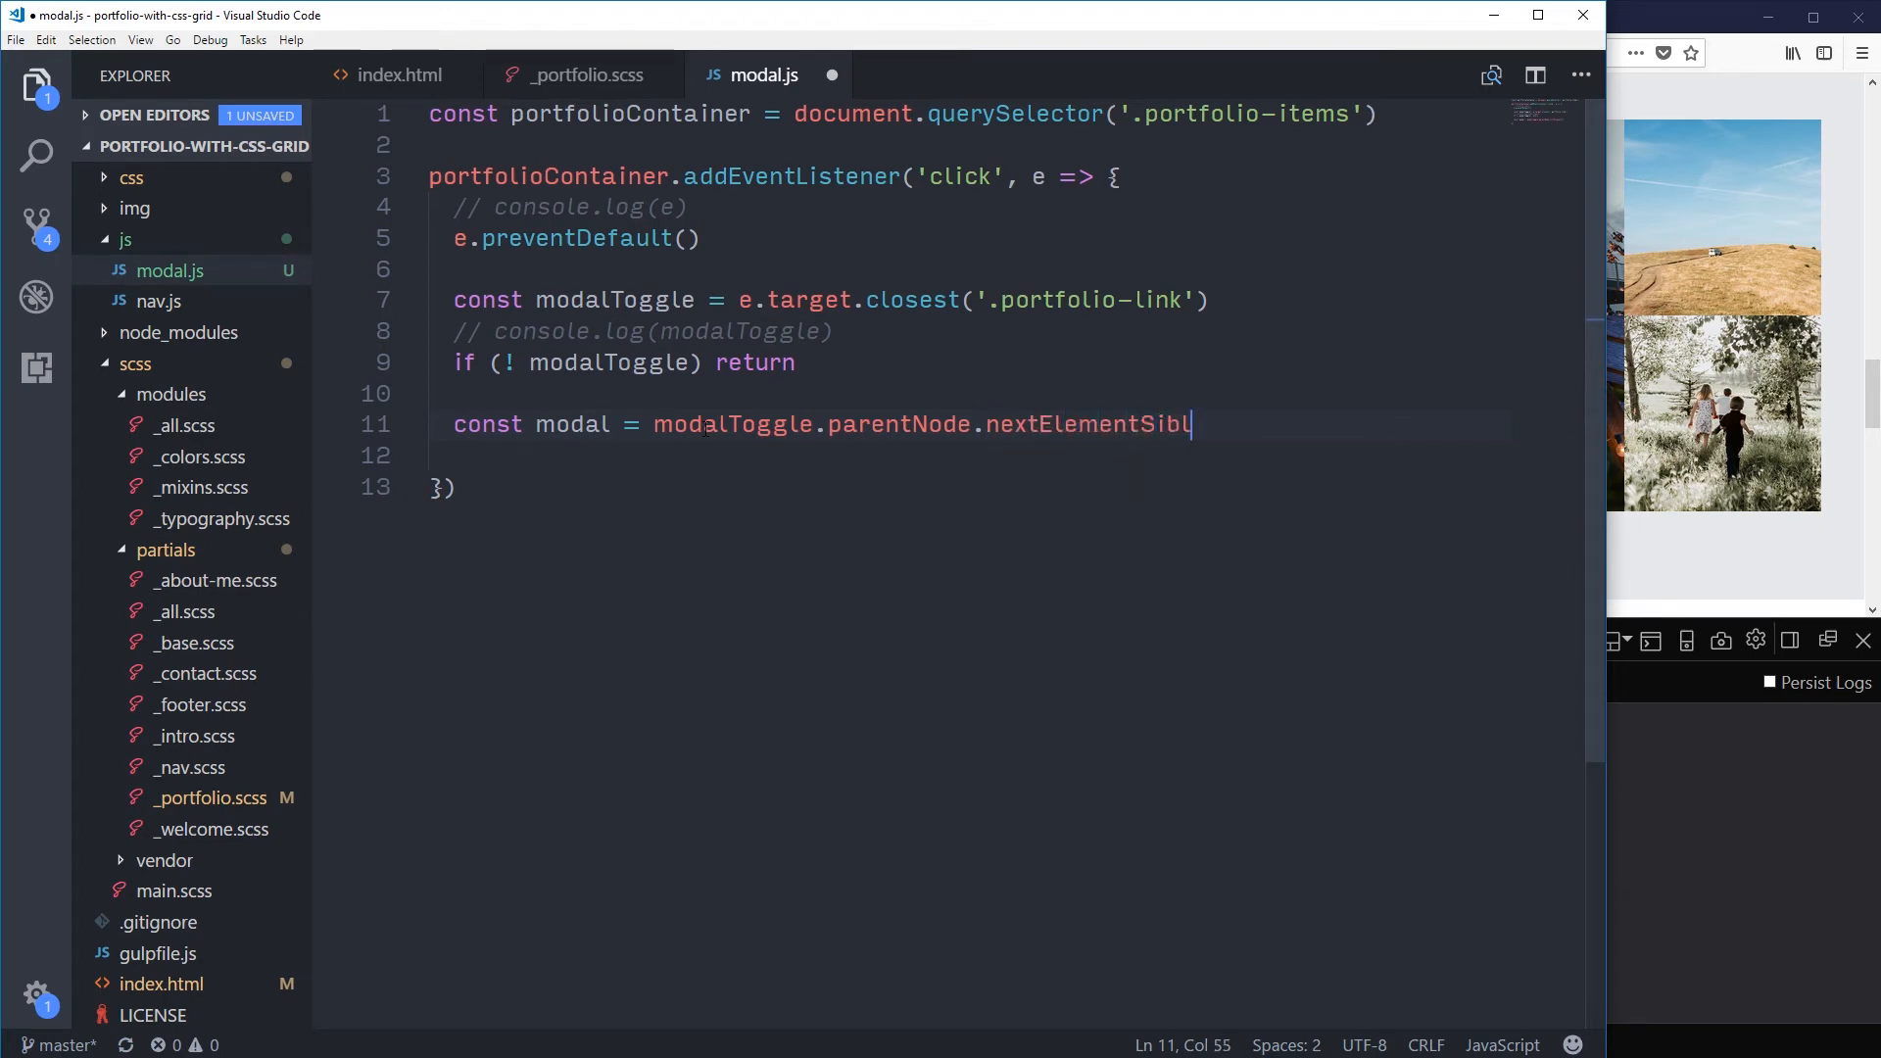
type("ing")
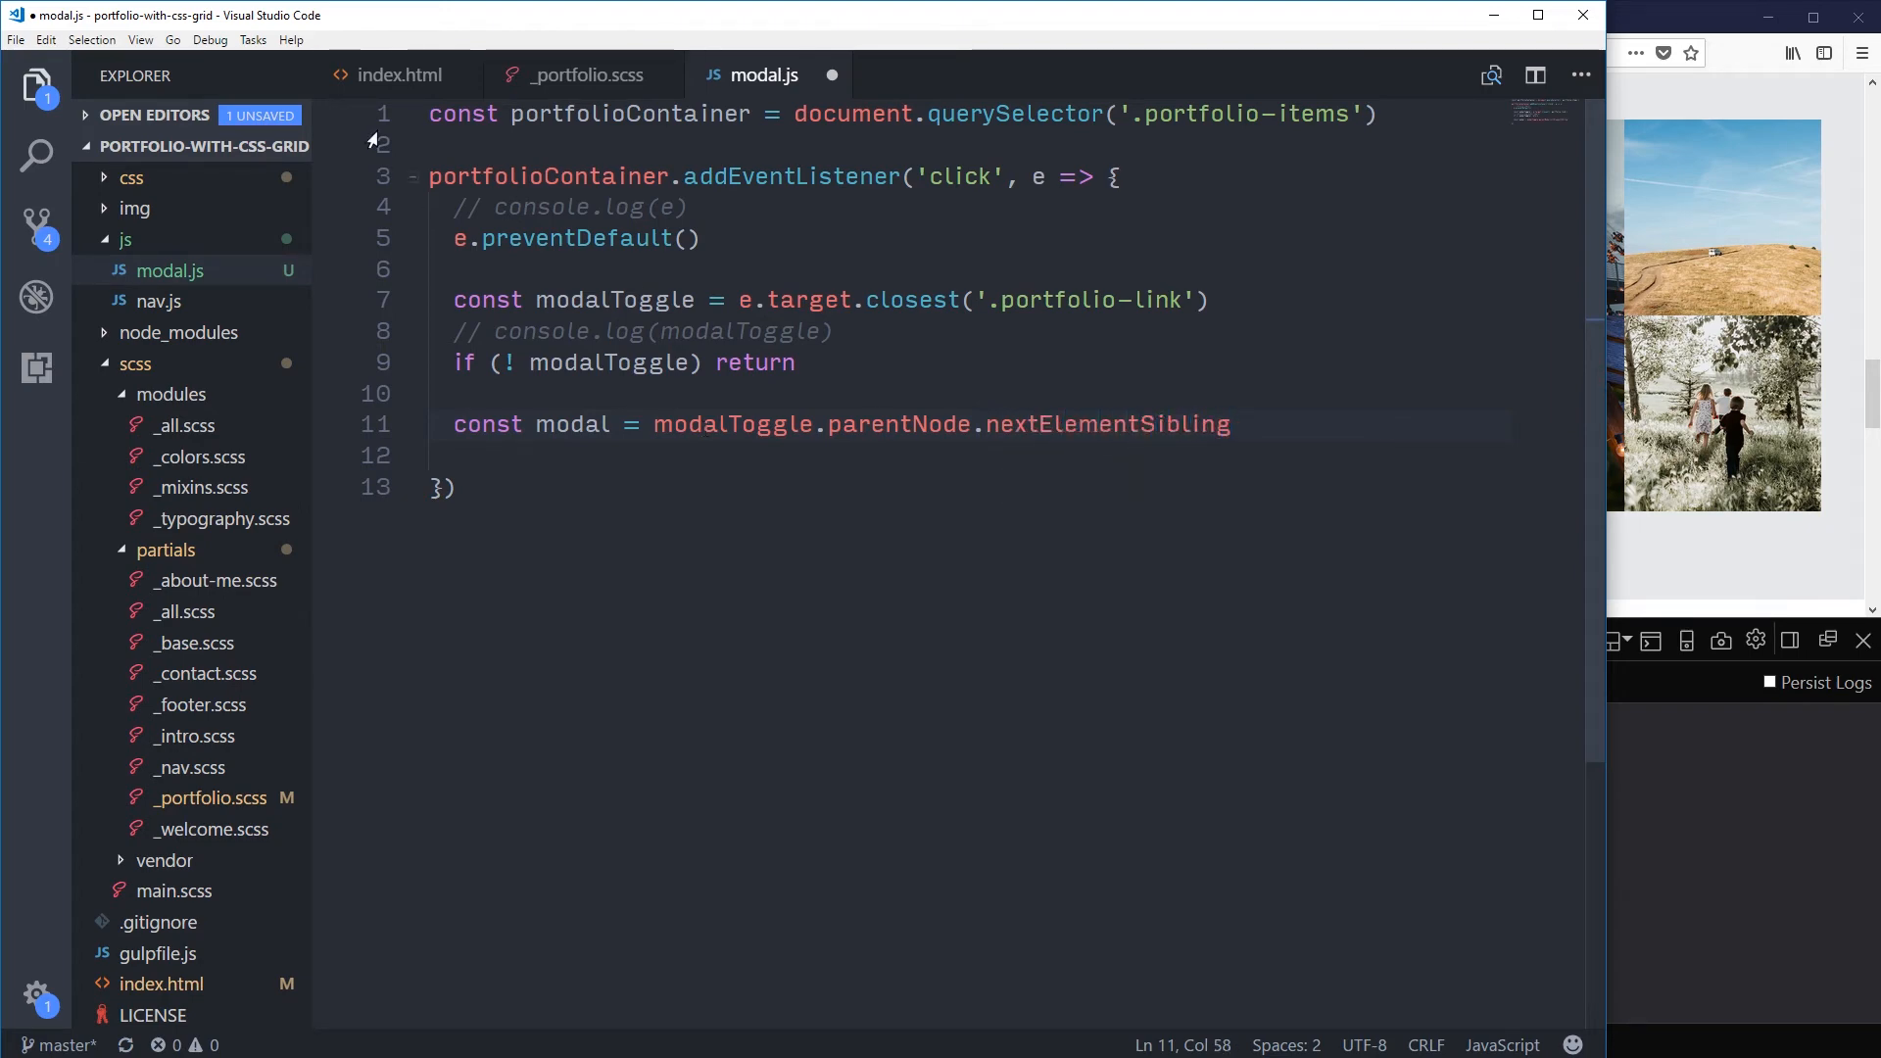
left_click(398, 75)
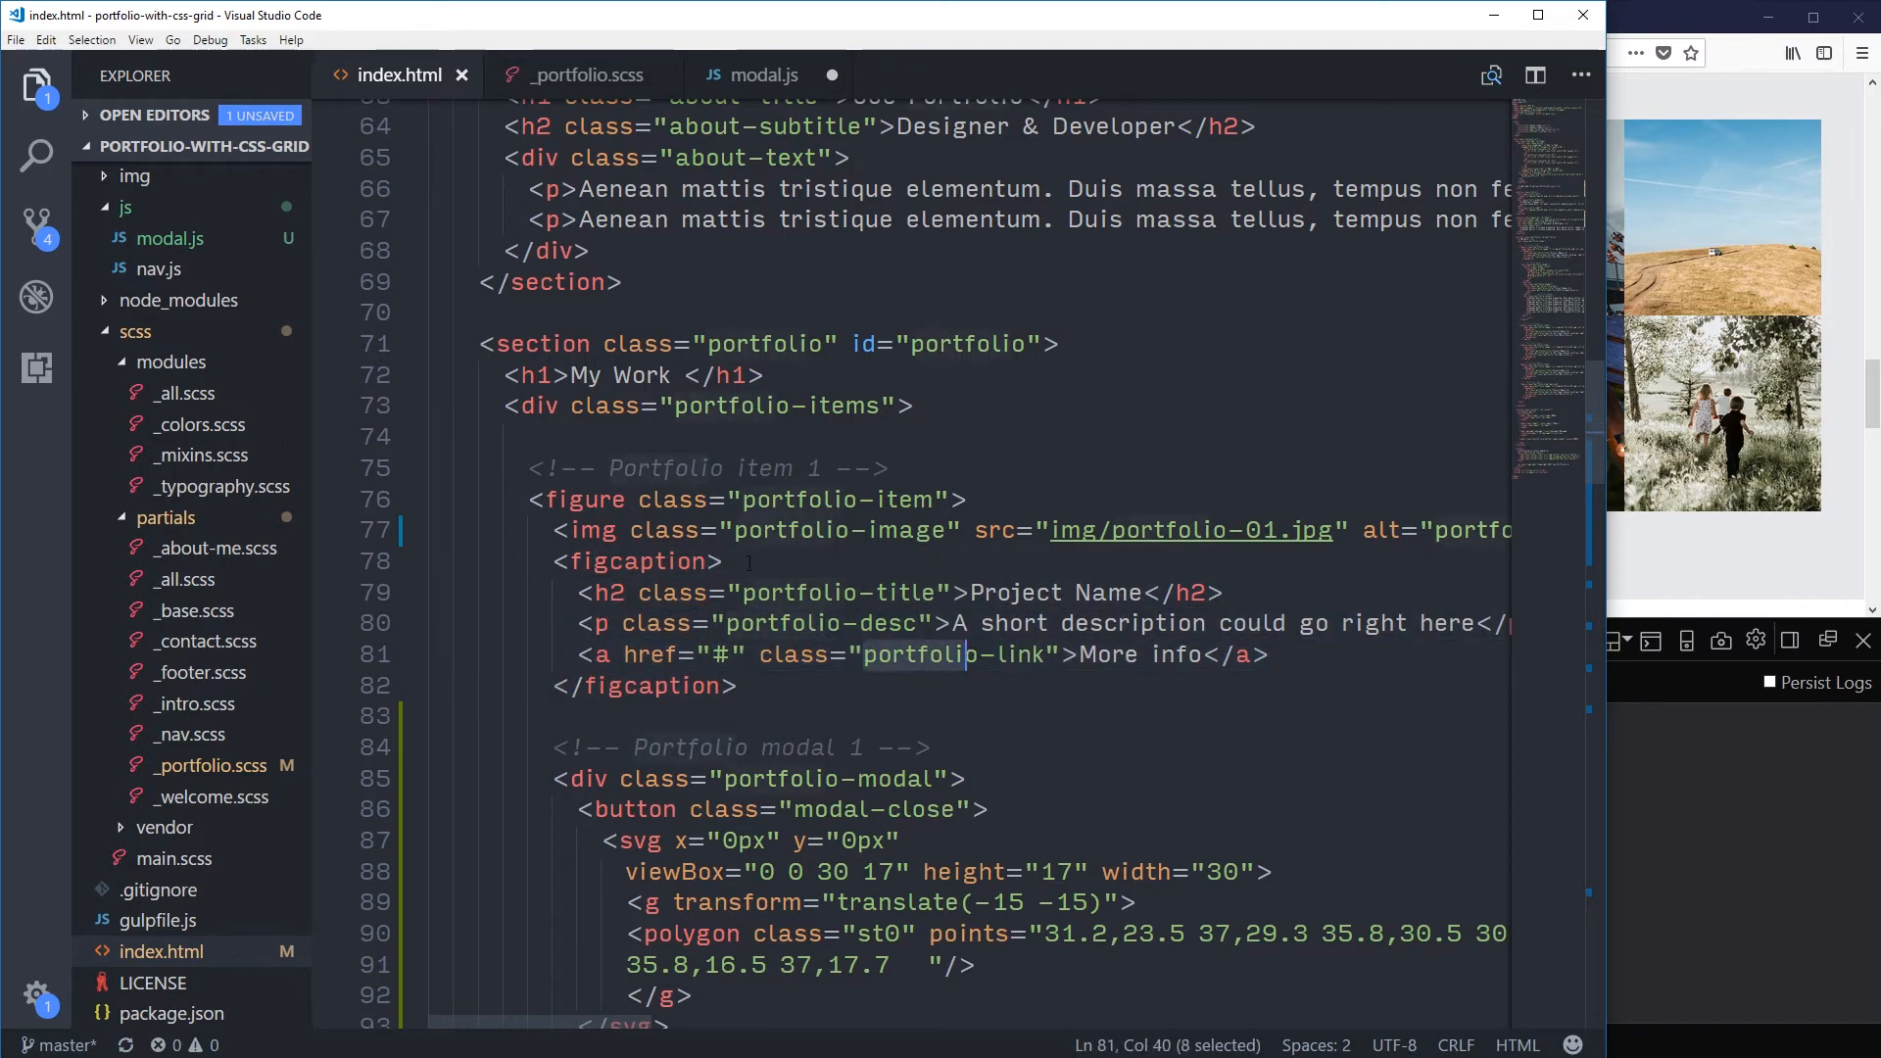
left_click(694, 560)
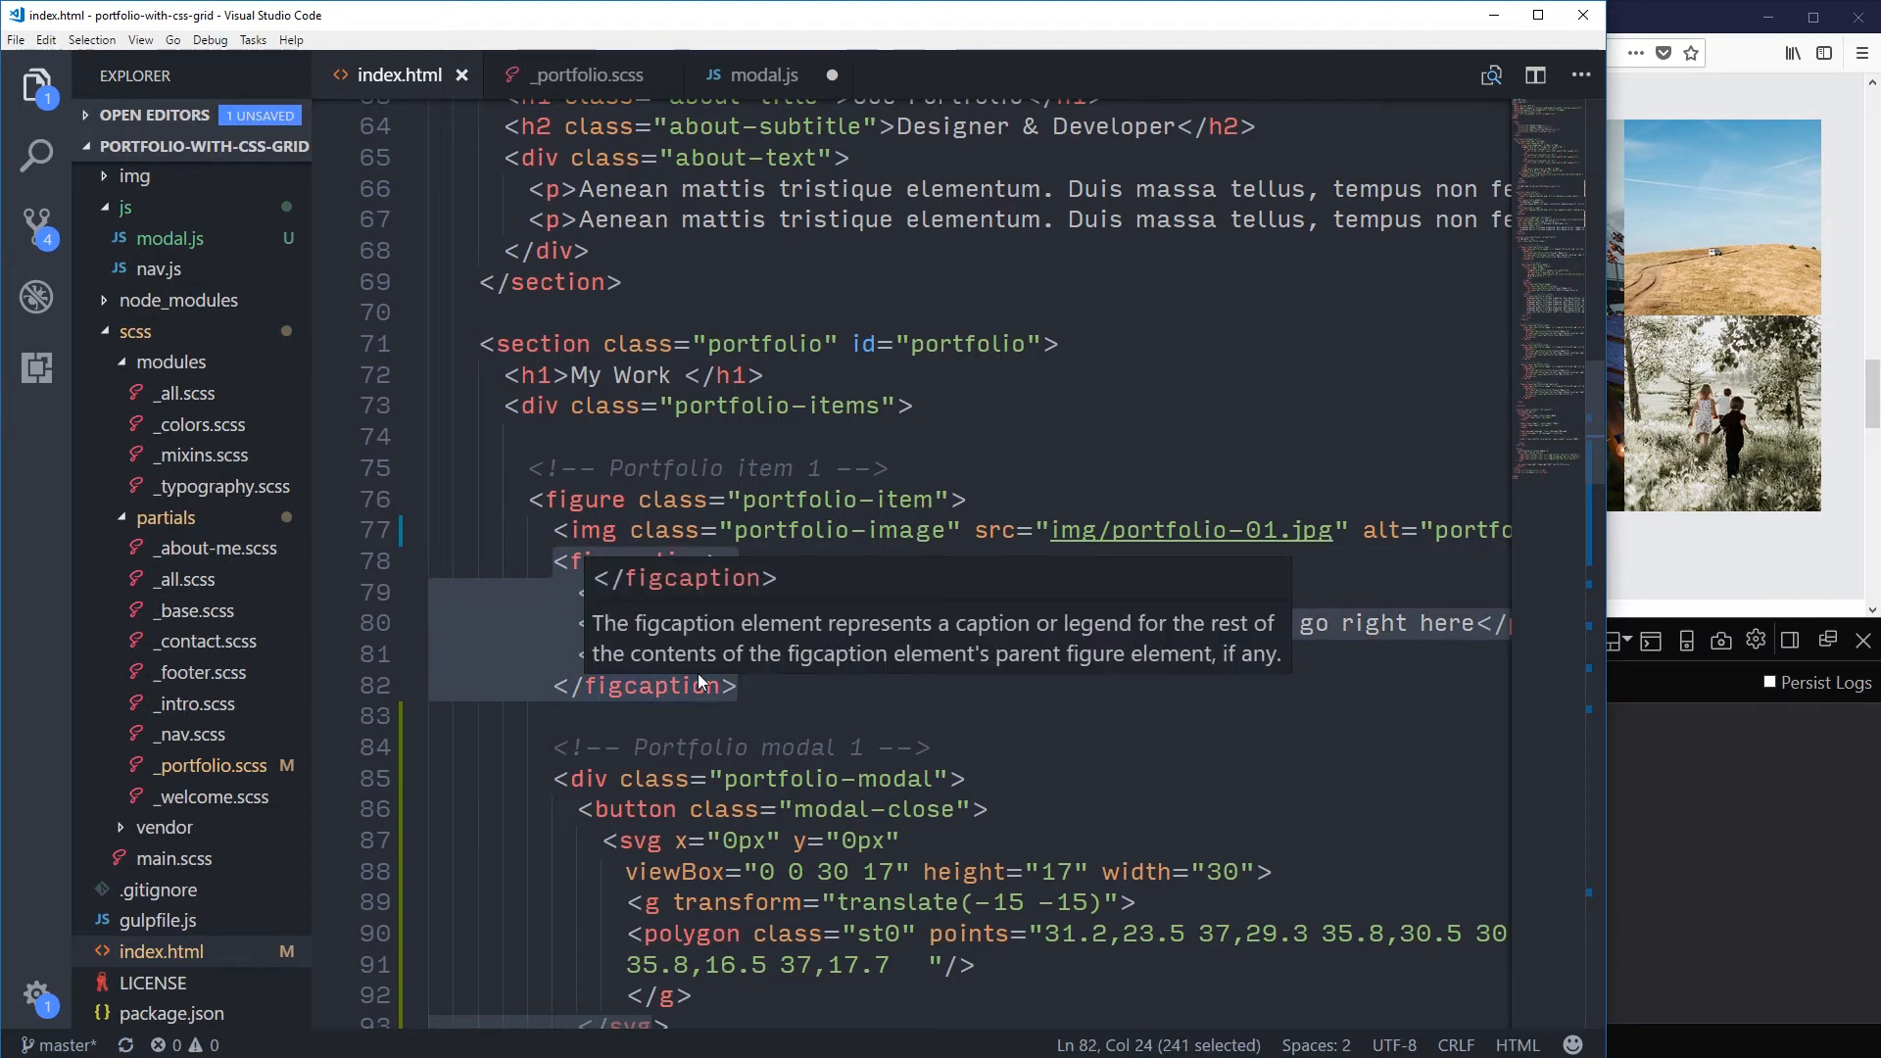
mouse_move(548, 618)
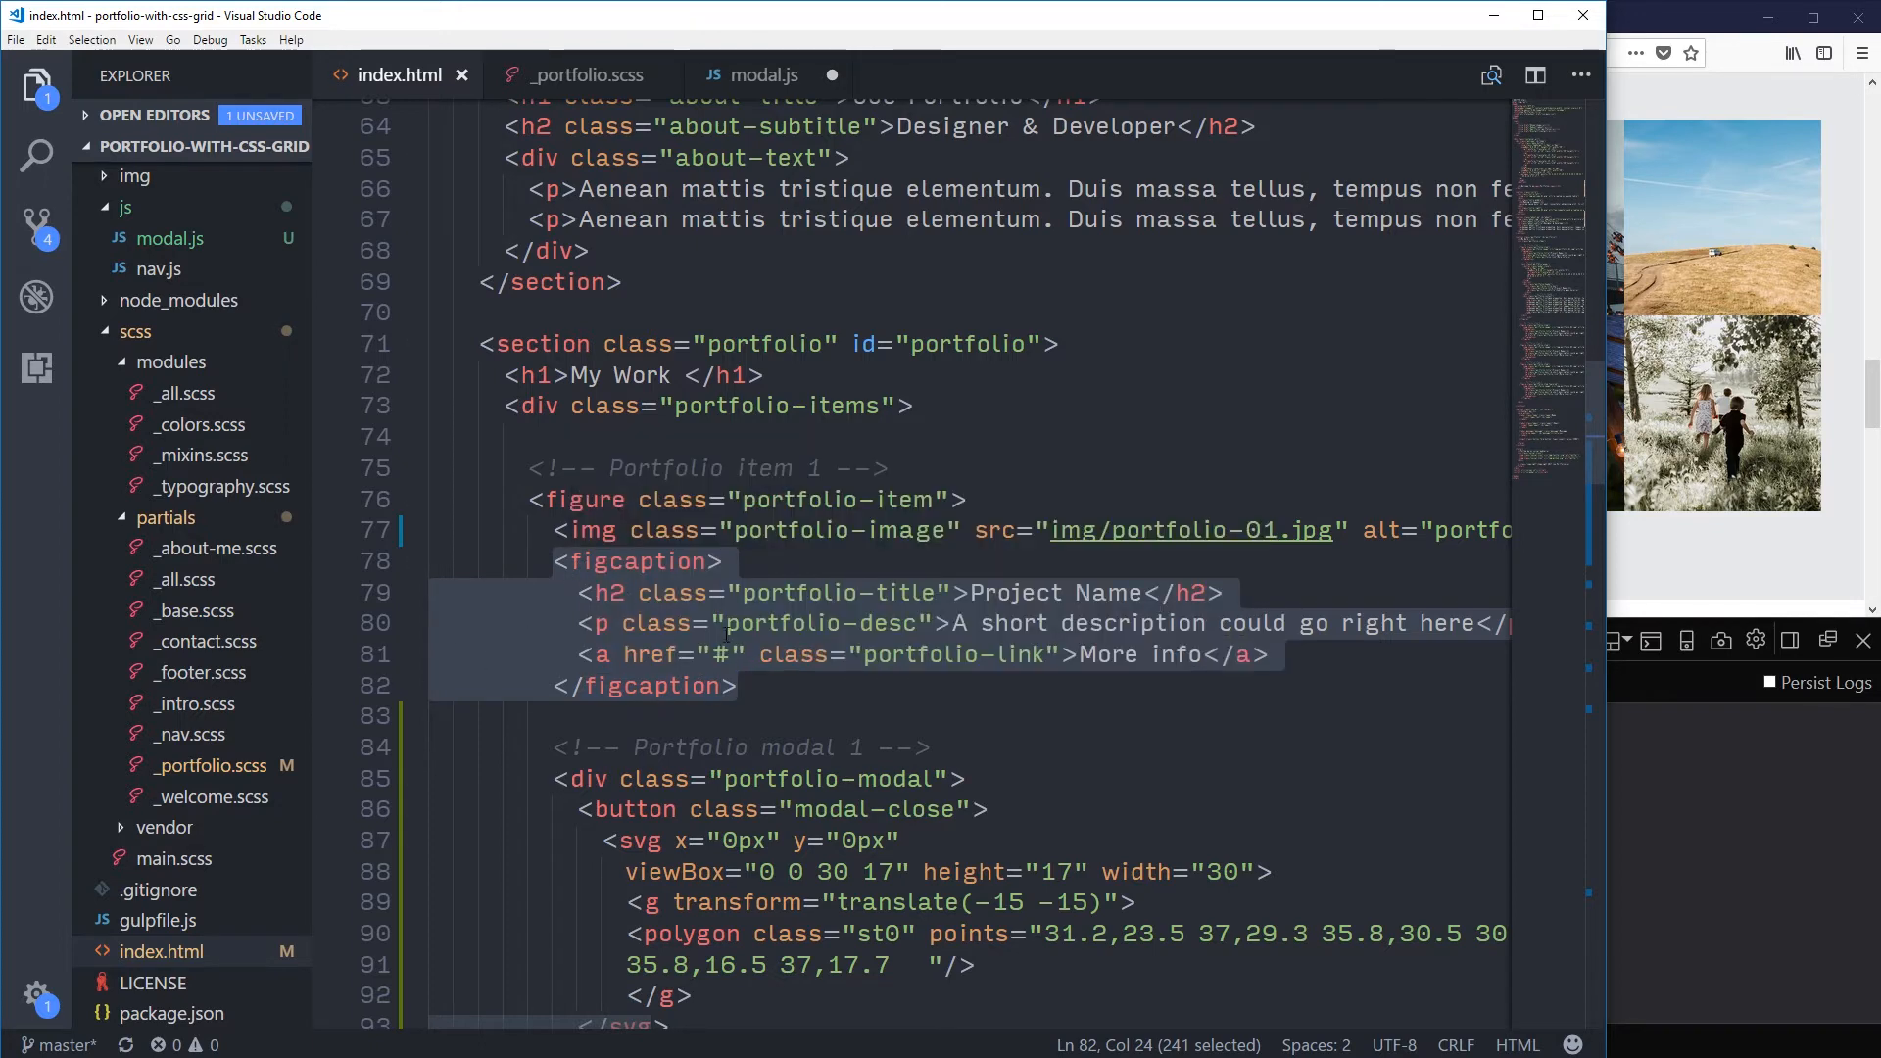
scroll("down", 3)
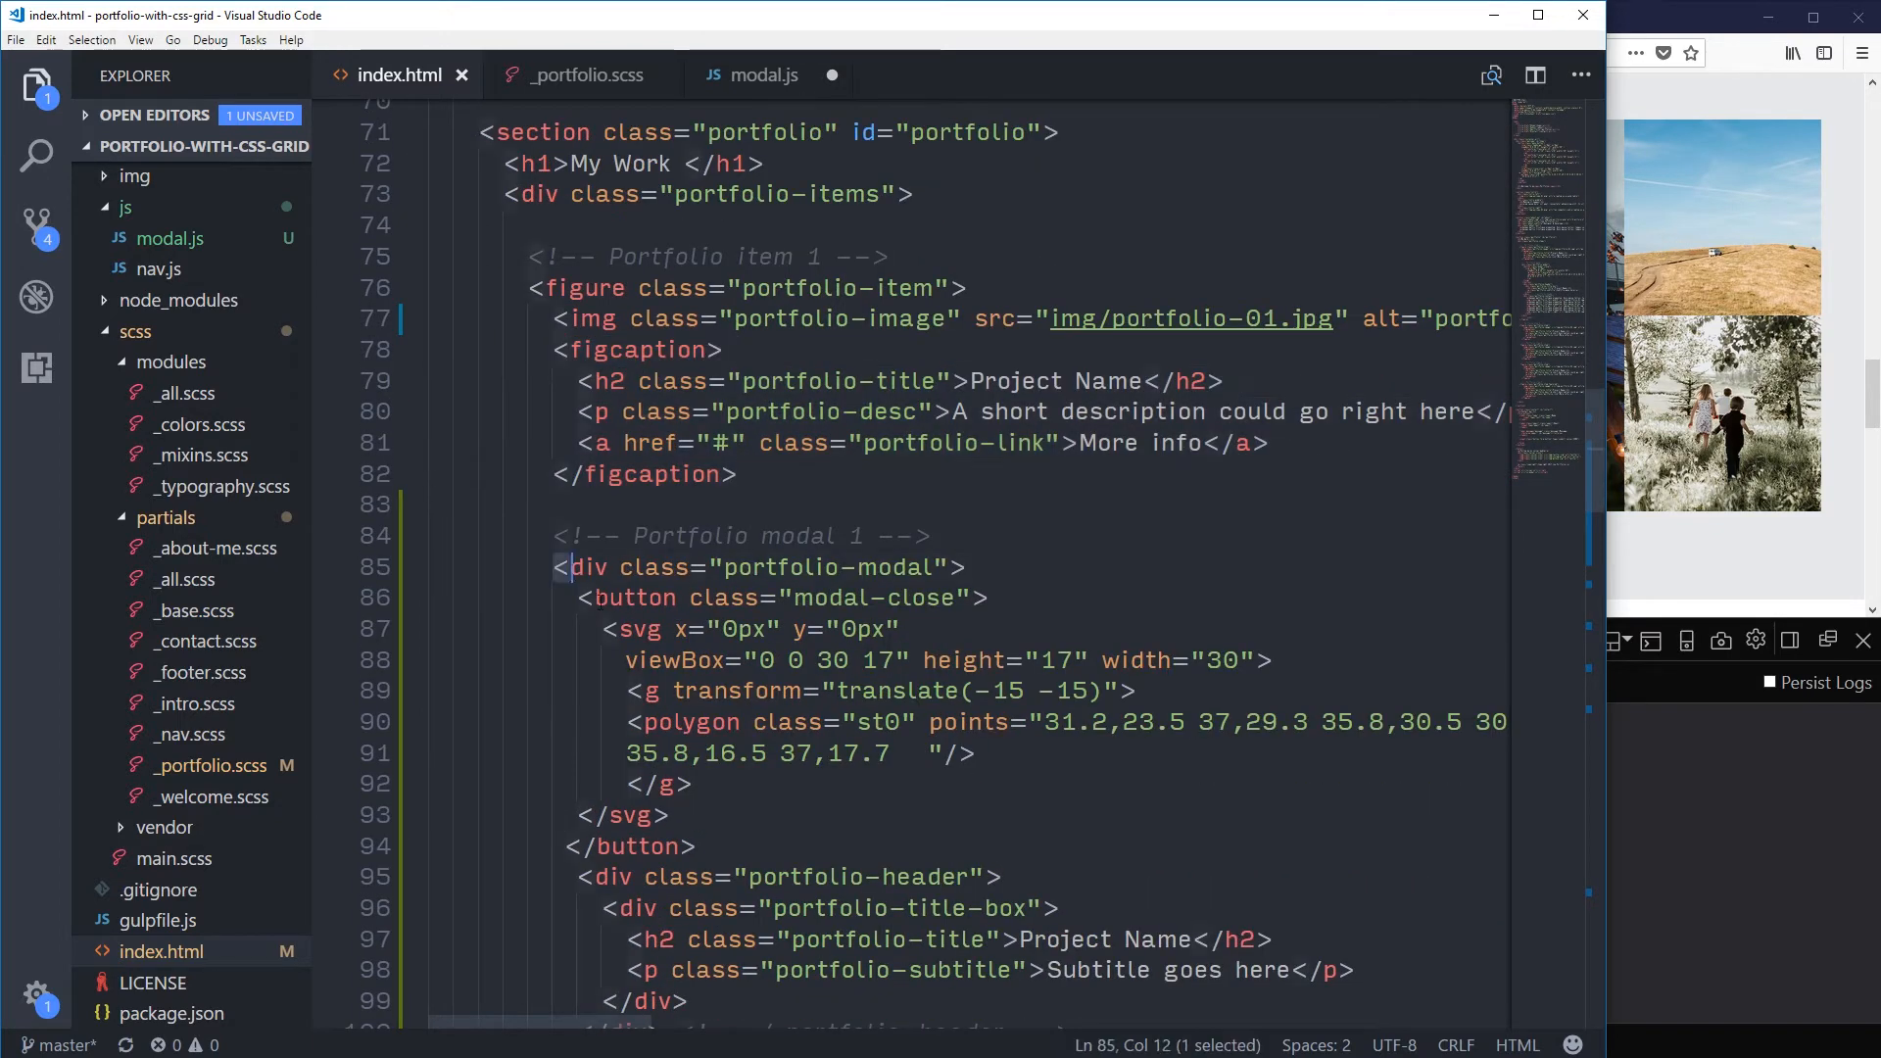
double_click(586, 566)
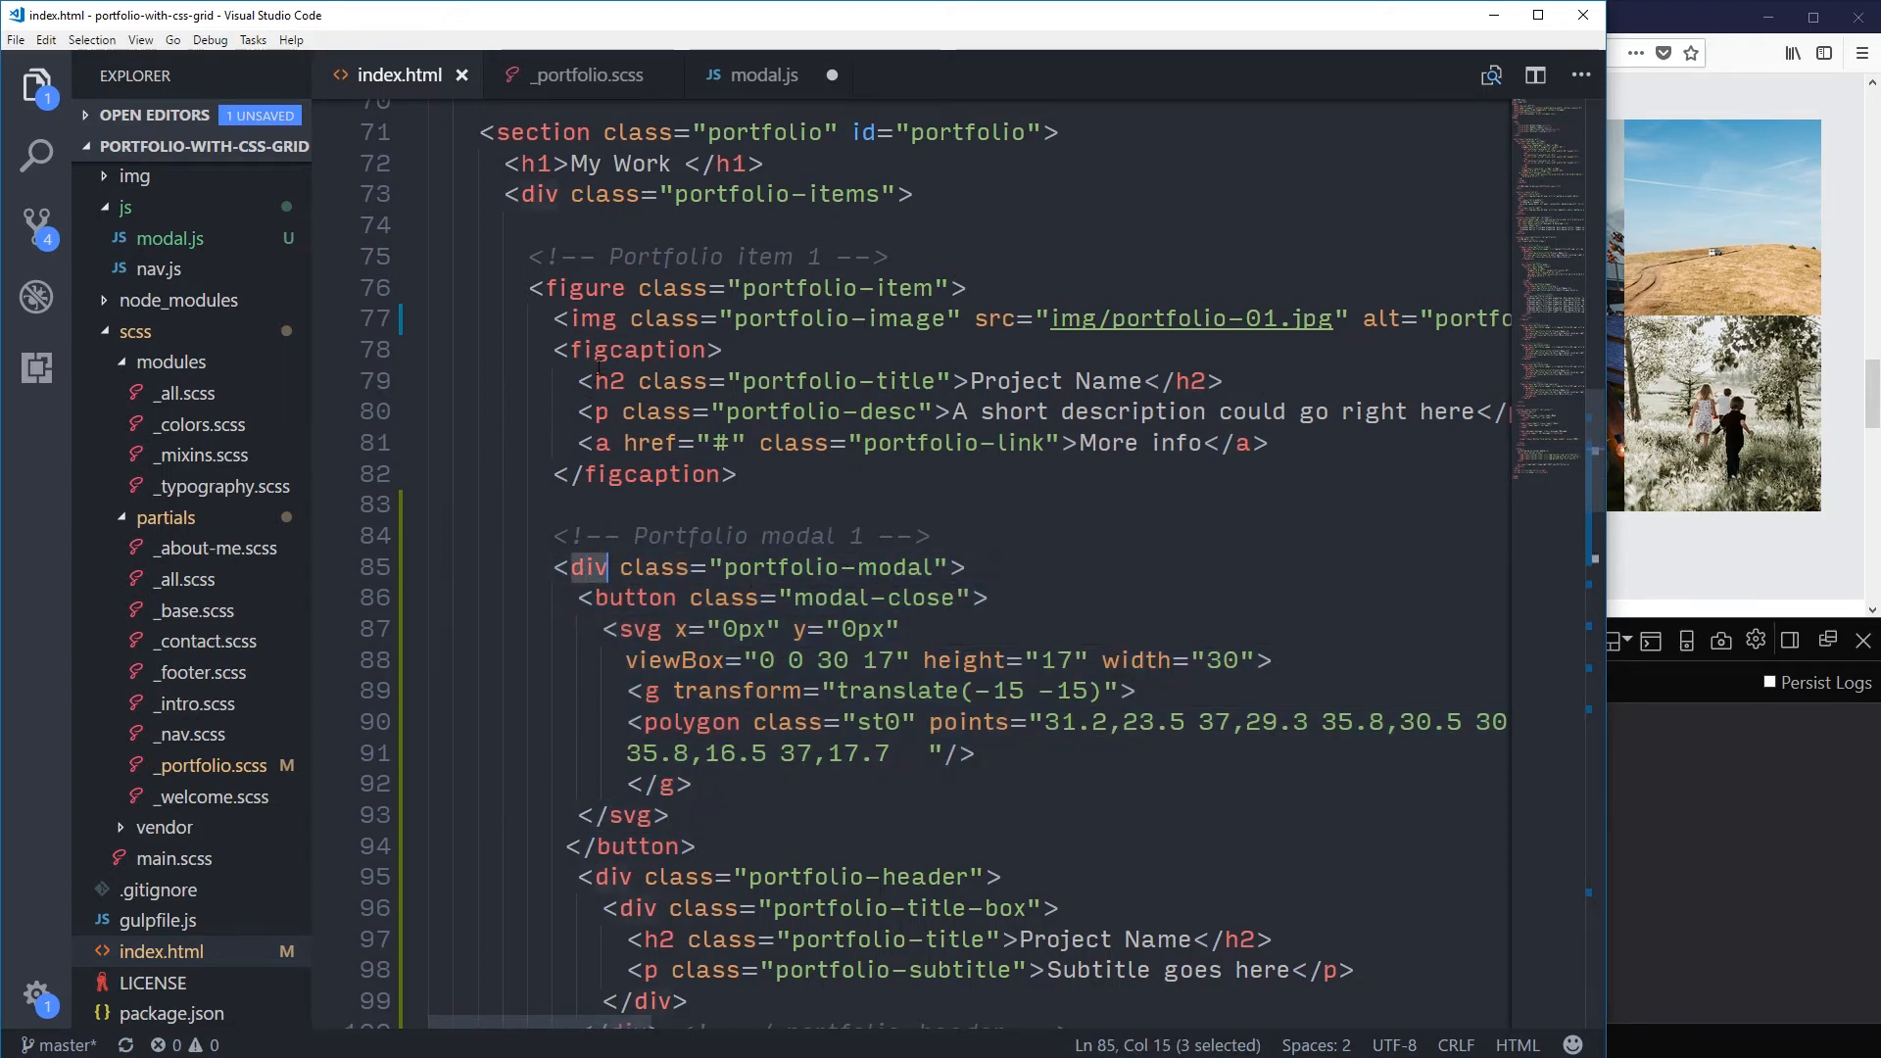
left_click(745, 474)
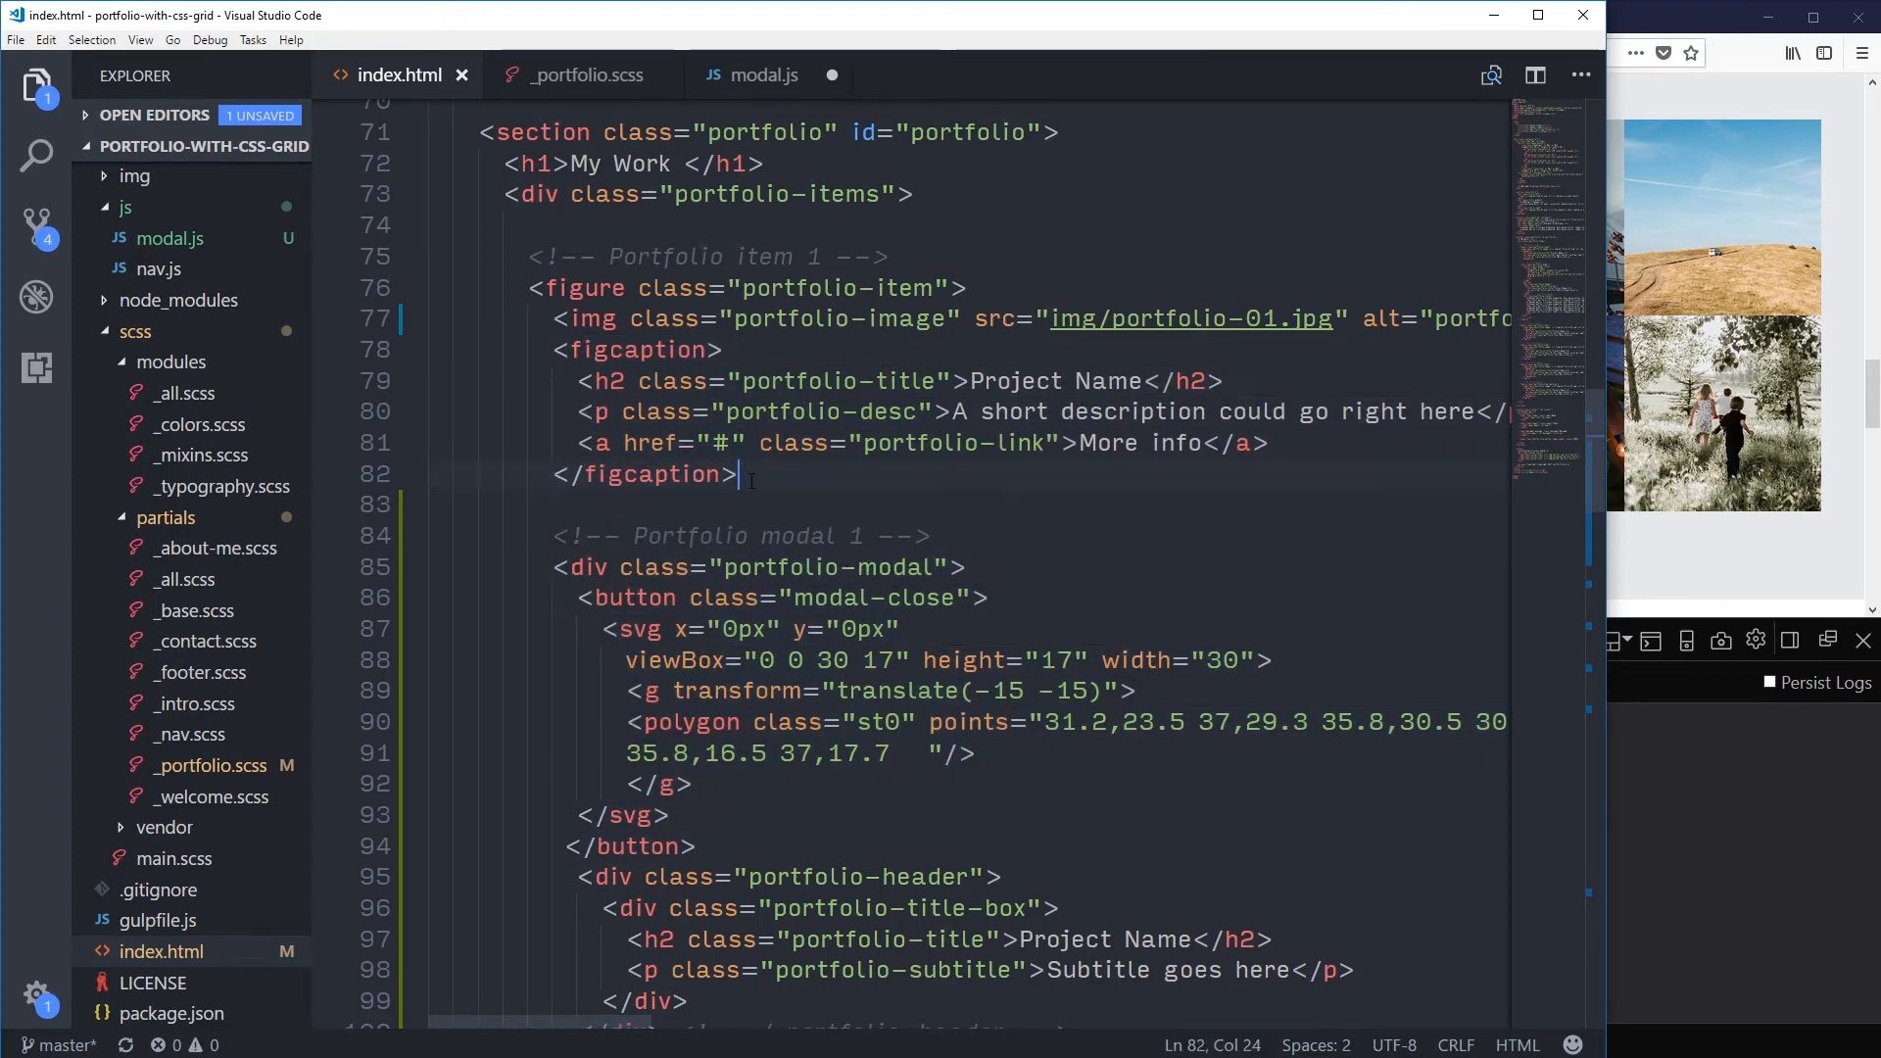
left_click(1268, 443)
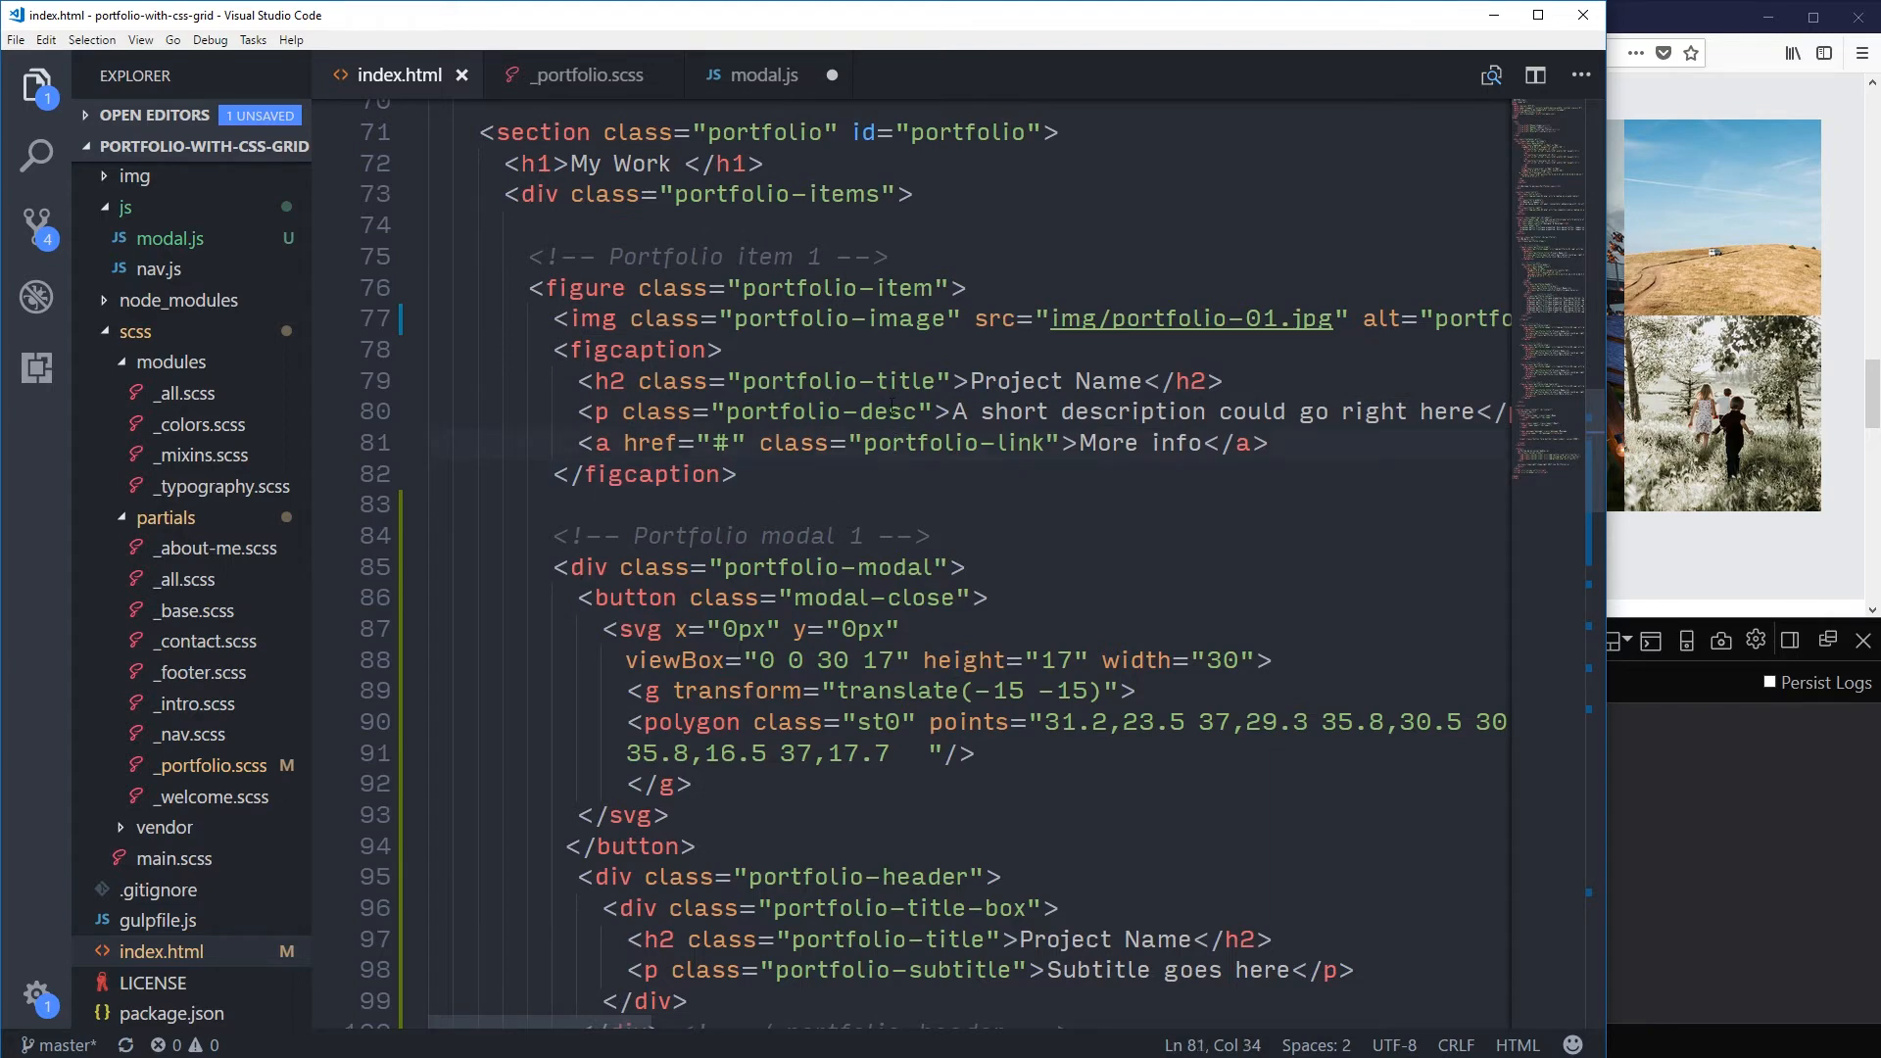
left_click(654, 349)
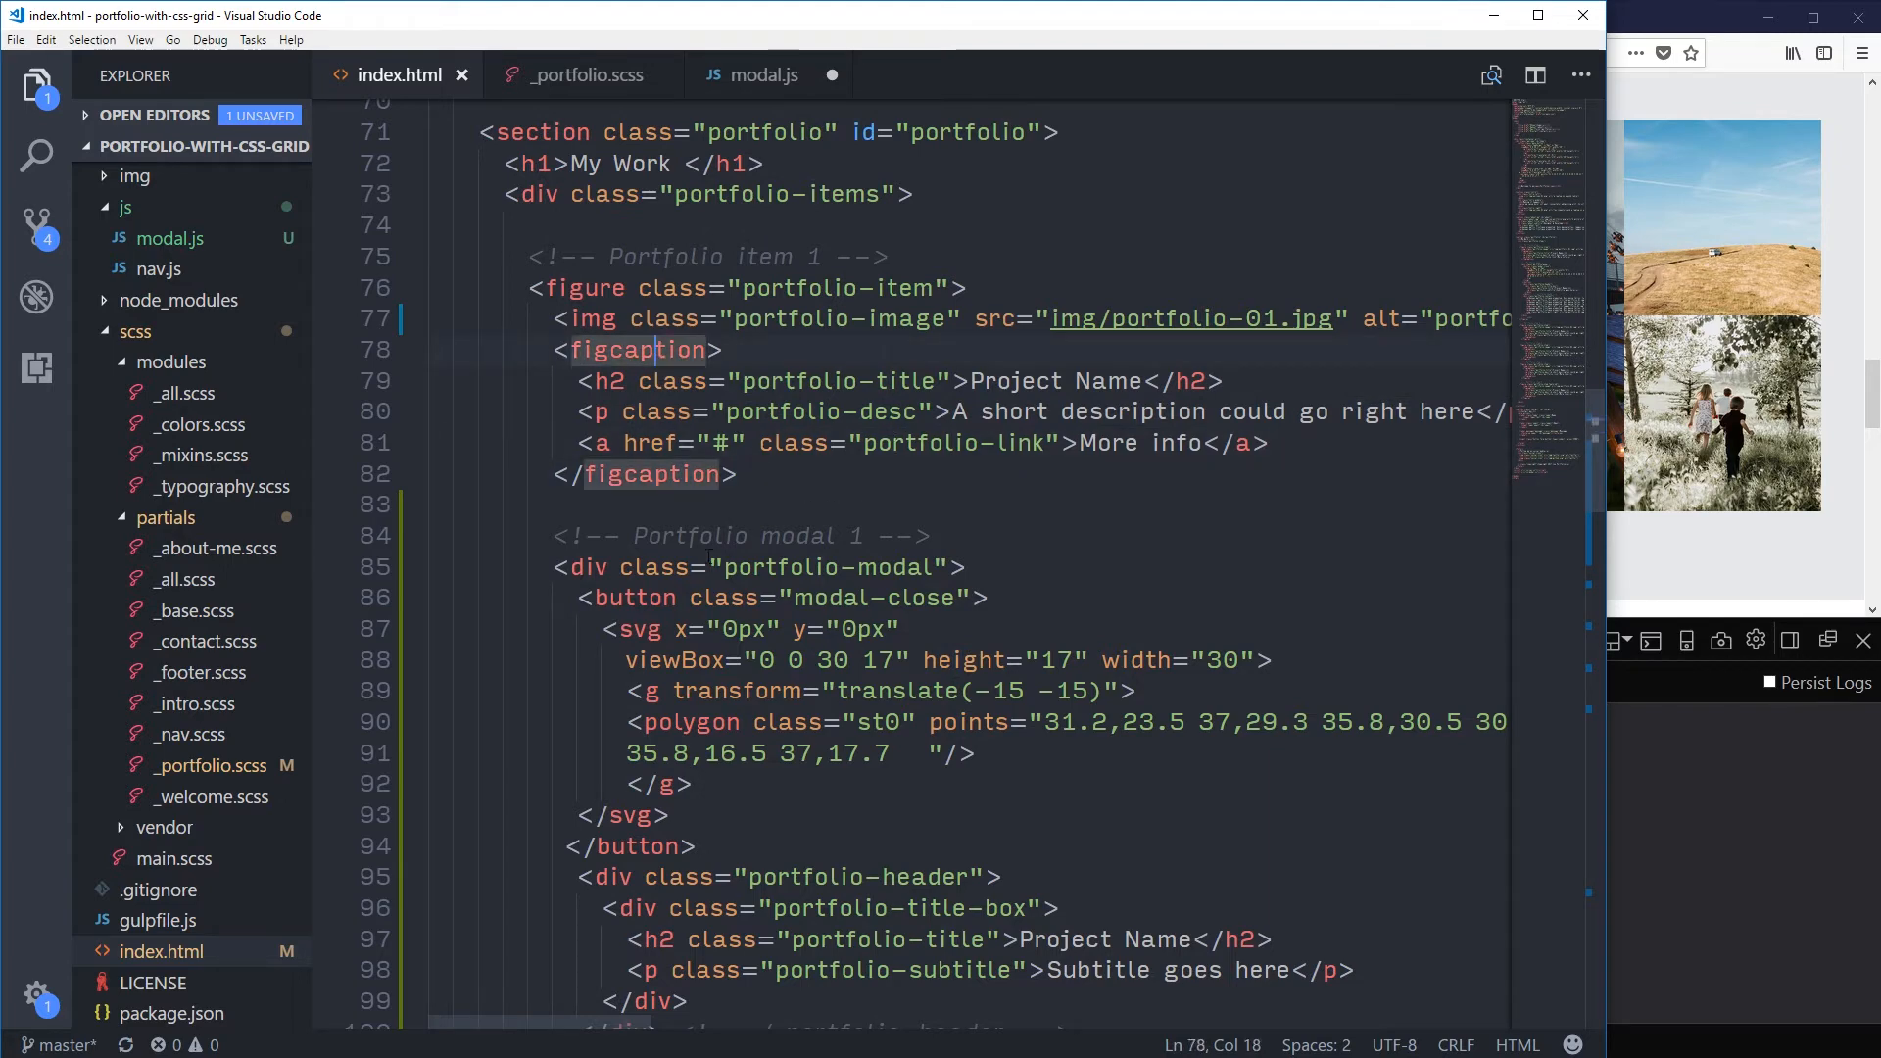
left_click(858, 566)
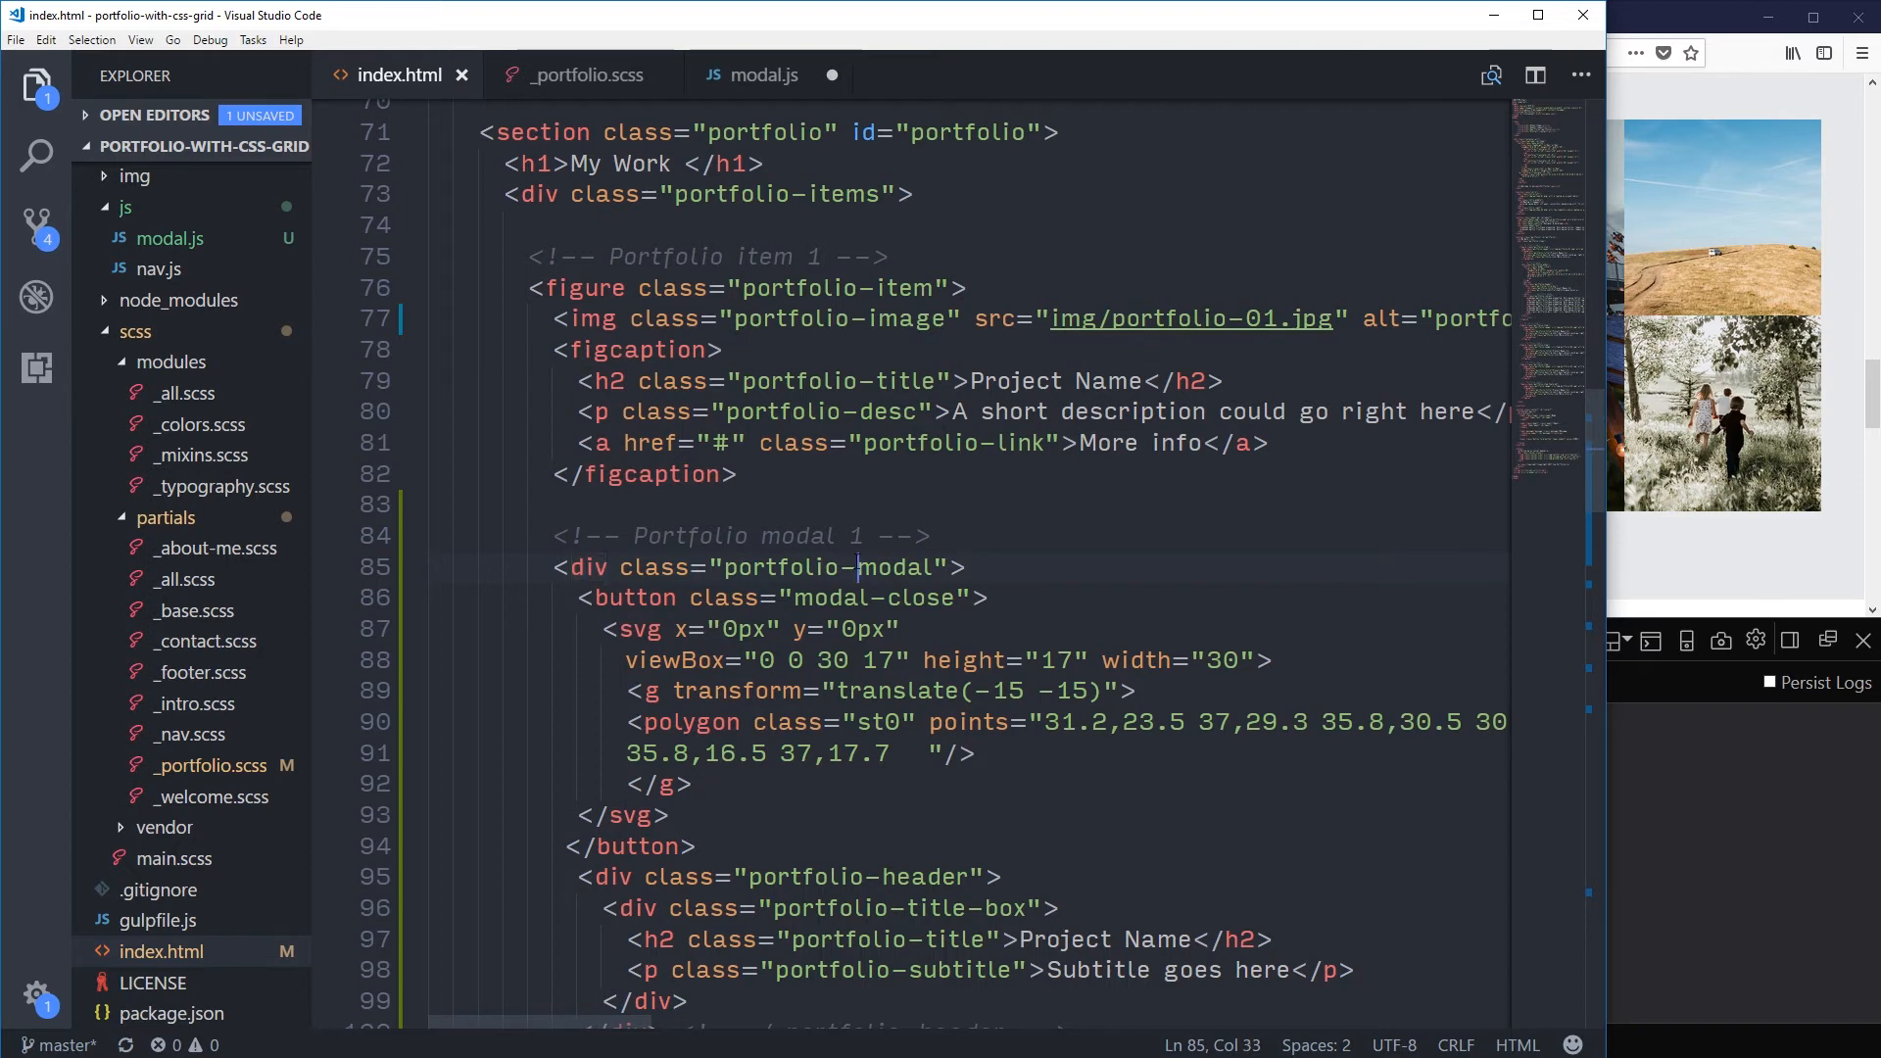
left_click(764, 74)
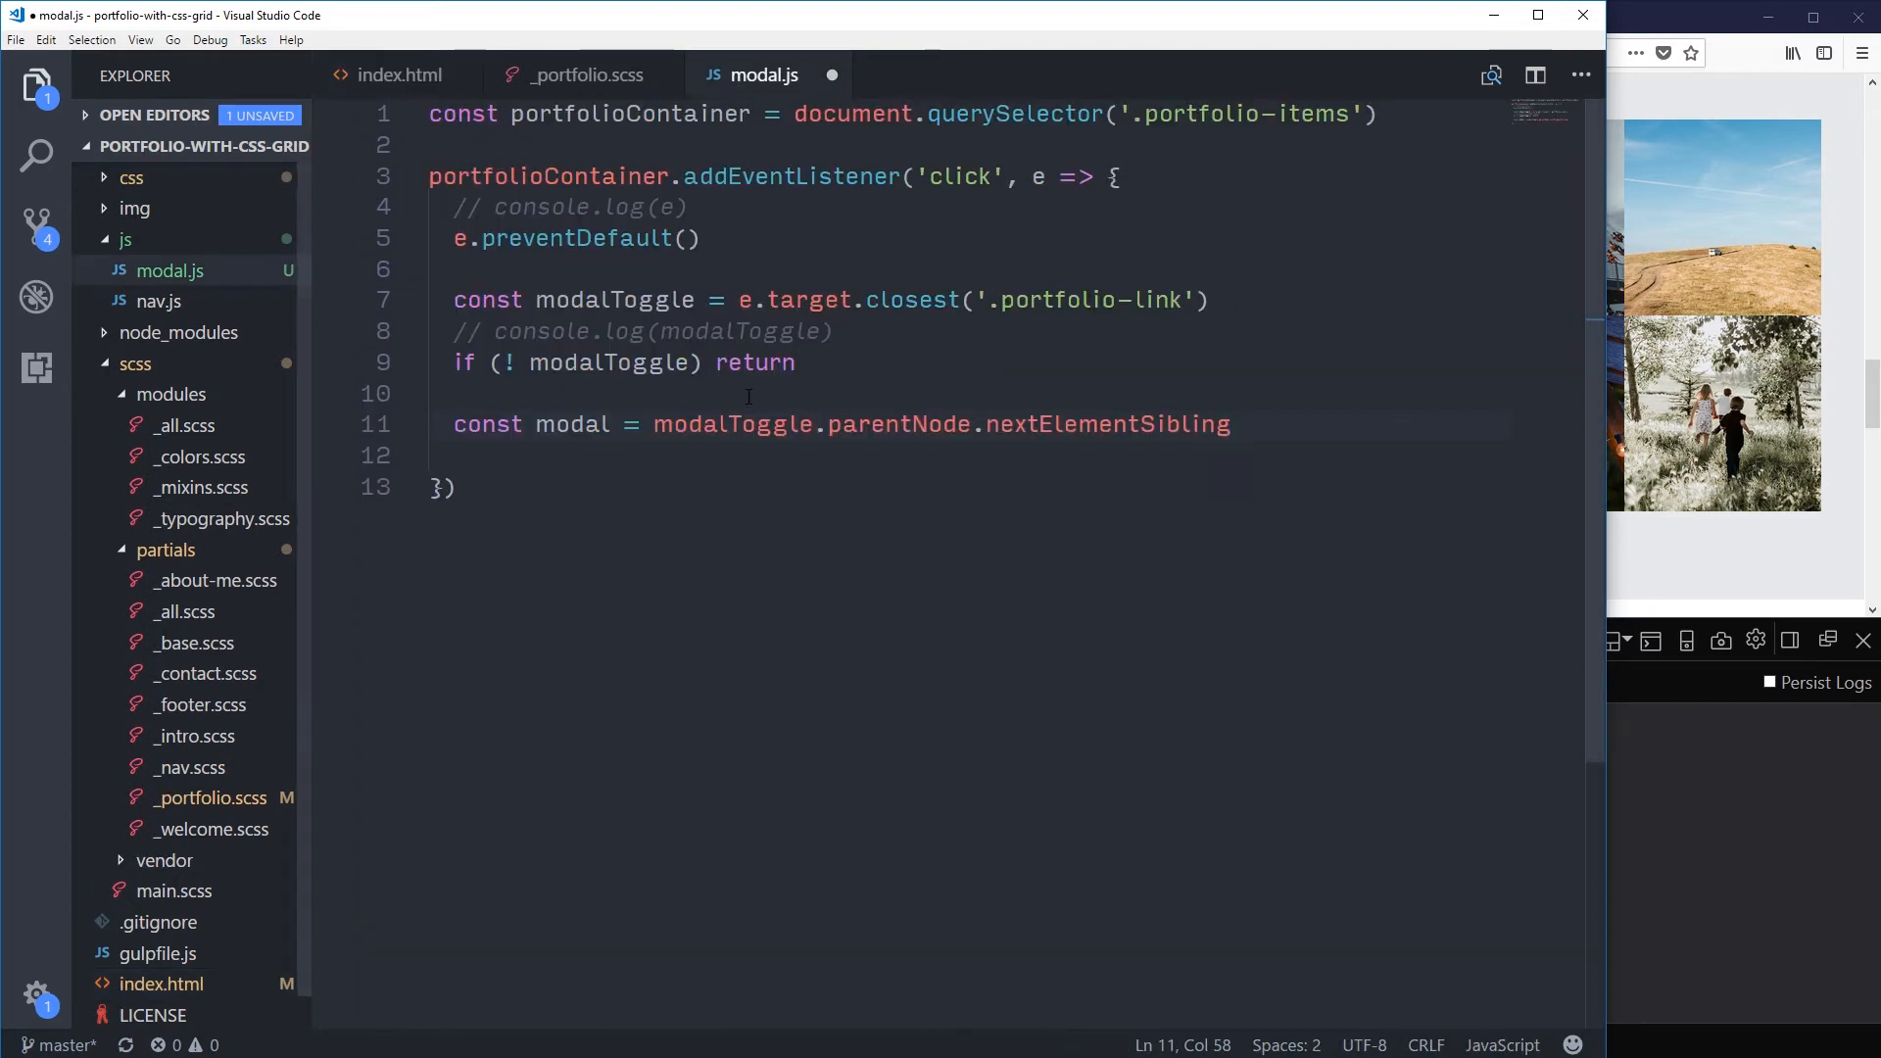
Step: Add console.log(modal) on a new line after the modal declaration in modal.js
double_click(572, 423)
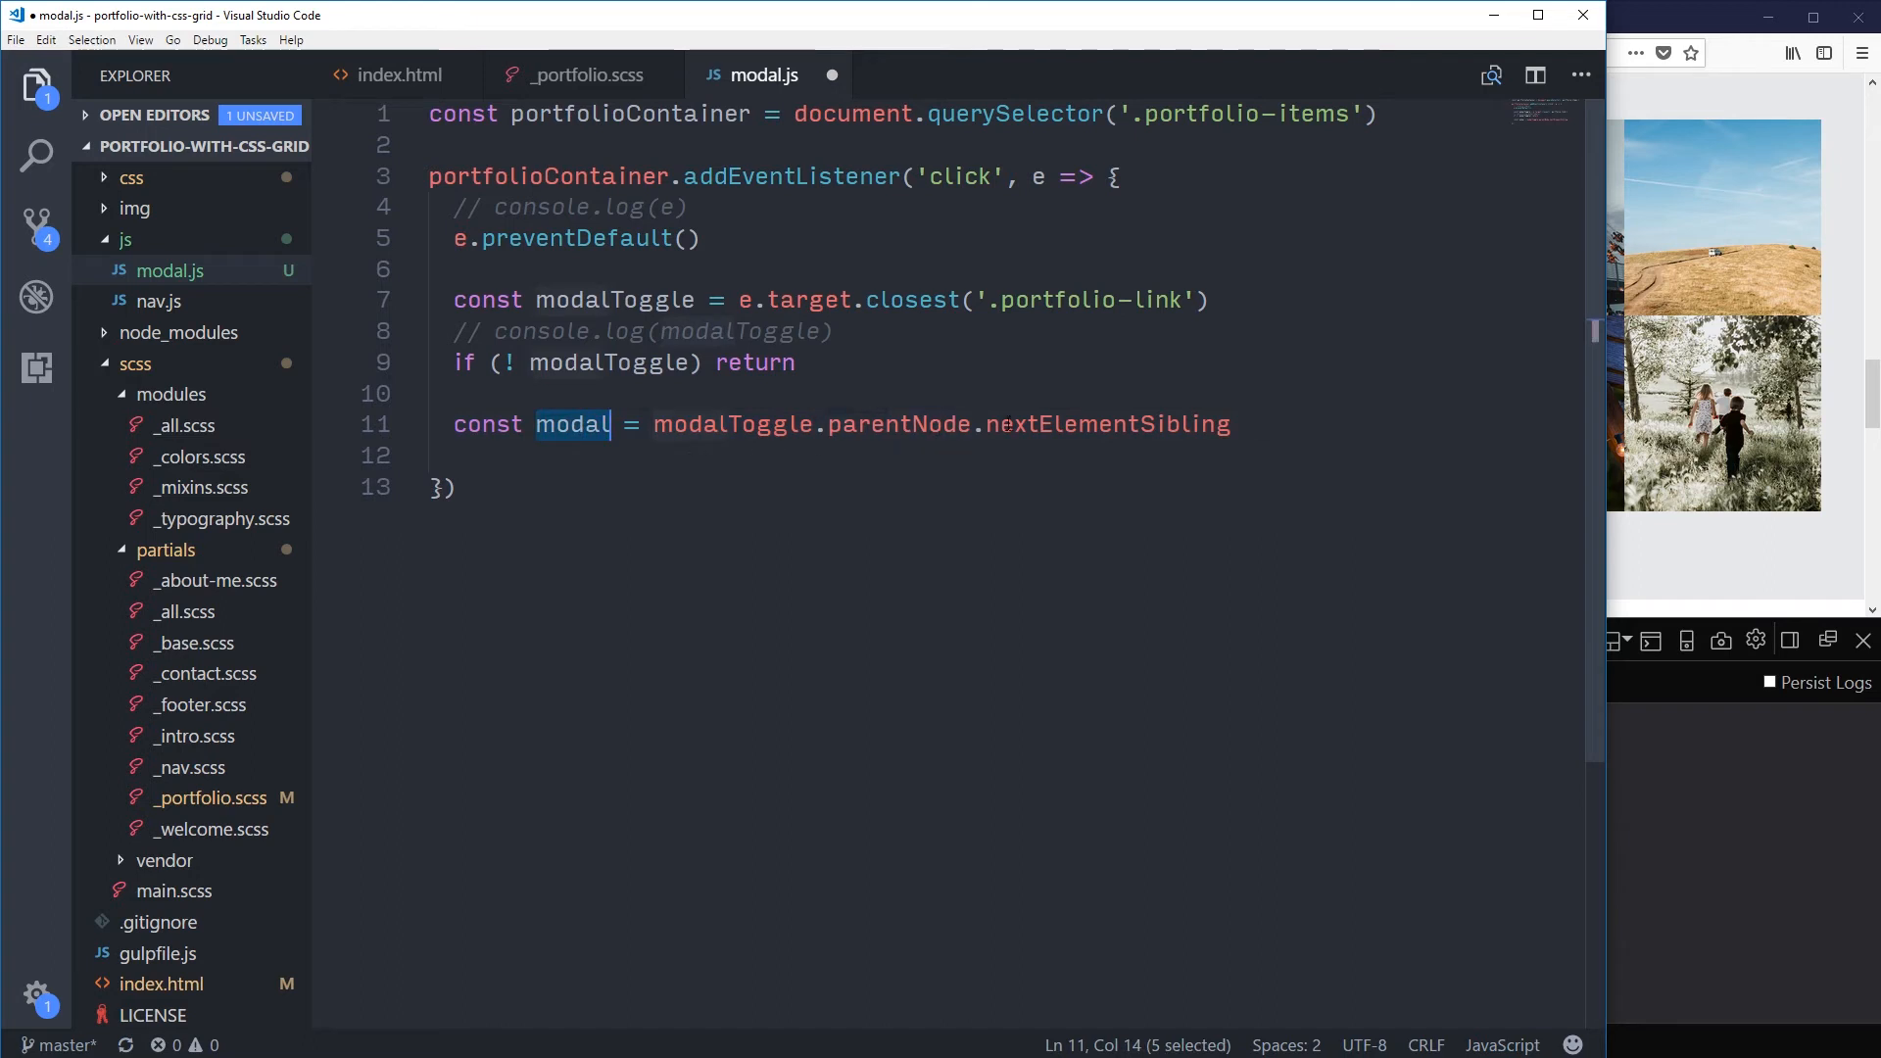
left_click(843, 423)
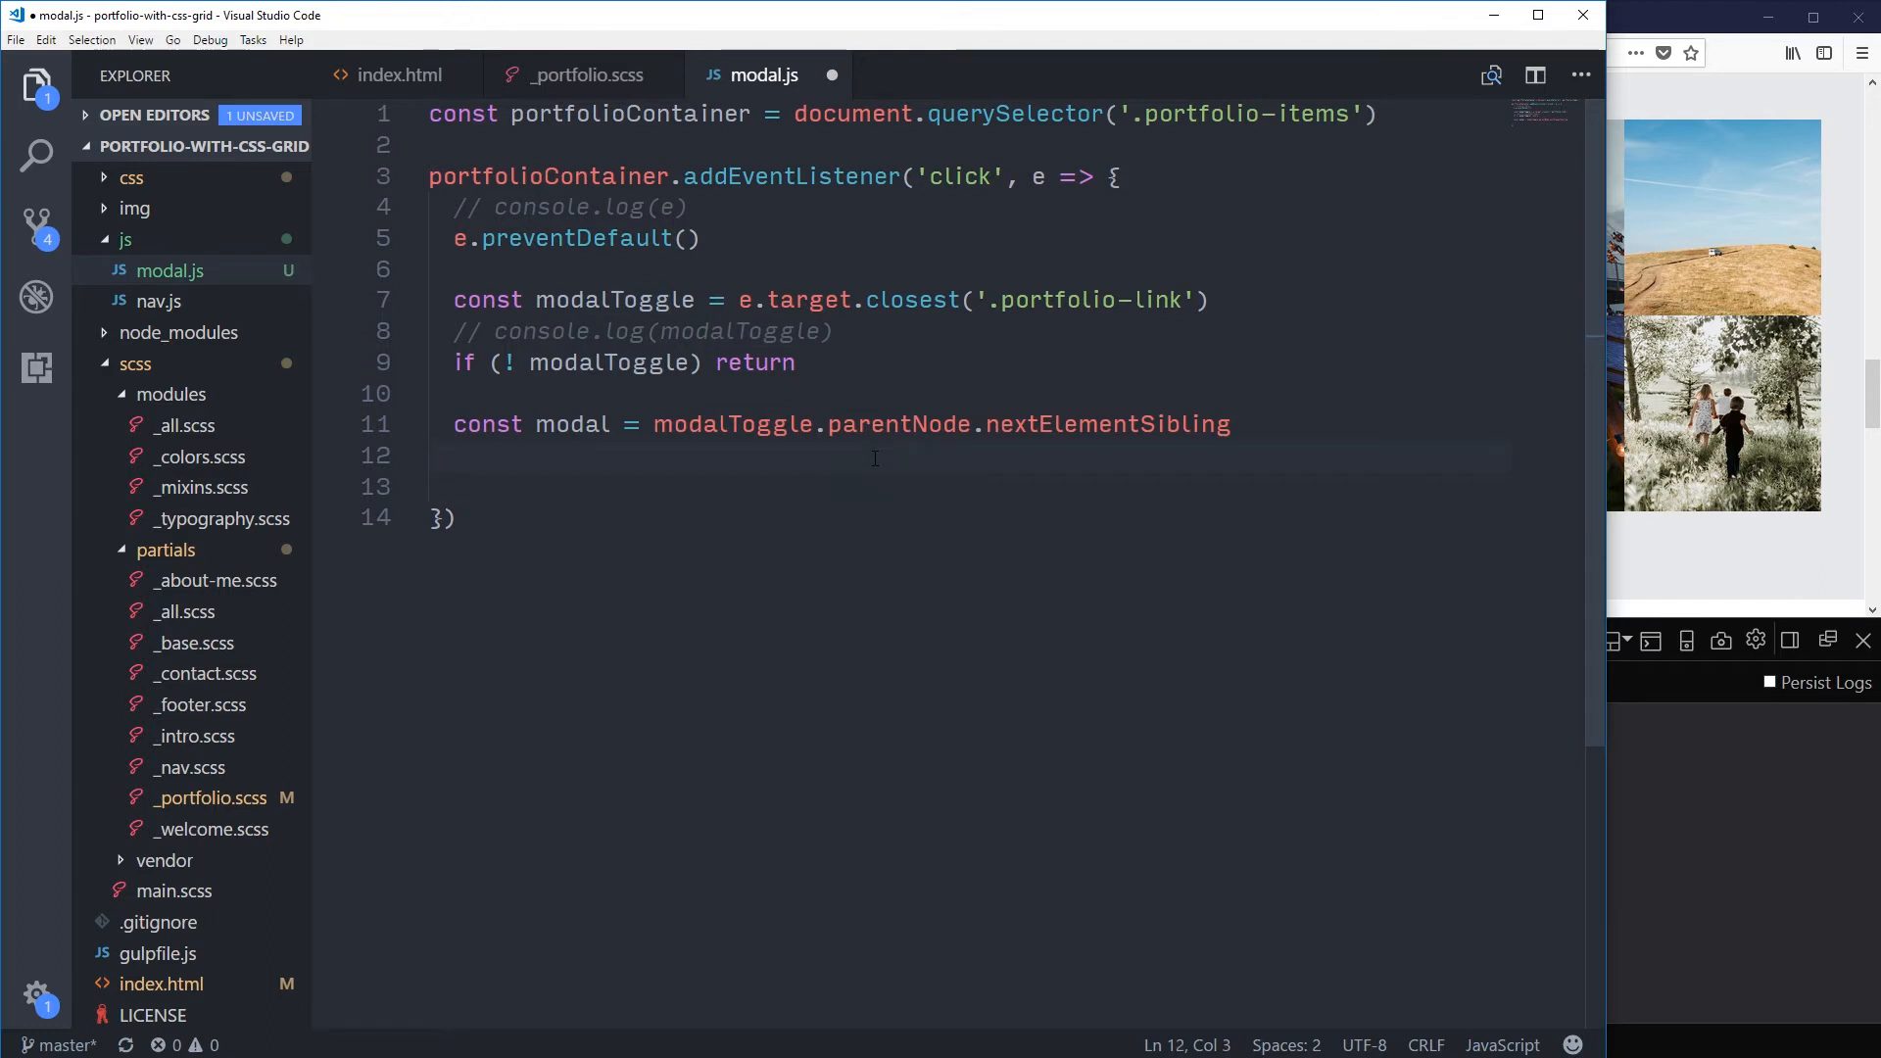
key("enter")
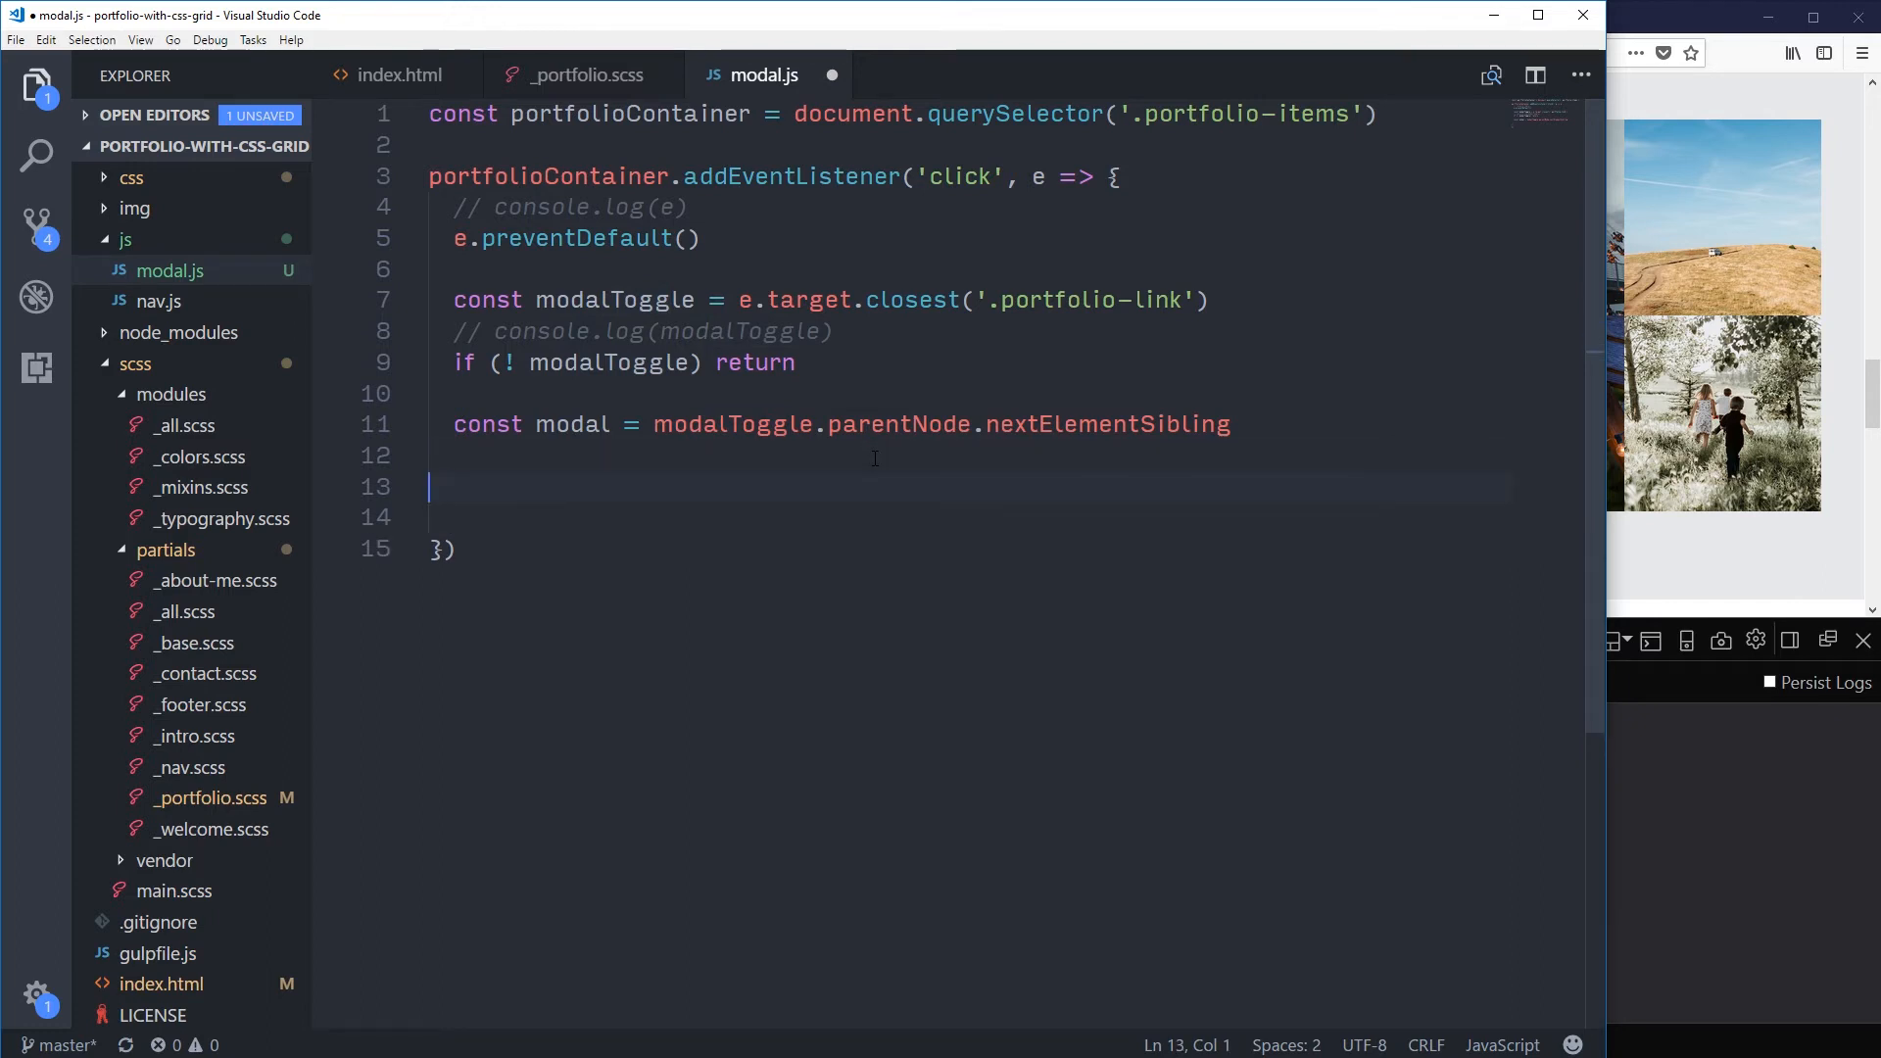
type("console.log(")
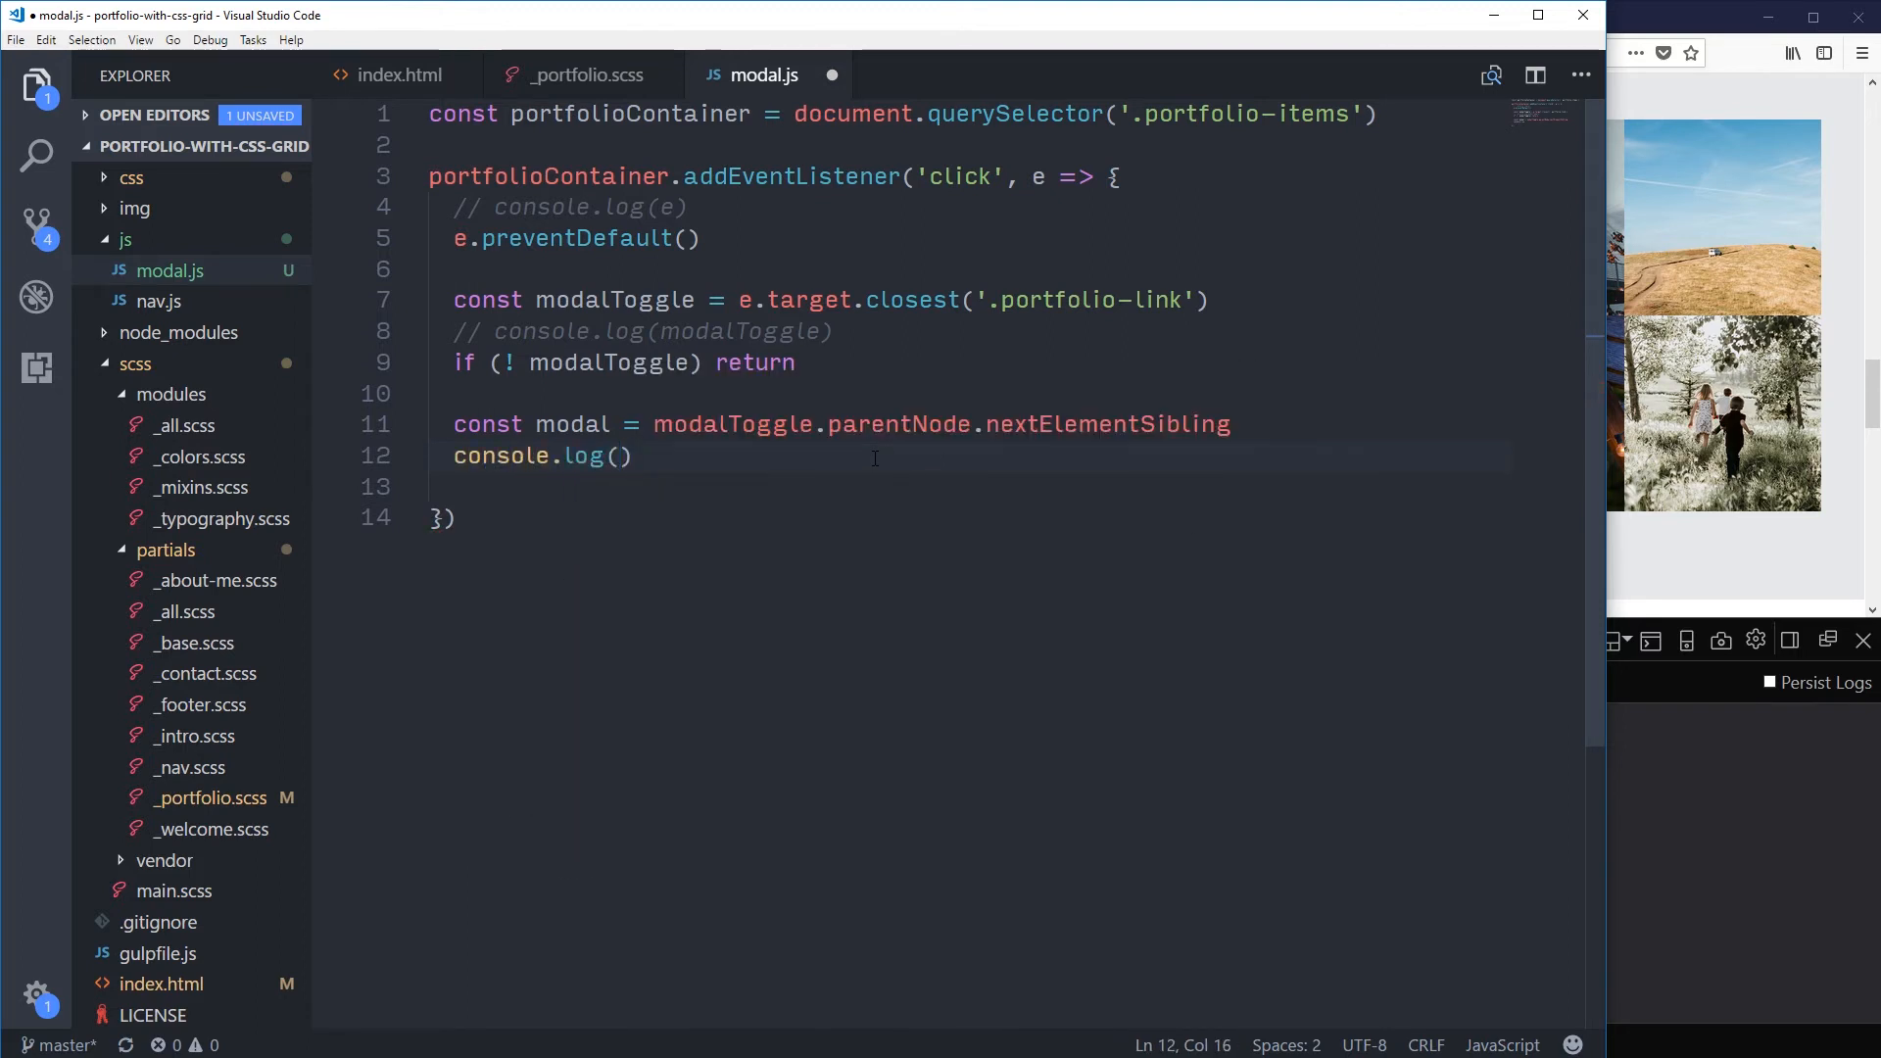
type("mod")
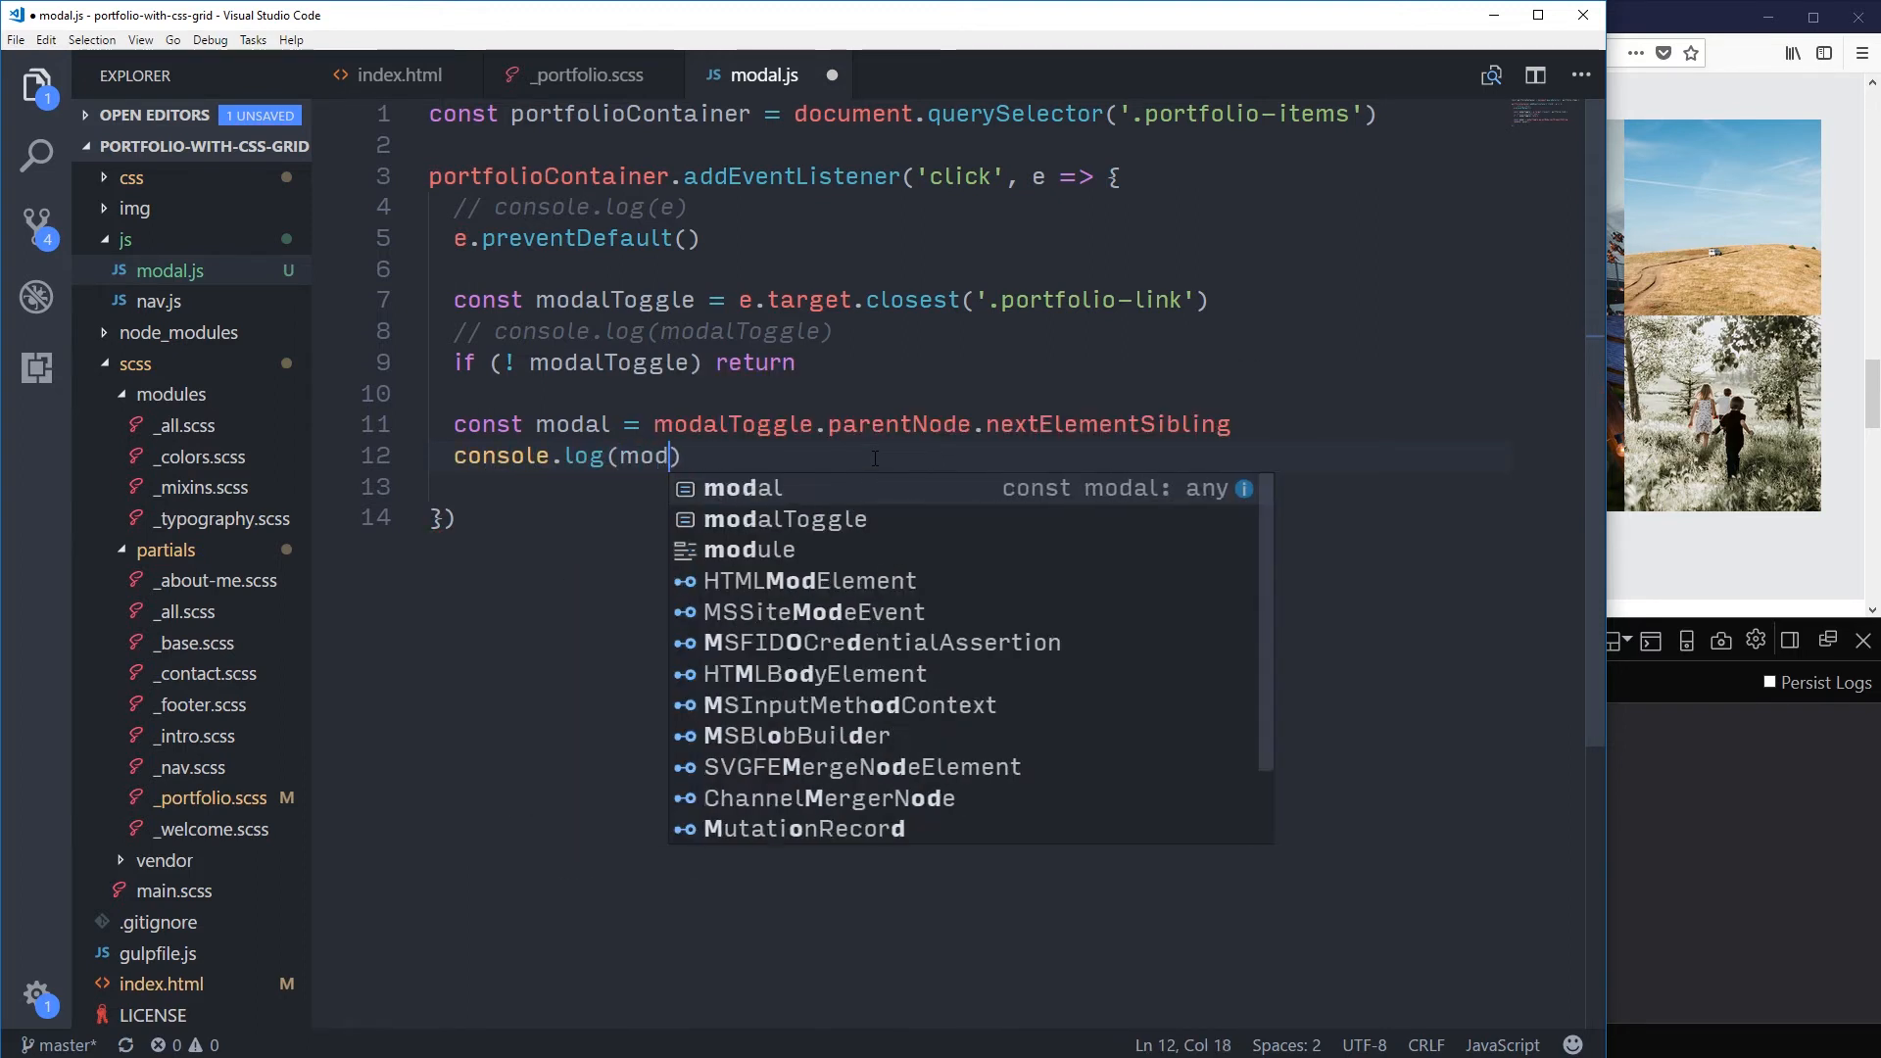
type("al")
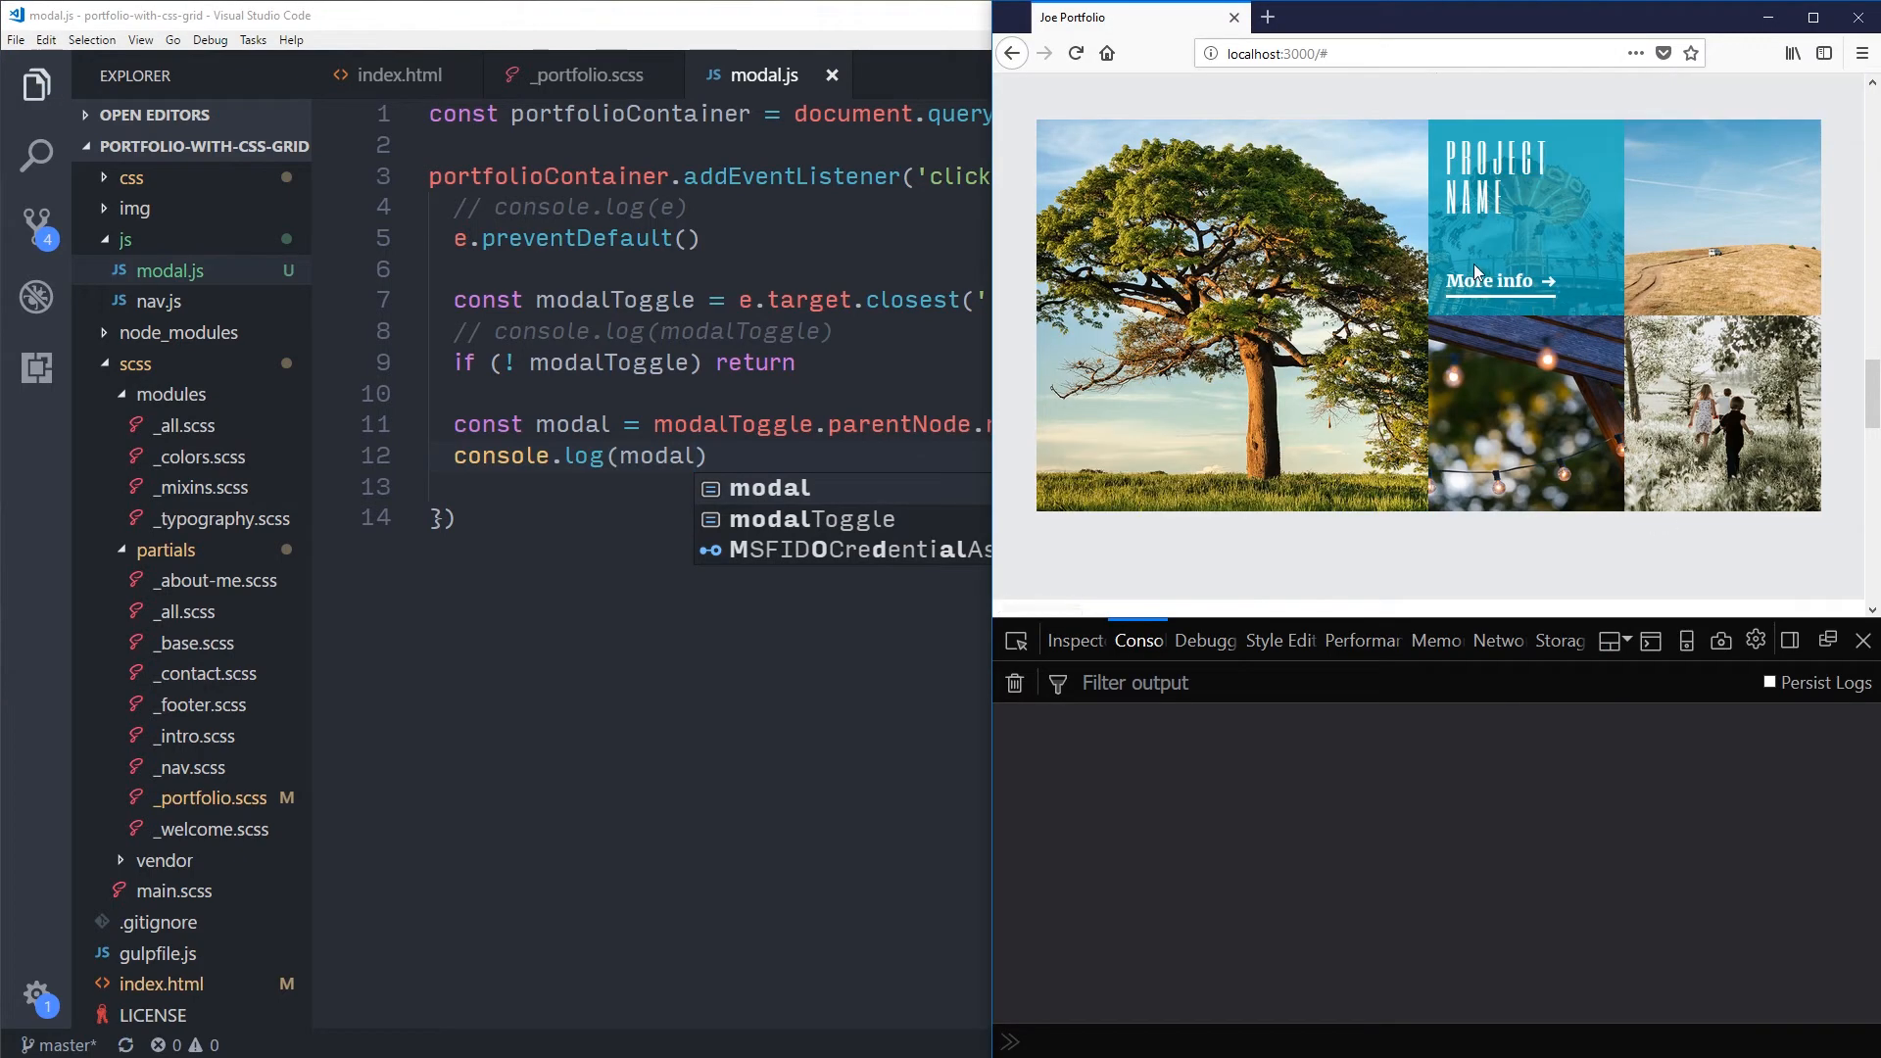
Step: Trigger two projects' More info links and watch the console log a portfolio-modal div and null
left_click(1493, 280)
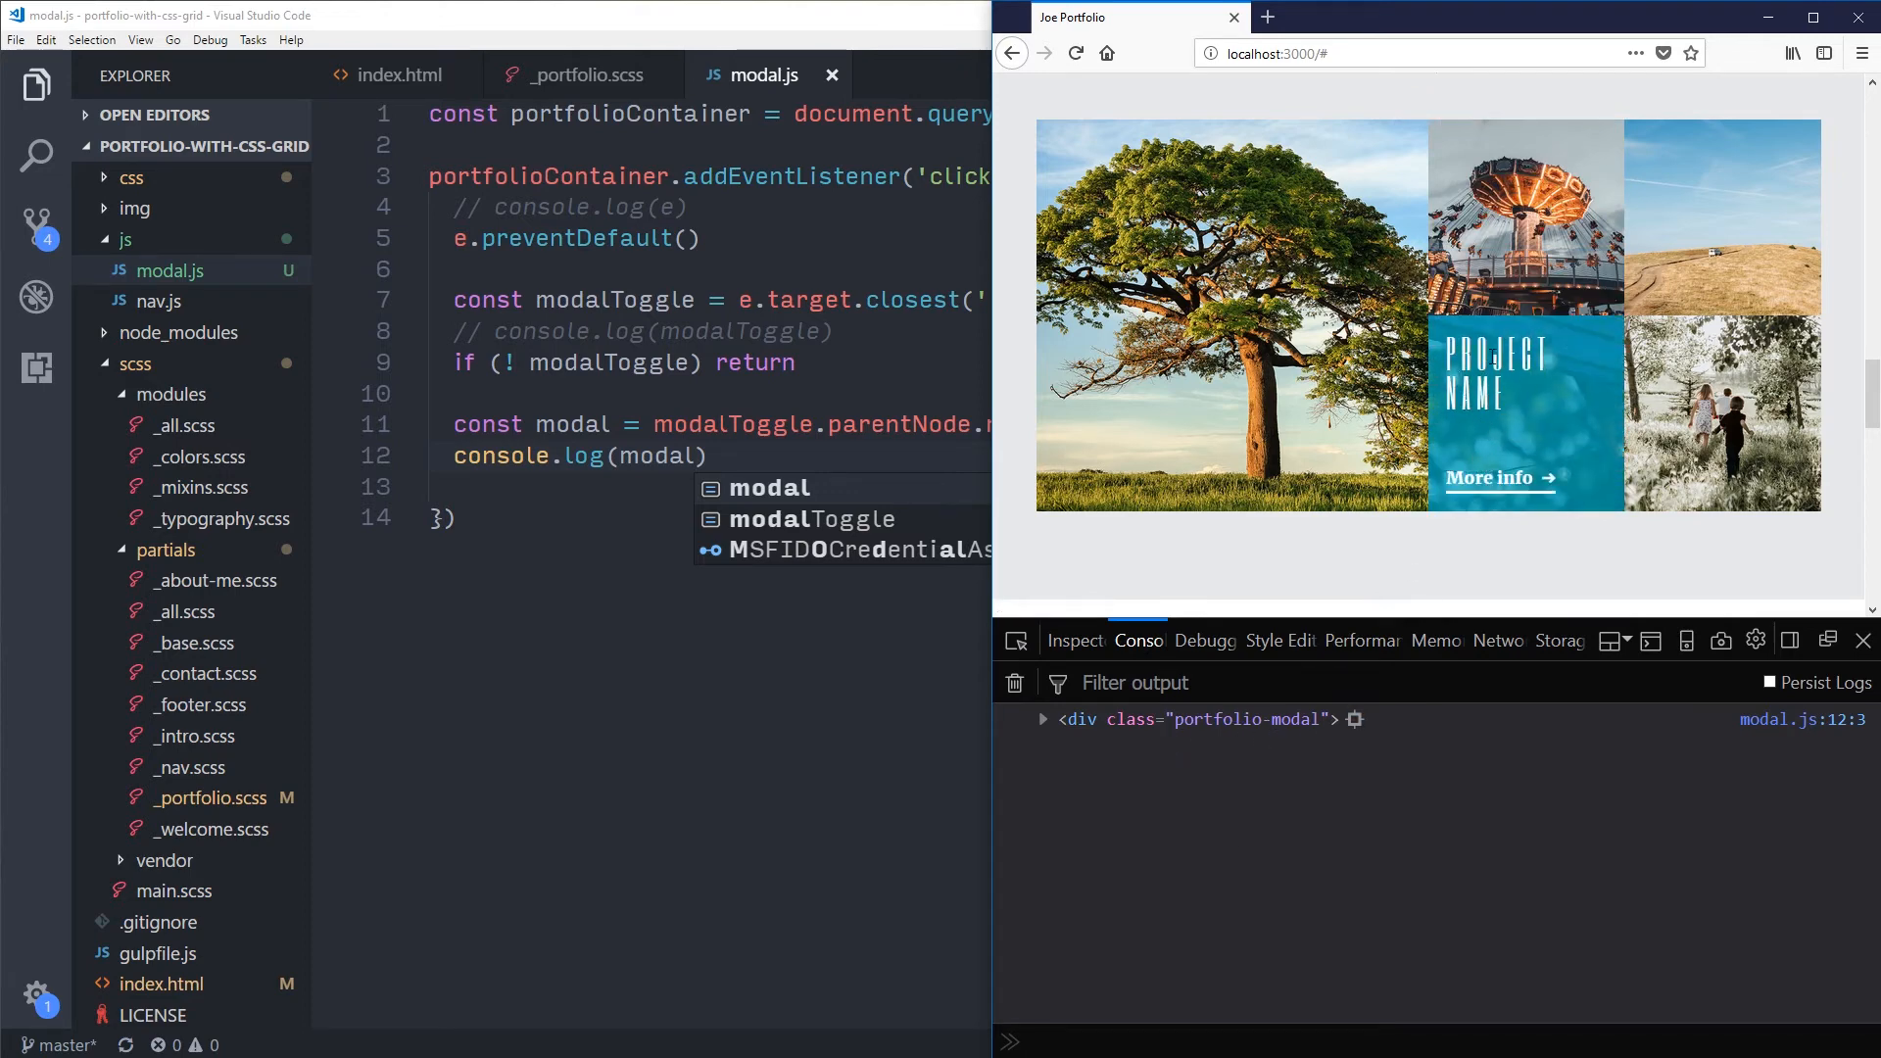
left_click(1495, 478)
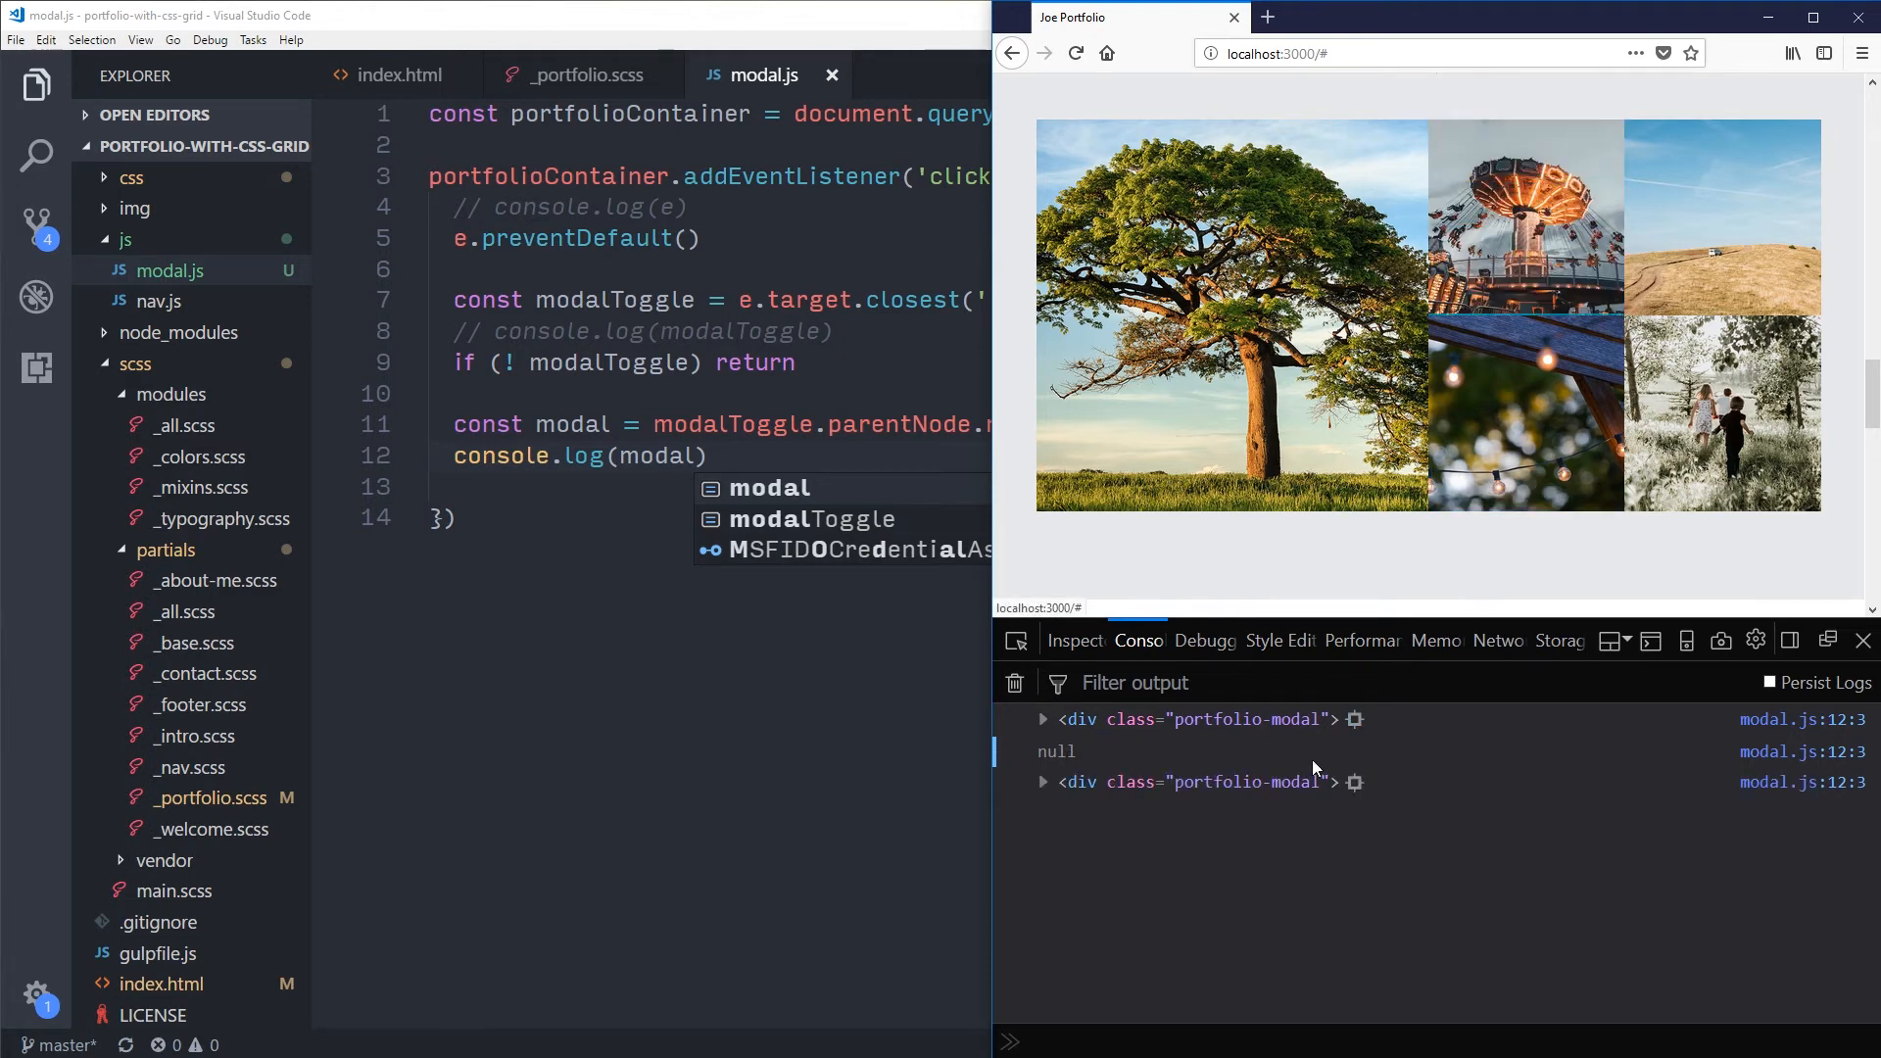
mouse_move(429, 102)
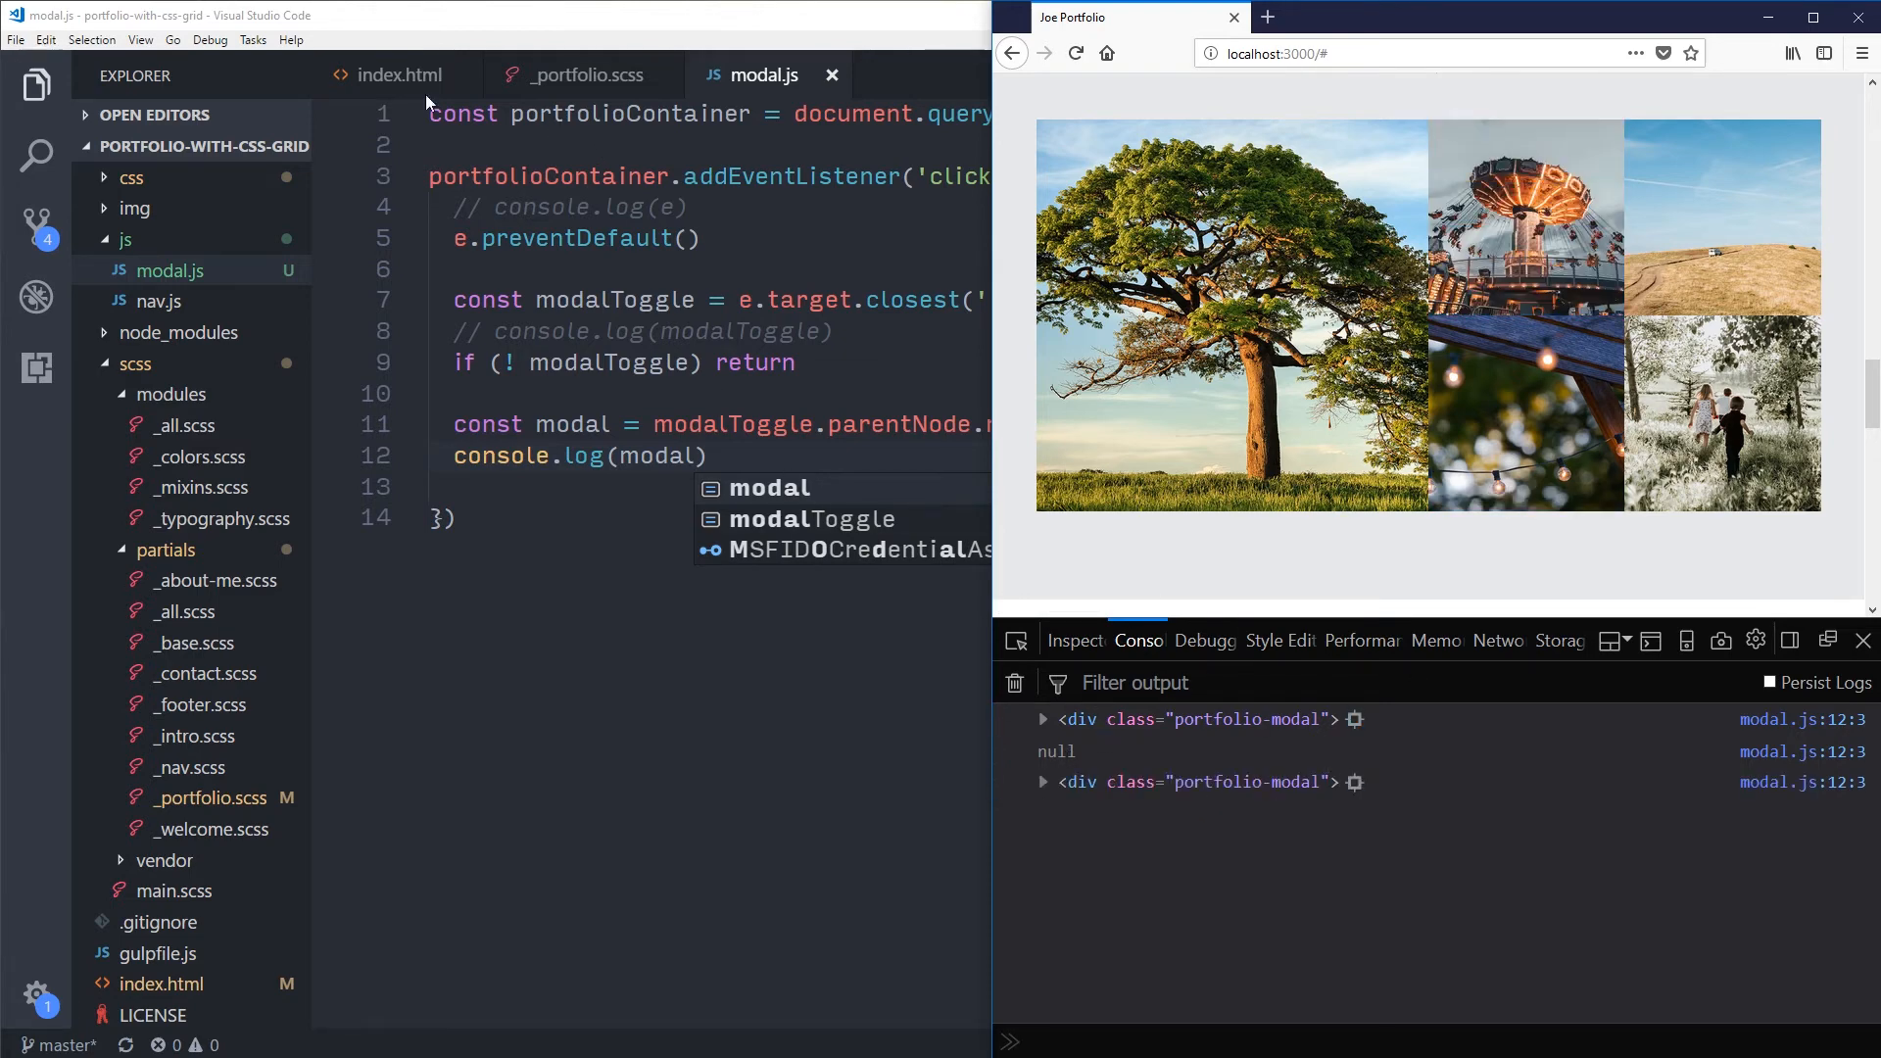
Step: Insert an Emmet div.test after the second portfolio item's figcaption in index.html
left_click(394, 75)
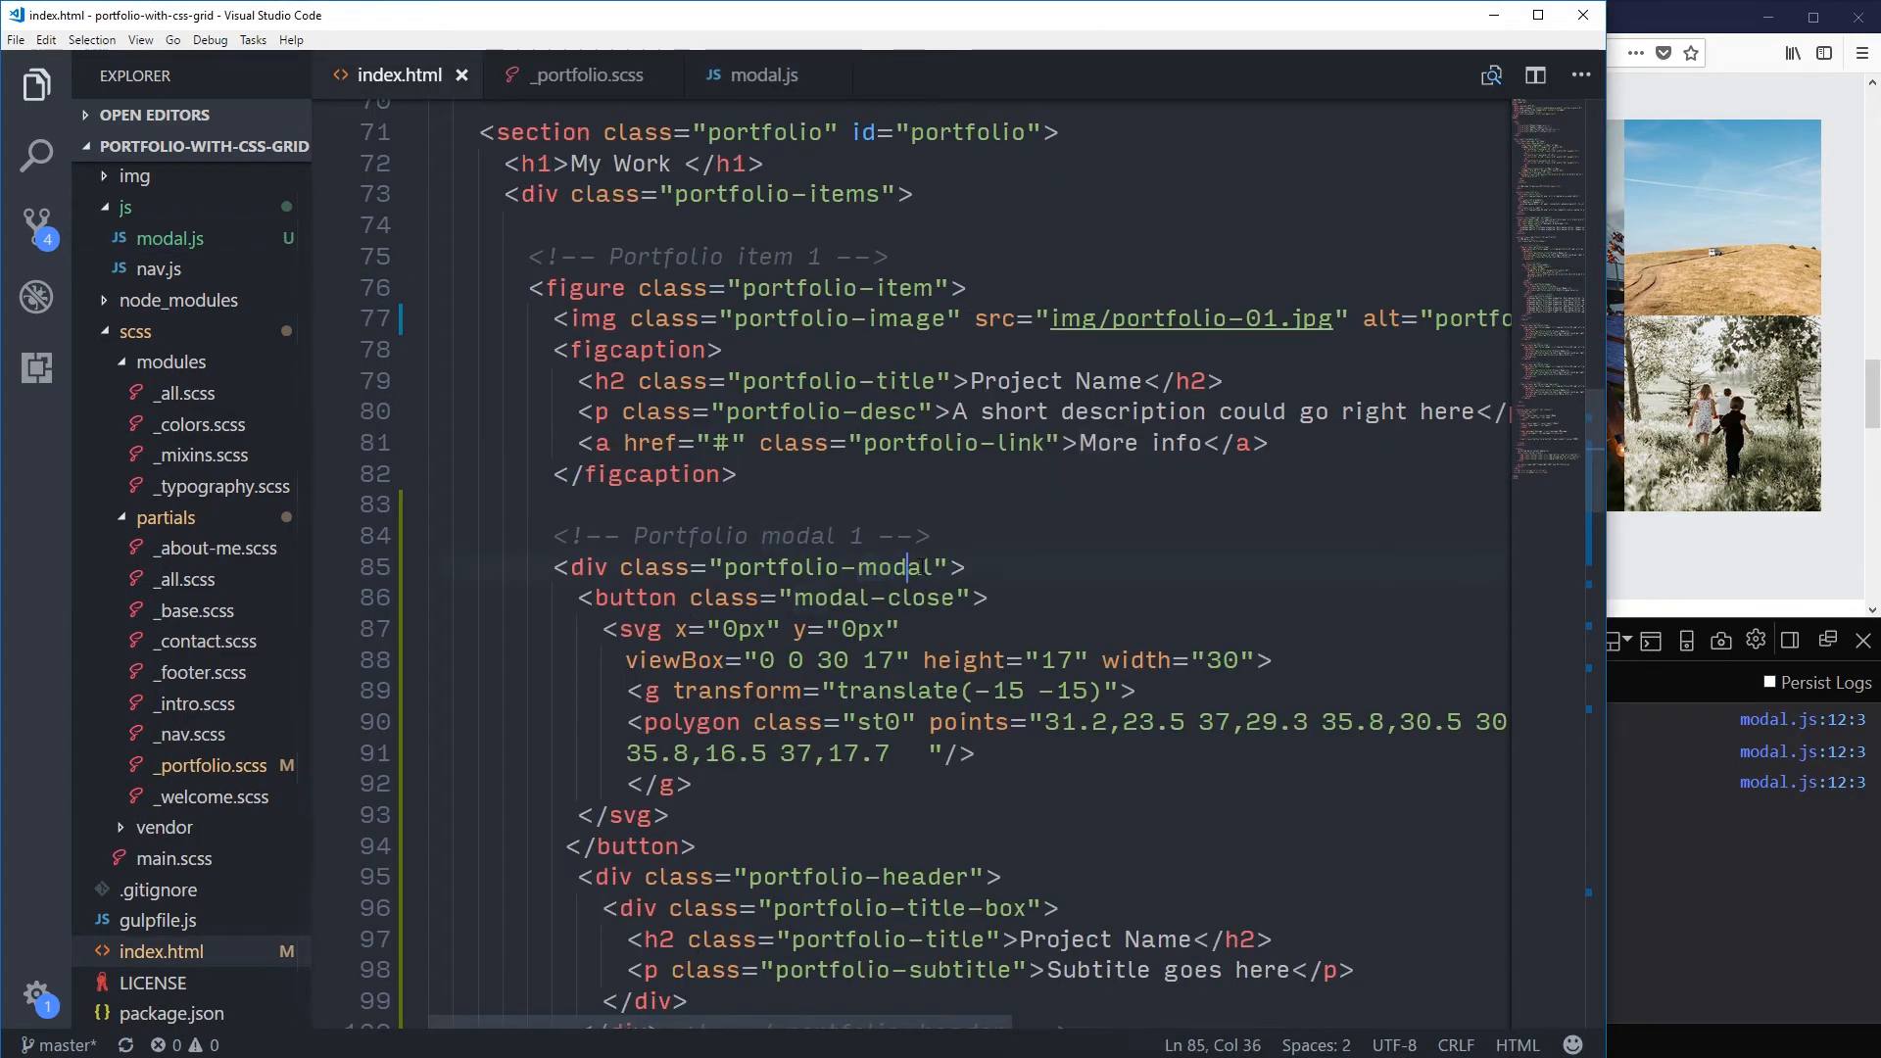
double_click(894, 568)
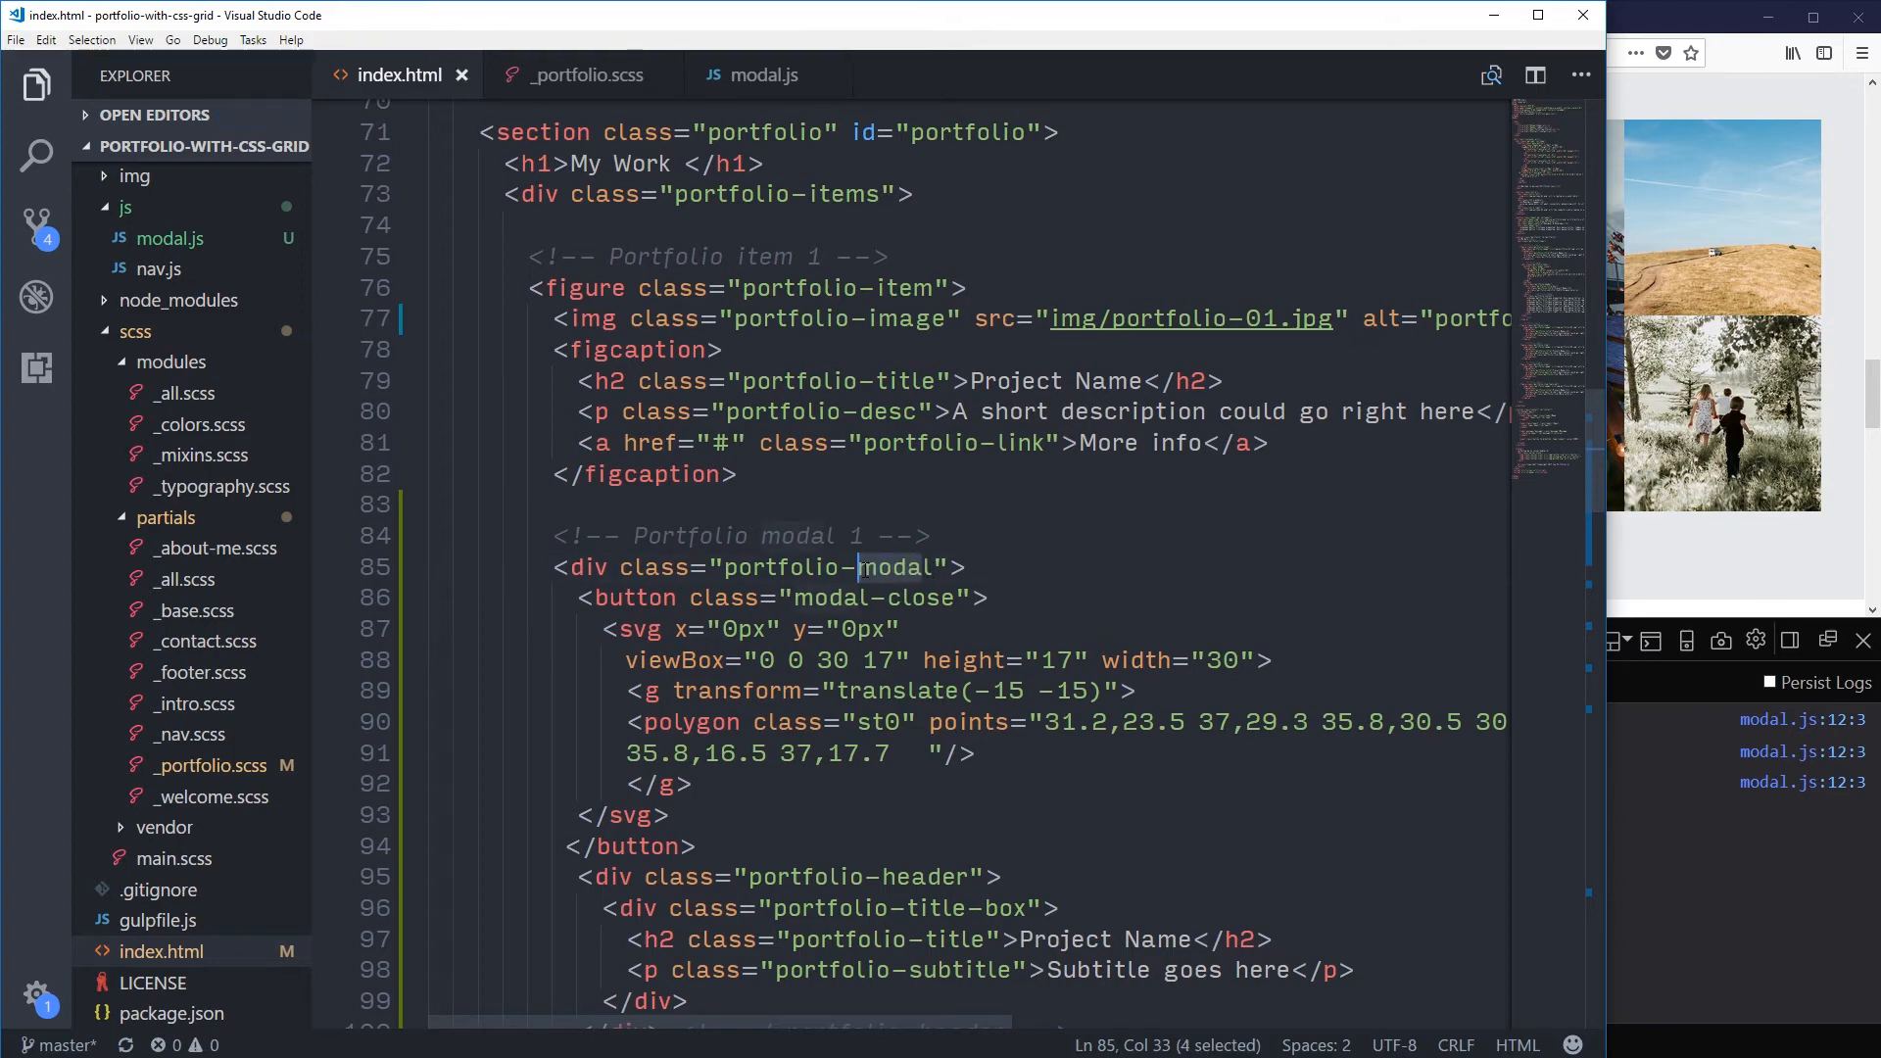
scroll("down", 3)
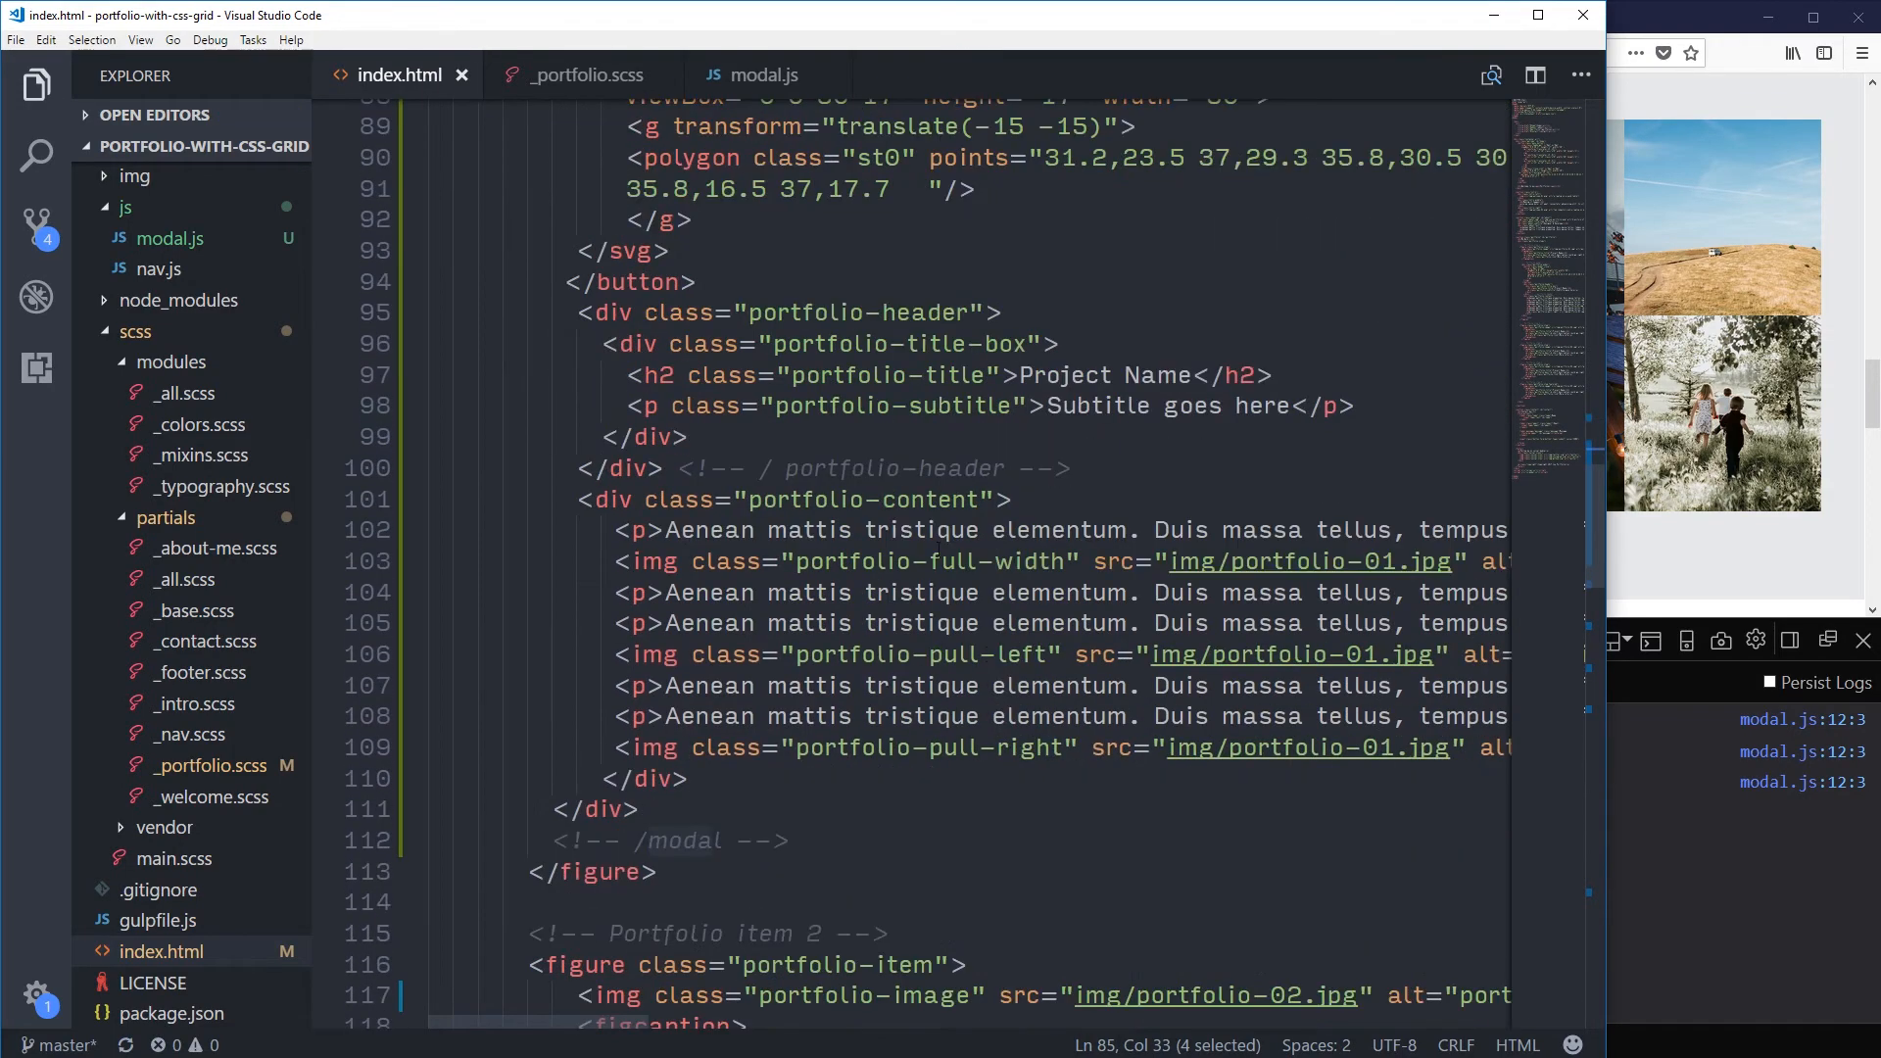
scroll("down", 3)
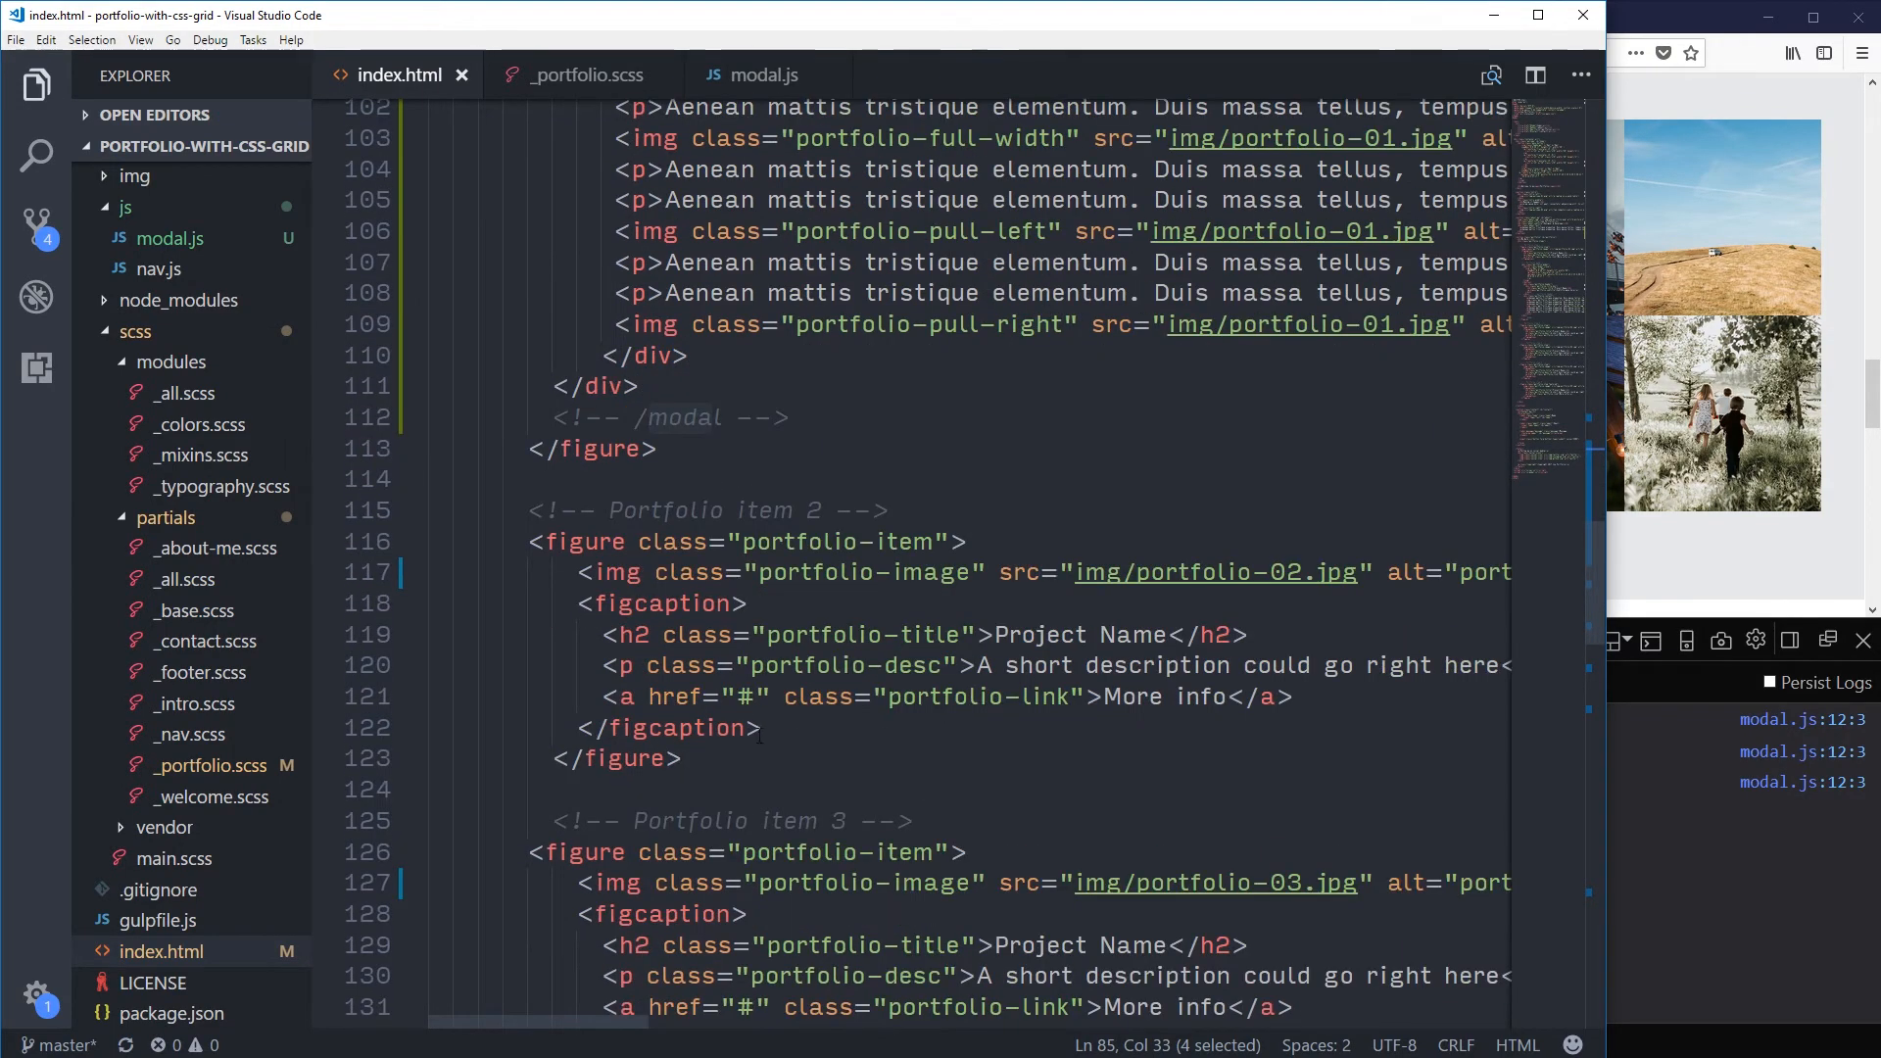
key("Enter")
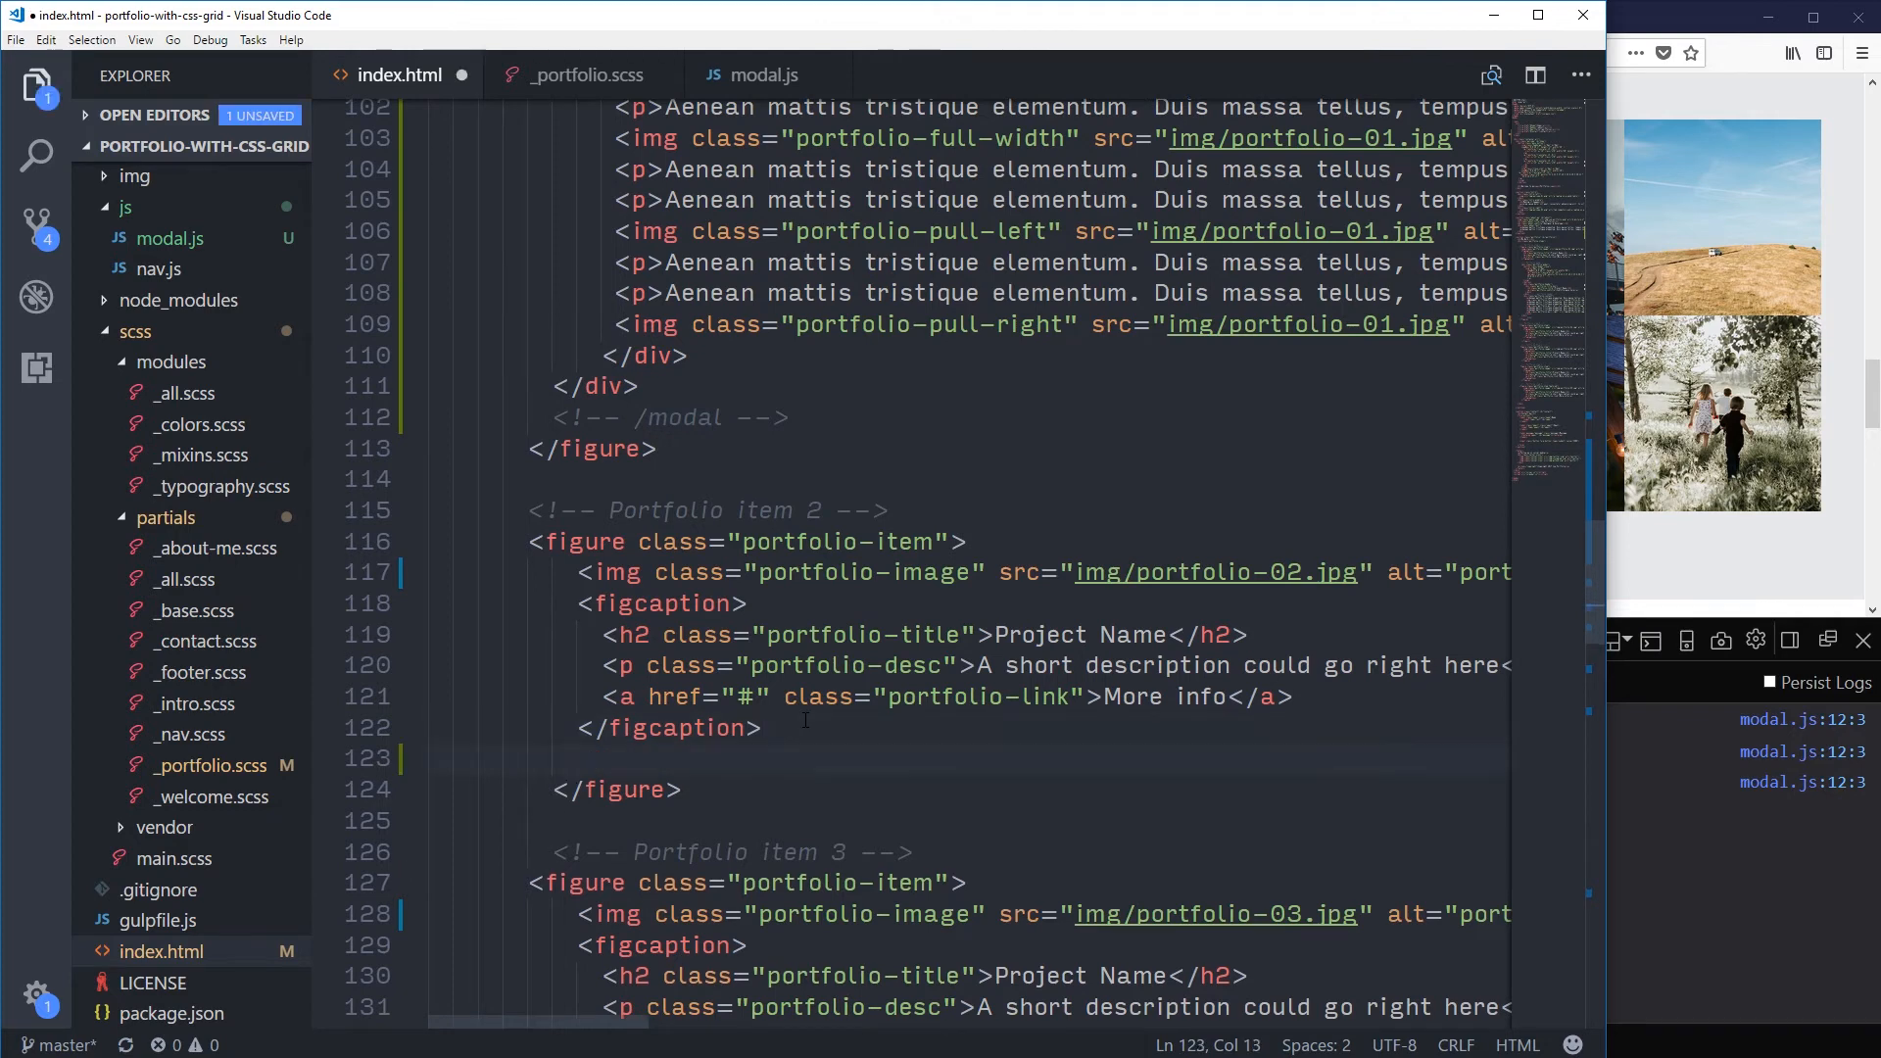
type("div.test")
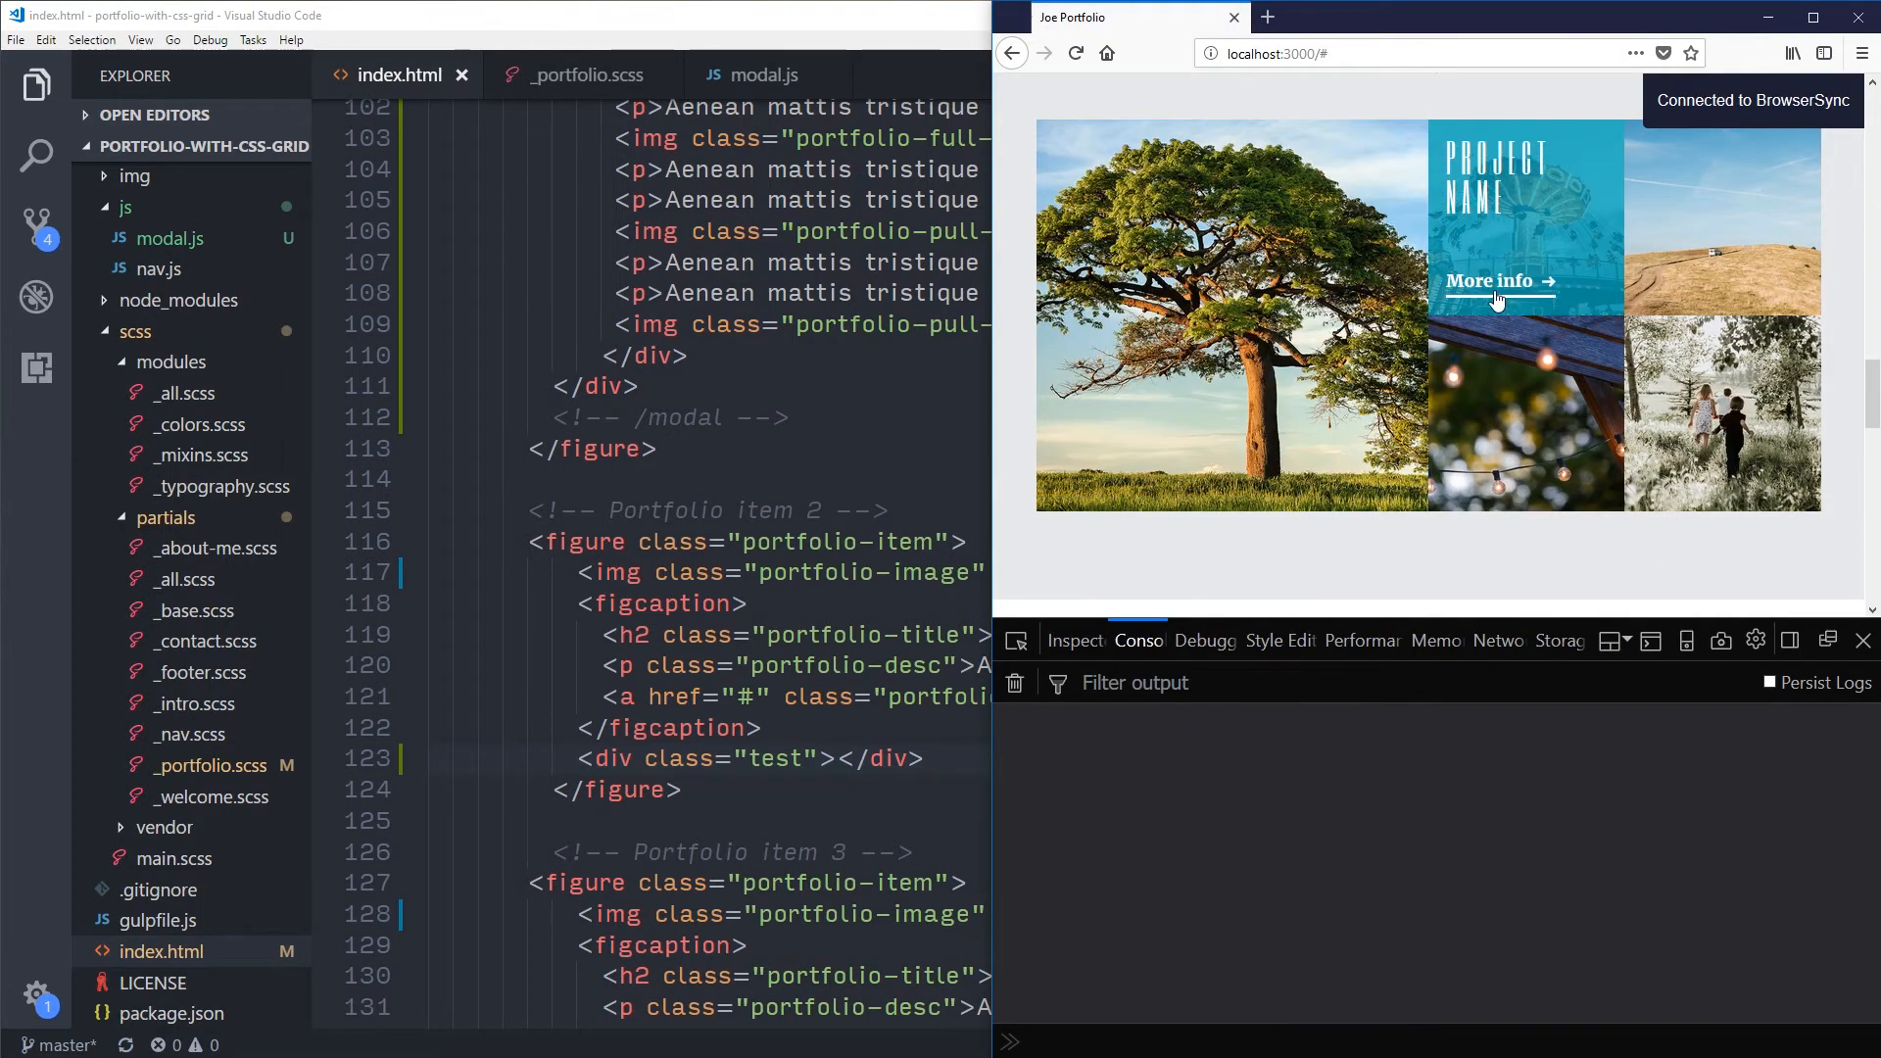
Step: Trigger several More info links and confirm the second project now logs the test div
left_click(1493, 280)
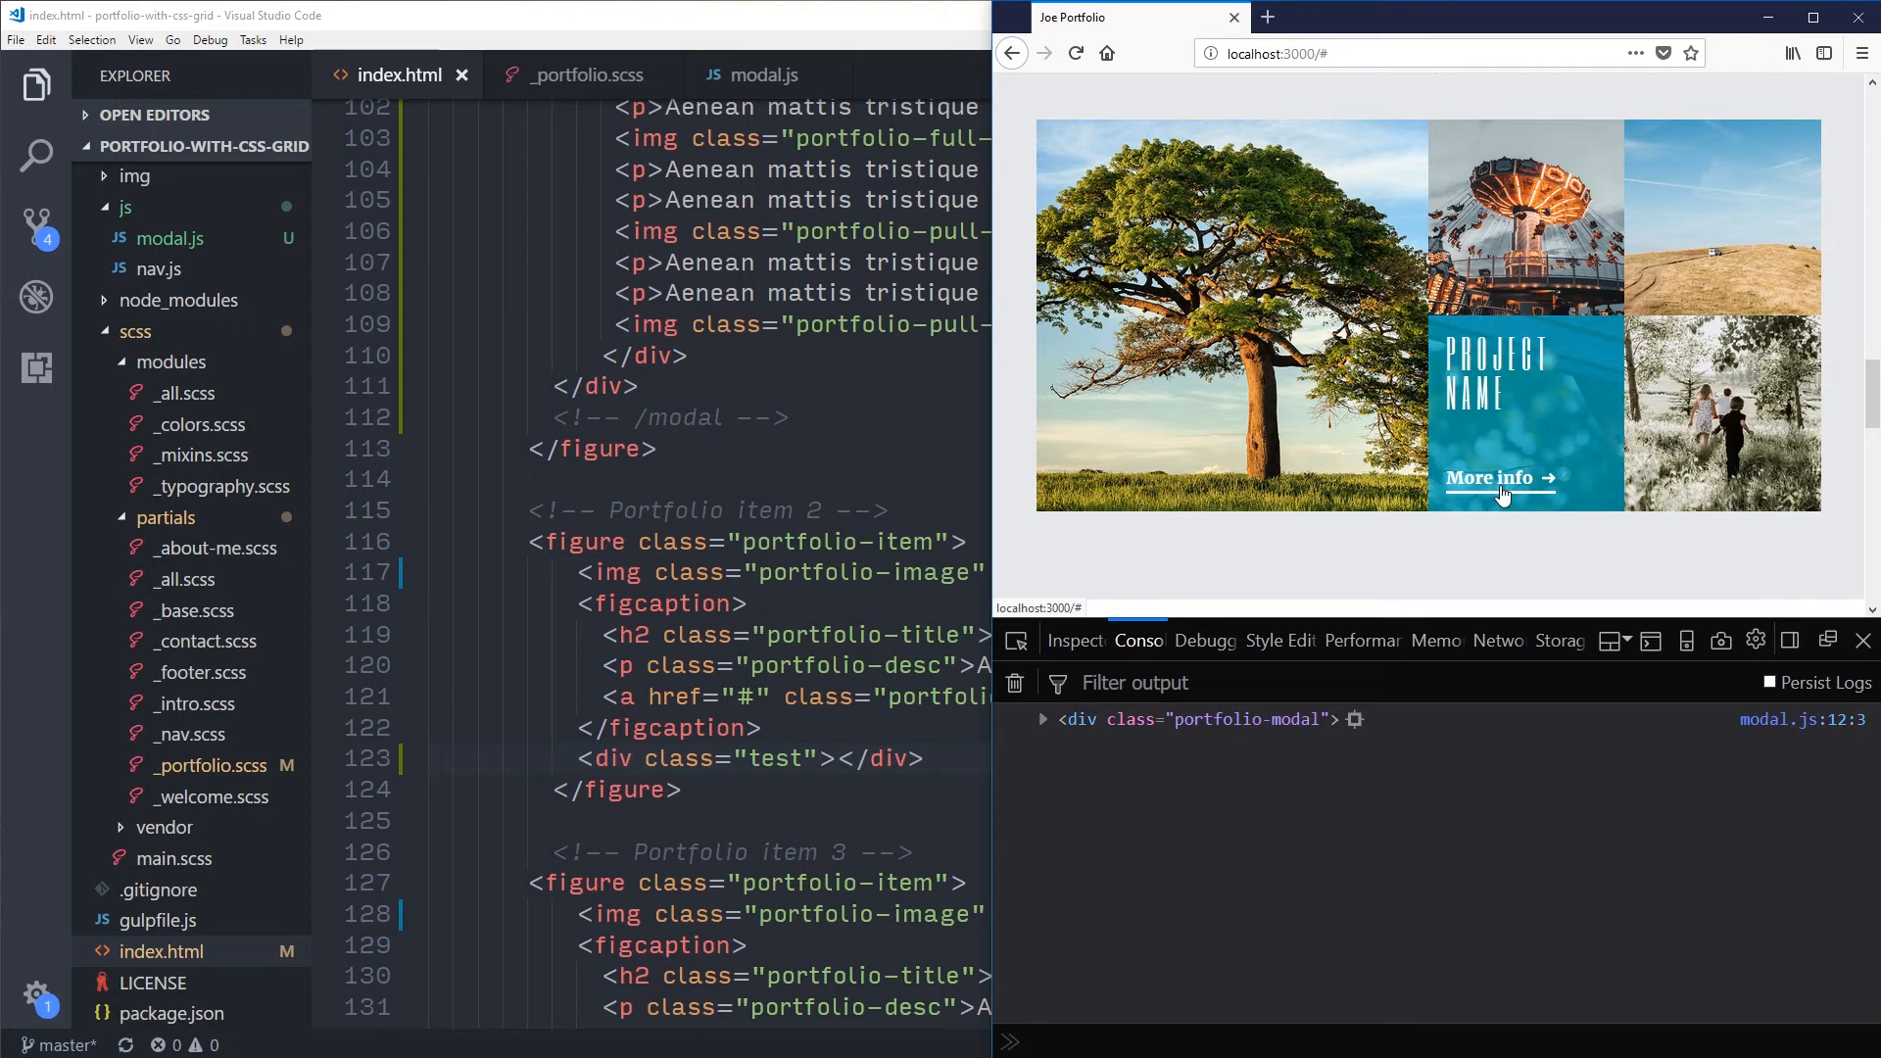
left_click(1495, 479)
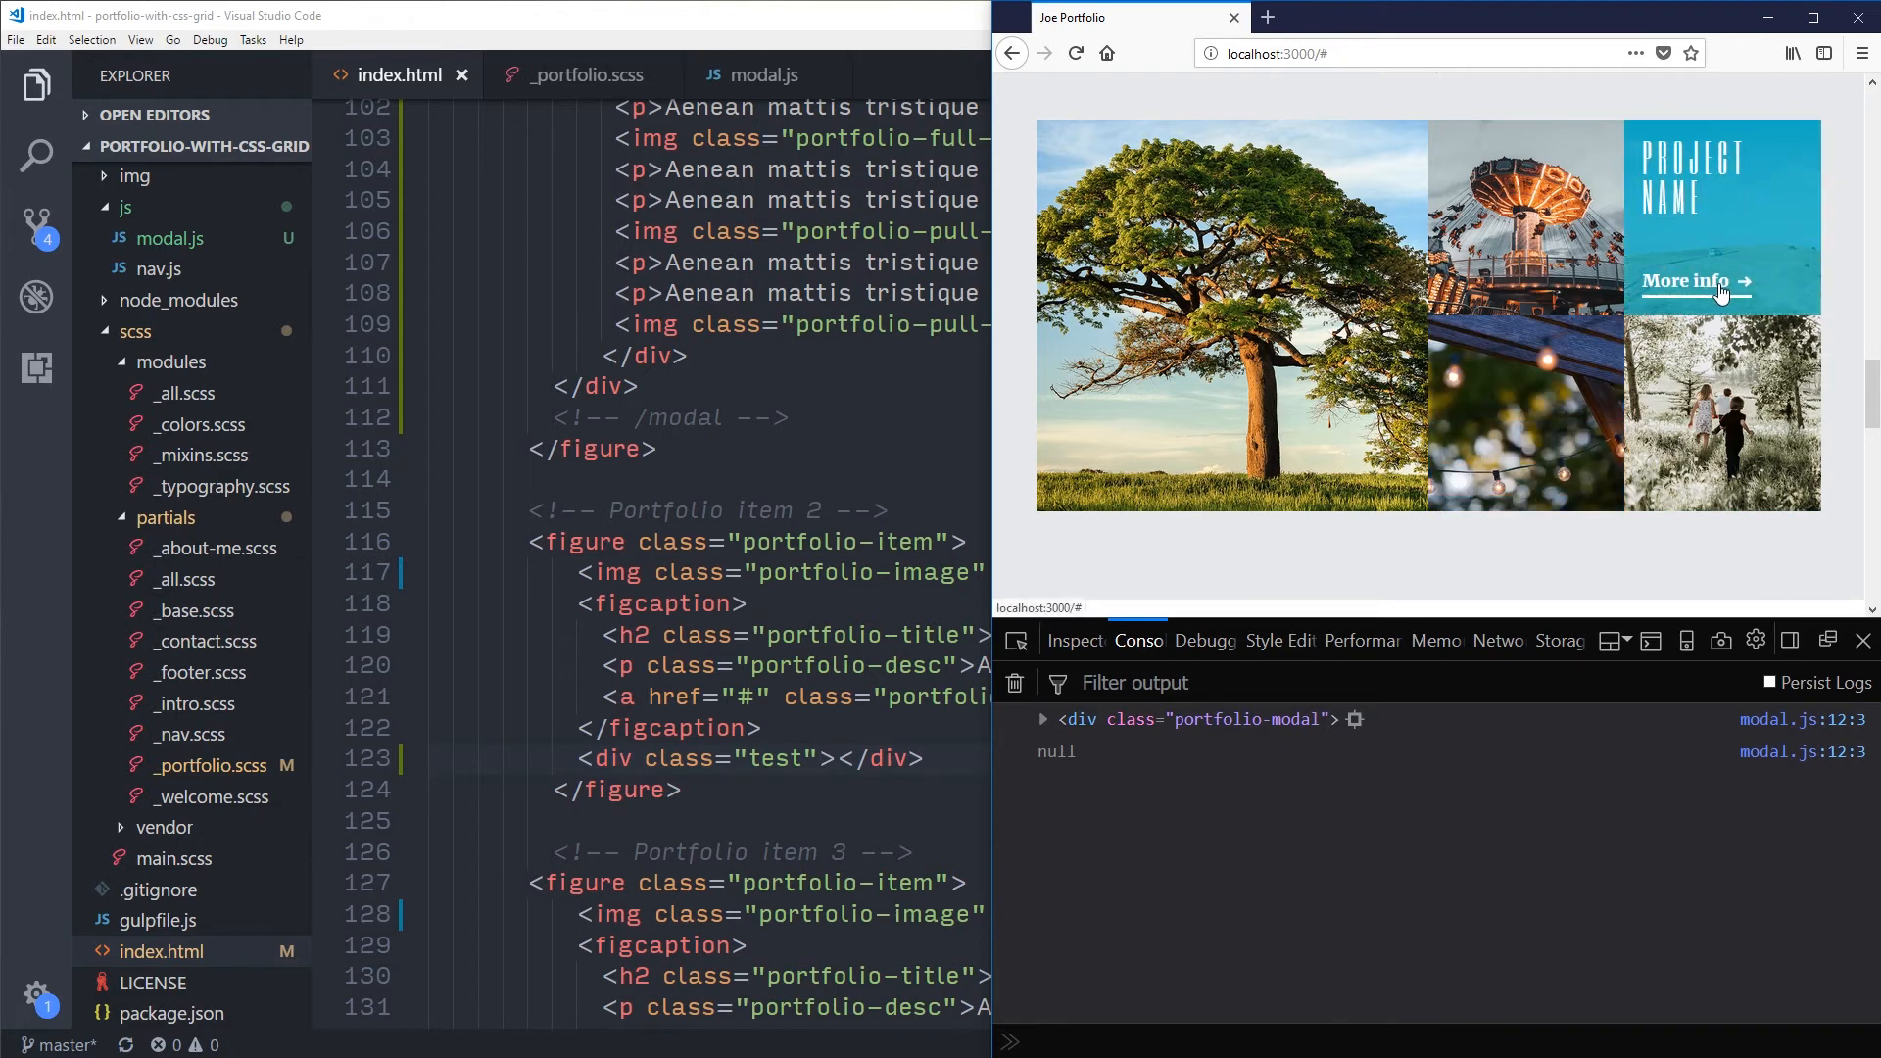
left_click(1720, 280)
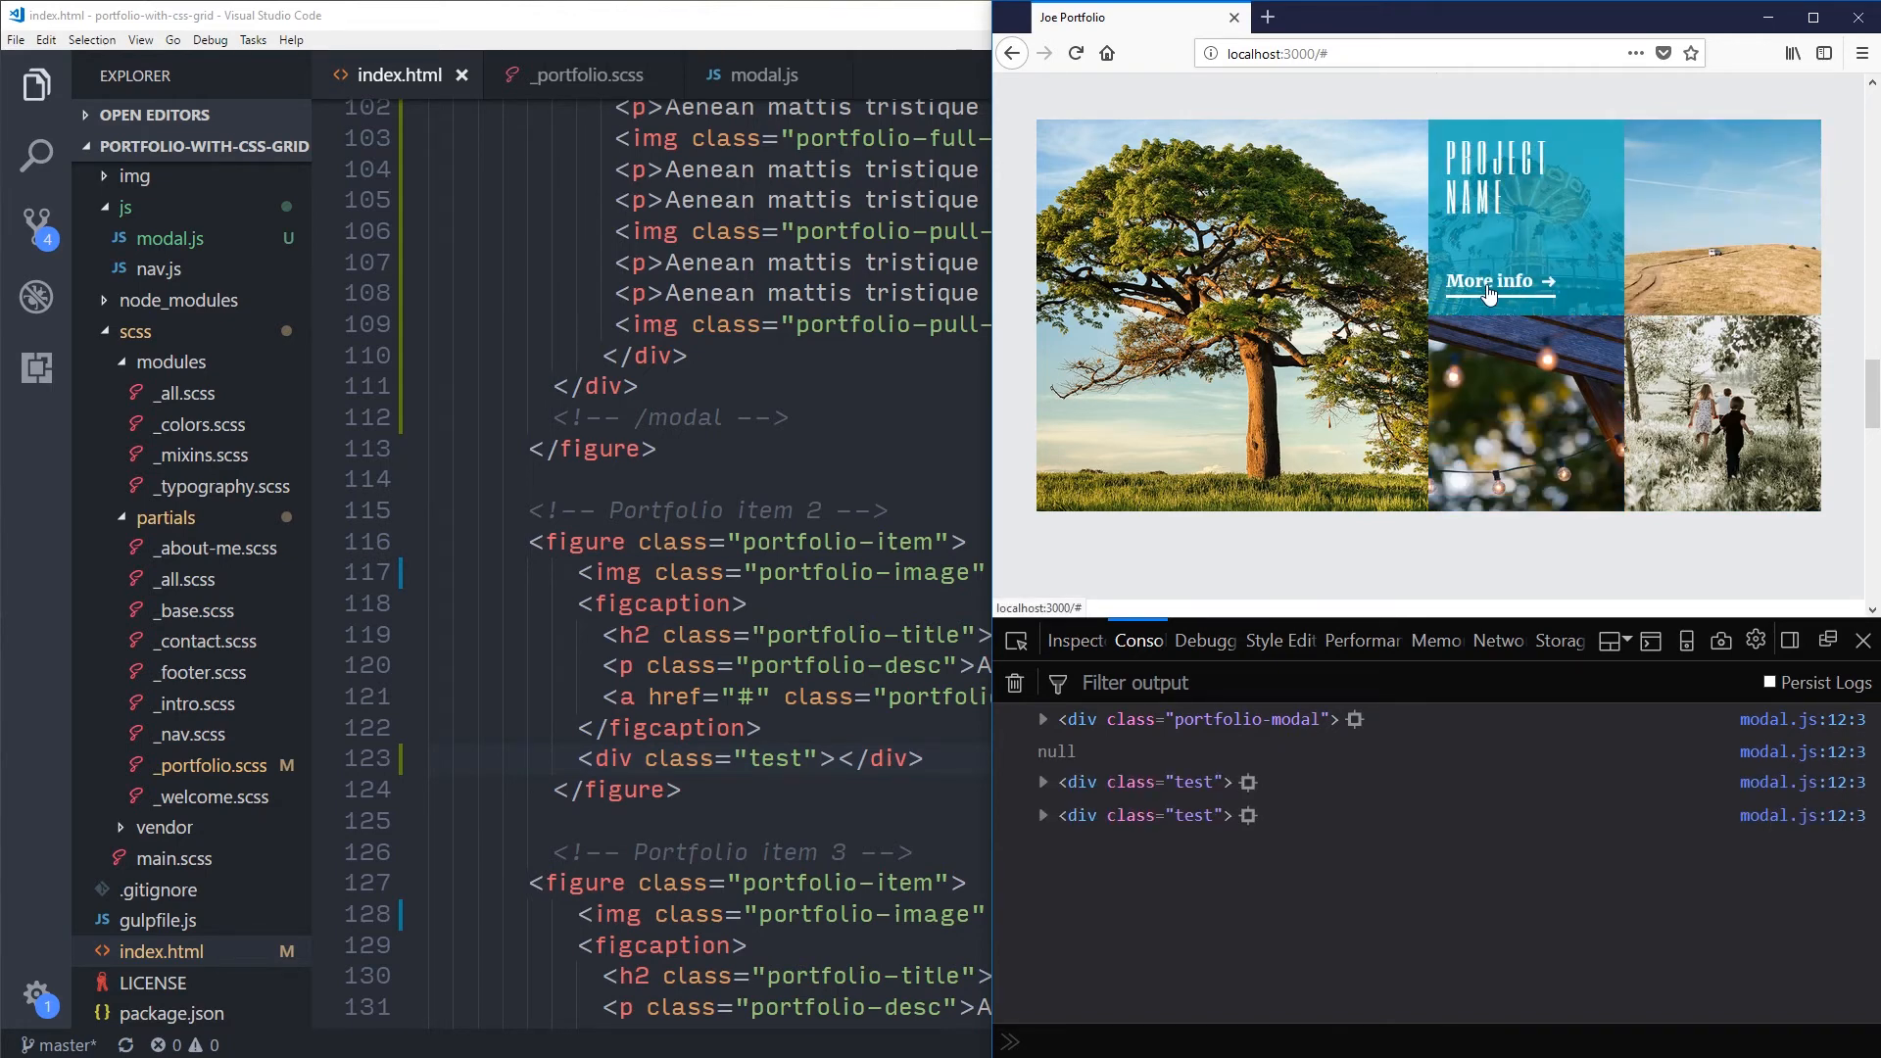
left_click(1488, 280)
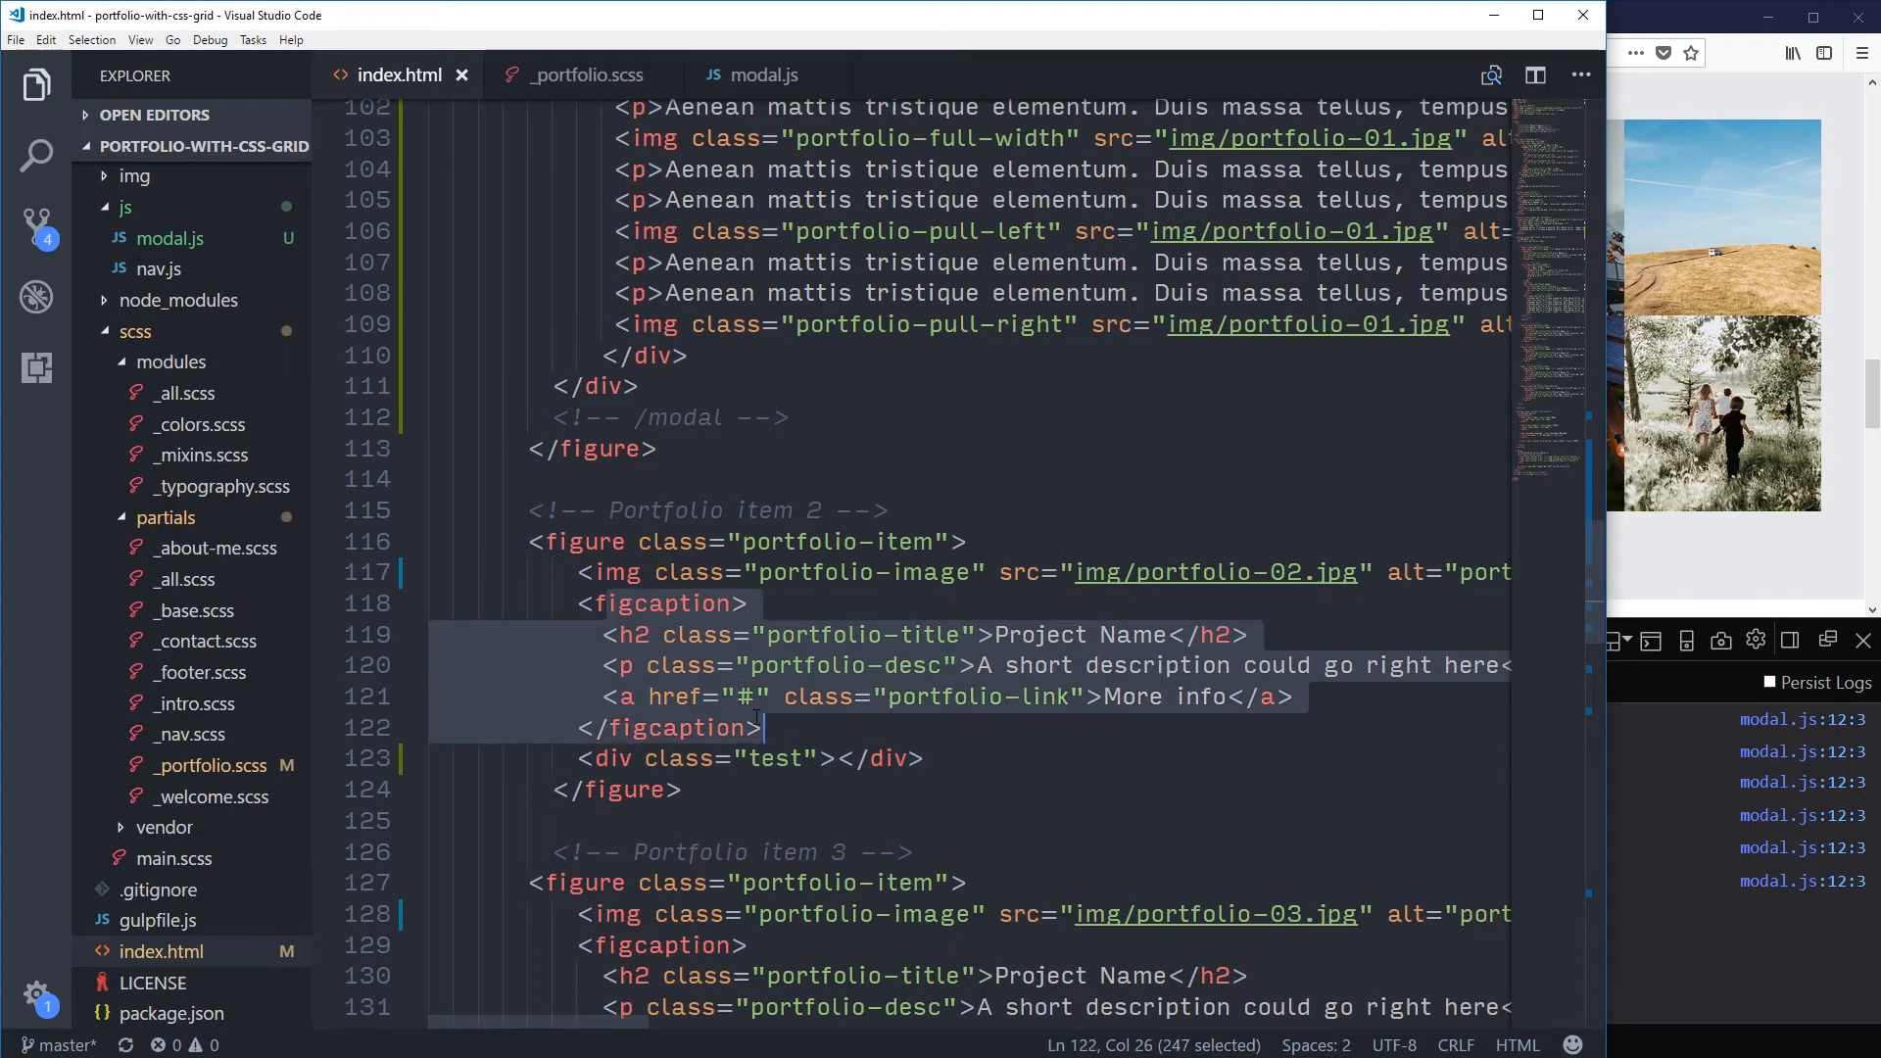
Step: Comment out the console.log(modal) line in modal.js and start a new statement line
left_click(666, 603)
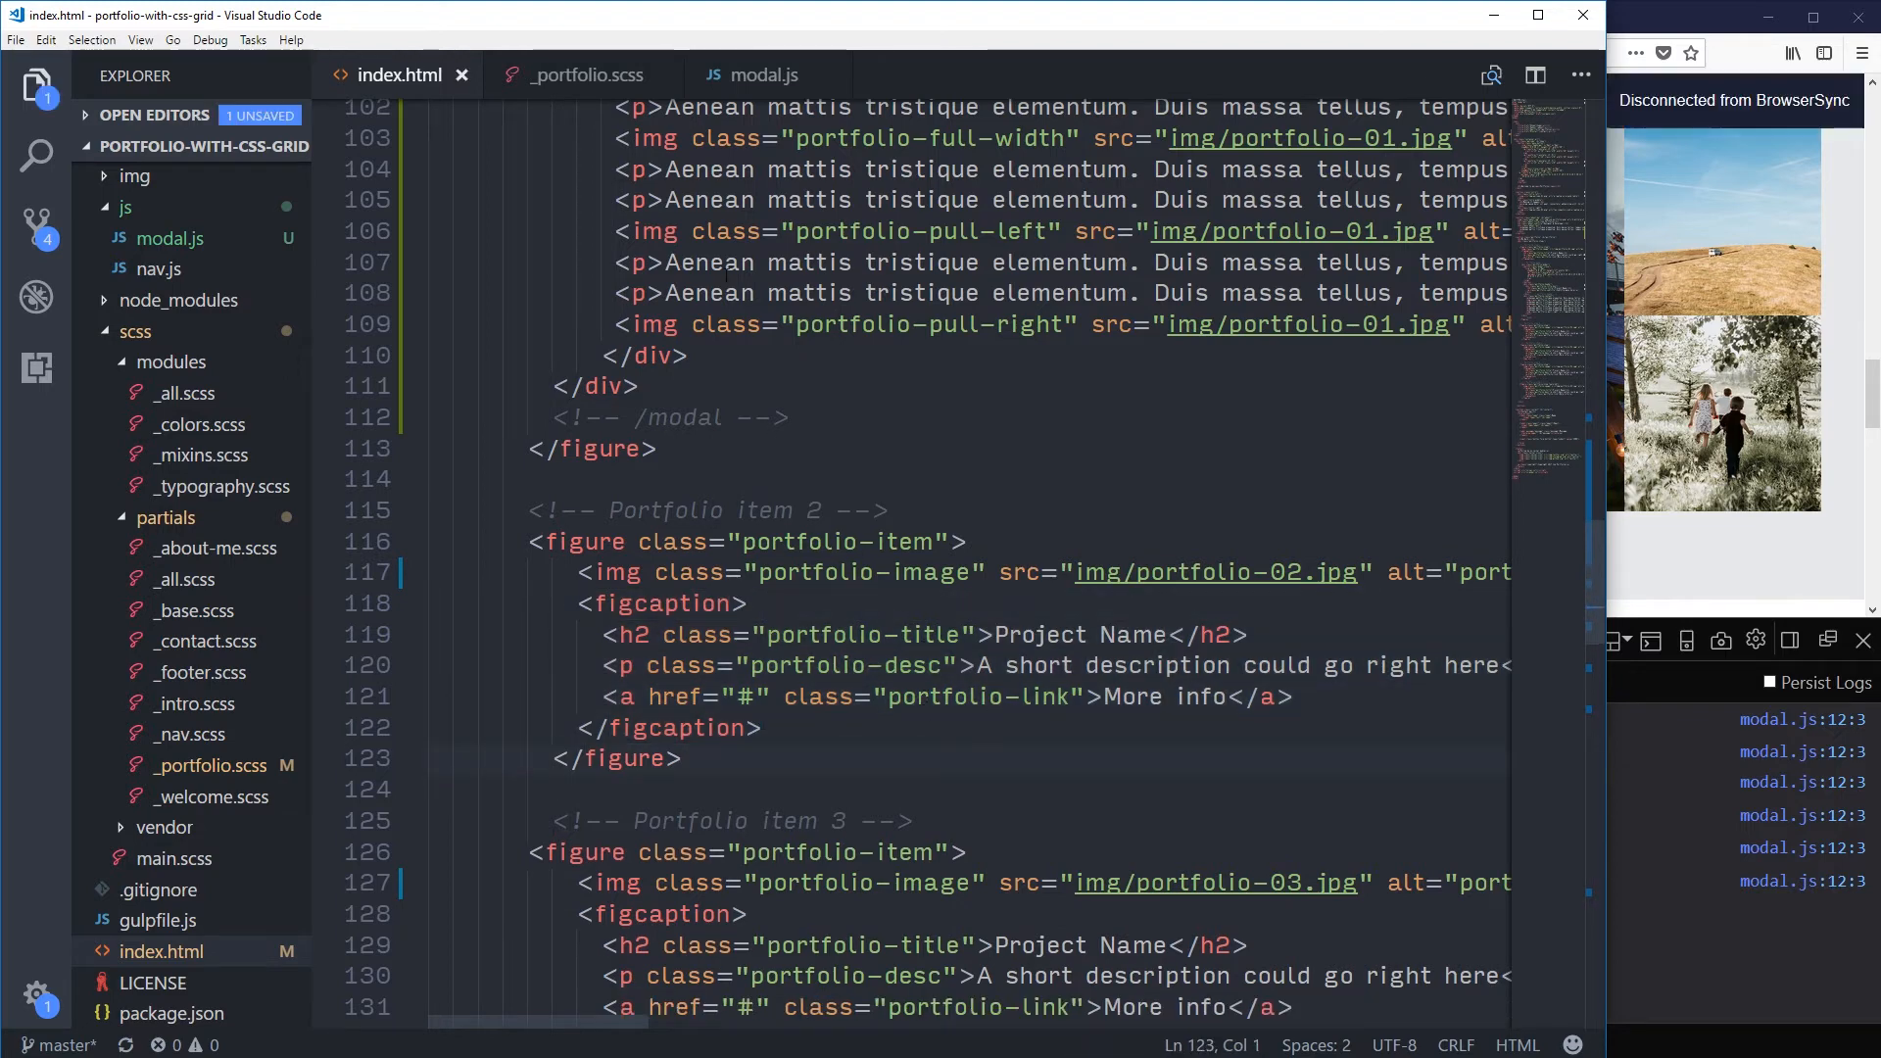
left_click(766, 74)
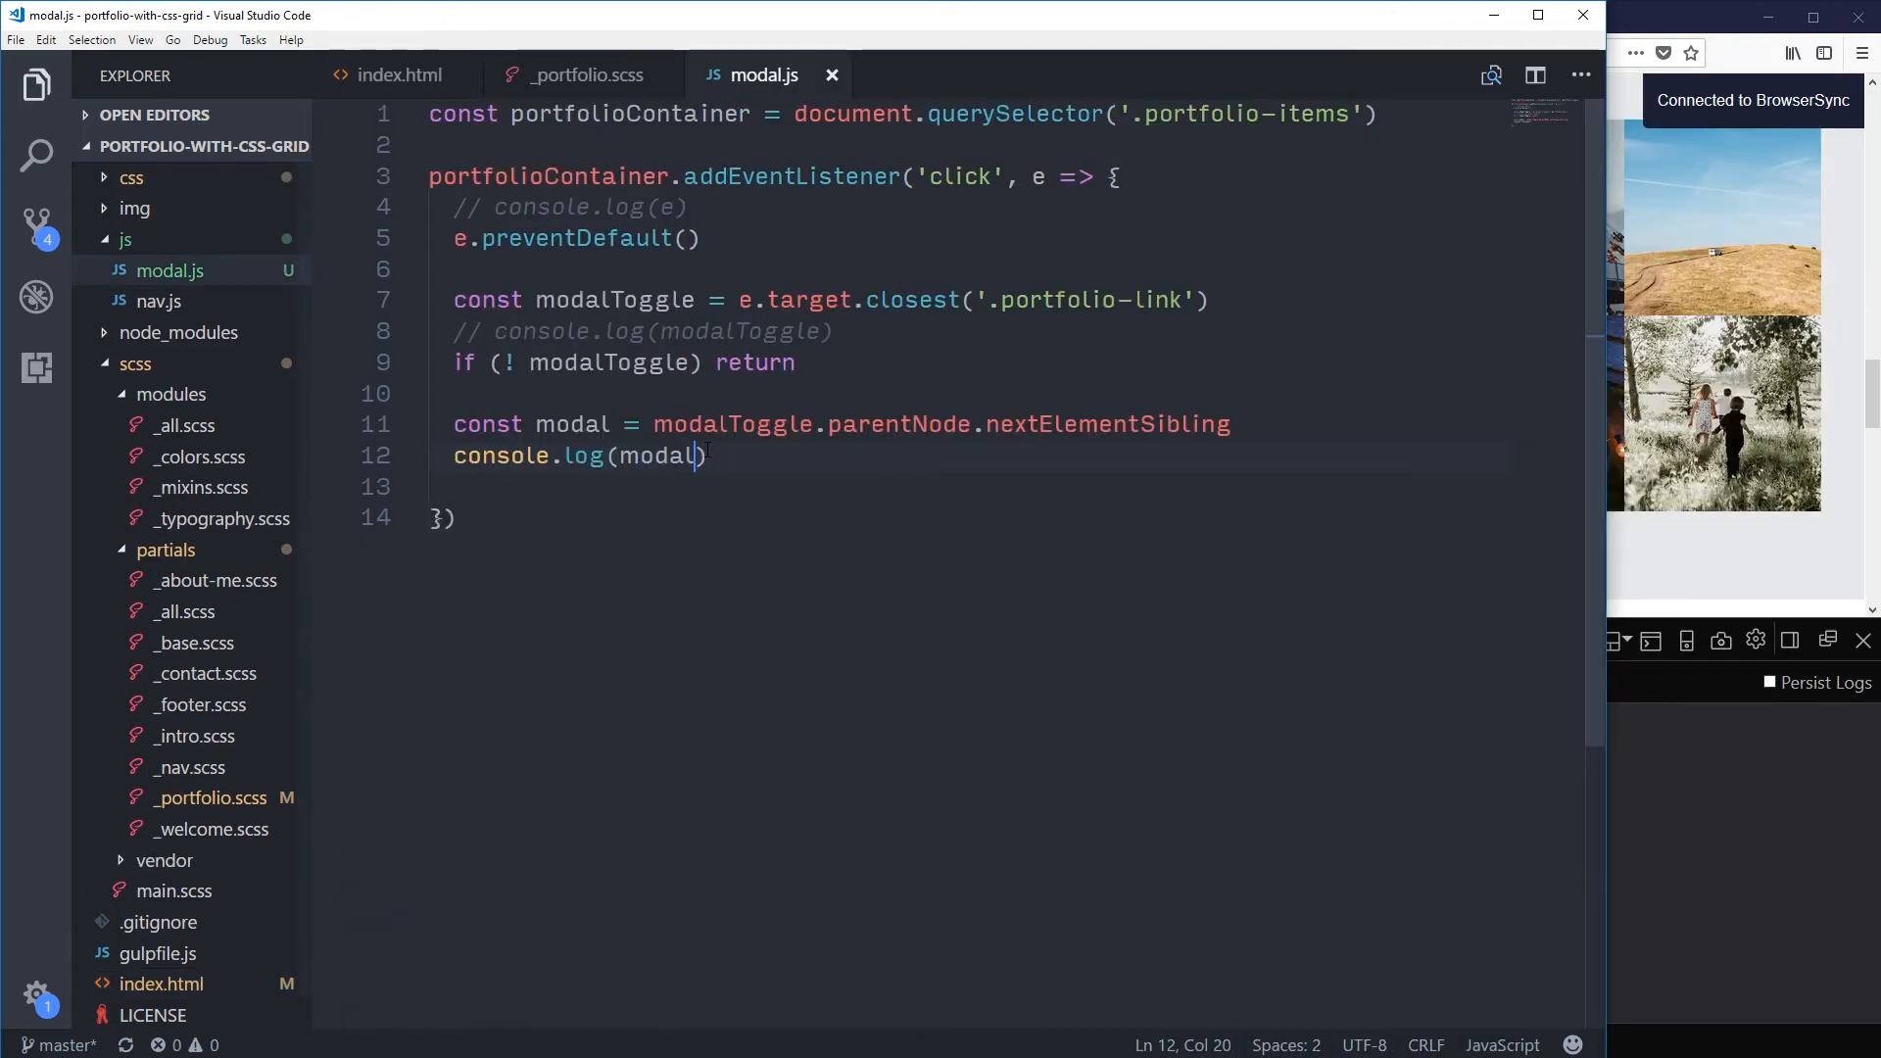
key("ctrl+/")
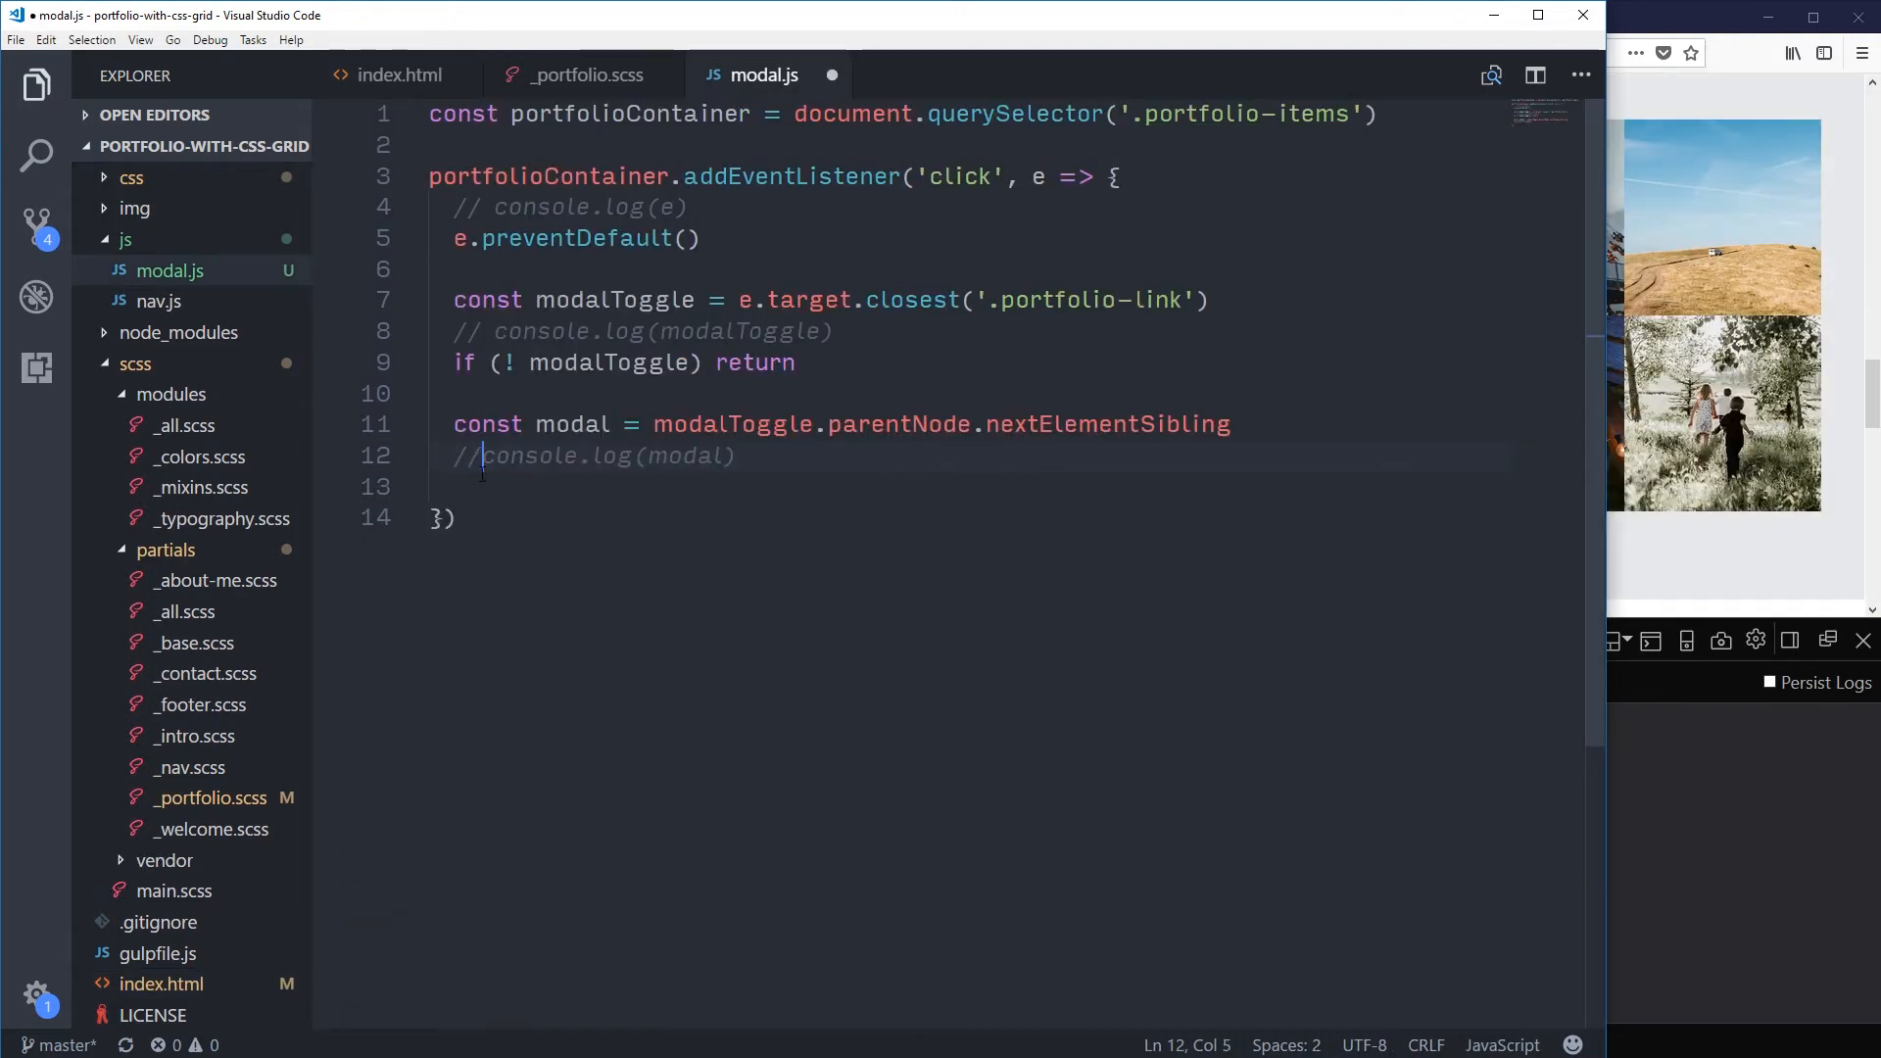
key("Enter")
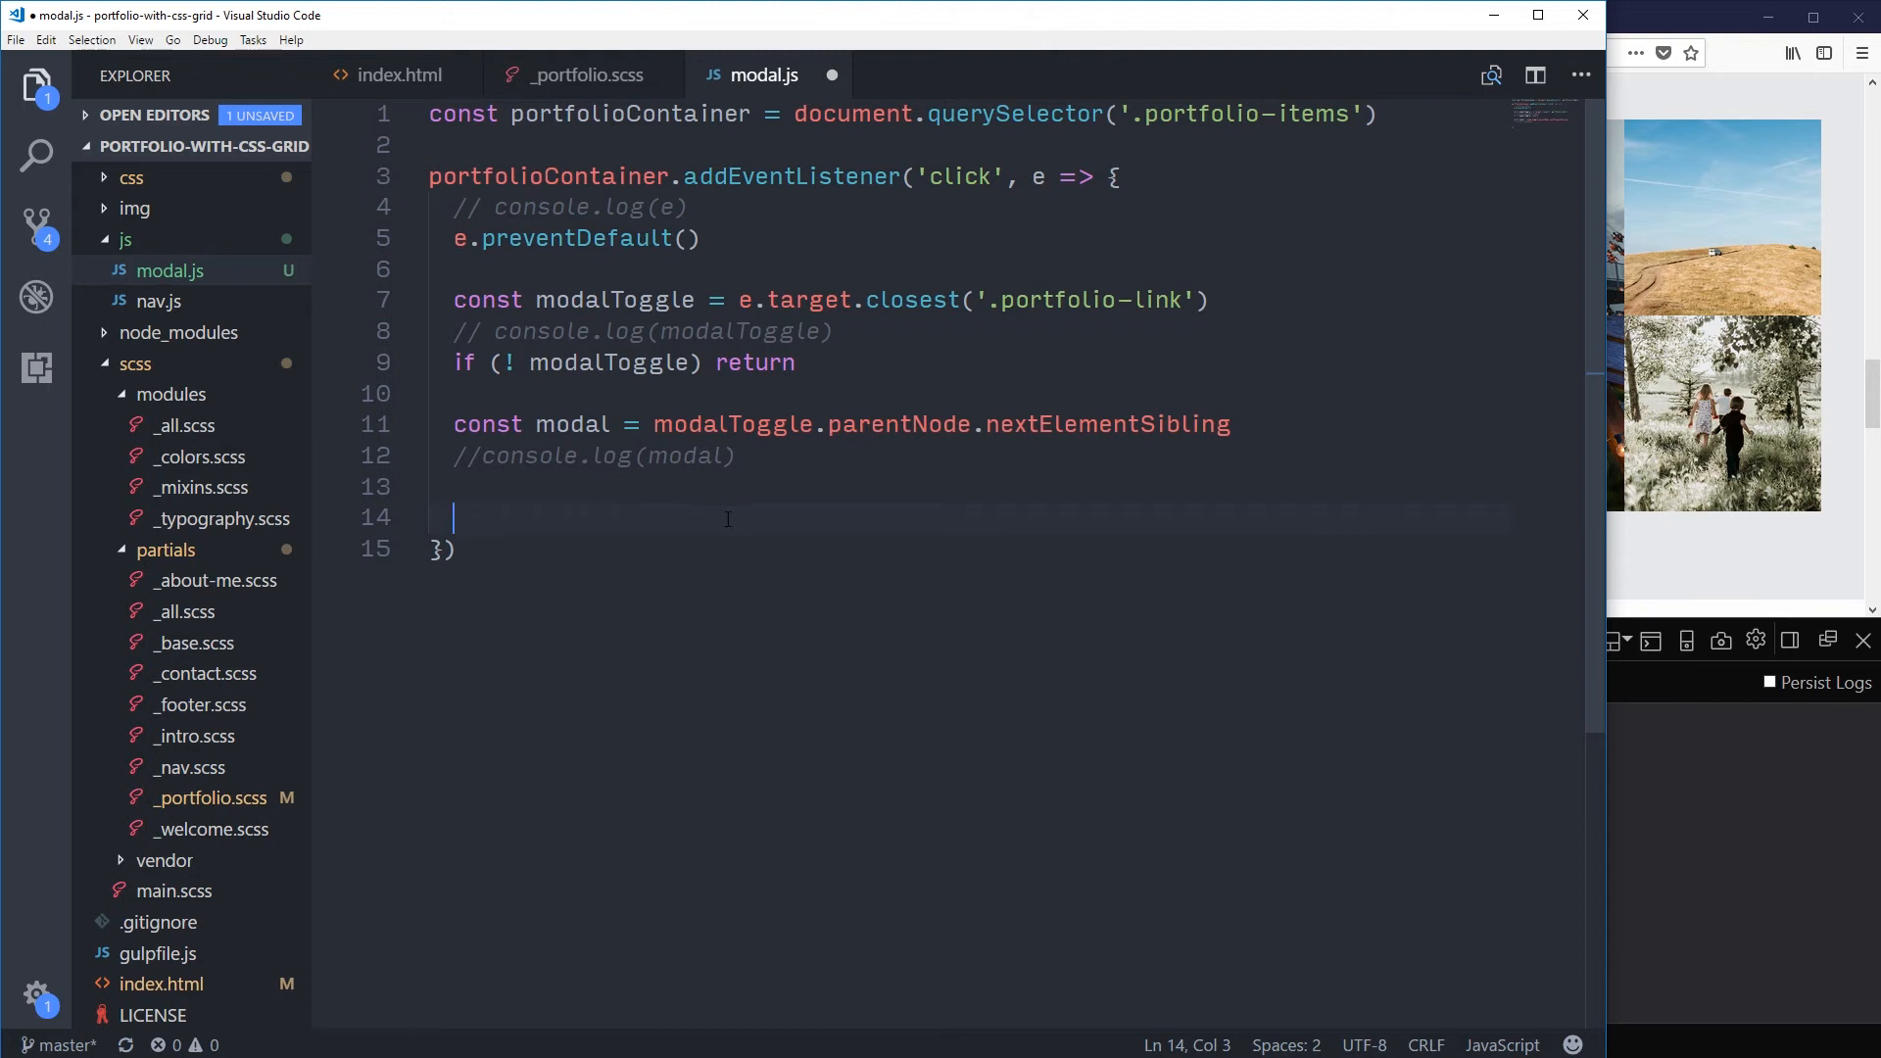
mouse_move(917, 547)
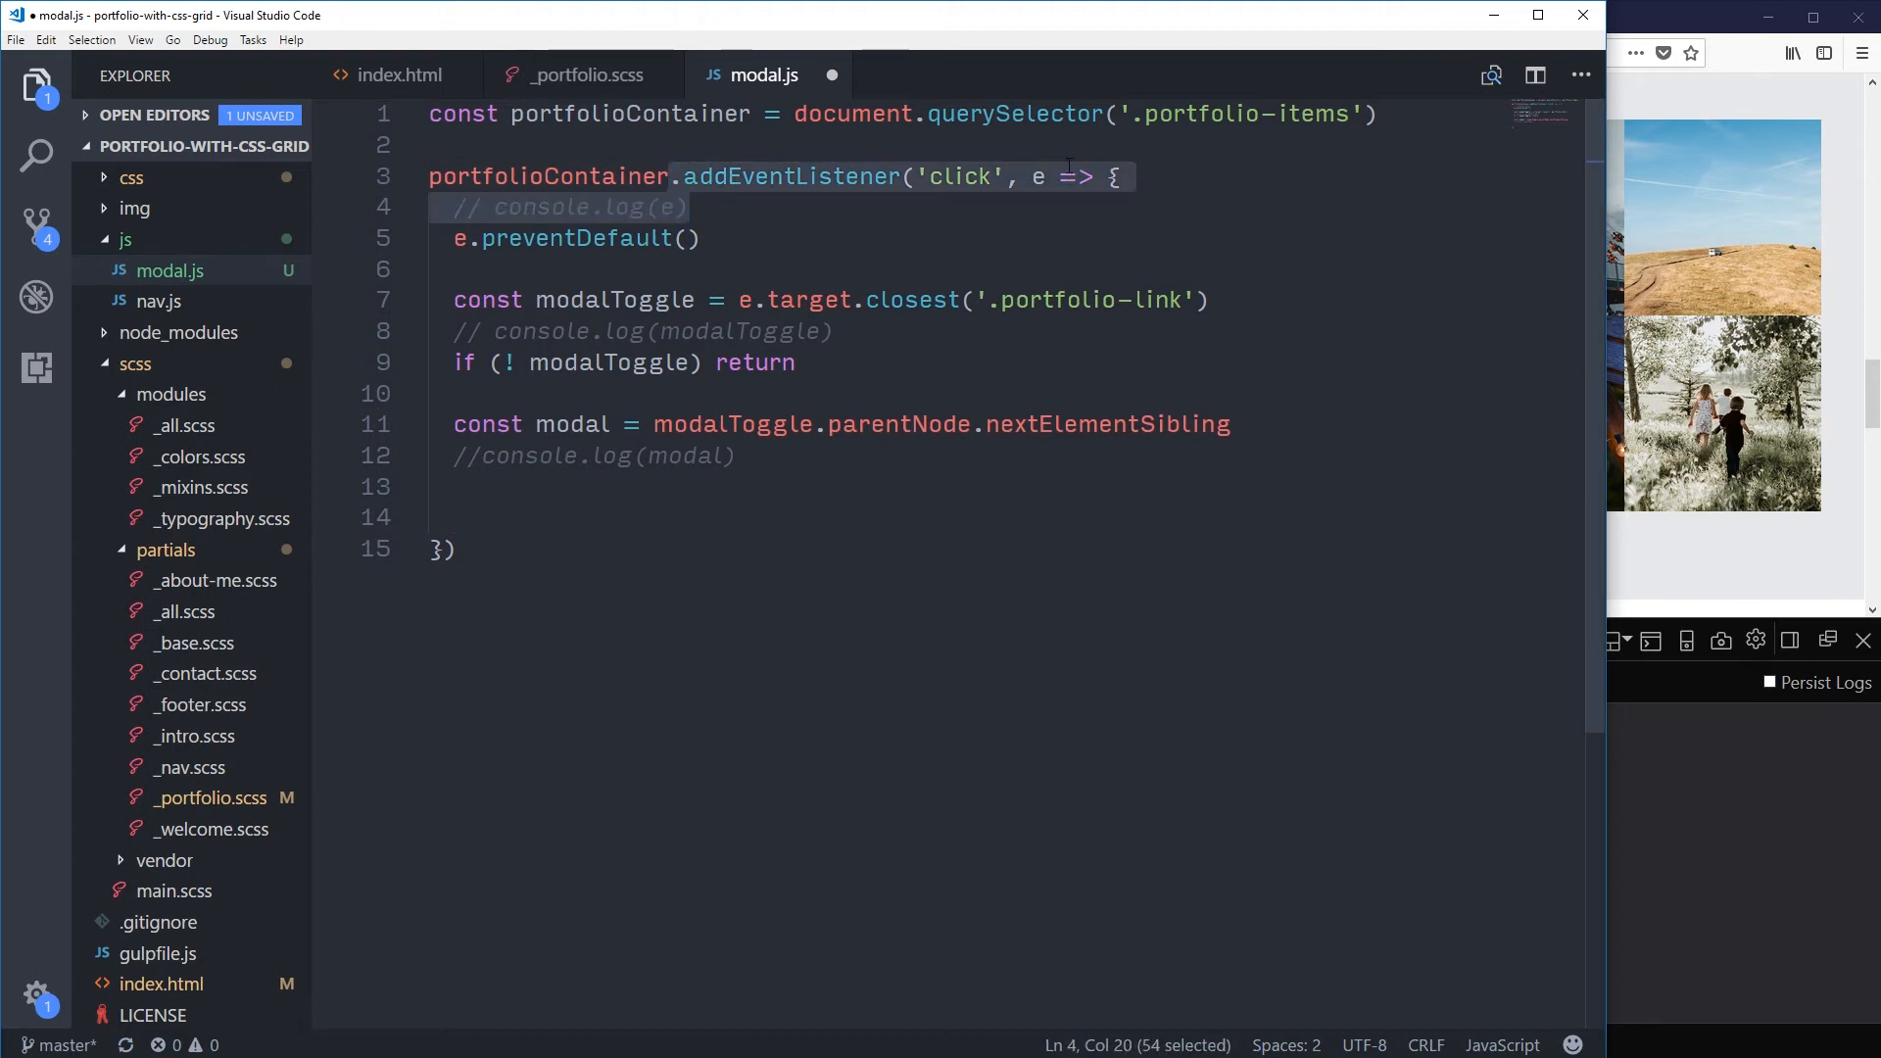
Step: Write modal.classList.add('is-open') as the last line of the click listener
left_click(735, 517)
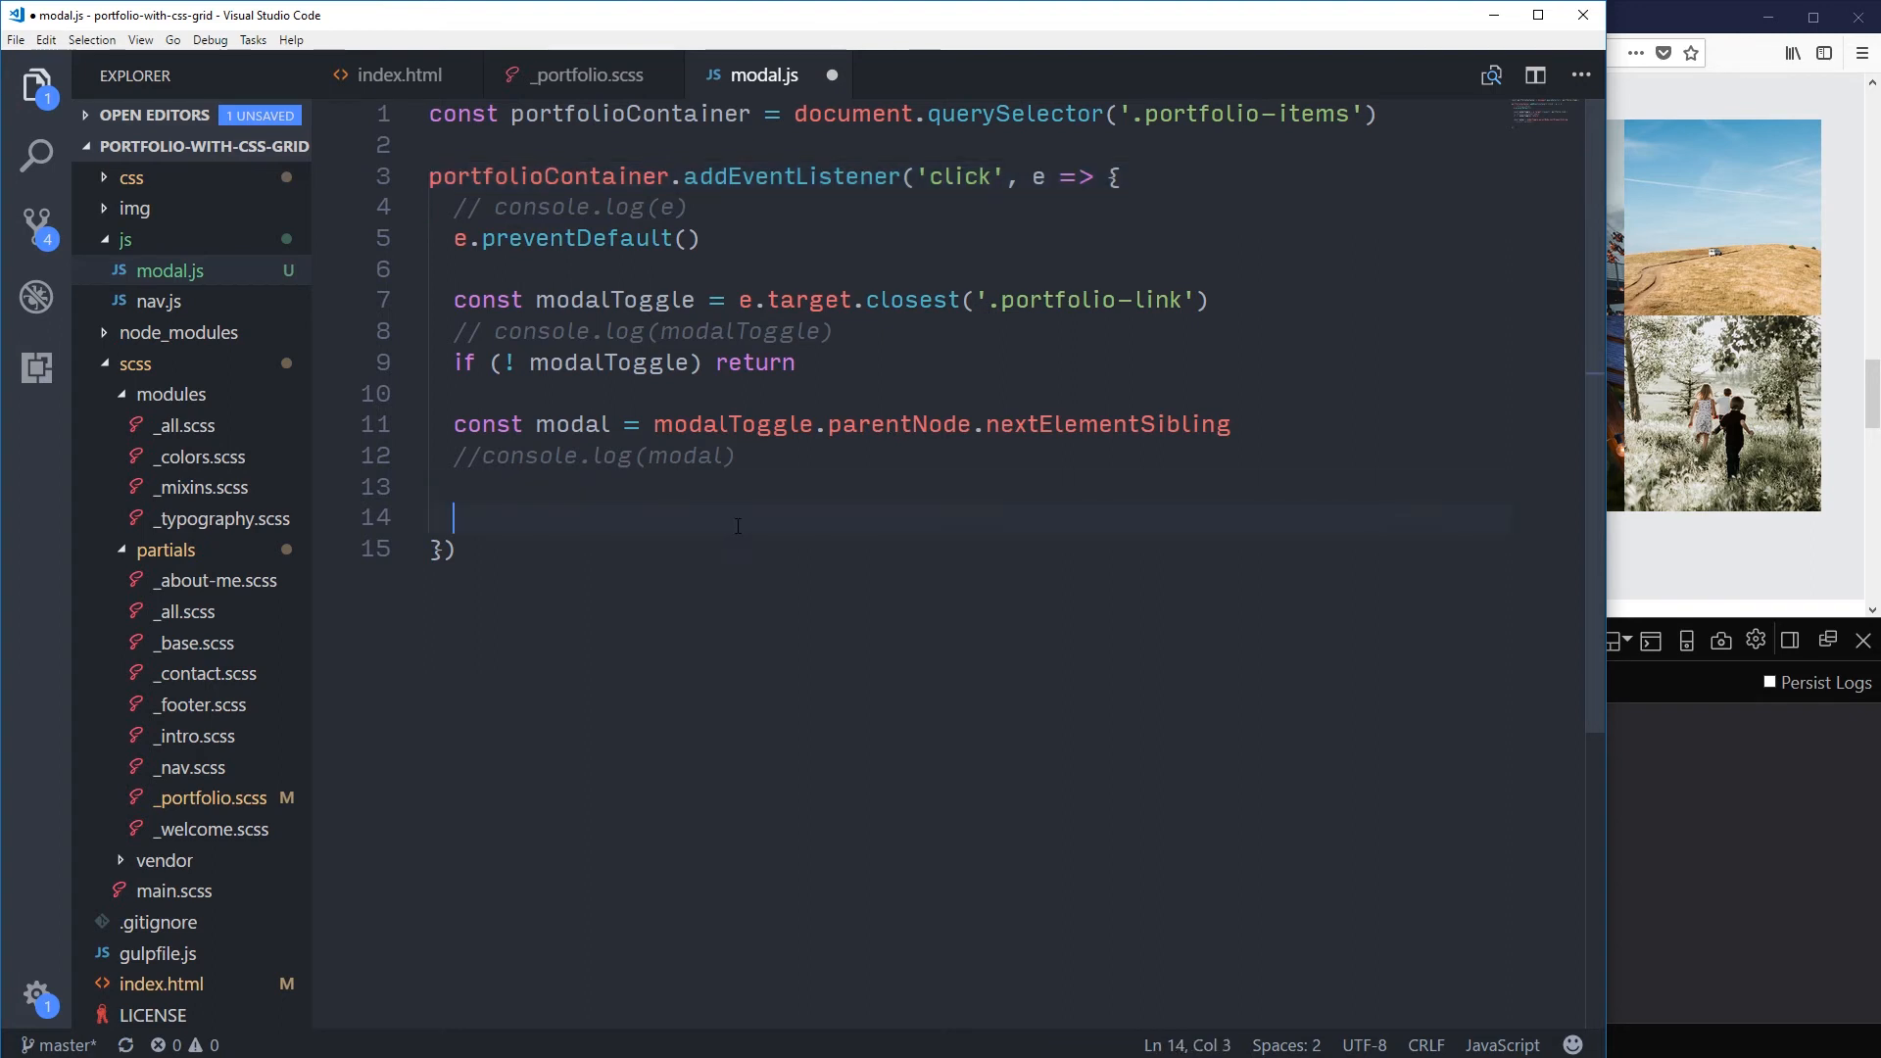
mouse_move(1462, 599)
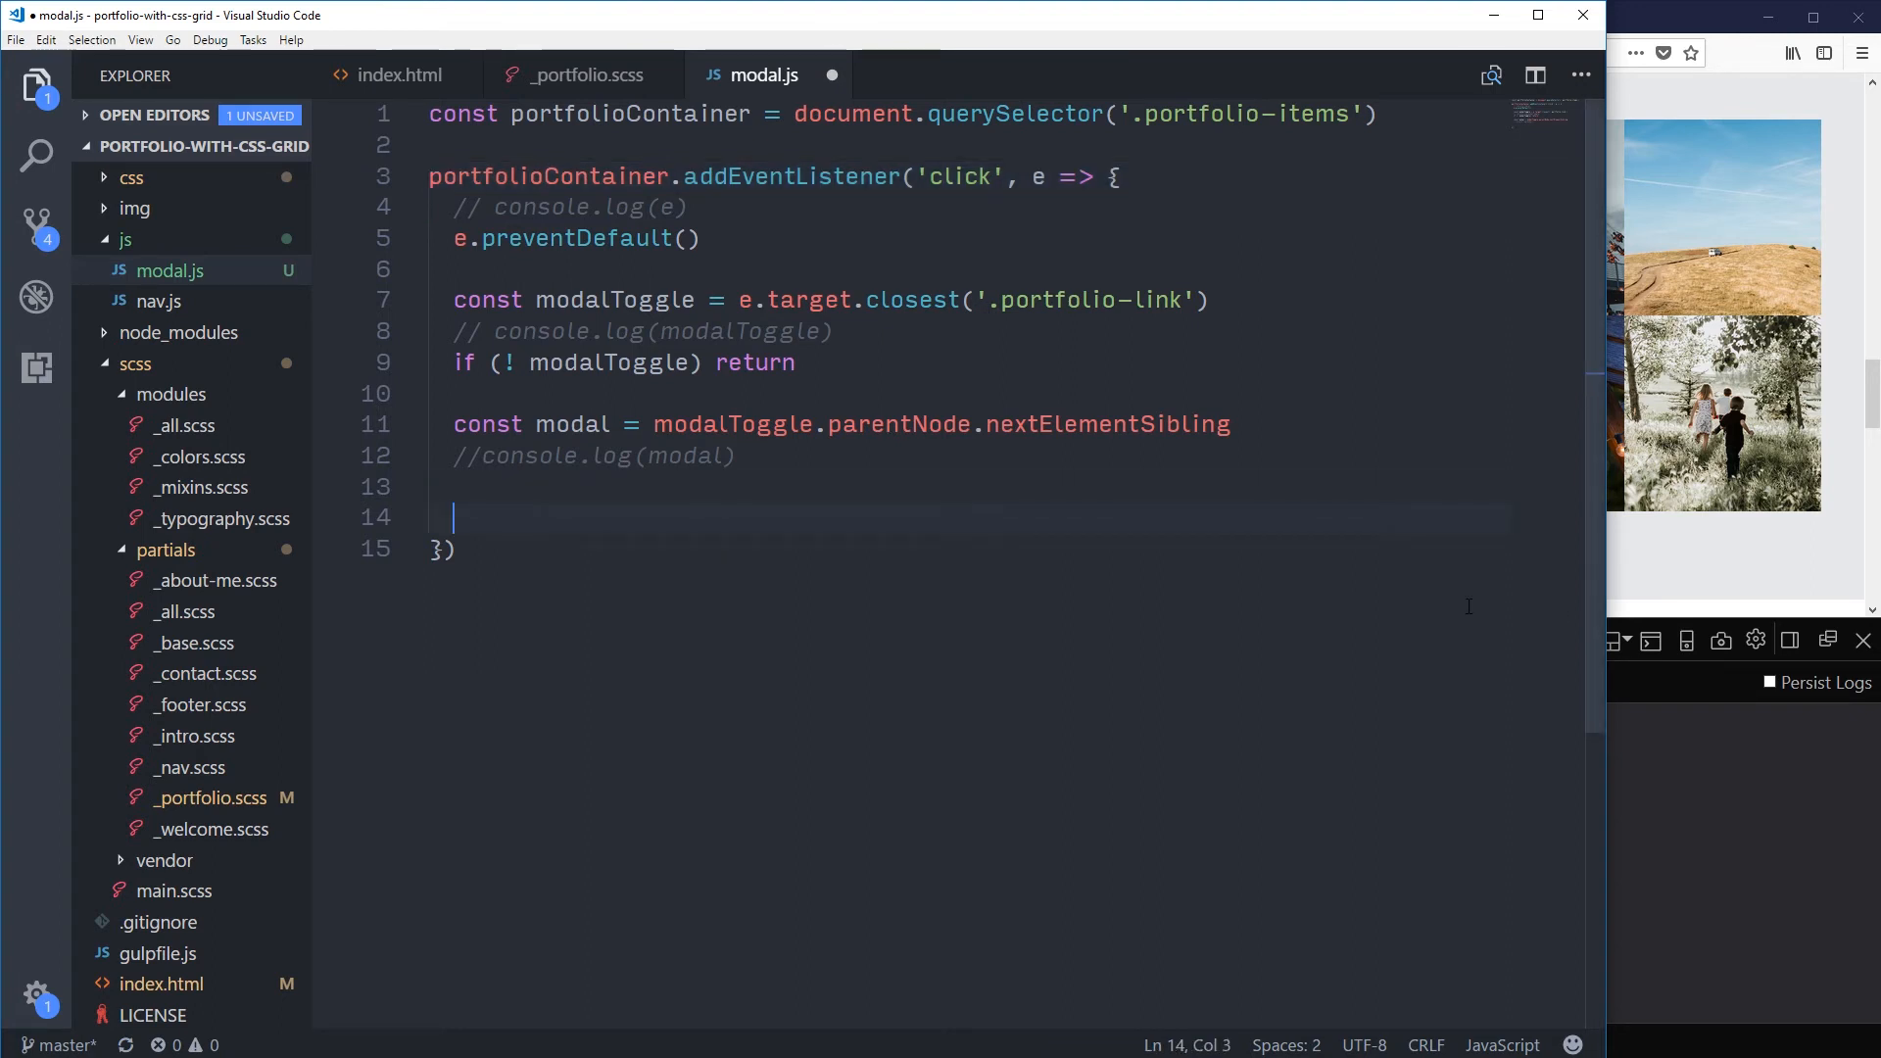
type("modal.classList")
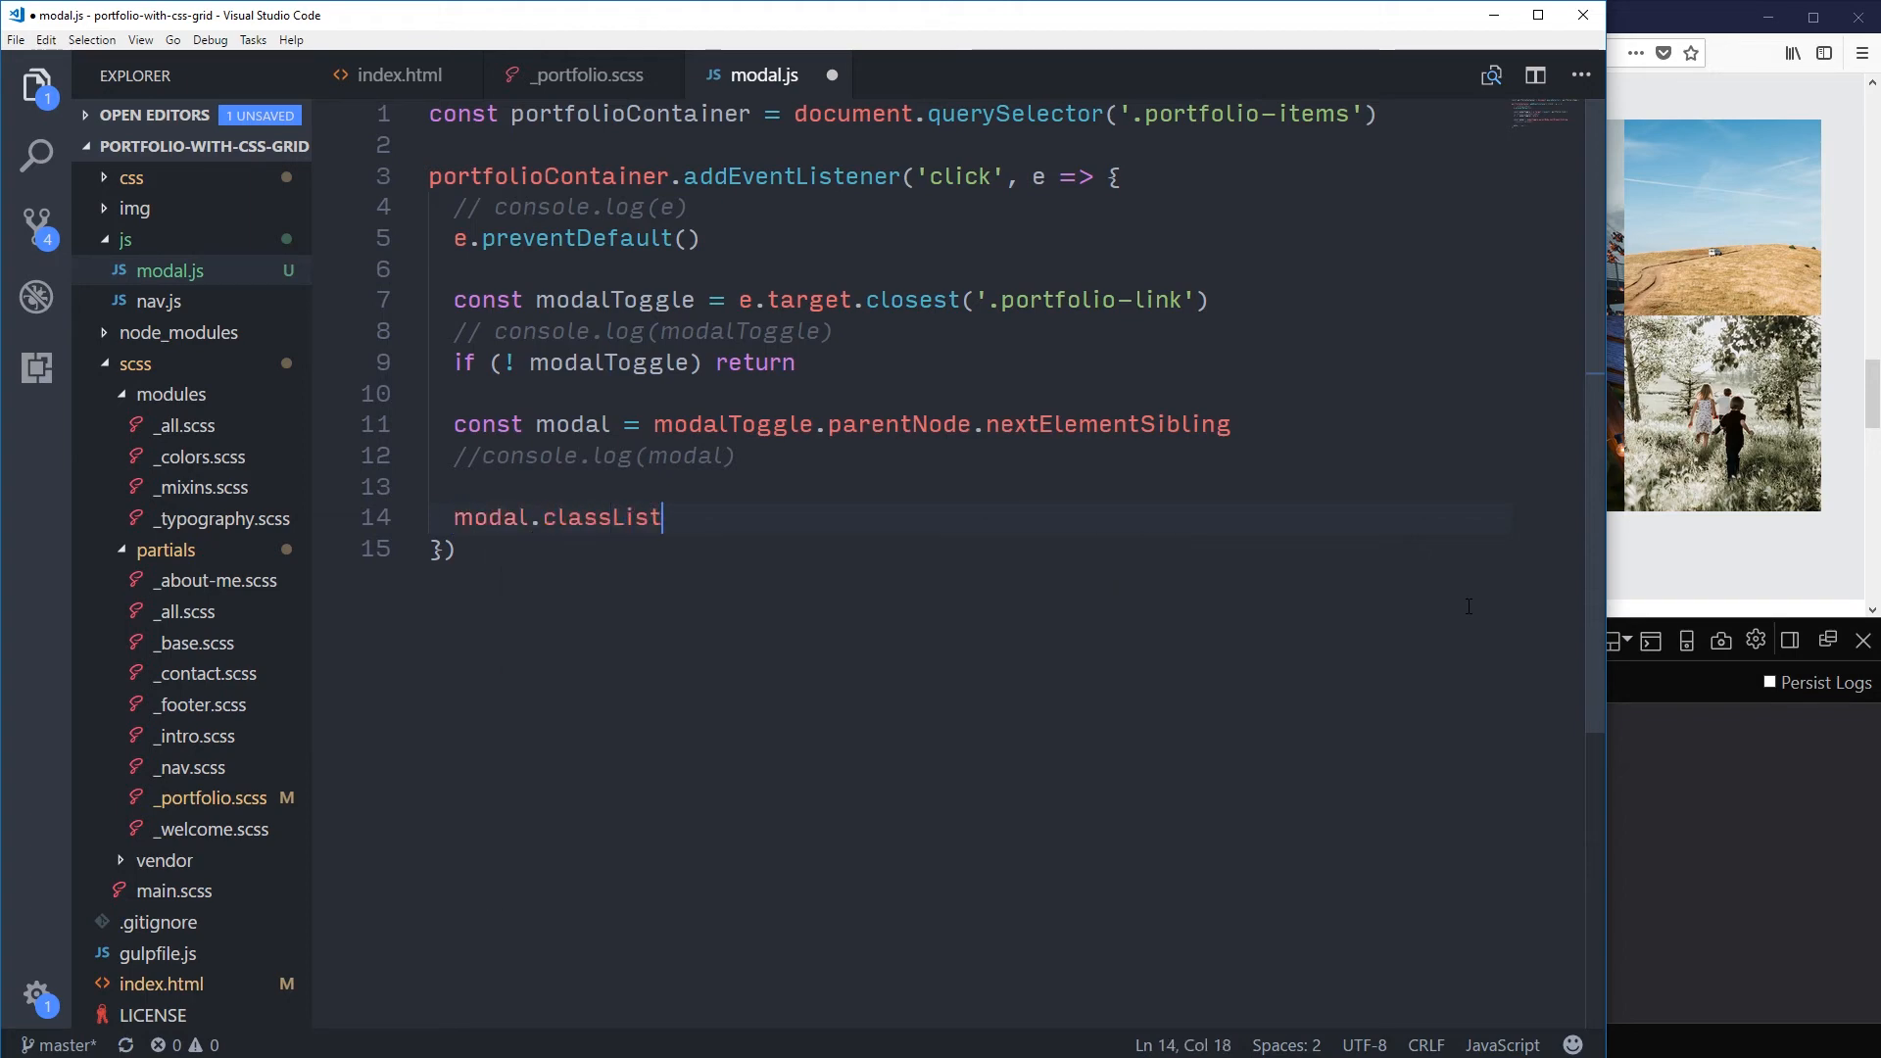
type(".add('is-")
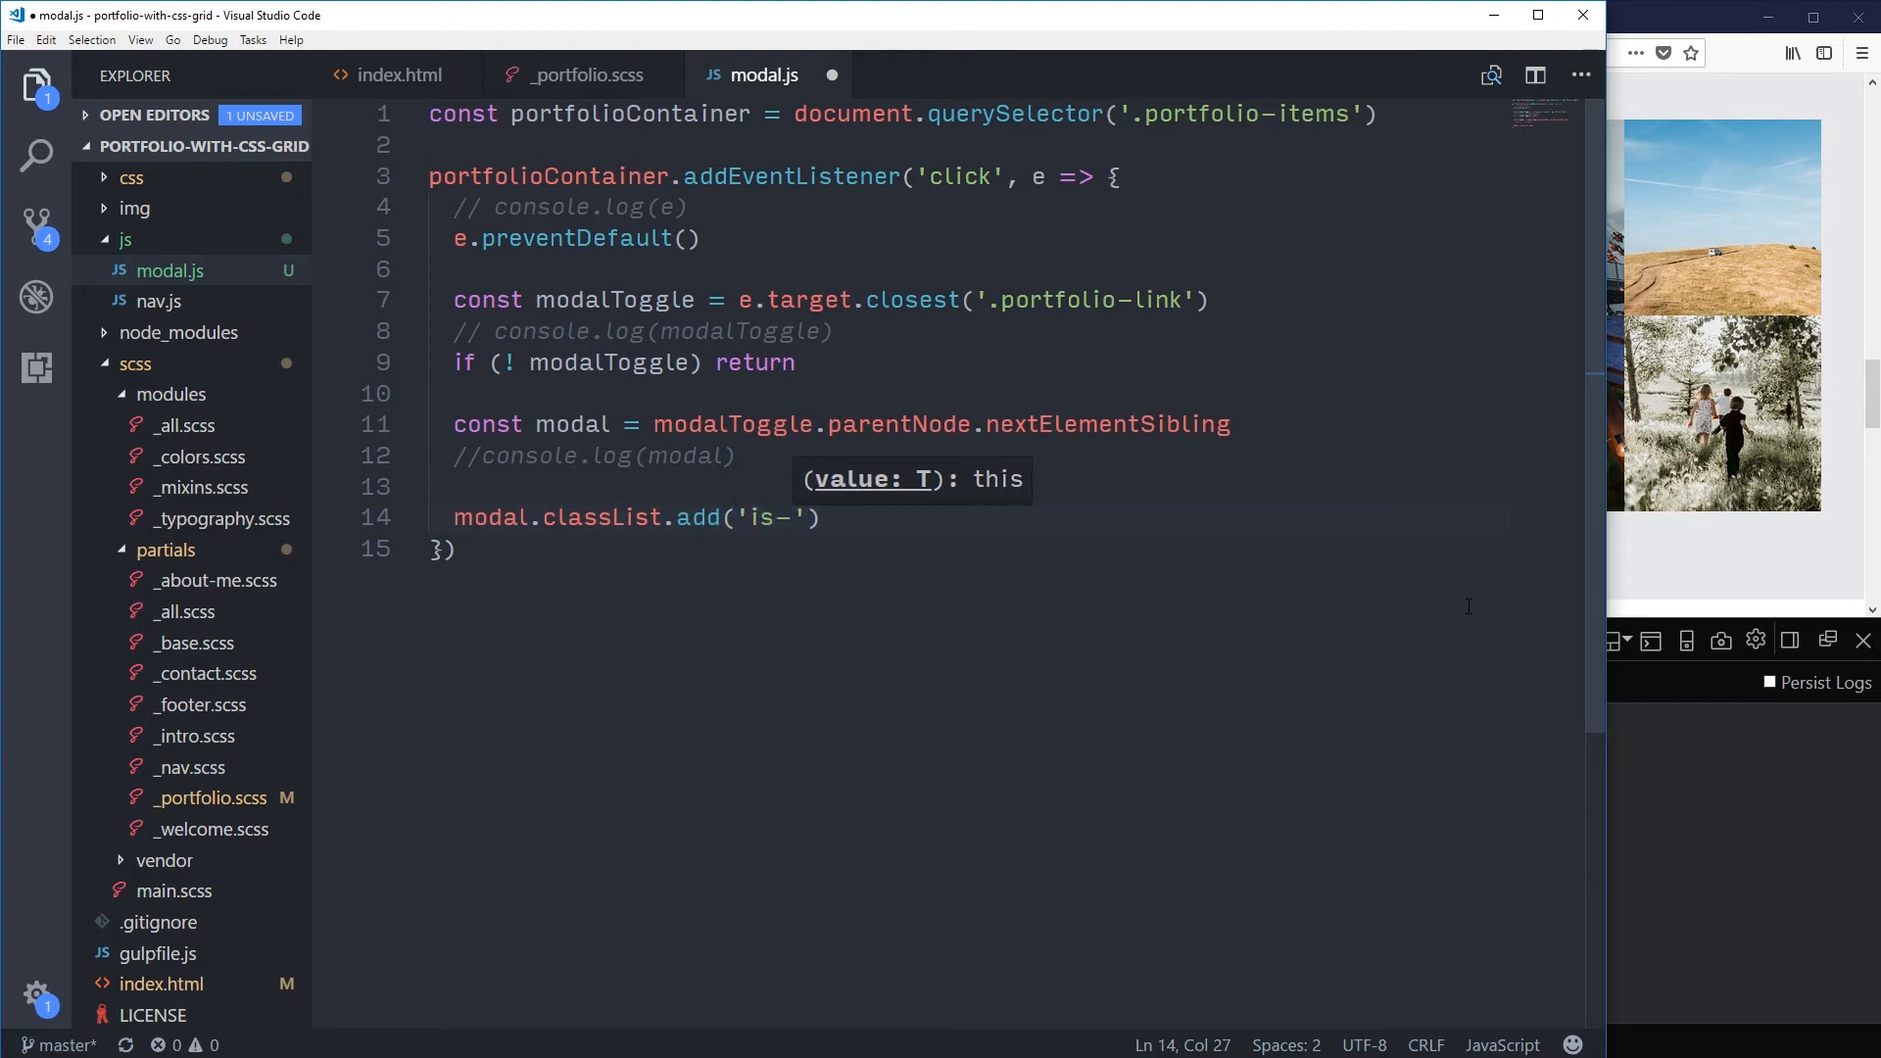
type("open")
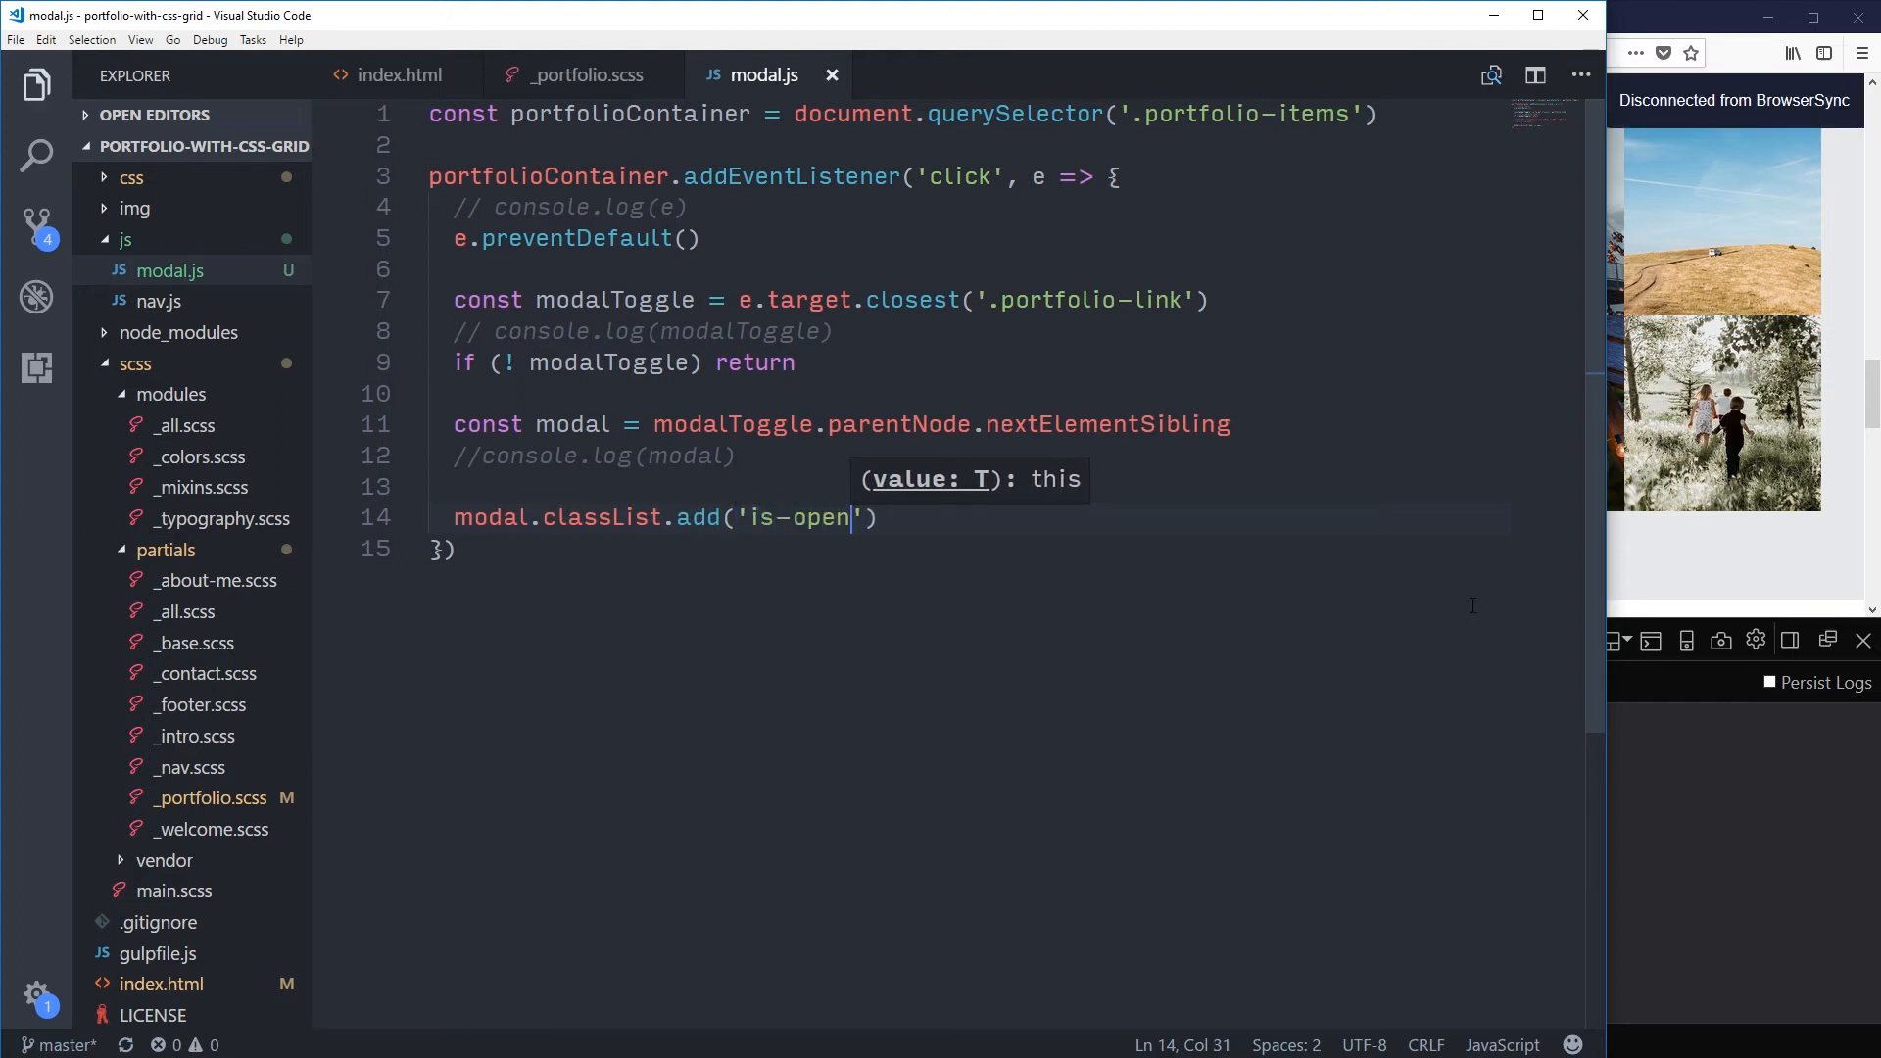
mouse_move(395, 75)
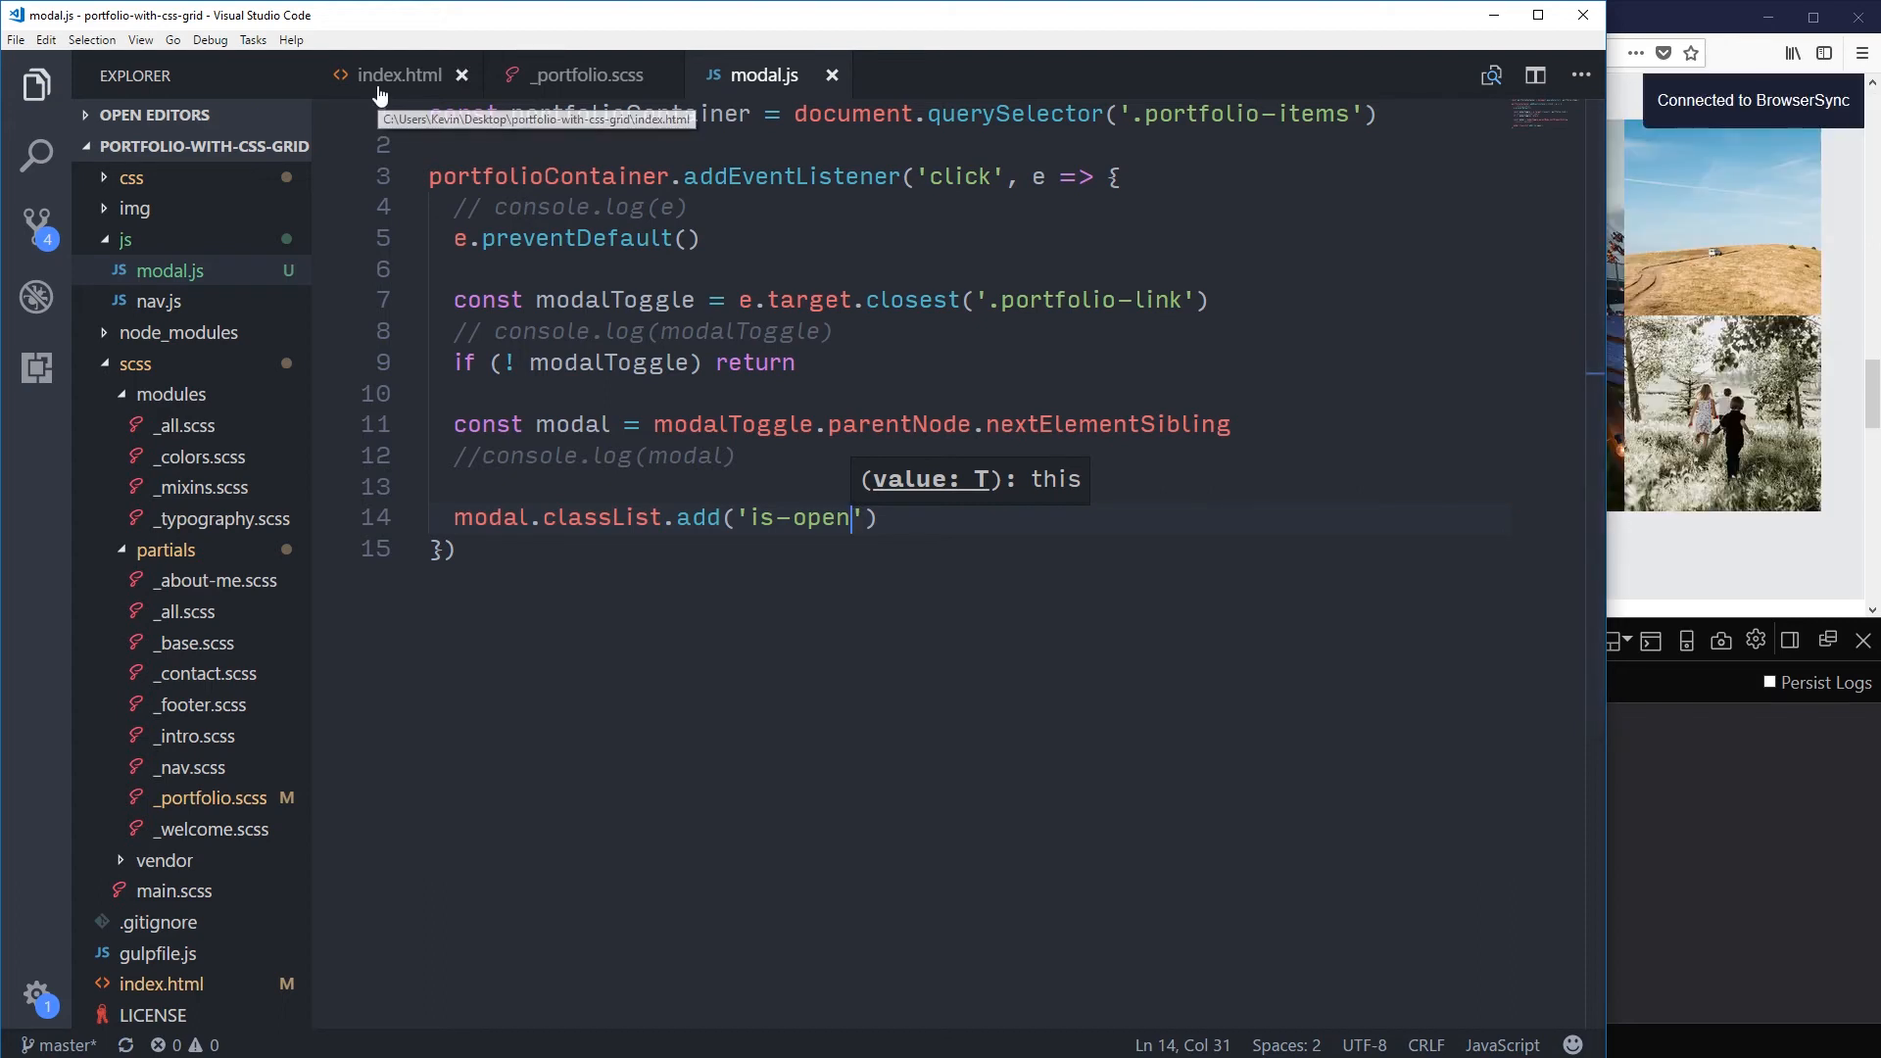
Step: Nest an &.is-open { display: block; } rule inside .portfolio-modal in _portfolio.scss
left_click(585, 74)
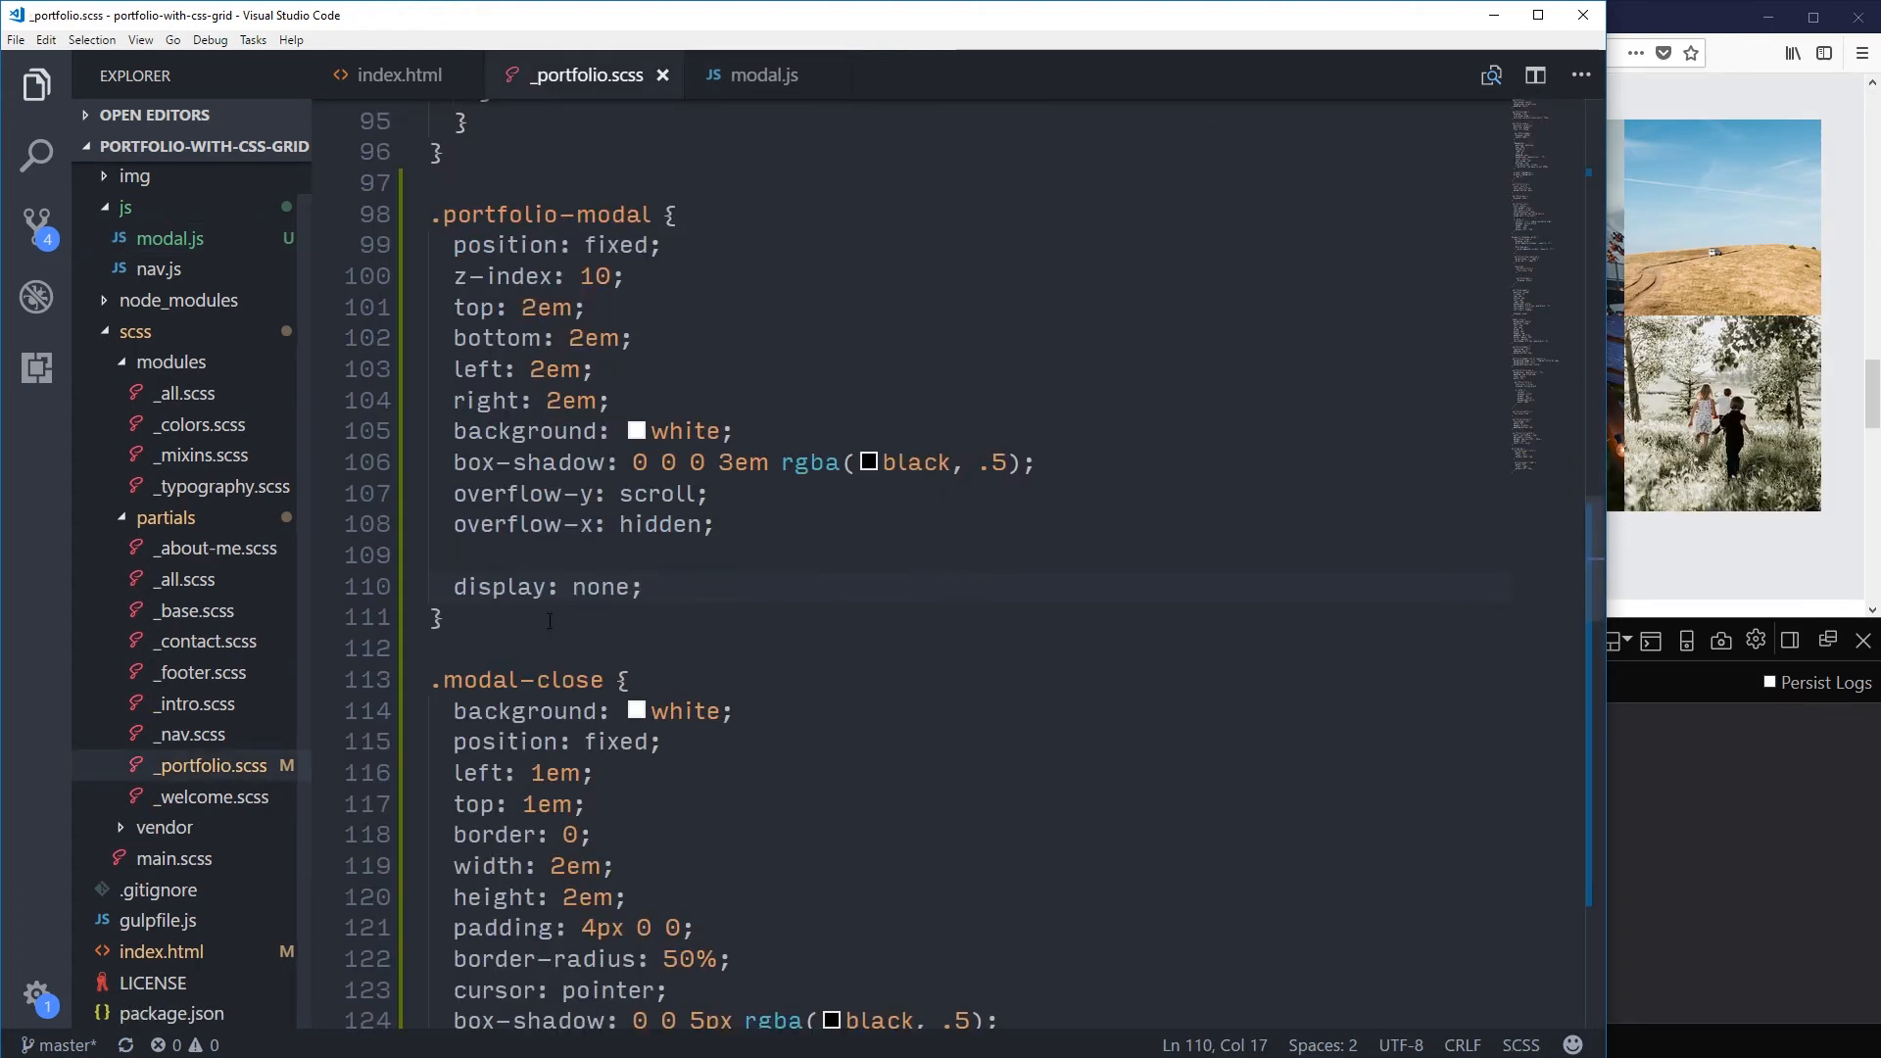
left_click(431, 617)
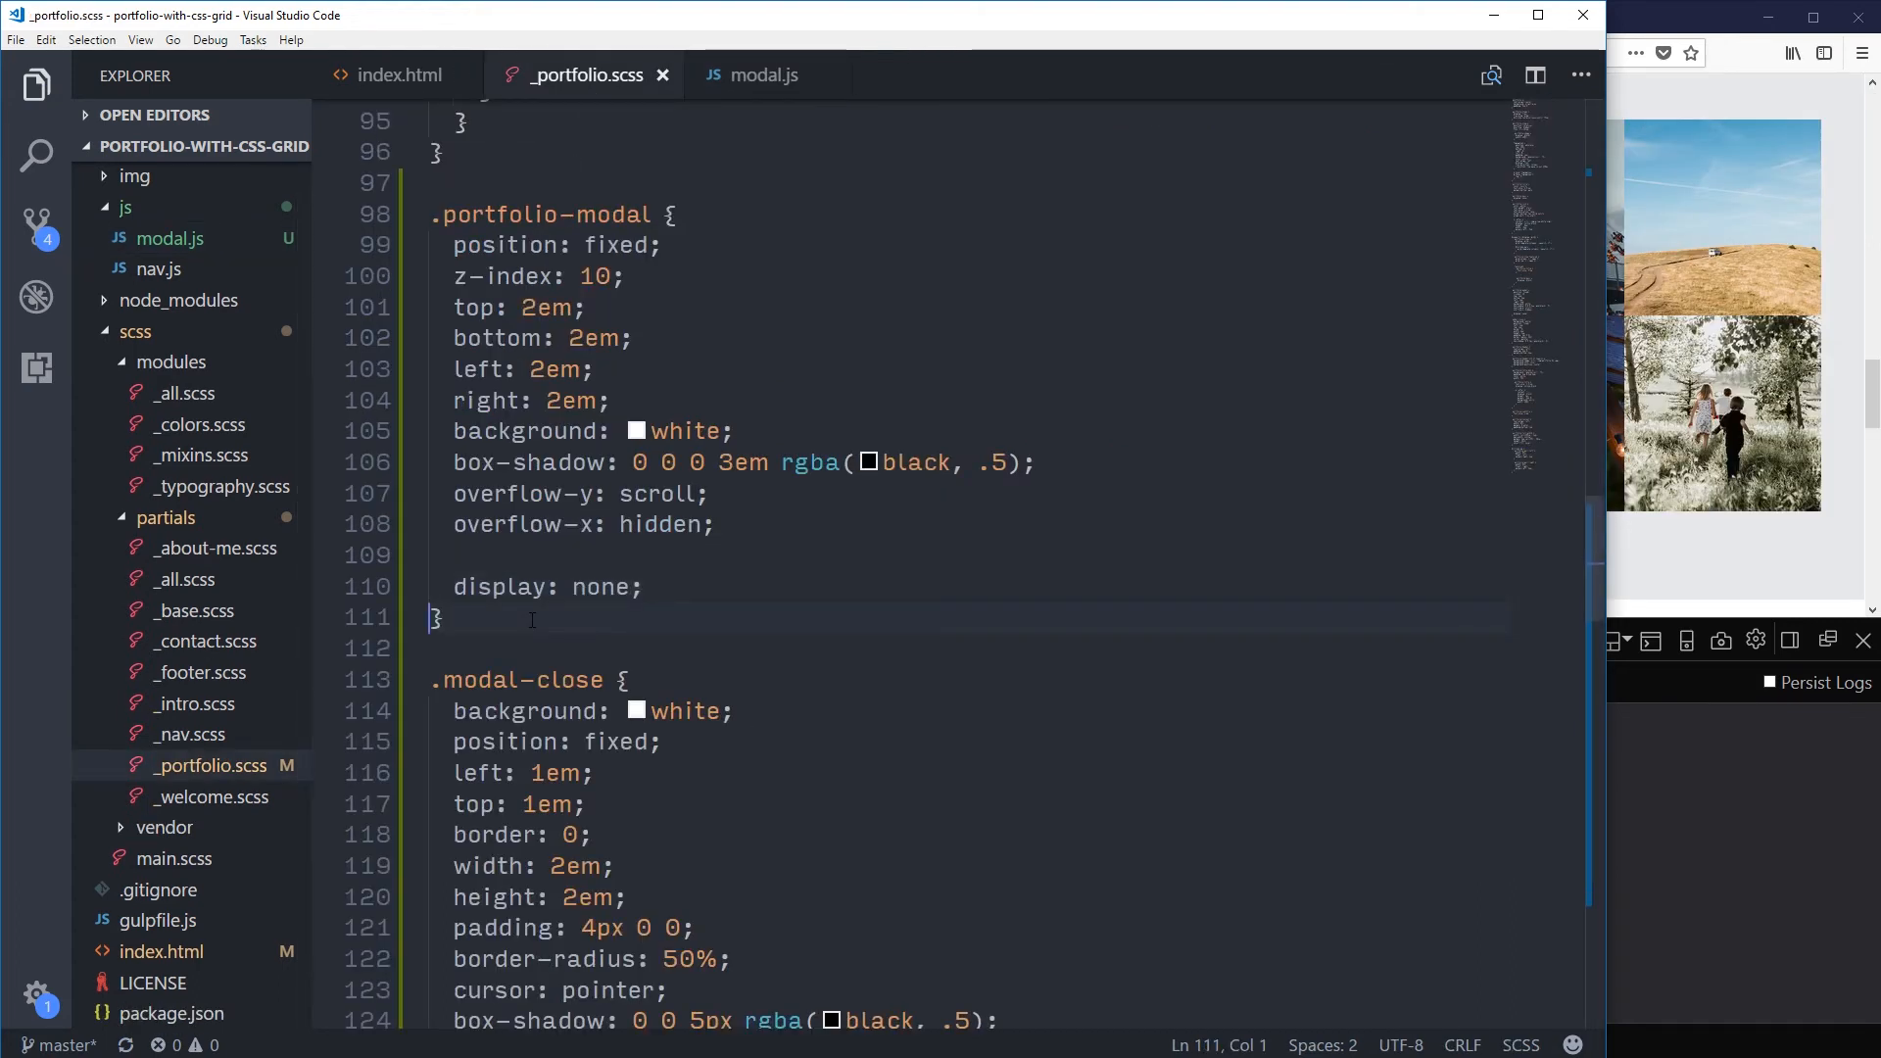
key("Enter")
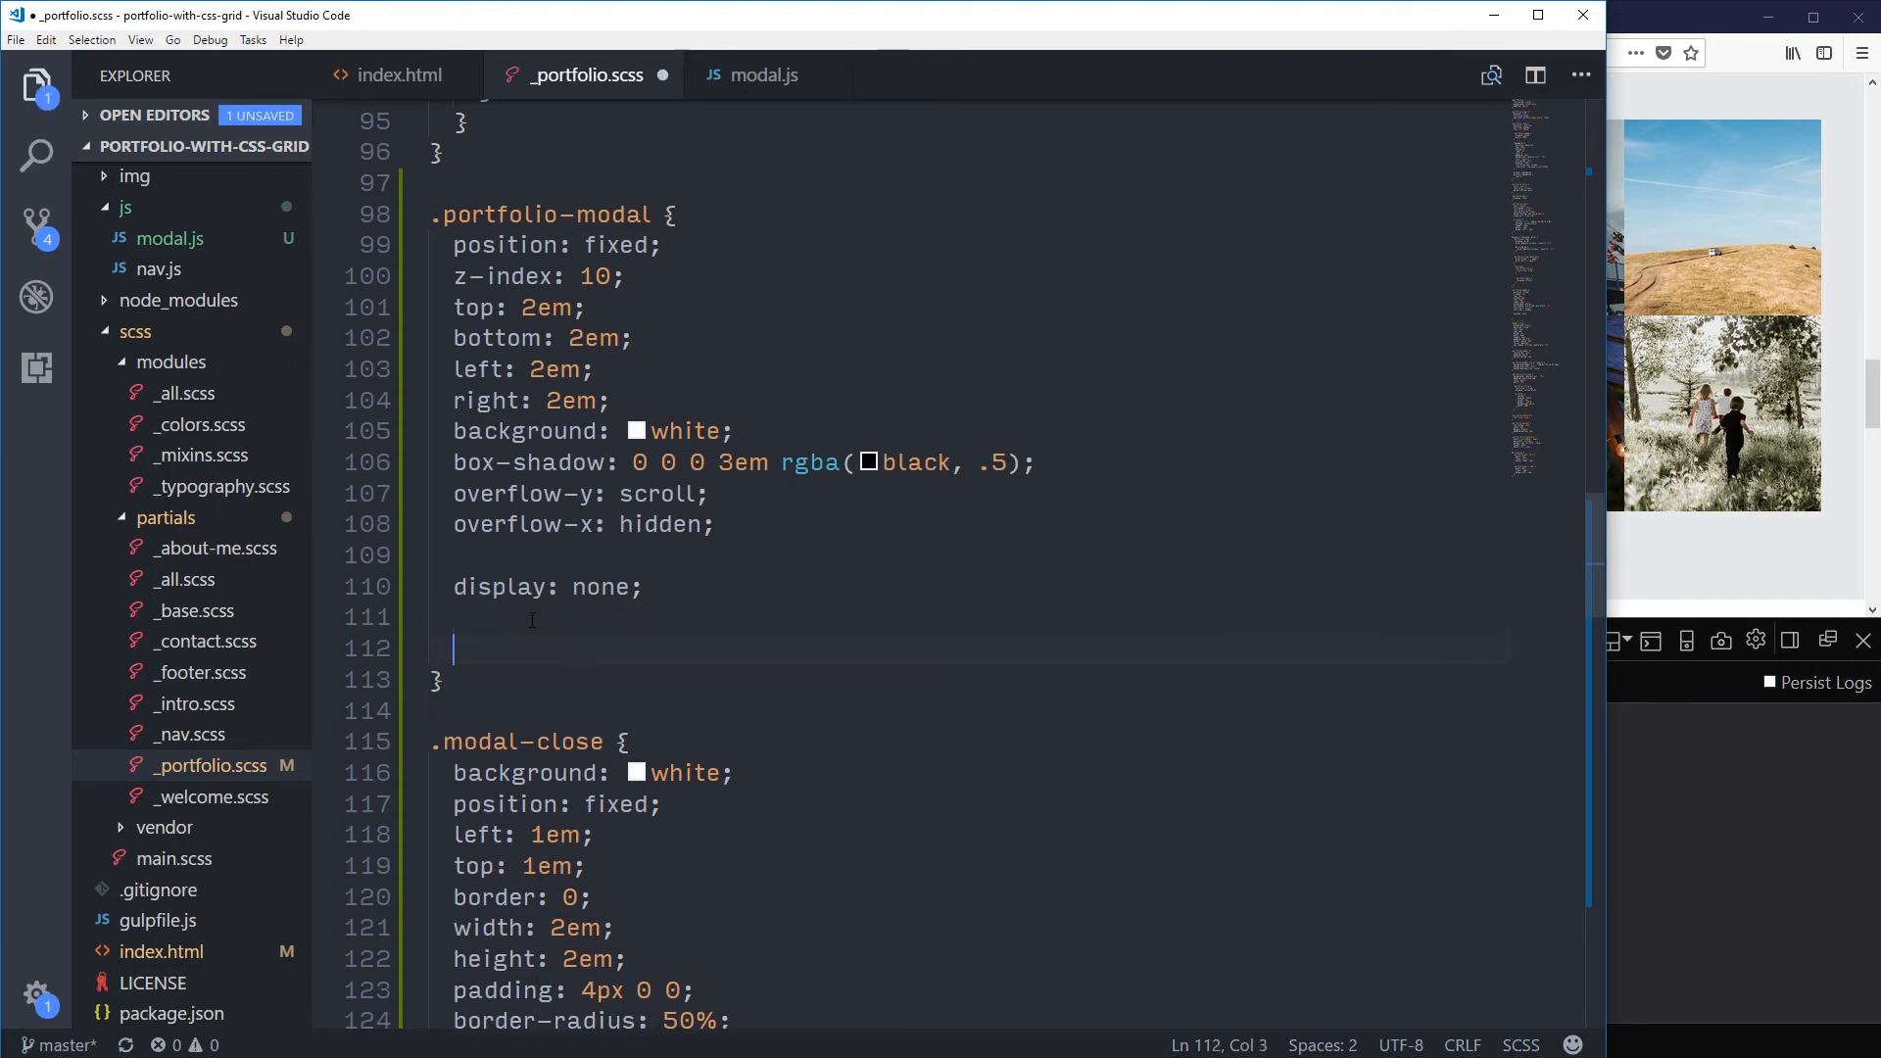
type("&.")
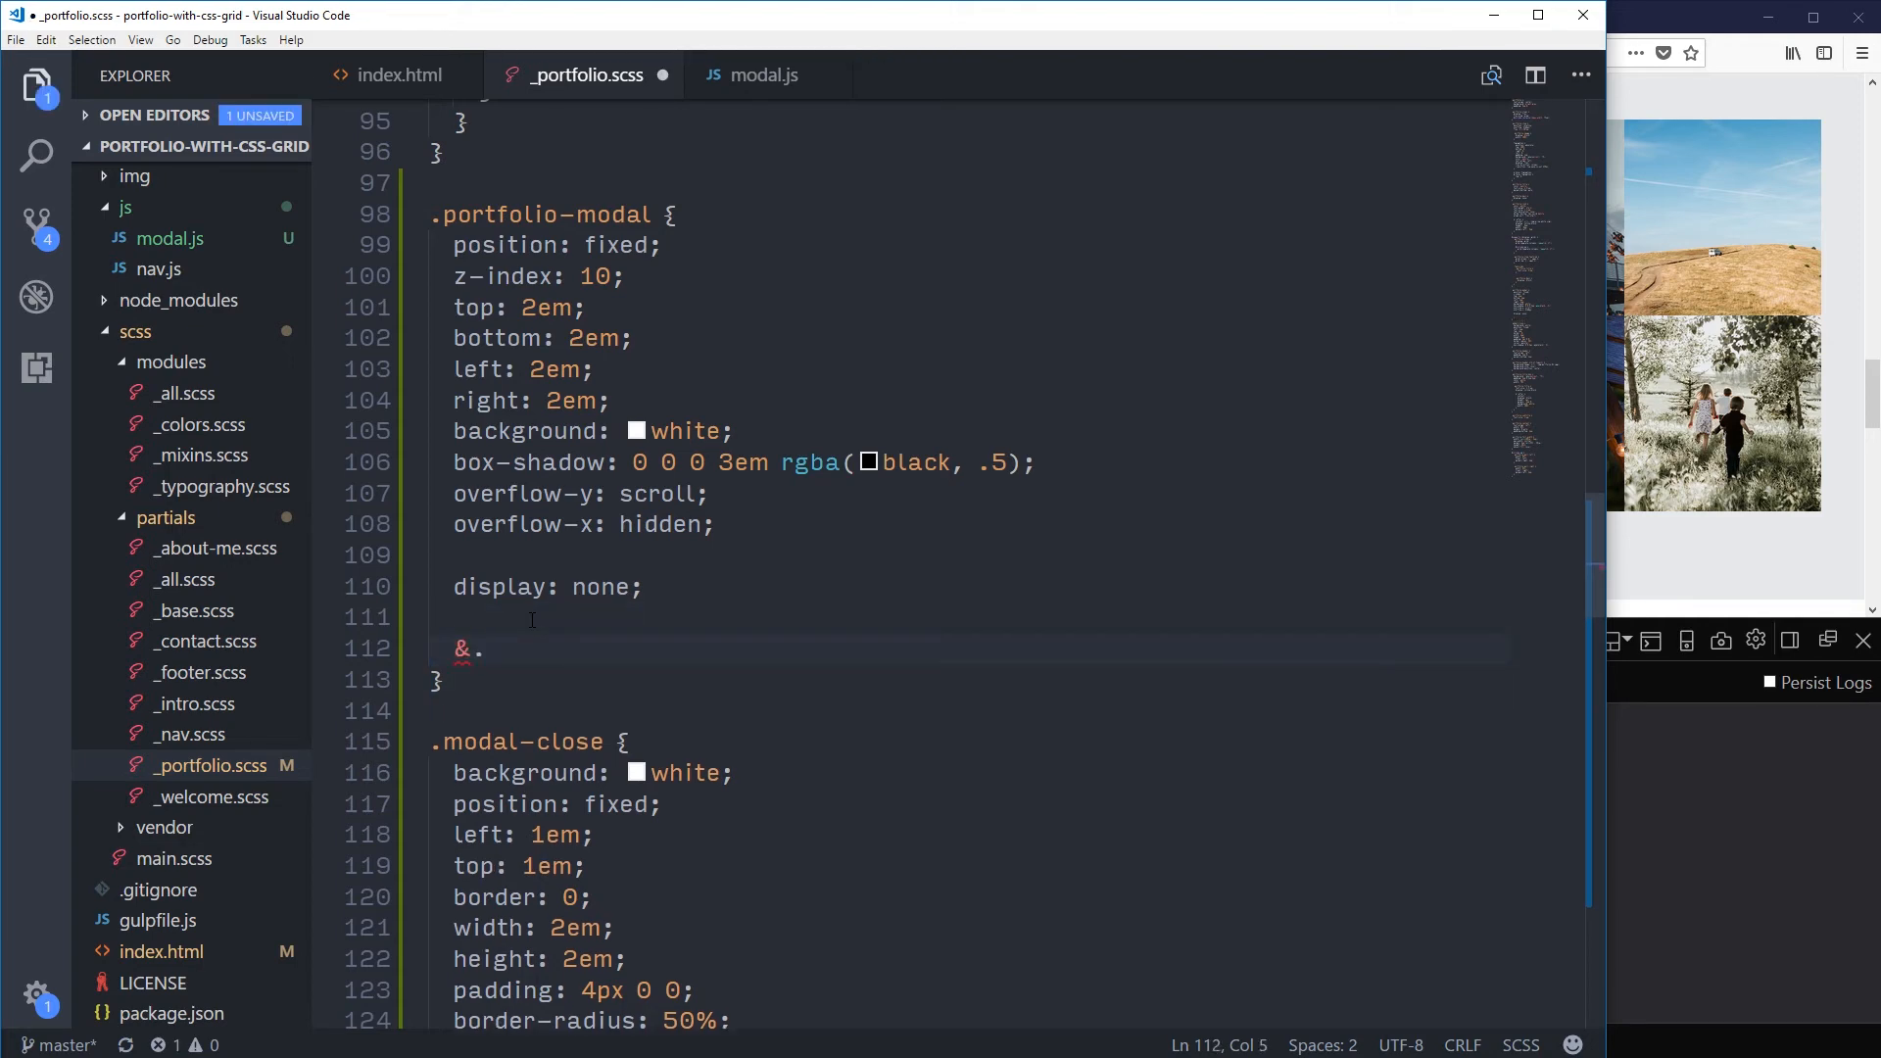
type("is-open {")
type("dipslay: block;")
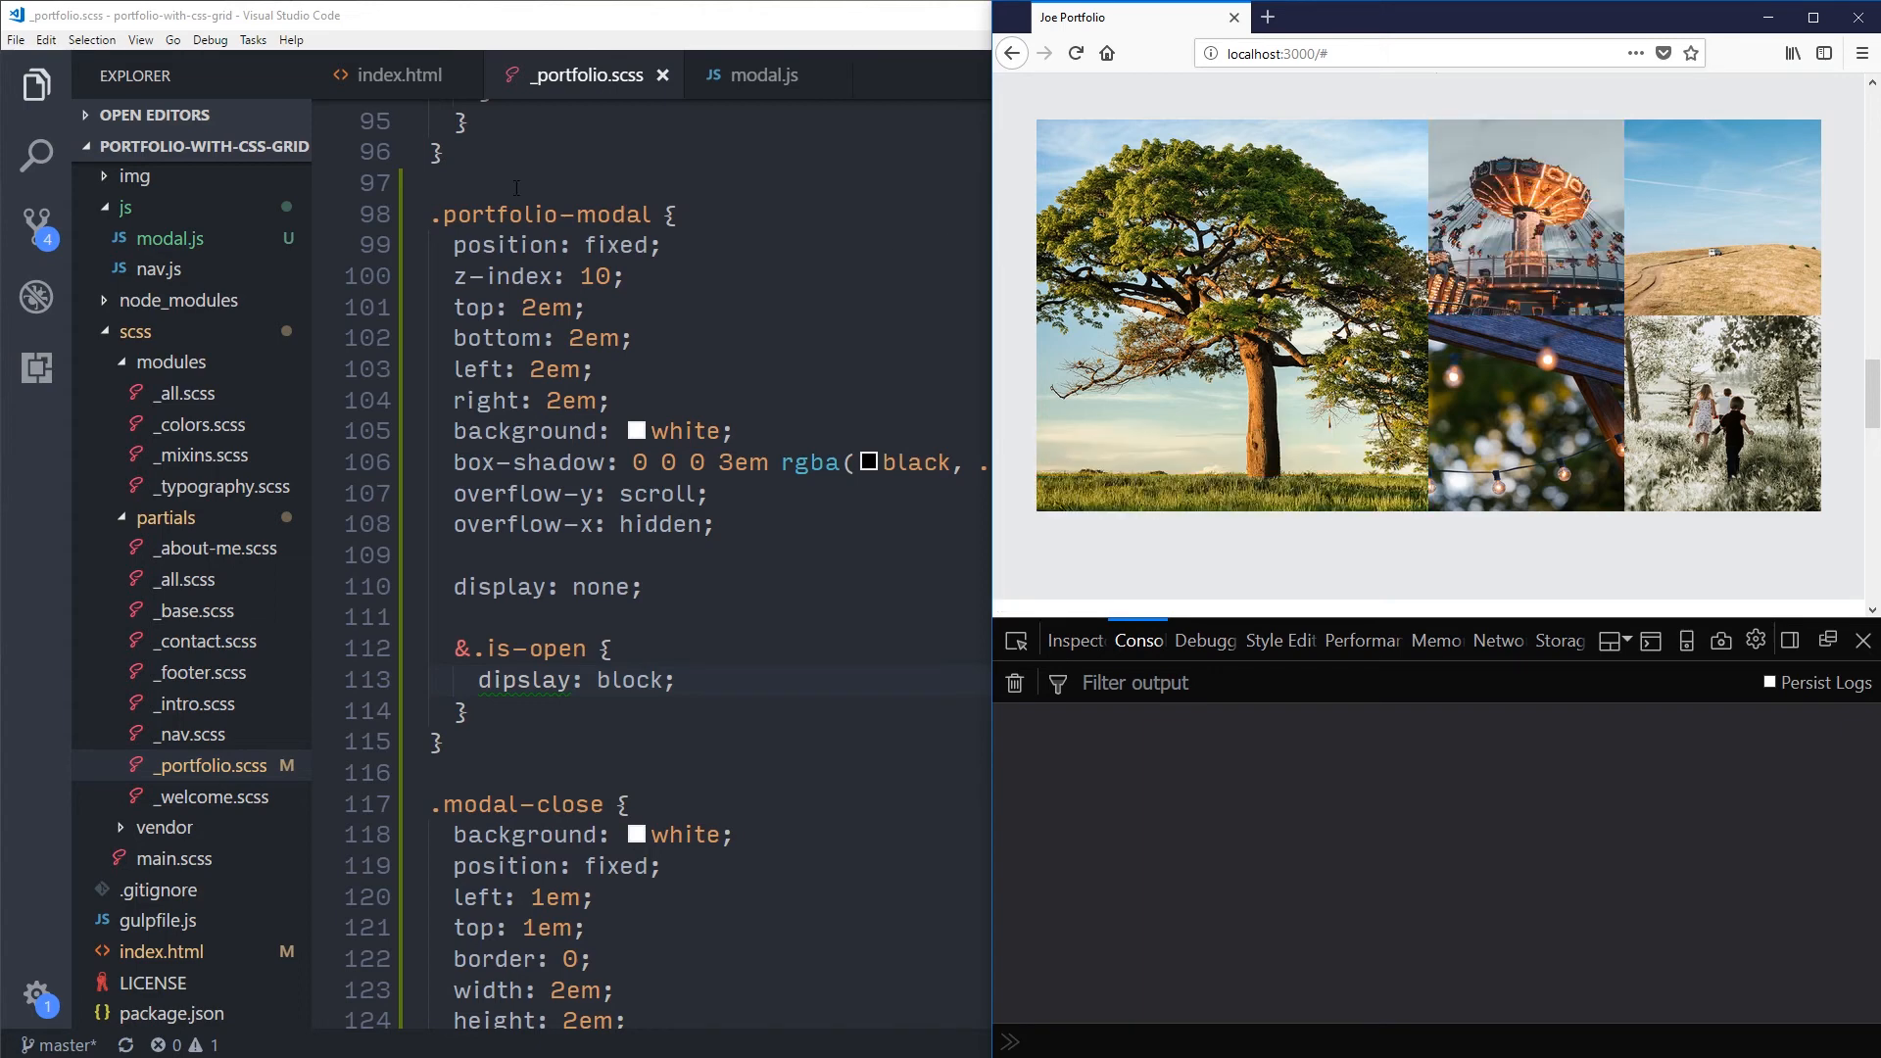
Step: Follow the ferris wheel More info link and inspect its portfolio-modal div for the is-open class
left_click(762, 75)
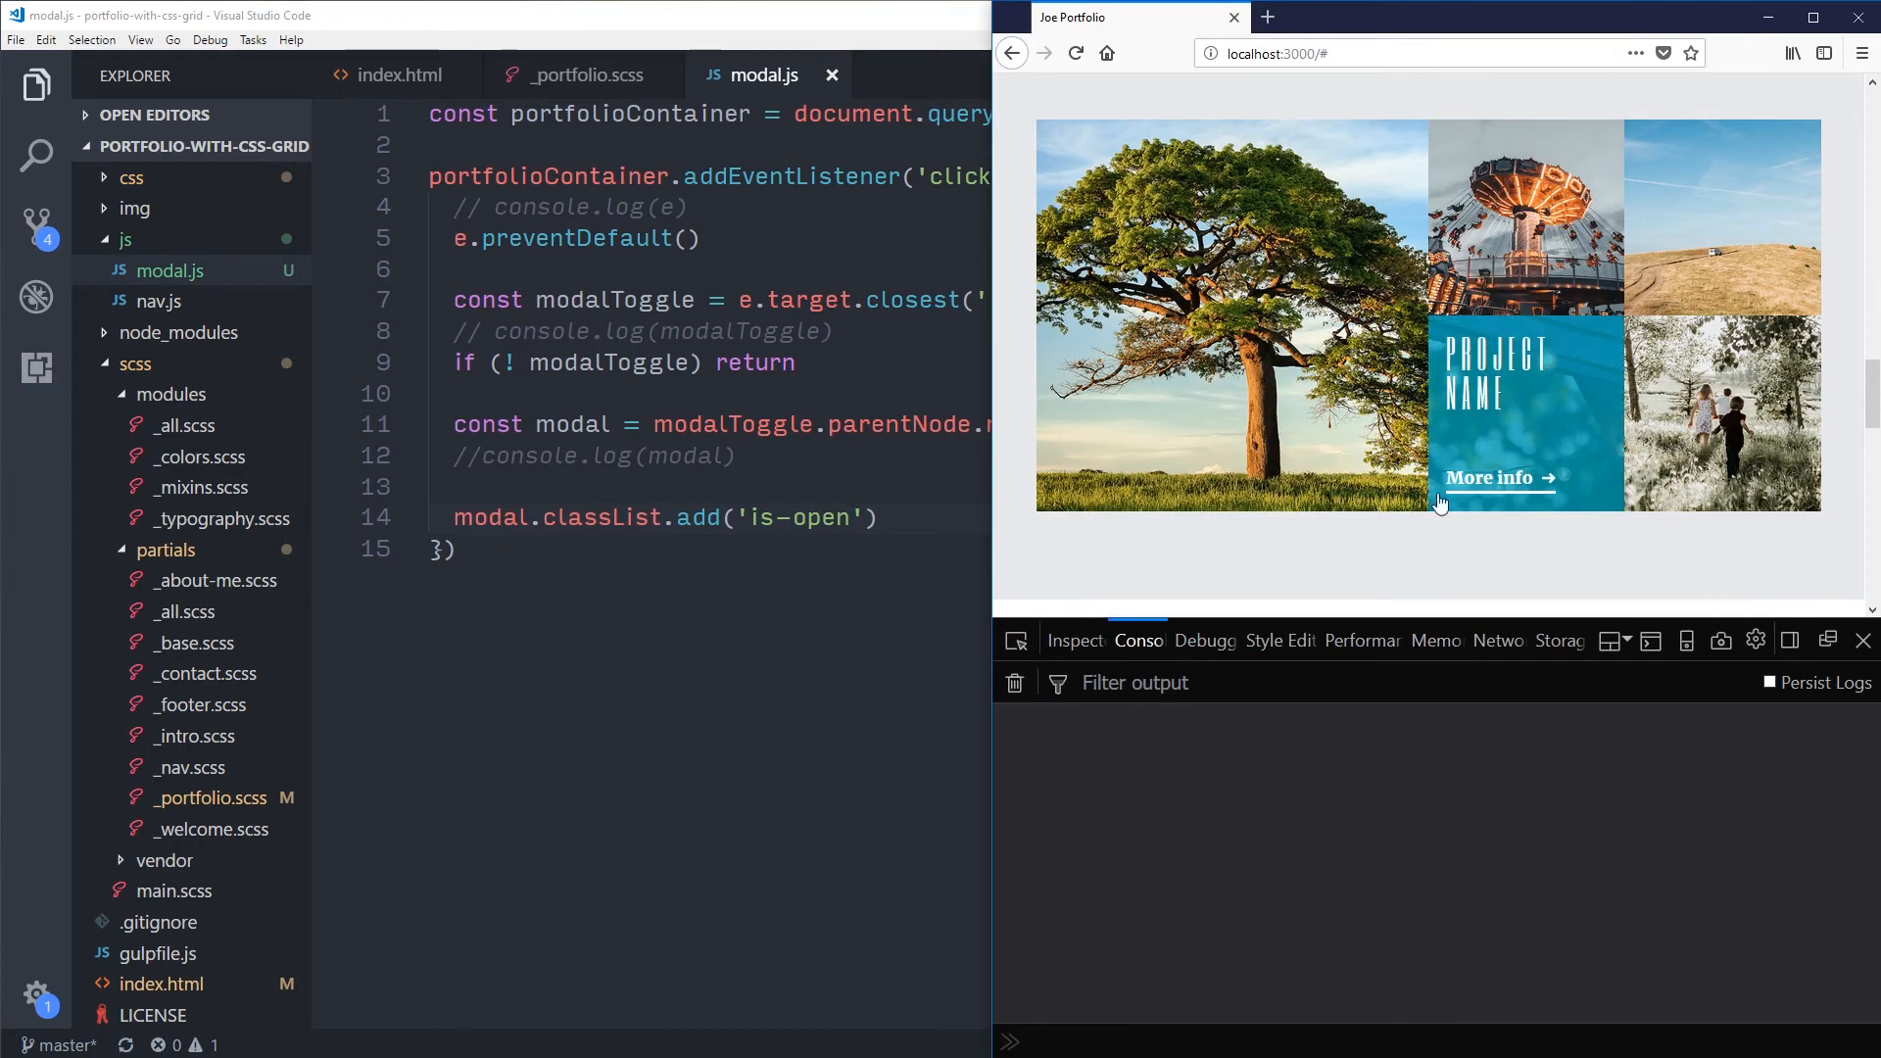
left_click(1073, 639)
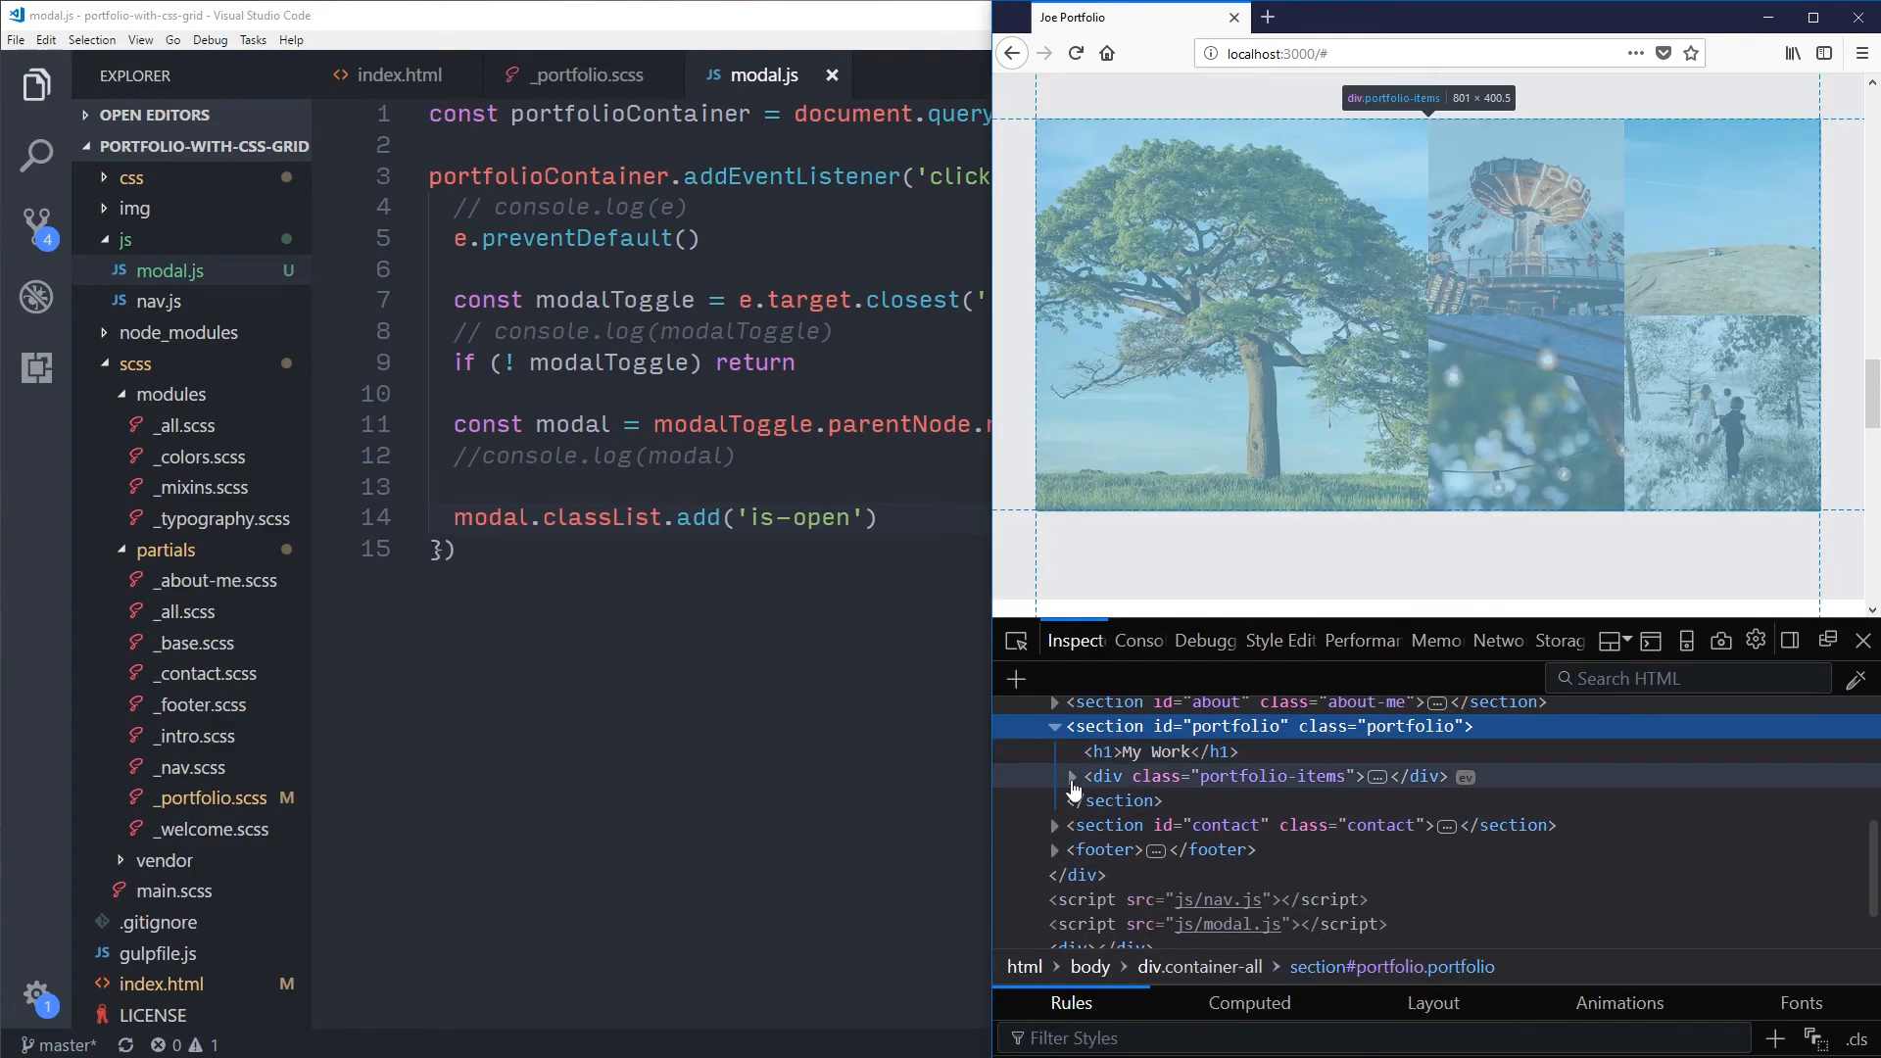
left_click(1071, 776)
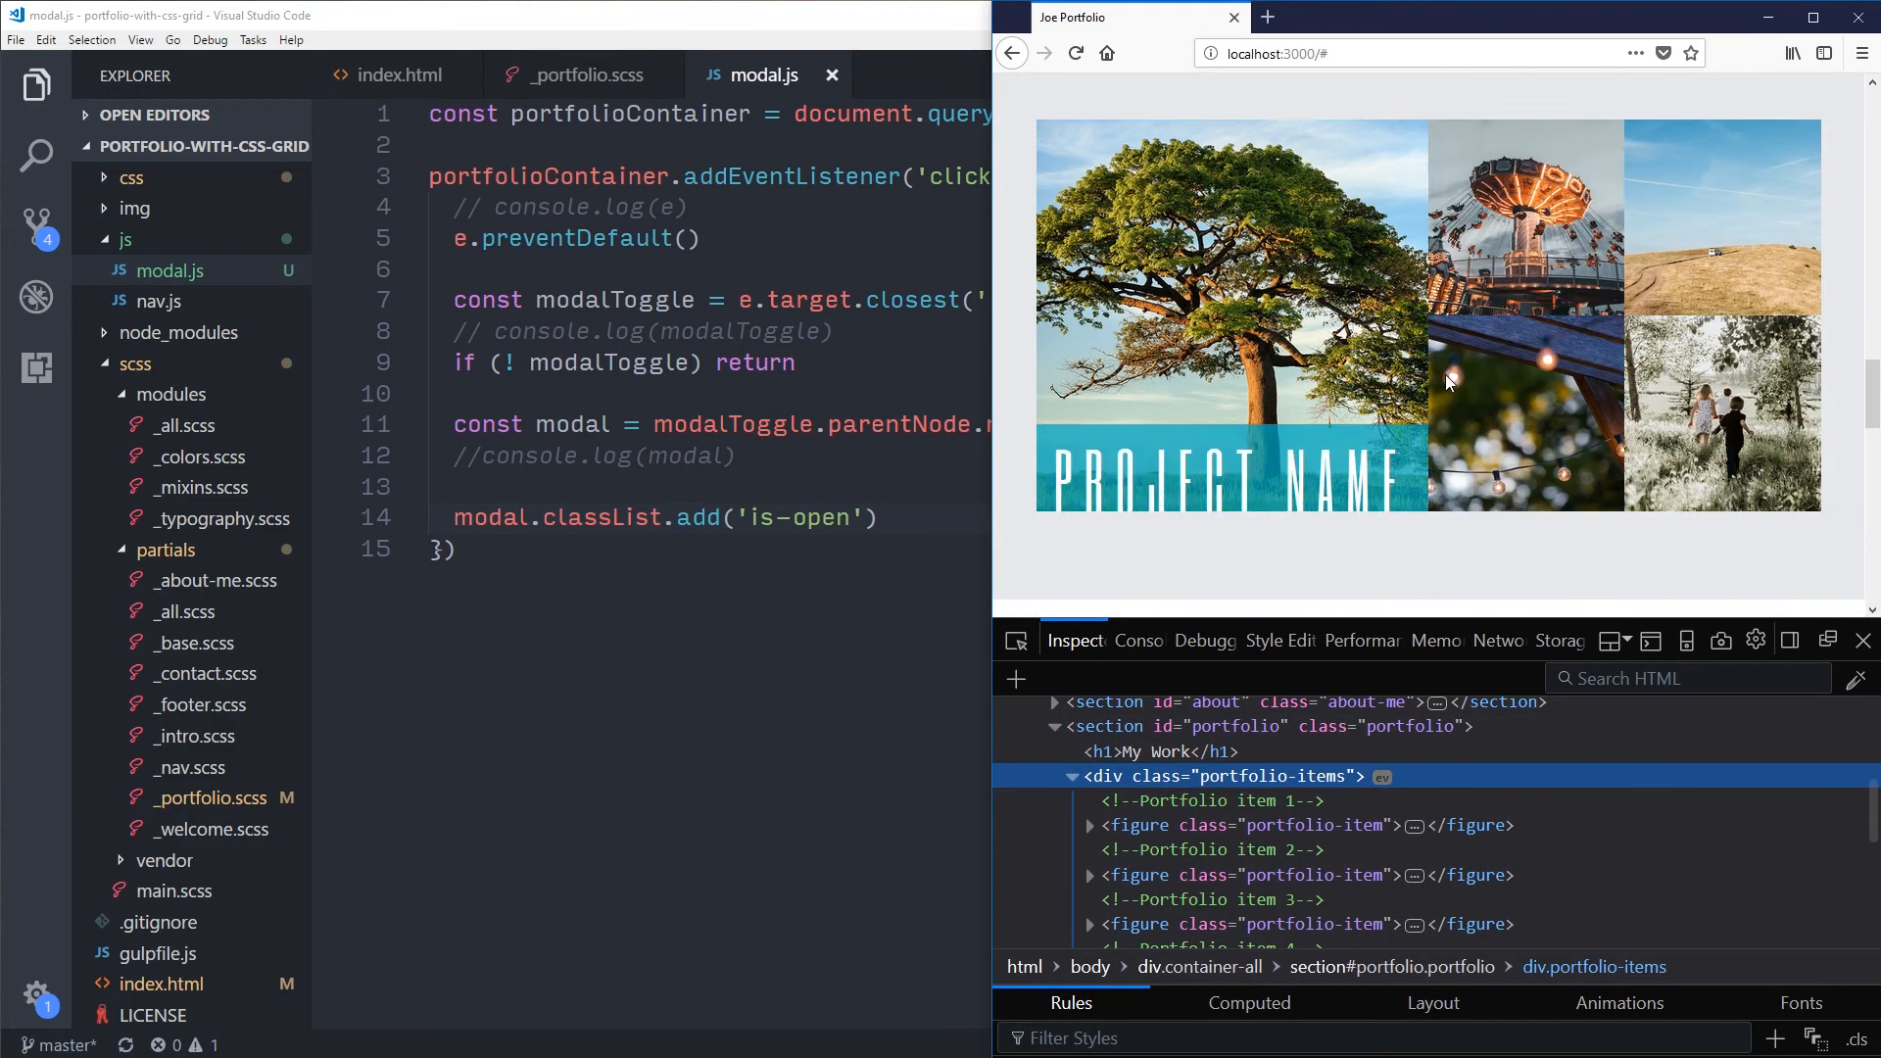
left_click(1089, 825)
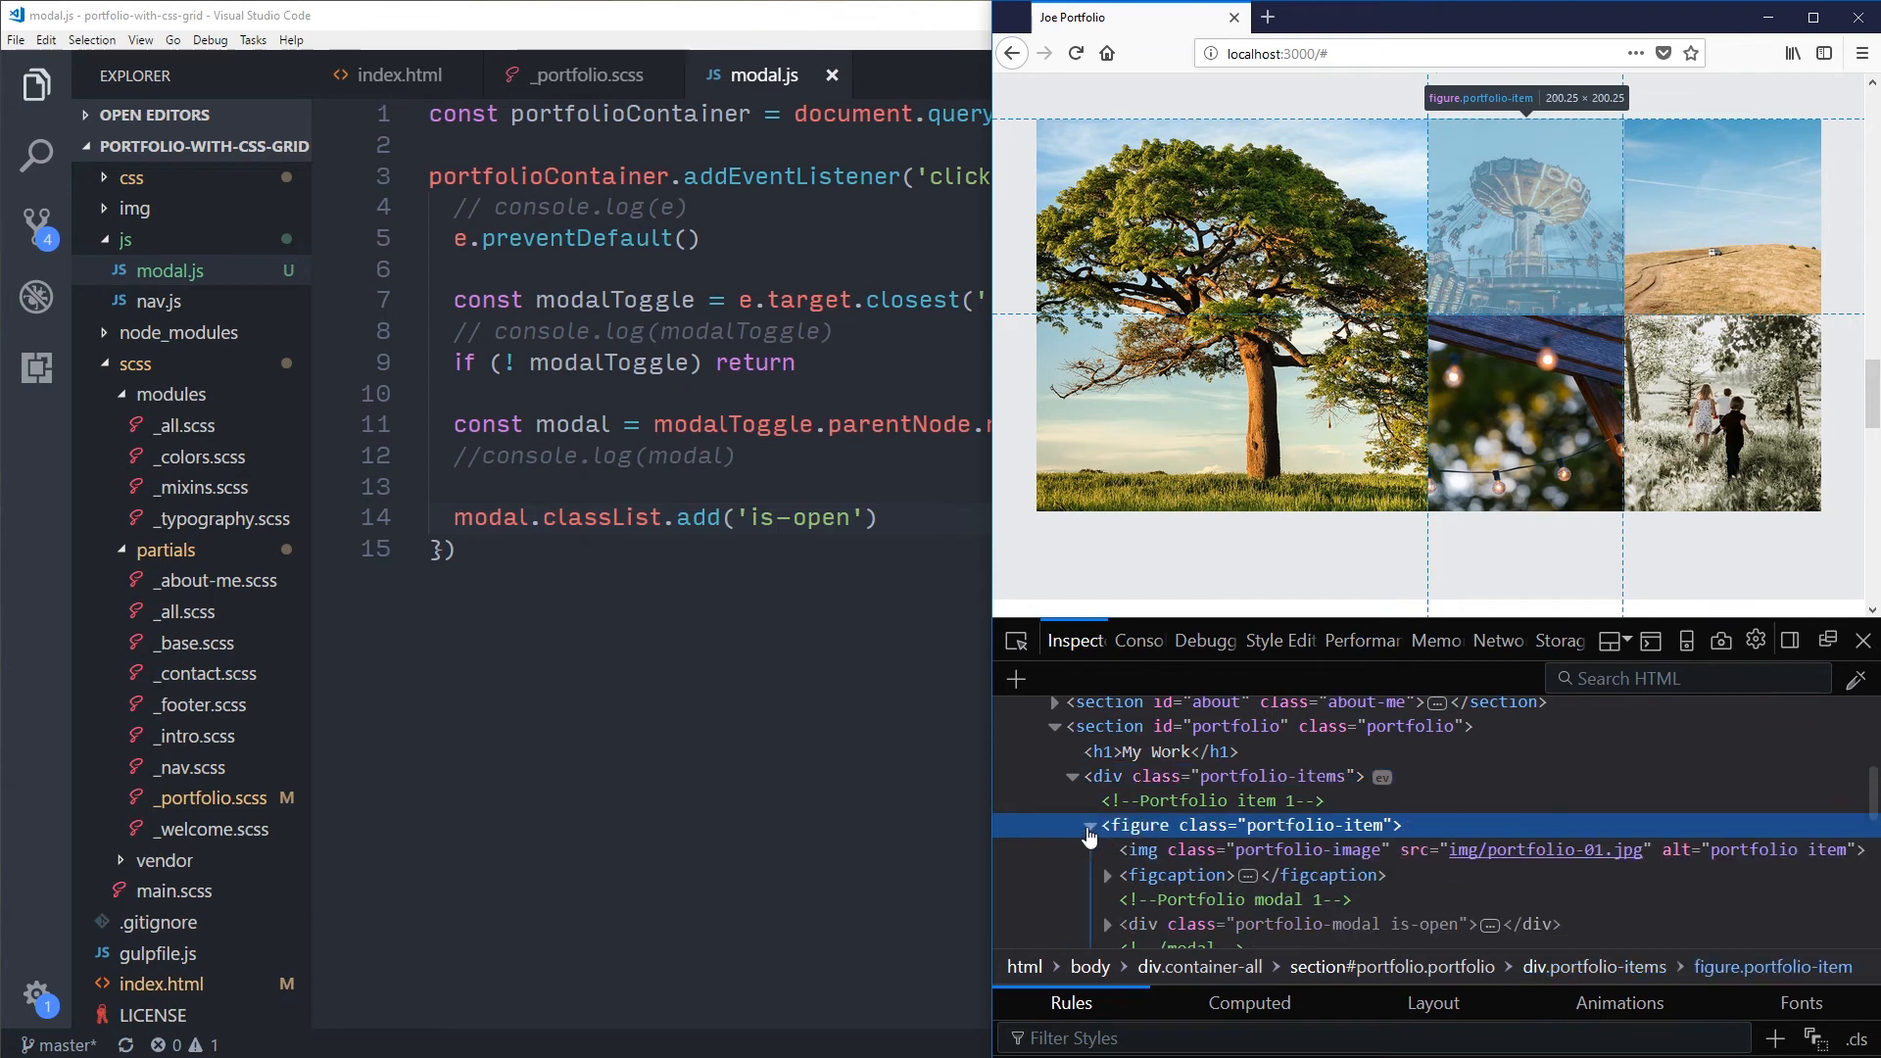
mouse_move(1209, 848)
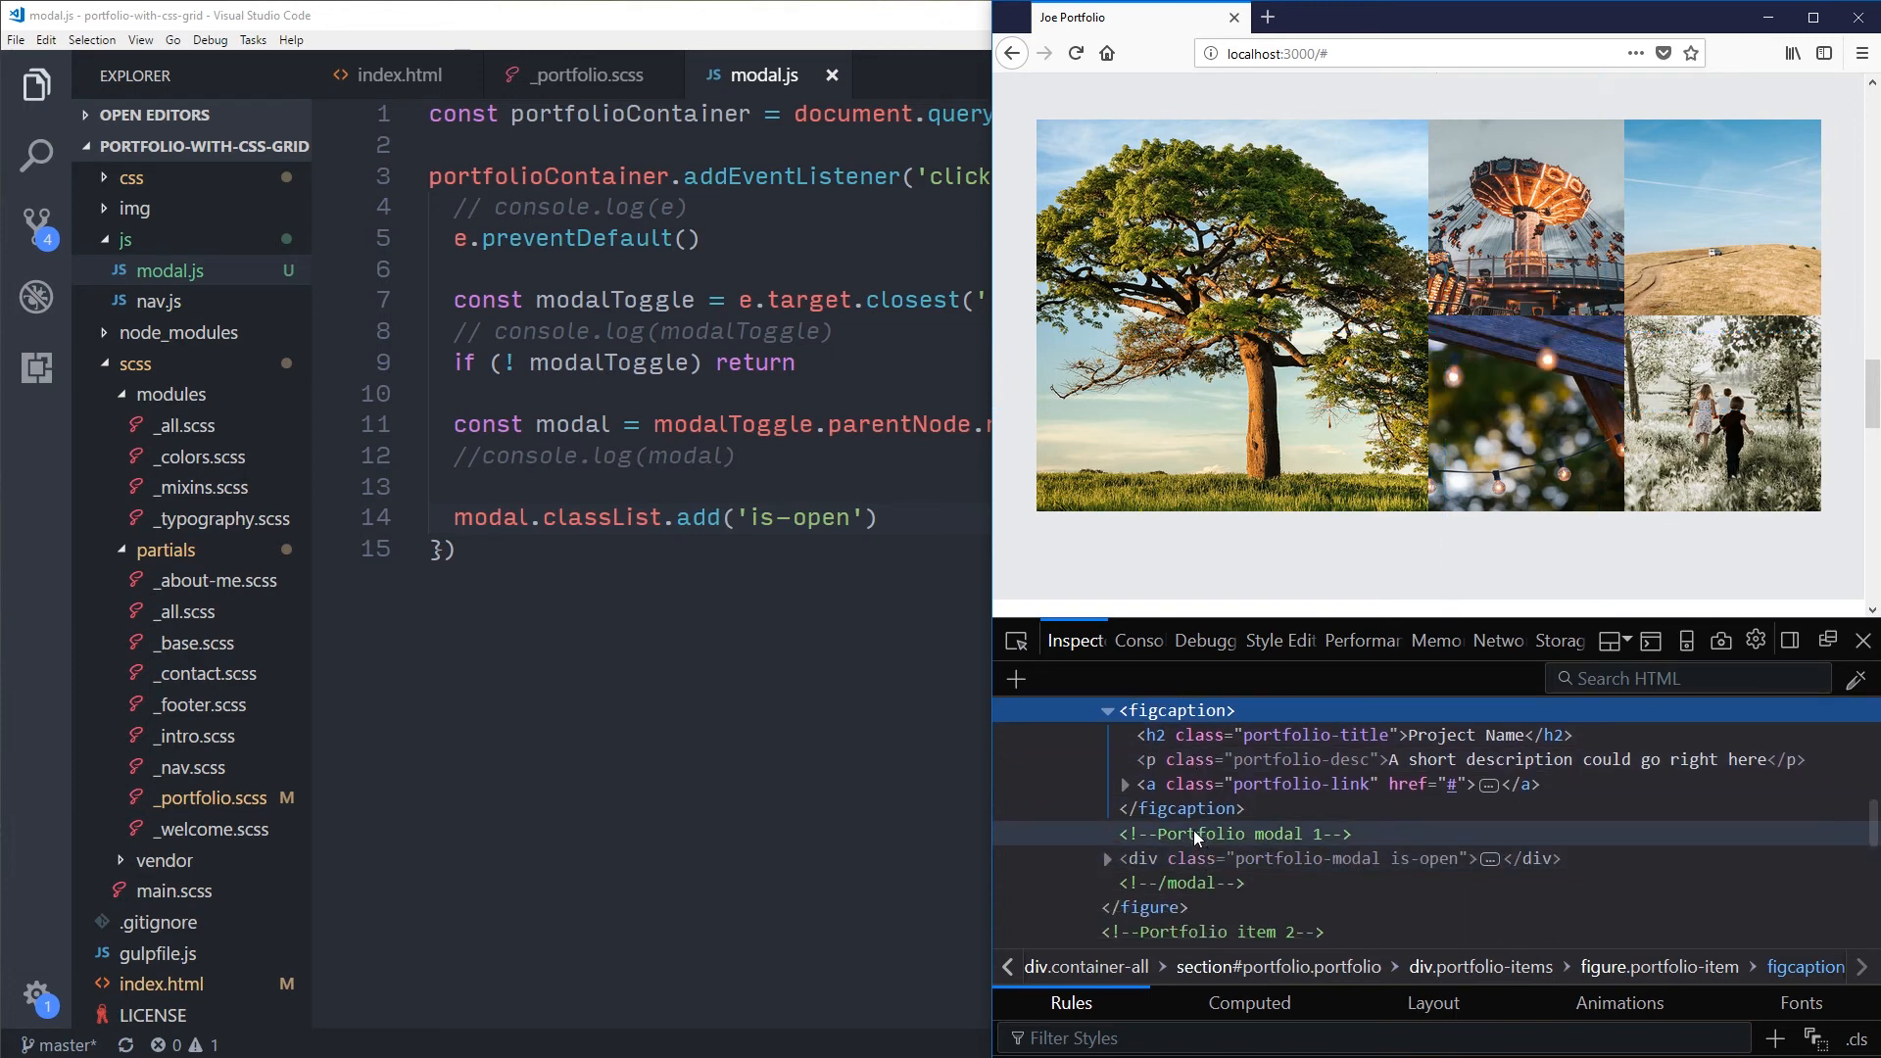
left_click(1334, 858)
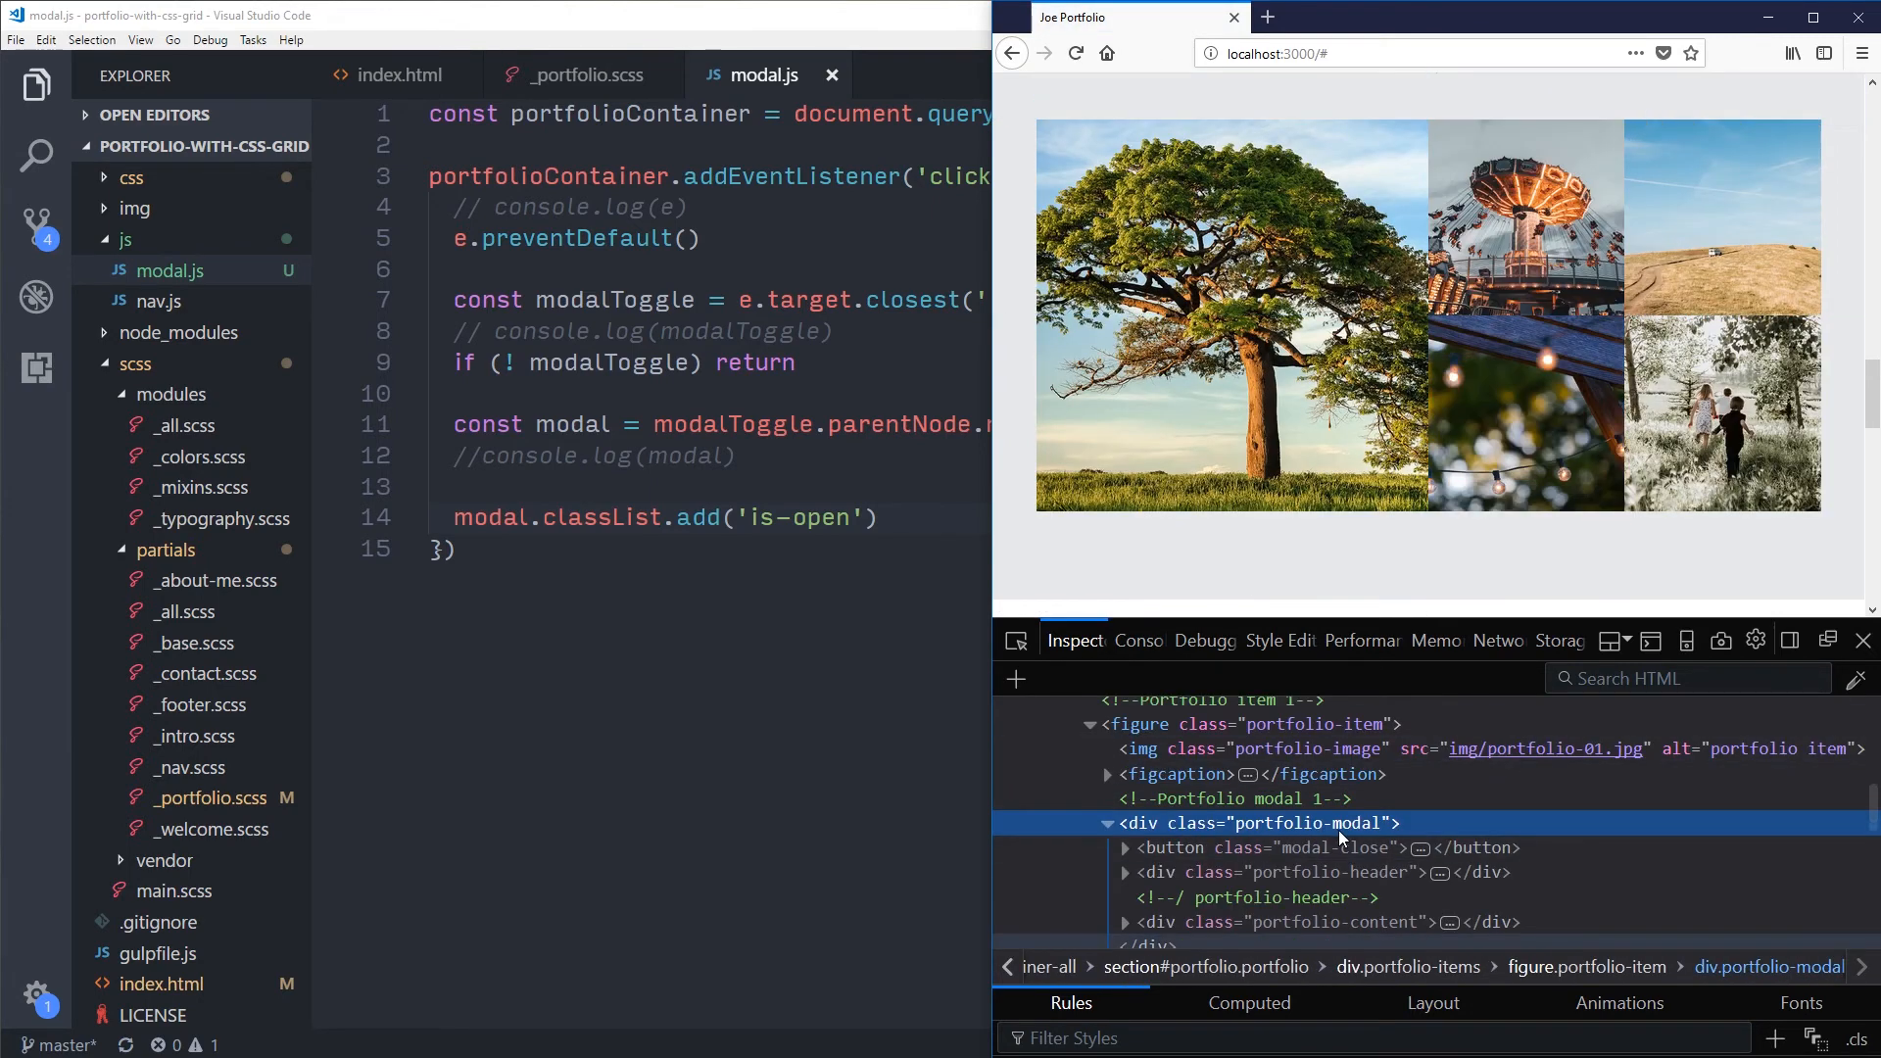
left_click(1526, 215)
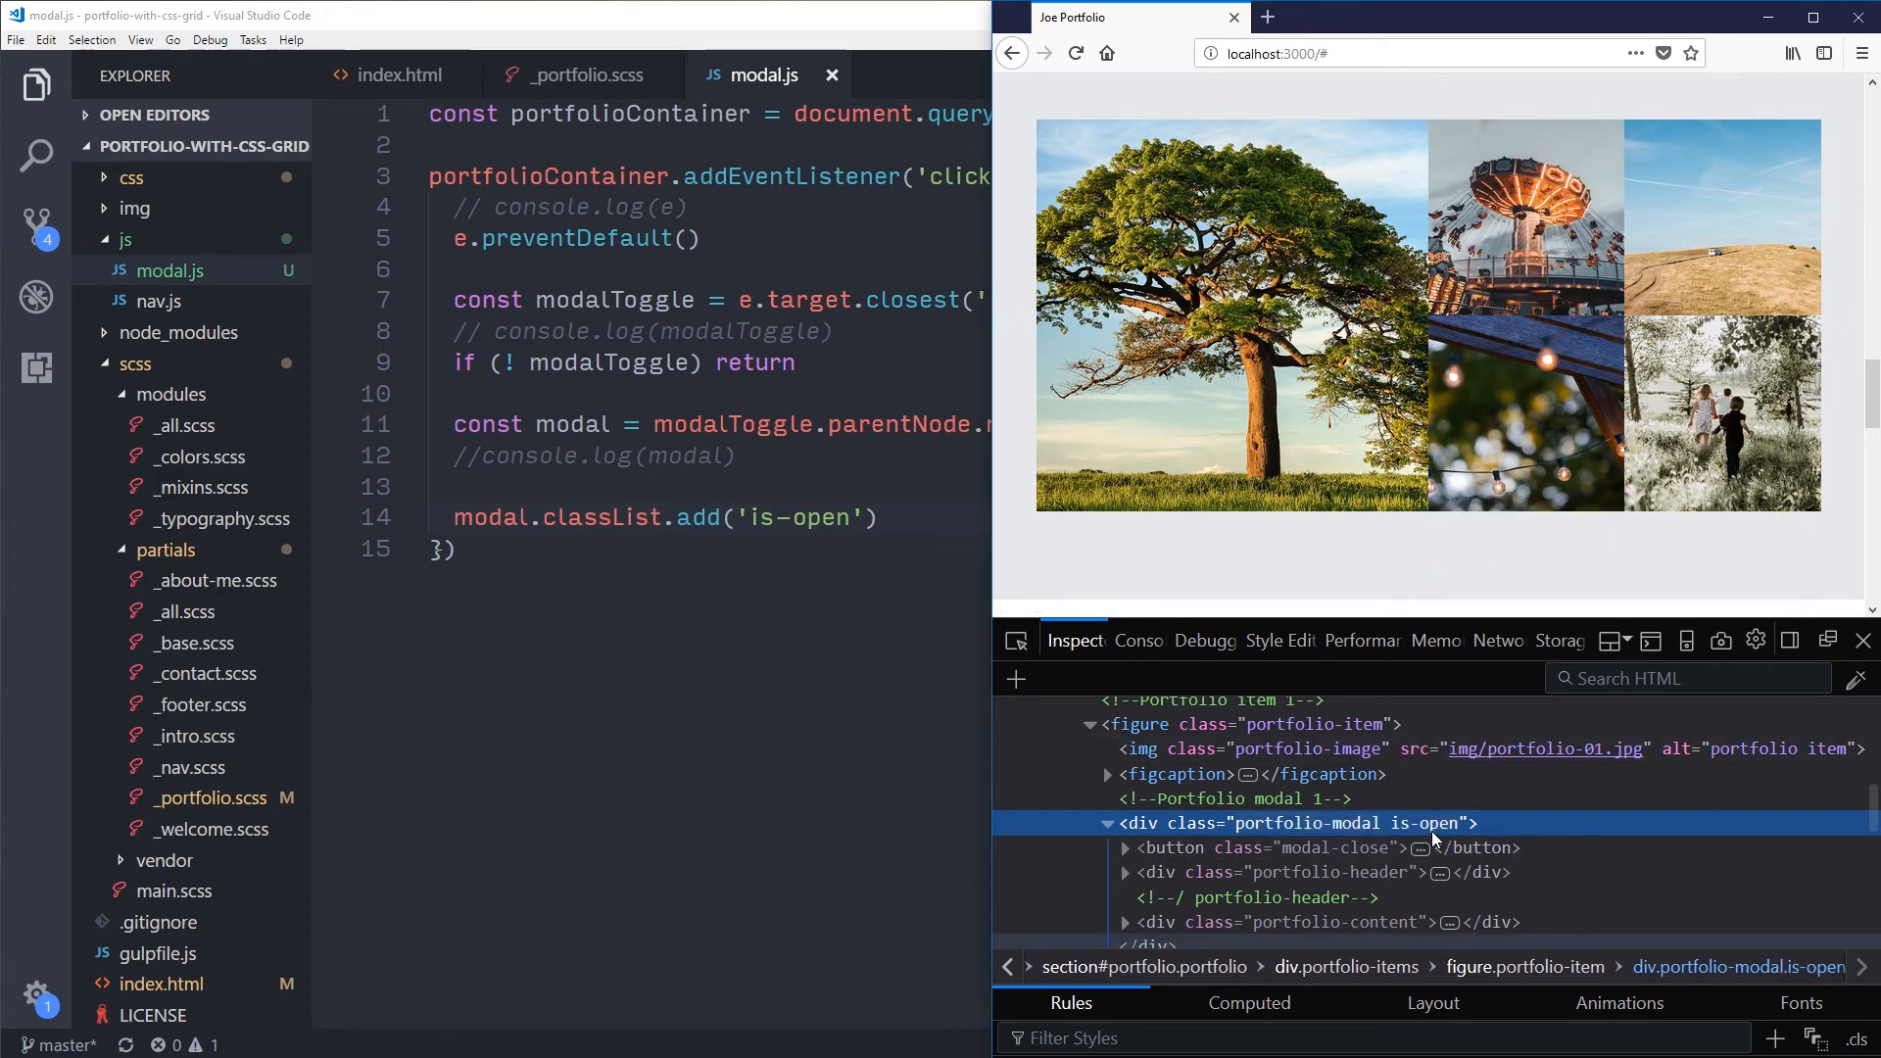
left_click(588, 75)
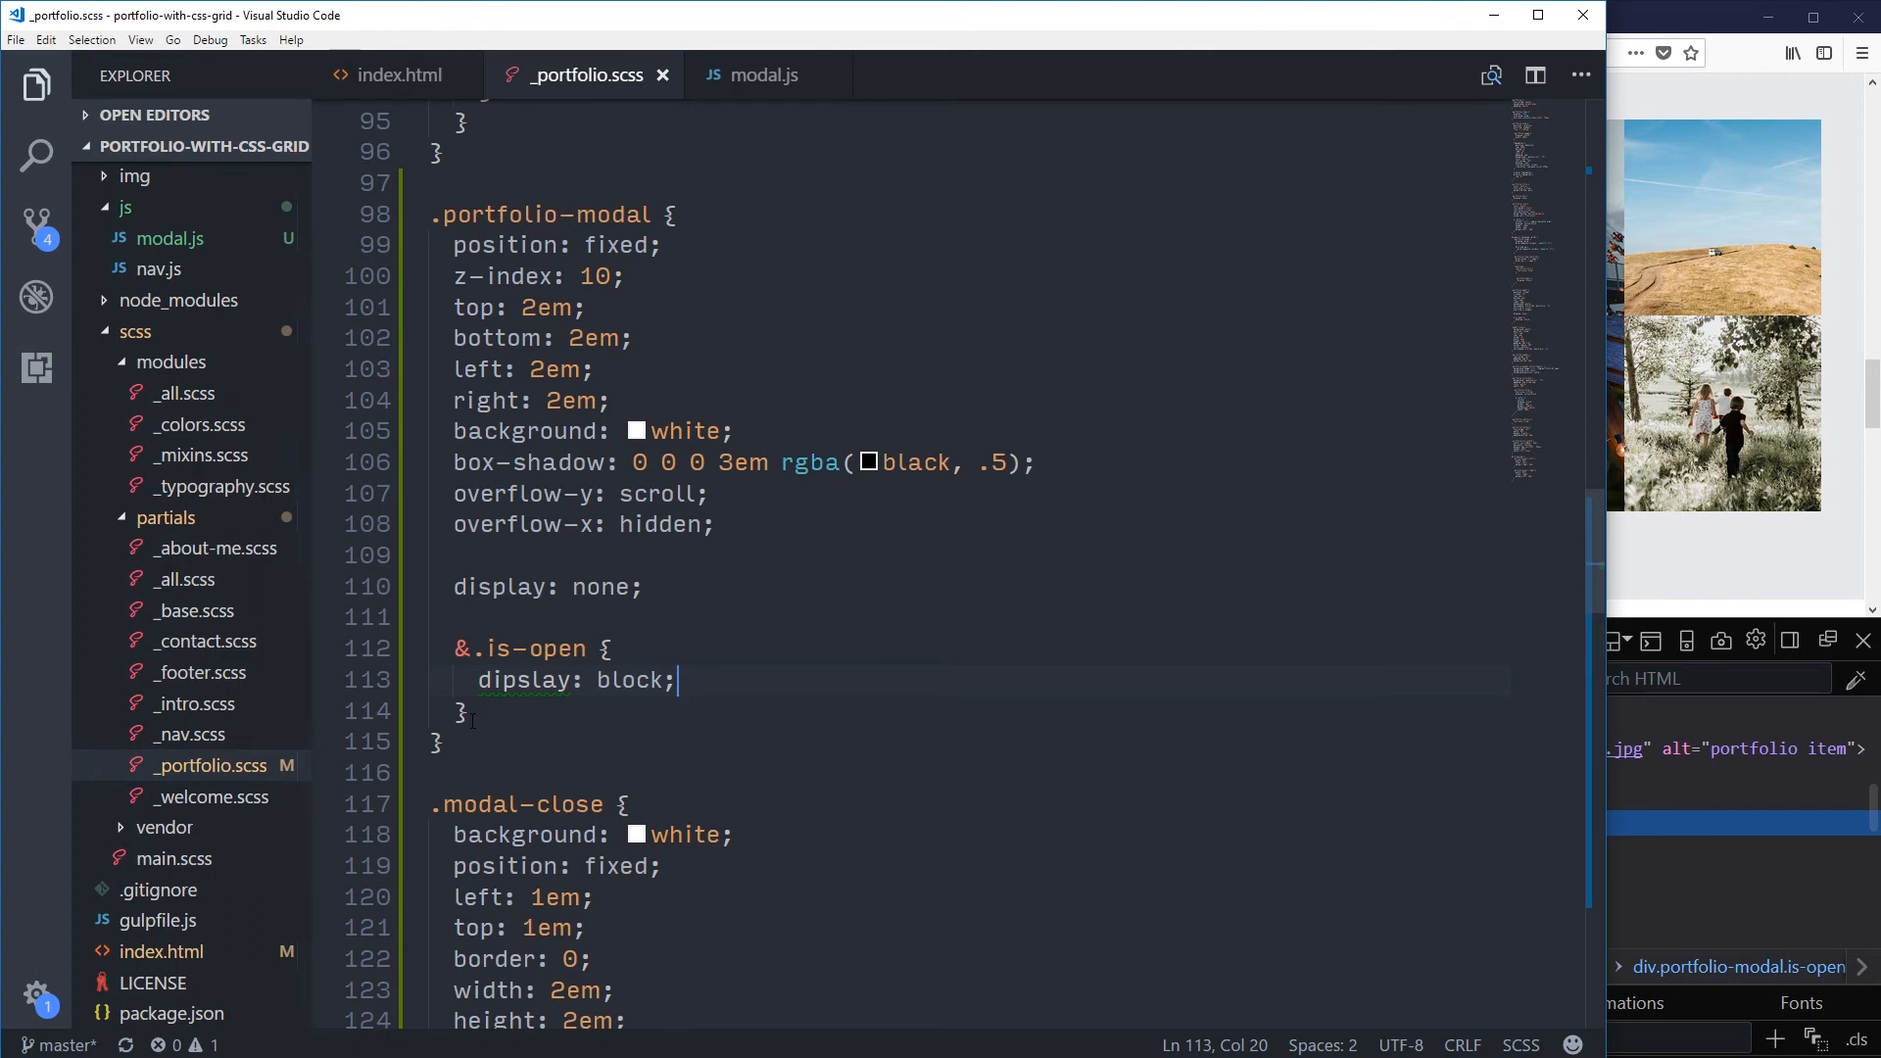
mouse_move(547, 725)
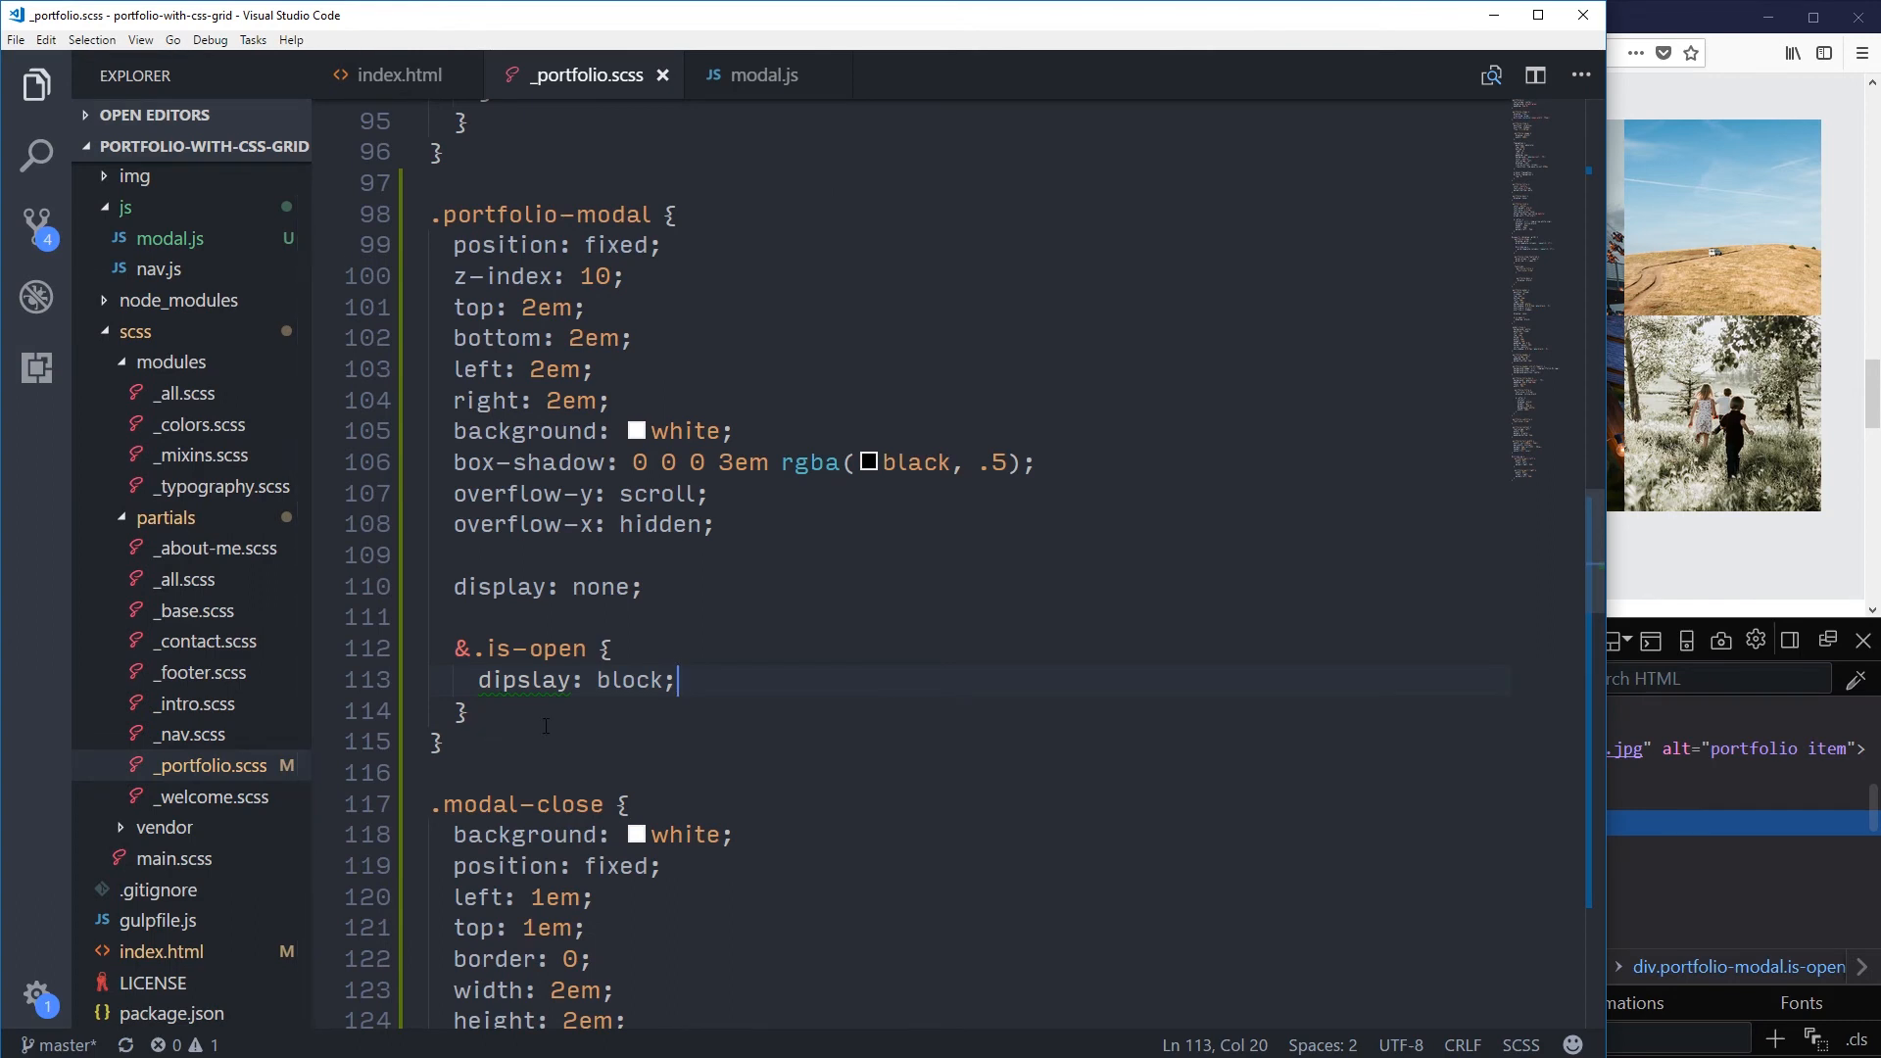
Step: Correct 'dipslay' to 'display: block' and scroll through the now-visible ferris wheel modal
double_click(525, 679)
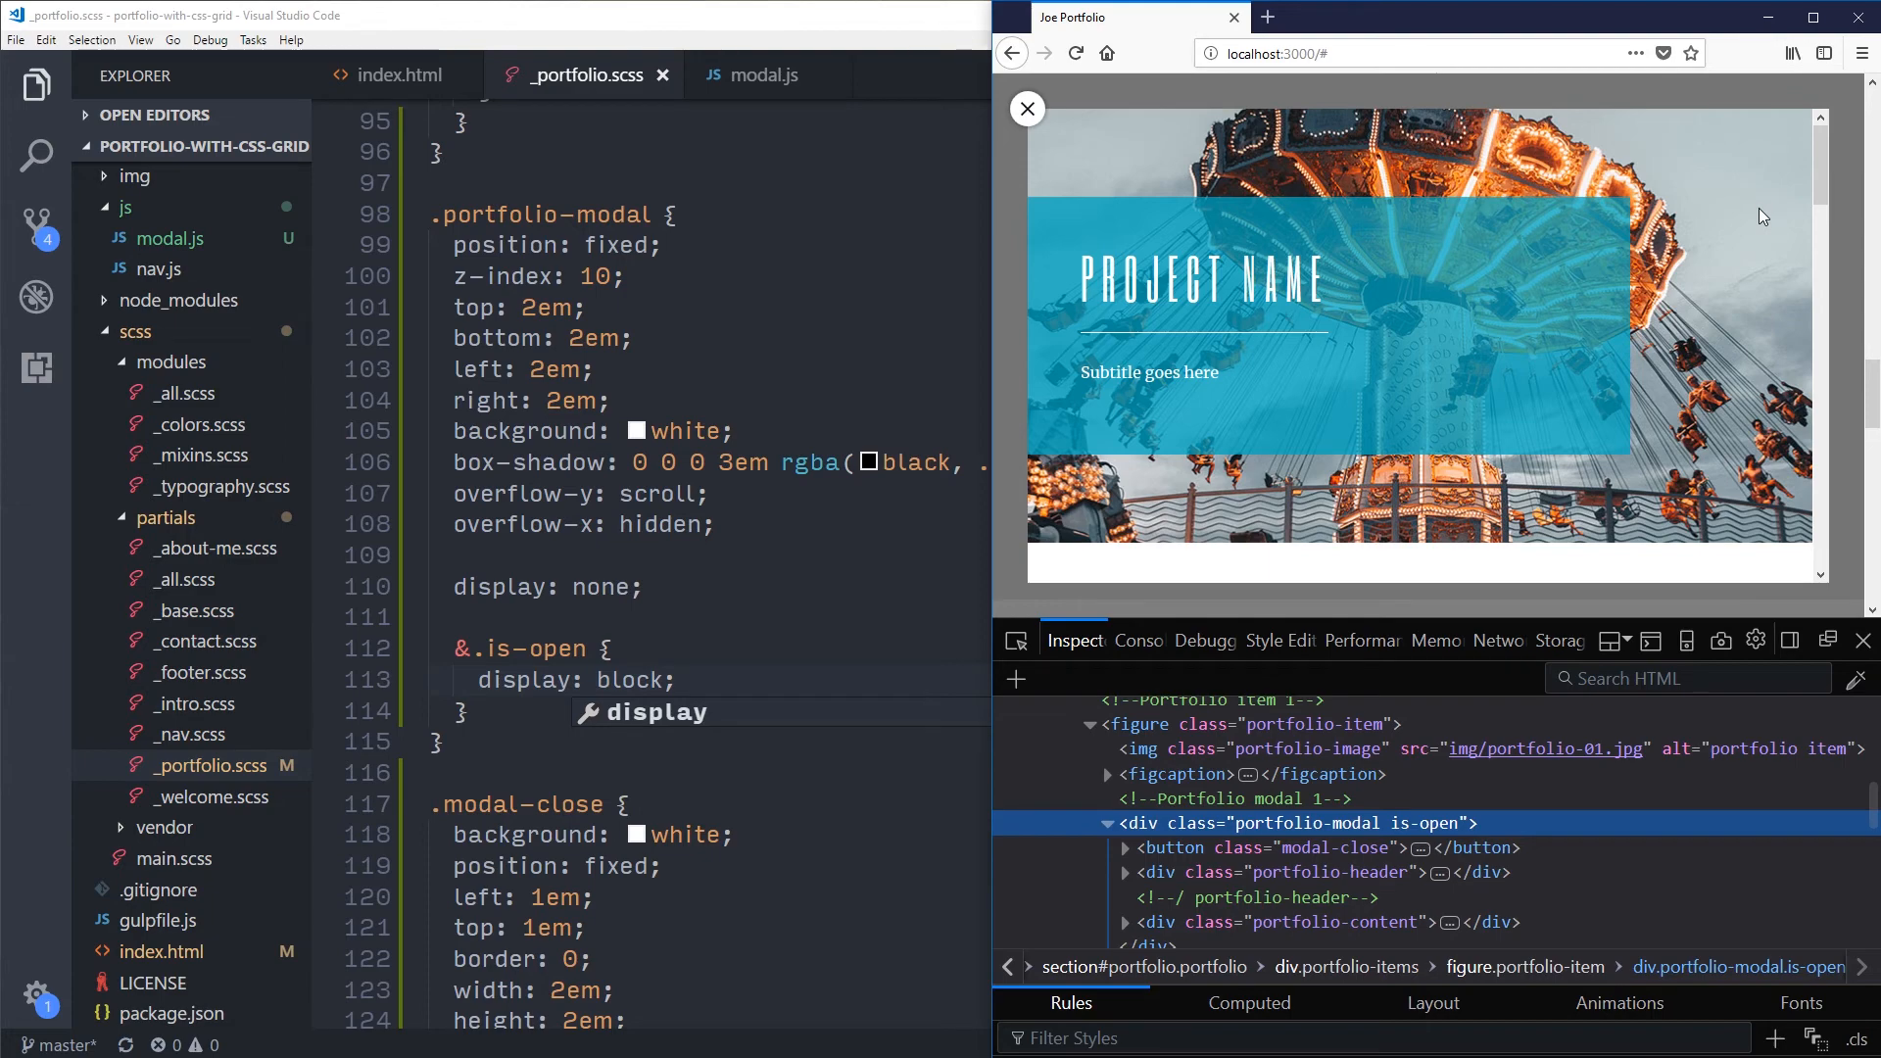
scroll("down", 3)
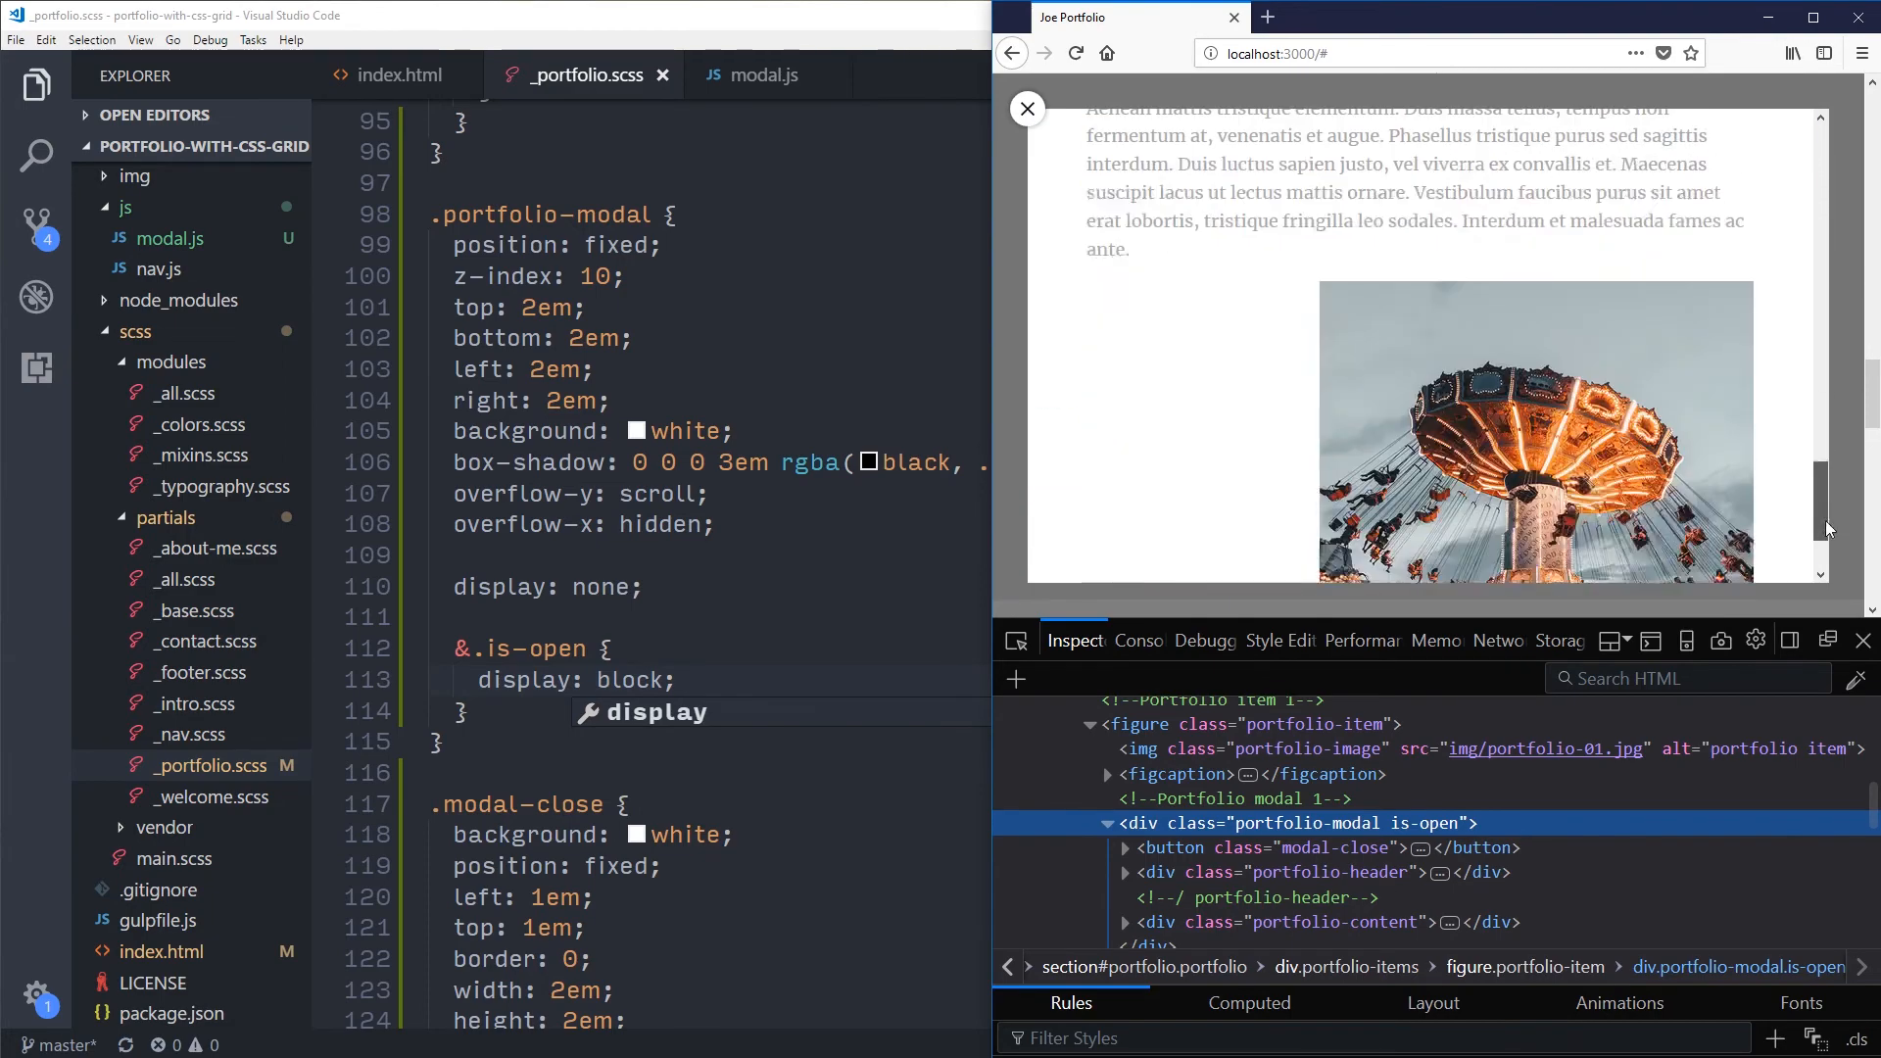
scroll("up", 3)
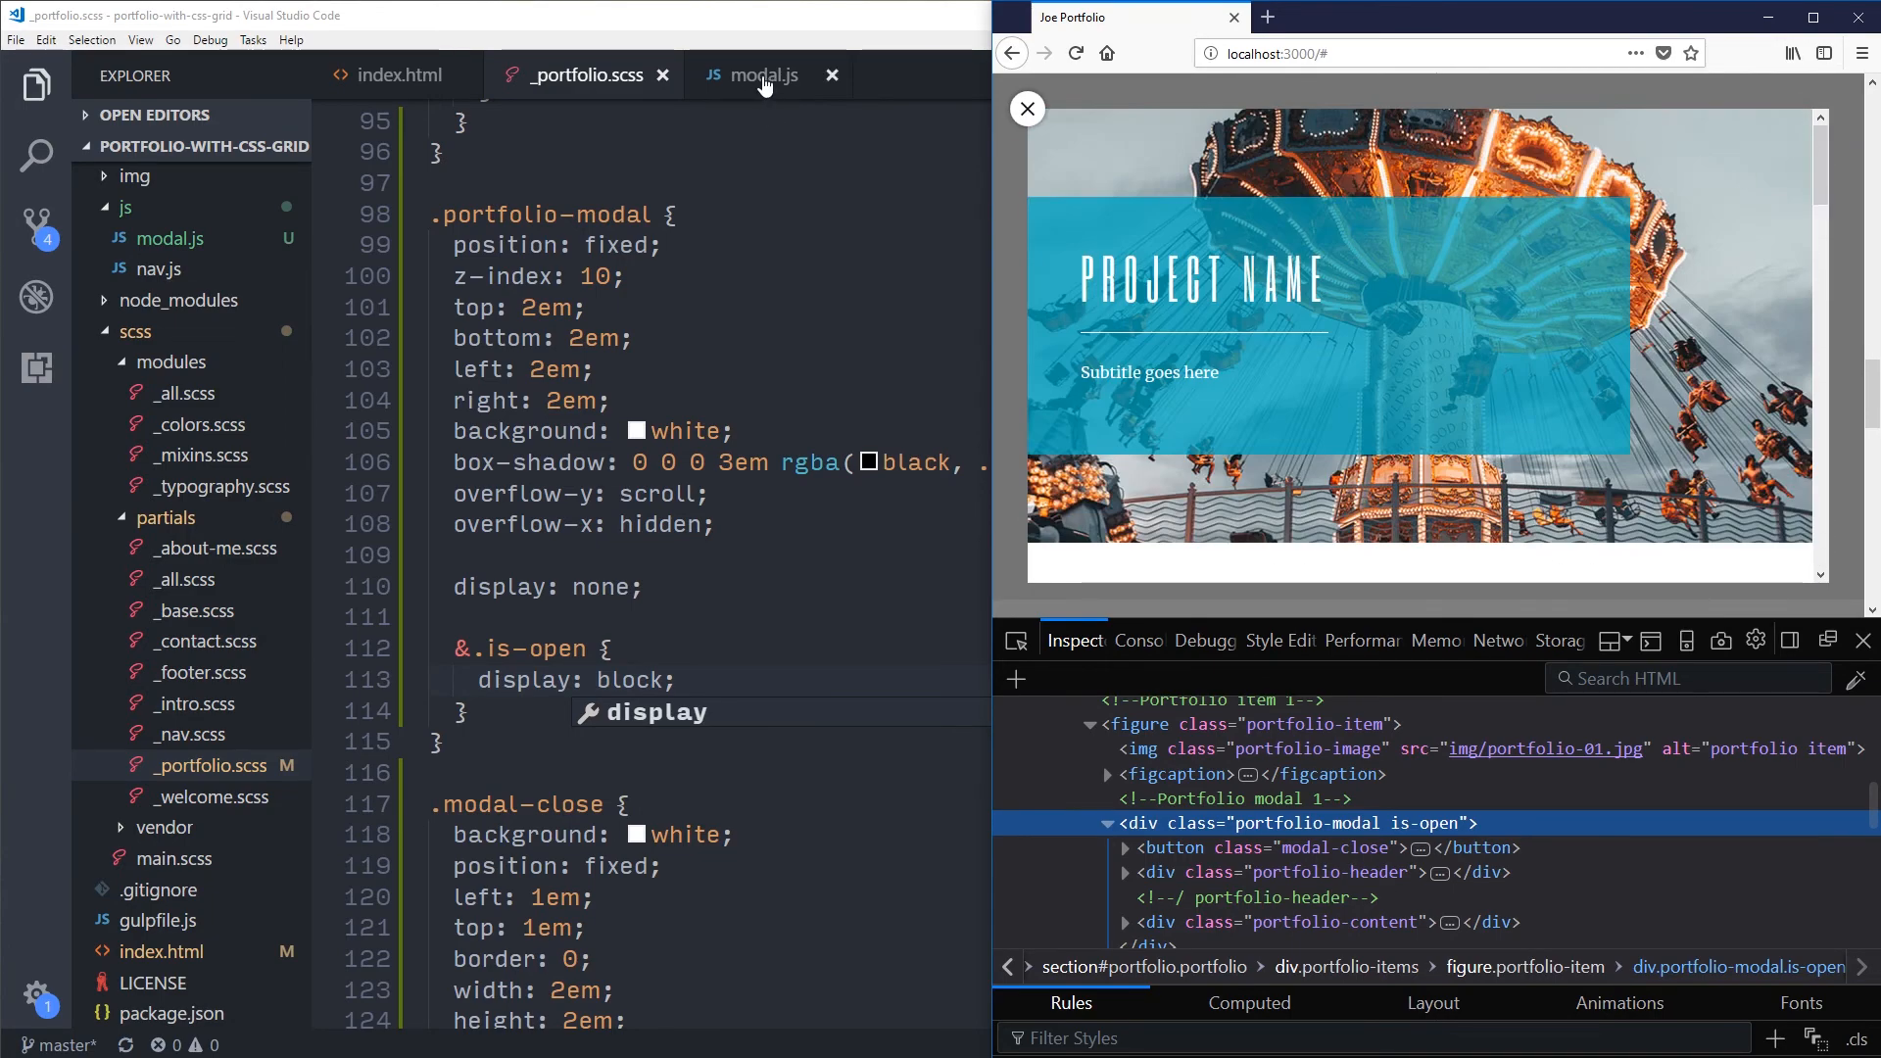
Step: Replace the commented log line in modal.js with the start of a closeButton constant
left_click(762, 74)
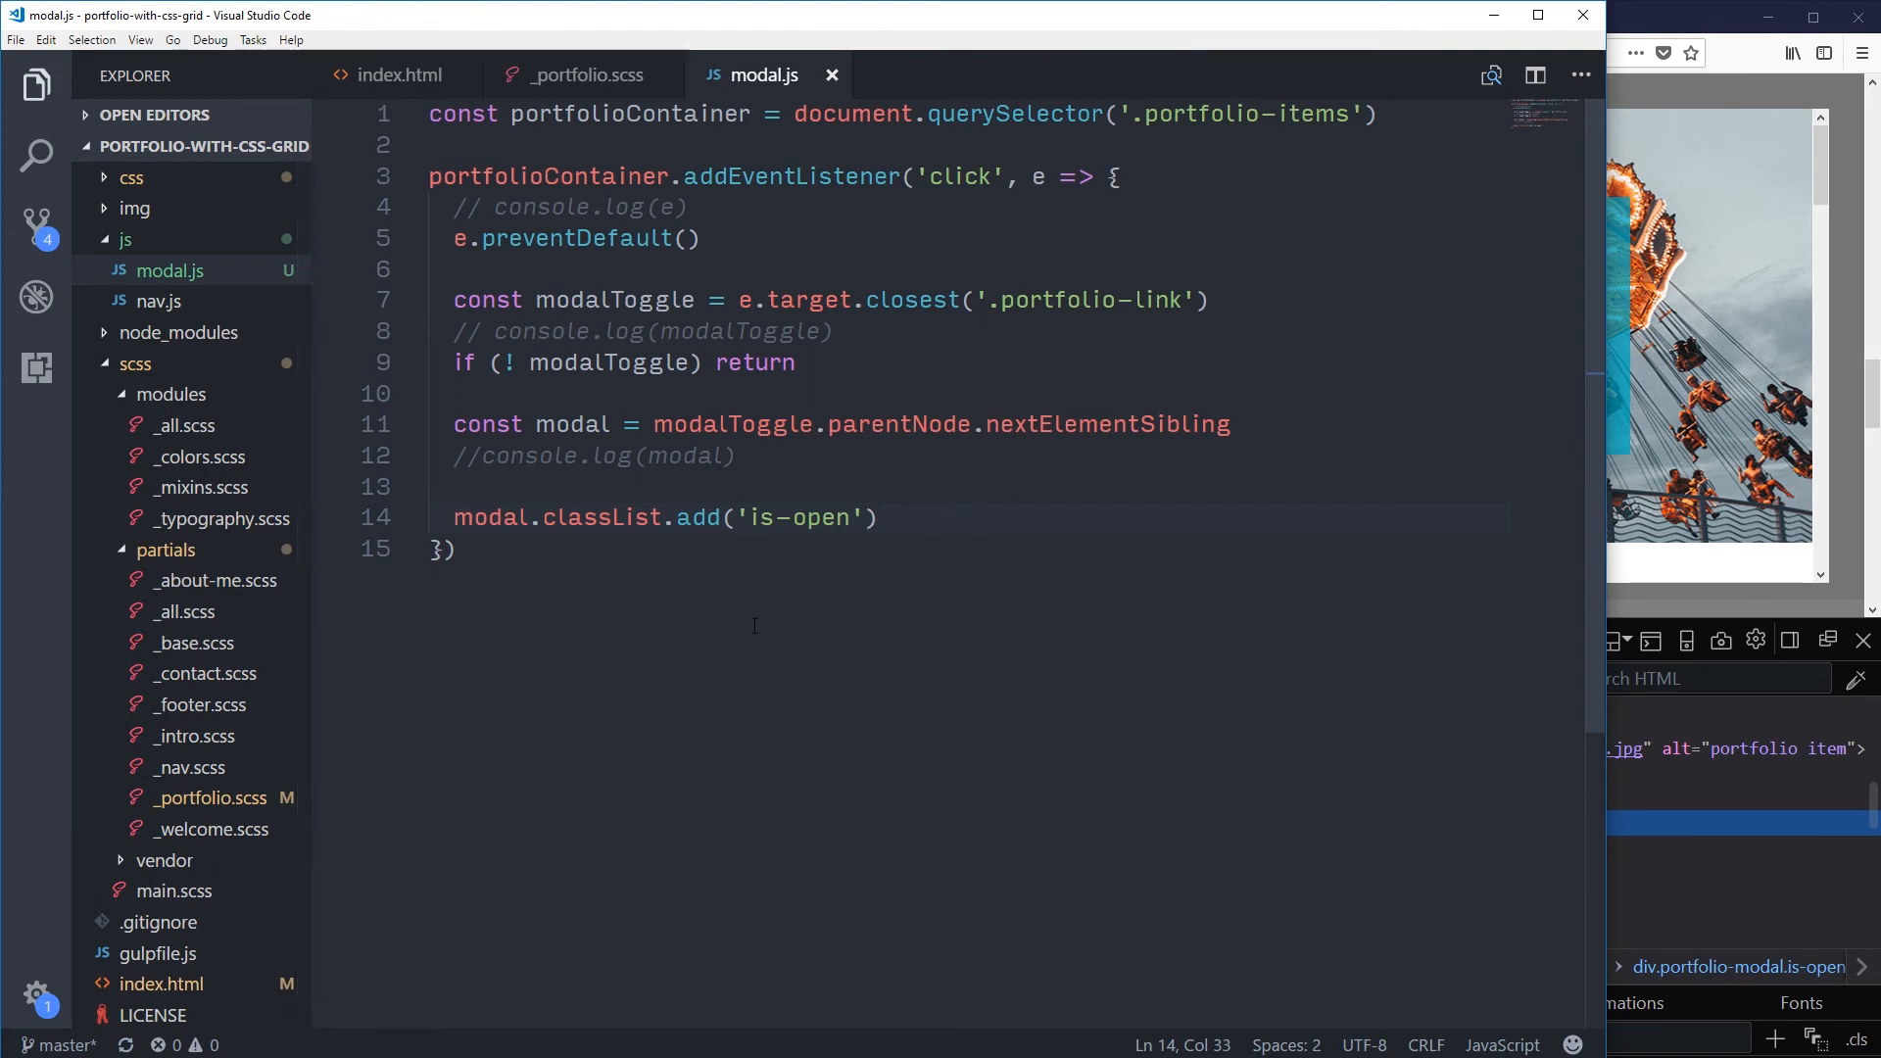
left_click(739, 457)
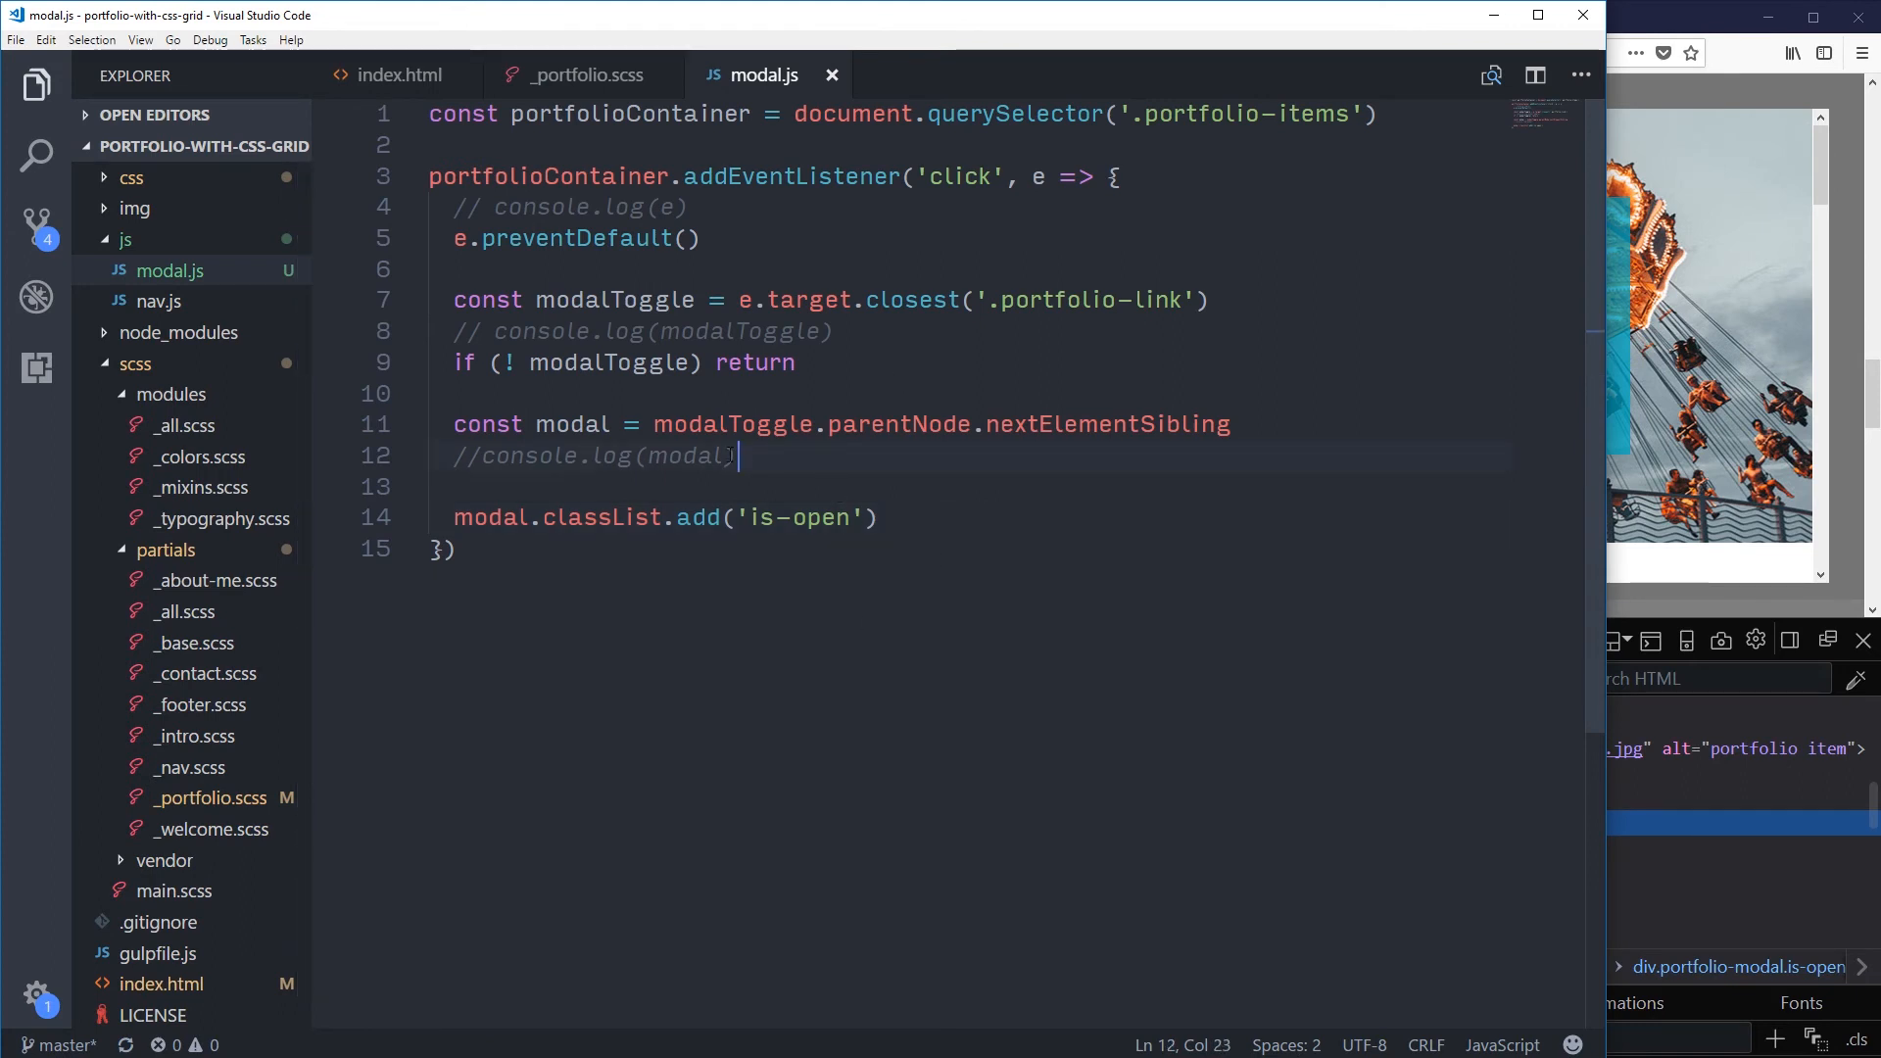
left_click(467, 456)
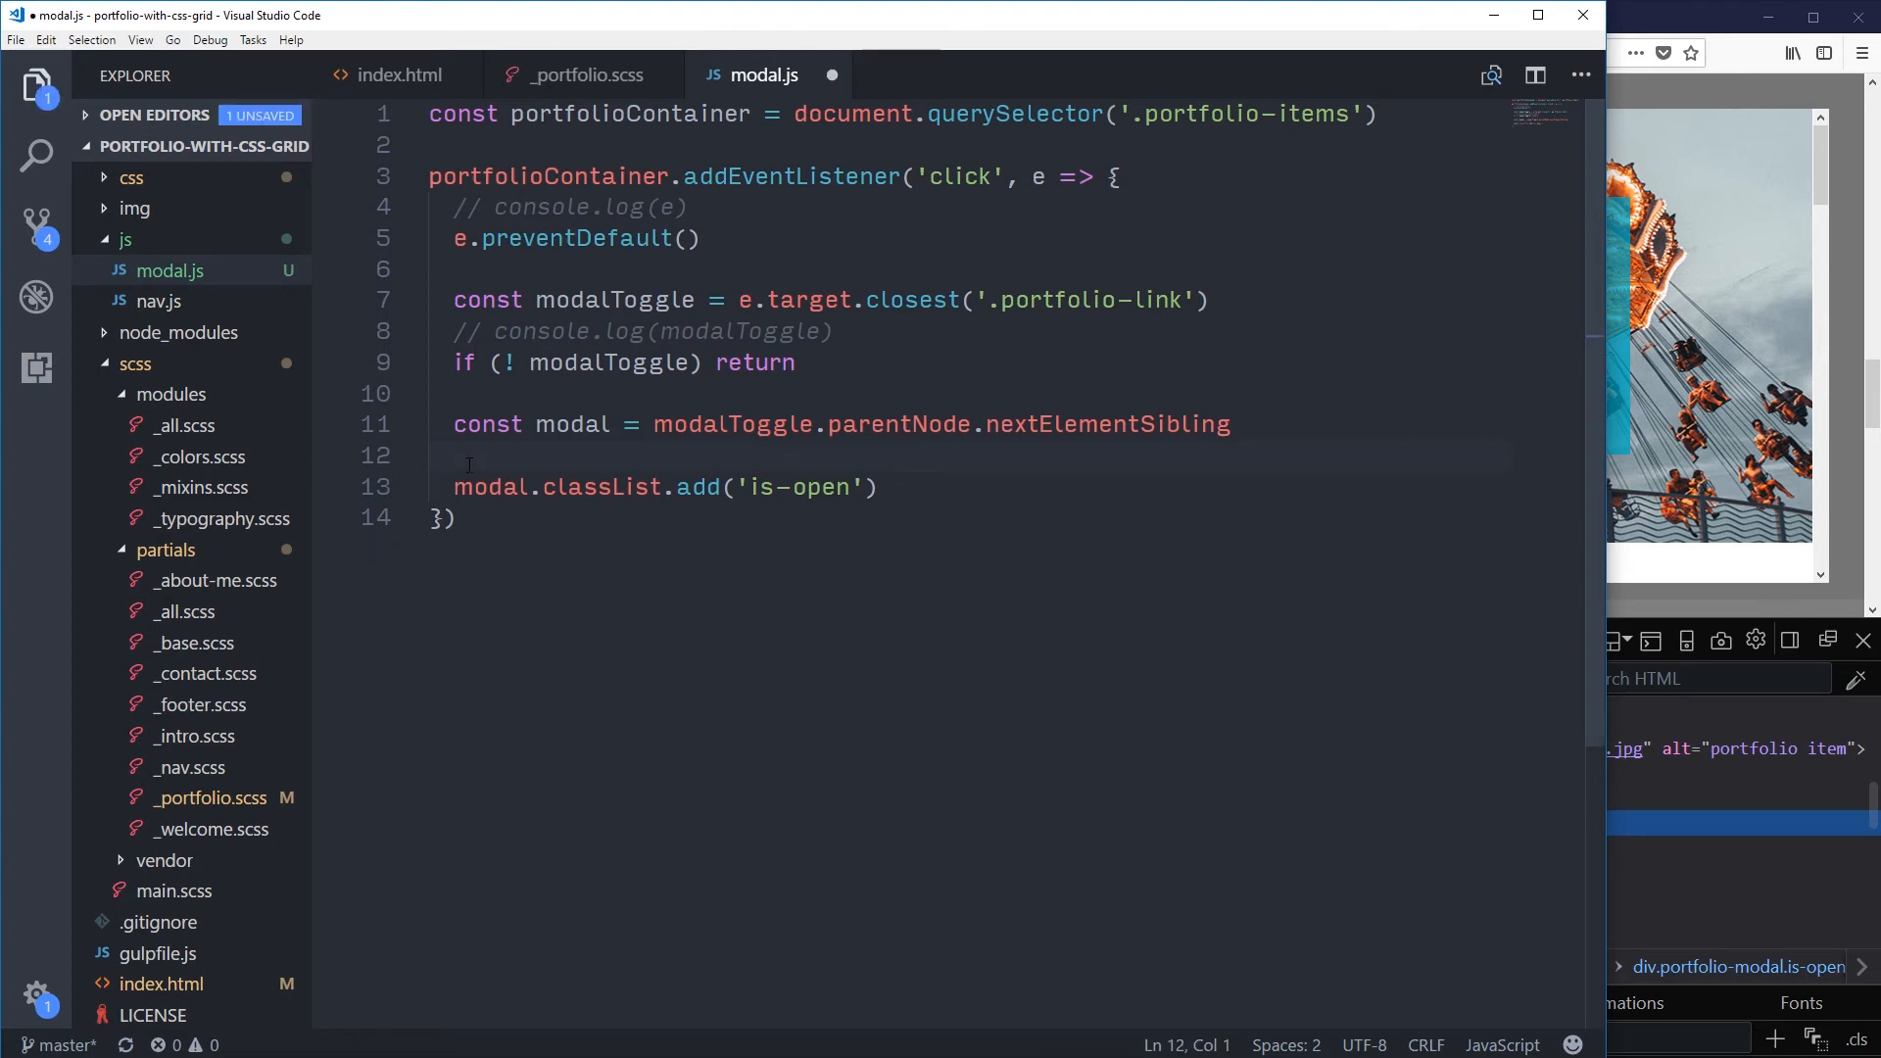
type("const")
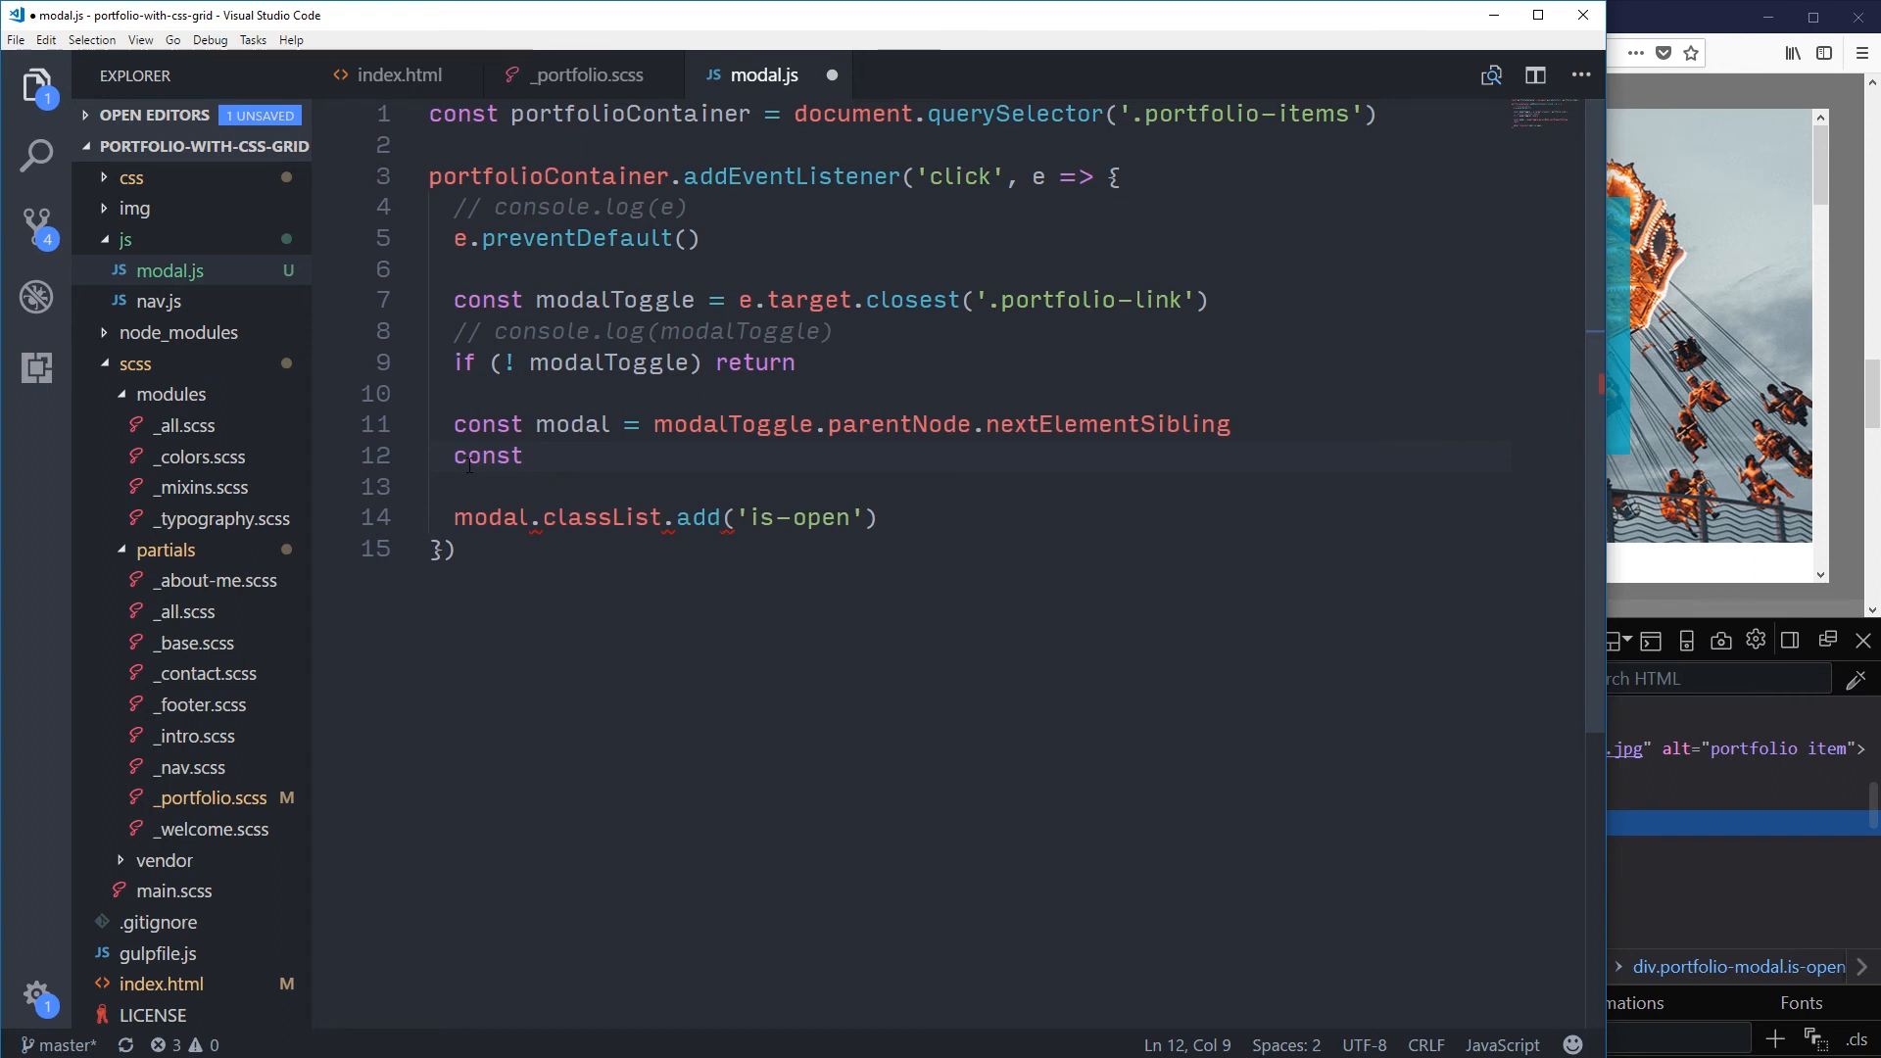
type("modalCl")
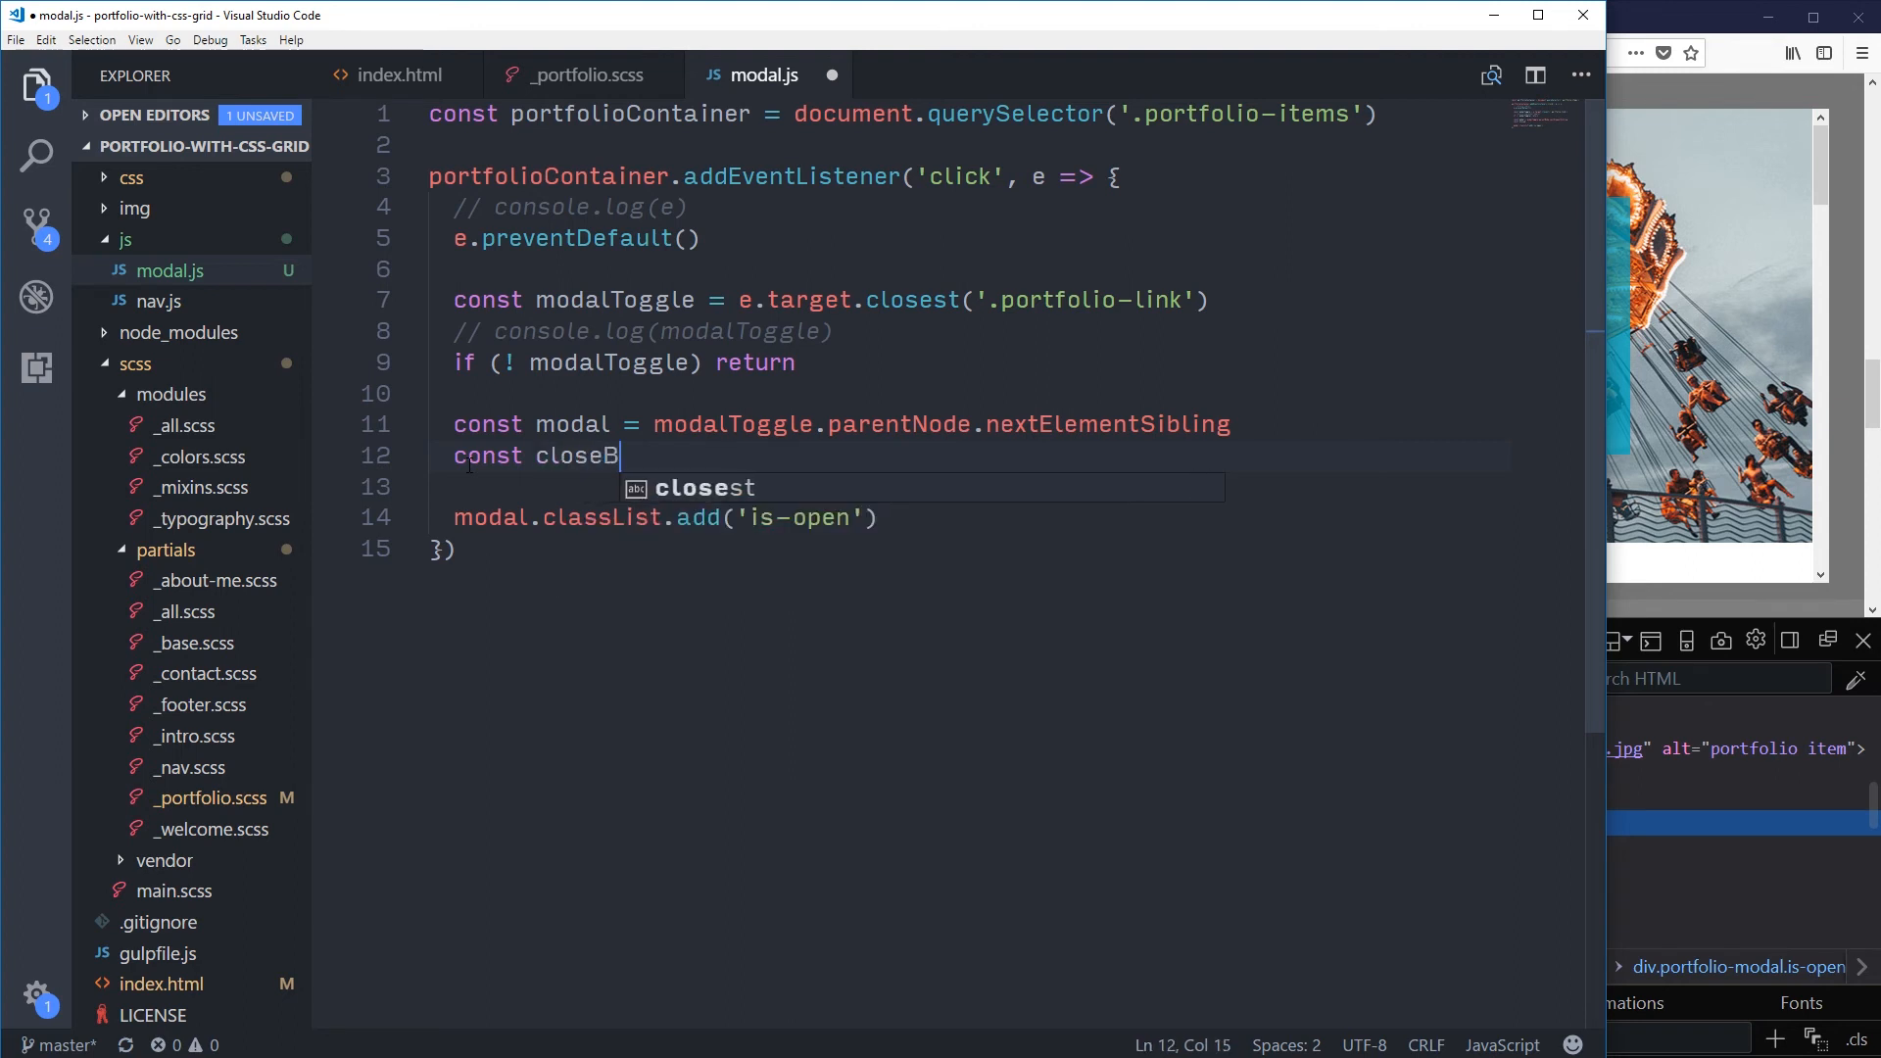
type("utton =")
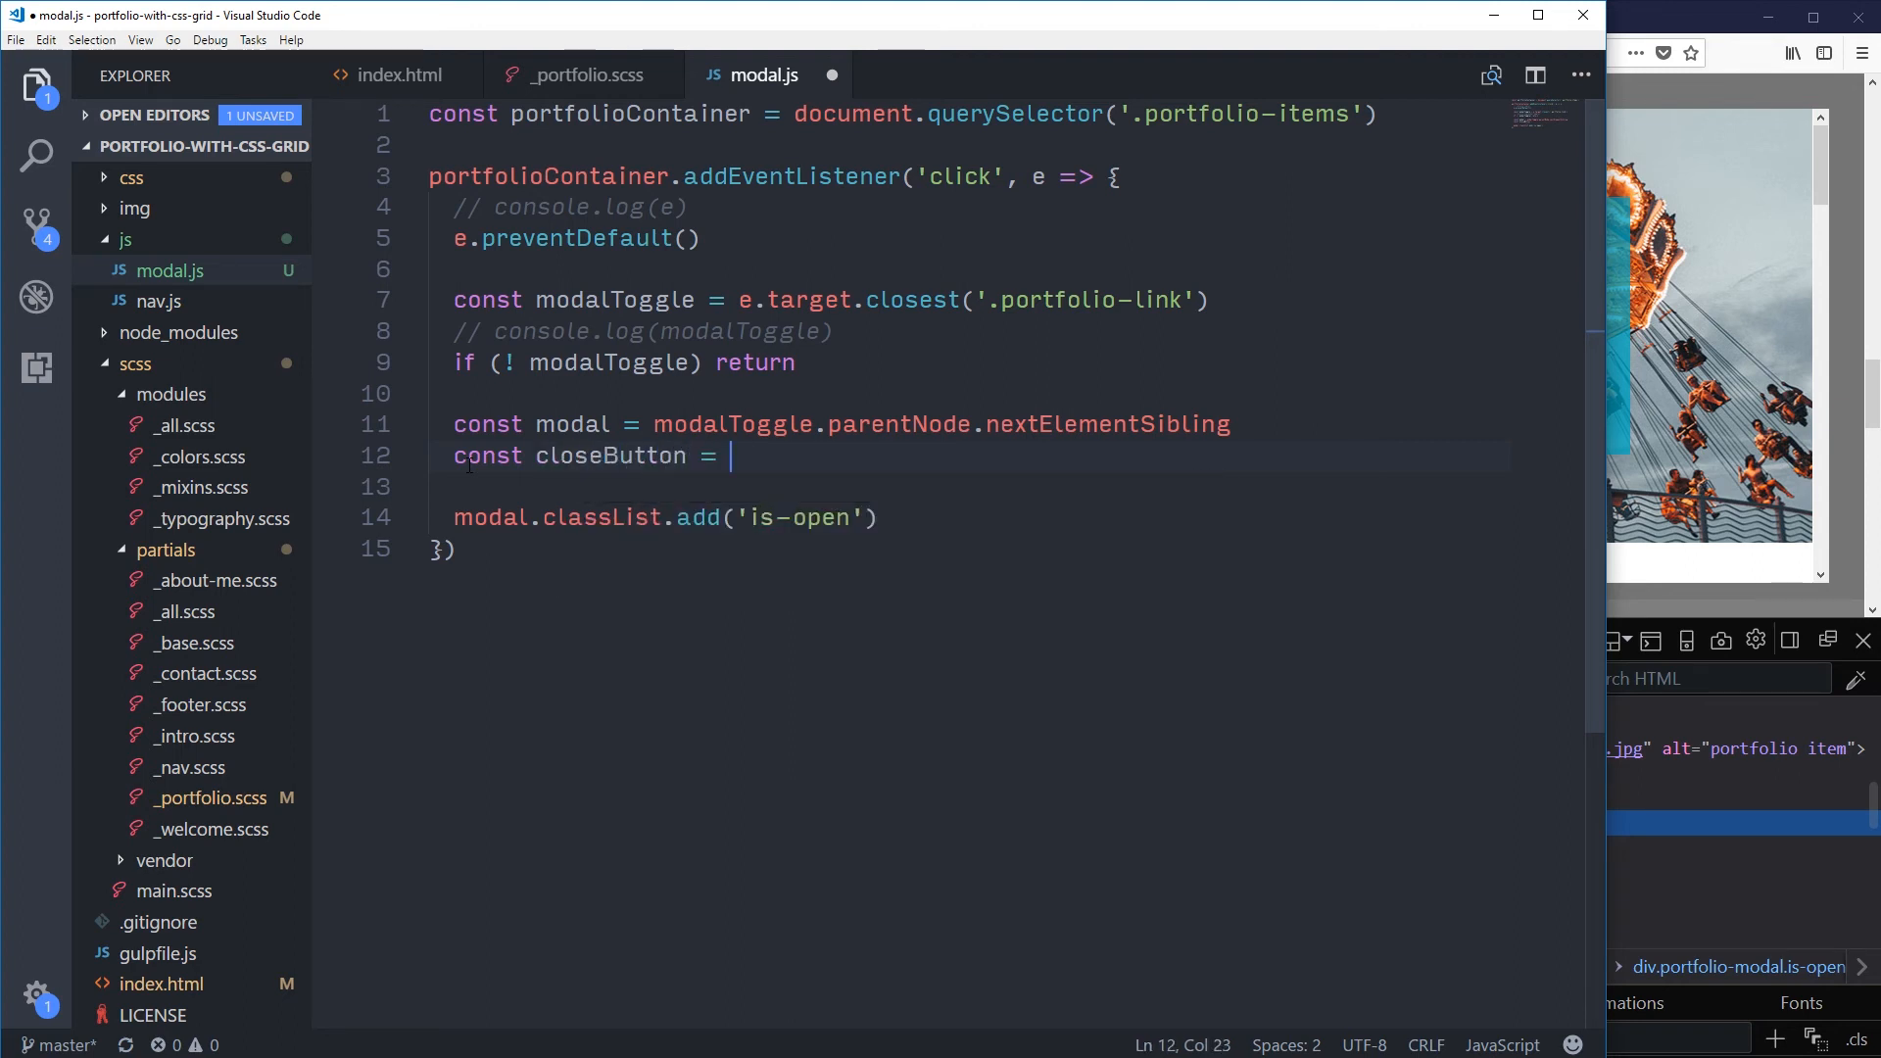
Step: Complete it as modal.querySelector('.close-modal') to find the close button inside the modal
type("modal.")
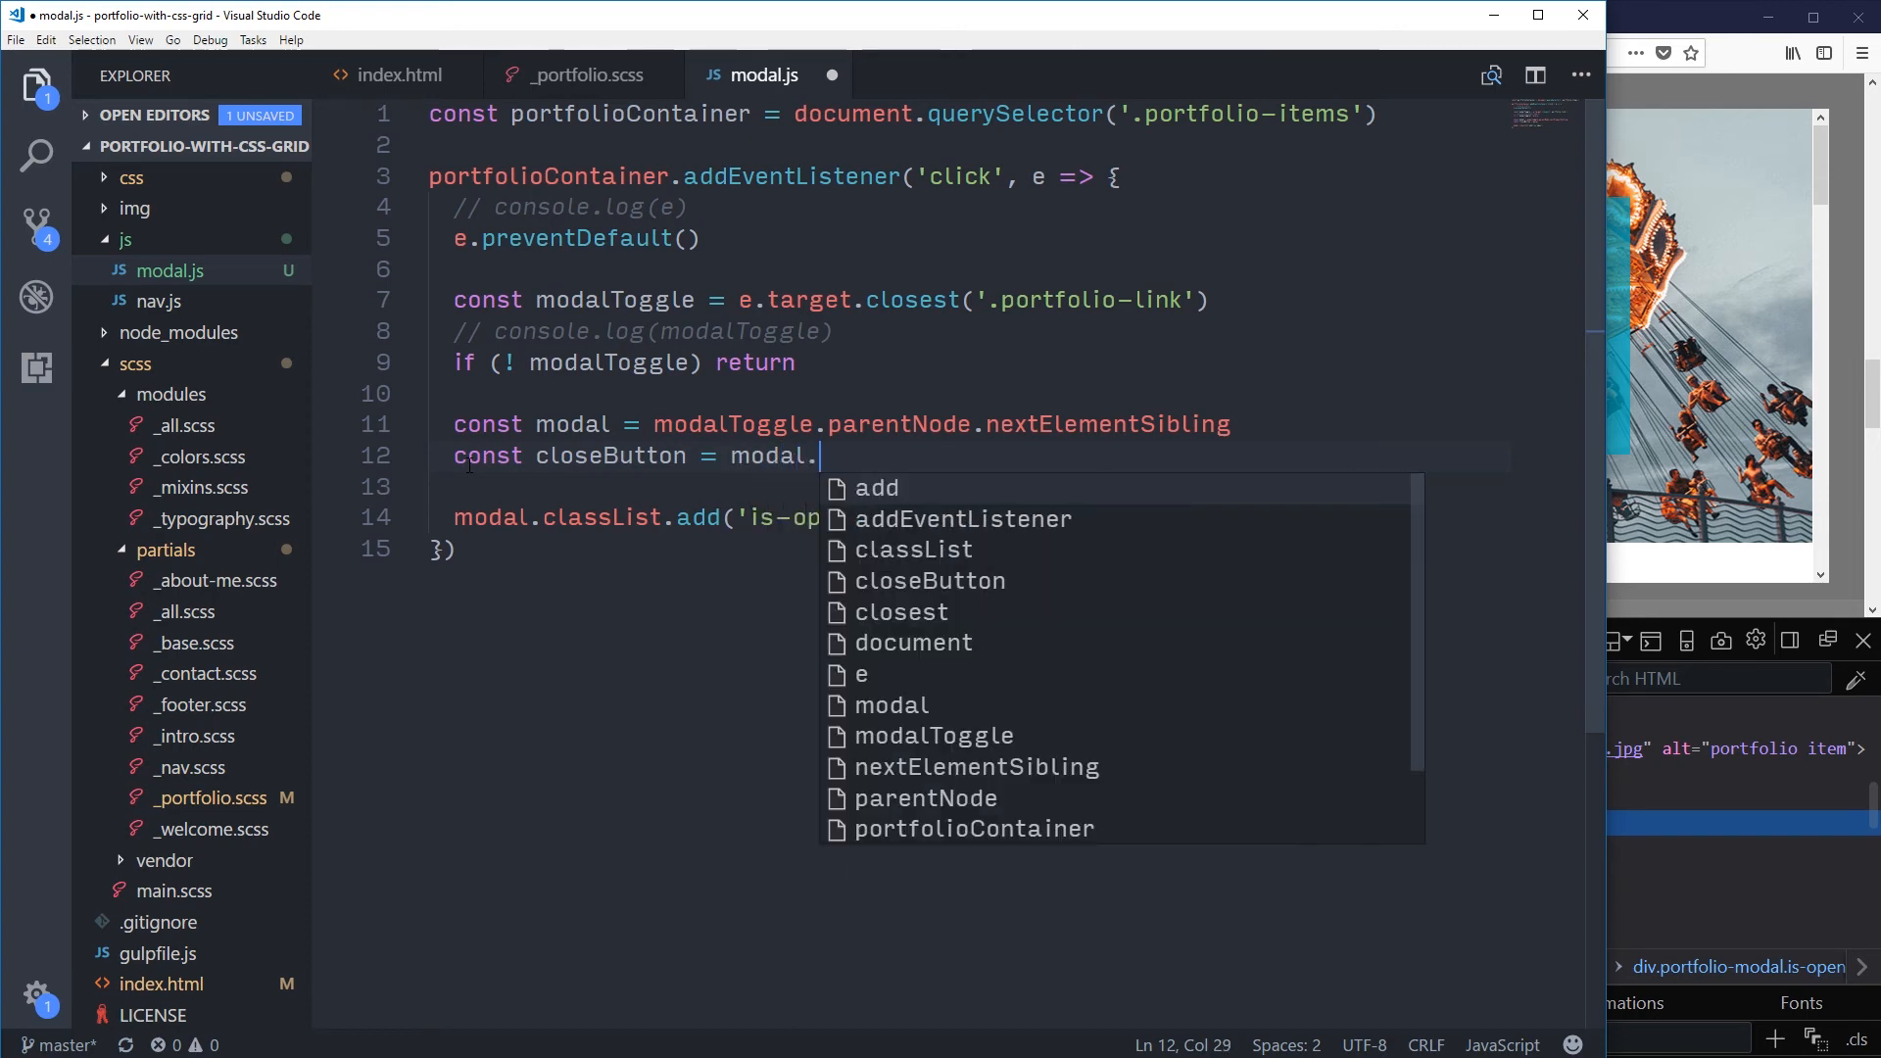
type("querySelector(")
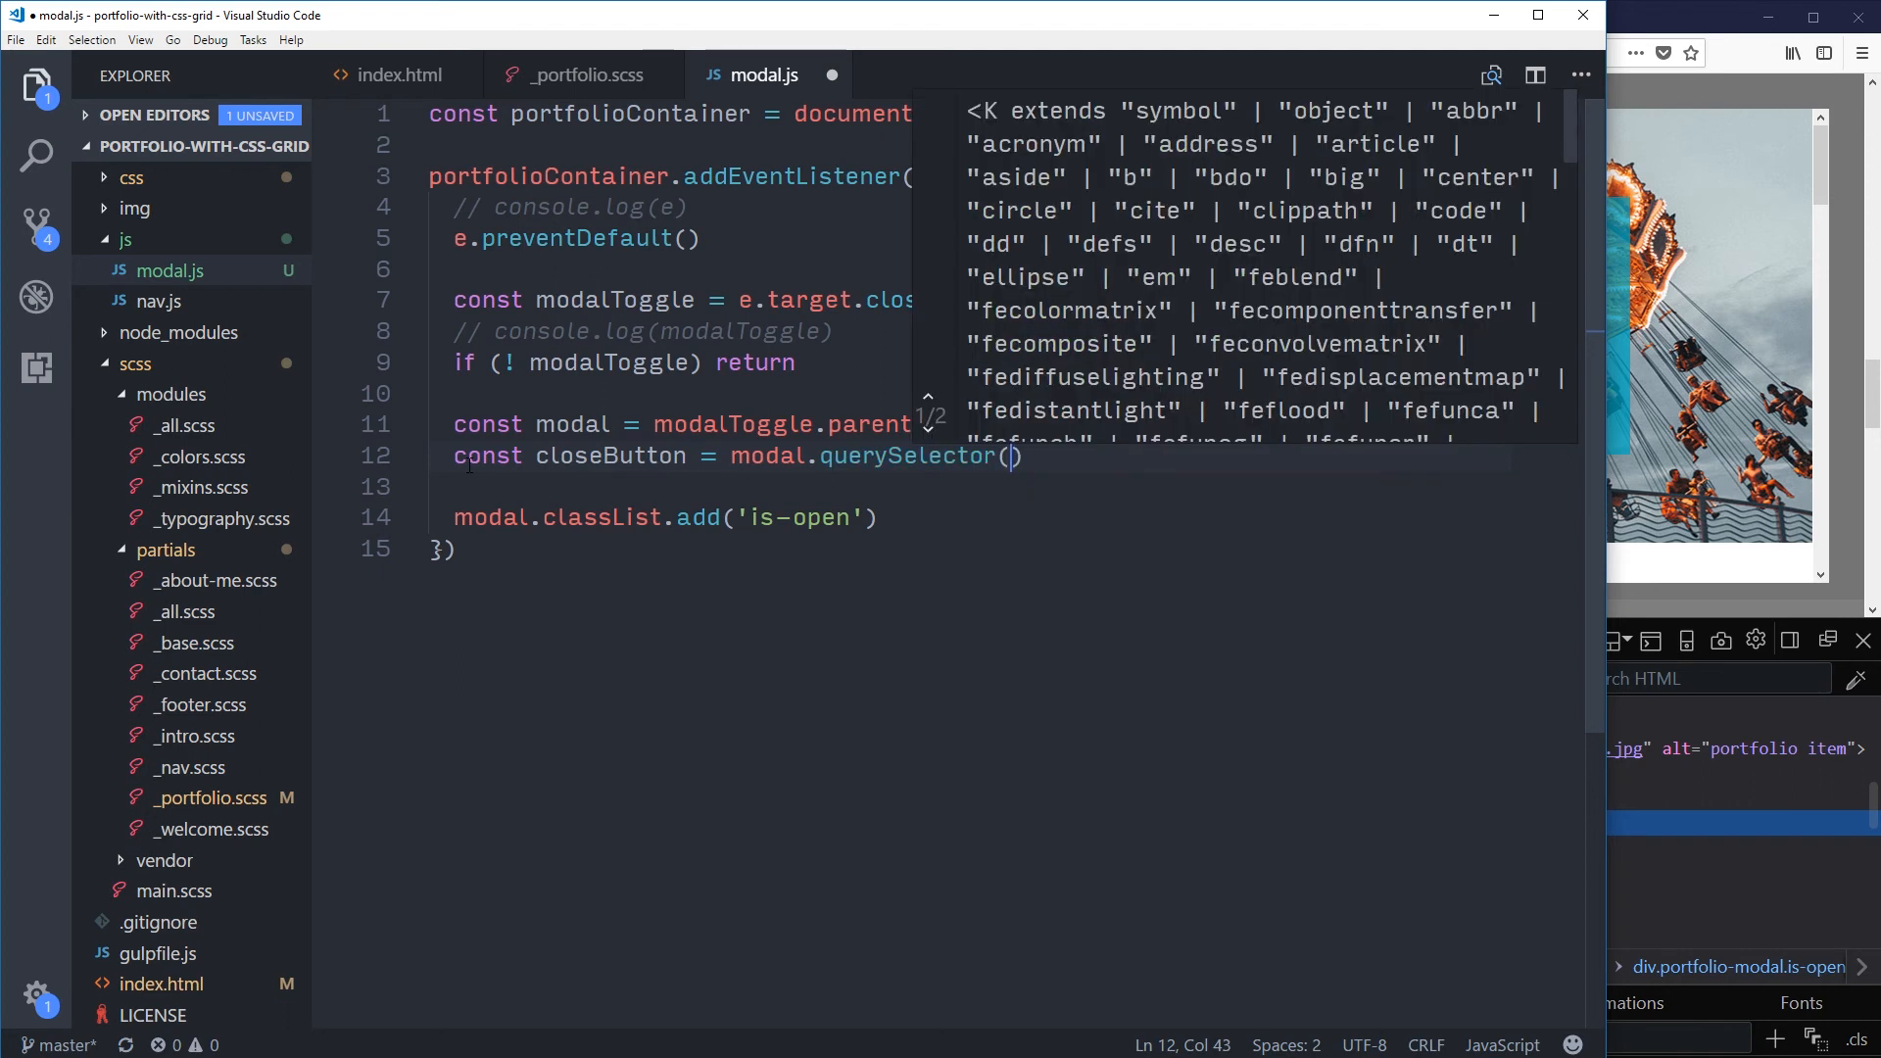
type("'")
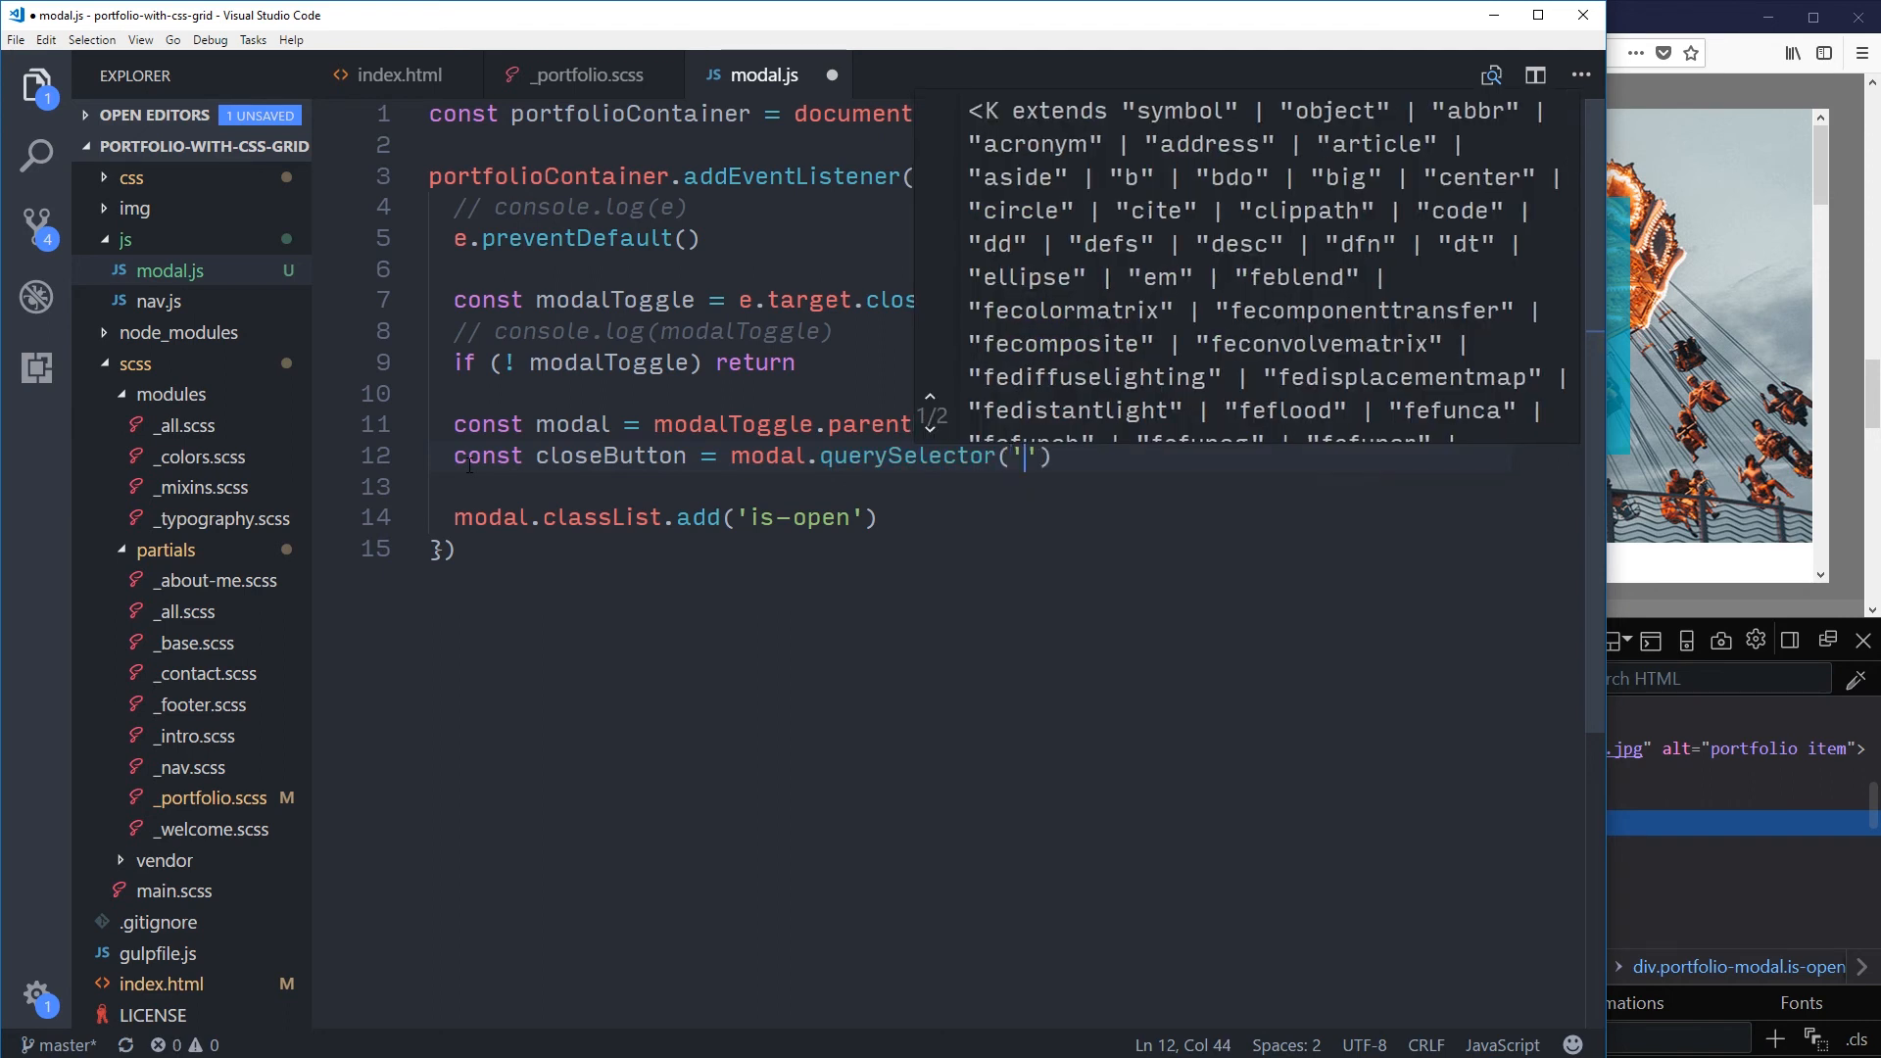
type(".")
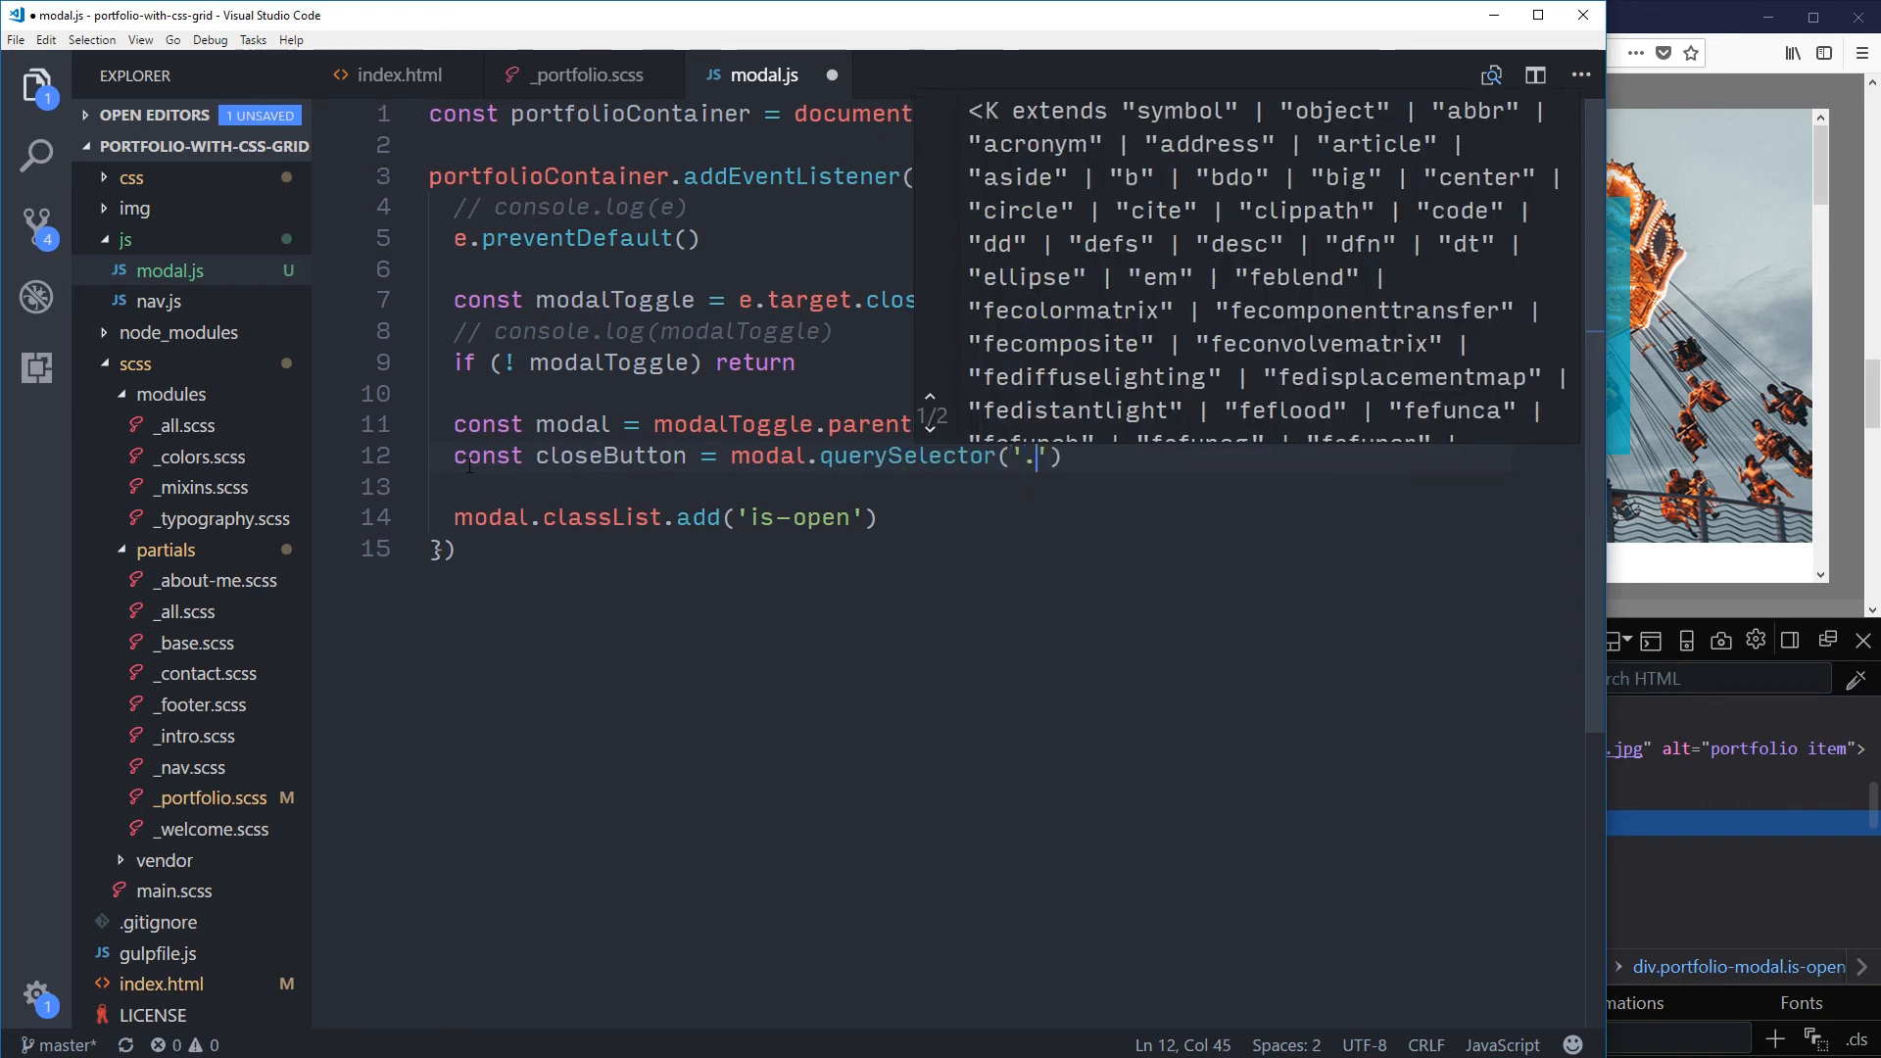
Step: Check the close button's class in index.html and return to modal.js
type("close")
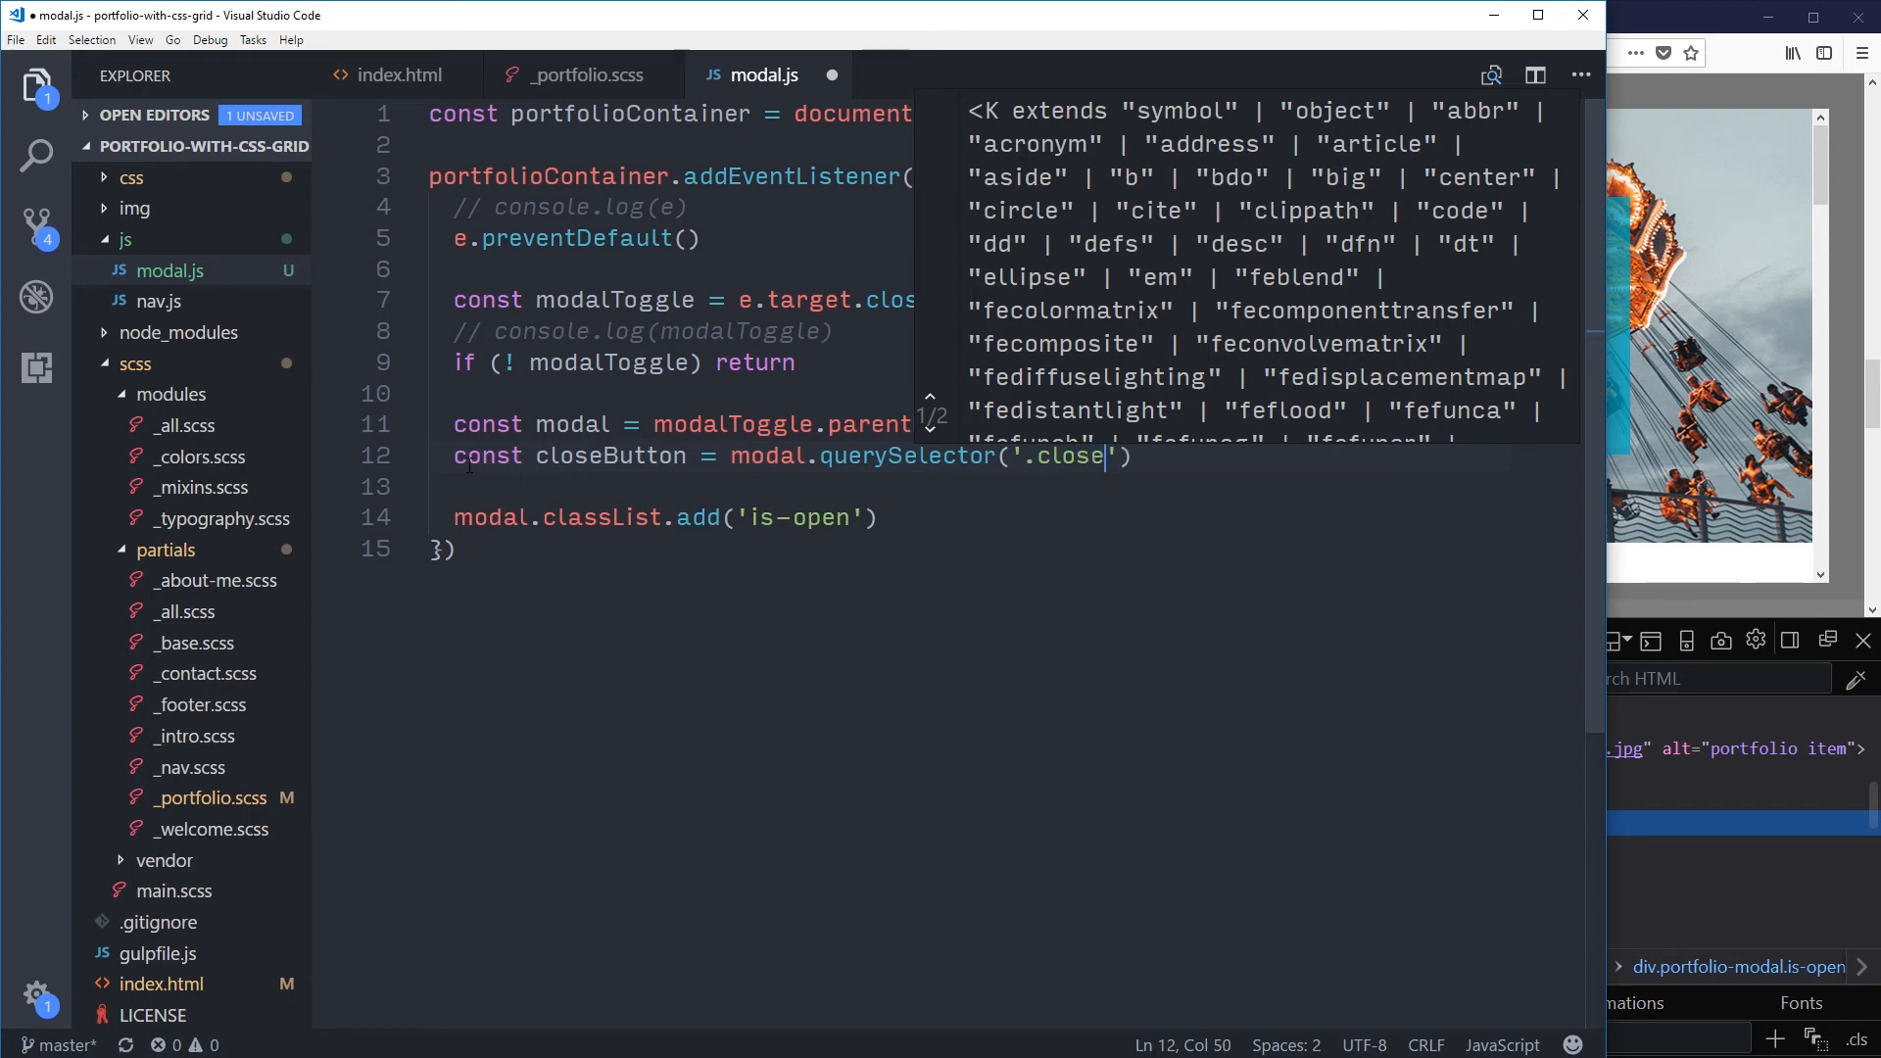
type("-modal")
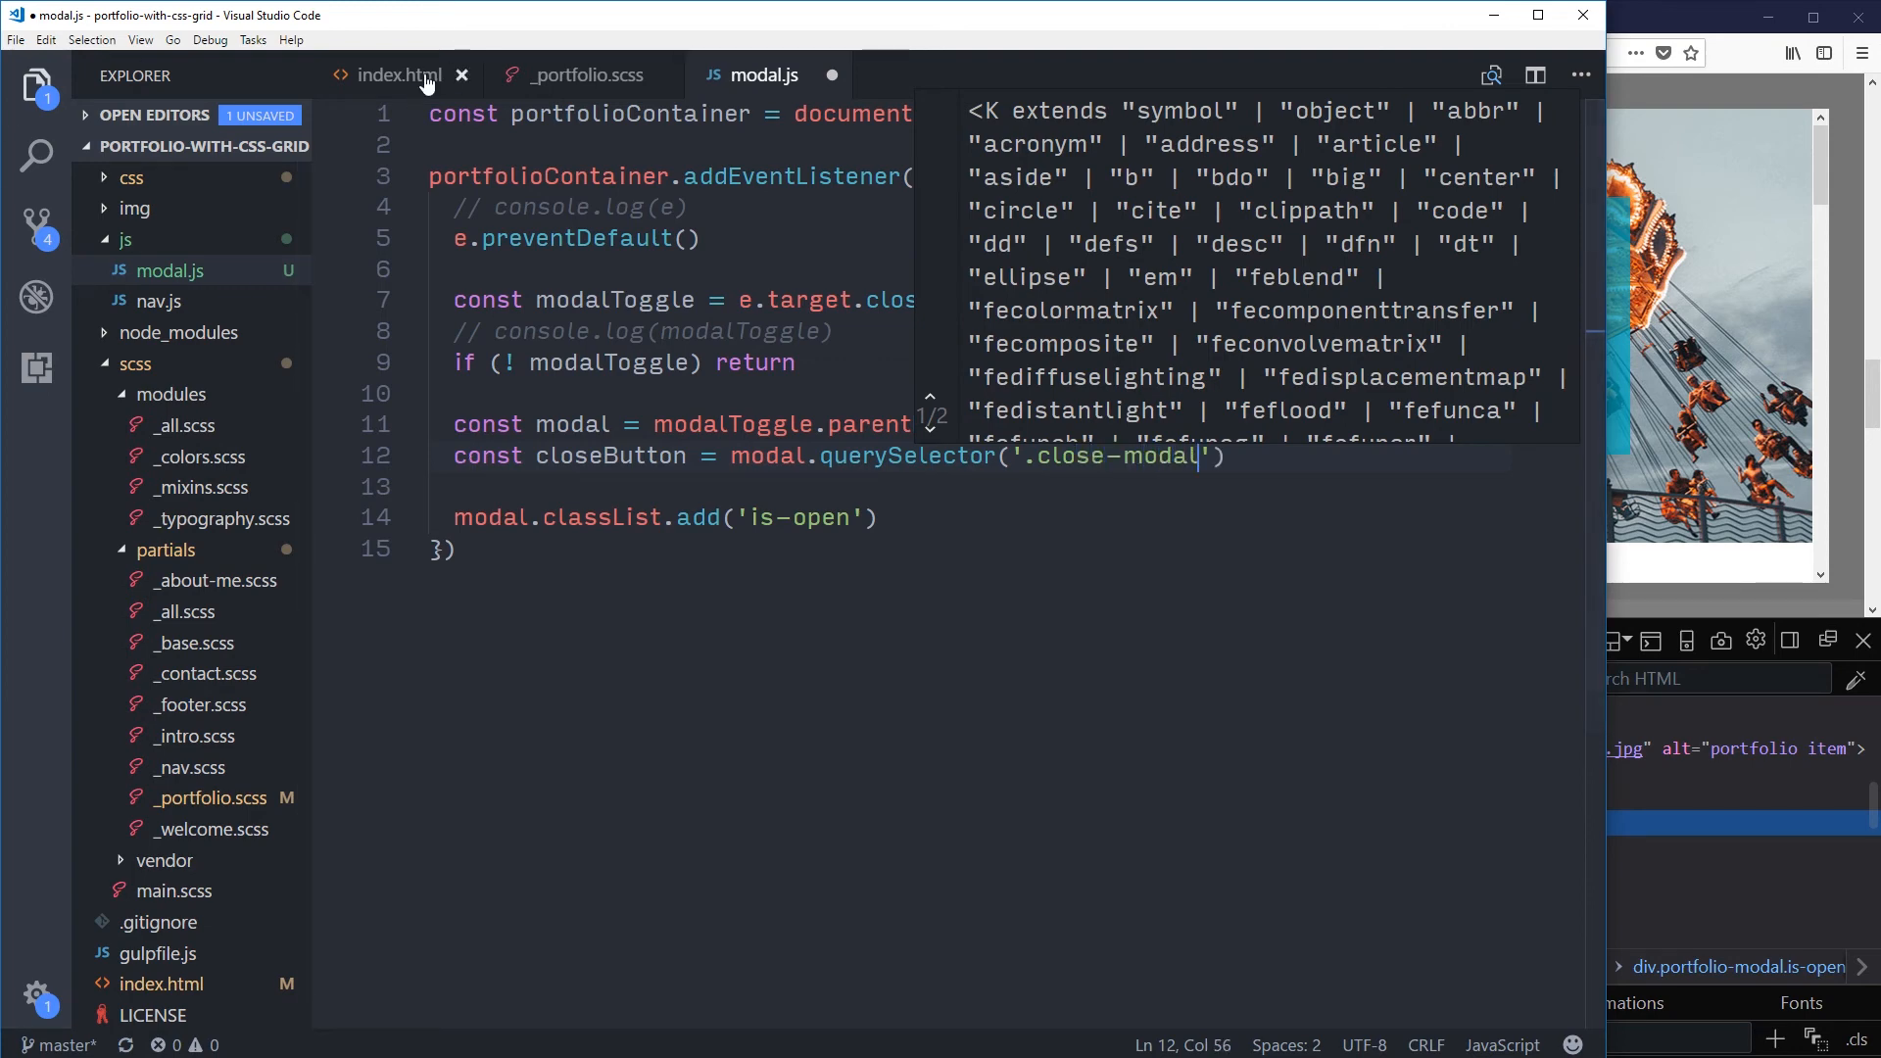
left_click(393, 75)
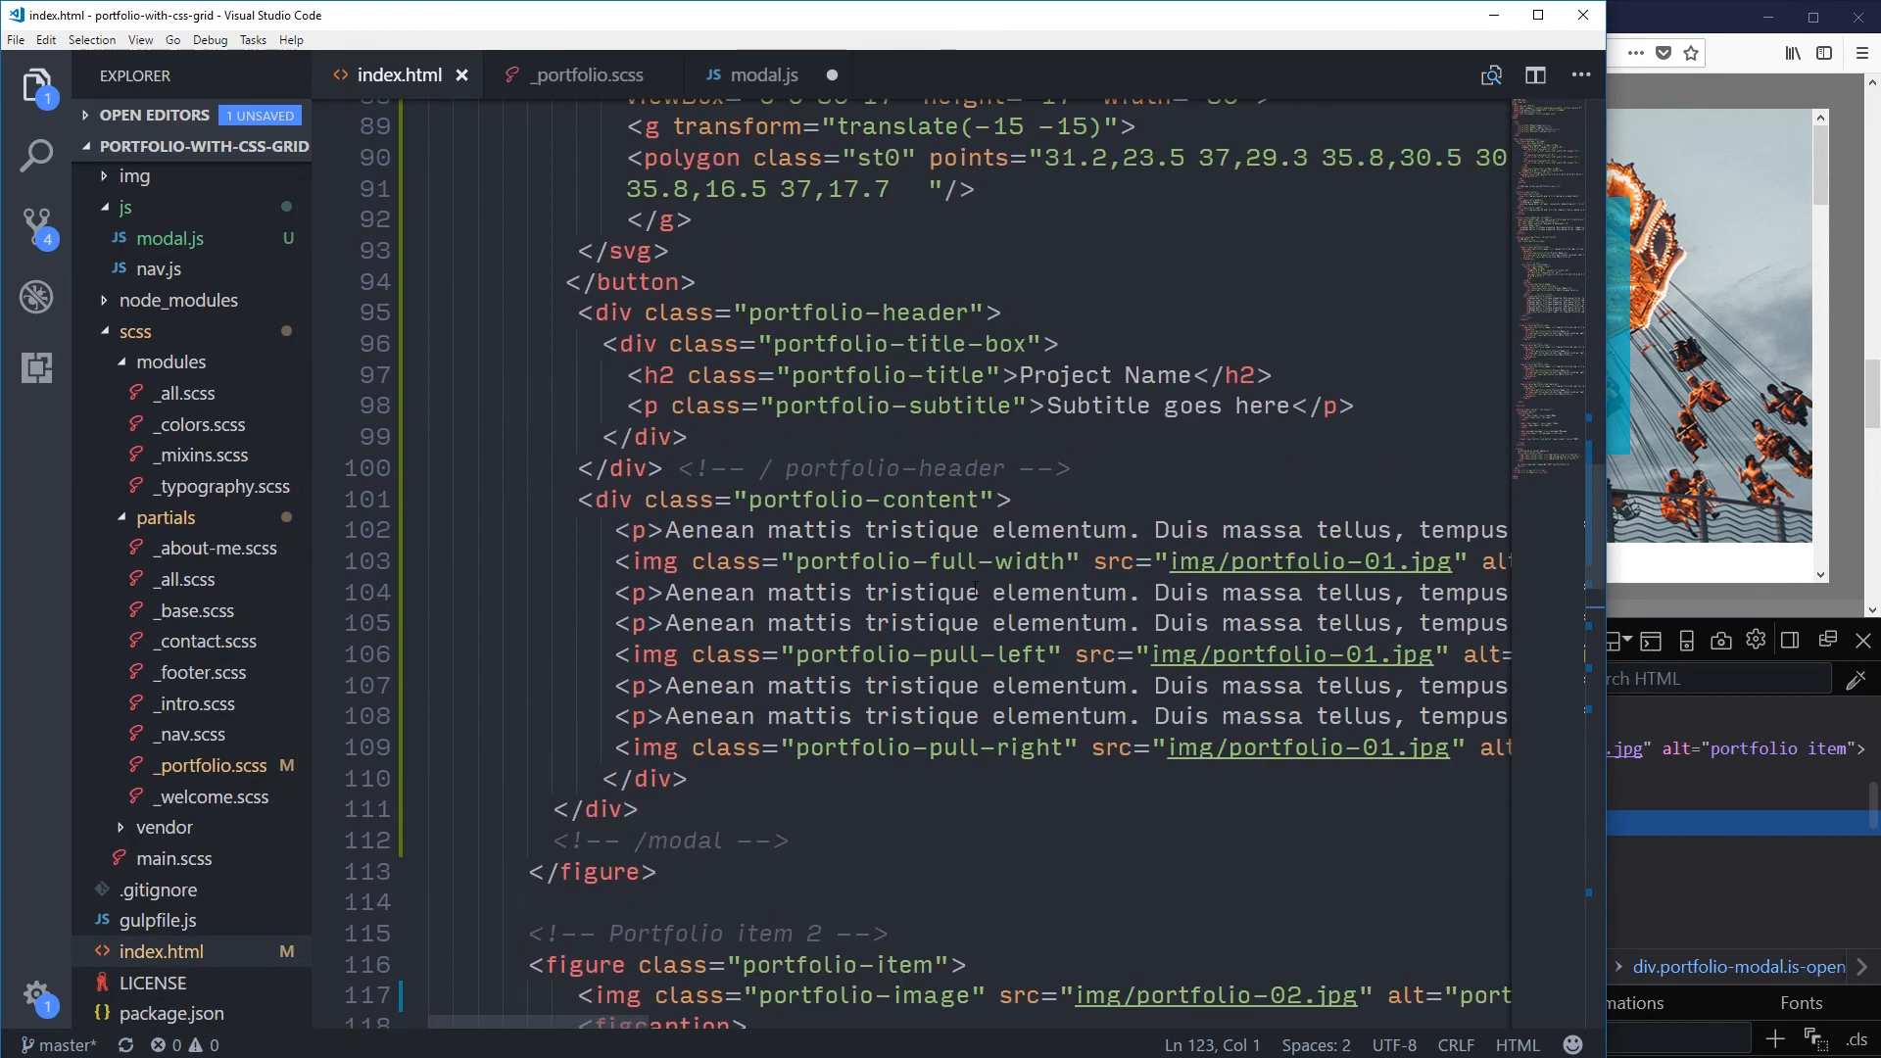
scroll("up", 3)
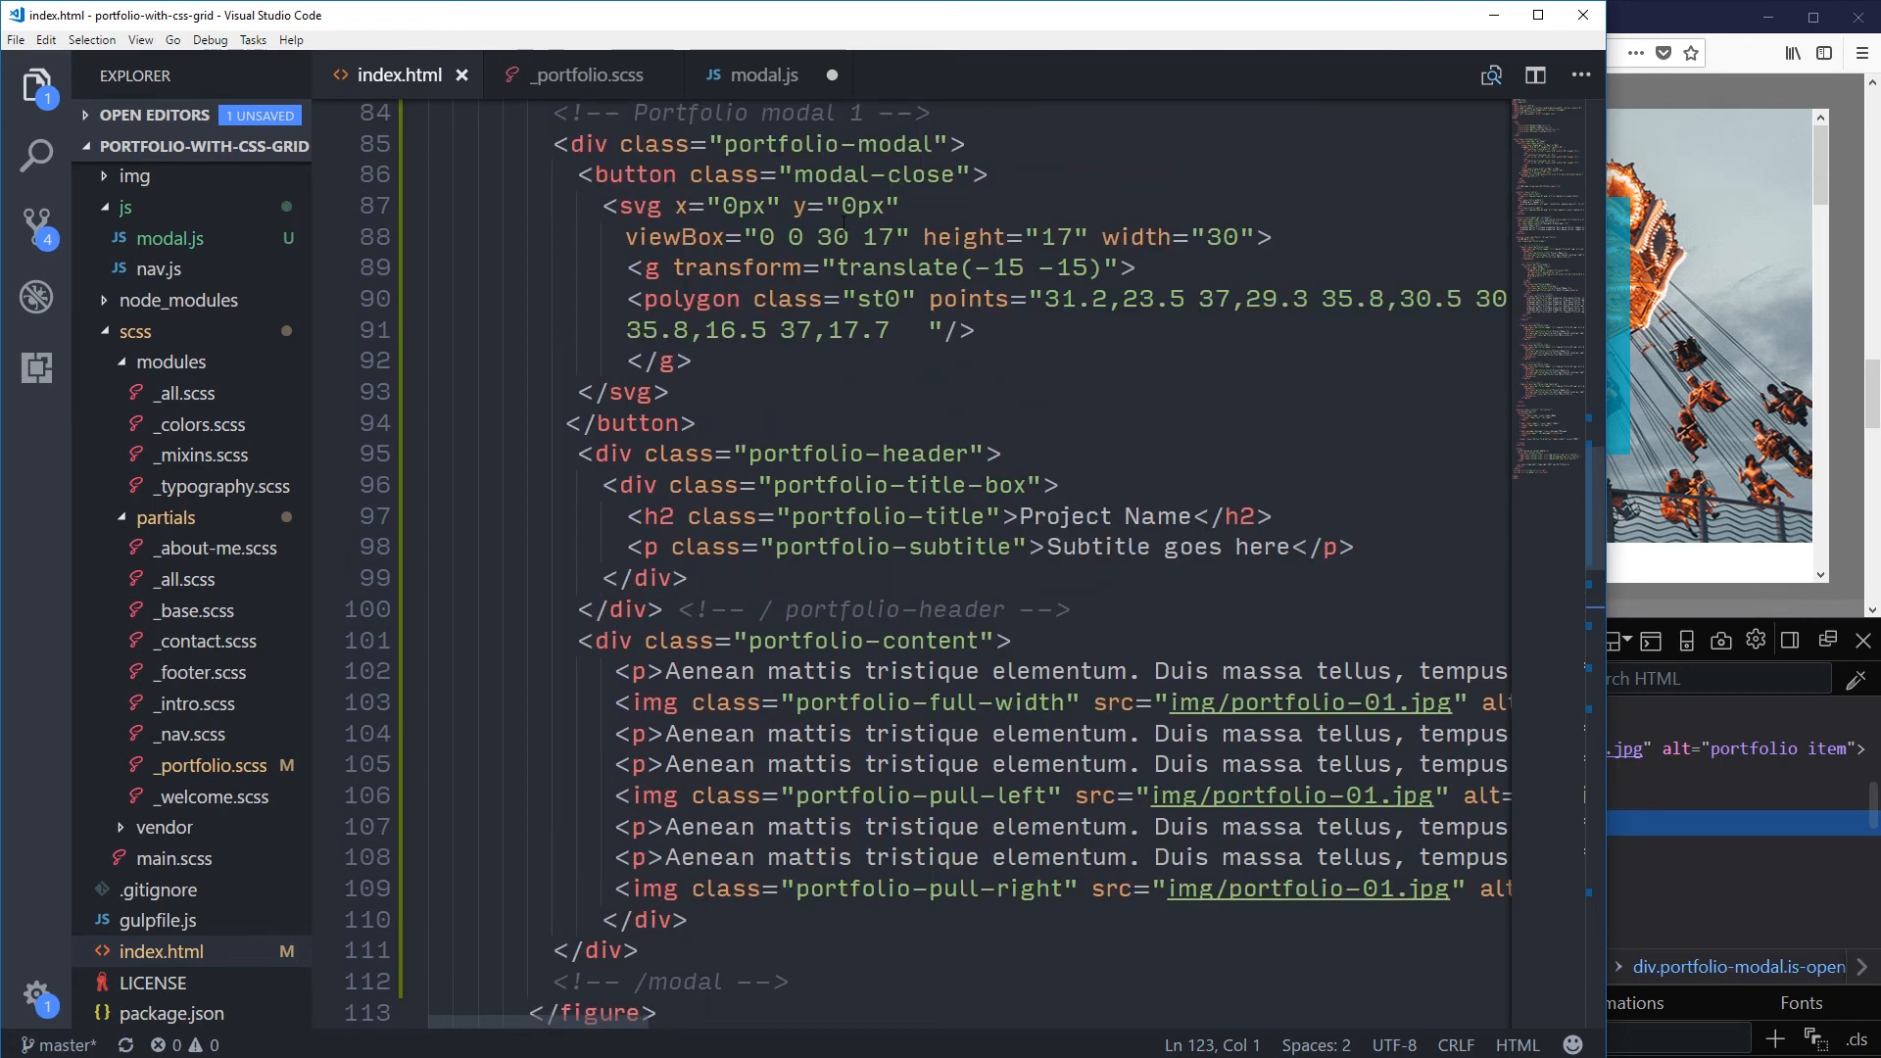
left_click(762, 74)
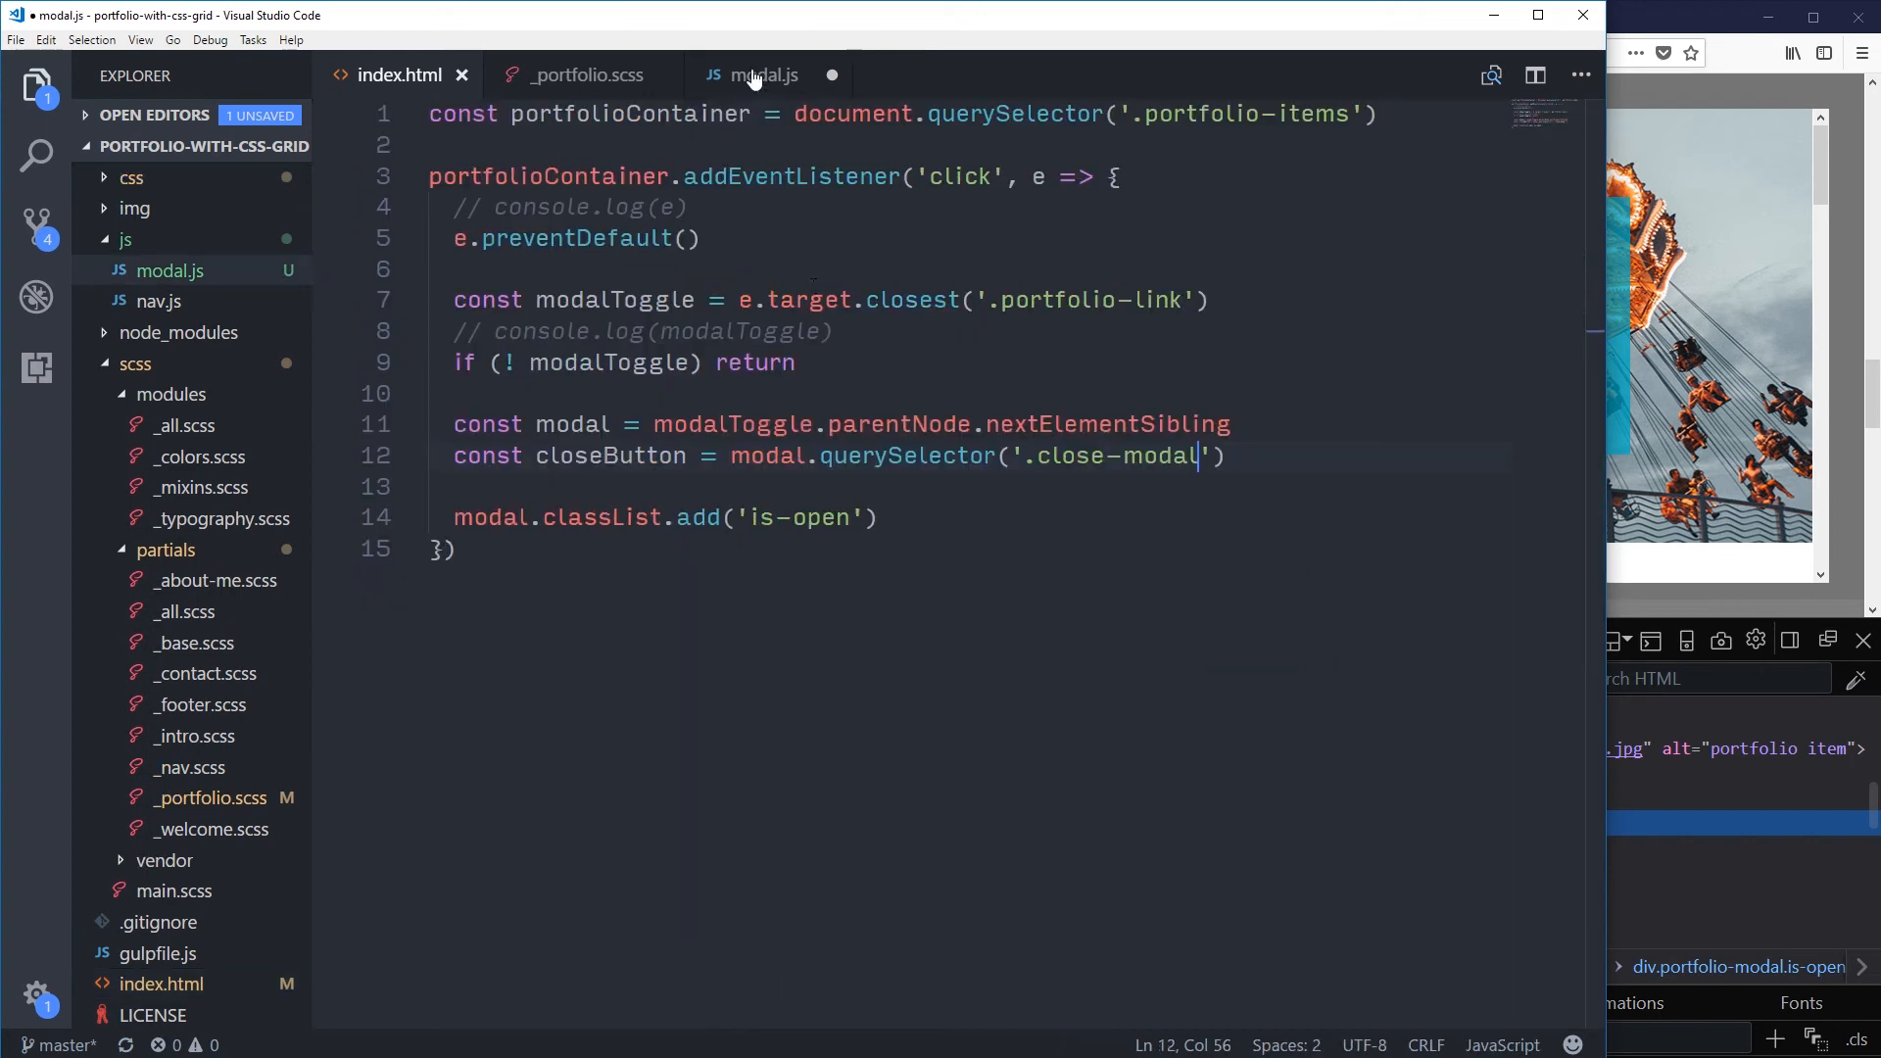
Step: Change the closeButton selector from 'close-modal' to 'modal-close' to match the markup
double_click(1121, 456)
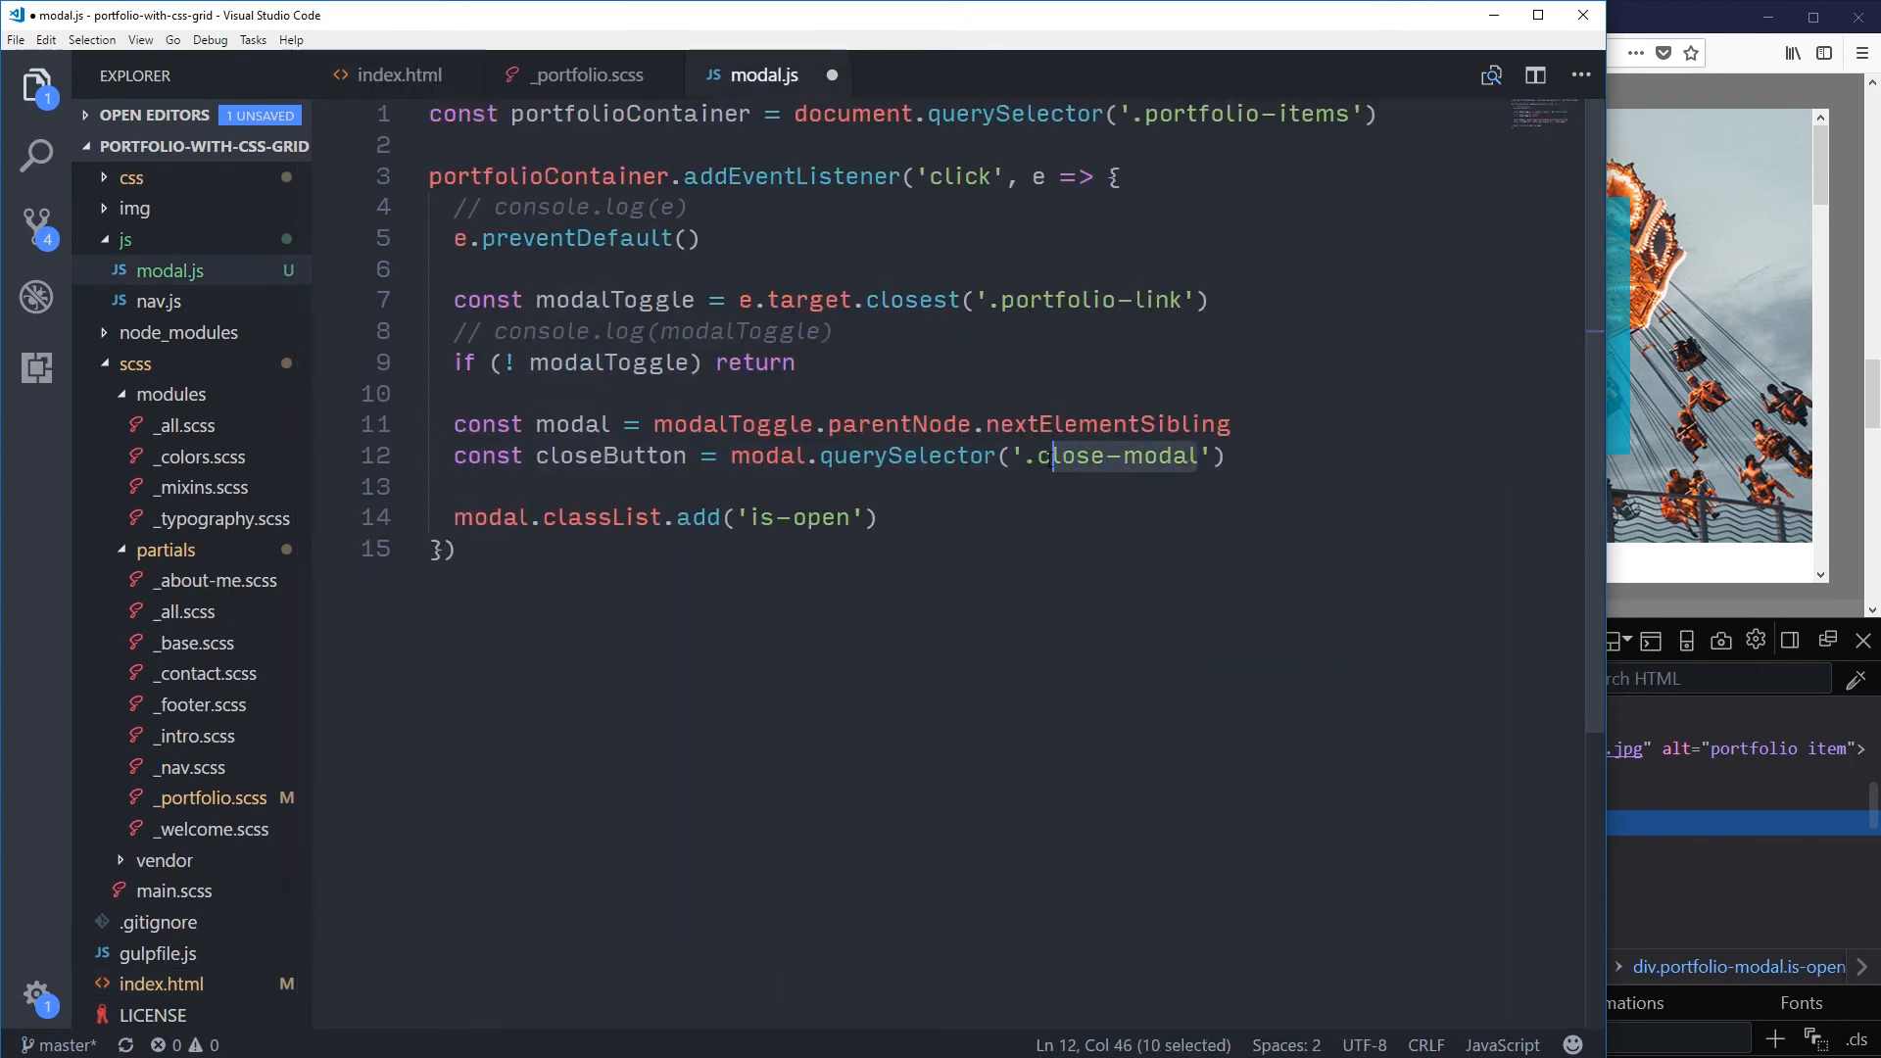
type("modal-close")
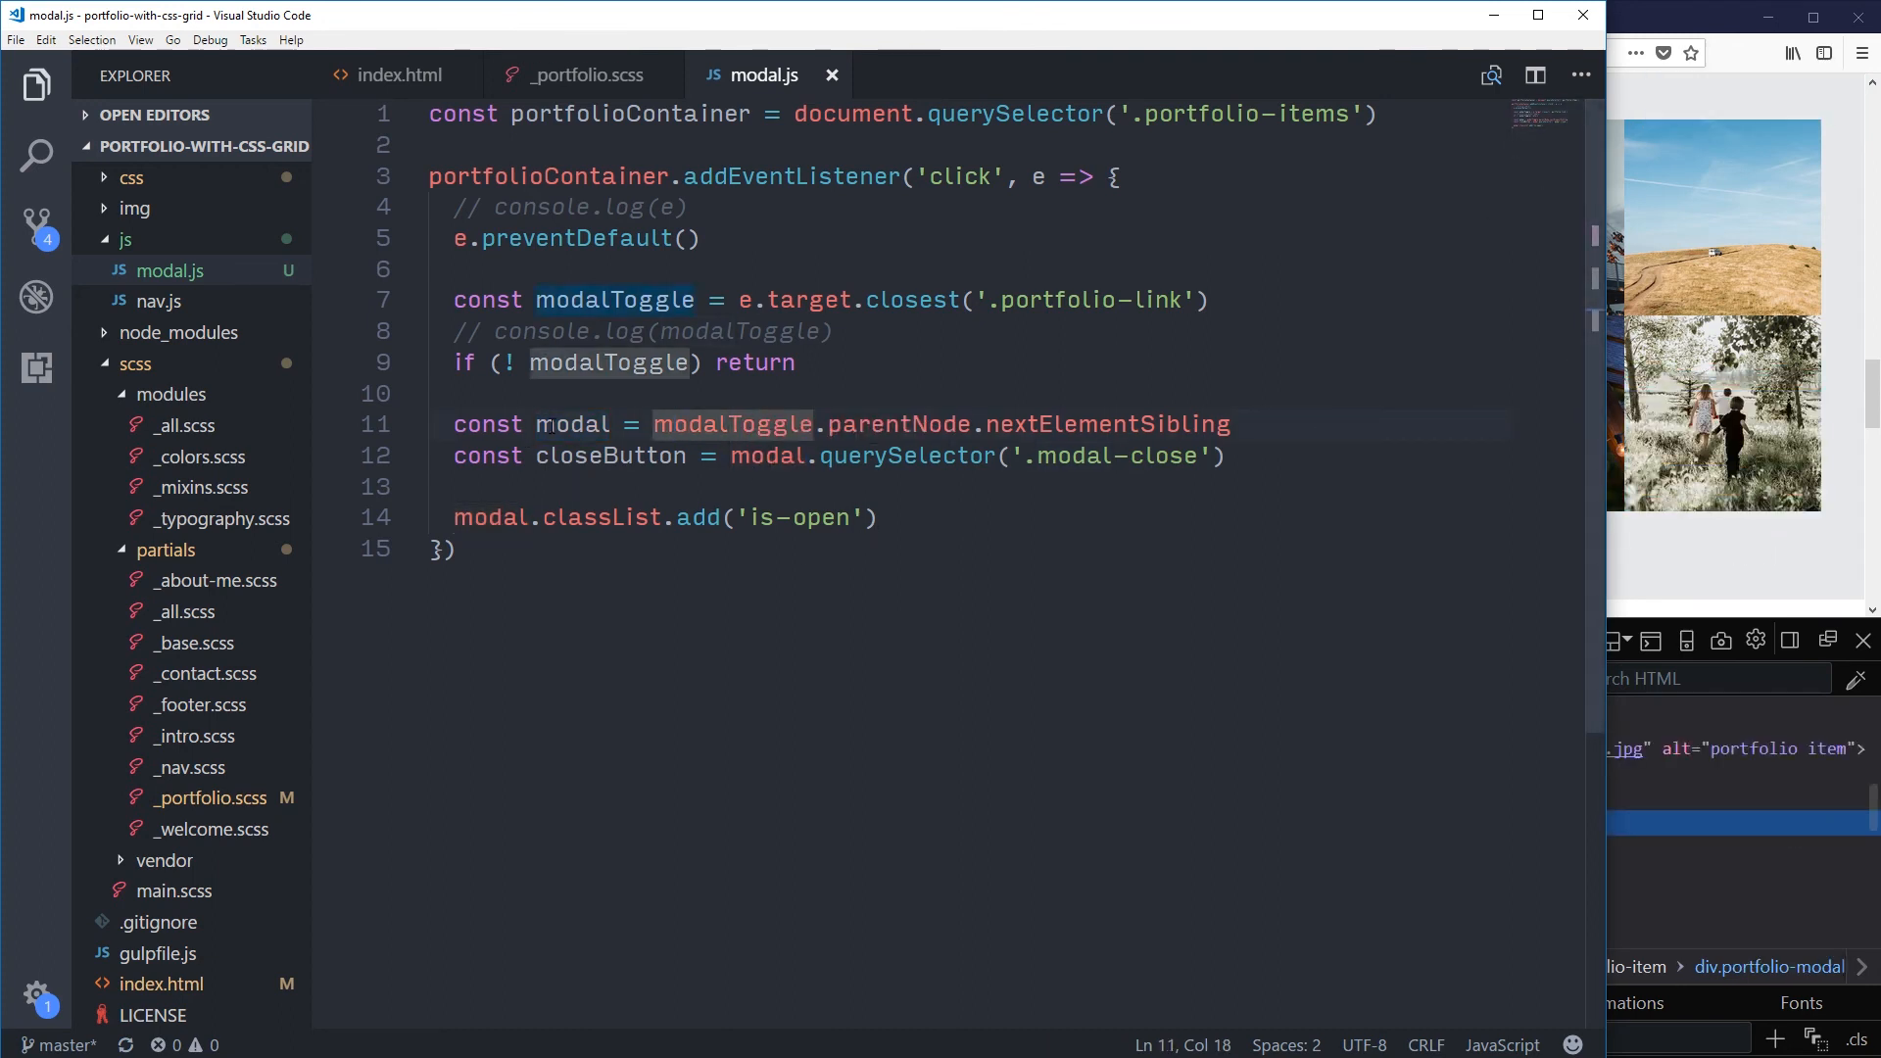
double_click(572, 423)
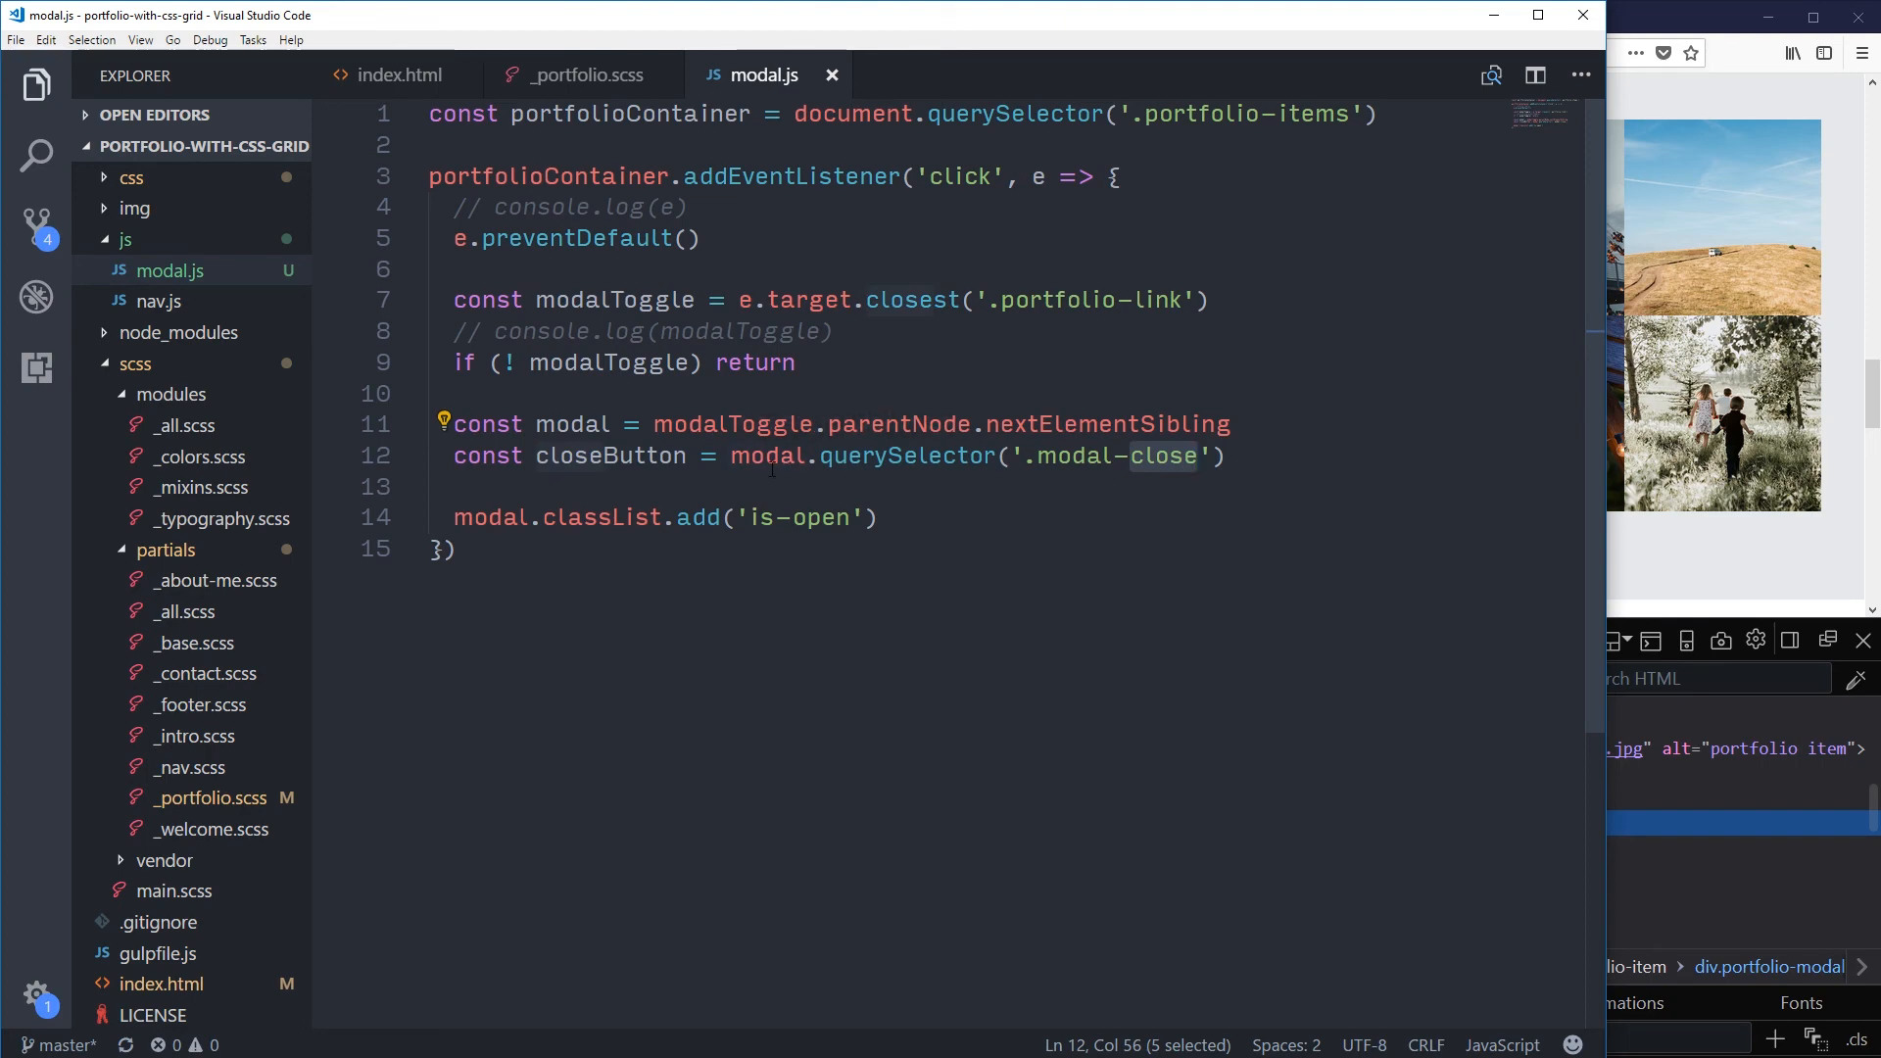
mouse_move(1406, 431)
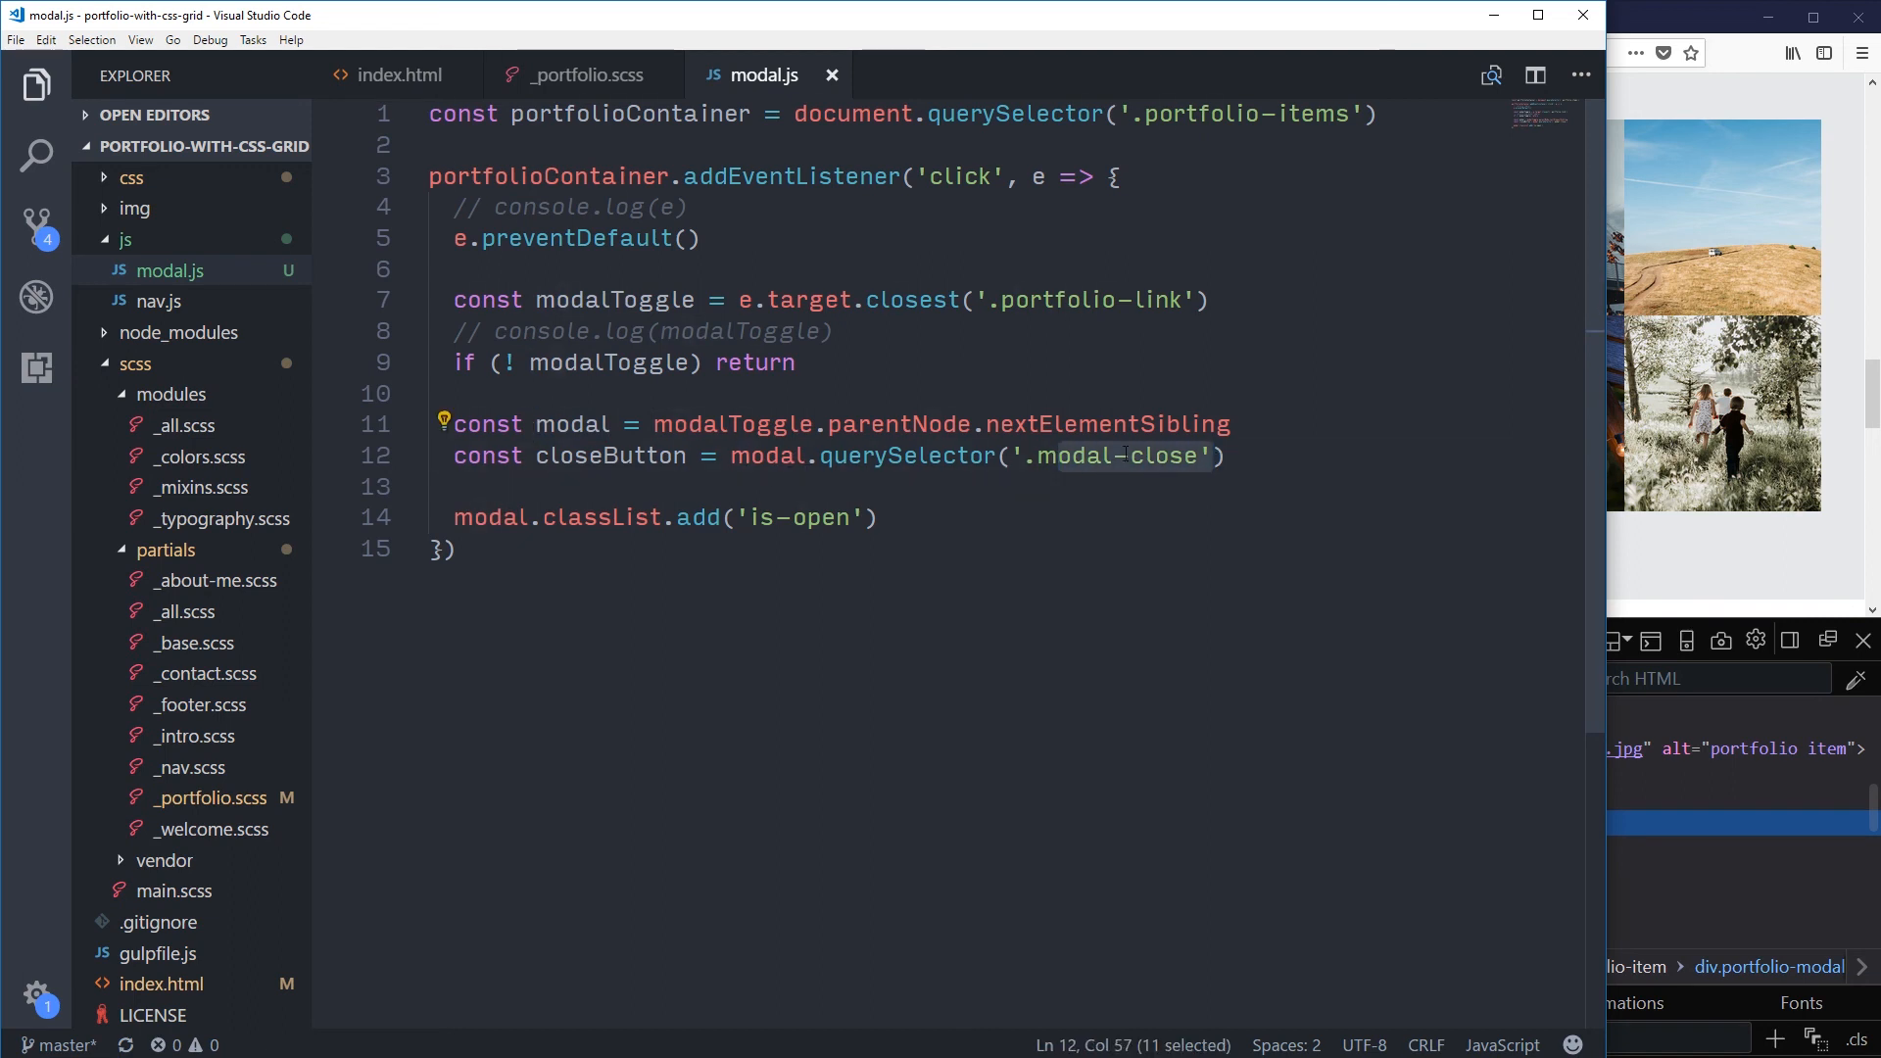
left_click(1231, 457)
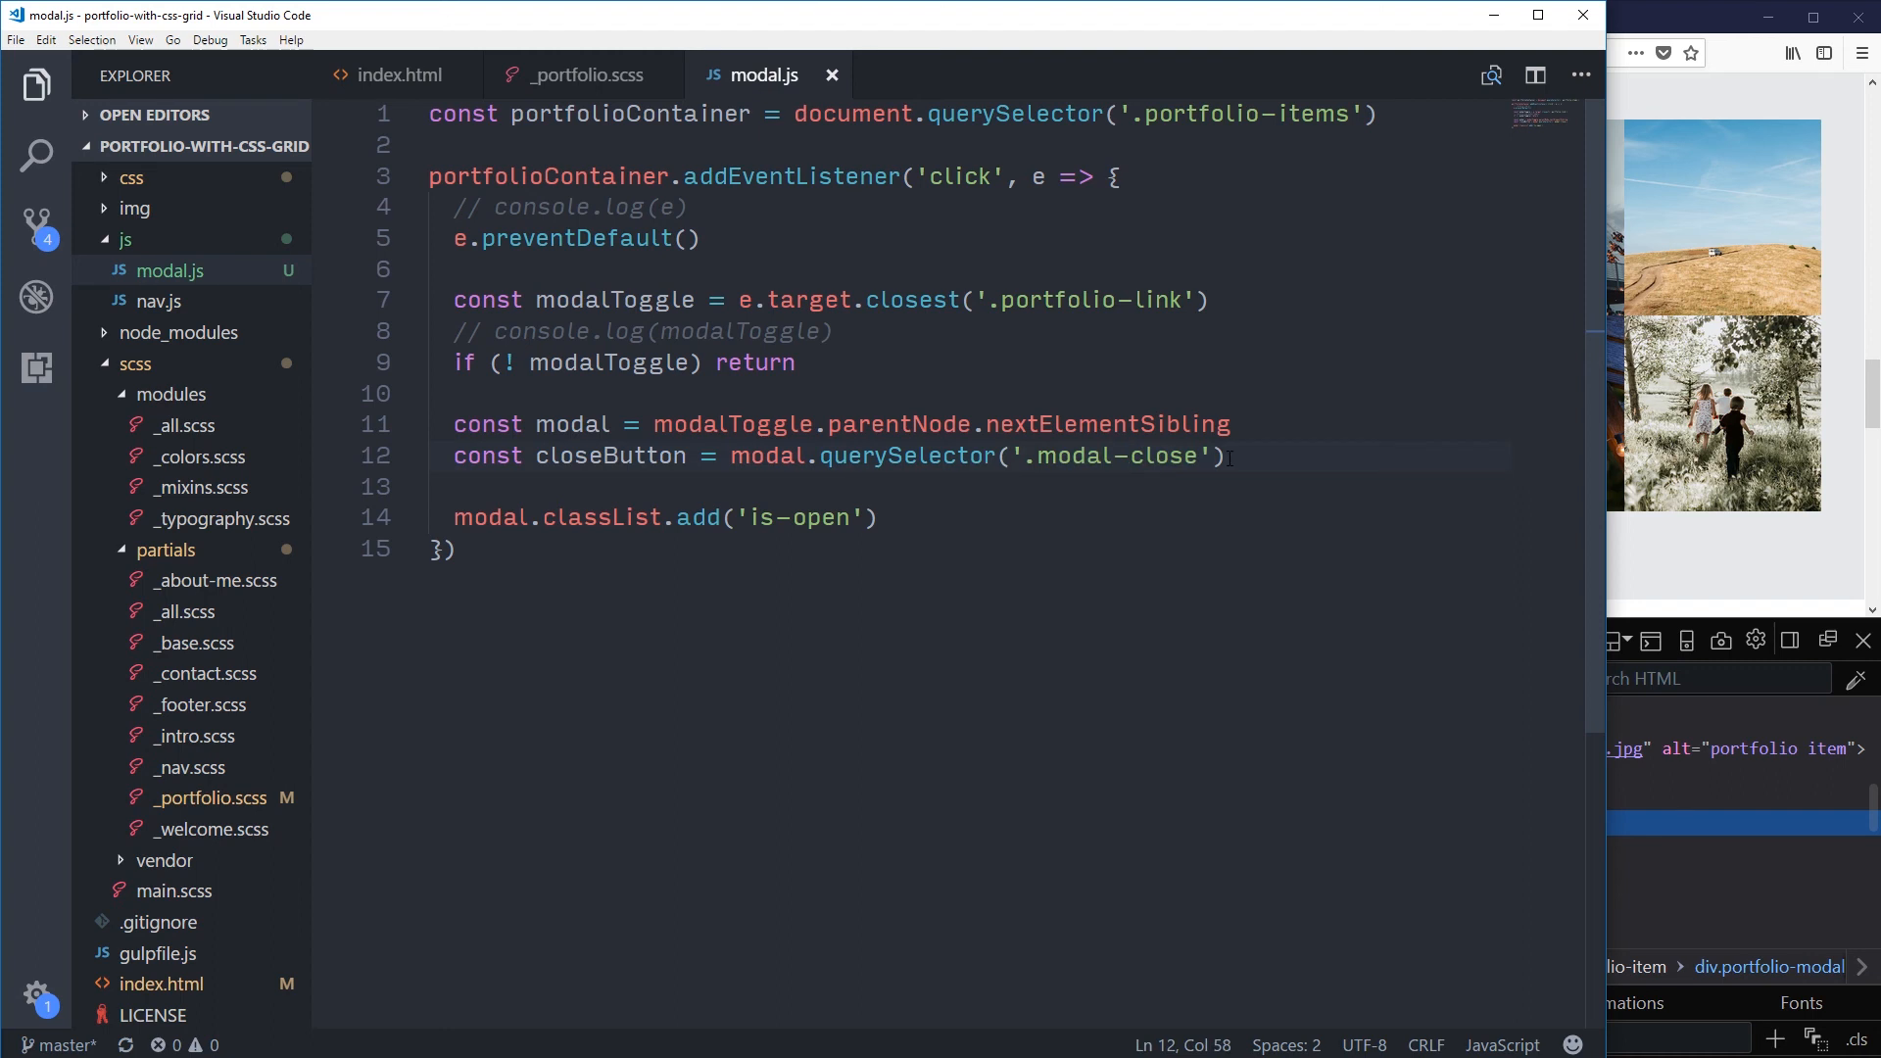
left_click(1017, 525)
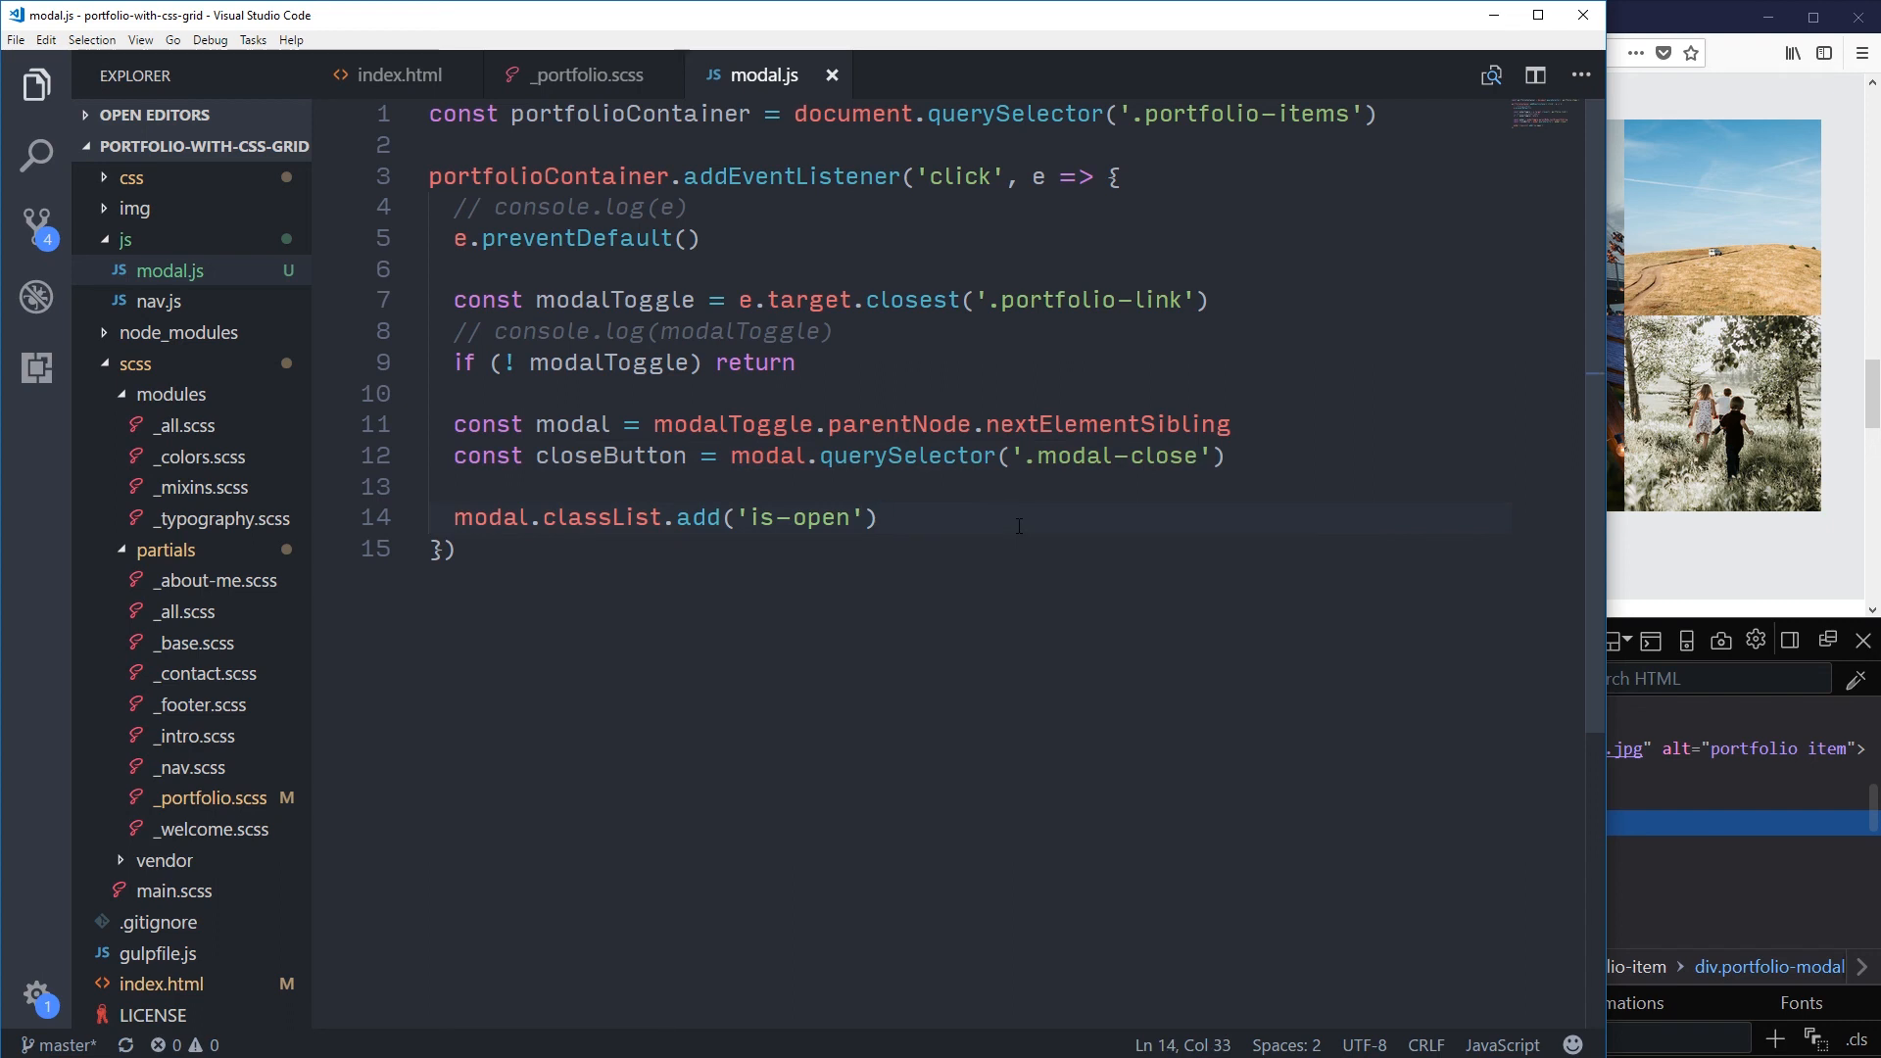
Step: Add closeButton.addEventListener('click', _ => { modal.classList.remove('is-open') }) below the add line
key("Enter")
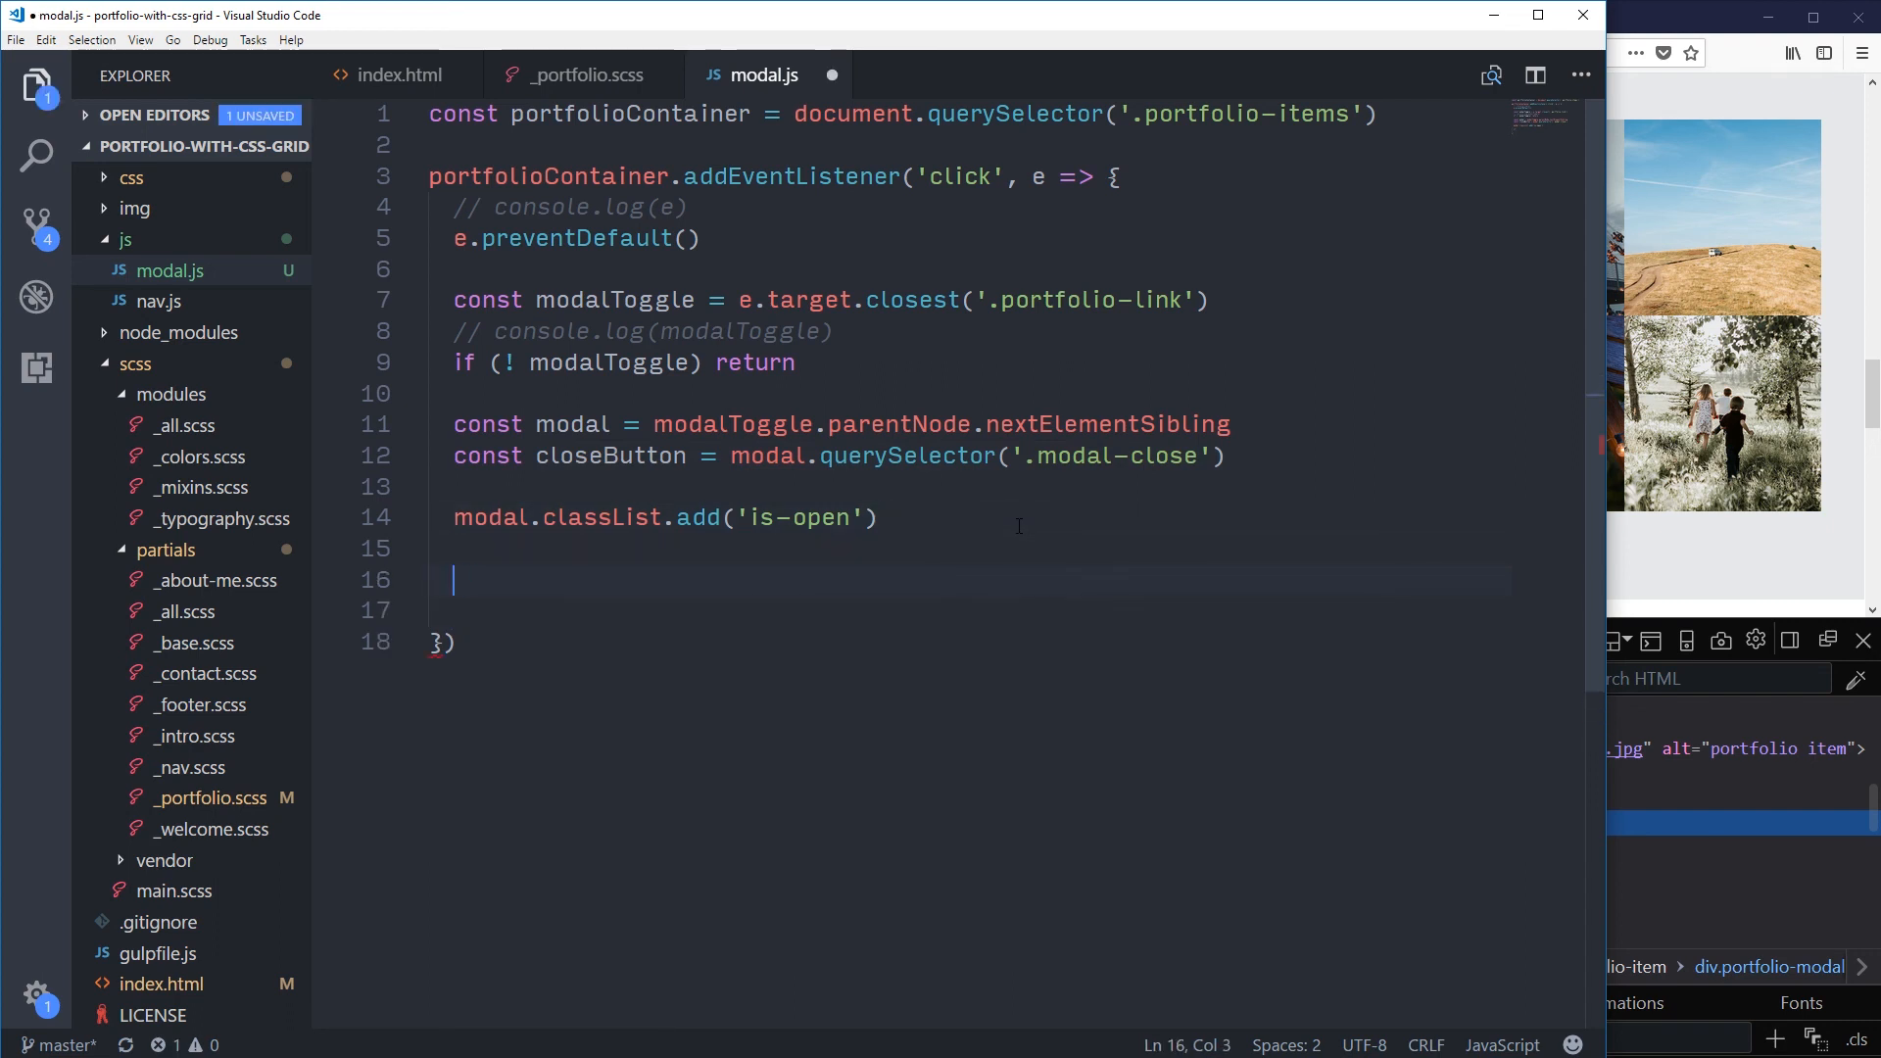
type("closeButton.addEventListener")
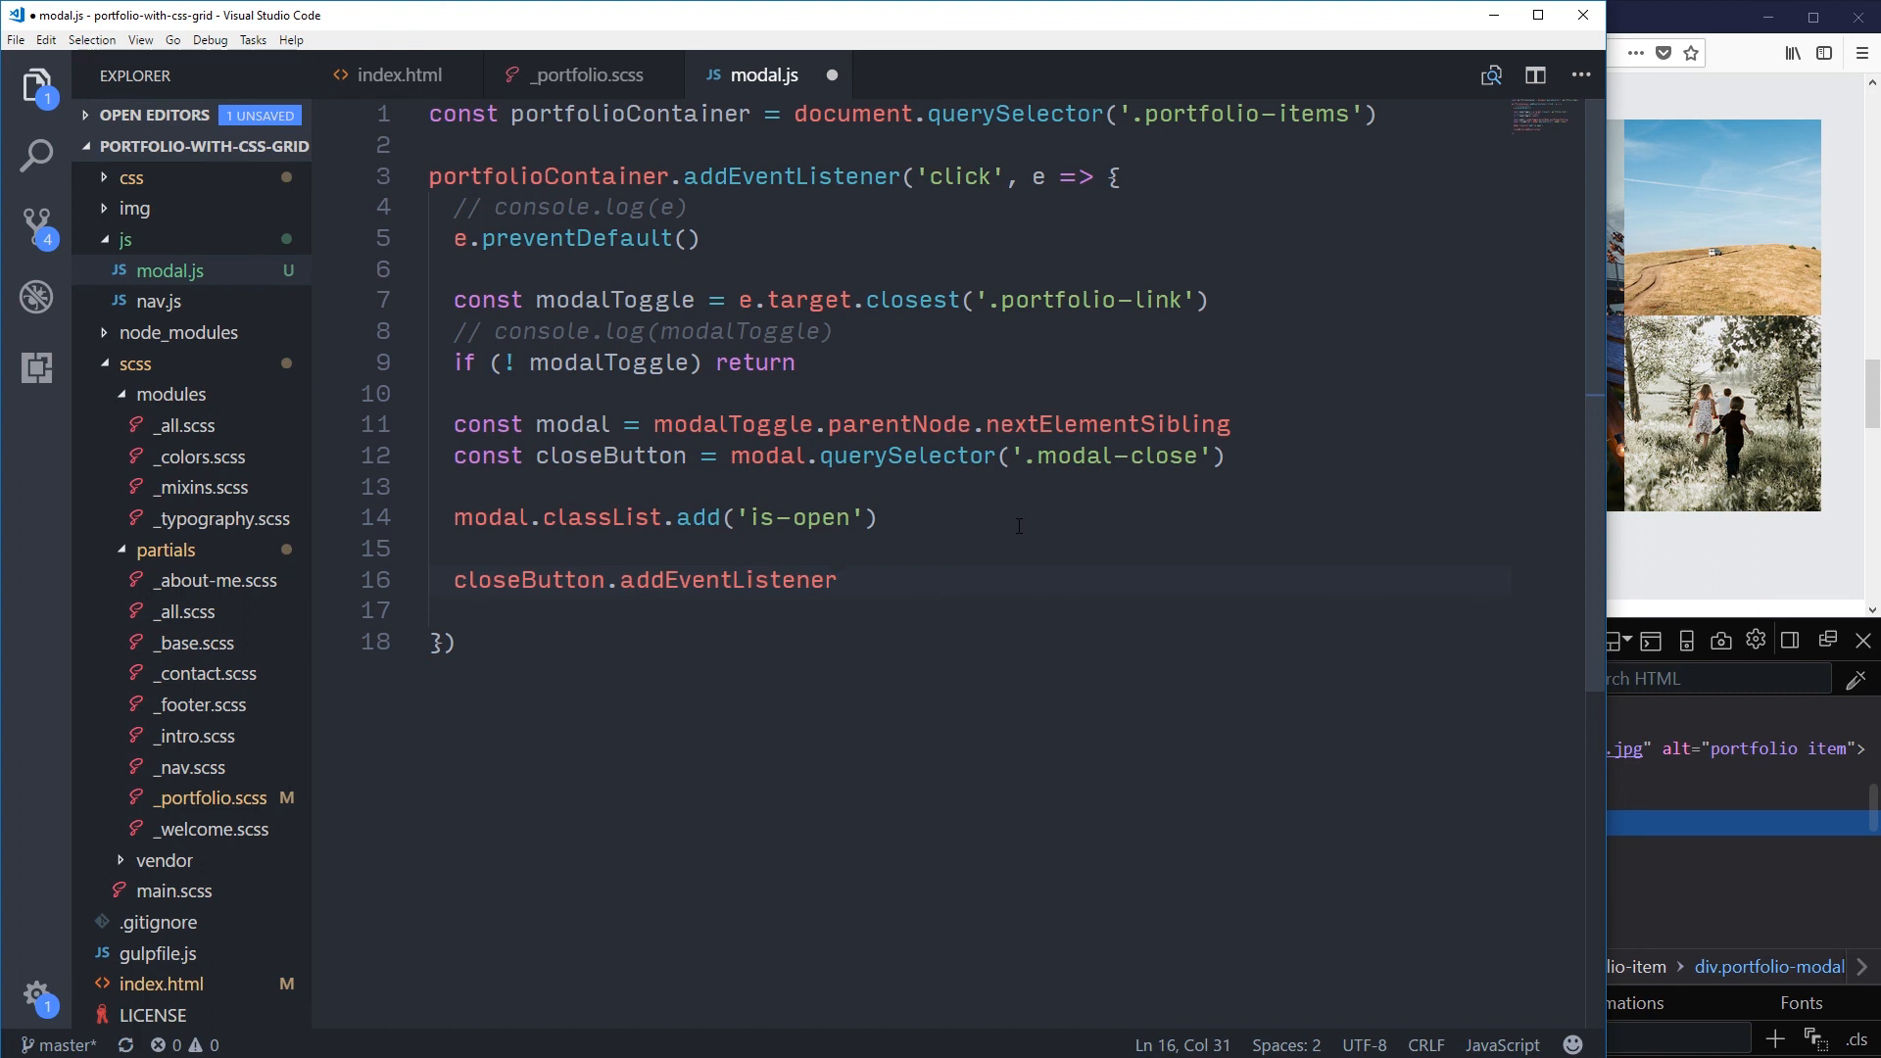
type("('click'")
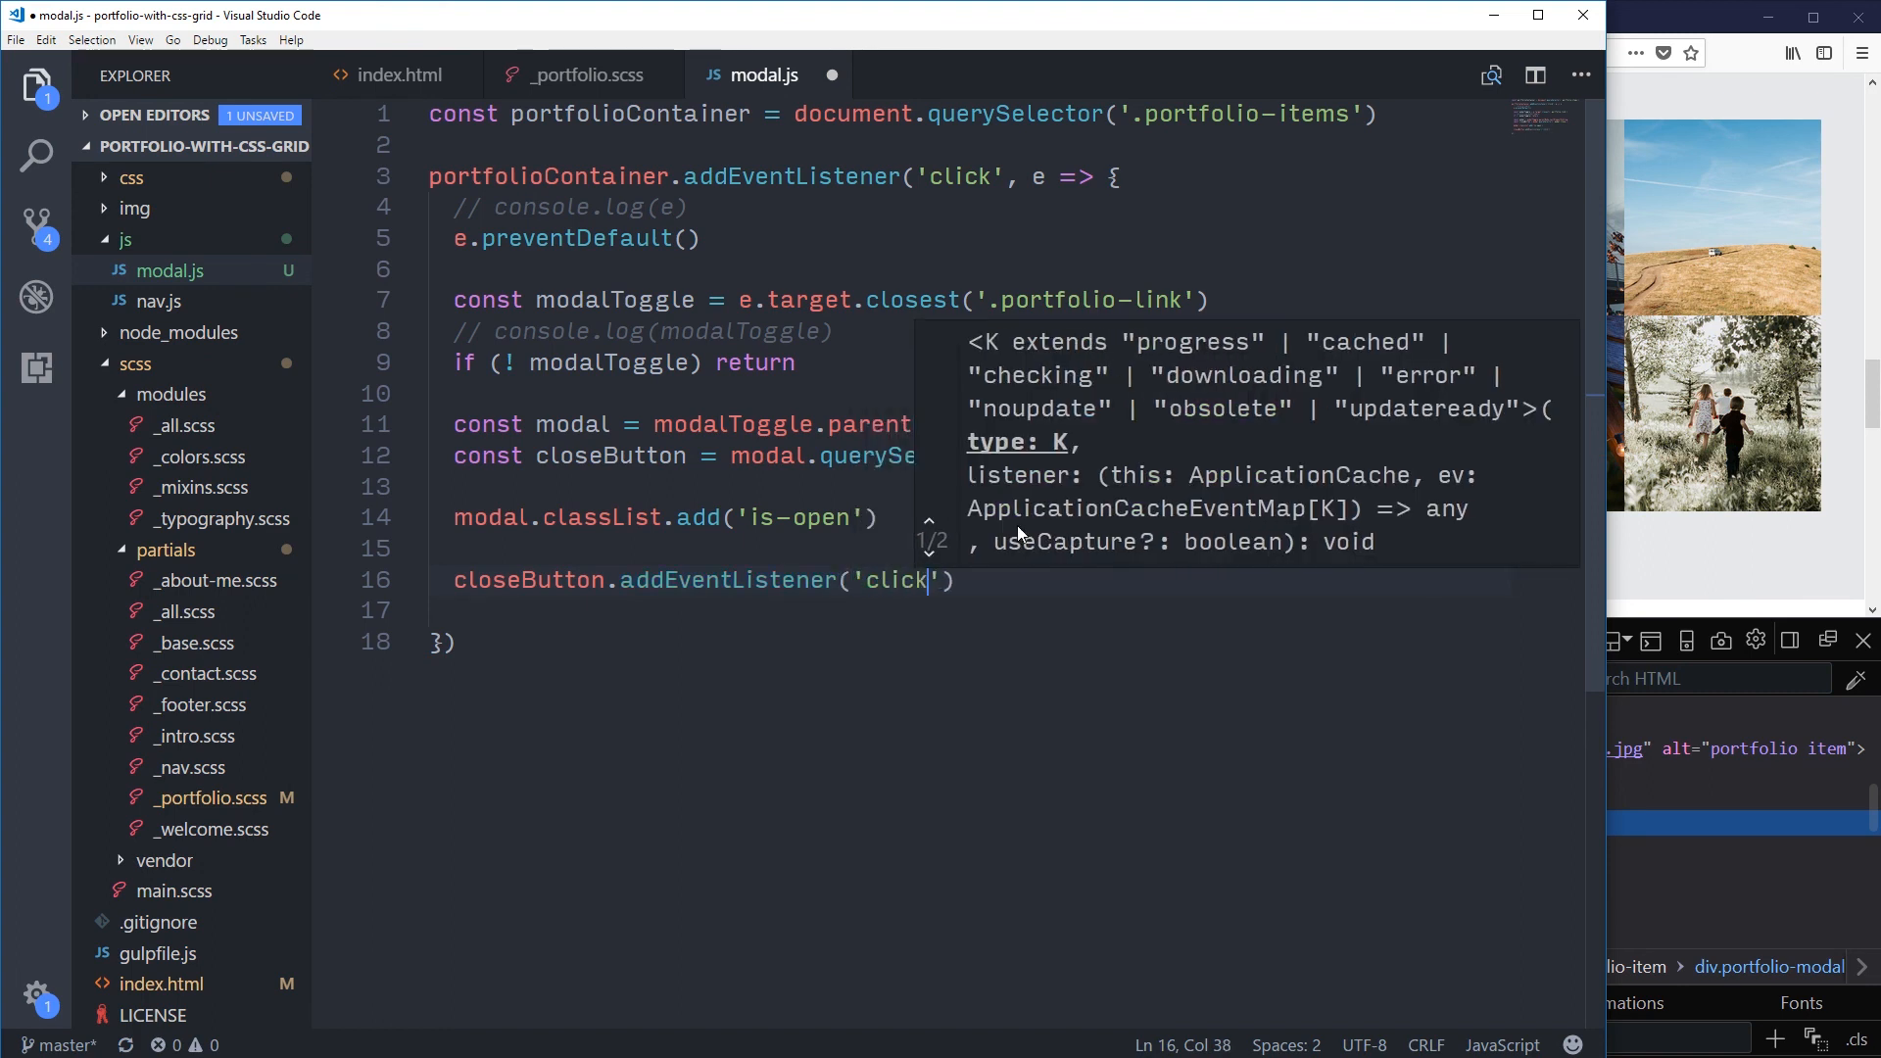
type(",")
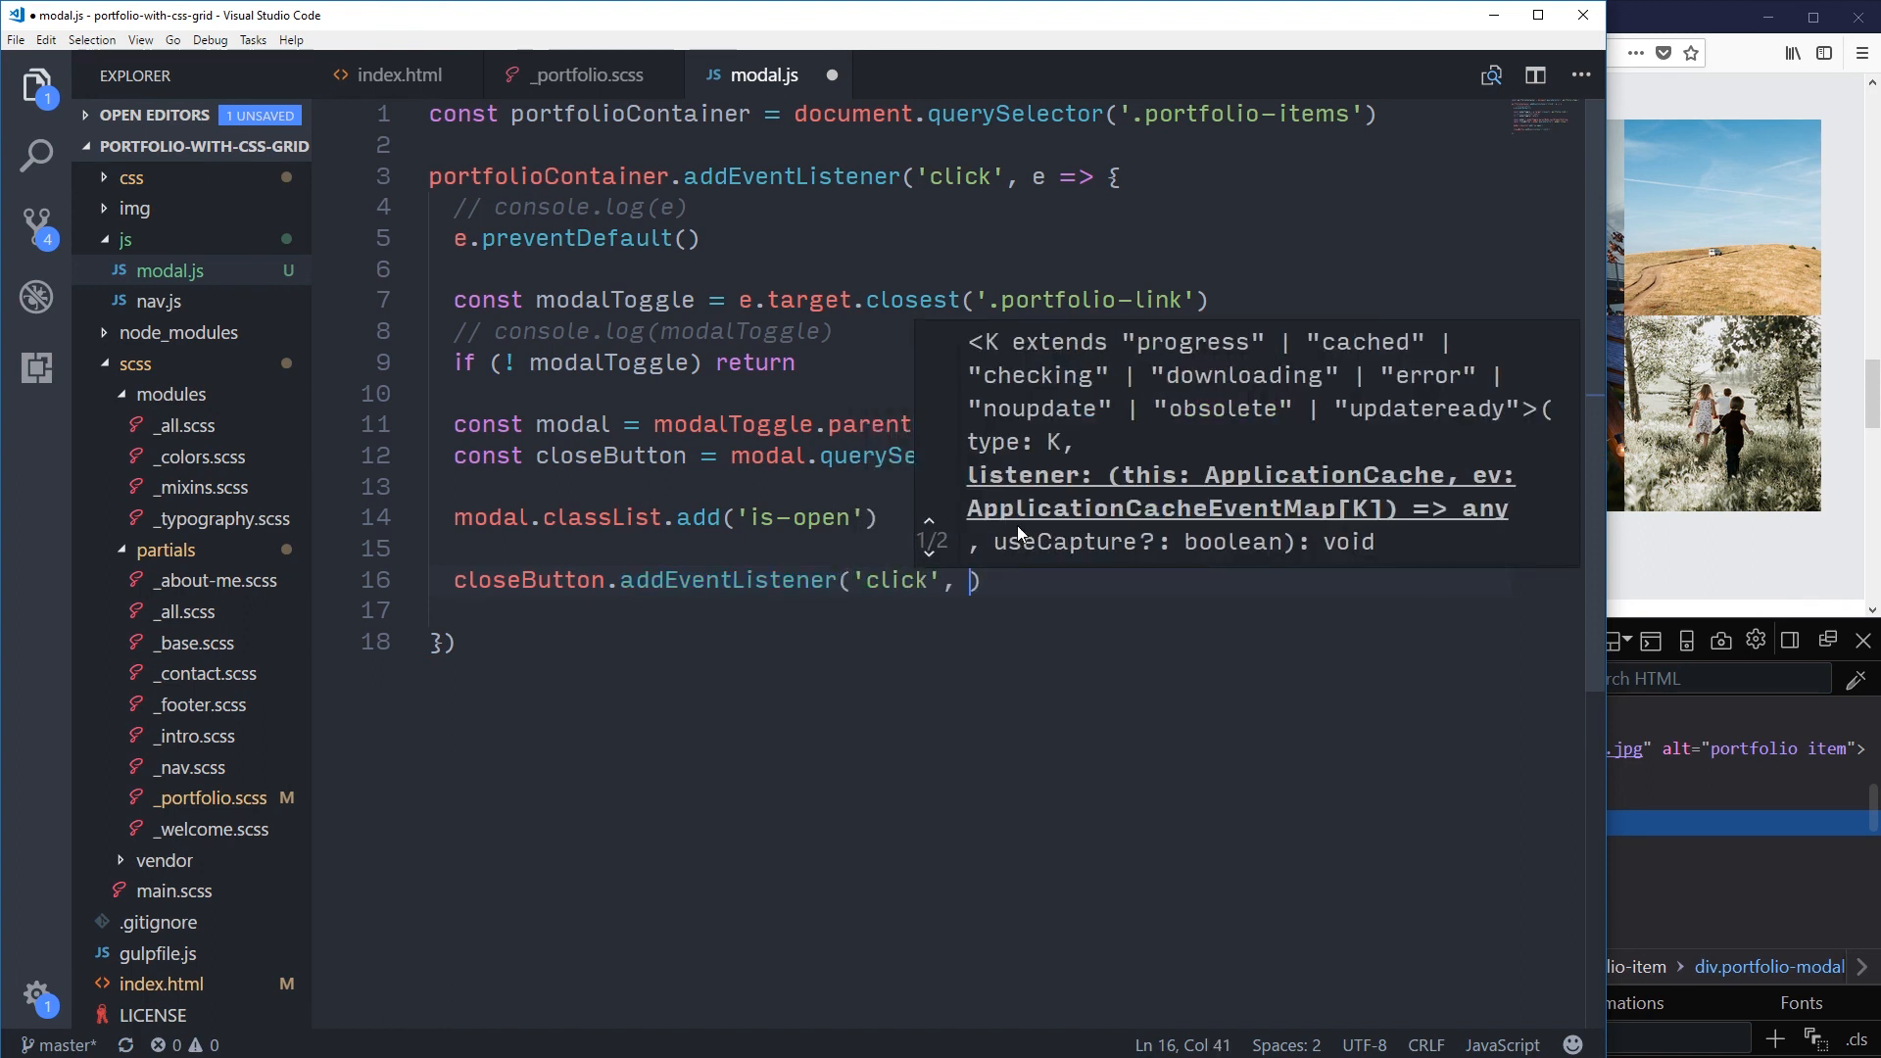
type("=>")
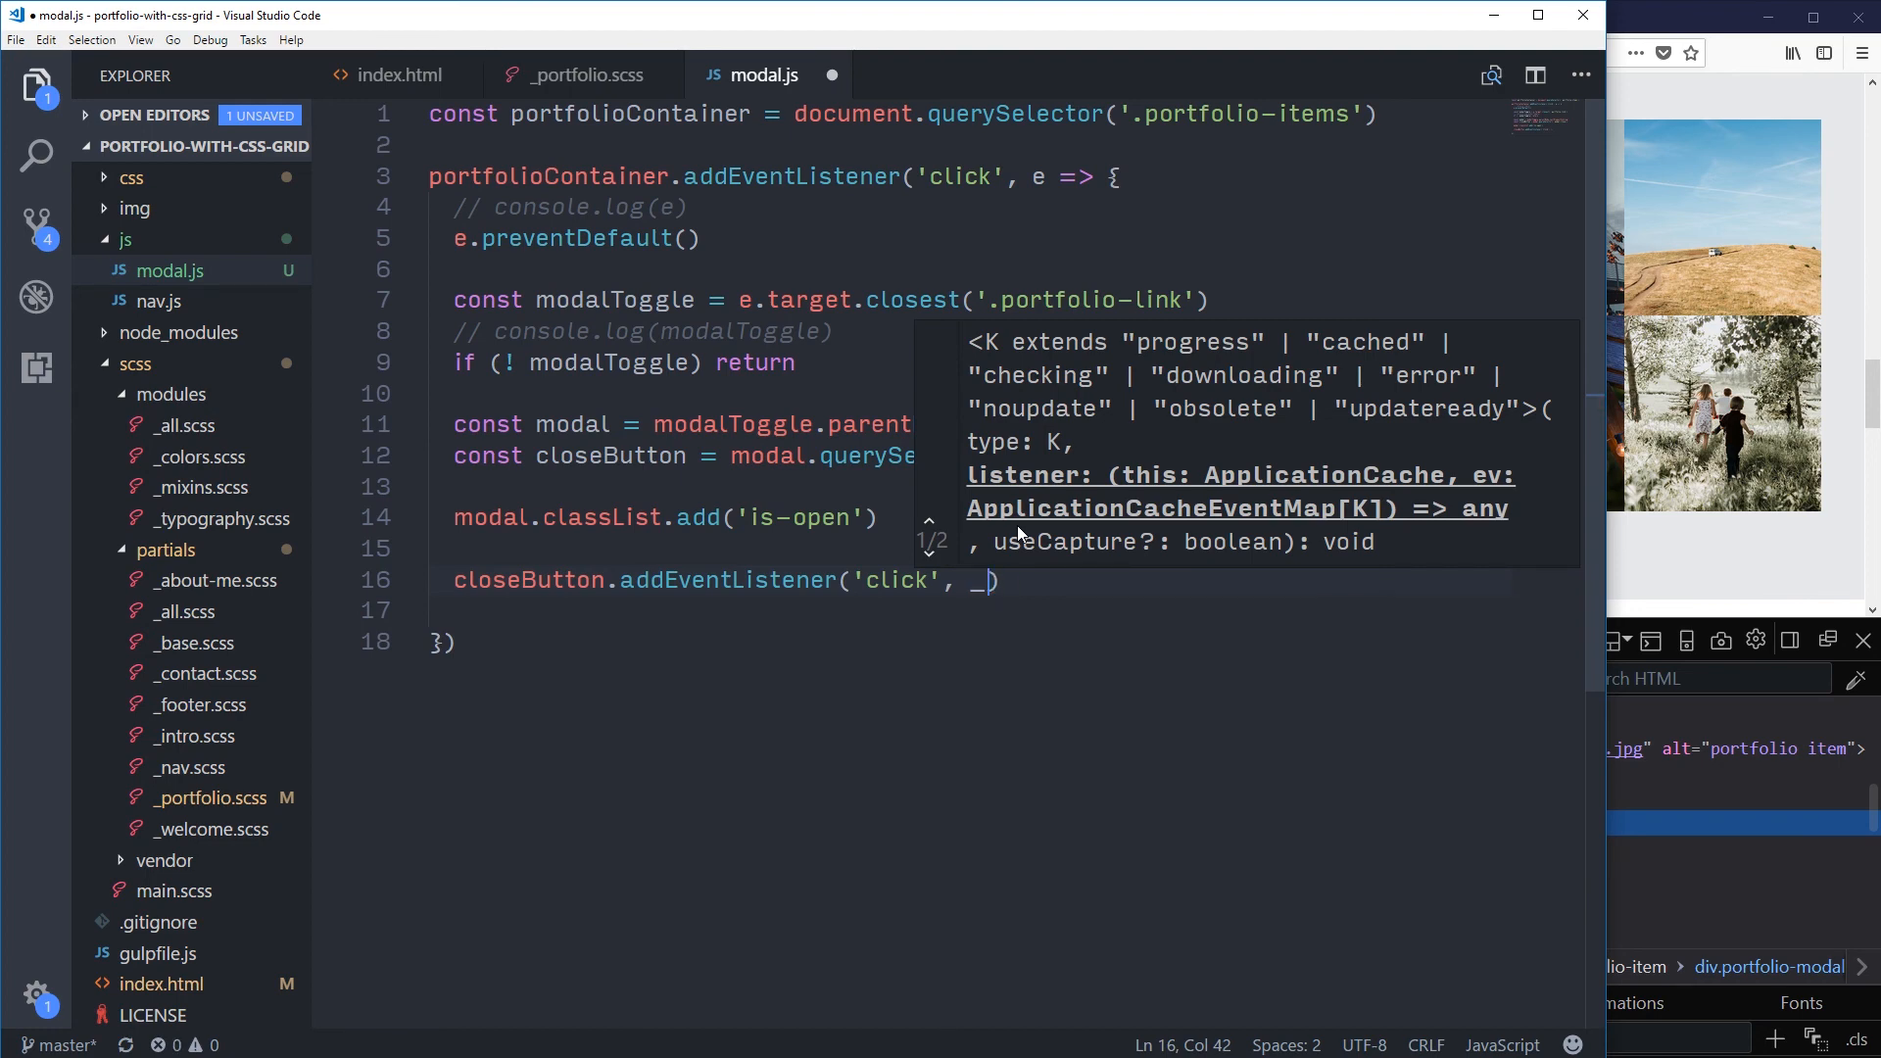
type("=> {")
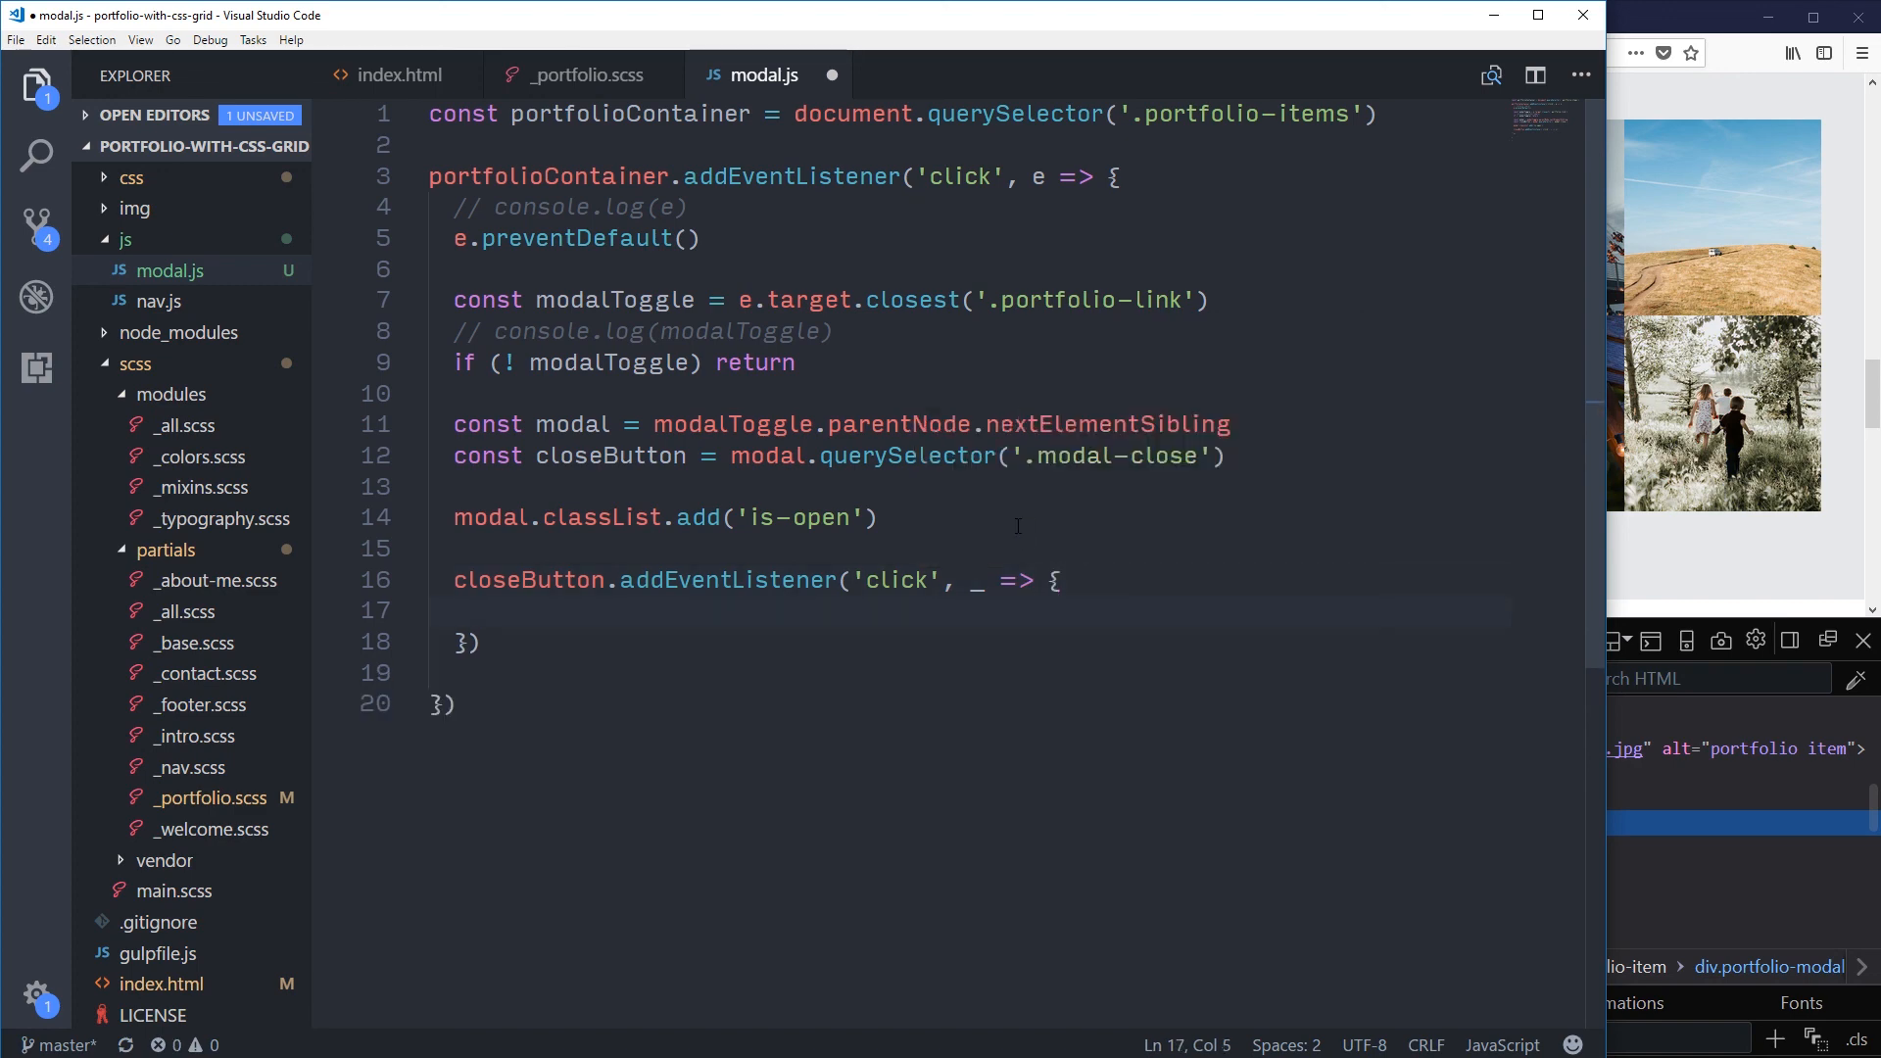
type("modal")
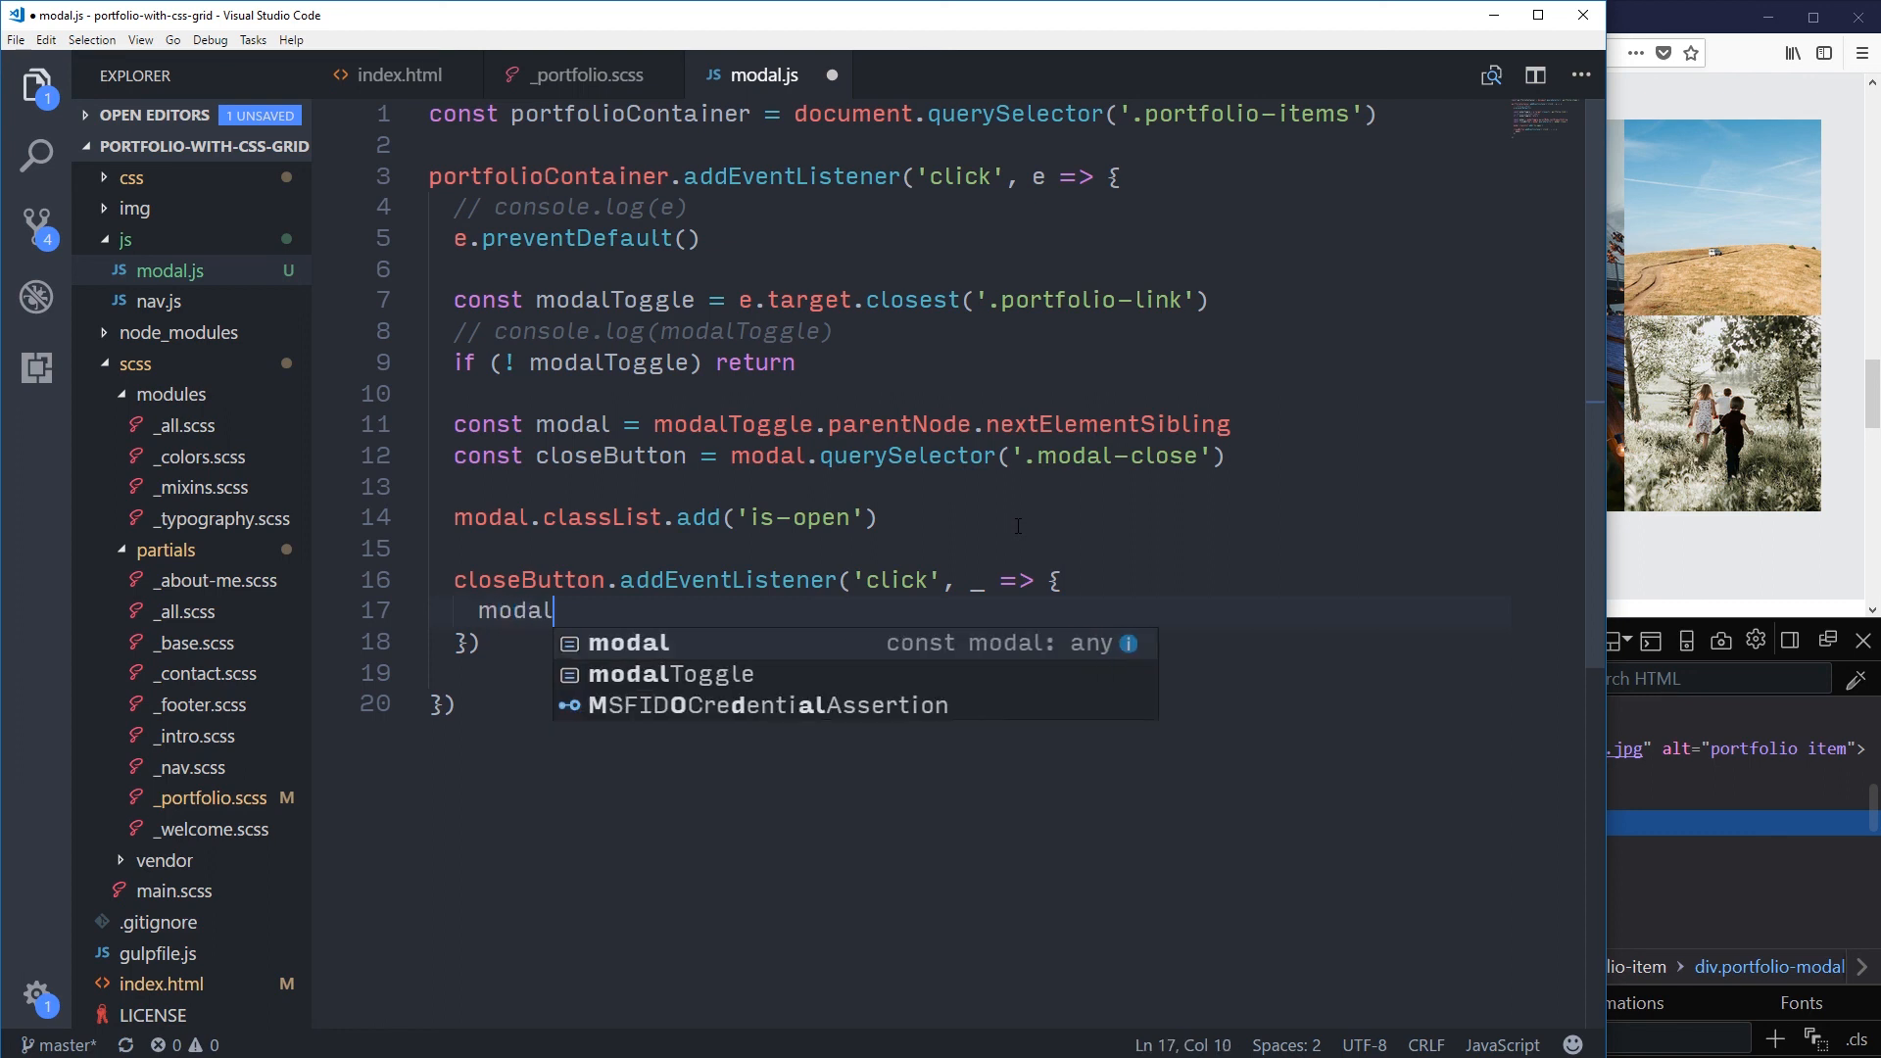
type(".classLis")
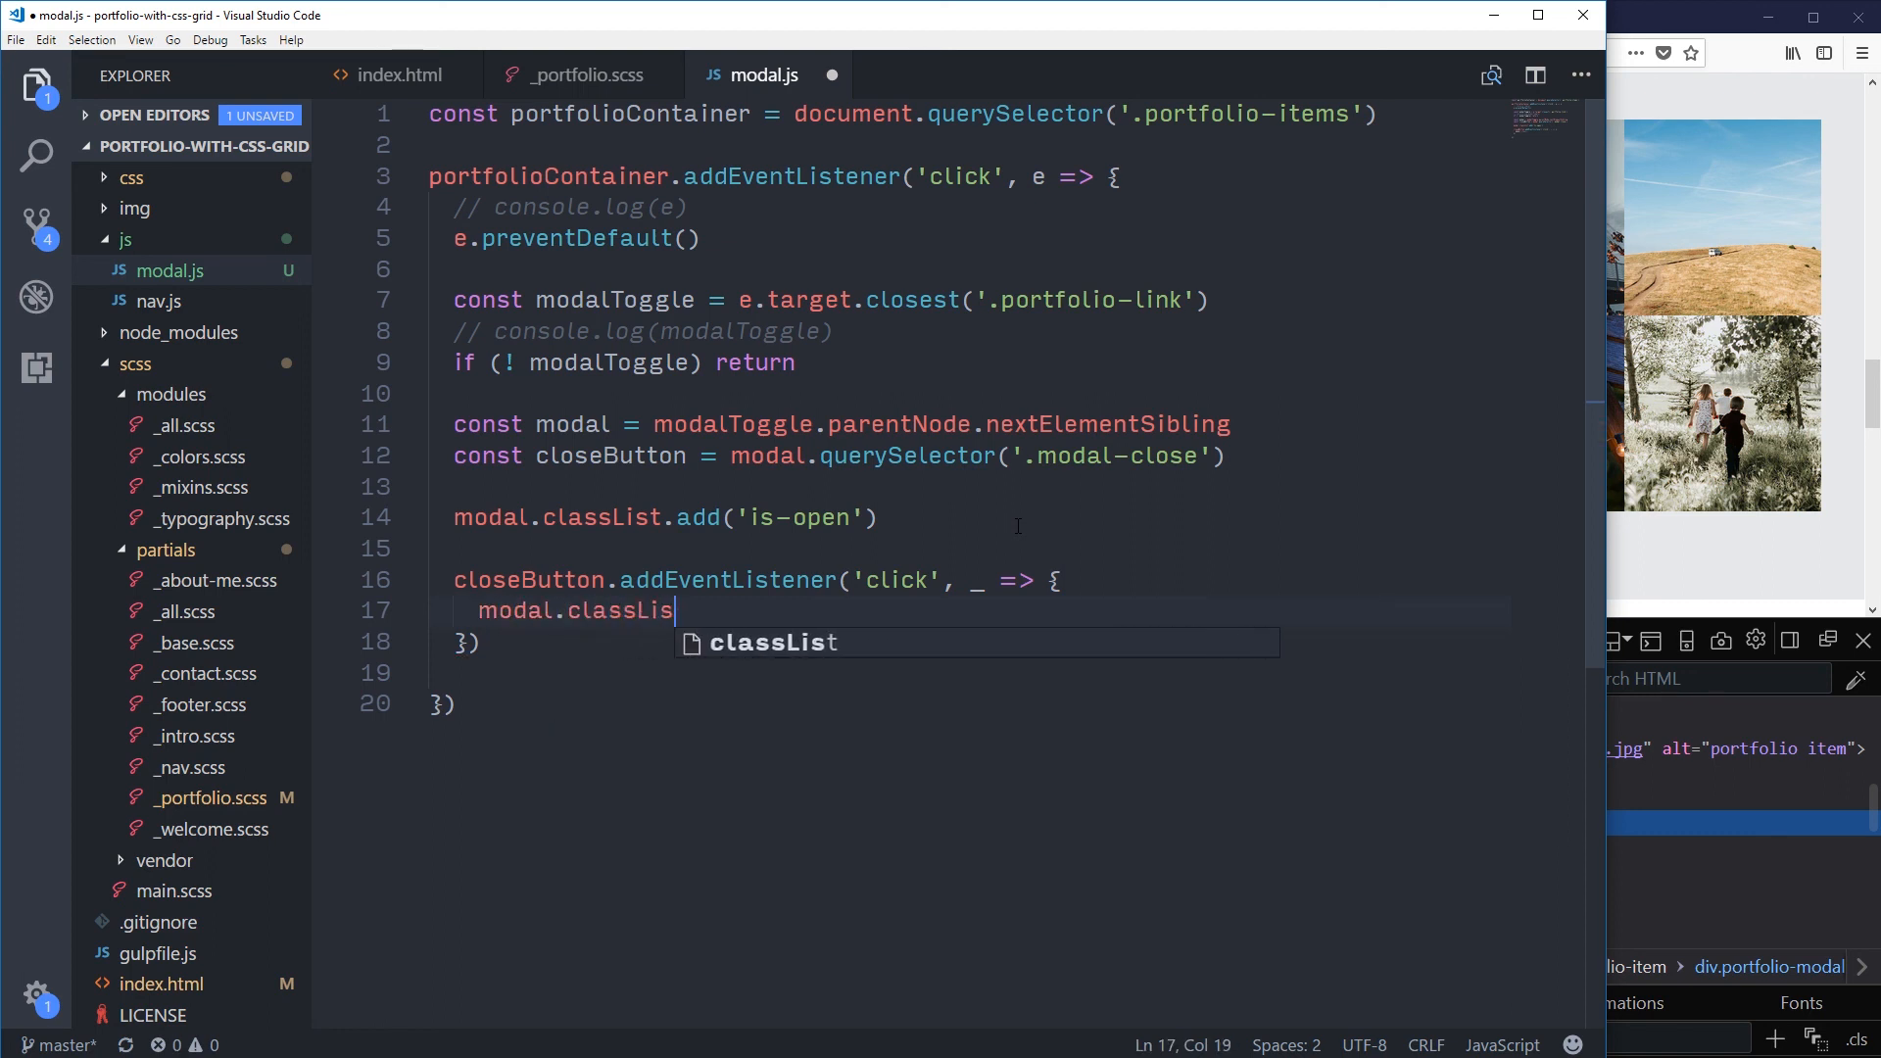
type(".remove(")
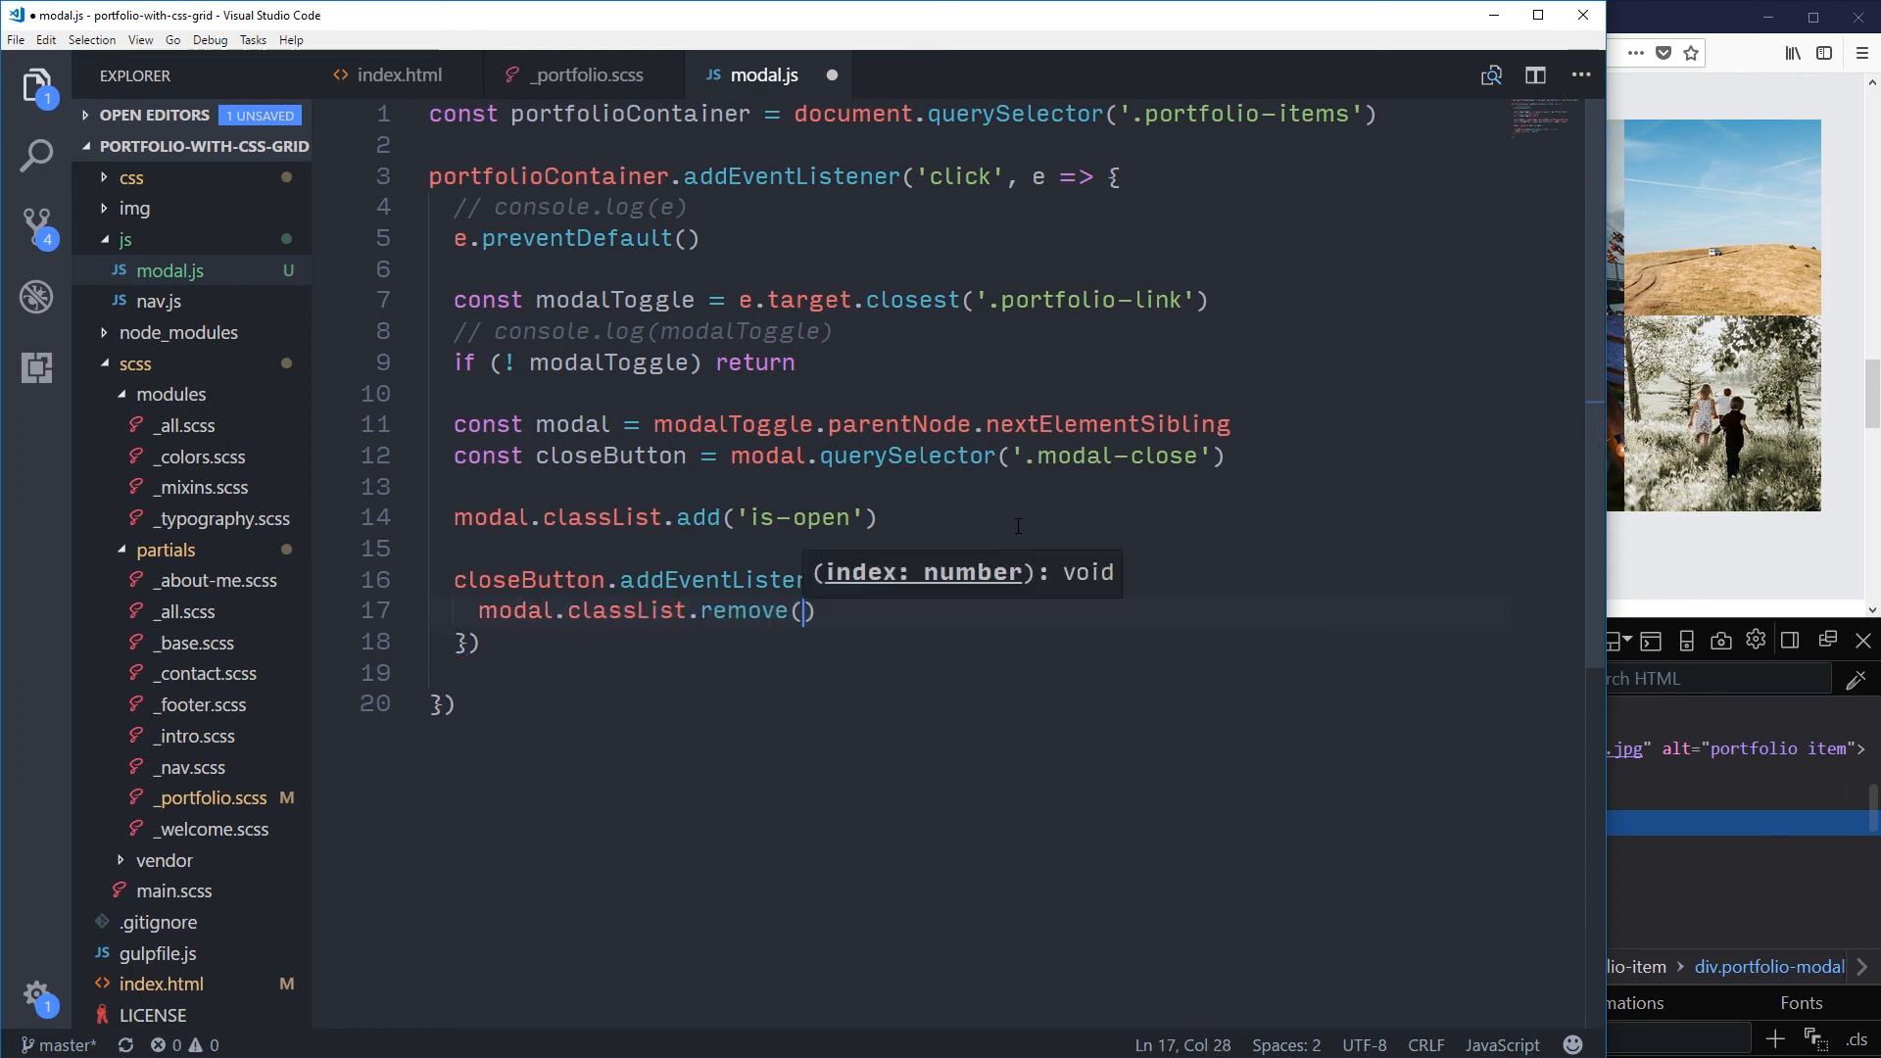
type("'is-open'")
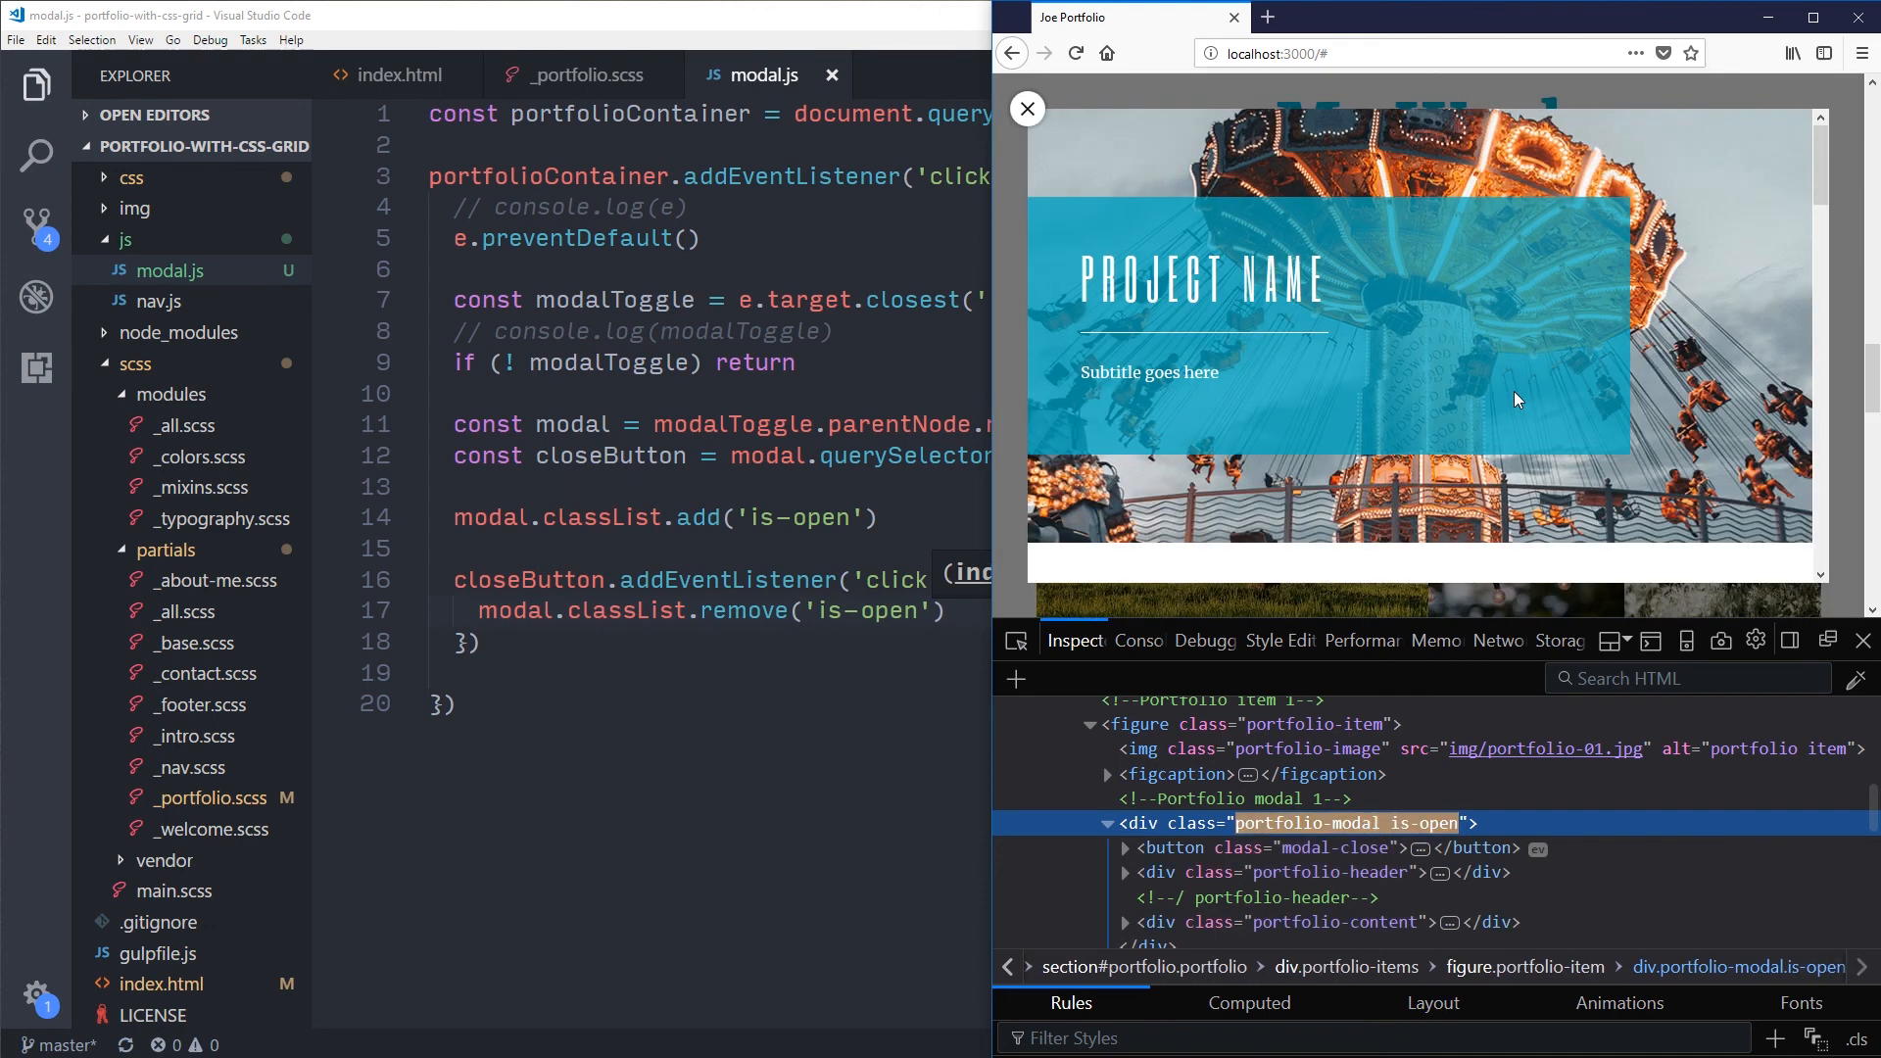
Step: Close the ferris wheel modal, reopen it via More info, and close it again to confirm is-open toggles
left_click(1027, 109)
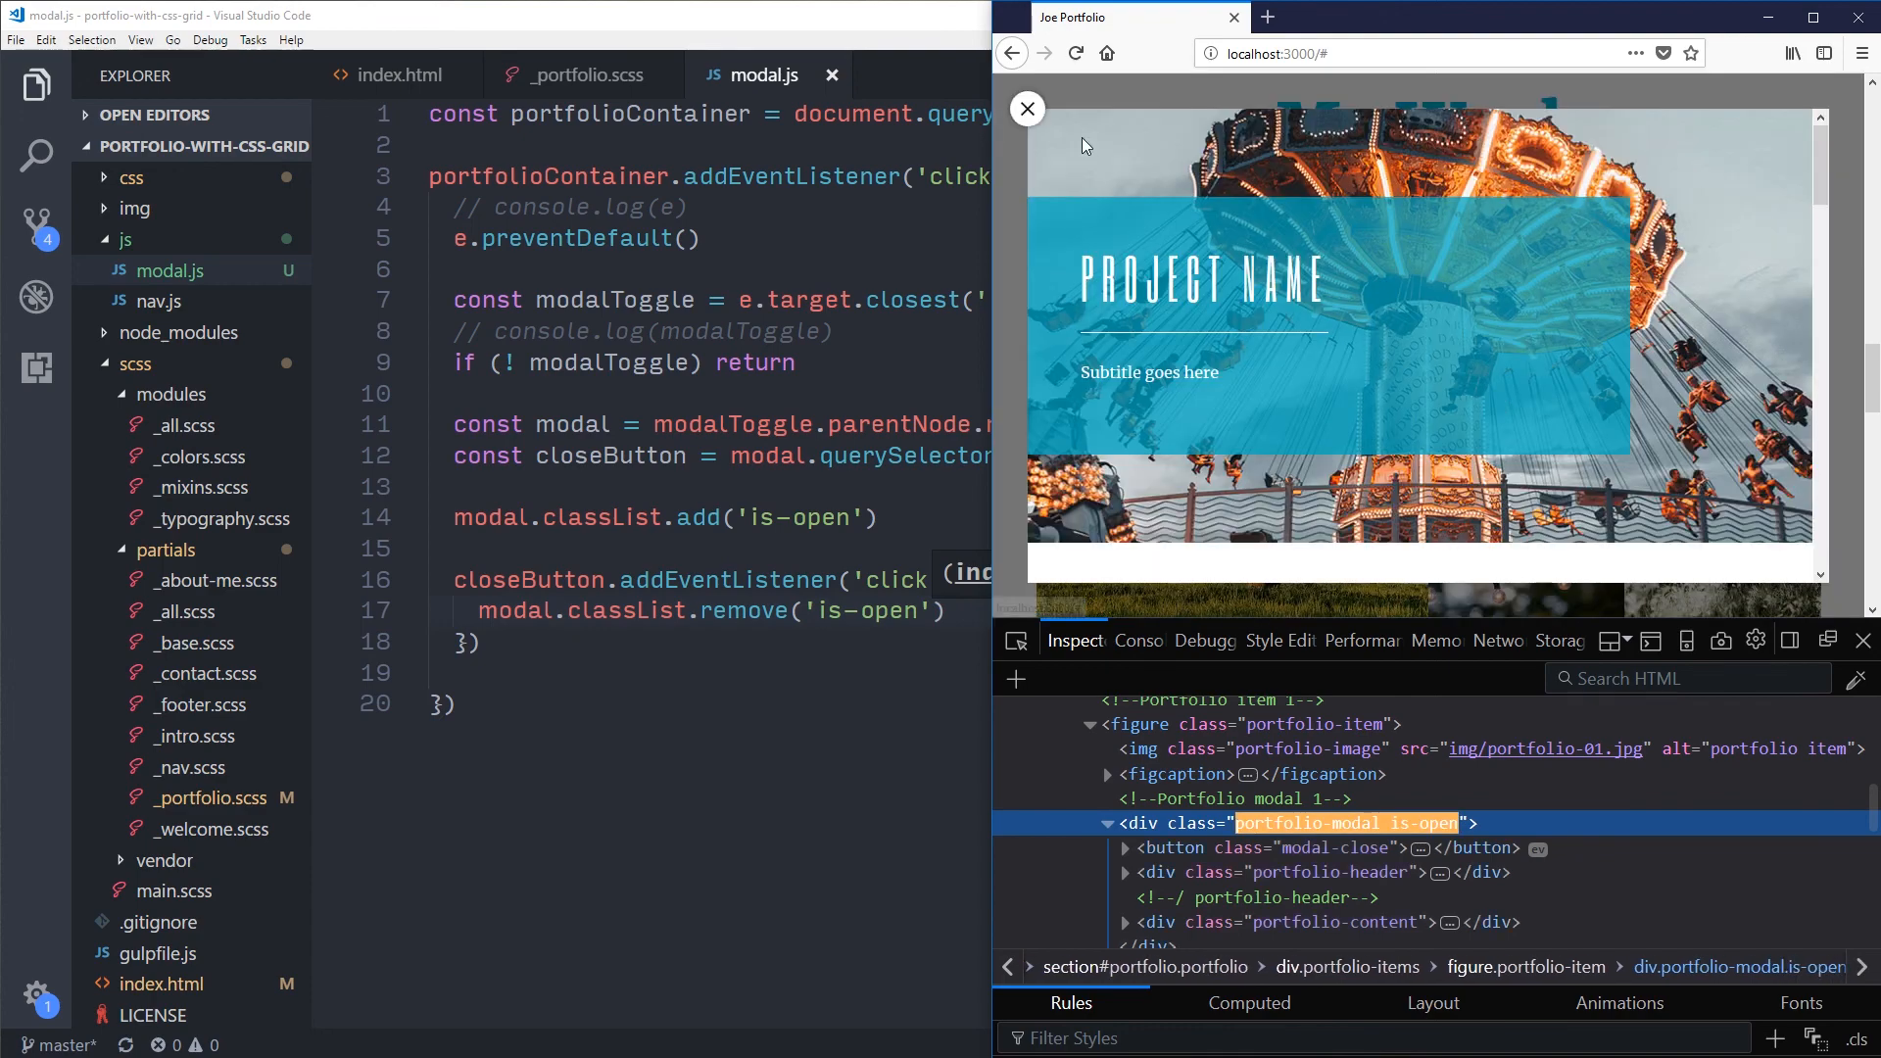
mouse_move(1728, 214)
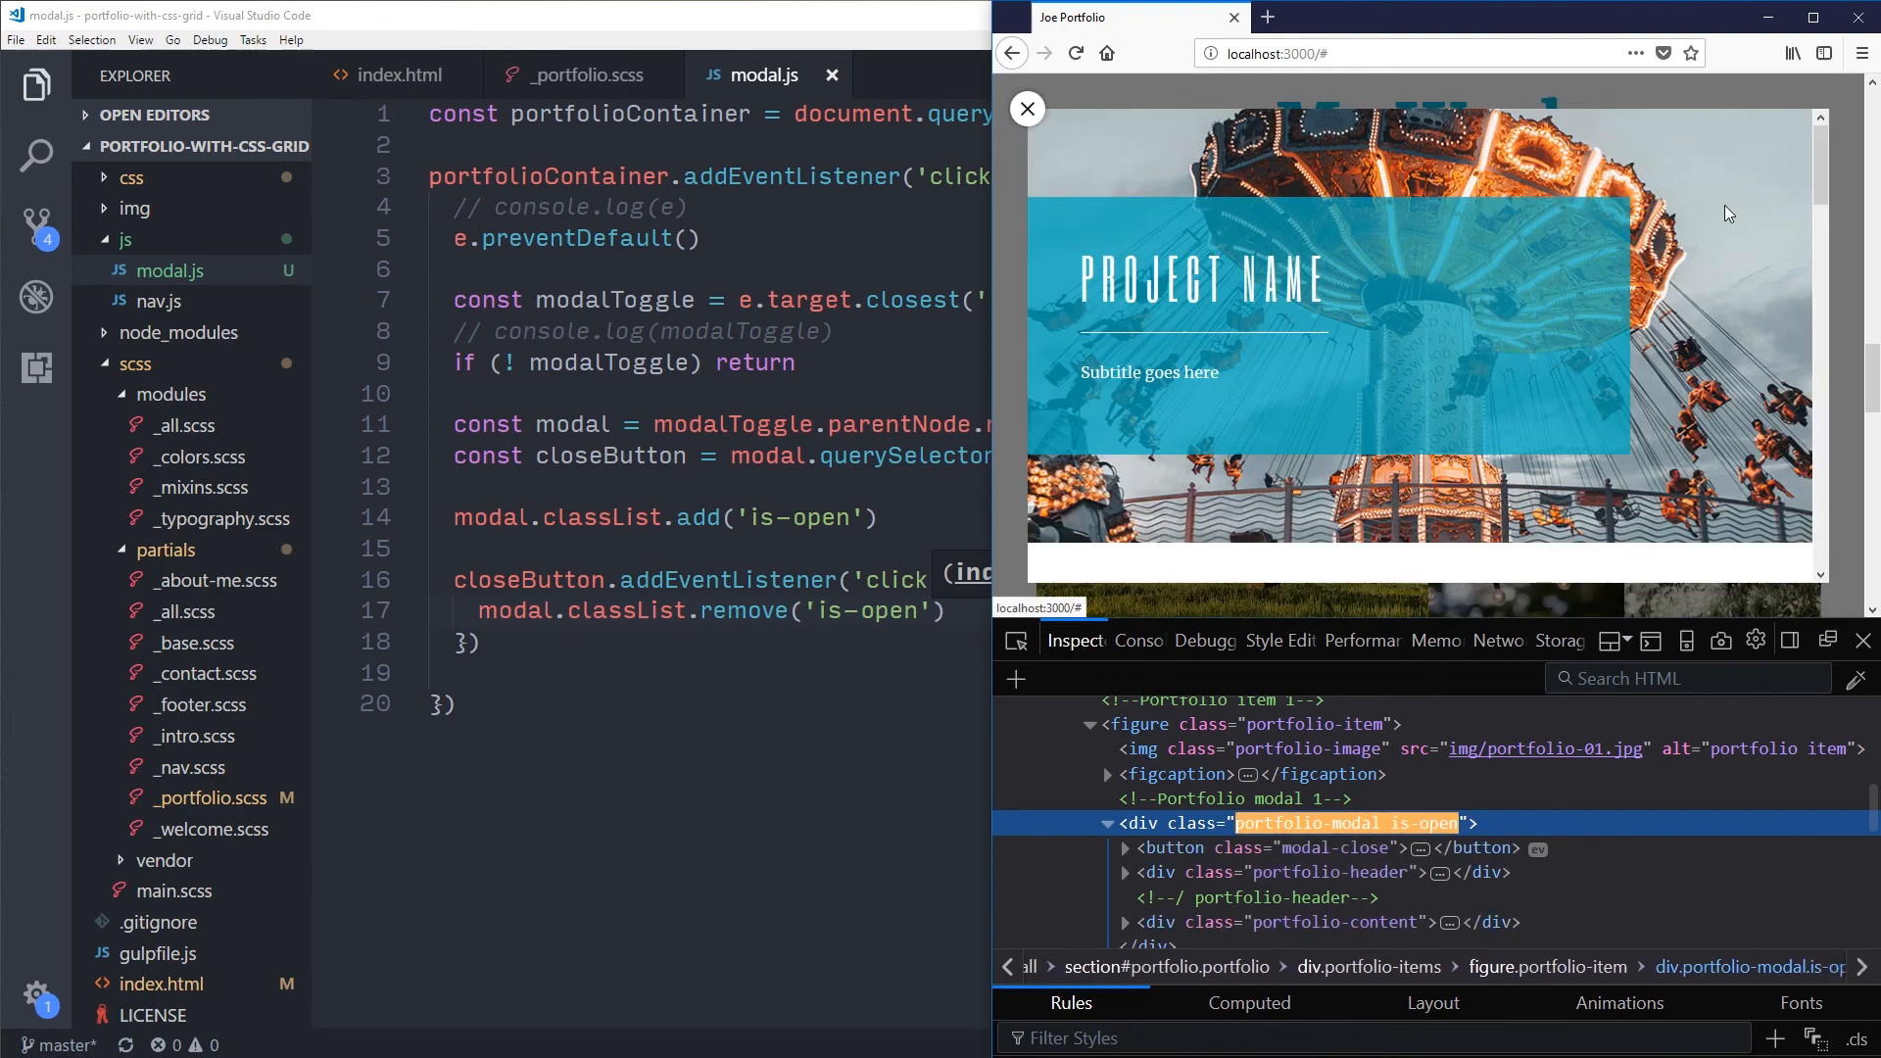
scroll("down", 3)
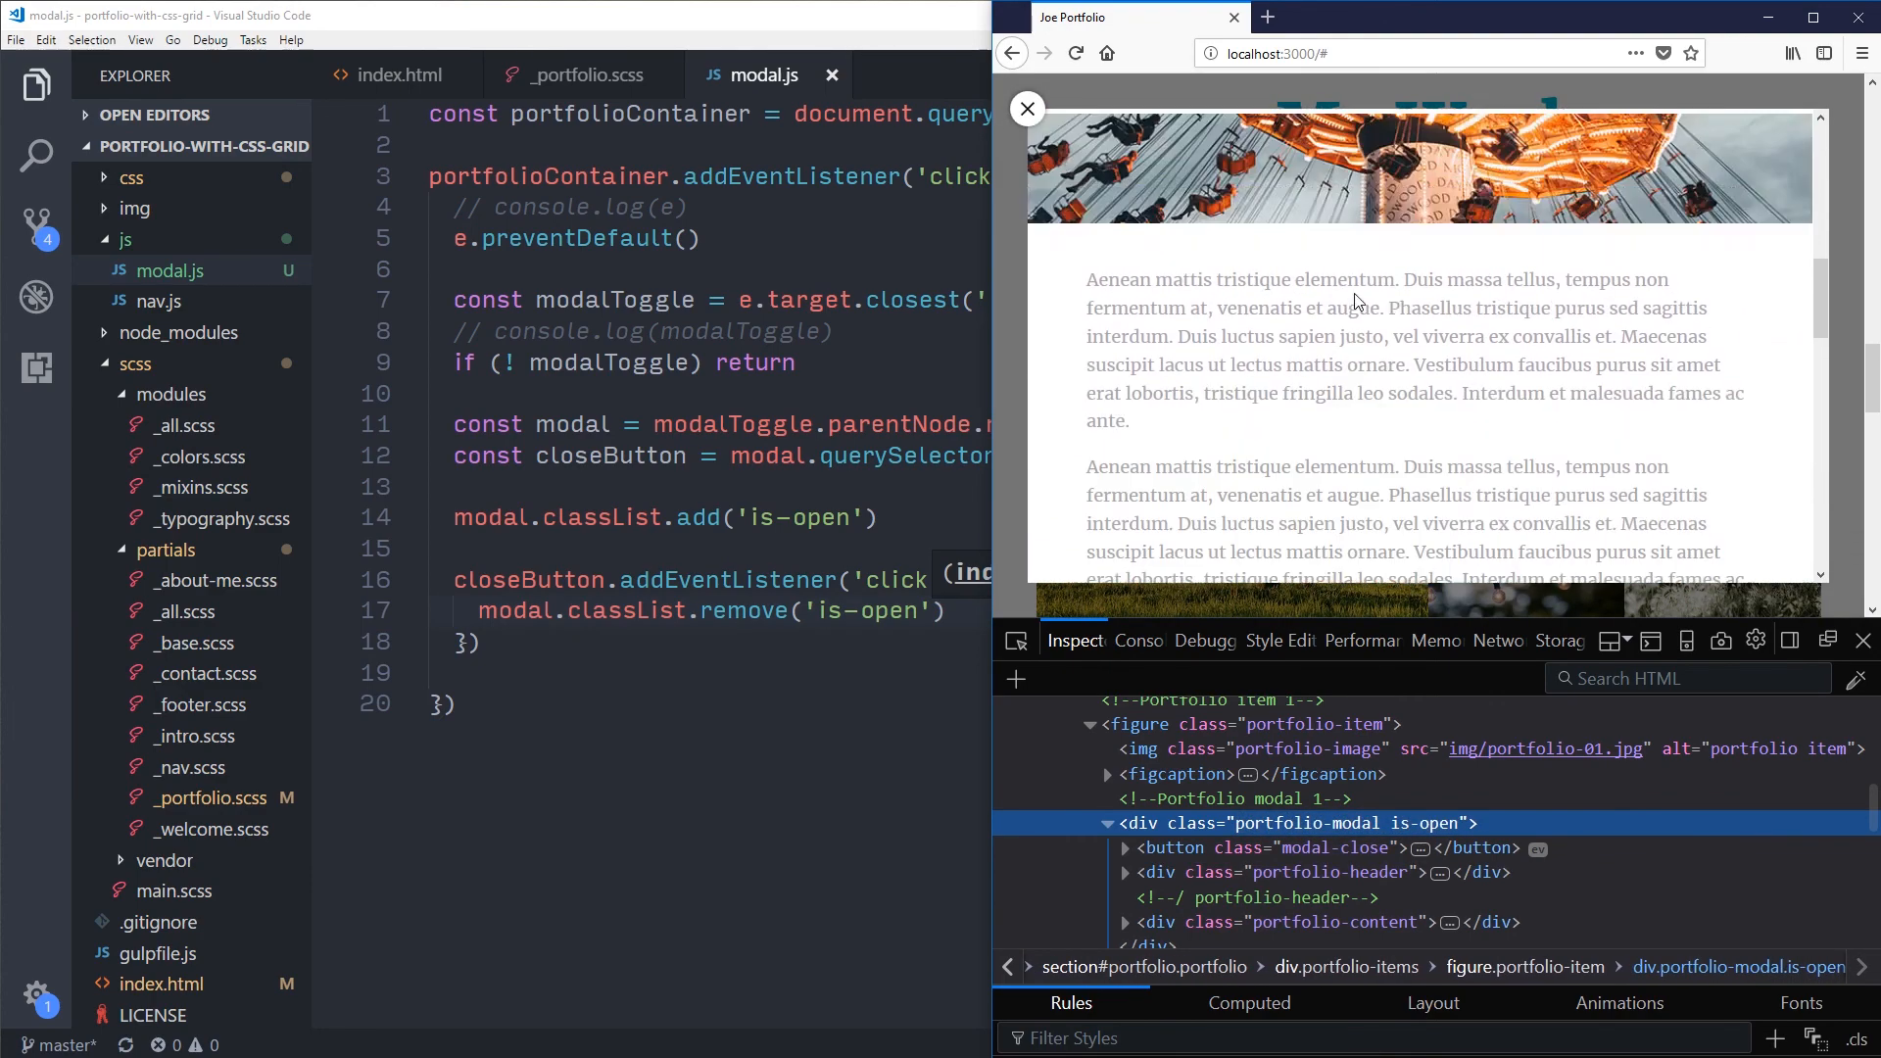
left_click(1027, 110)
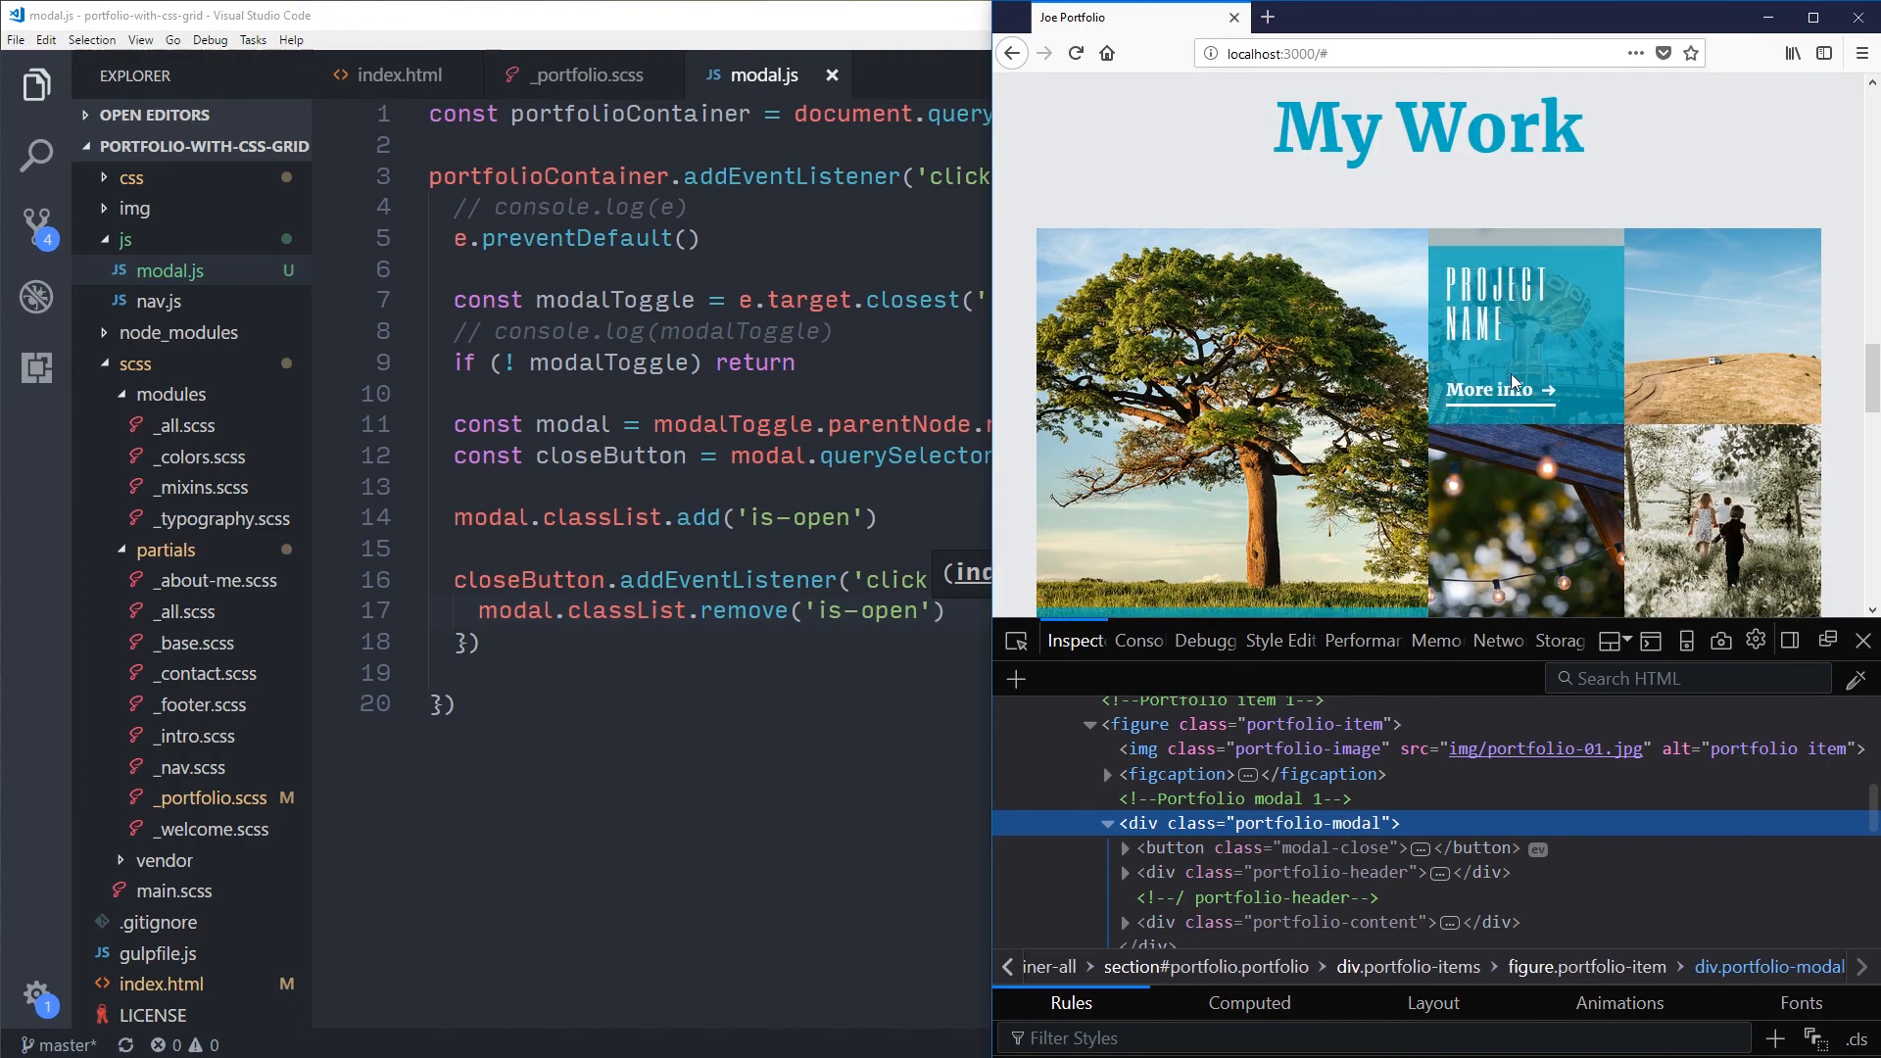
left_click(1493, 390)
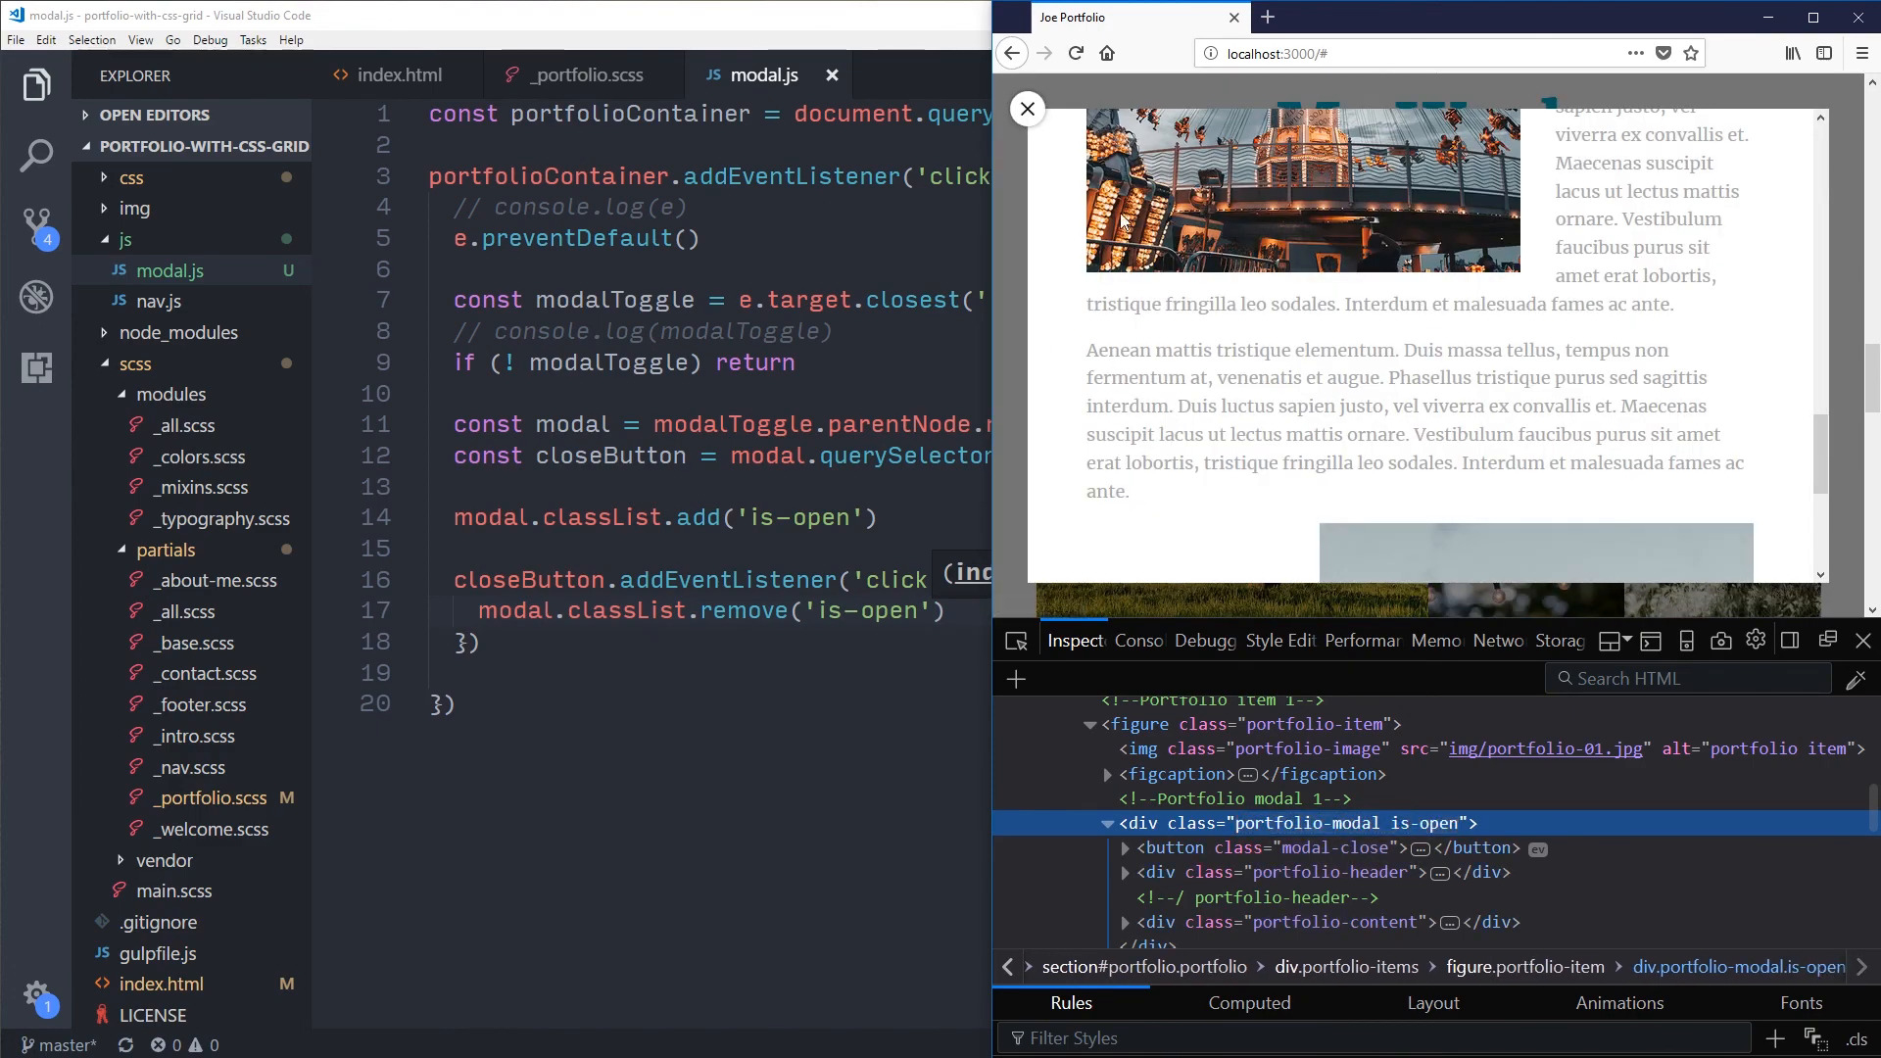
mouse_move(1027, 110)
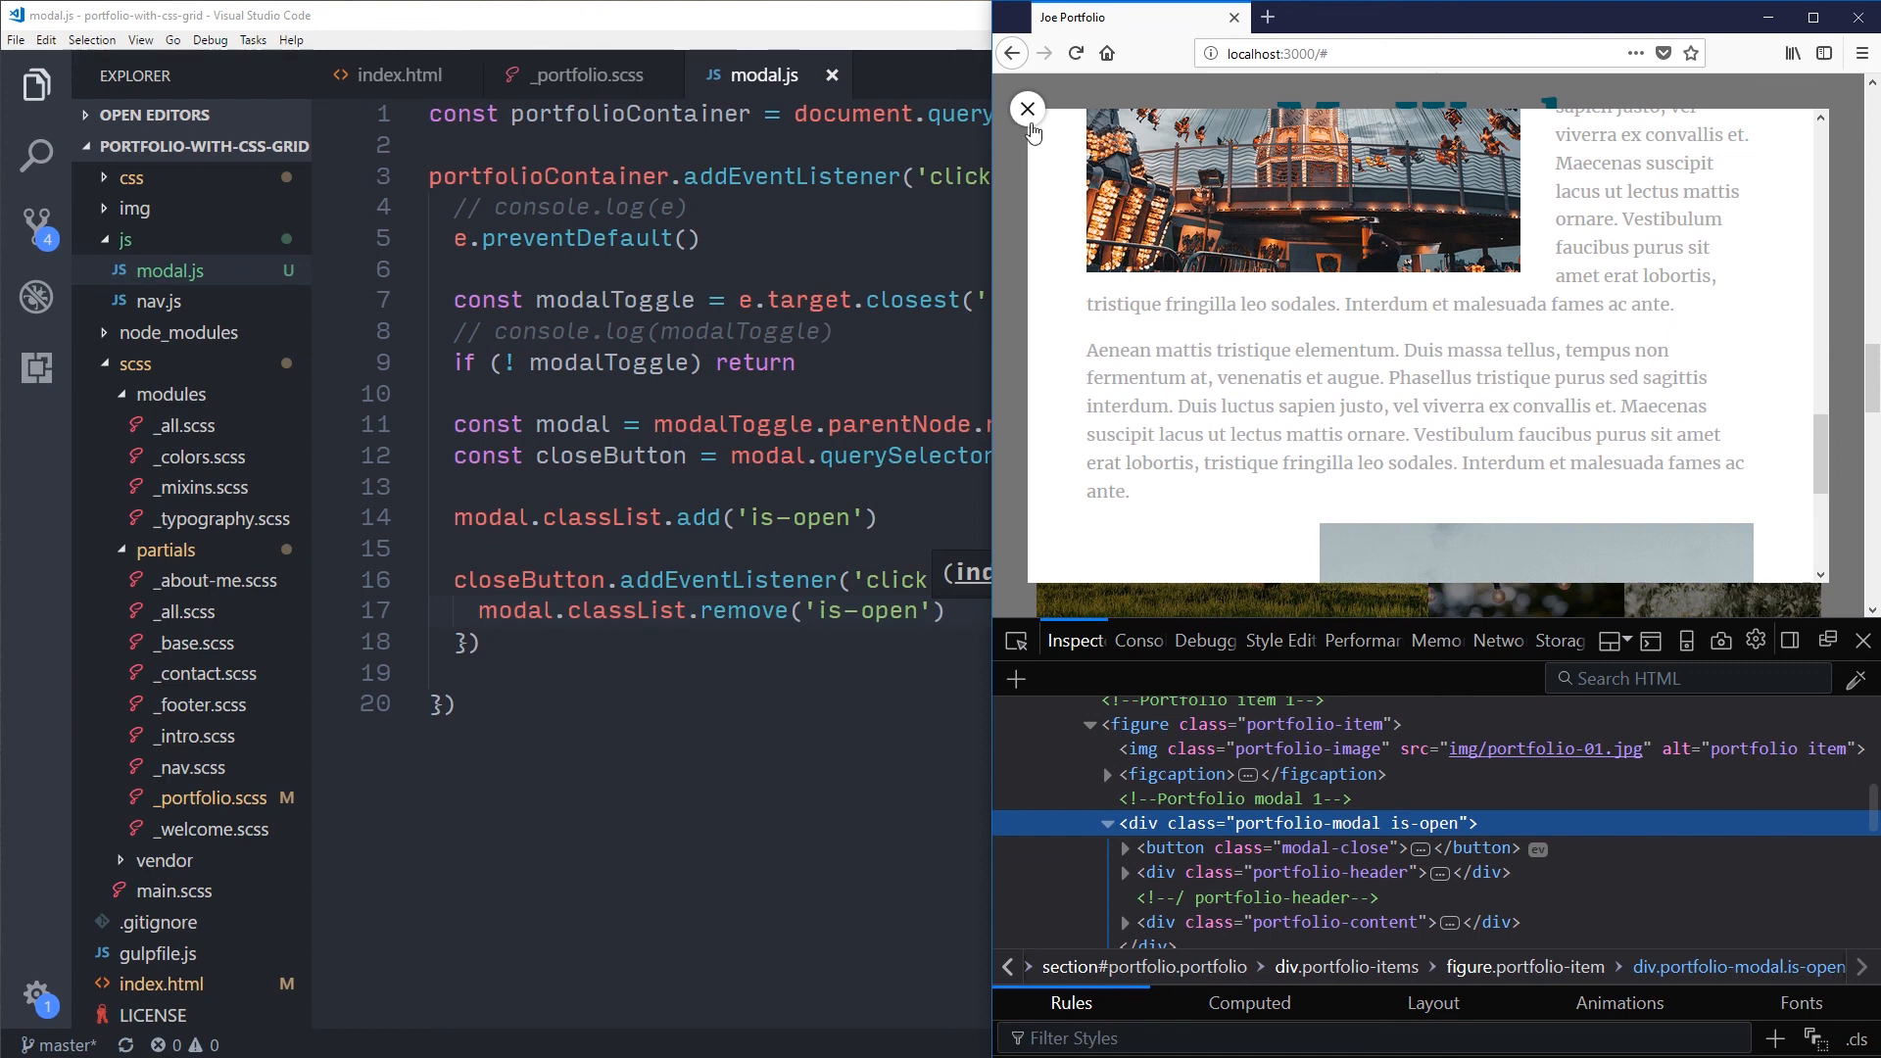
left_click(1027, 108)
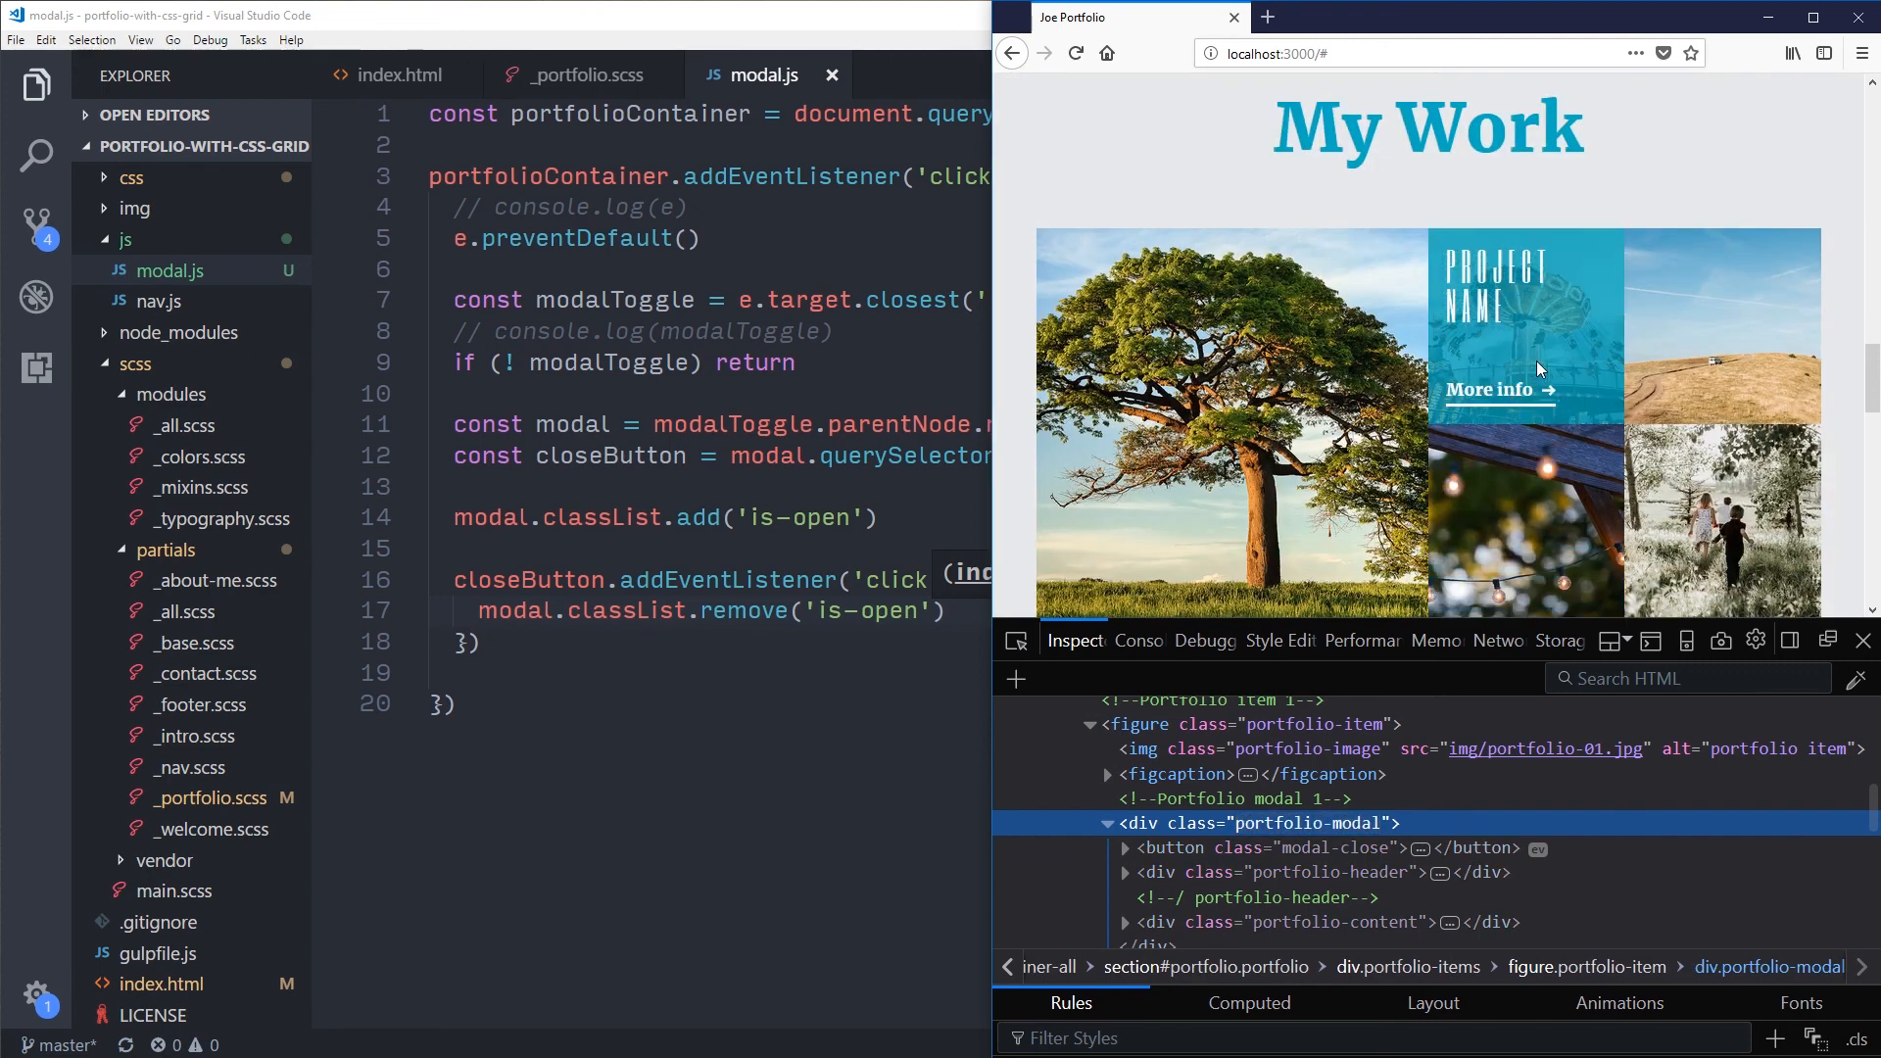